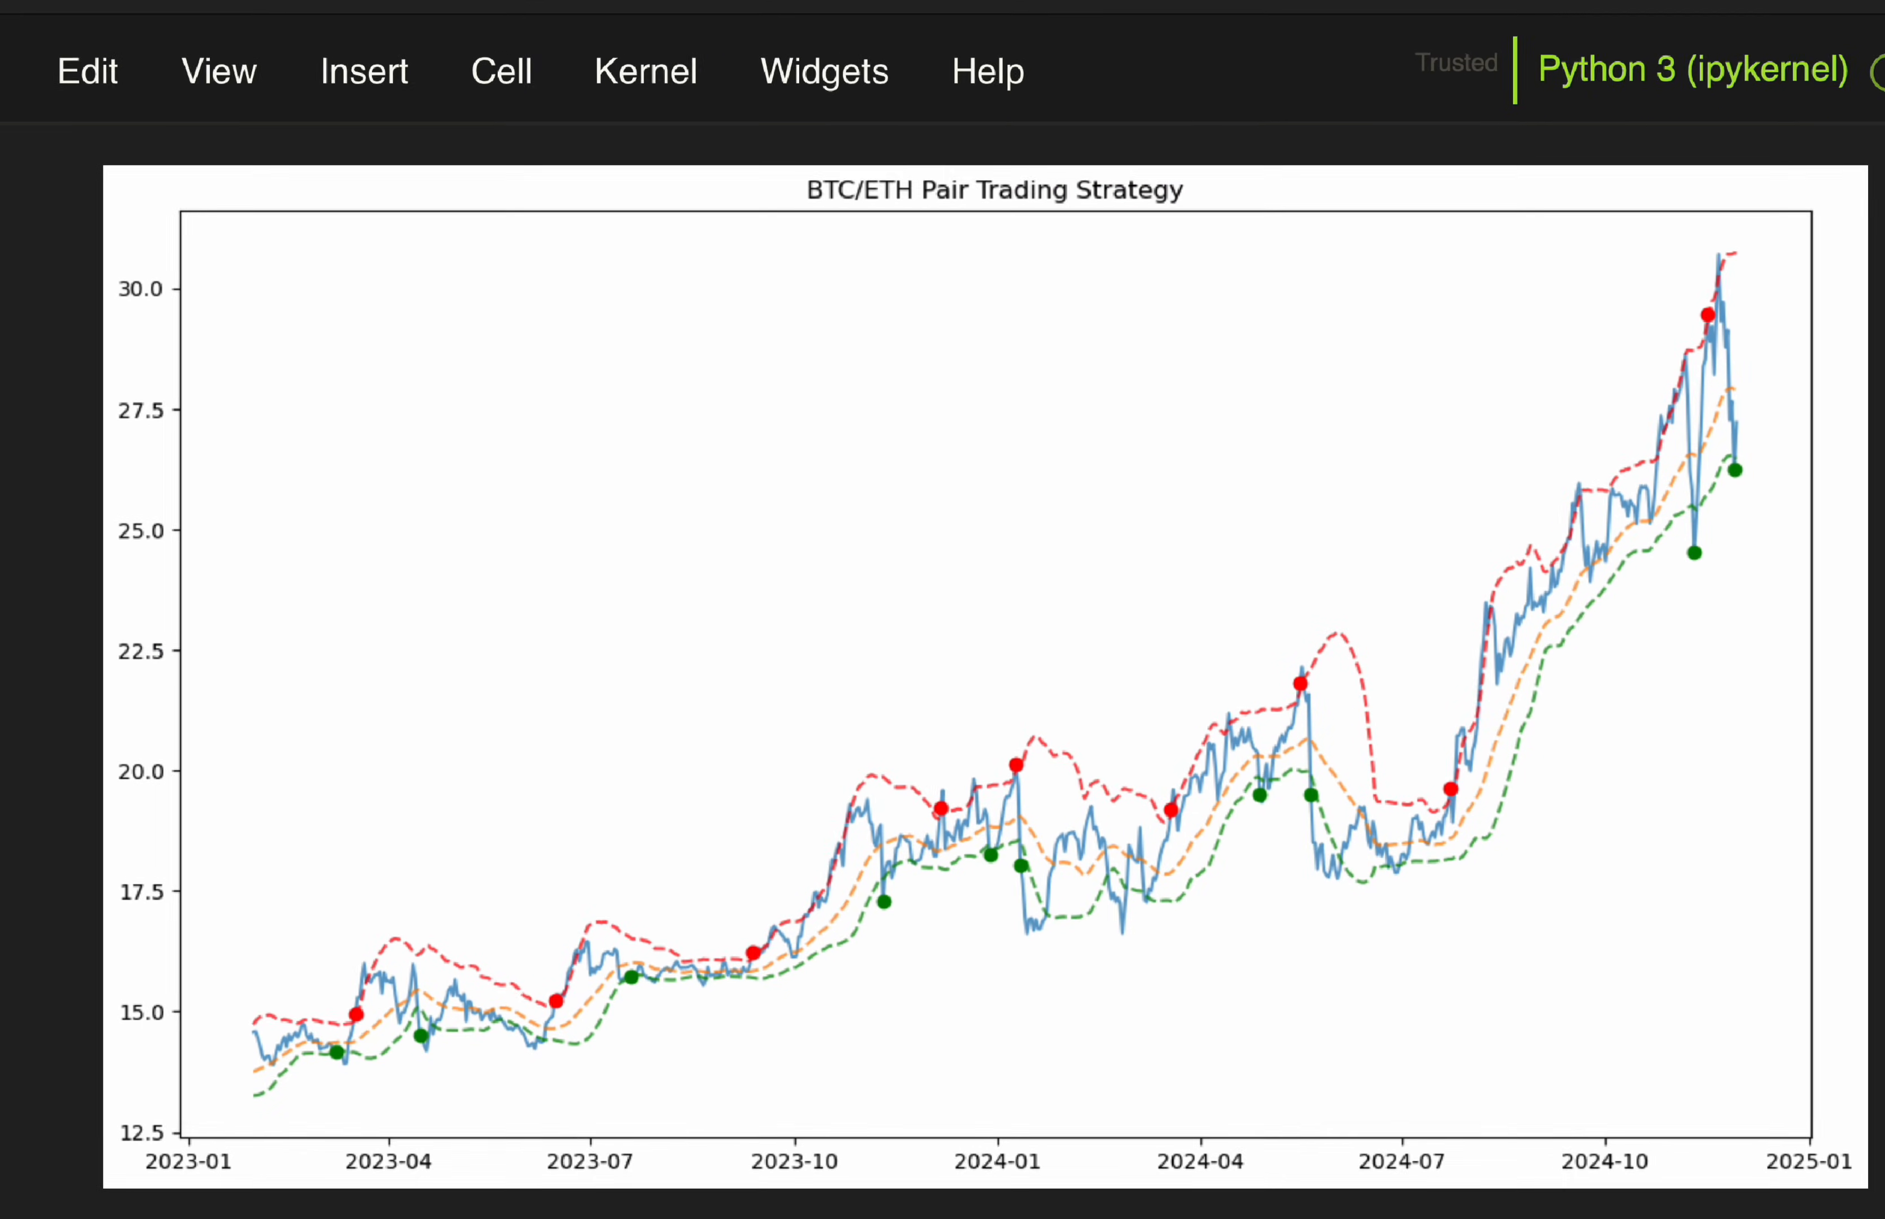
# Display the BTC_ETH DataFrame of 671 rows with spread mean, std and band columns
pyautogui.scroll(-3)
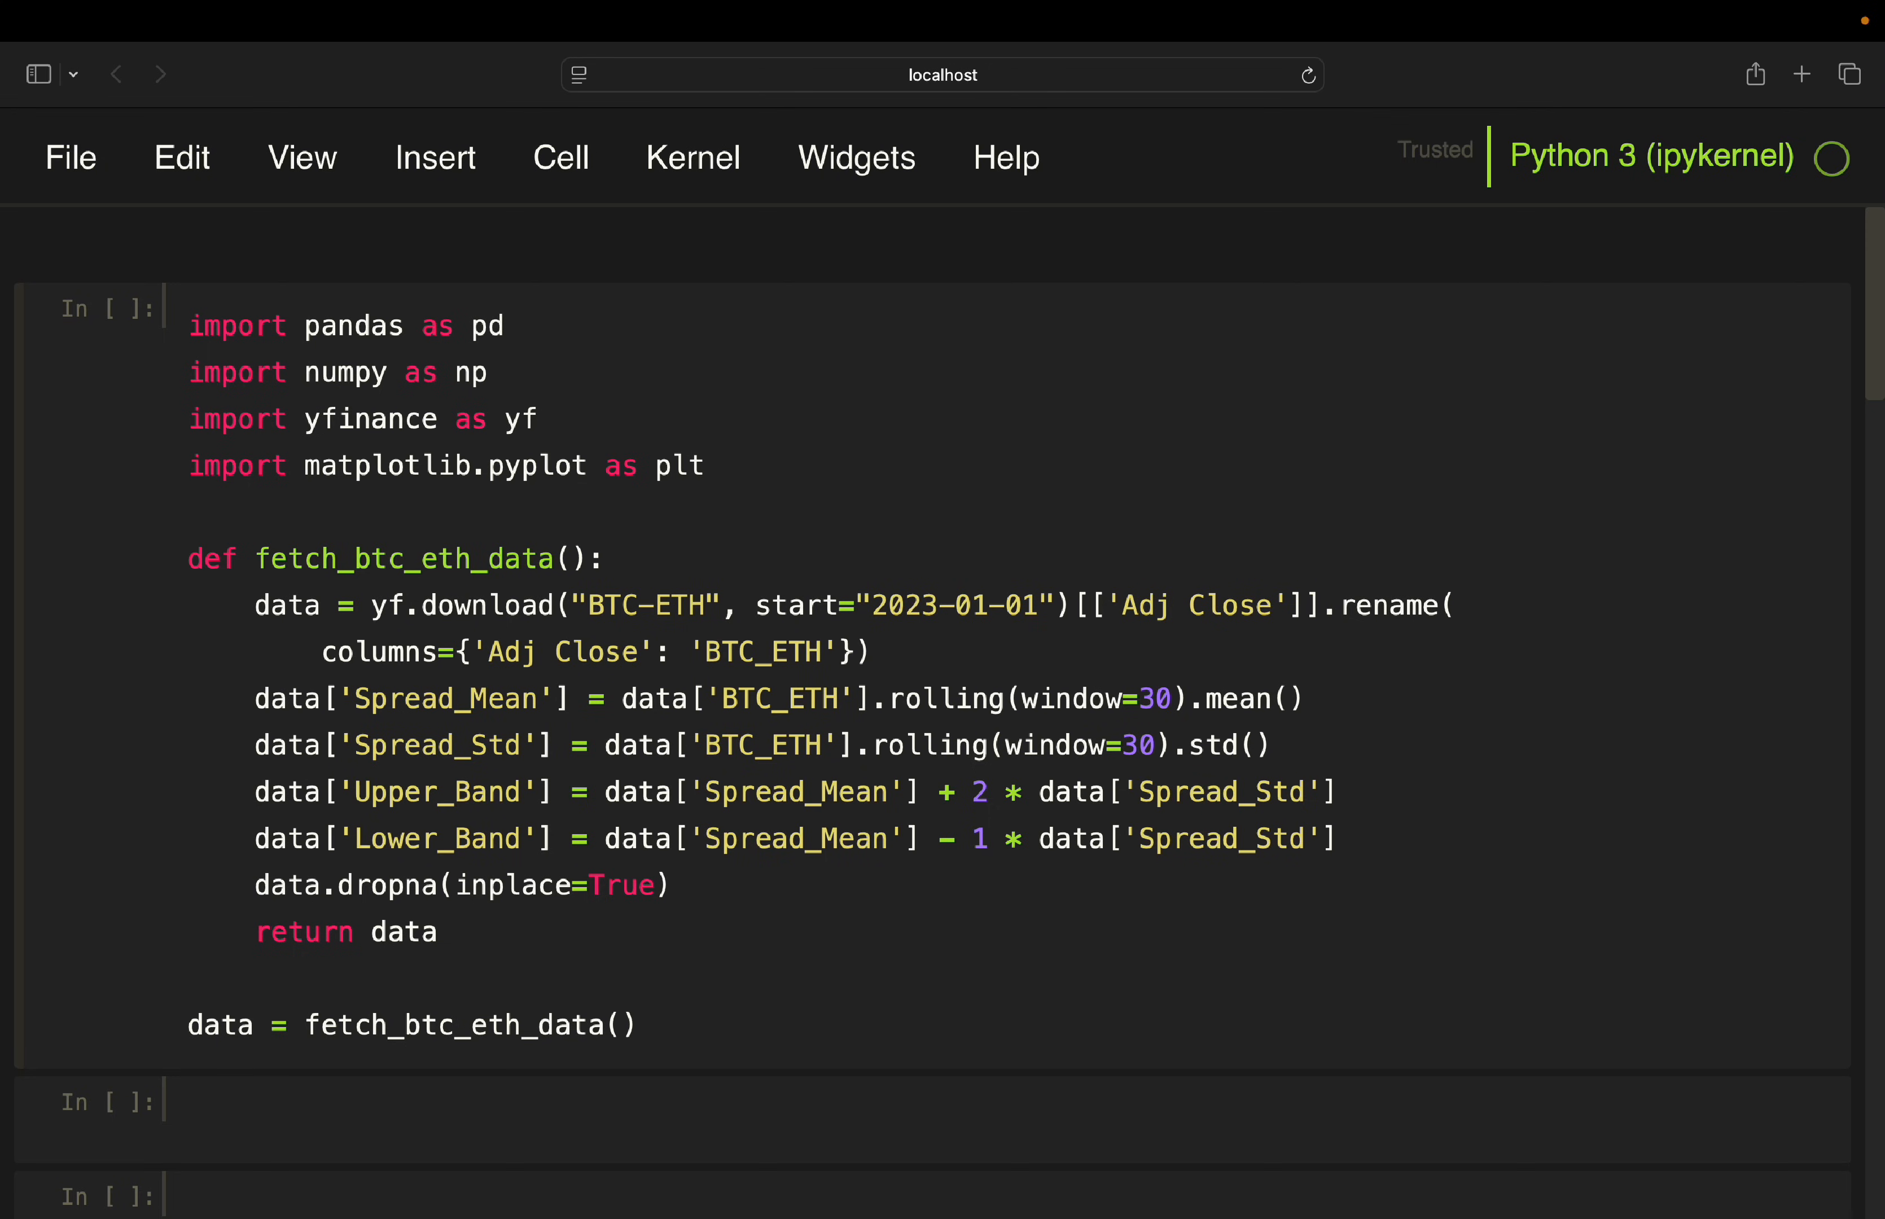
pyautogui.moveTo(418, 417)
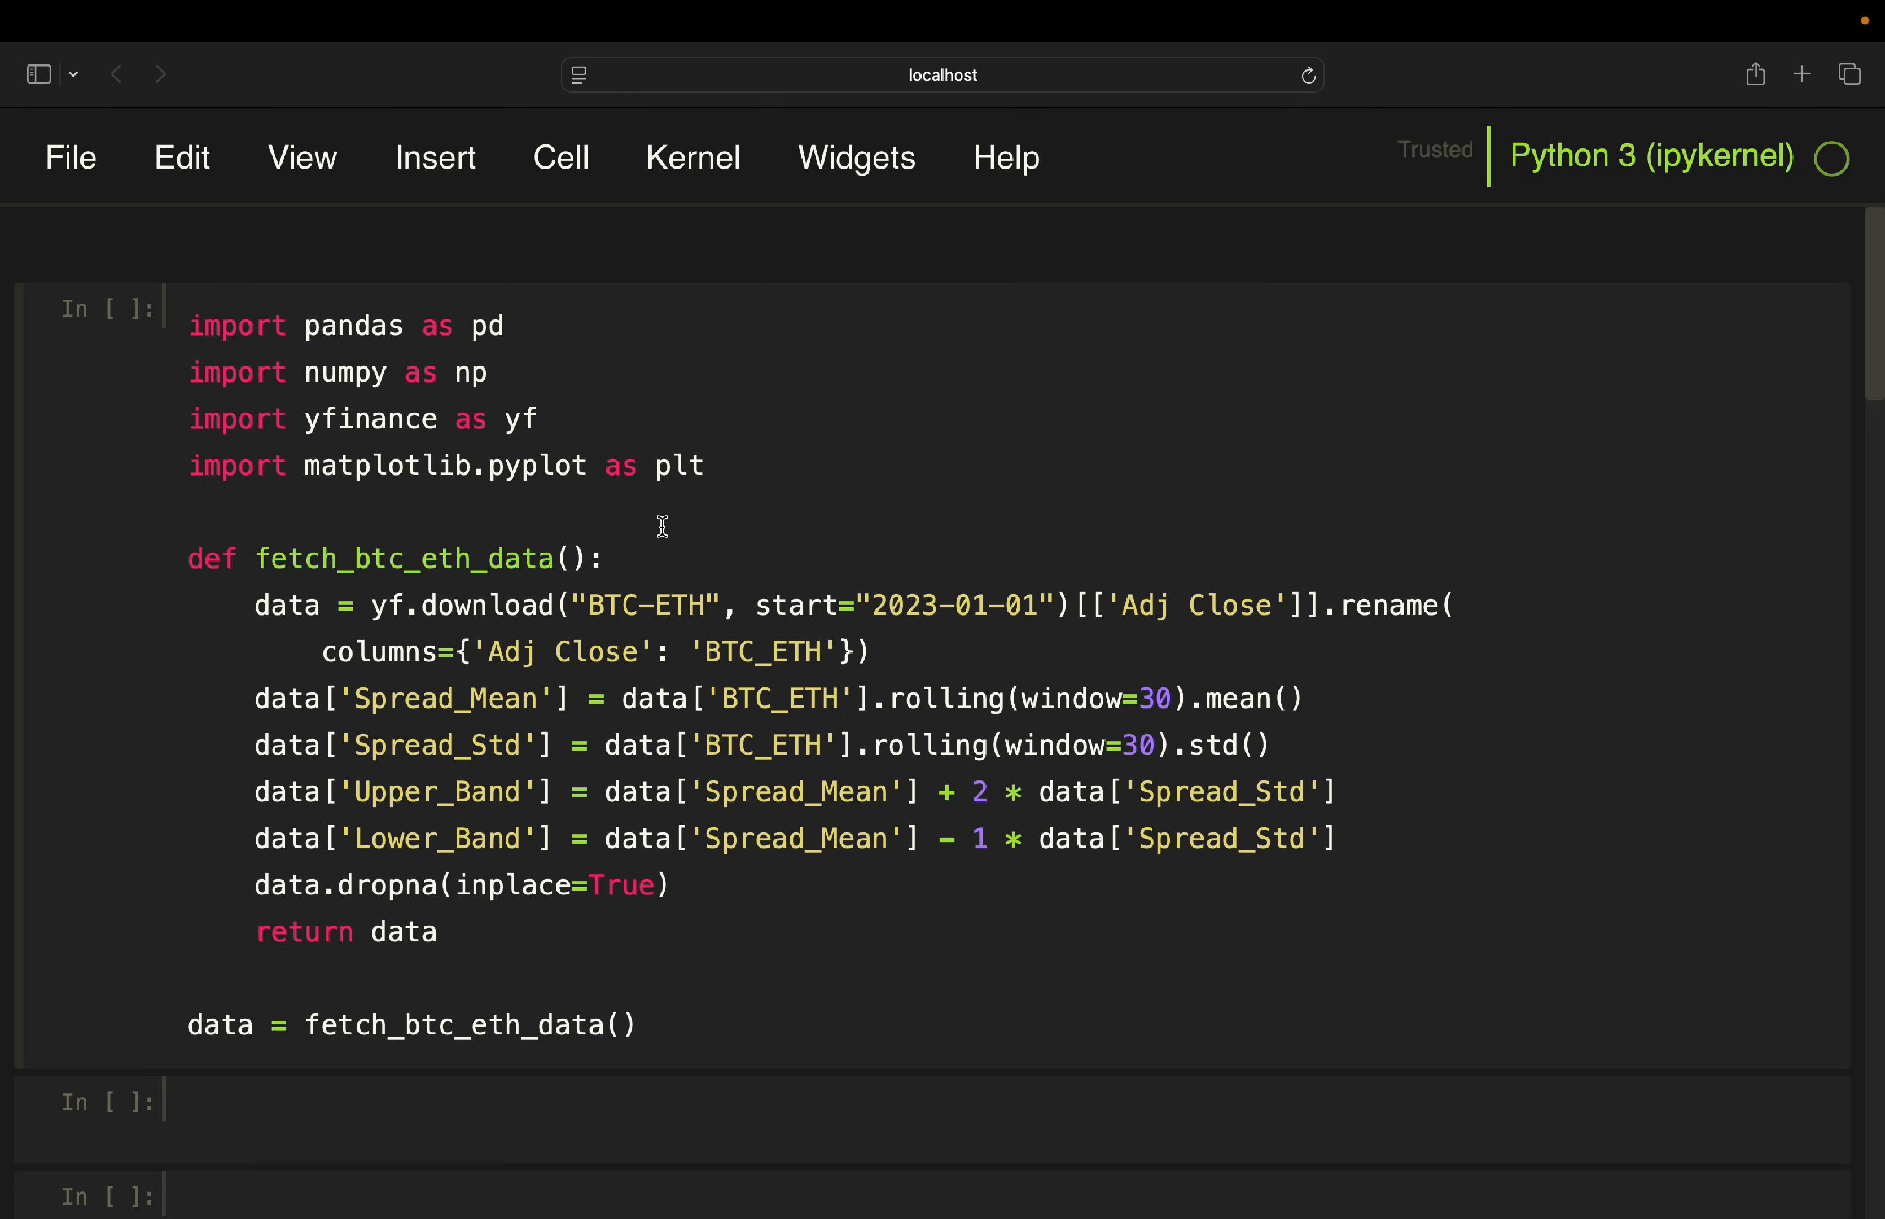
pyautogui.click(541, 419)
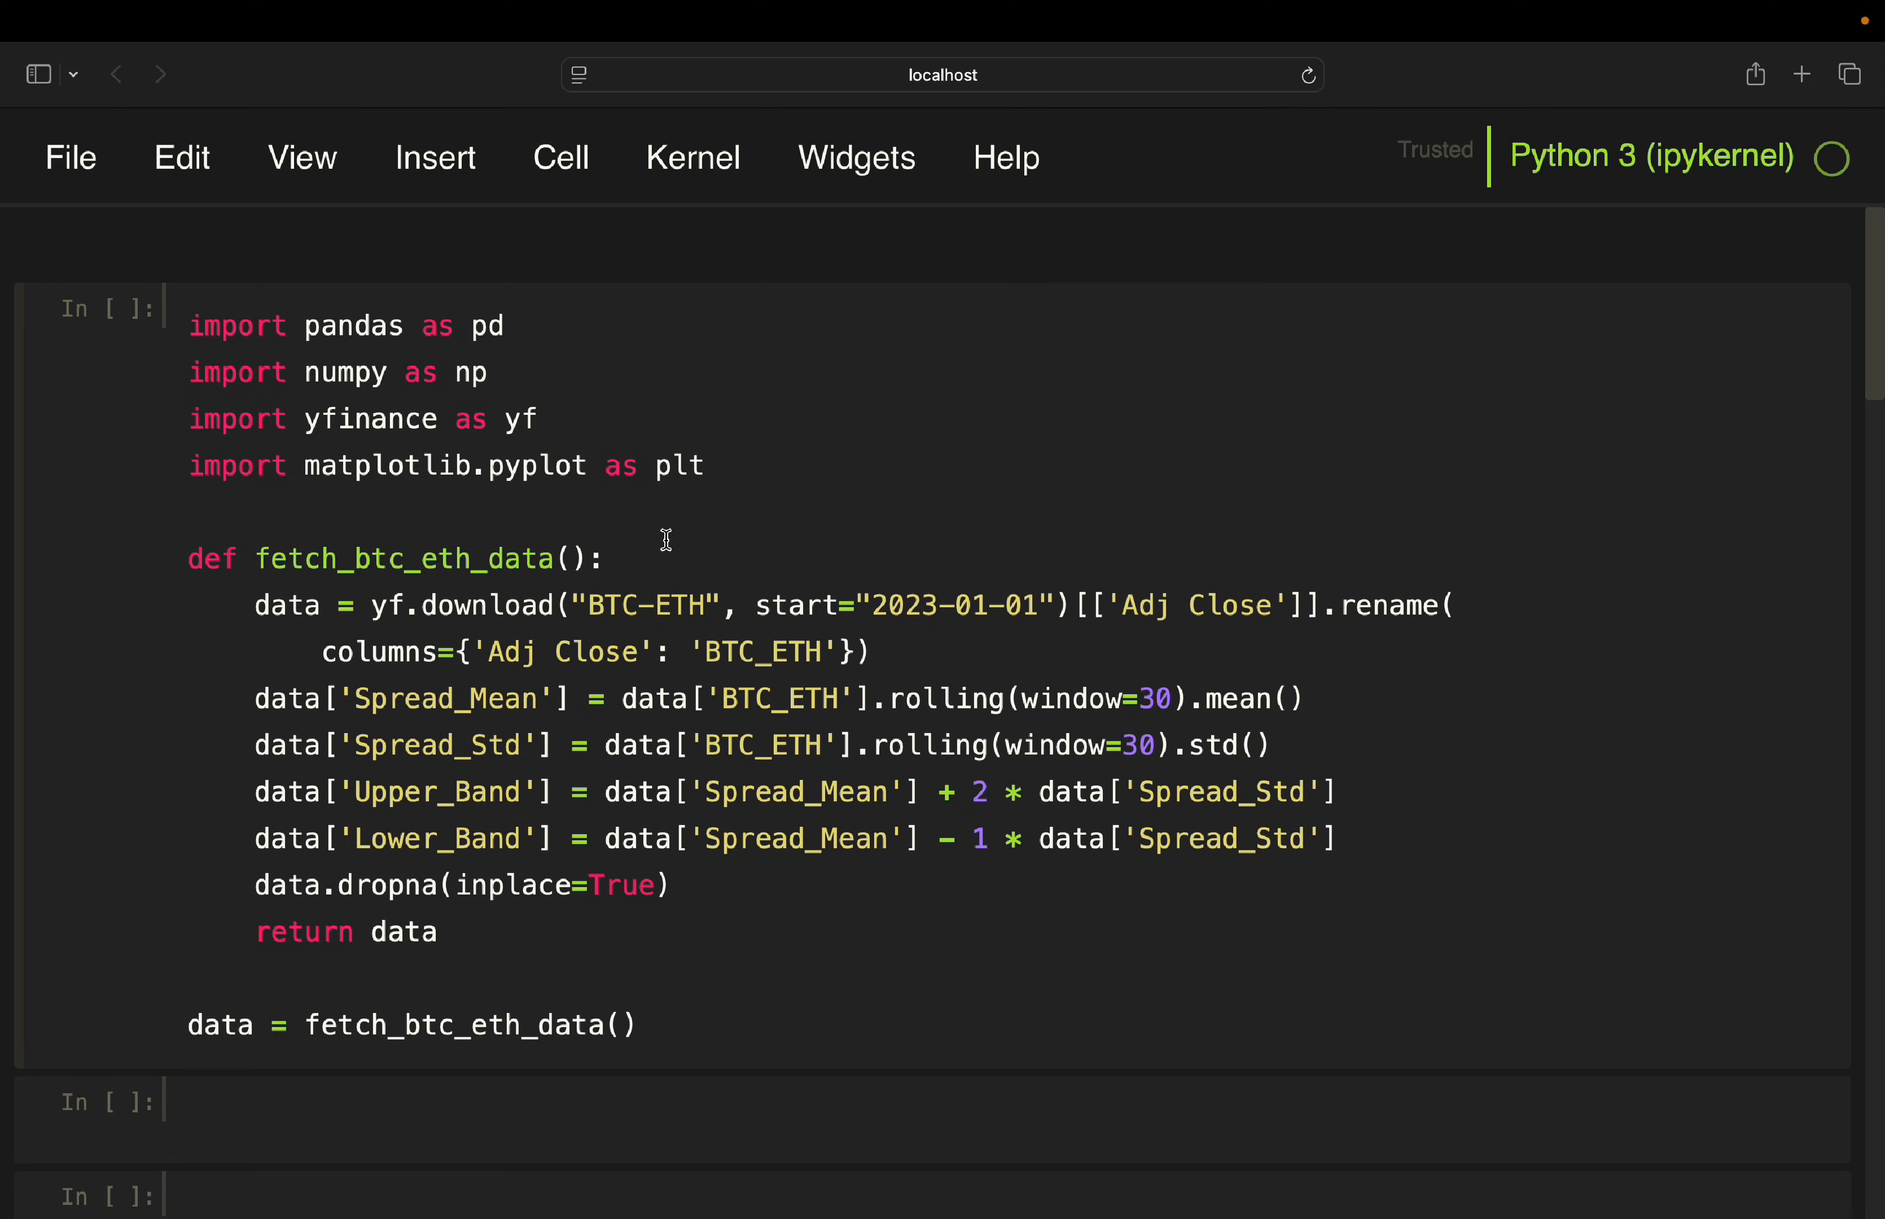
pyautogui.moveTo(635, 629)
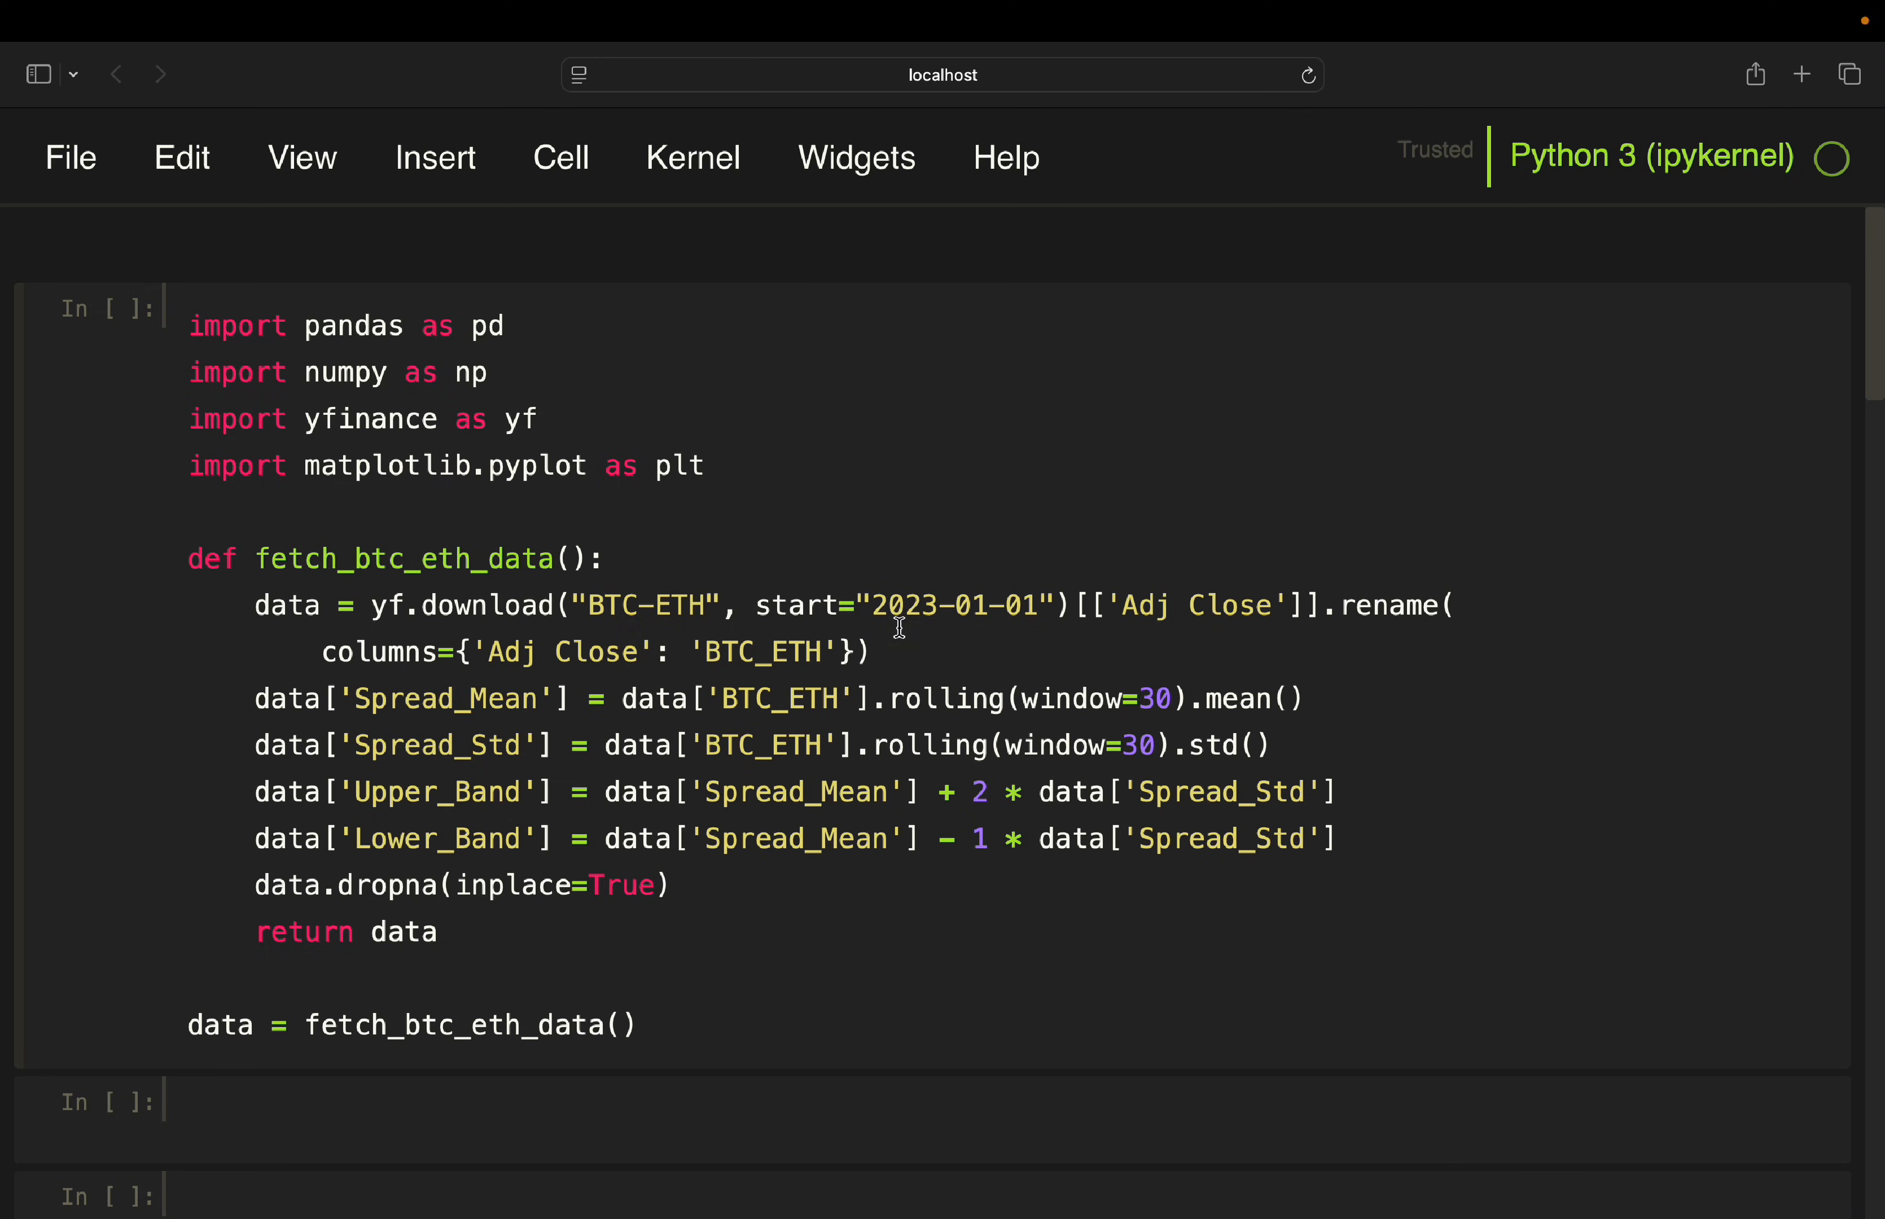
pyautogui.moveTo(1118, 611)
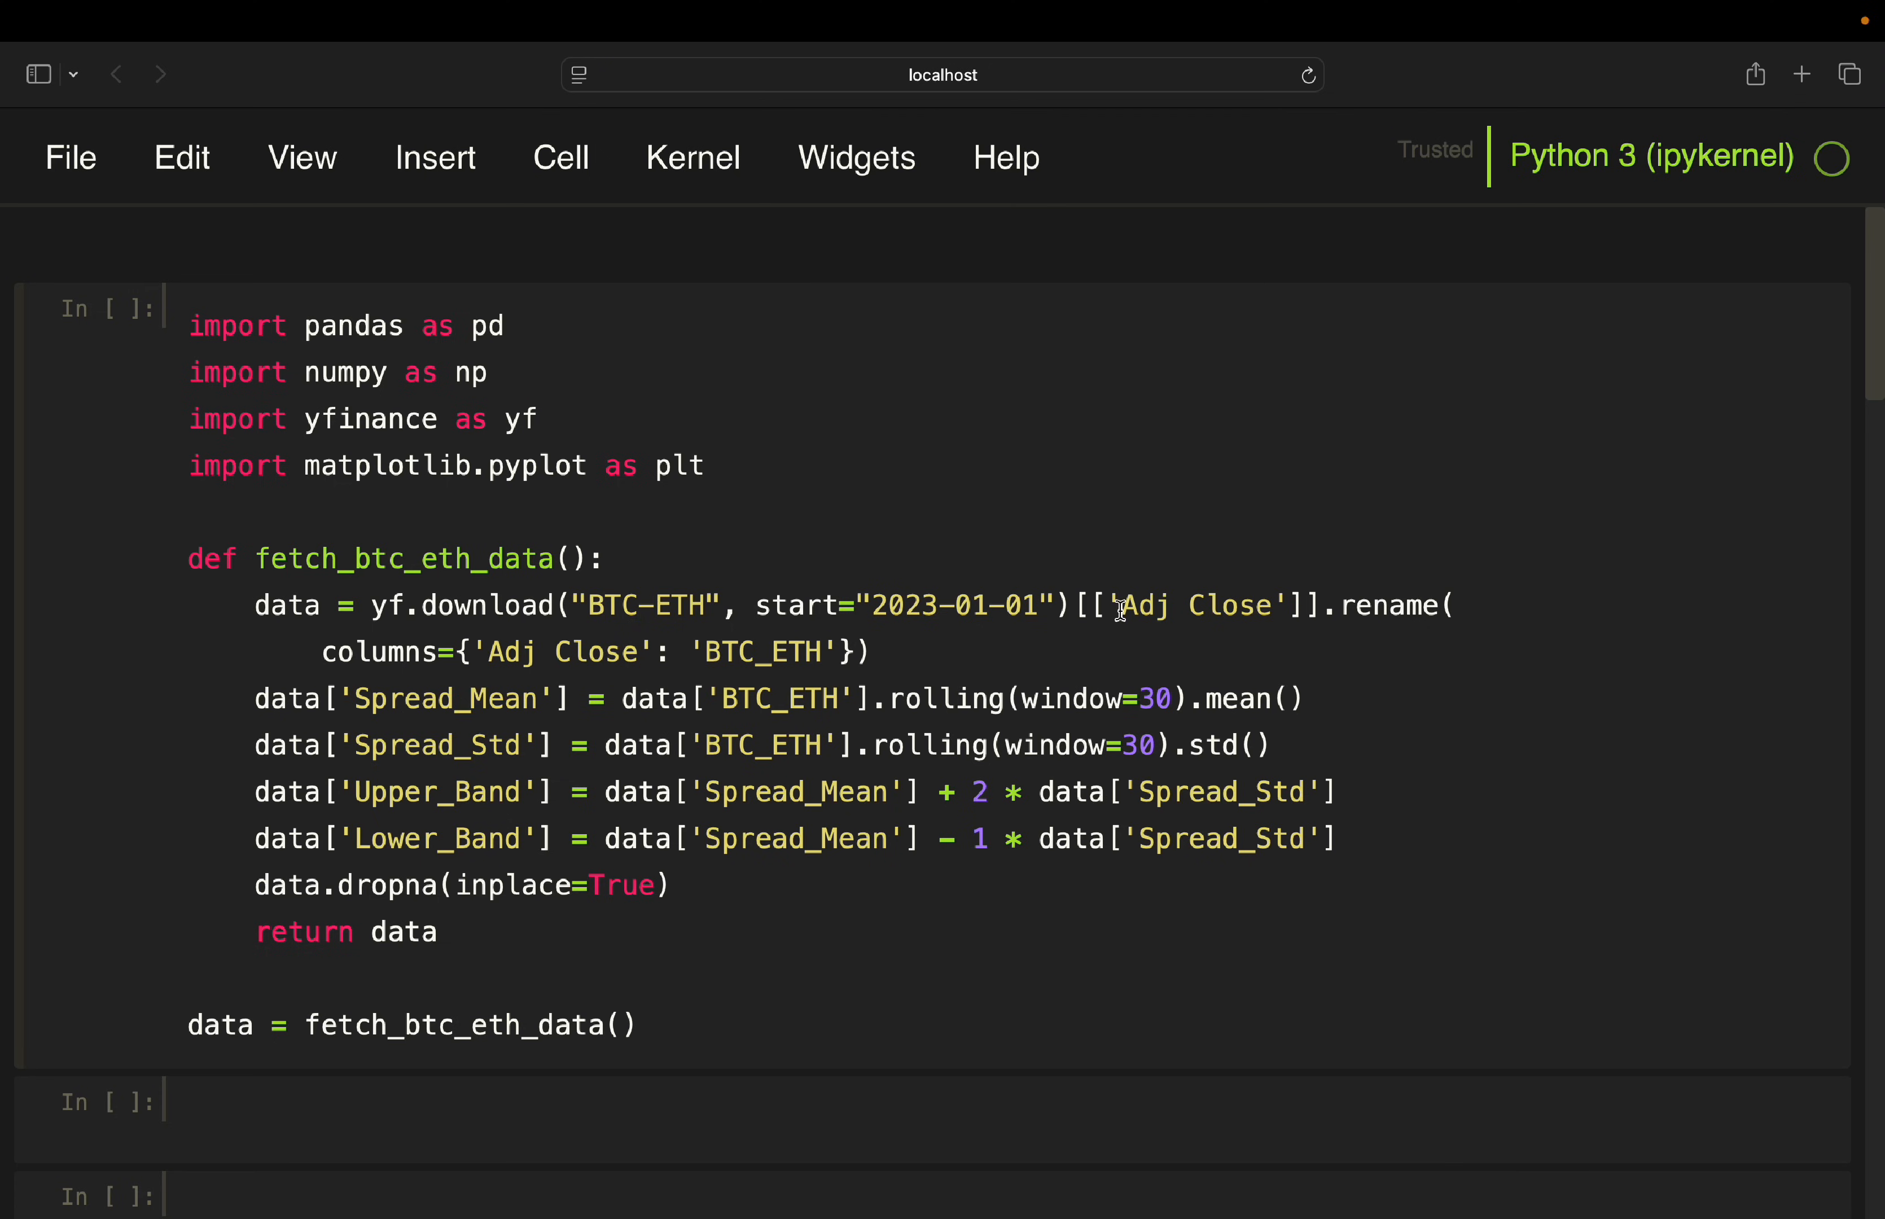
pyautogui.moveTo(803, 634)
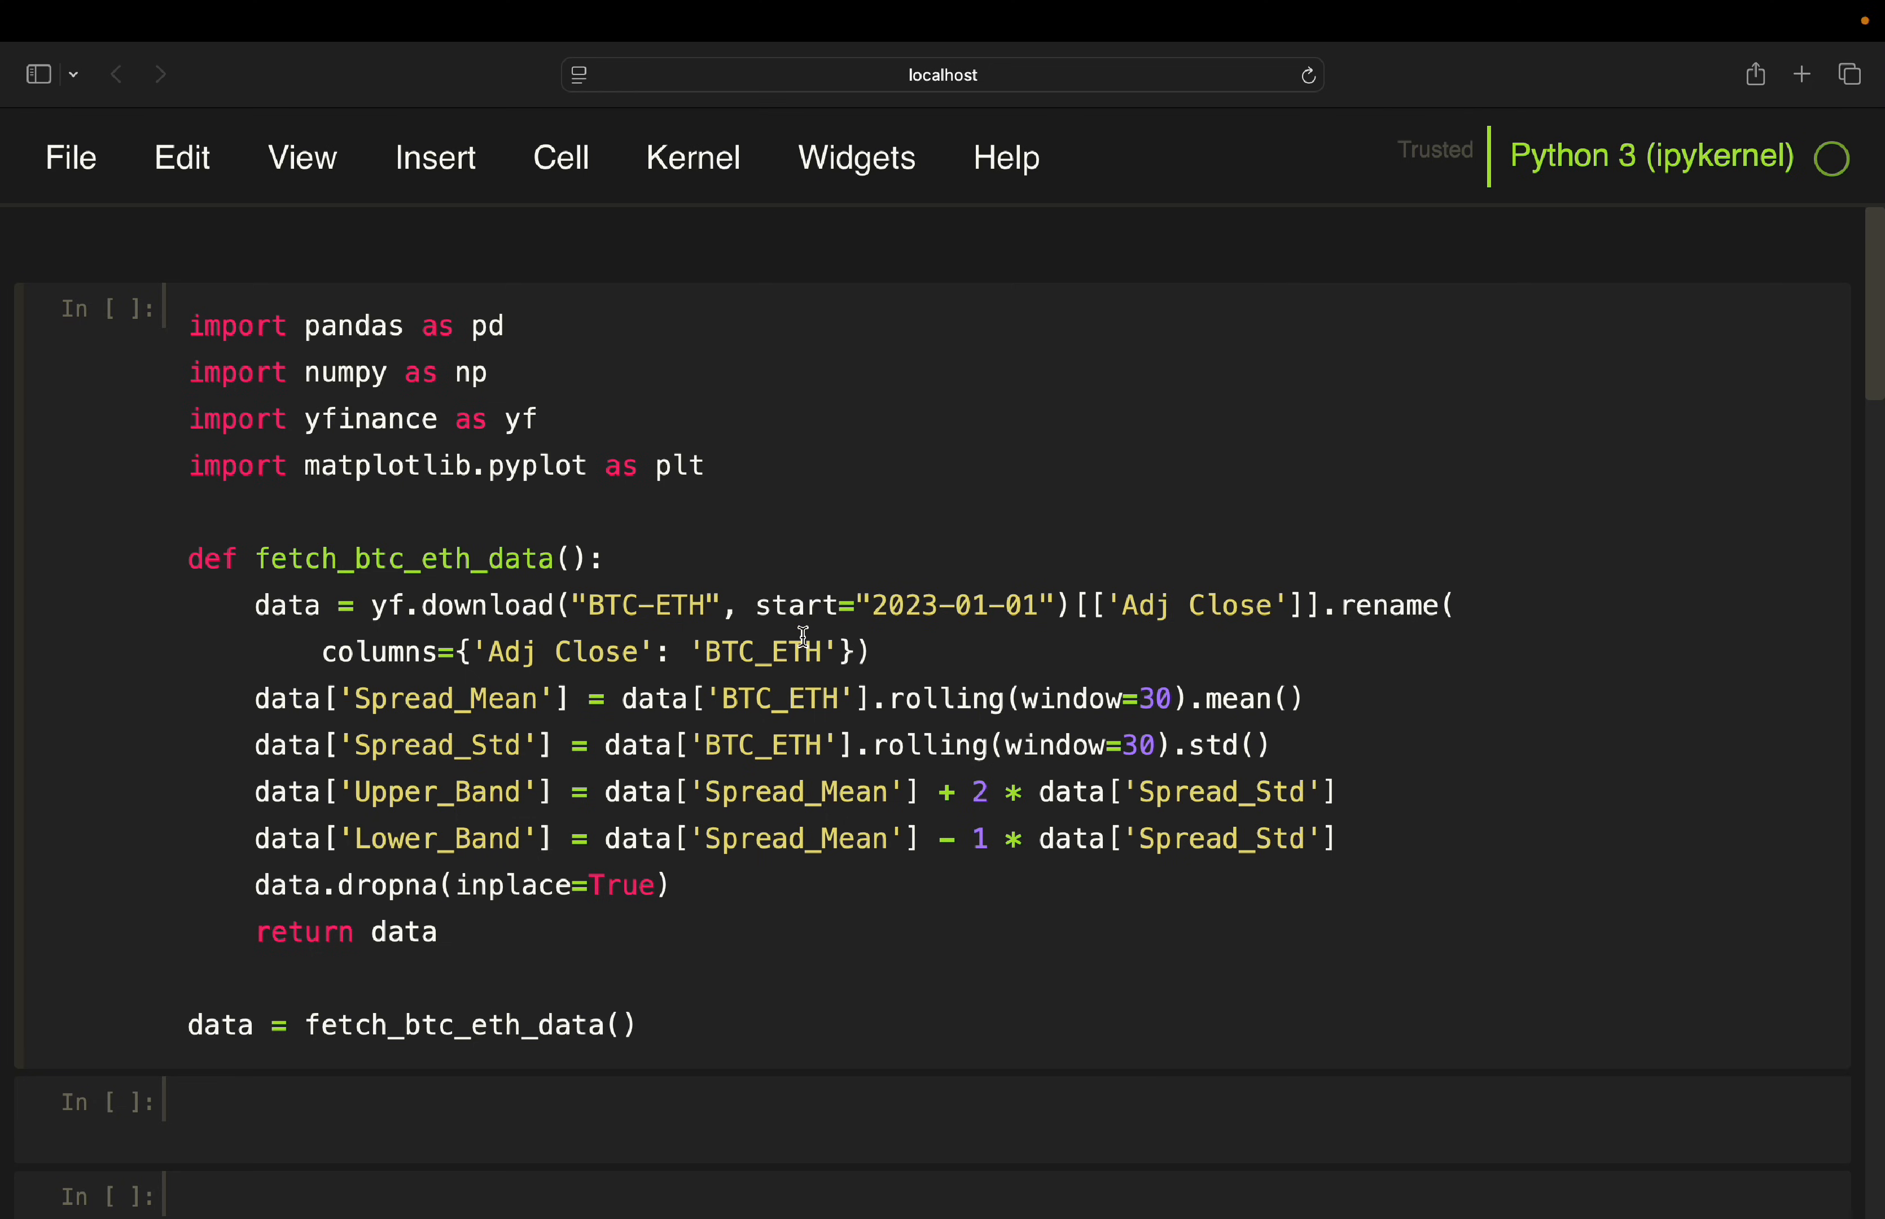
pyautogui.click(538, 419)
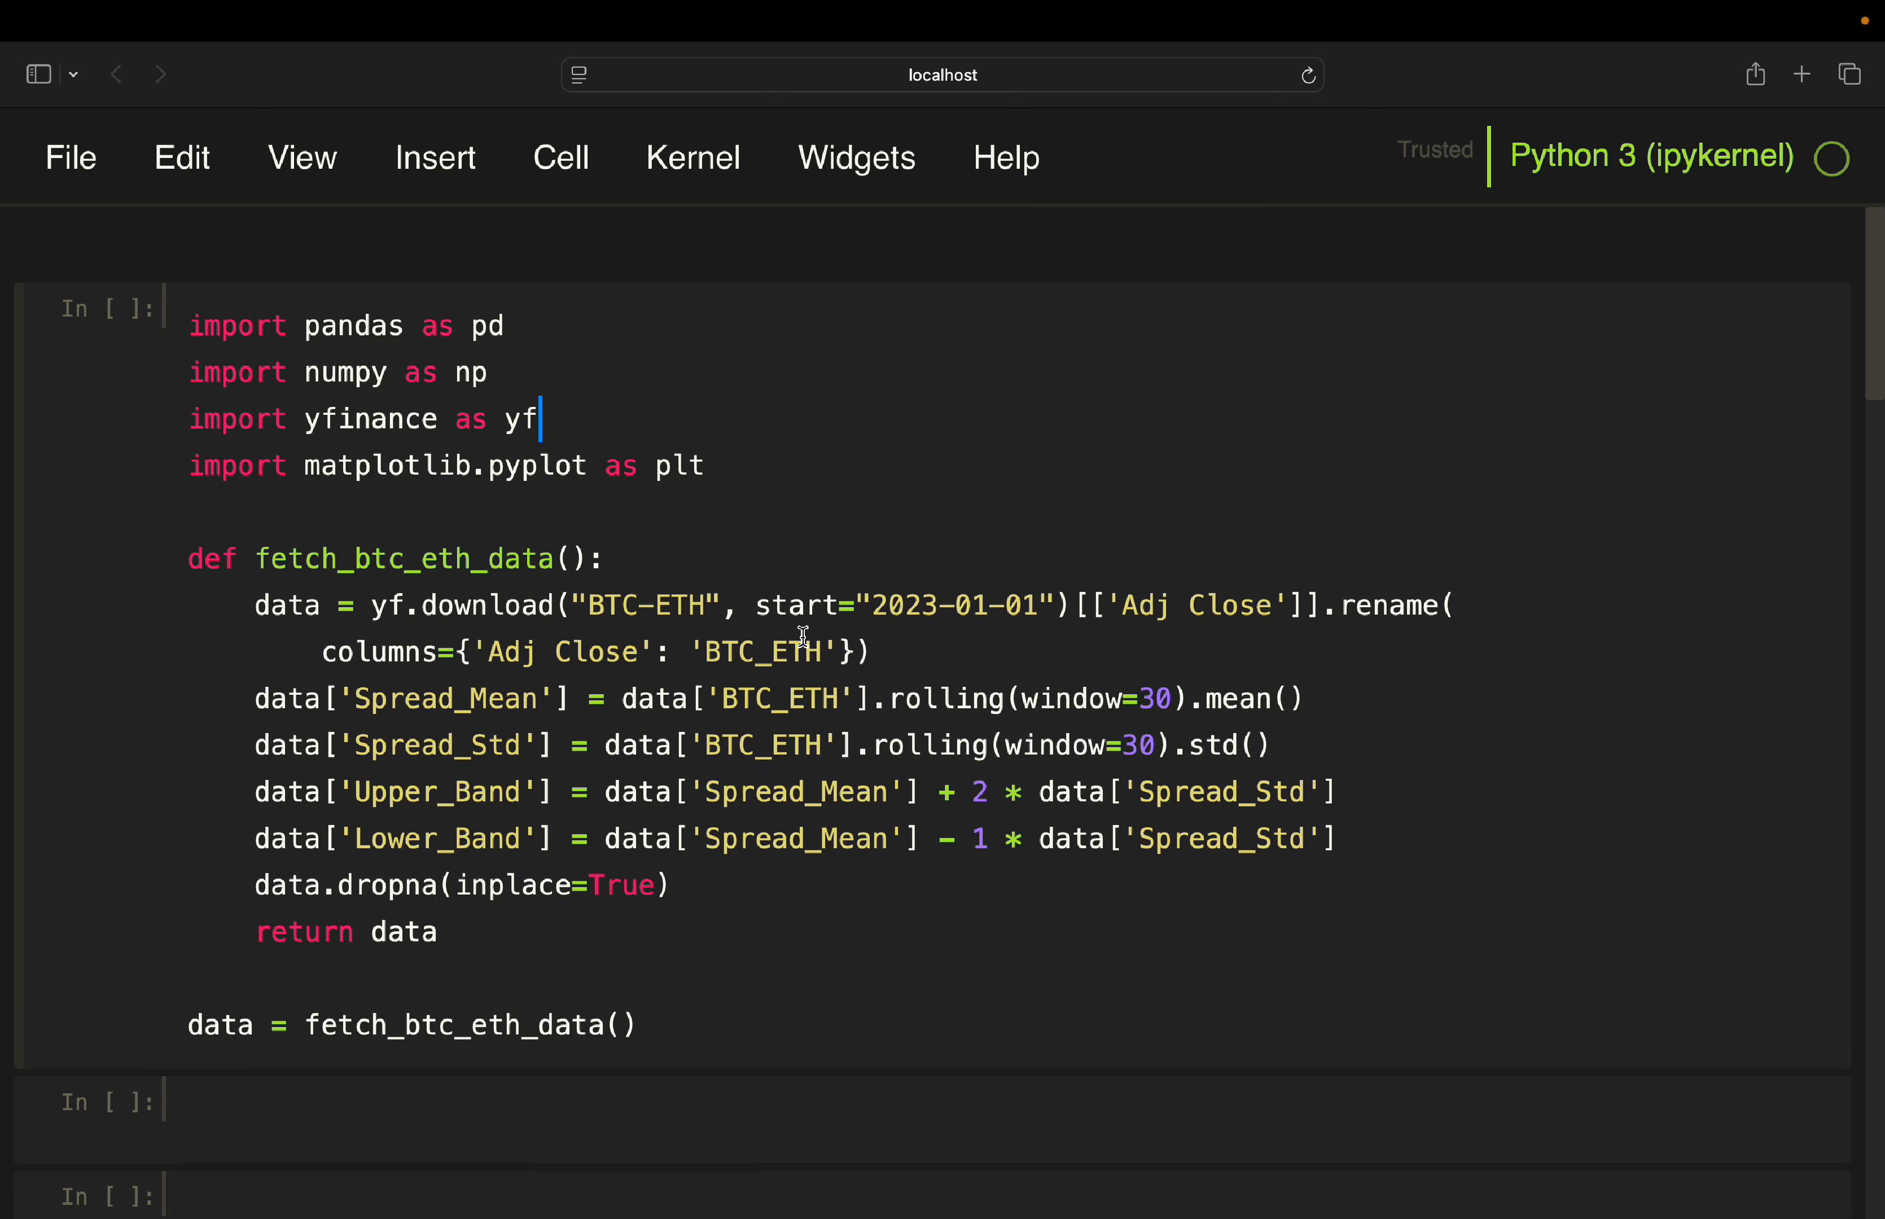
pyautogui.moveTo(347, 698)
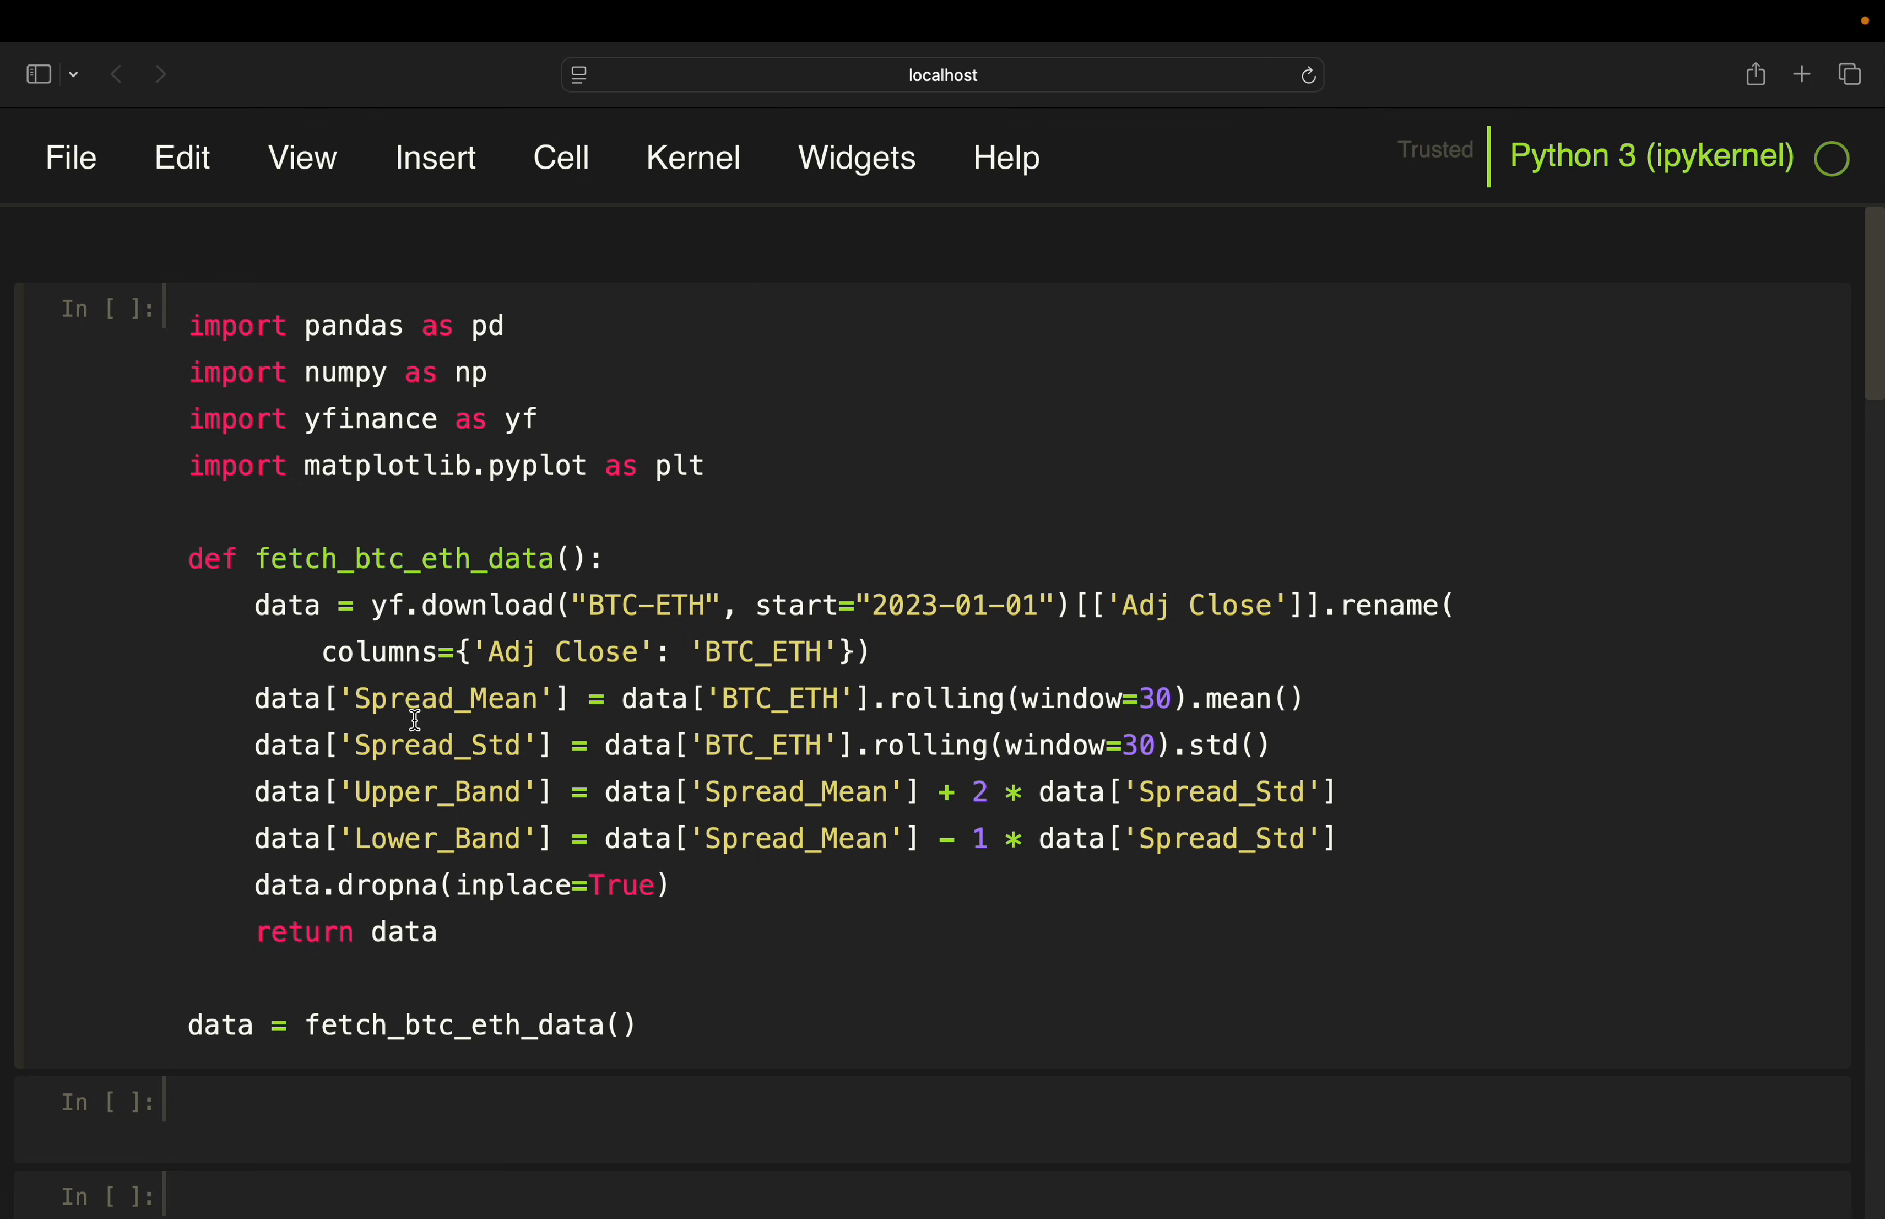
pyautogui.moveTo(1063, 720)
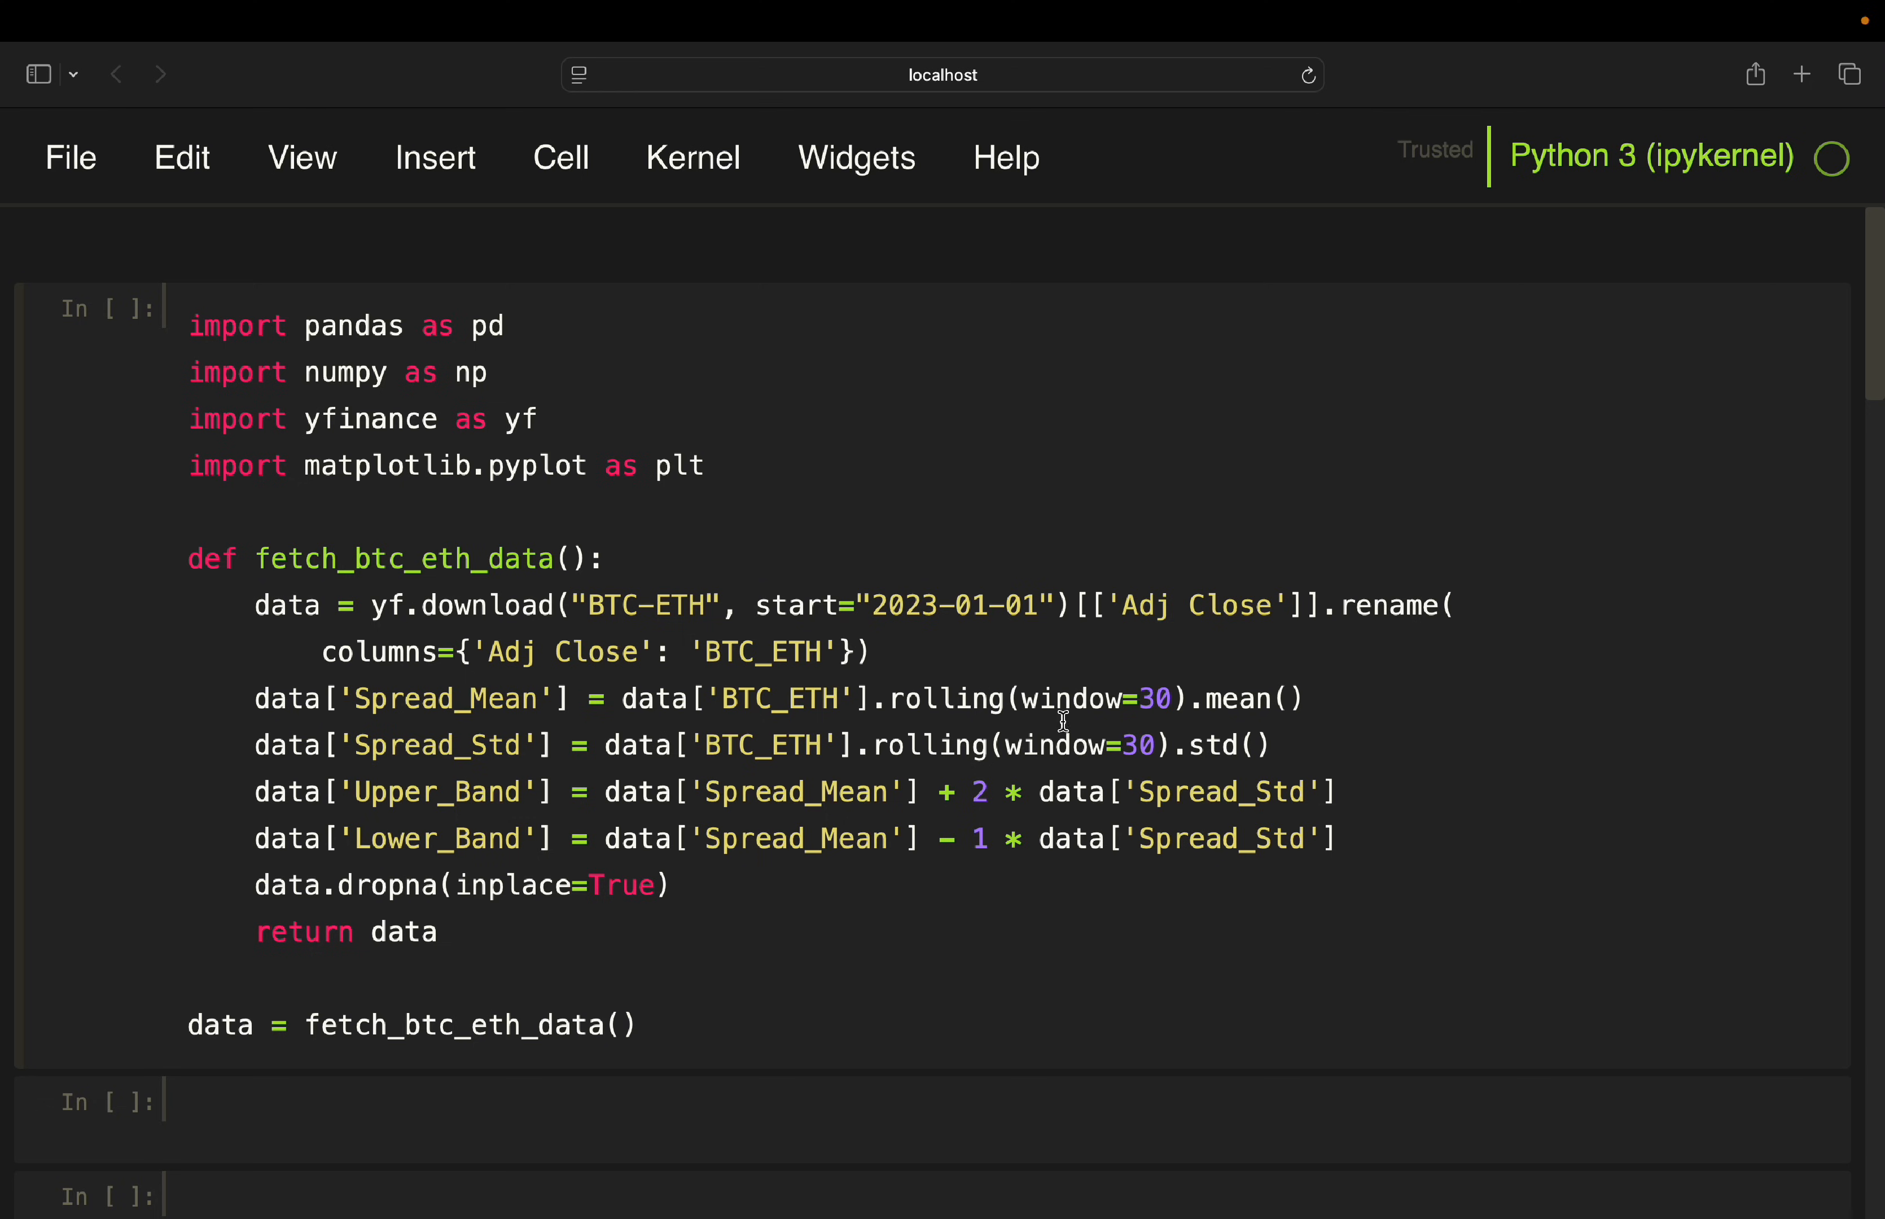
pyautogui.moveTo(803, 713)
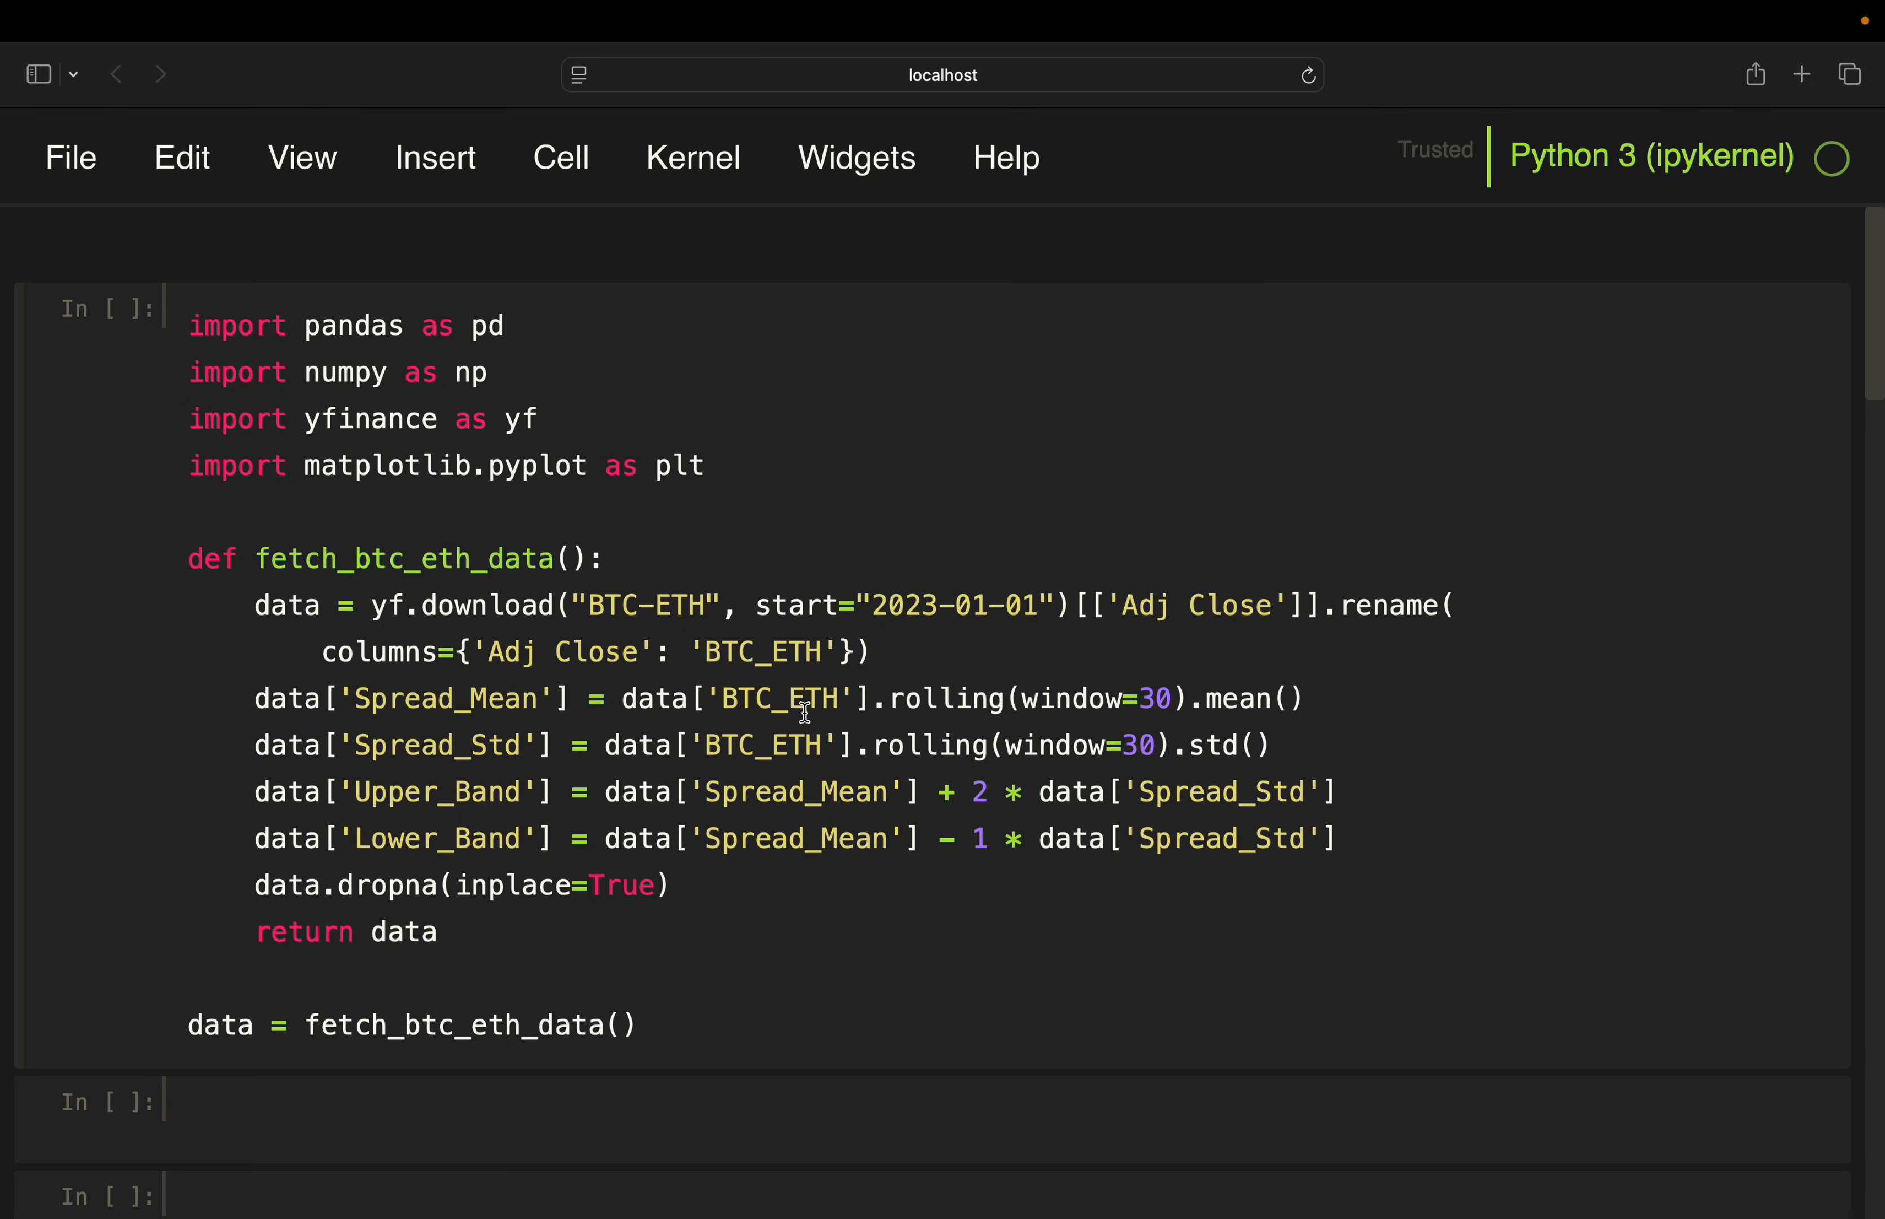
pyautogui.moveTo(1304, 694)
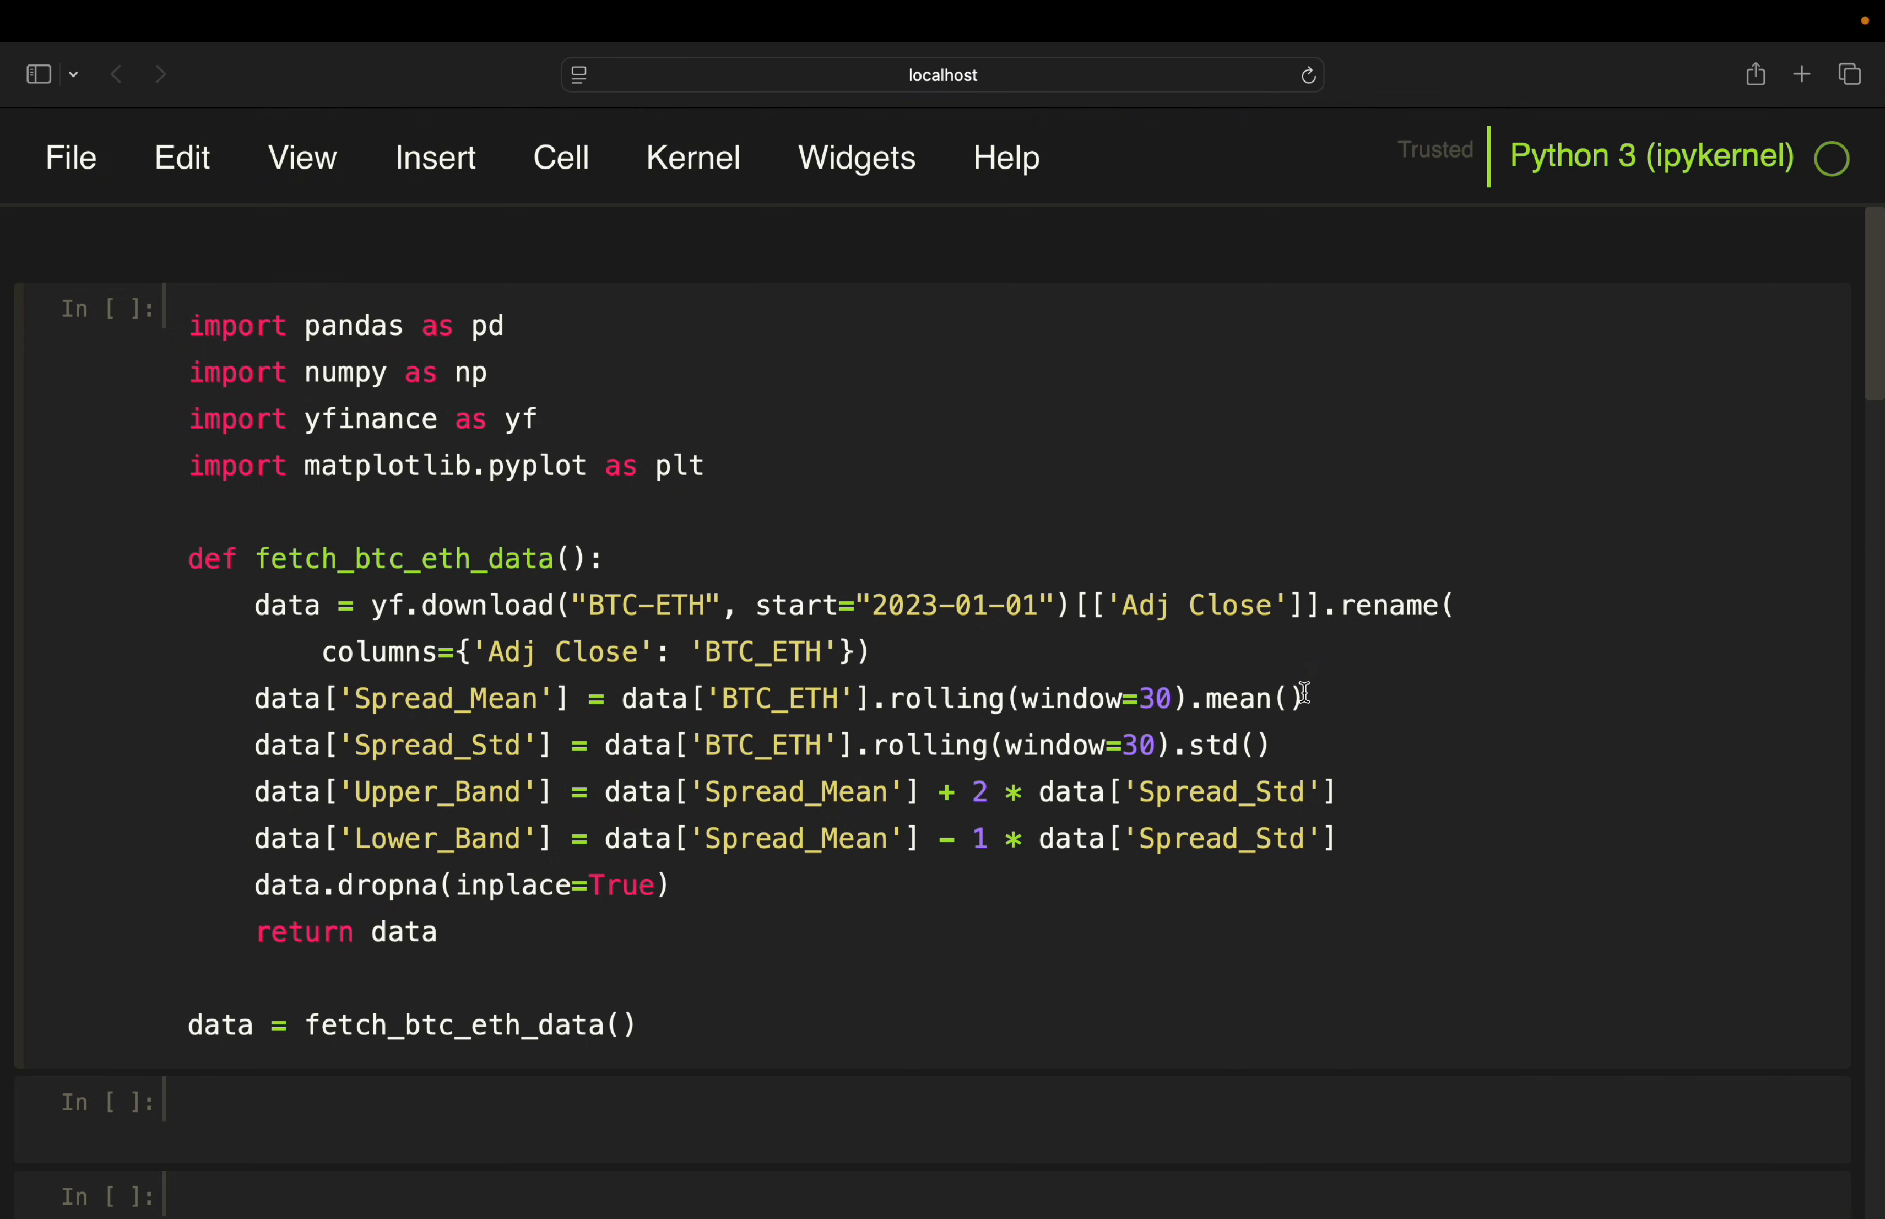
pyautogui.click(540, 419)
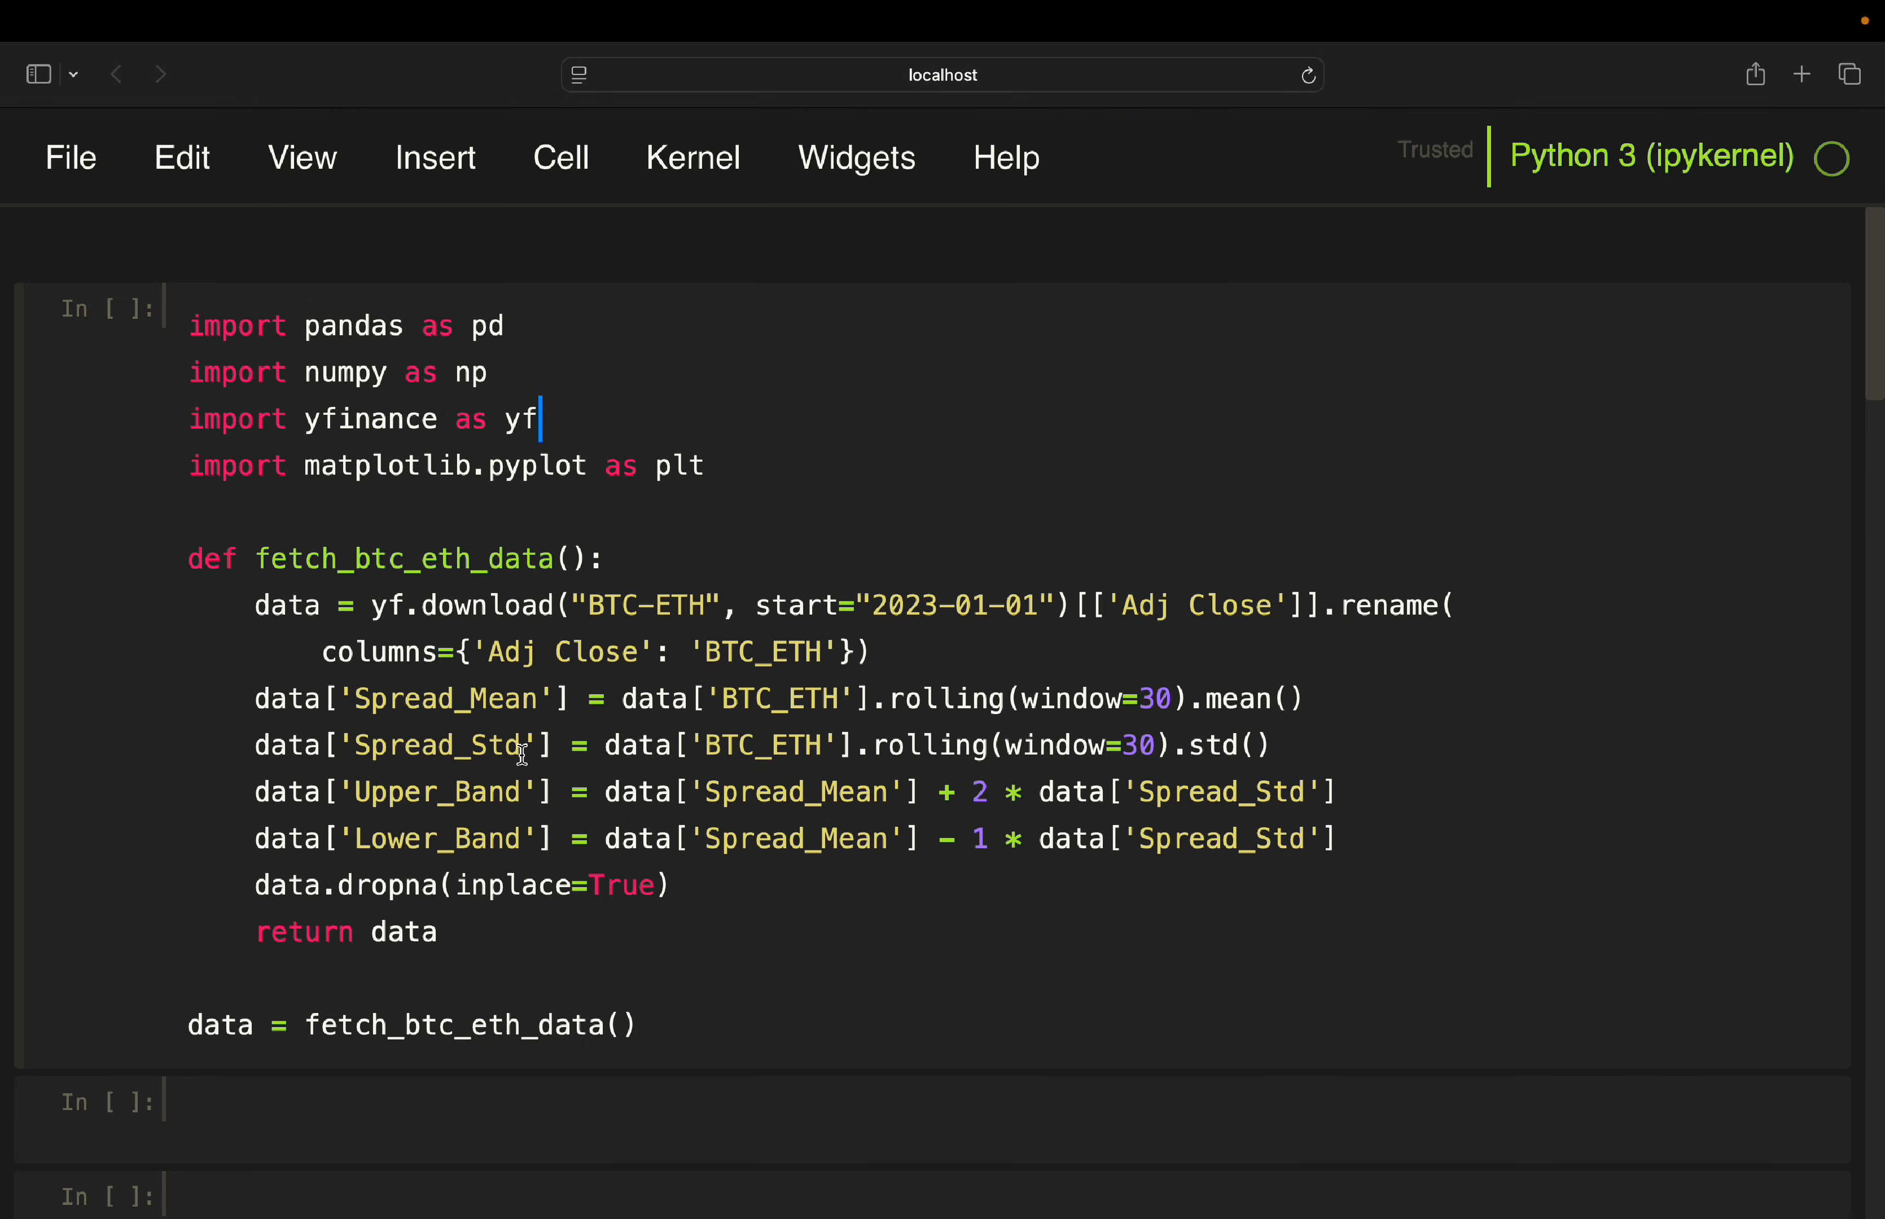
pyautogui.moveTo(940, 760)
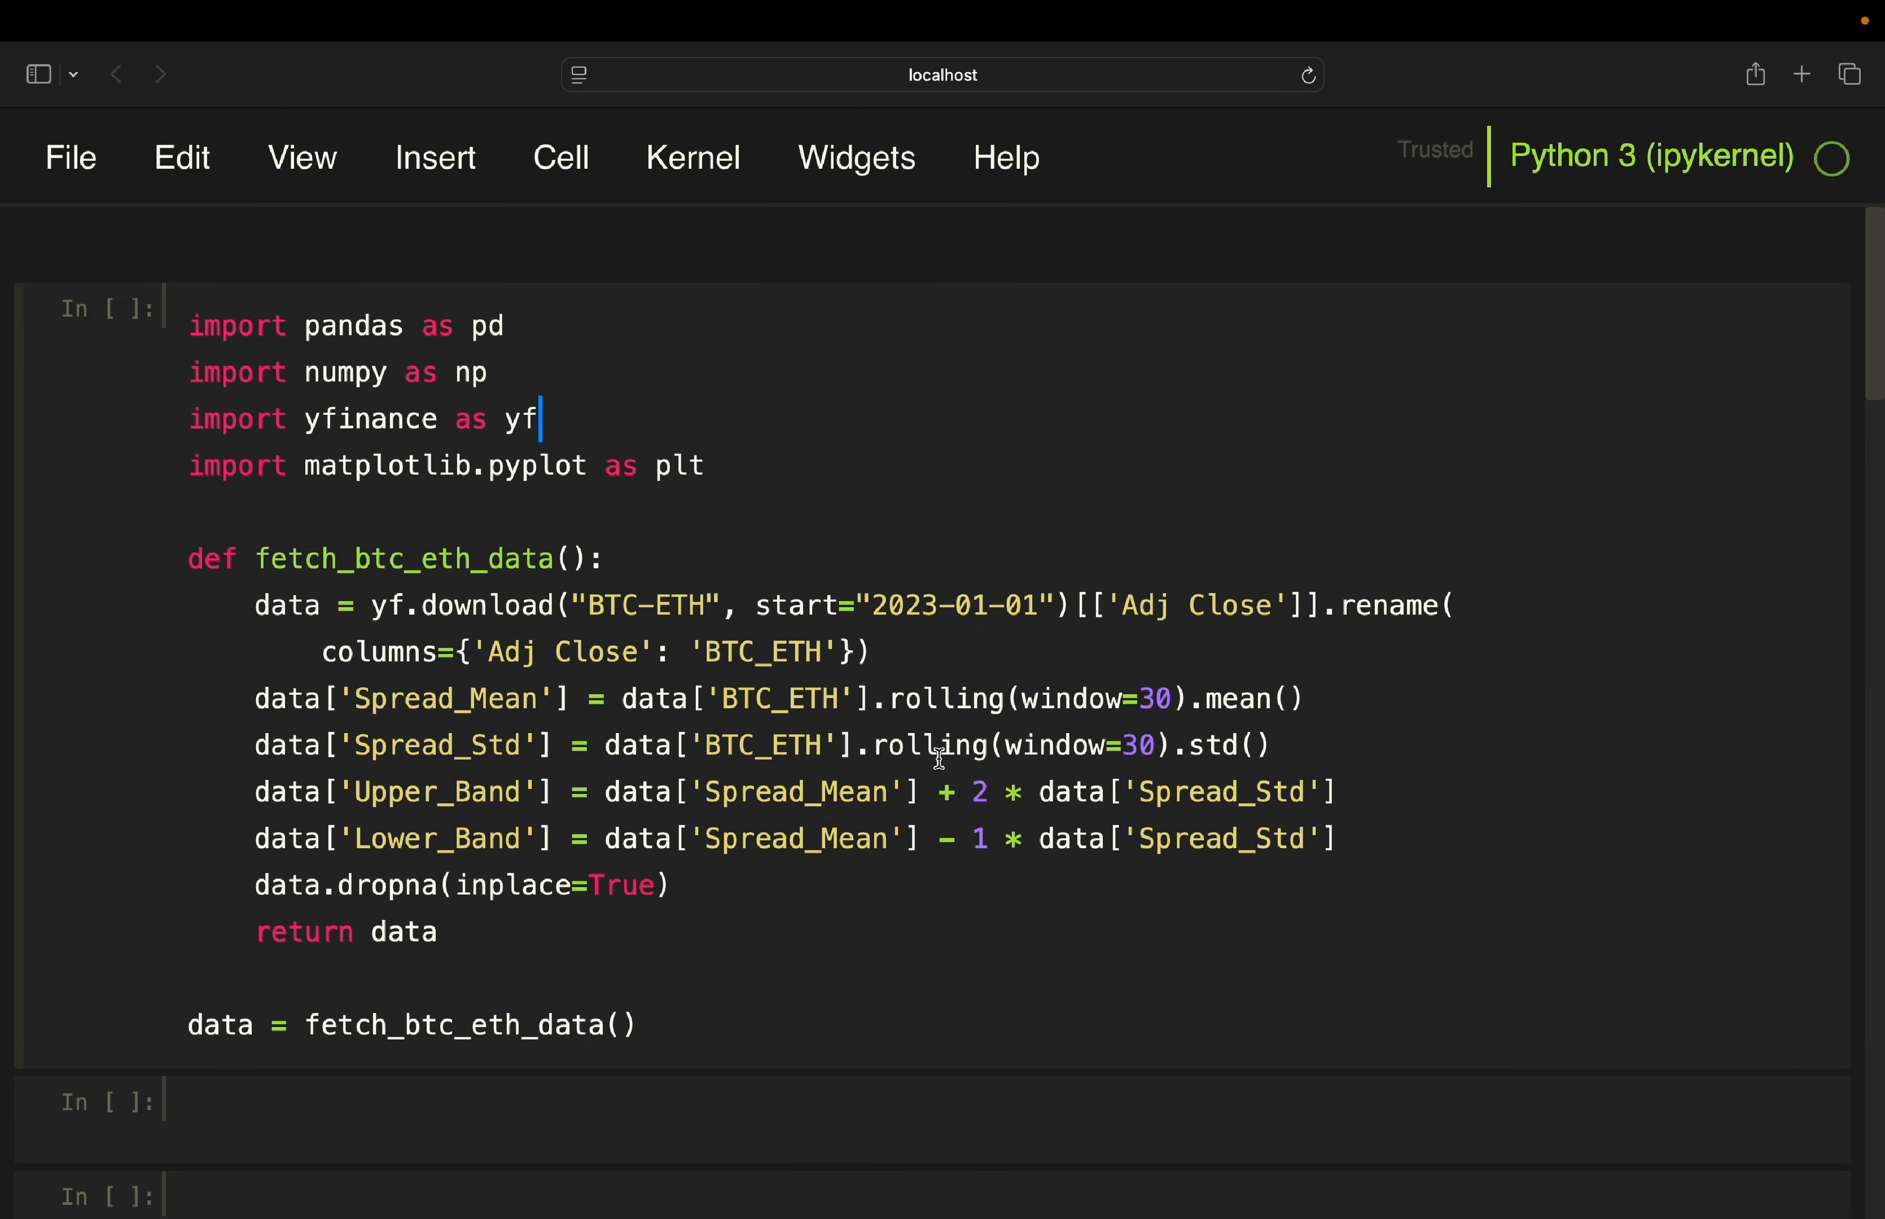
pyautogui.moveTo(1130, 752)
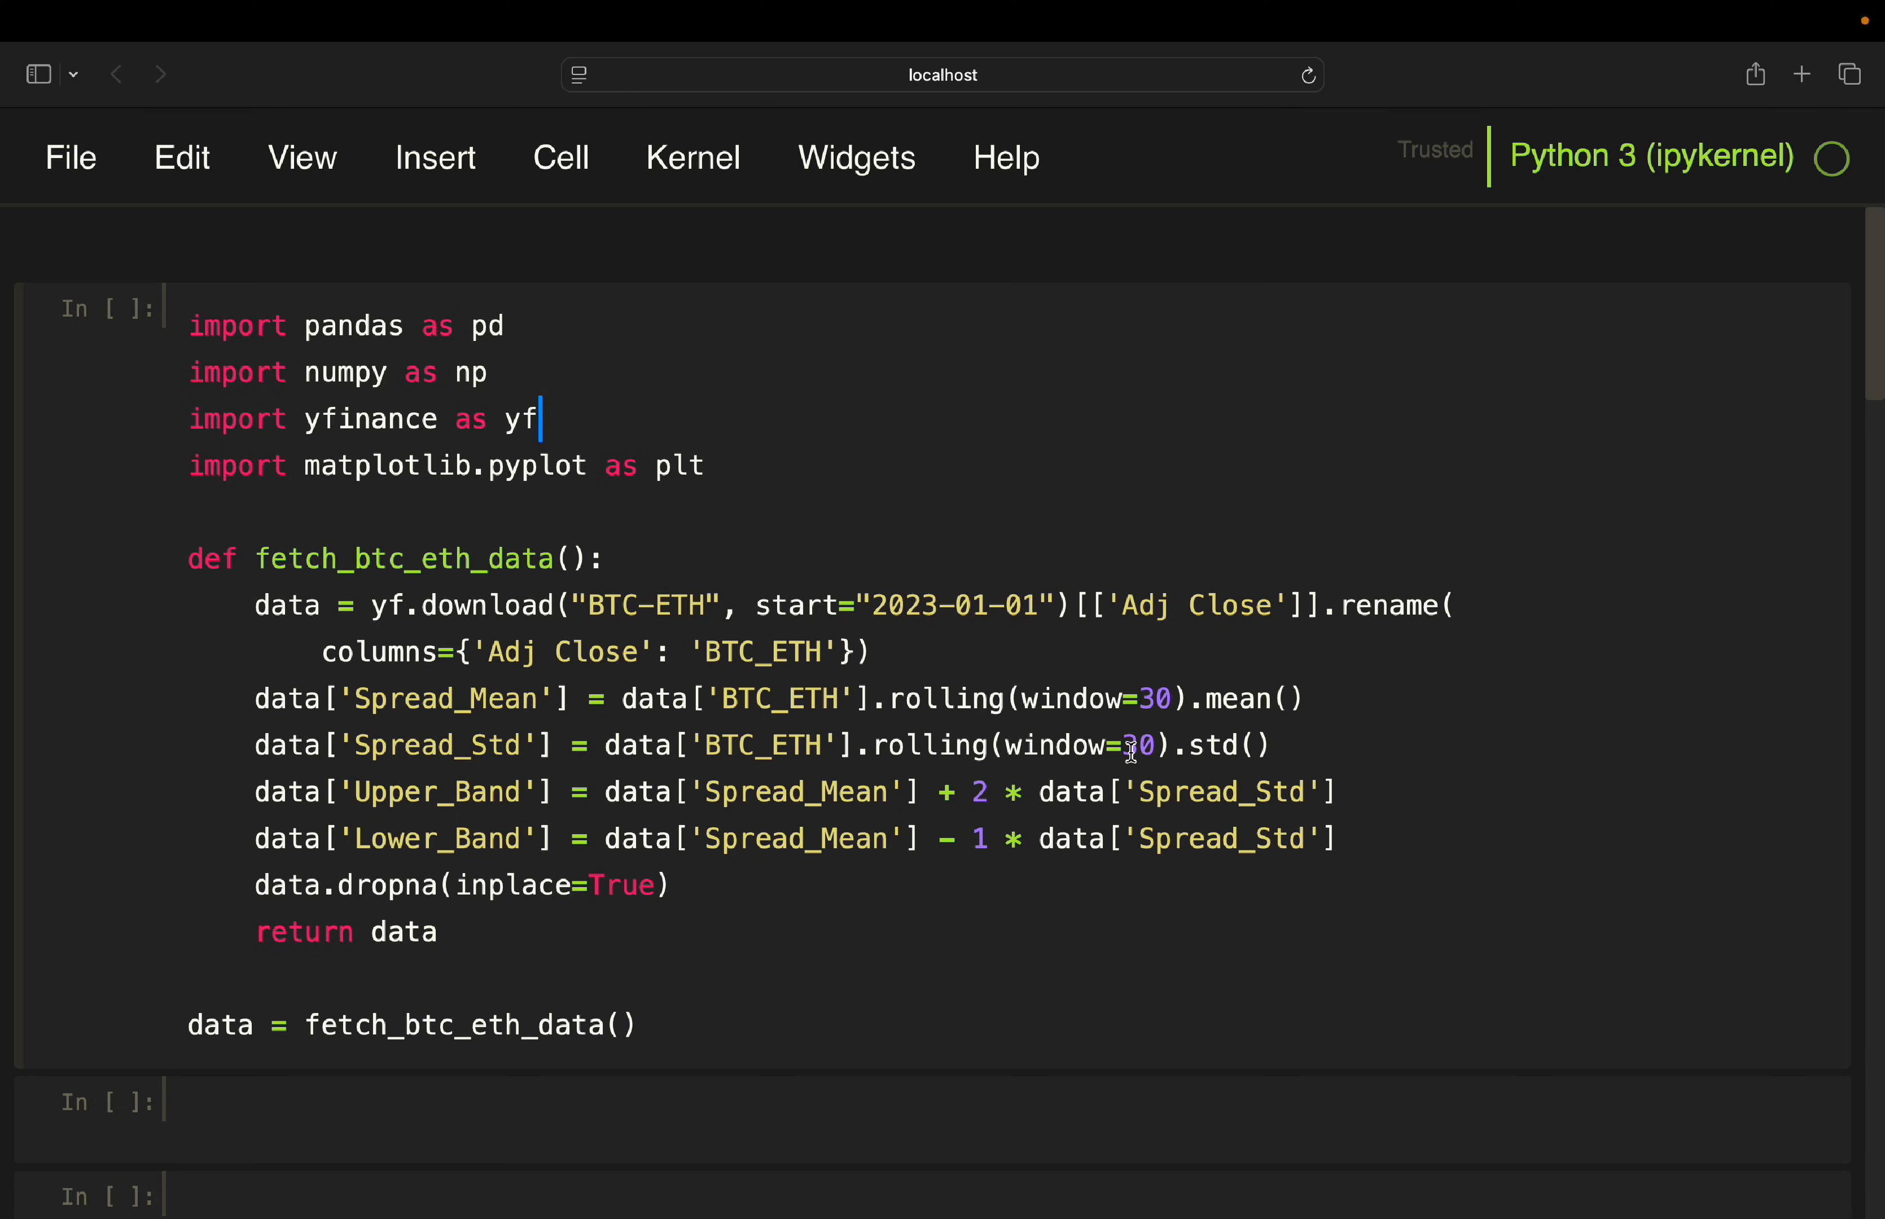
pyautogui.moveTo(1245, 769)
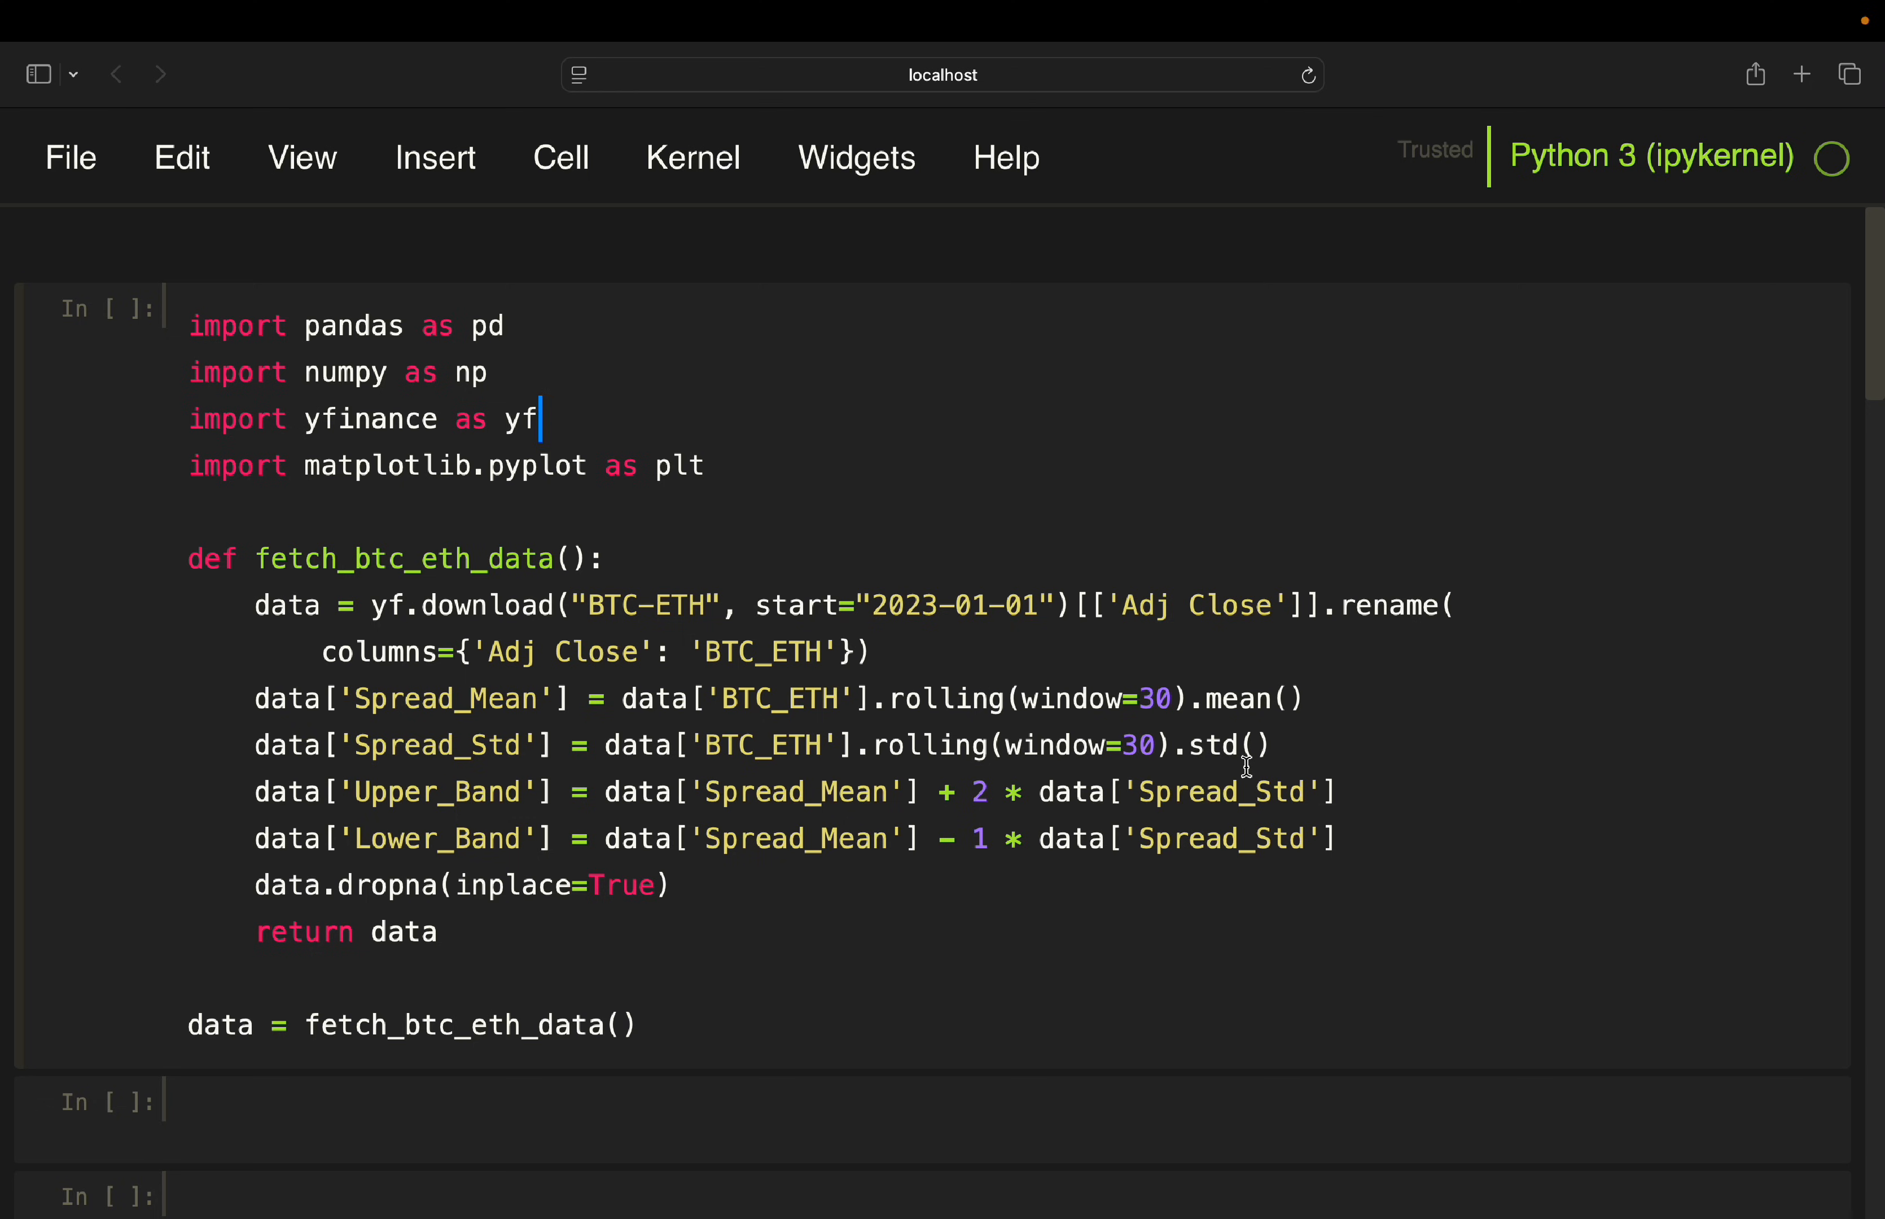
pyautogui.moveTo(672, 718)
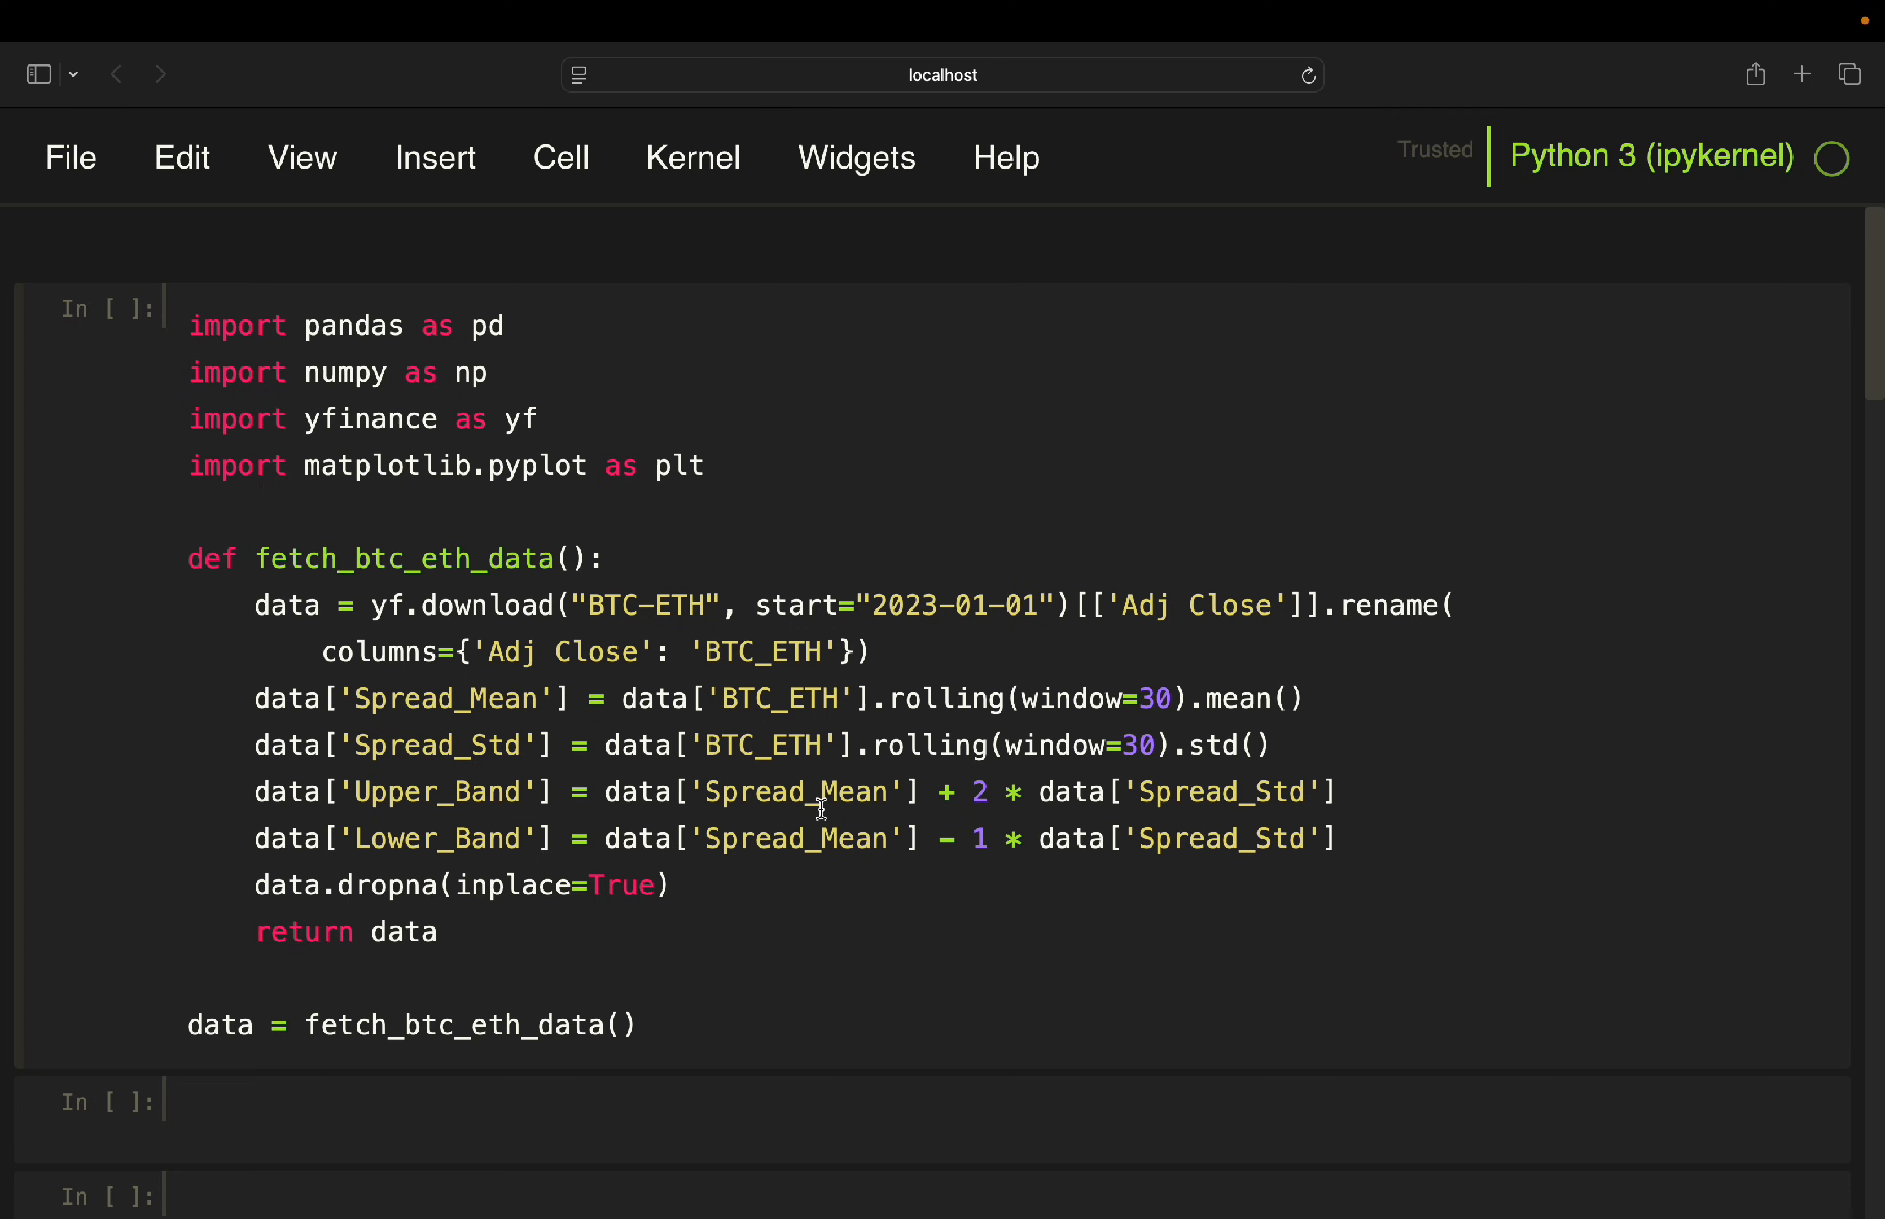
pyautogui.moveTo(1264, 809)
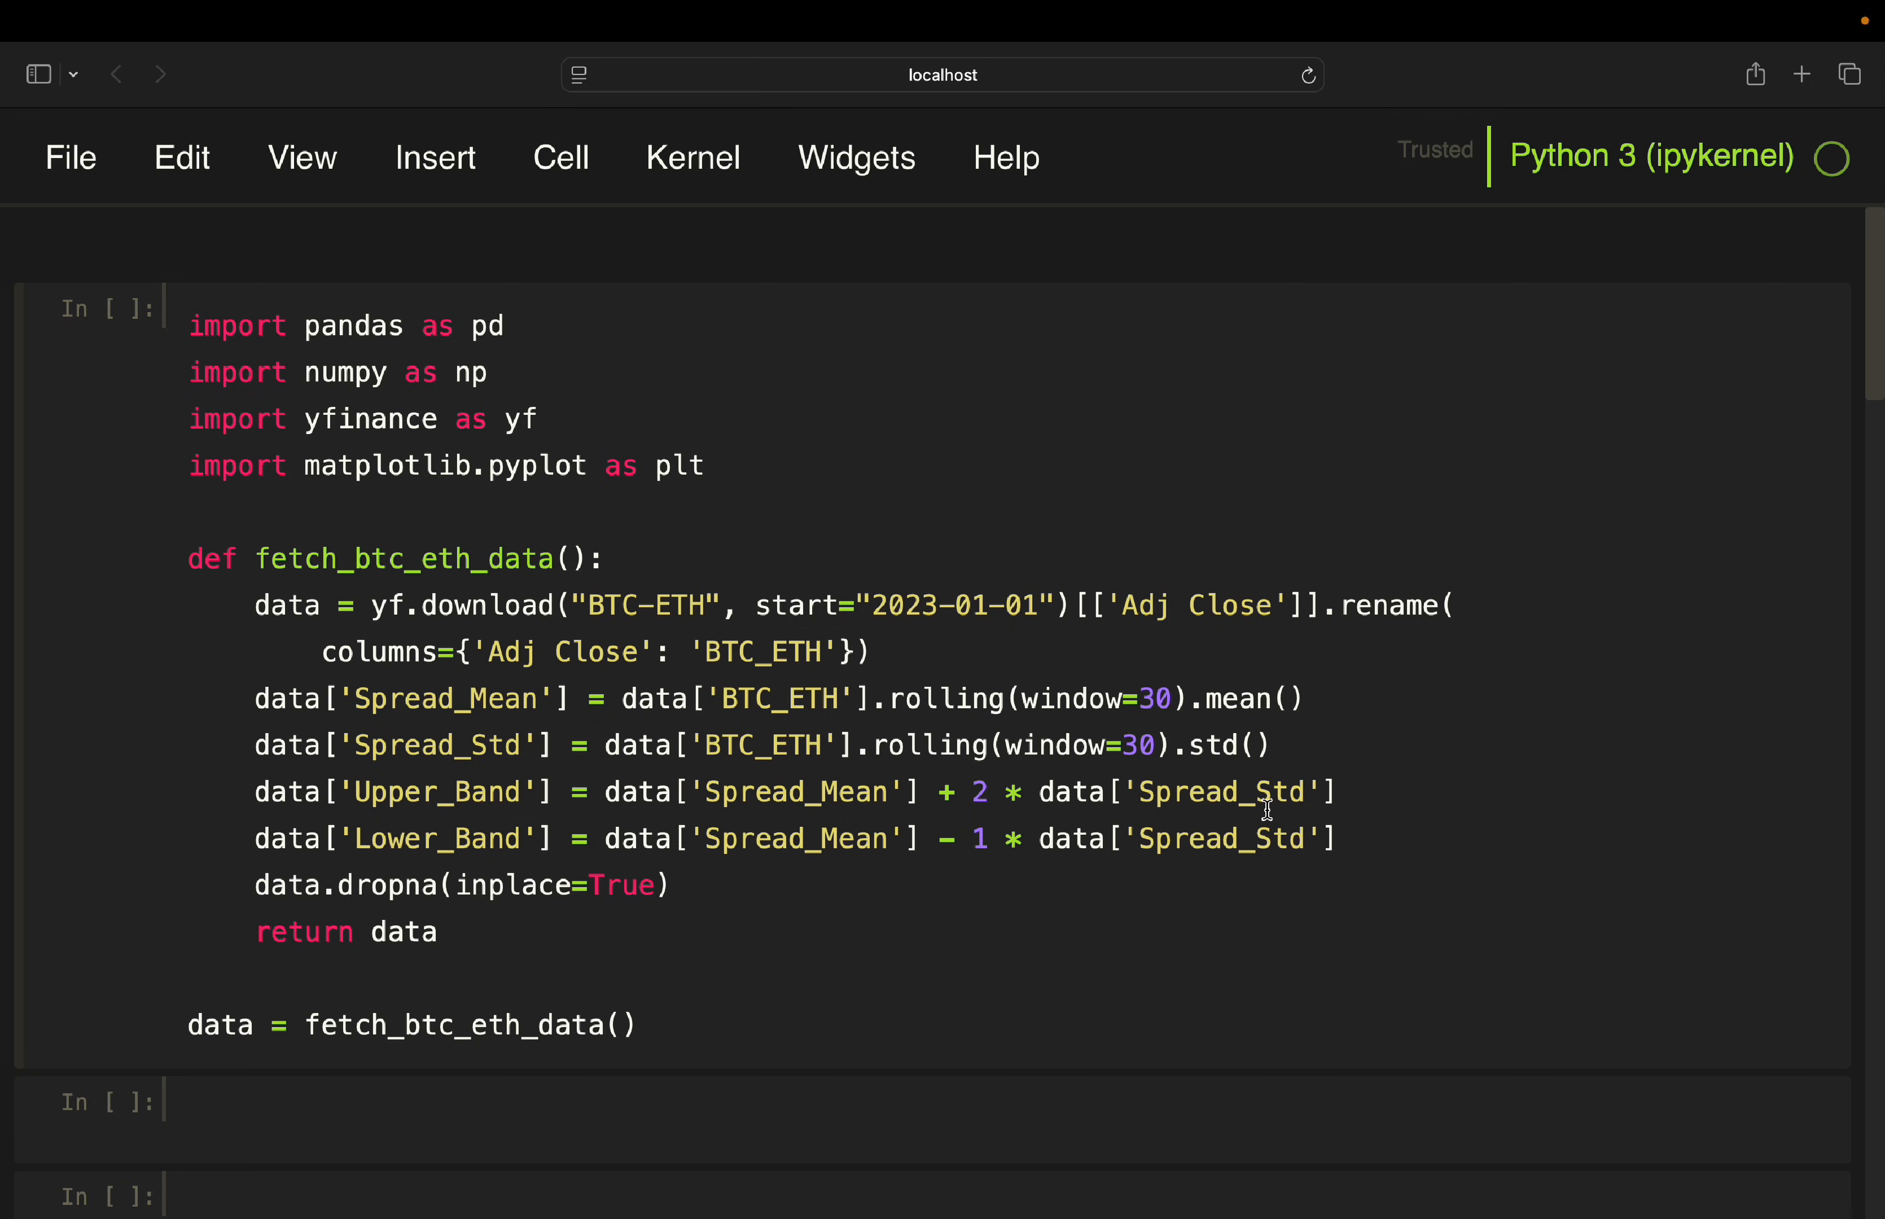
pyautogui.moveTo(394, 856)
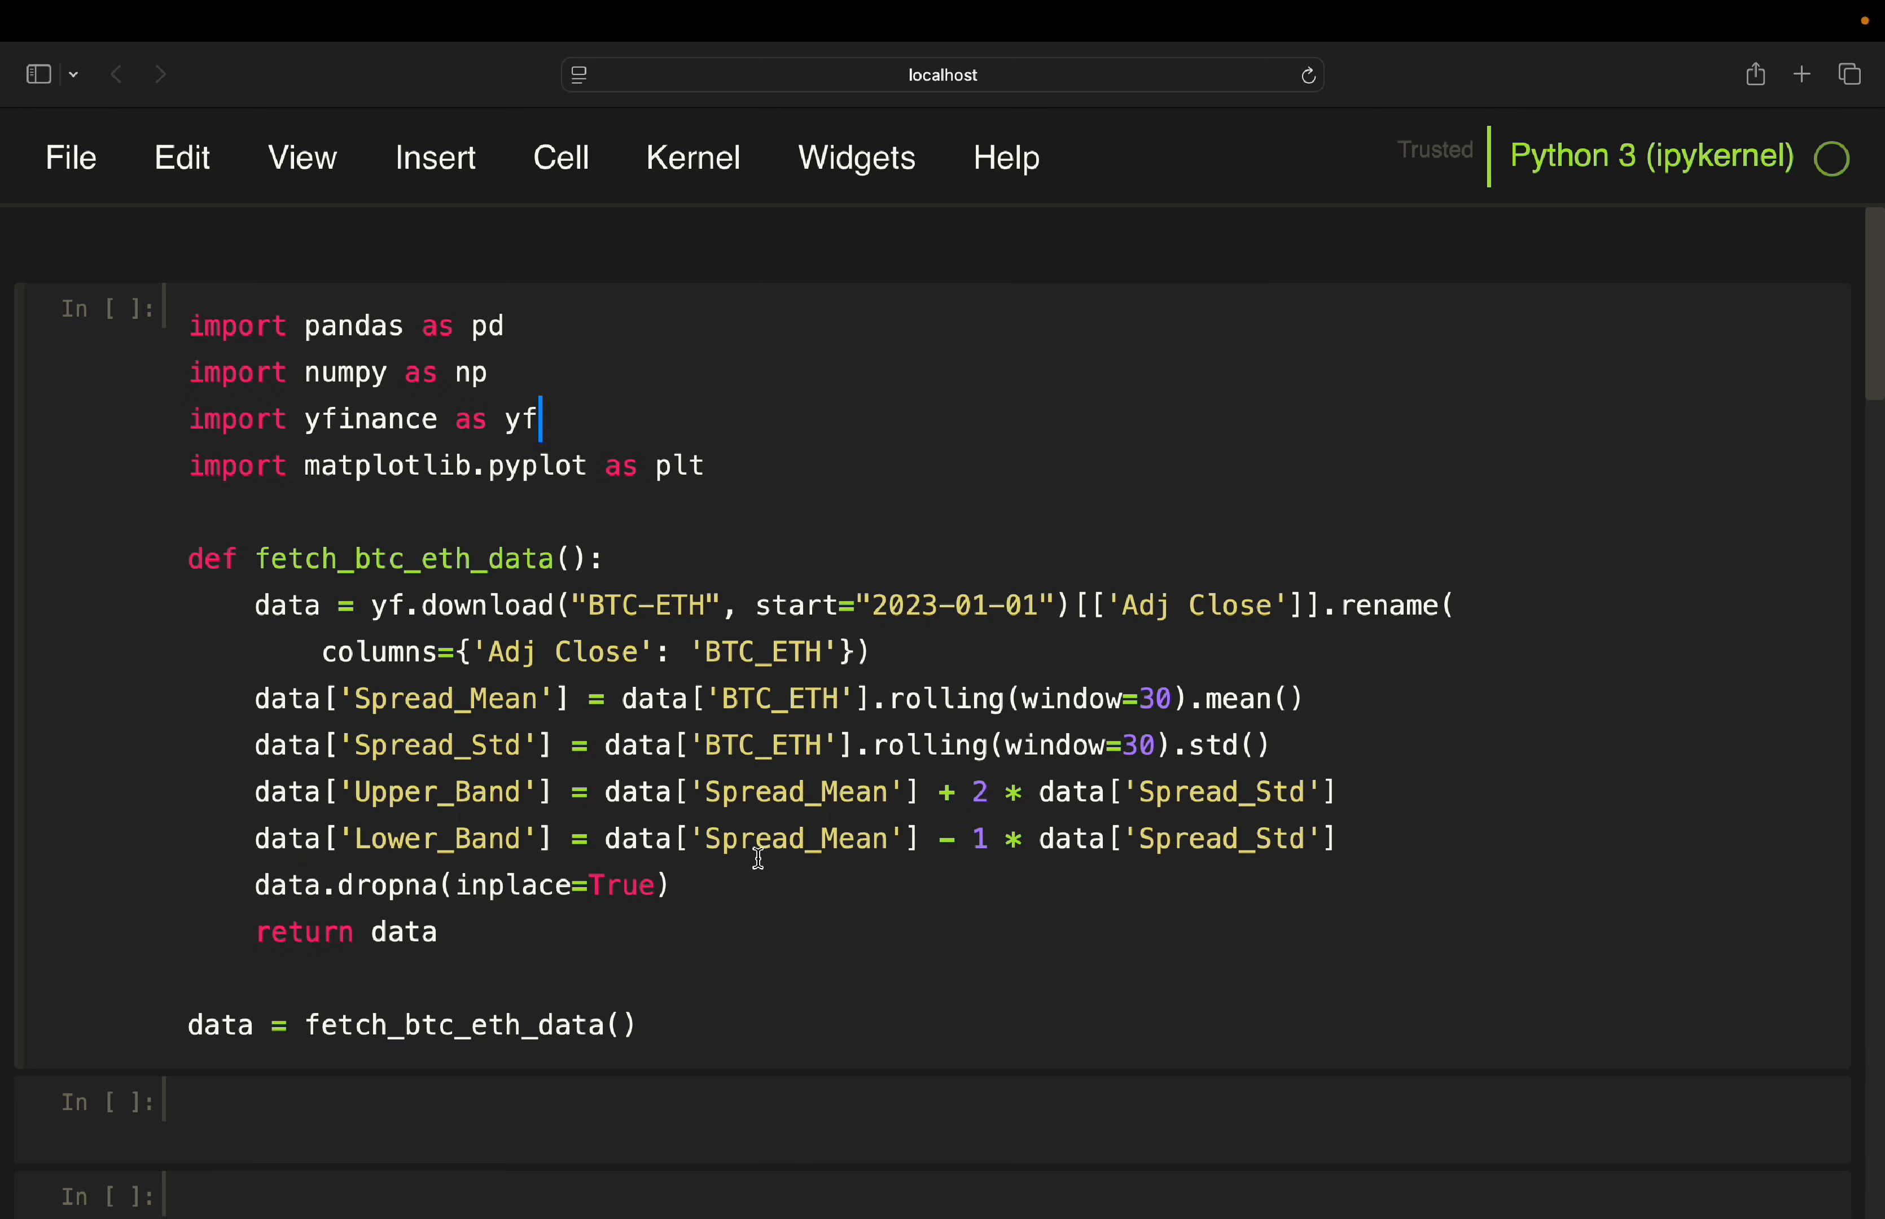
pyautogui.moveTo(1005, 853)
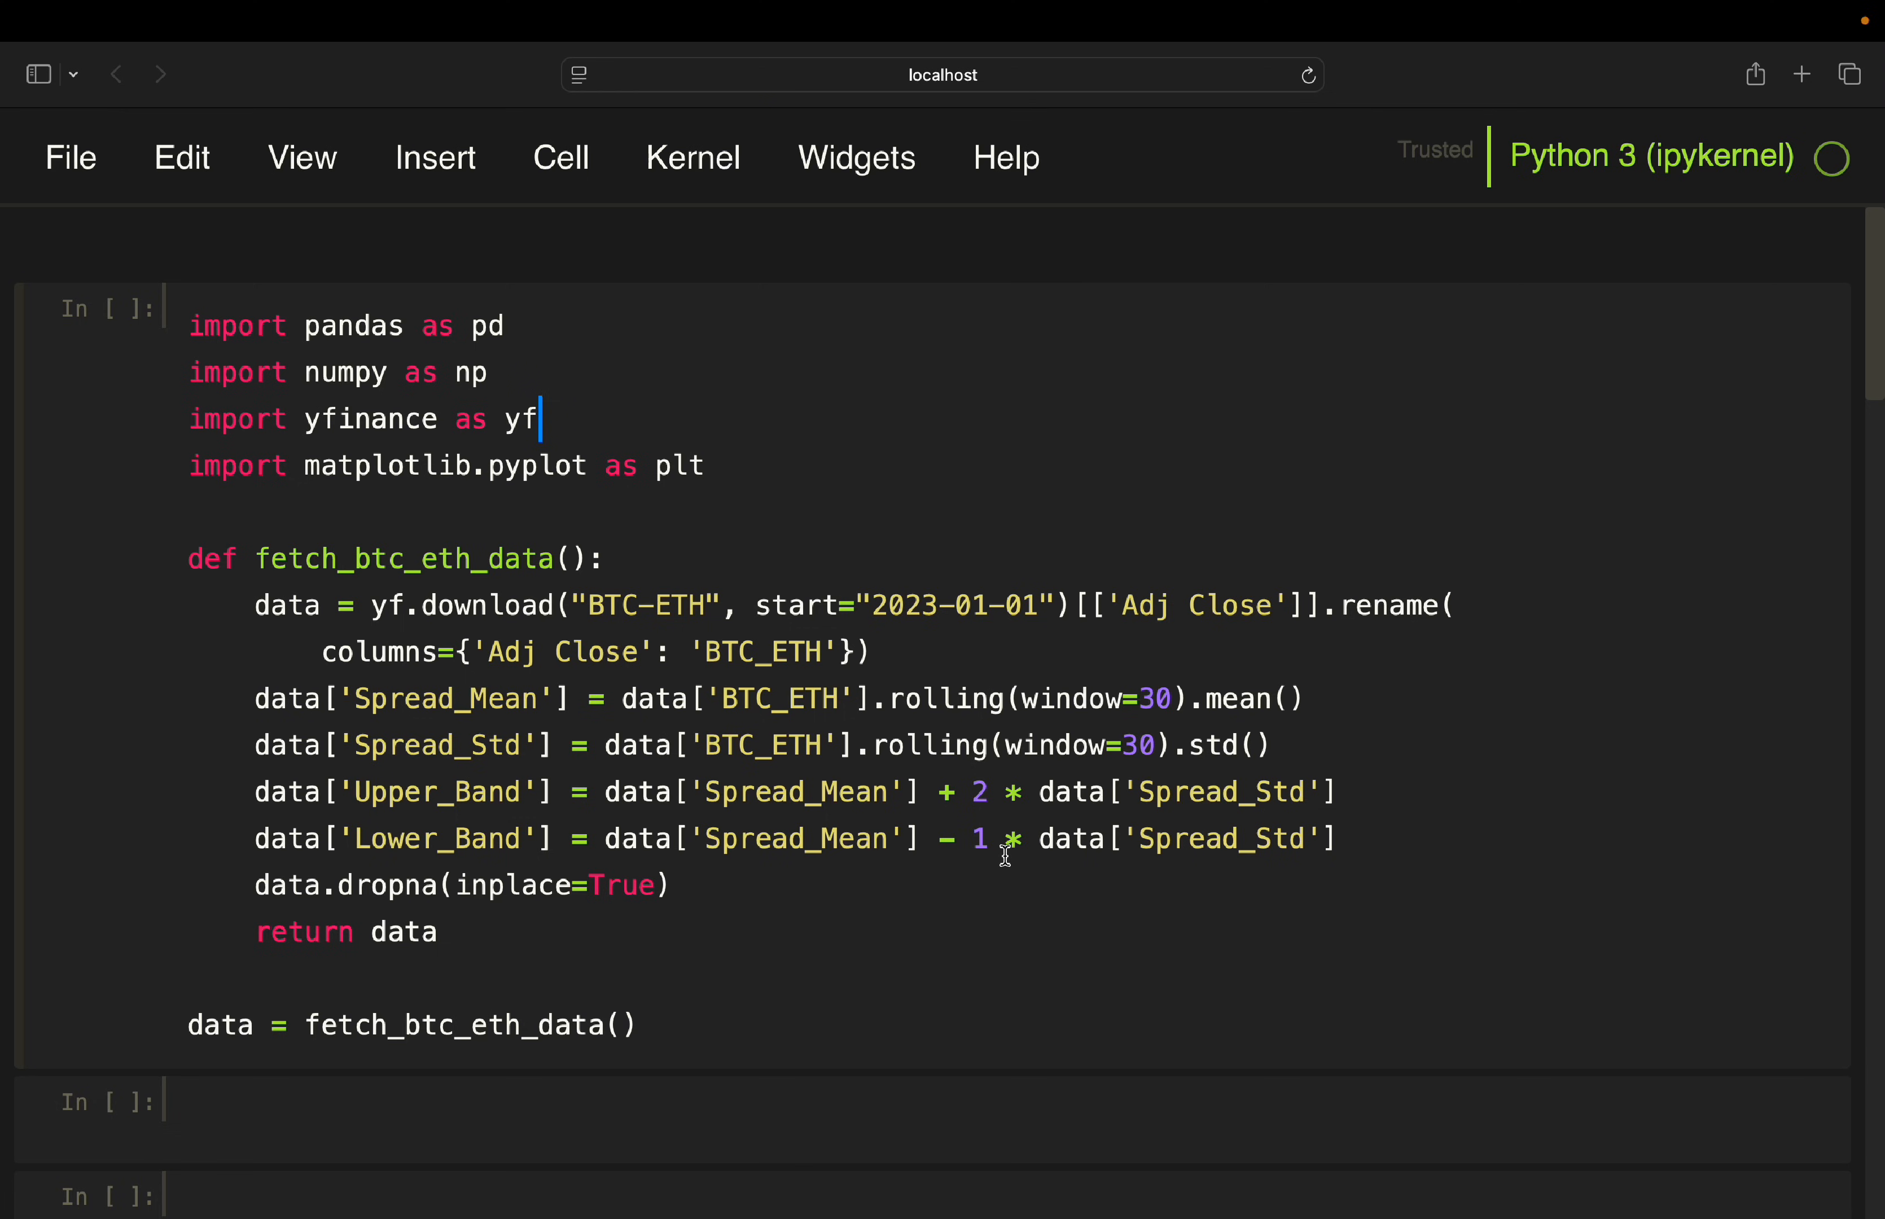
pyautogui.moveTo(1295, 845)
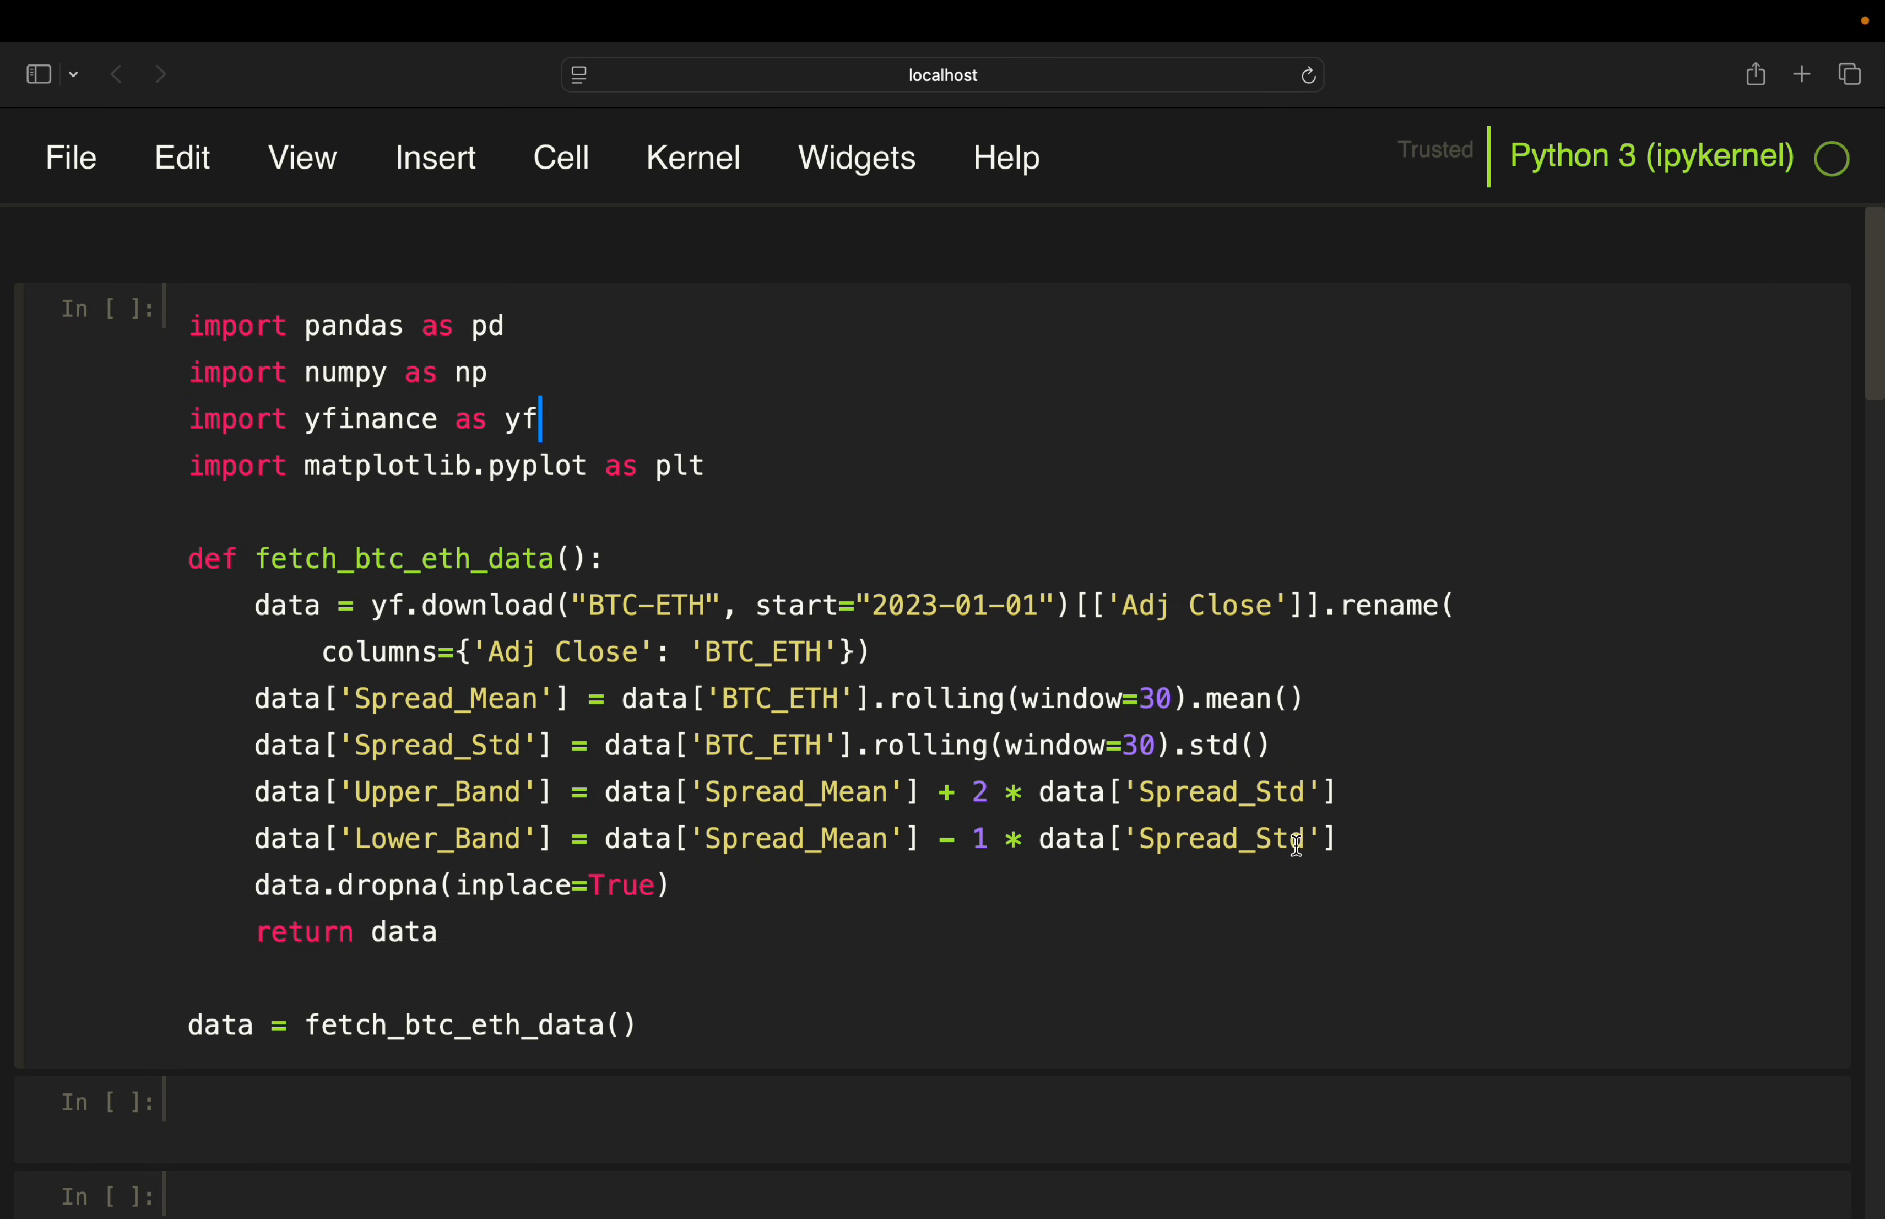
pyautogui.moveTo(1050, 842)
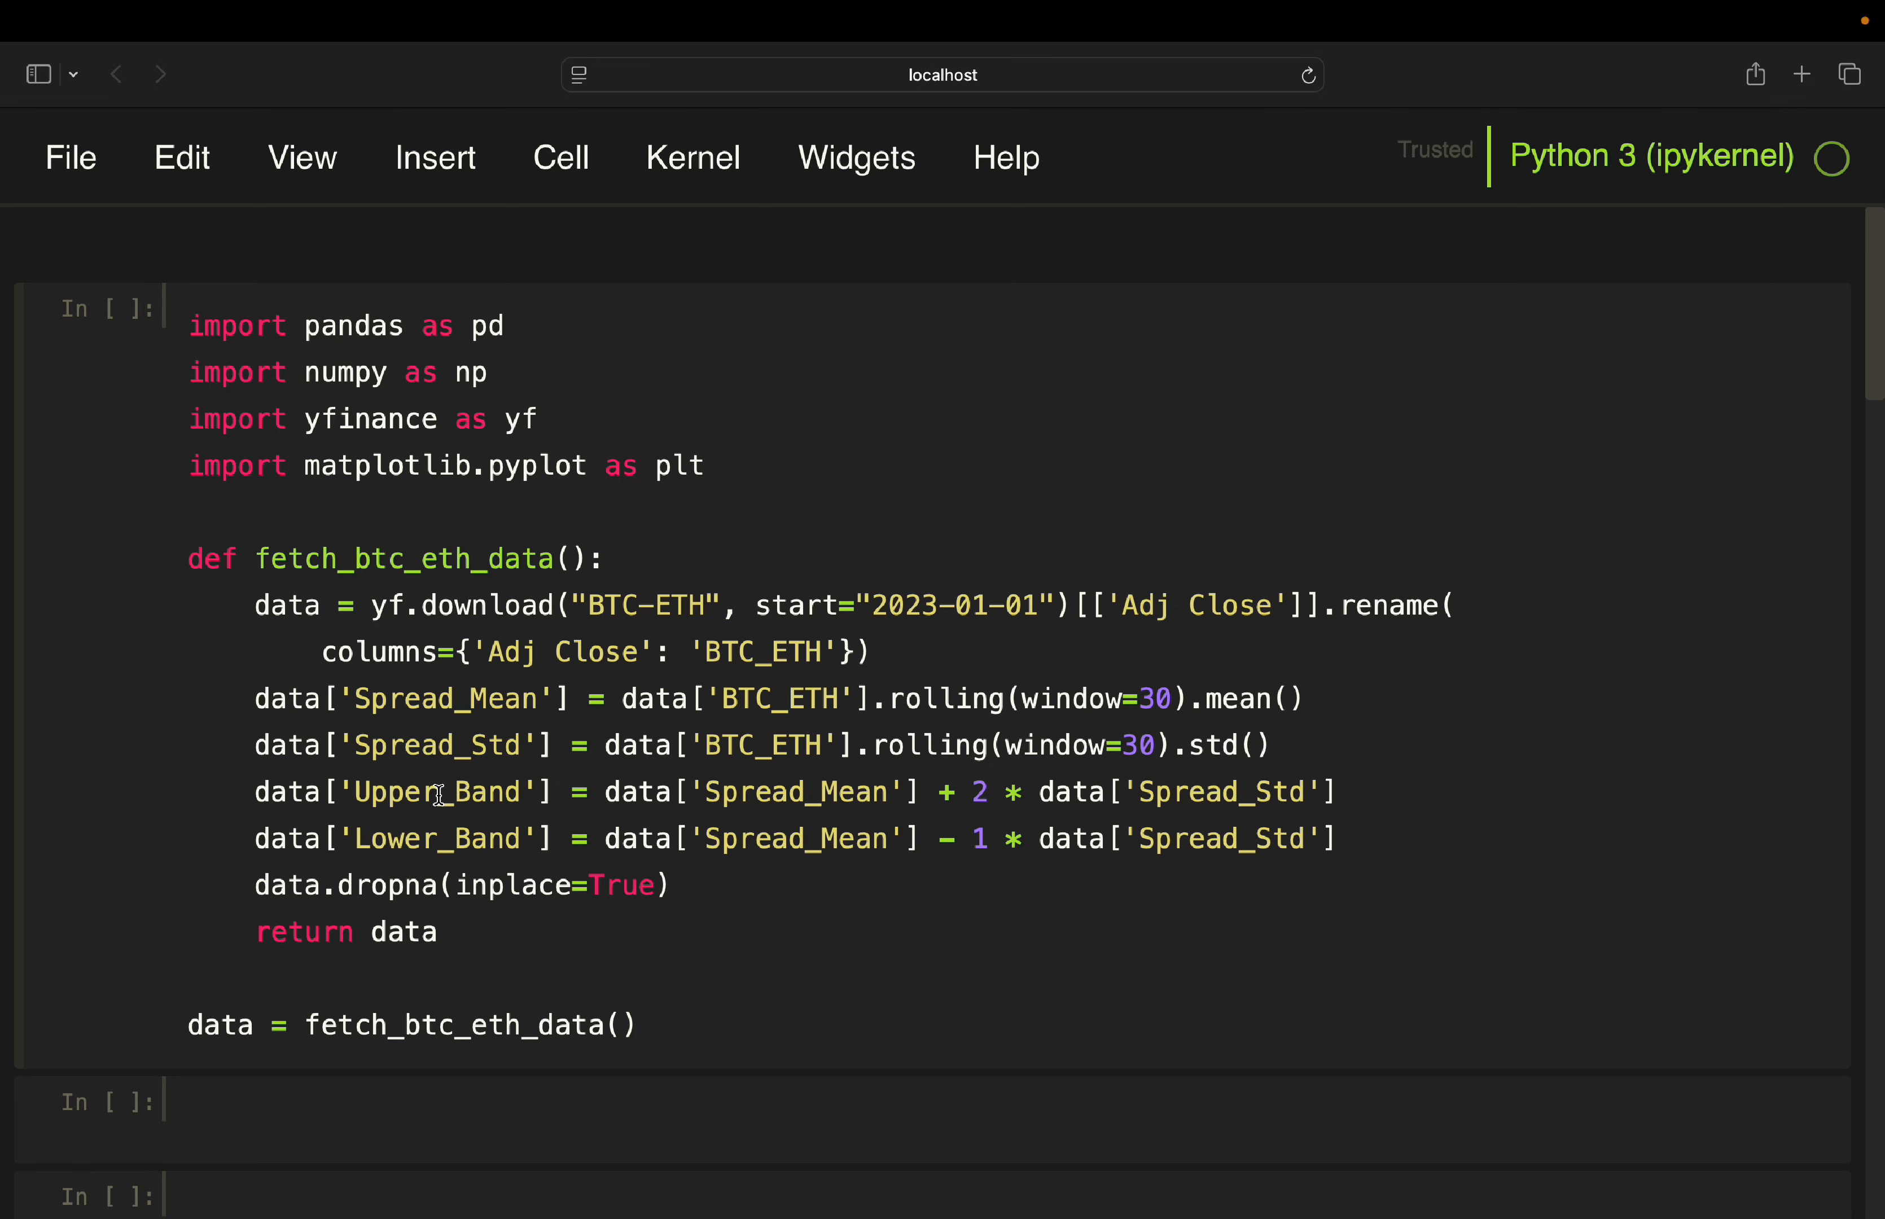
pyautogui.moveTo(315, 856)
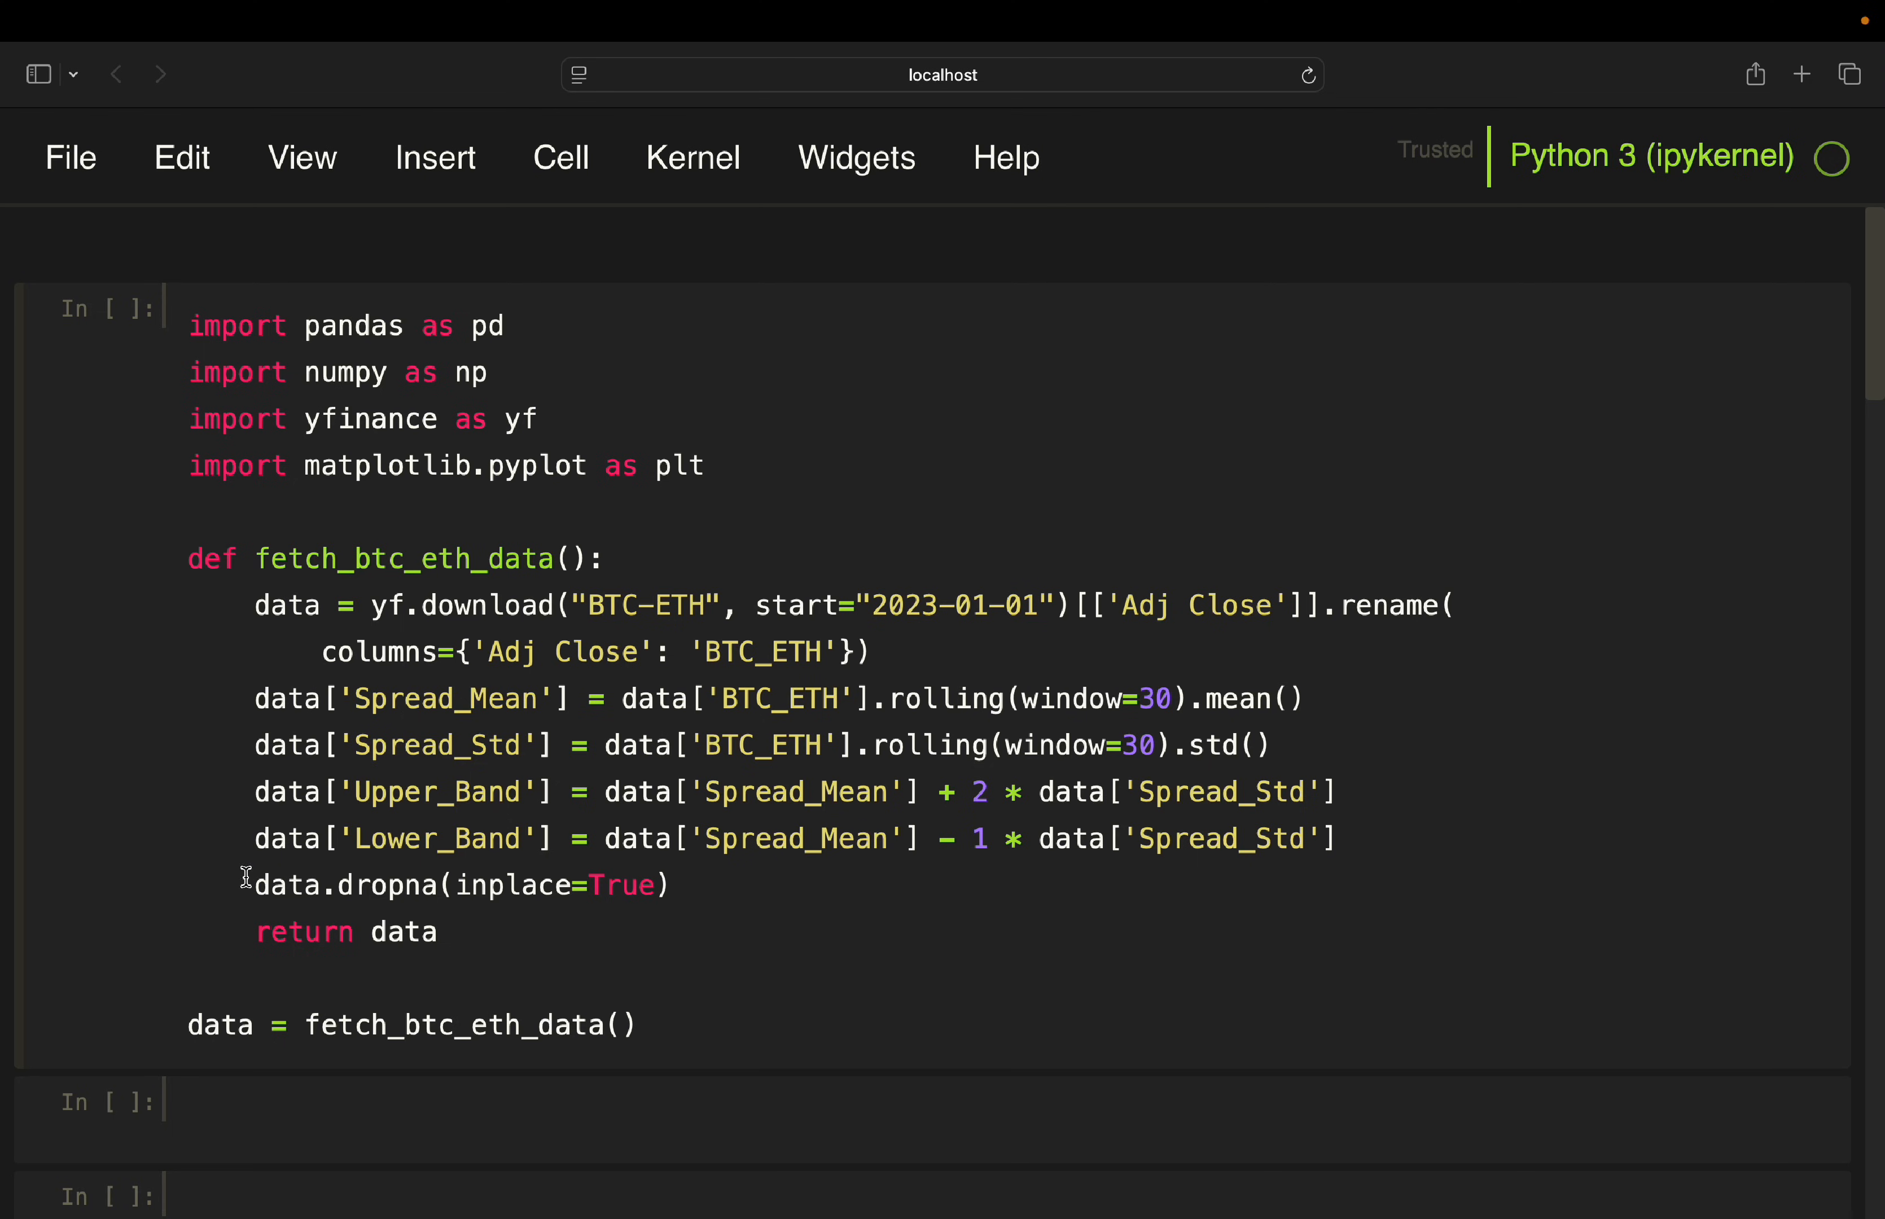
pyautogui.moveTo(238, 879)
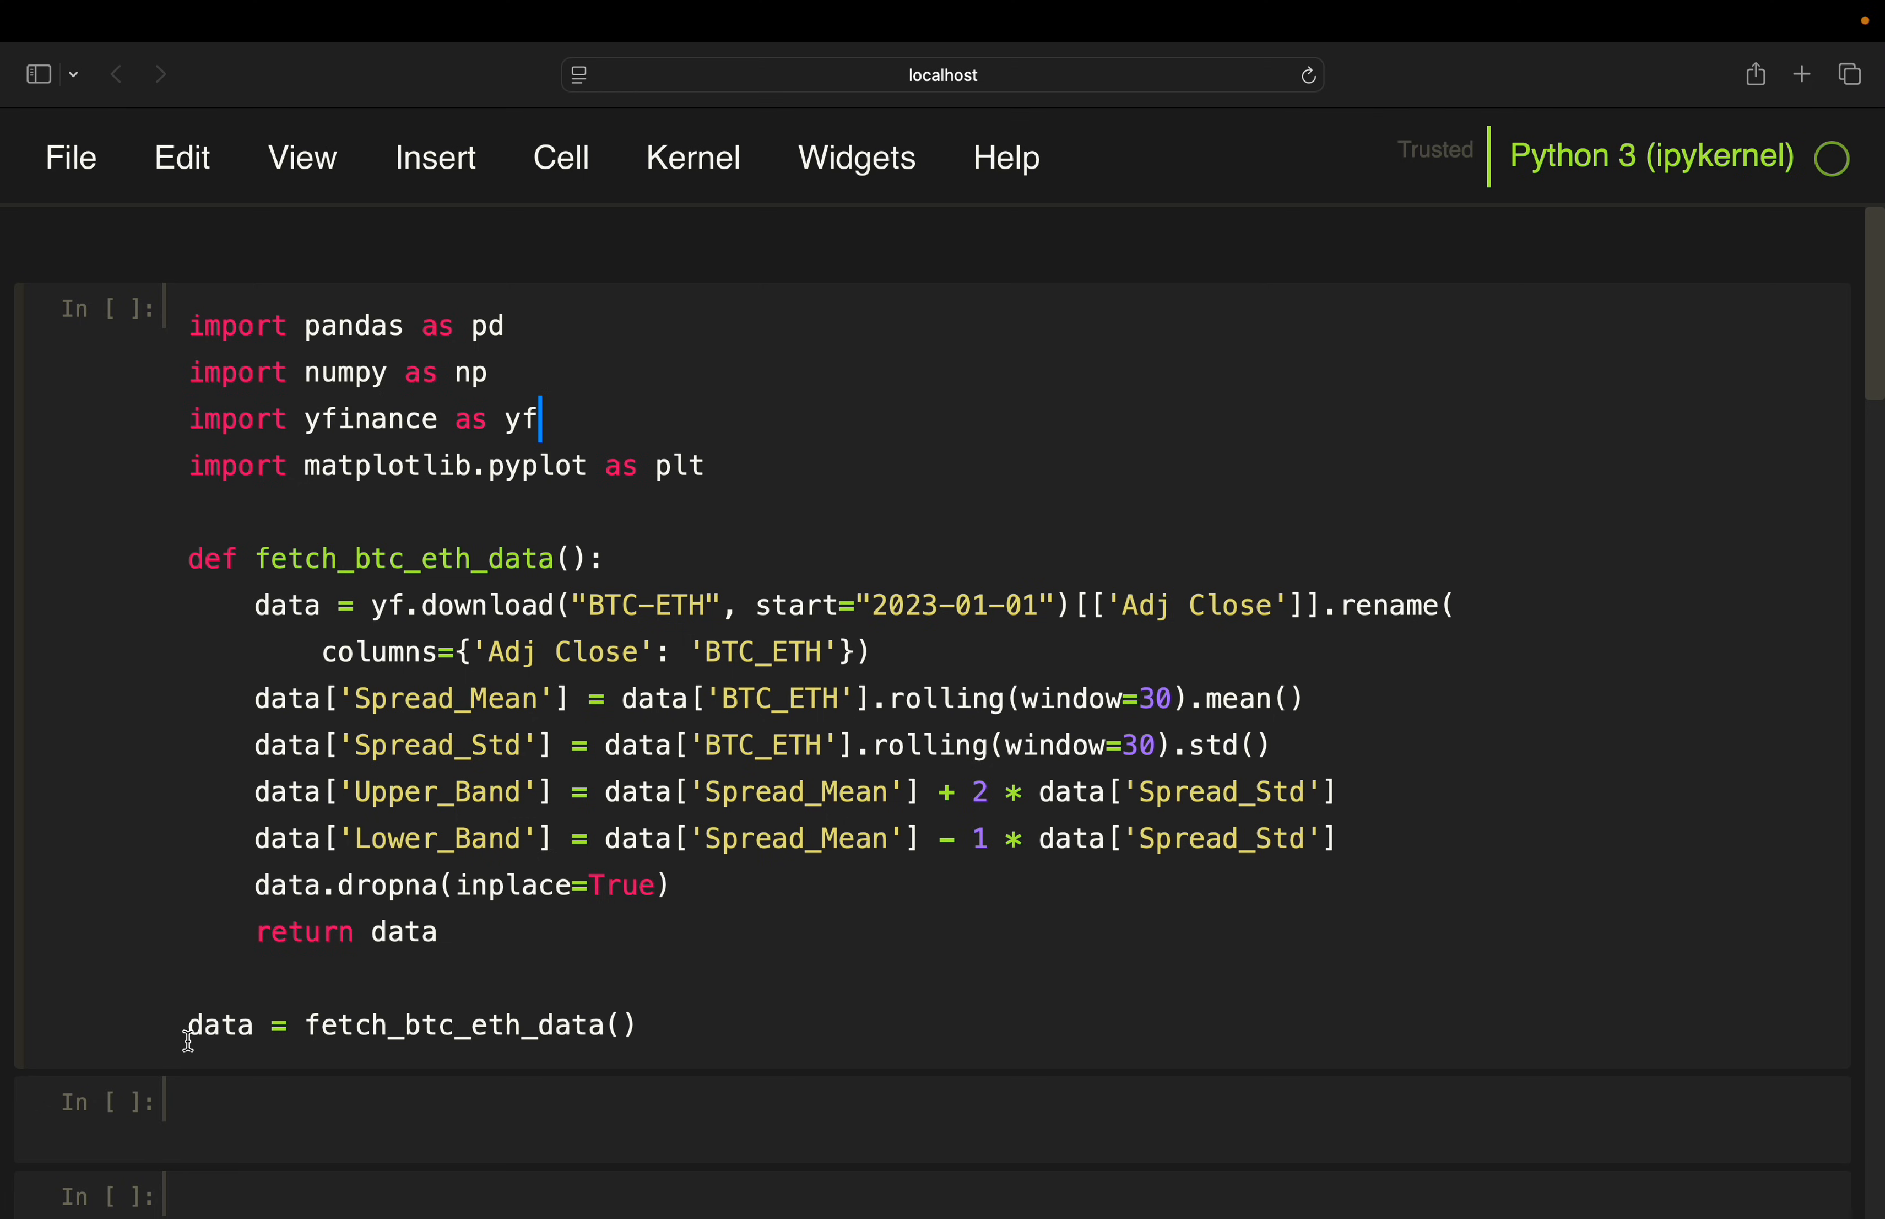
pyautogui.moveTo(687, 1049)
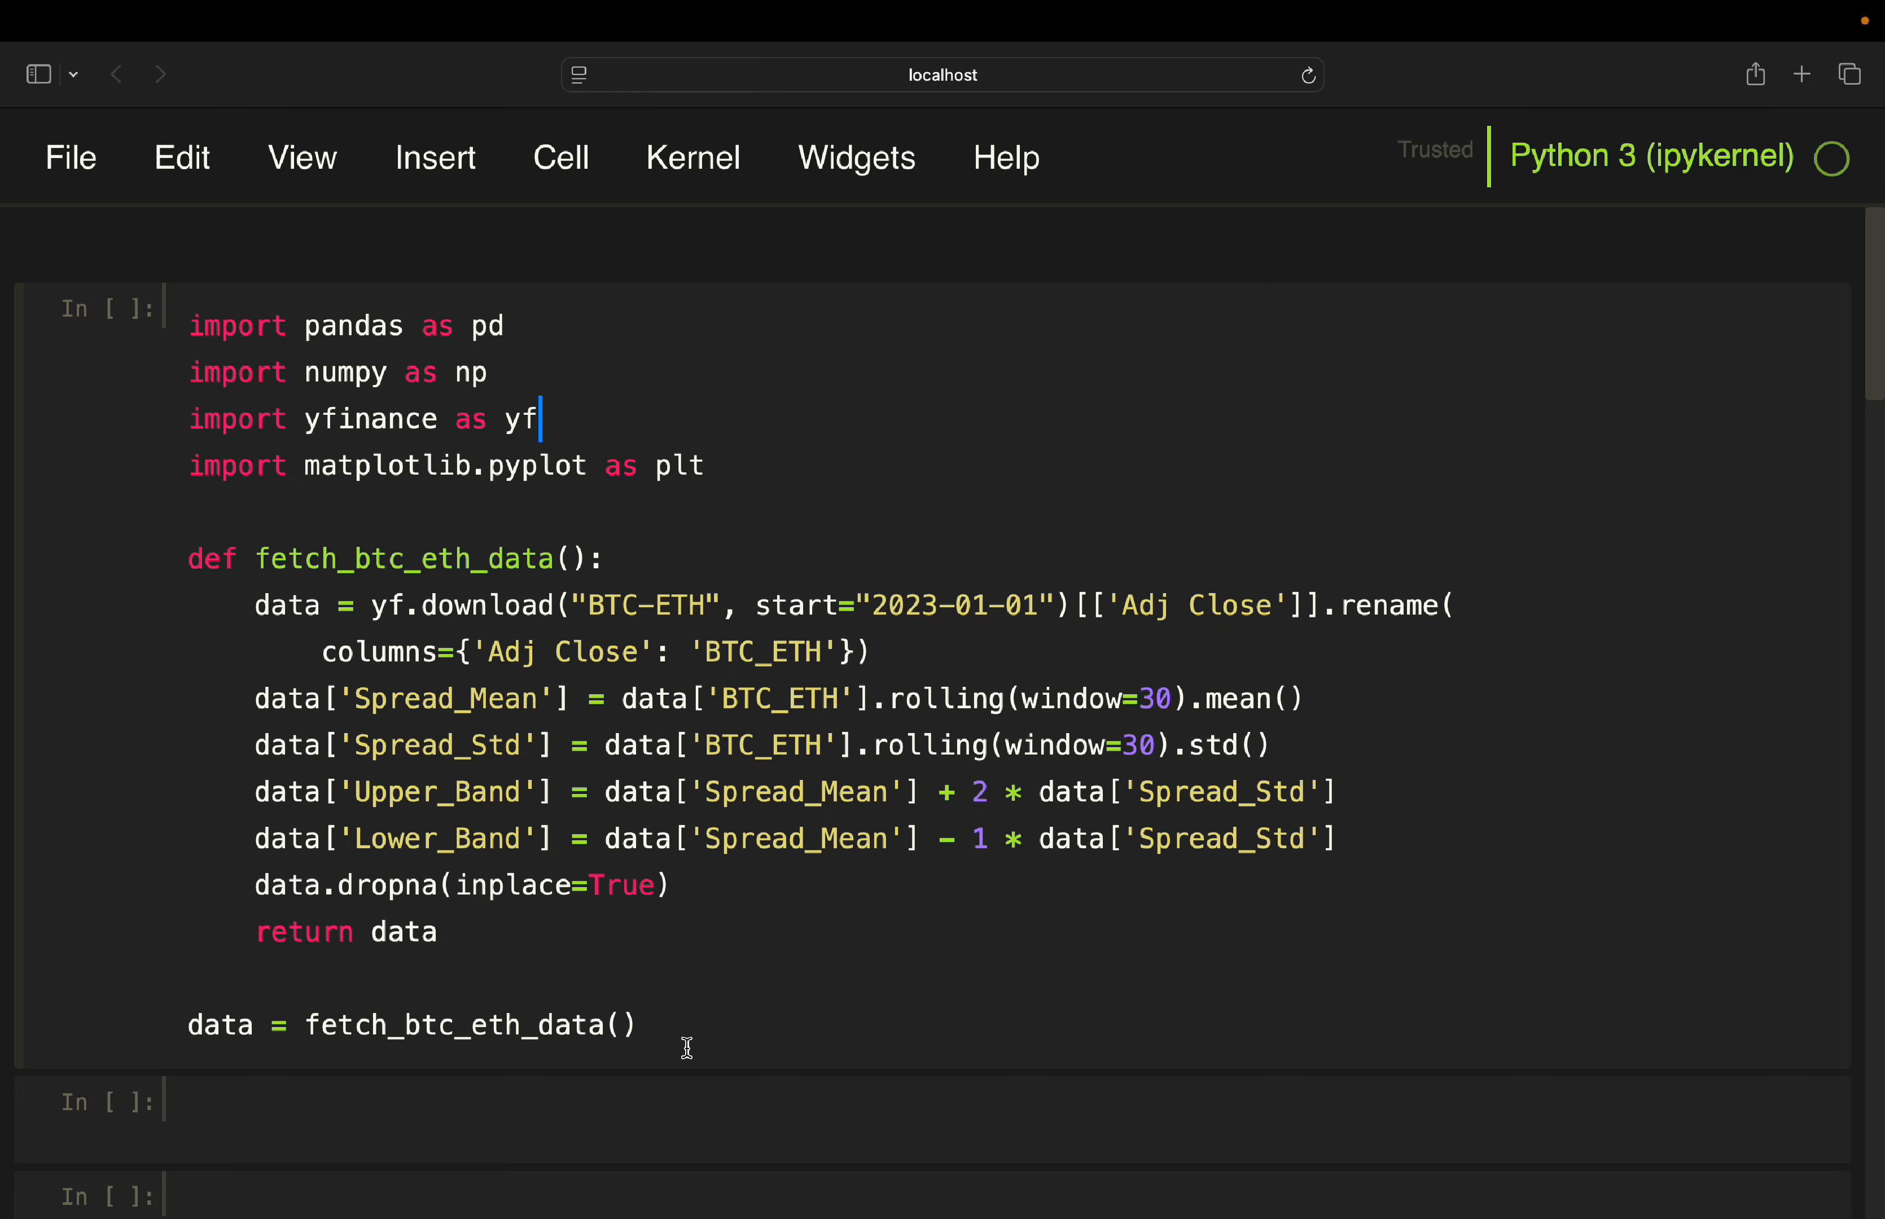
pyautogui.moveTo(745, 987)
pyautogui.write('data')
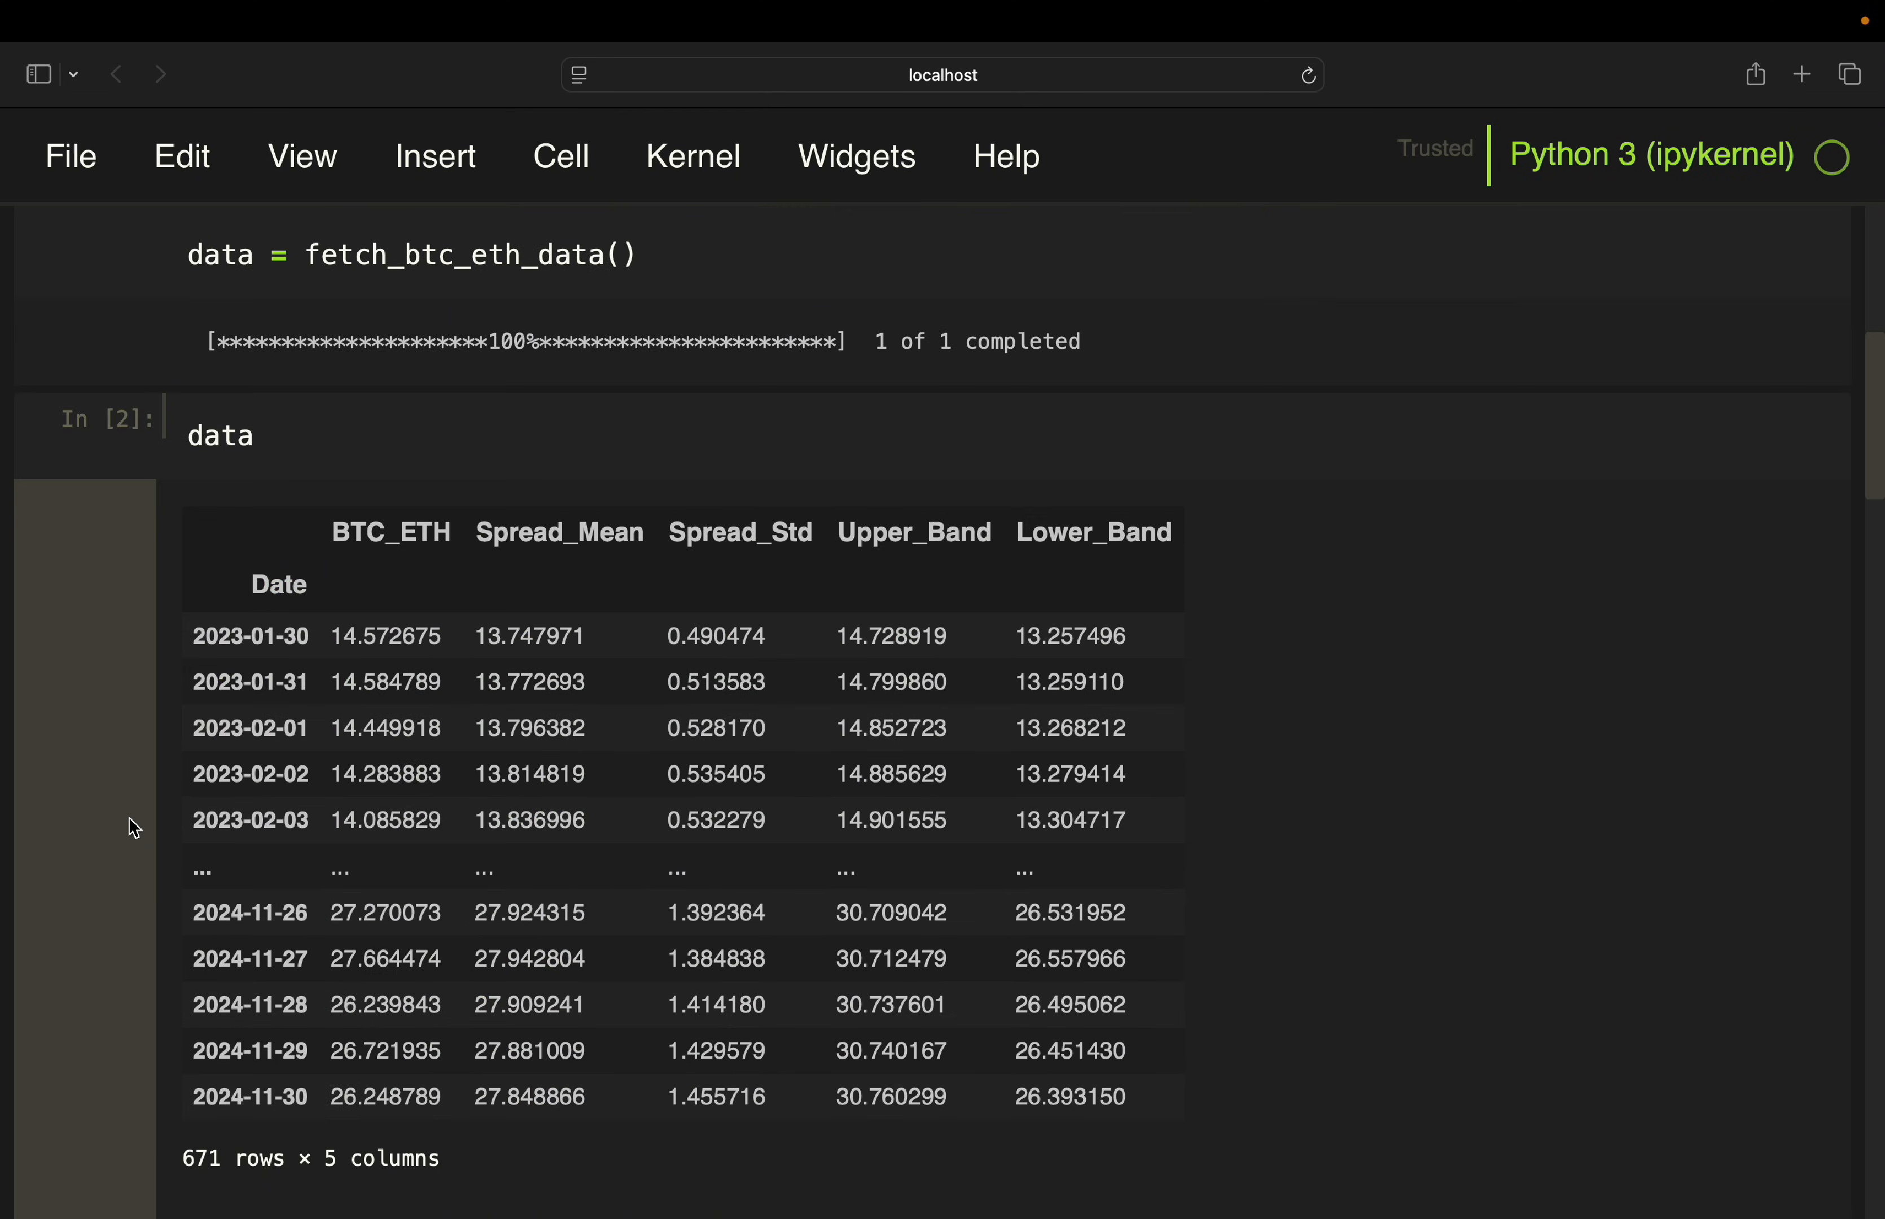
pyautogui.scroll(-3)
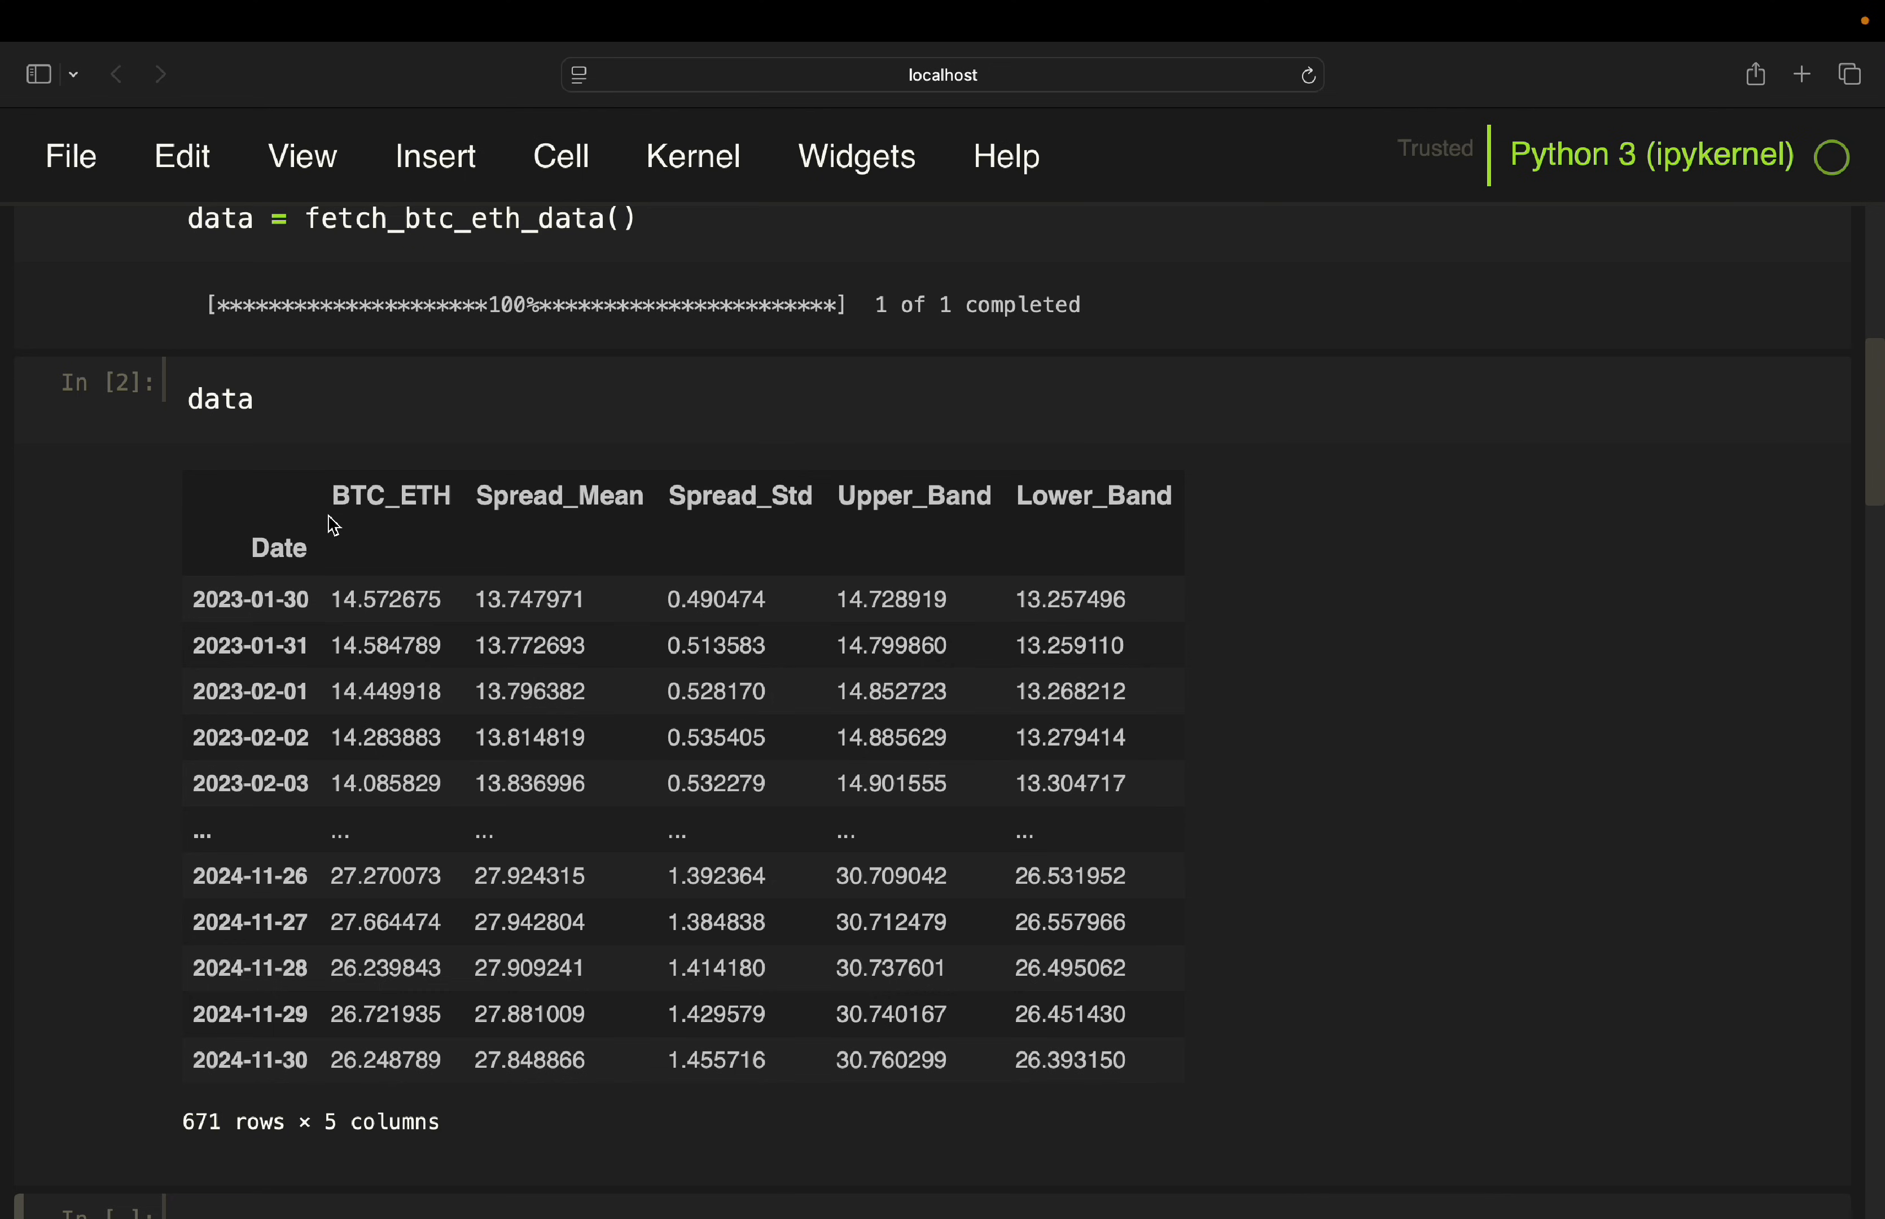
pyautogui.moveTo(469, 506)
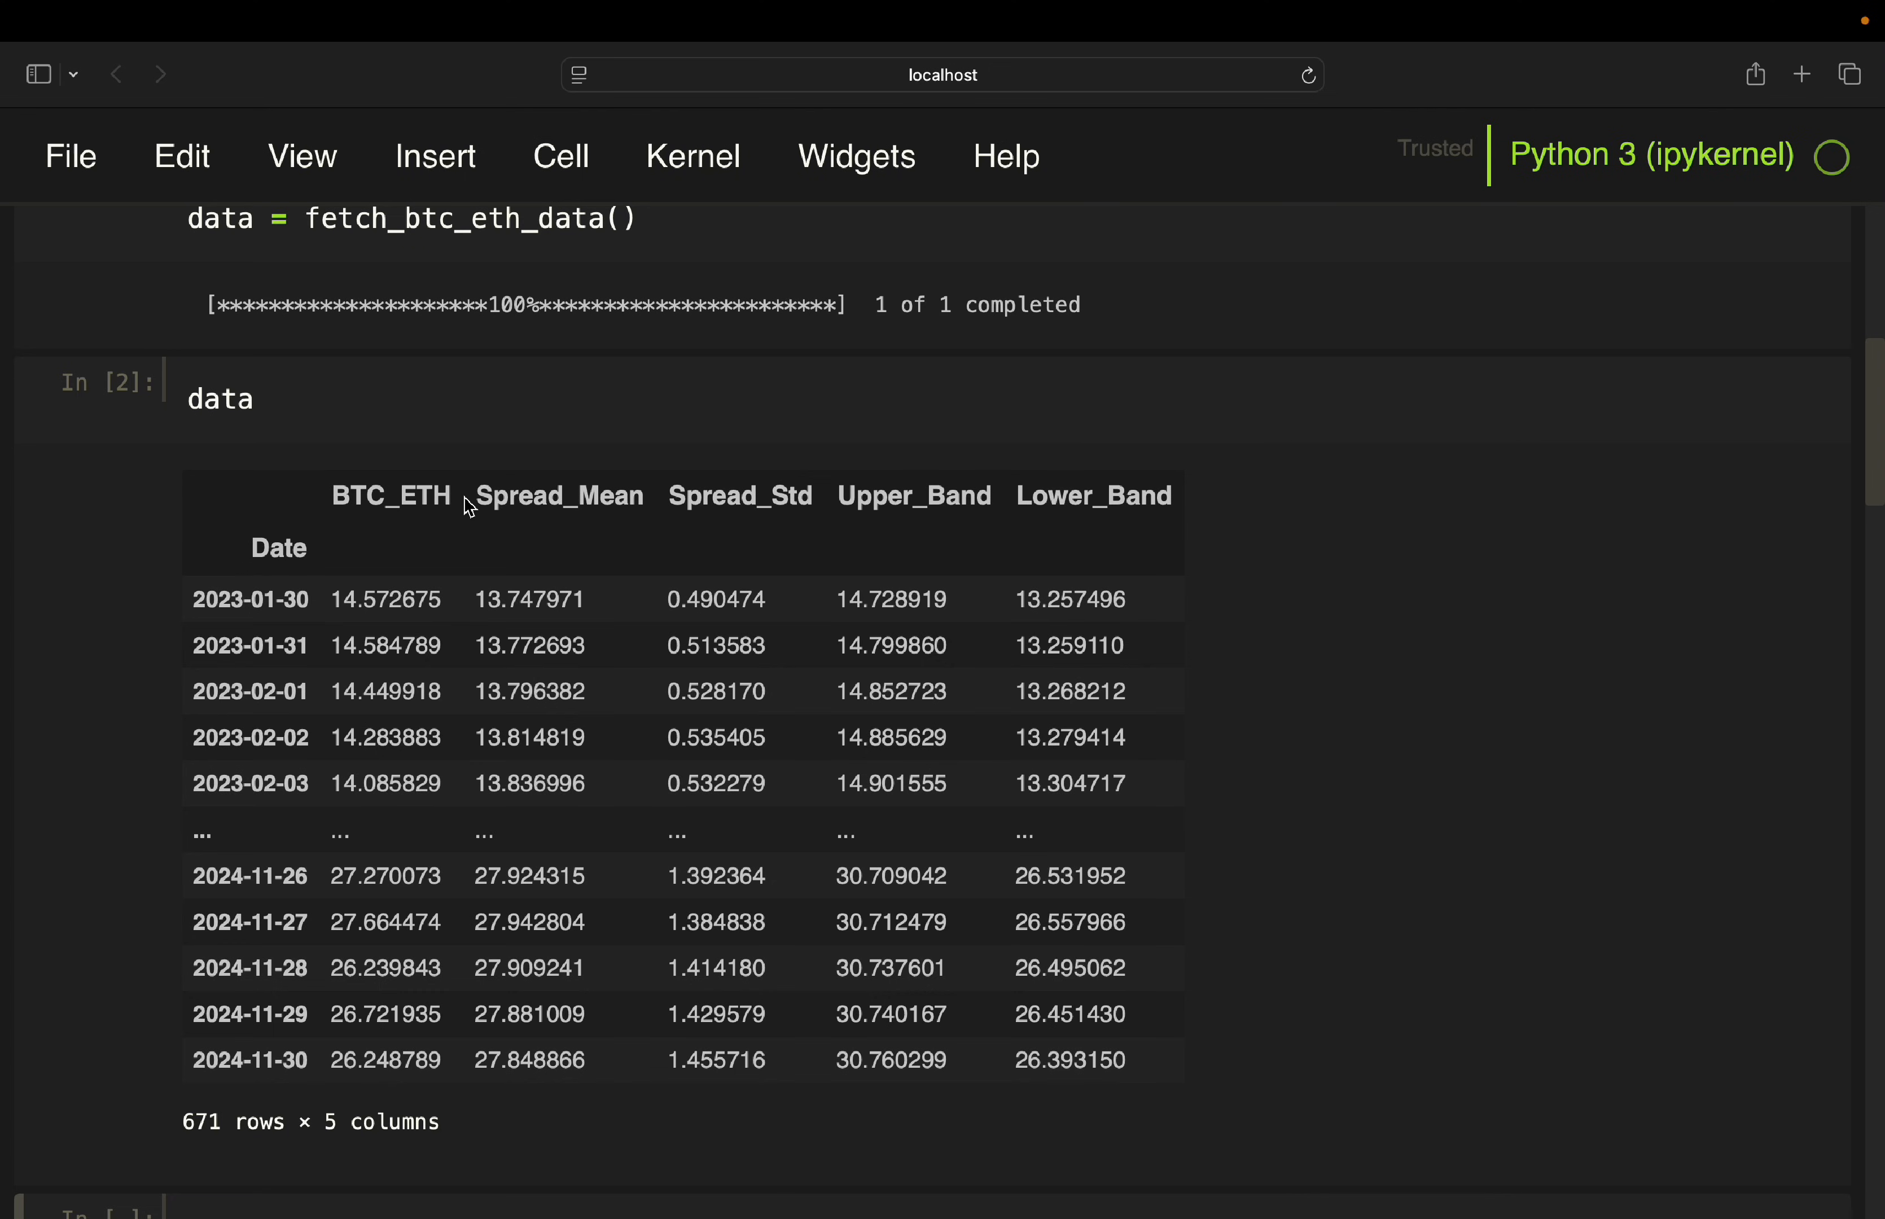
pyautogui.moveTo(355, 627)
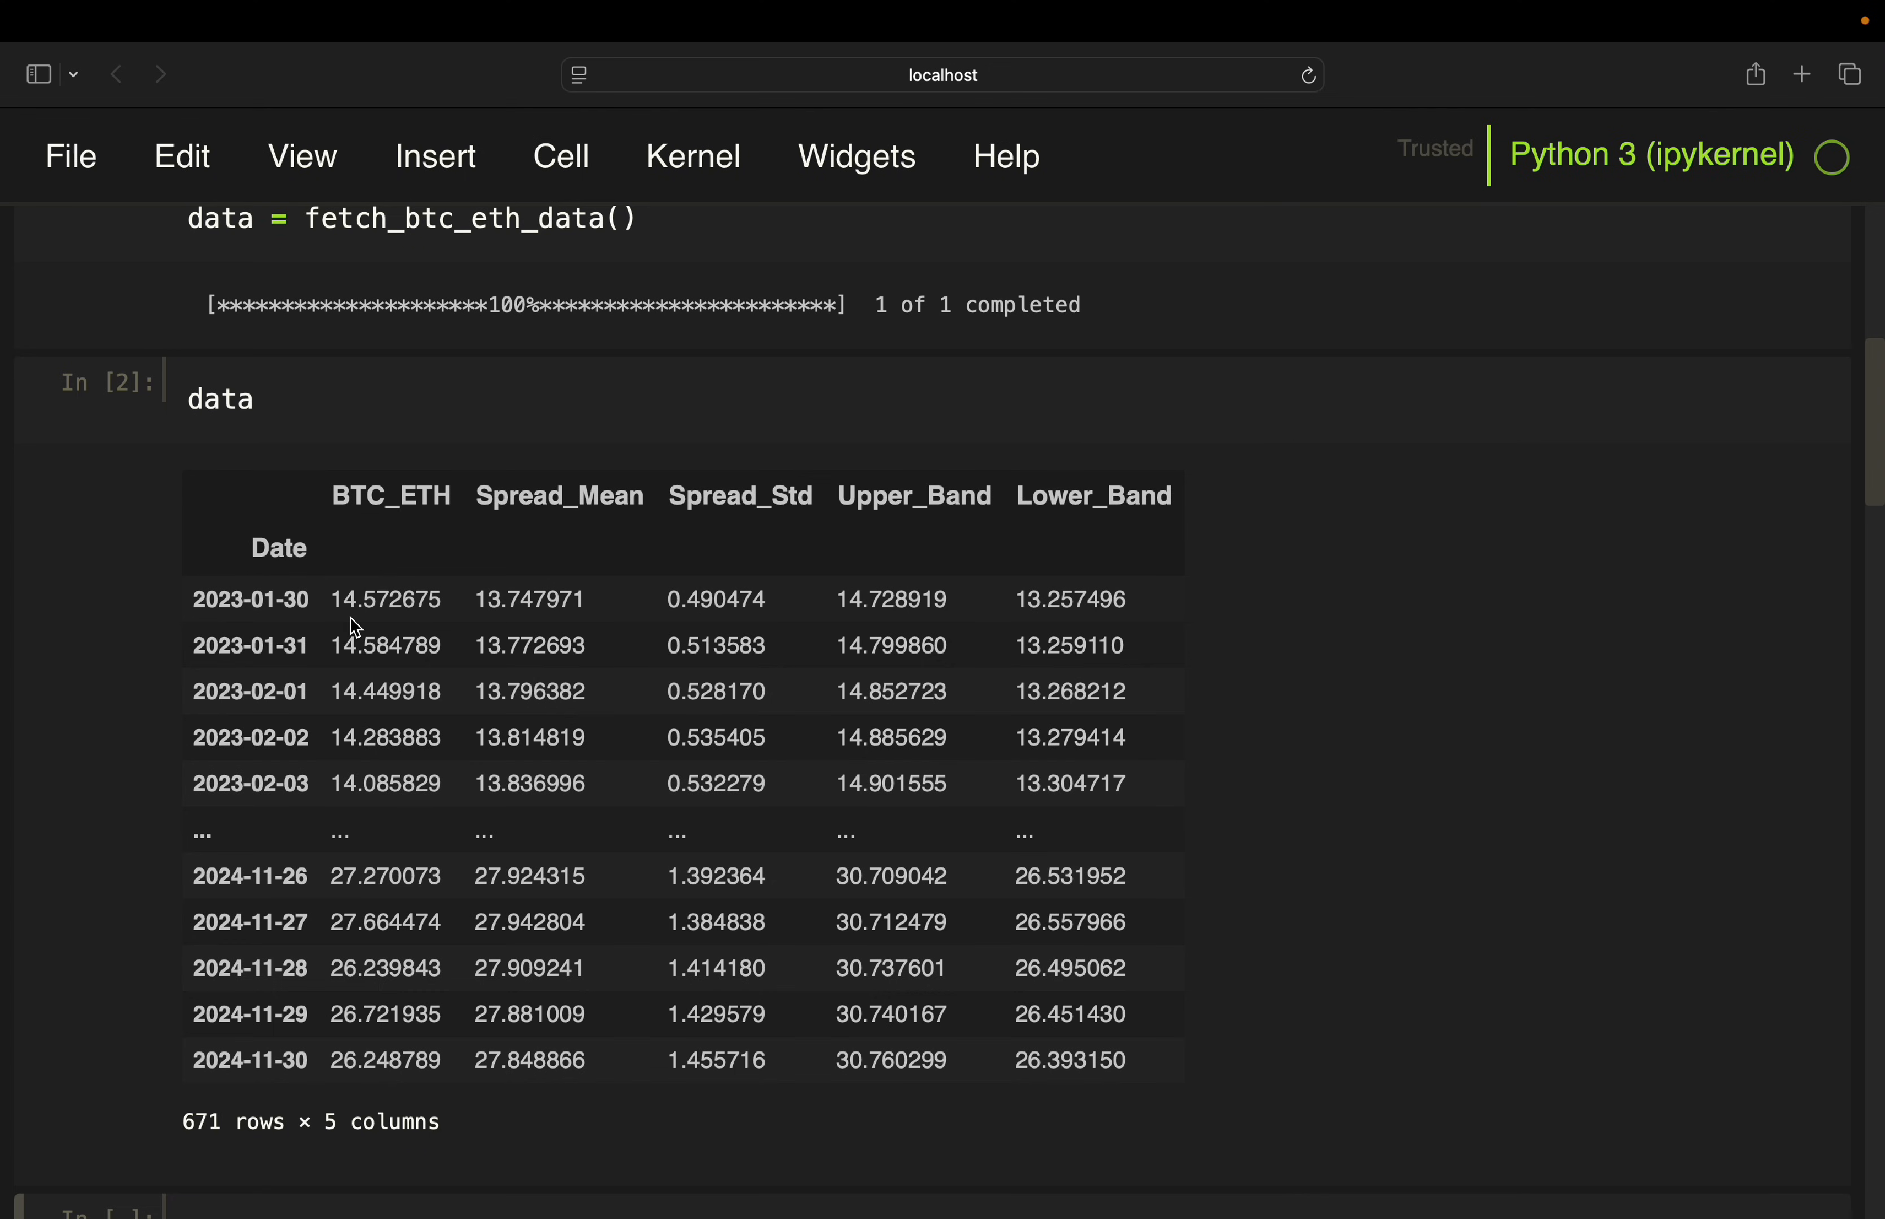
pyautogui.moveTo(388, 627)
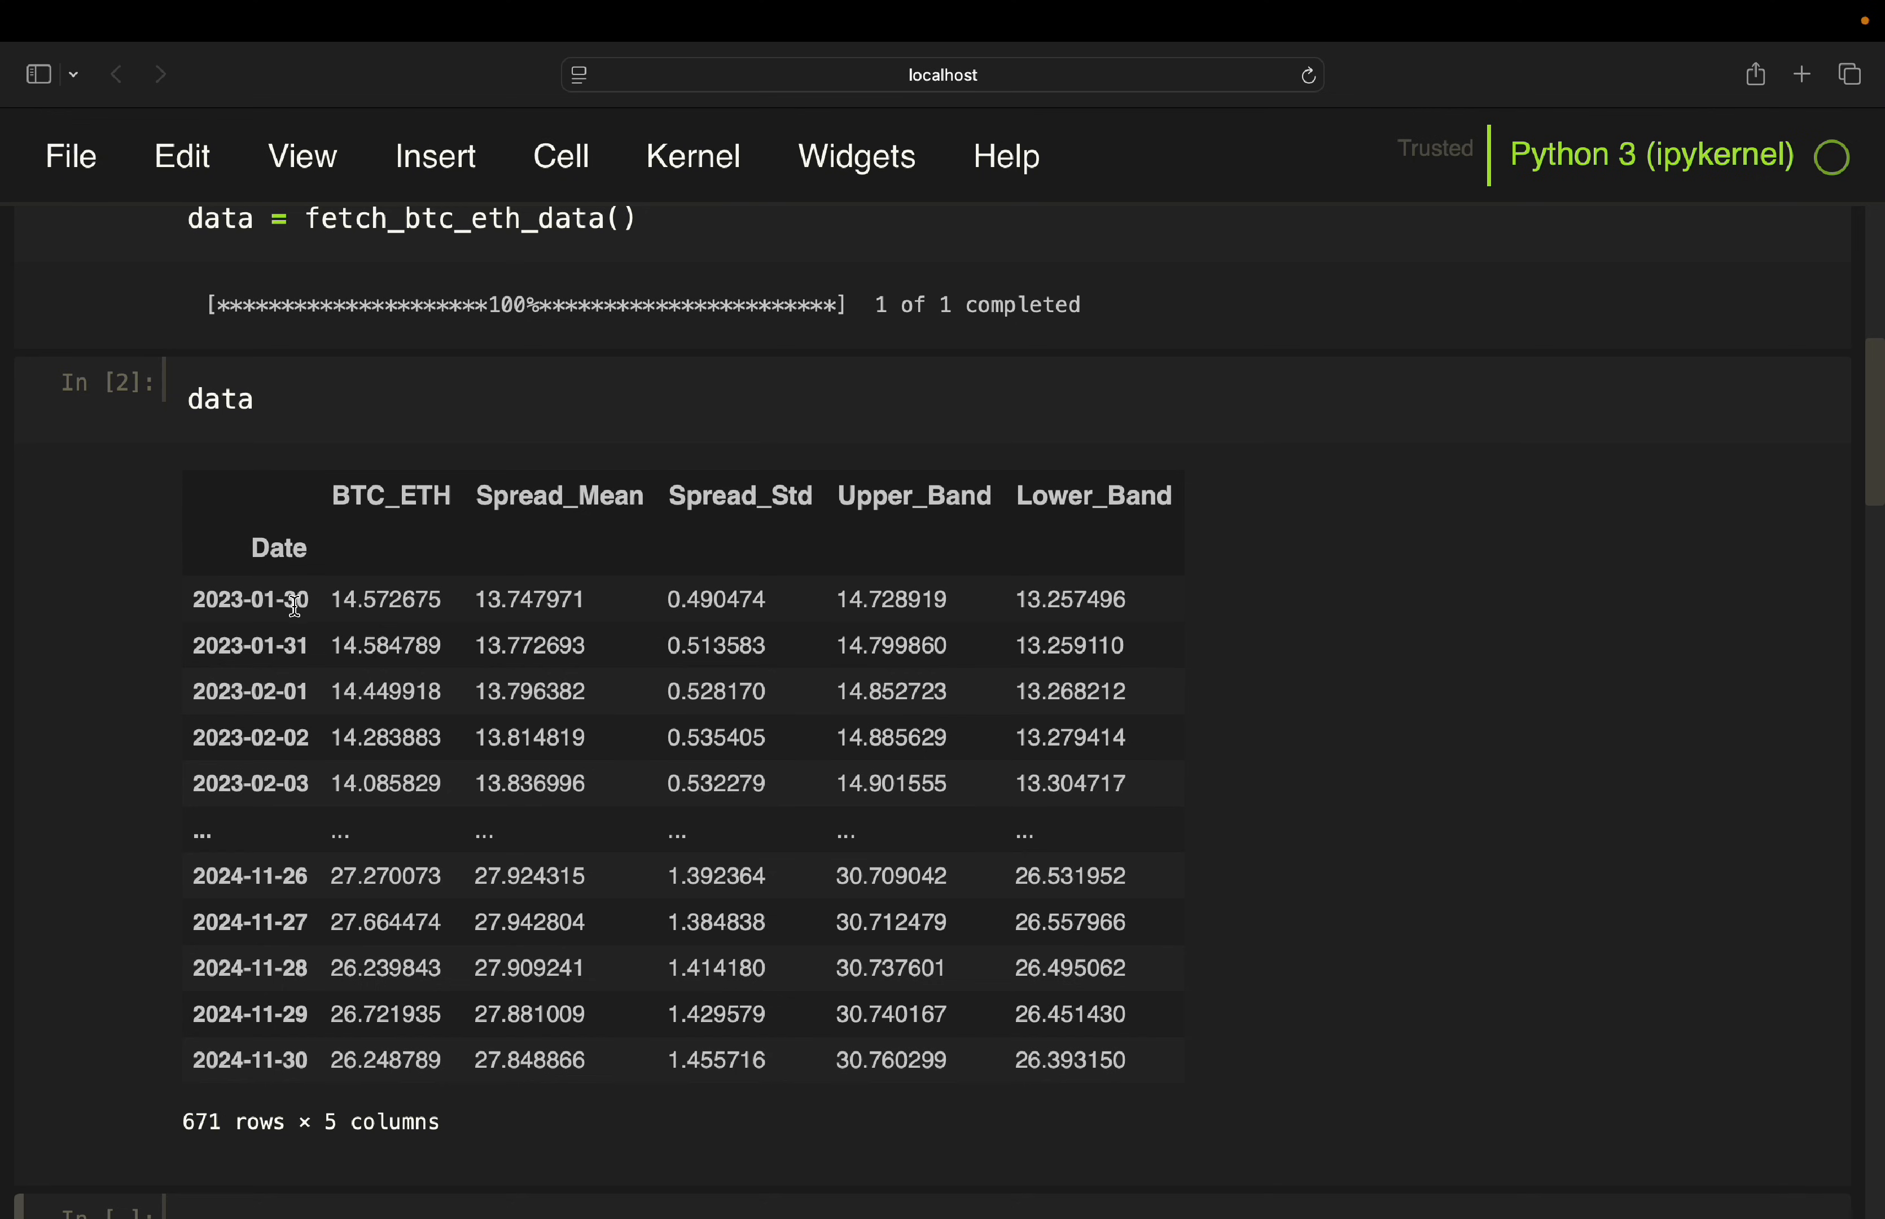
pyautogui.moveTo(222, 610)
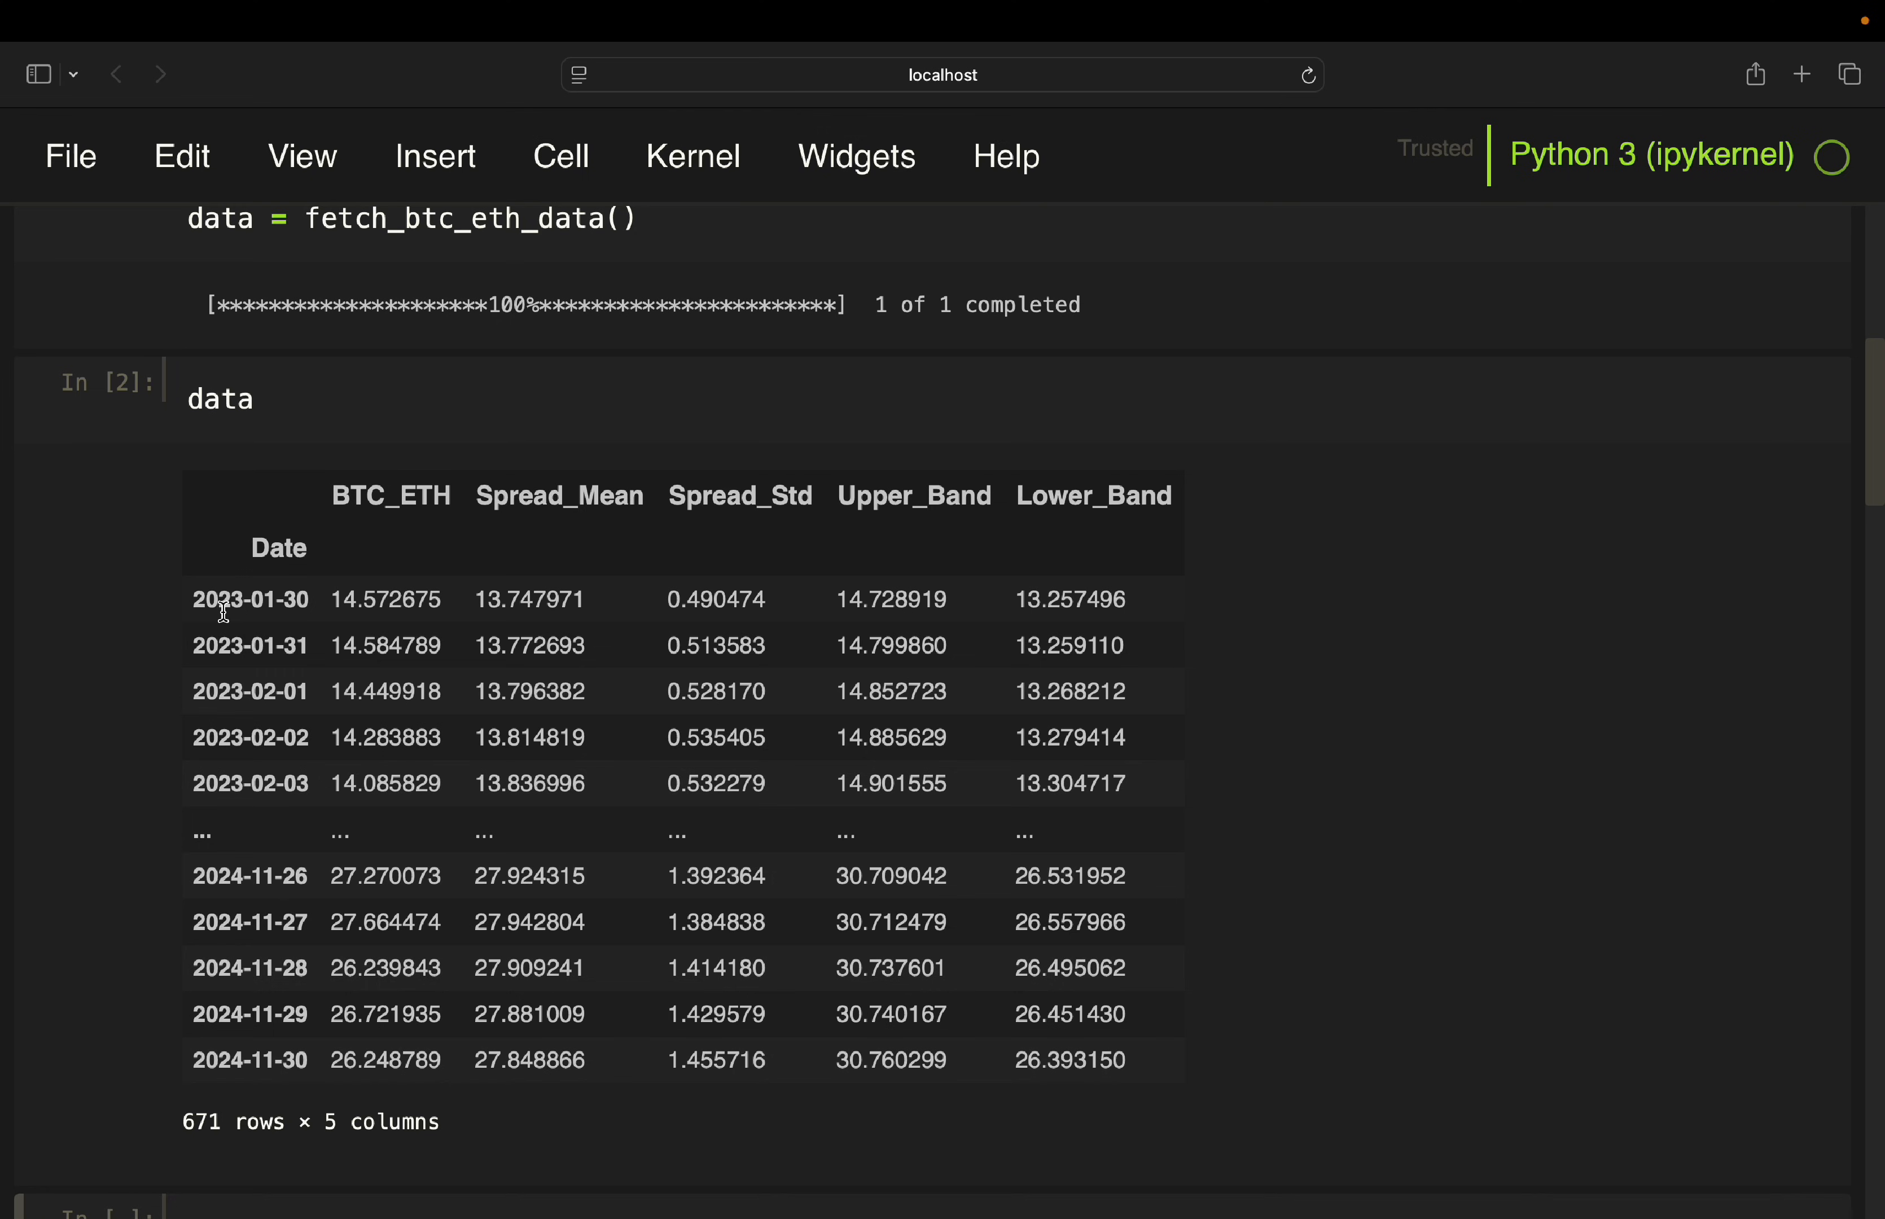
pyautogui.moveTo(478, 644)
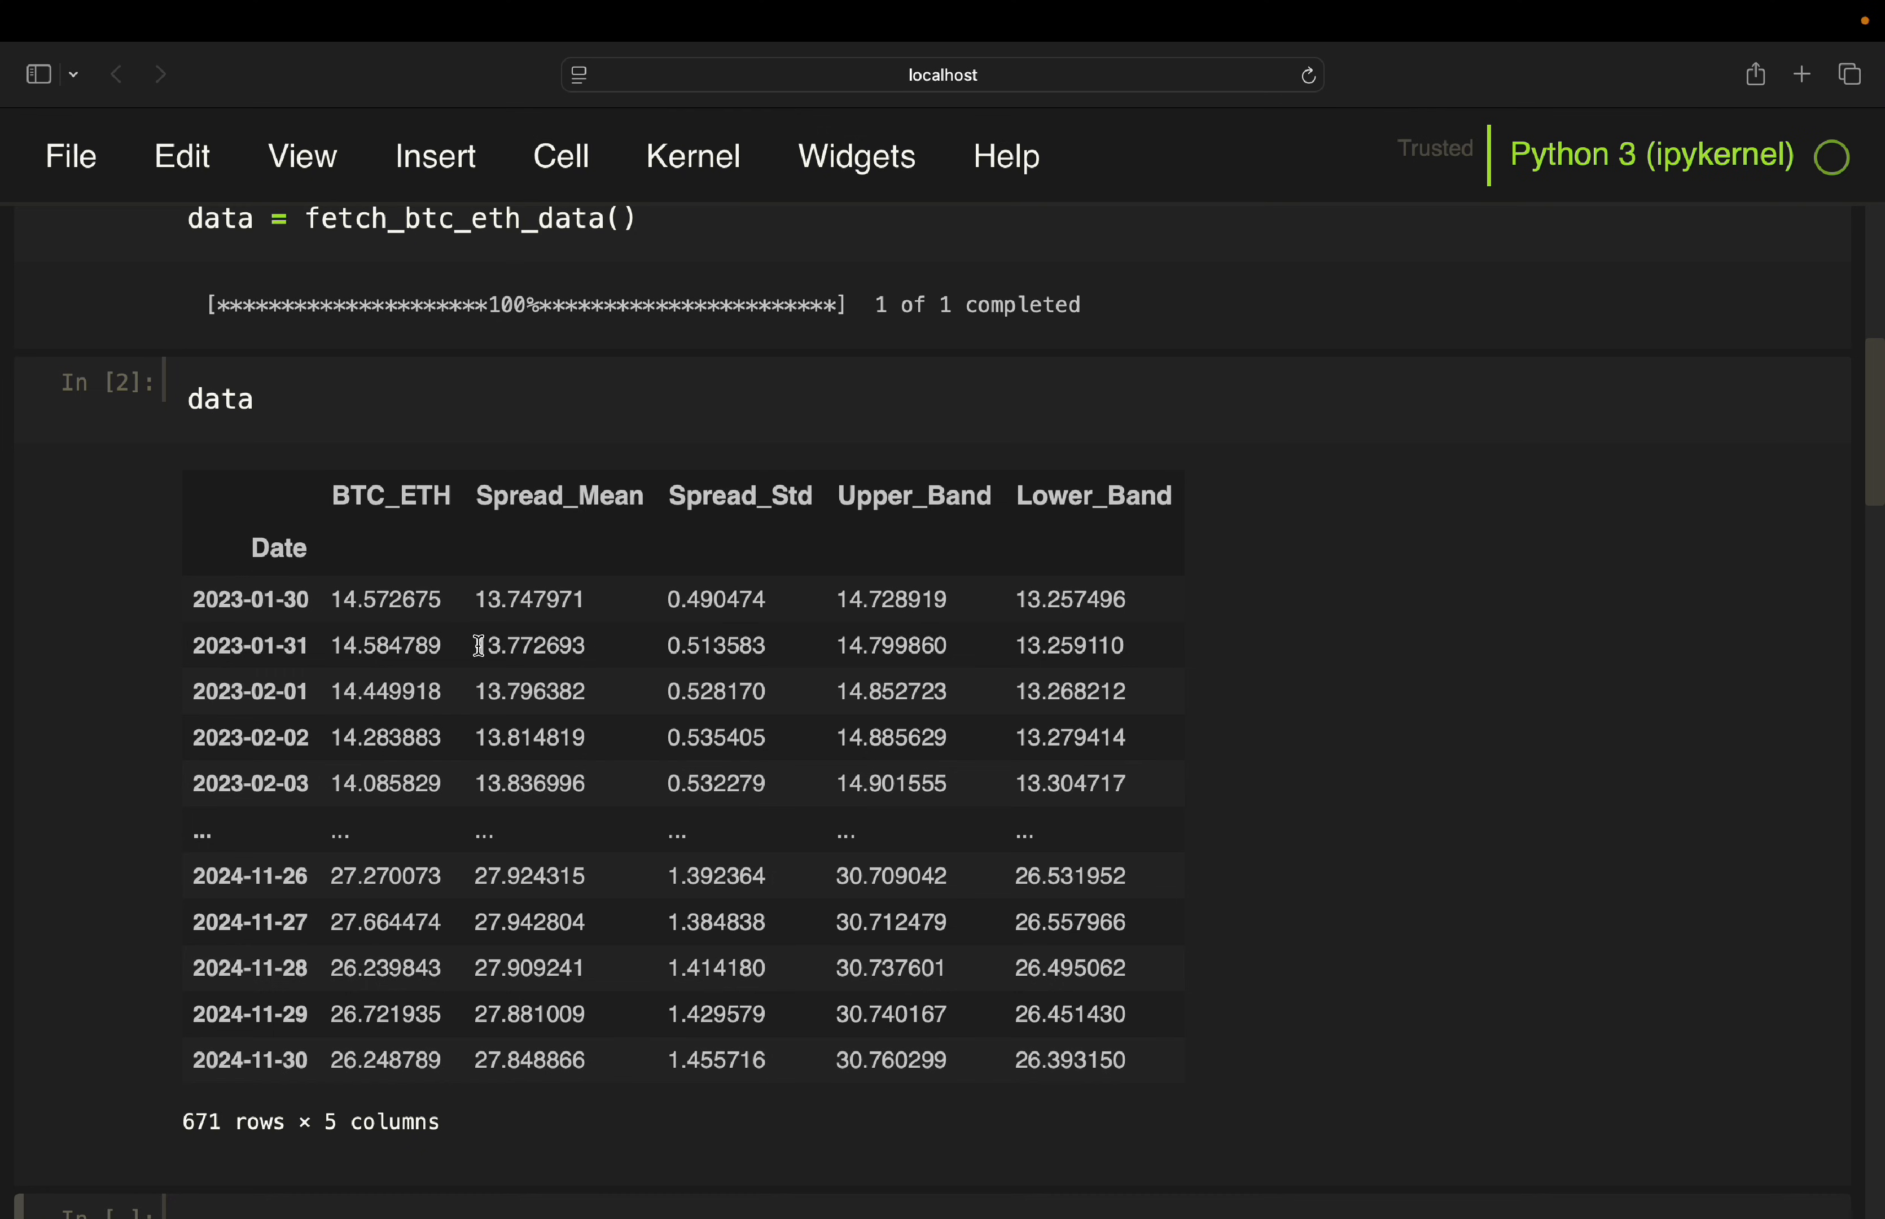
pyautogui.moveTo(345, 1086)
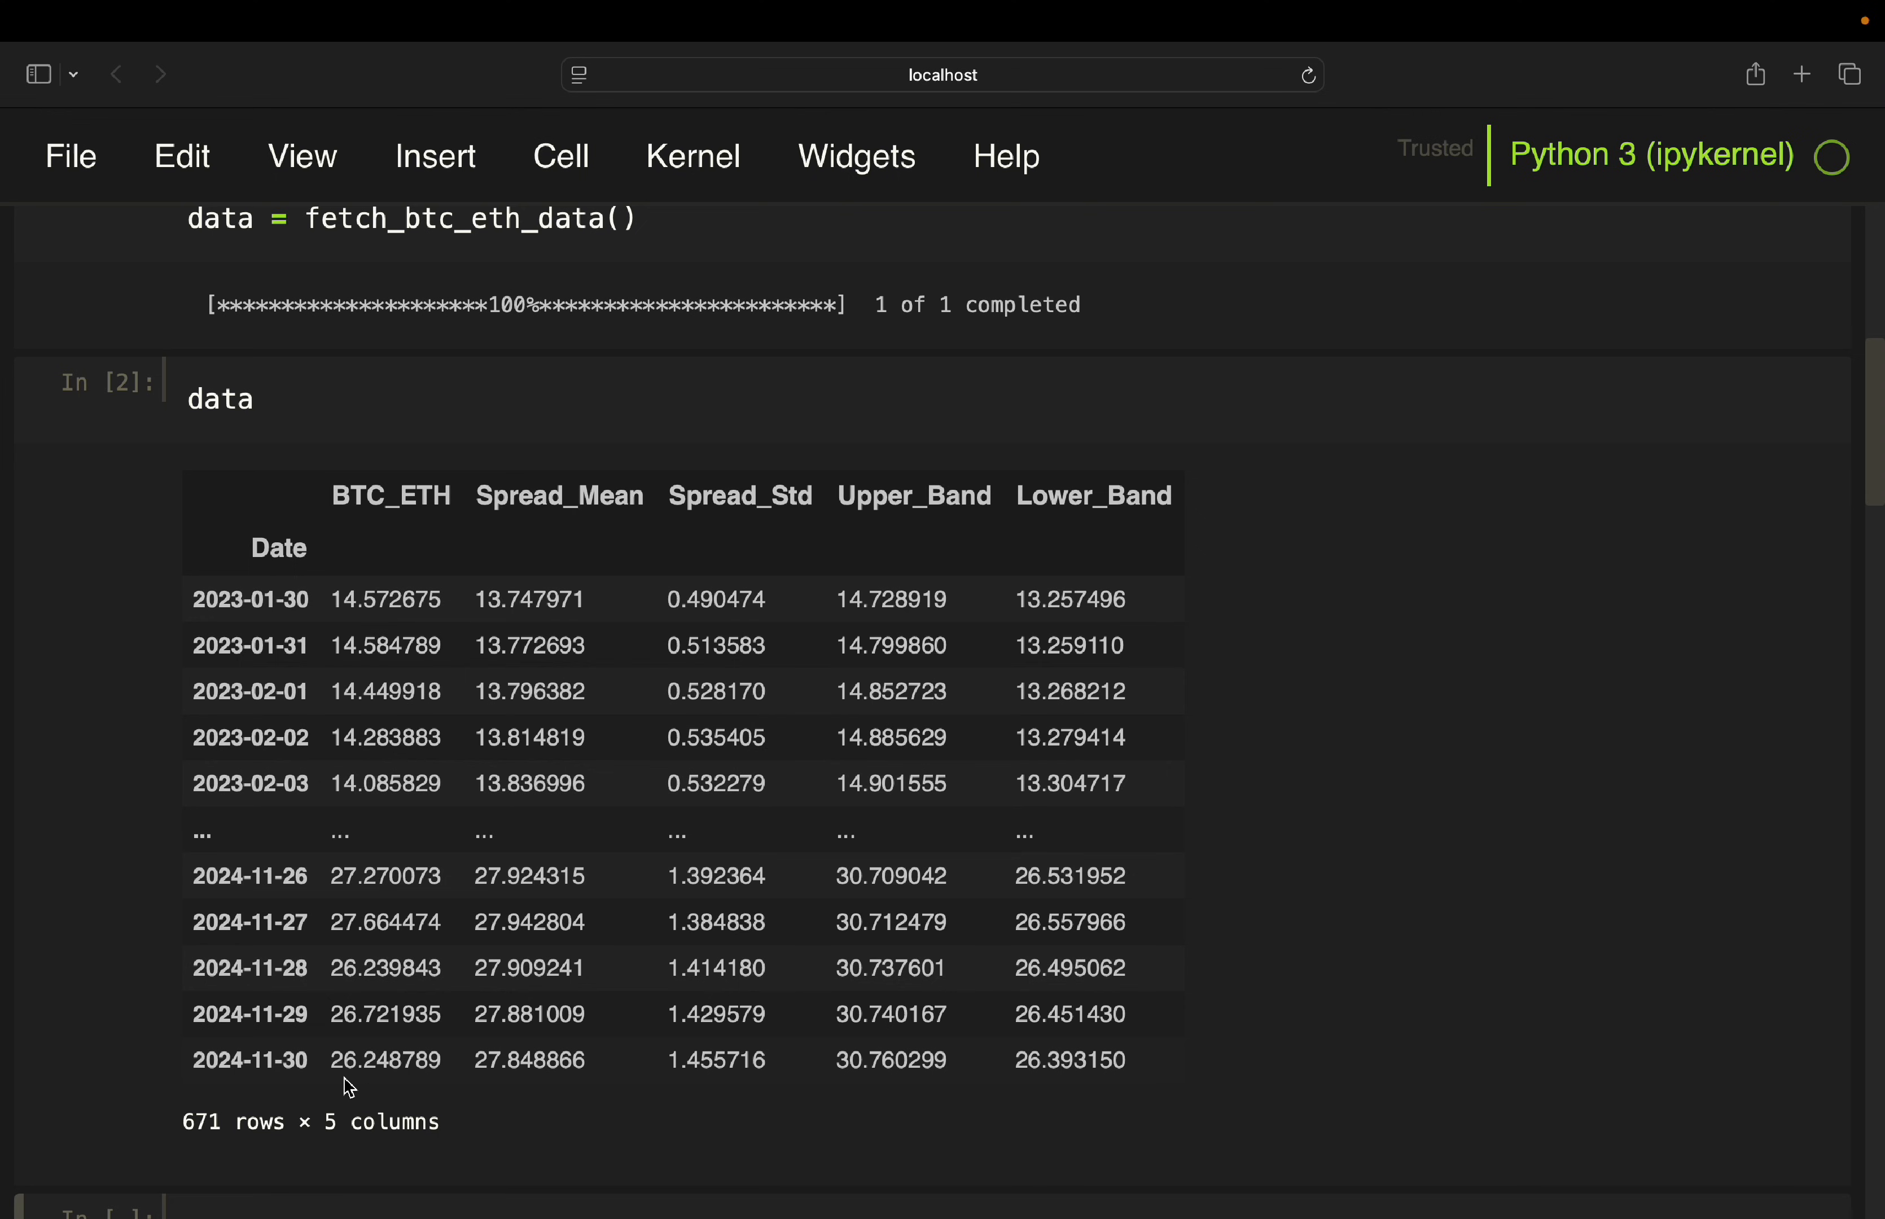
pyautogui.moveTo(335, 1083)
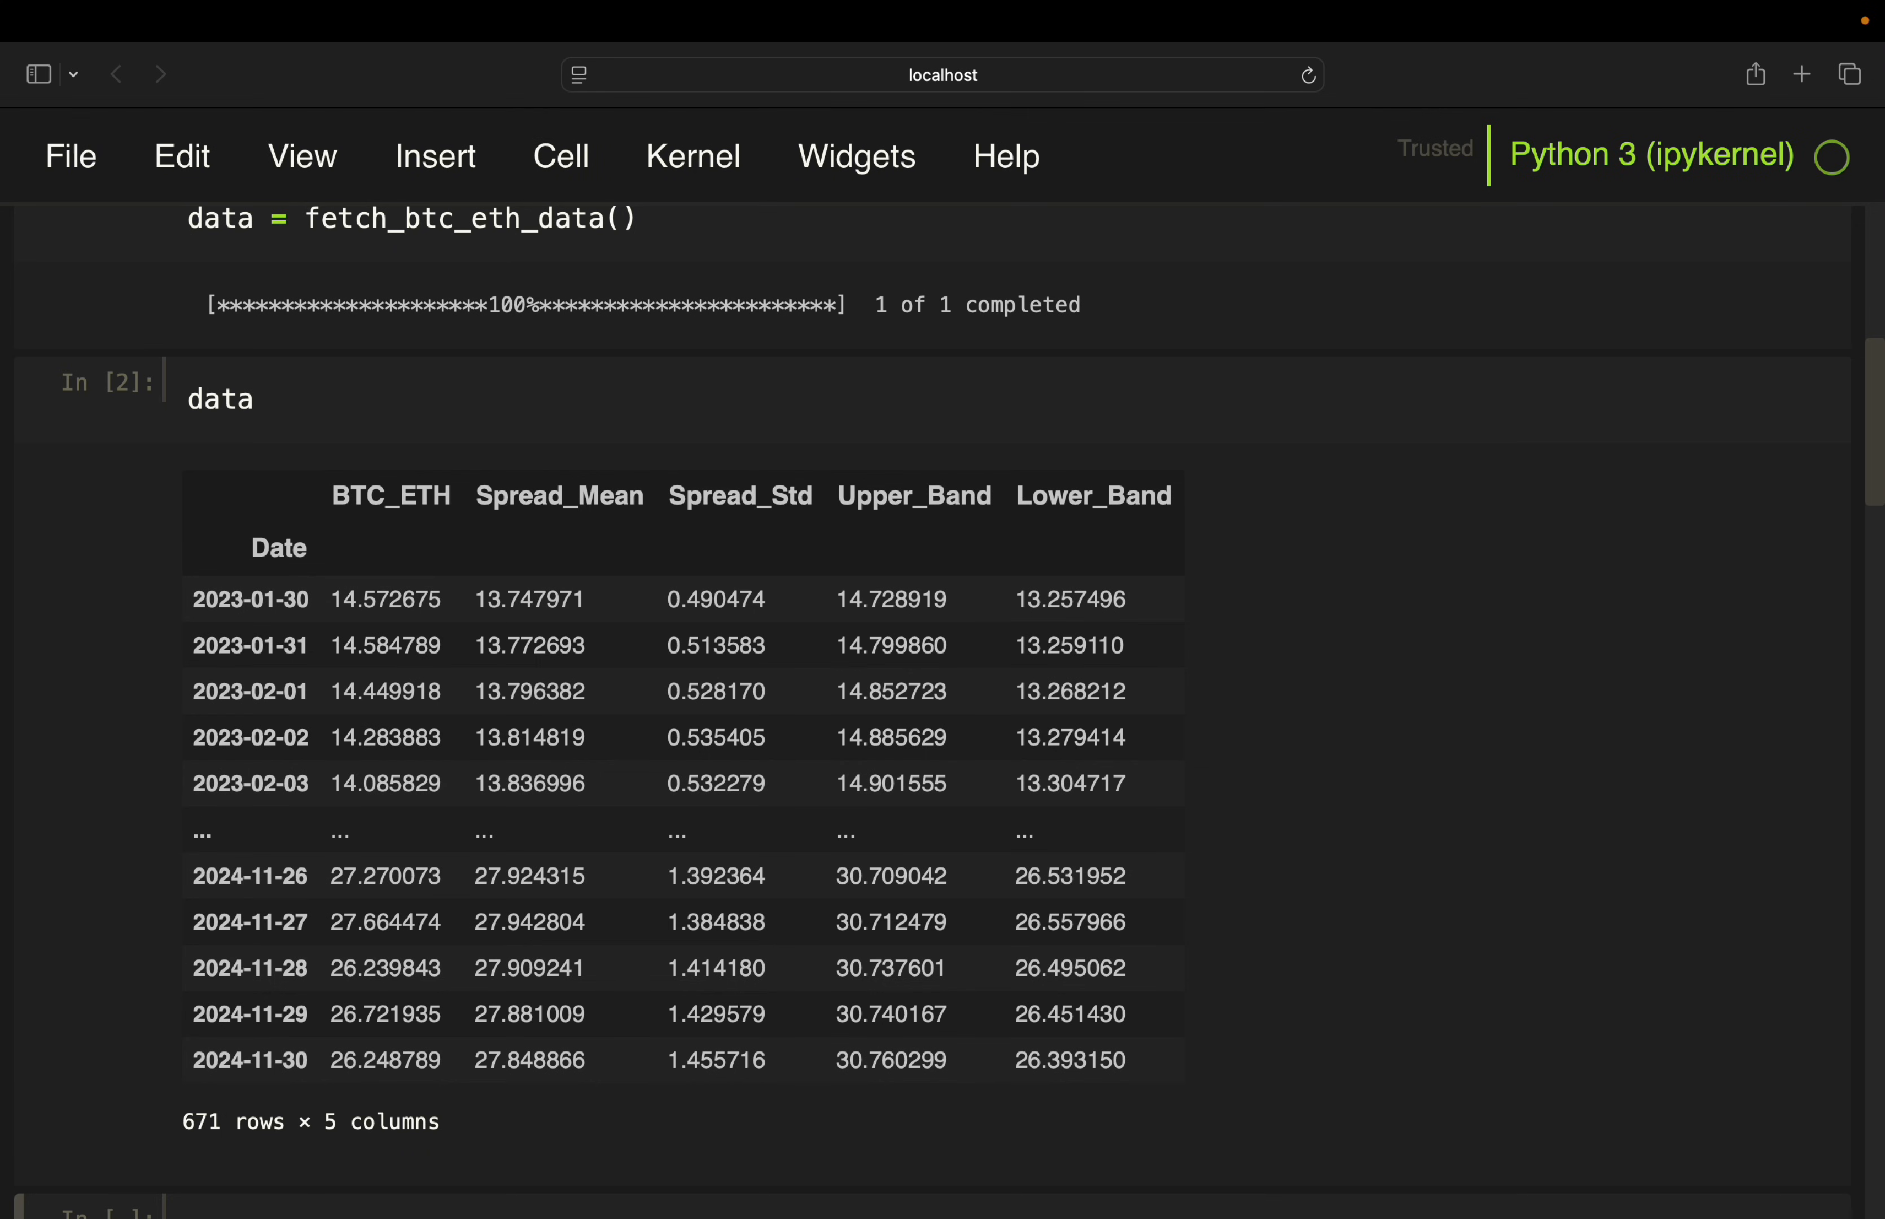
pyautogui.scroll(-3)
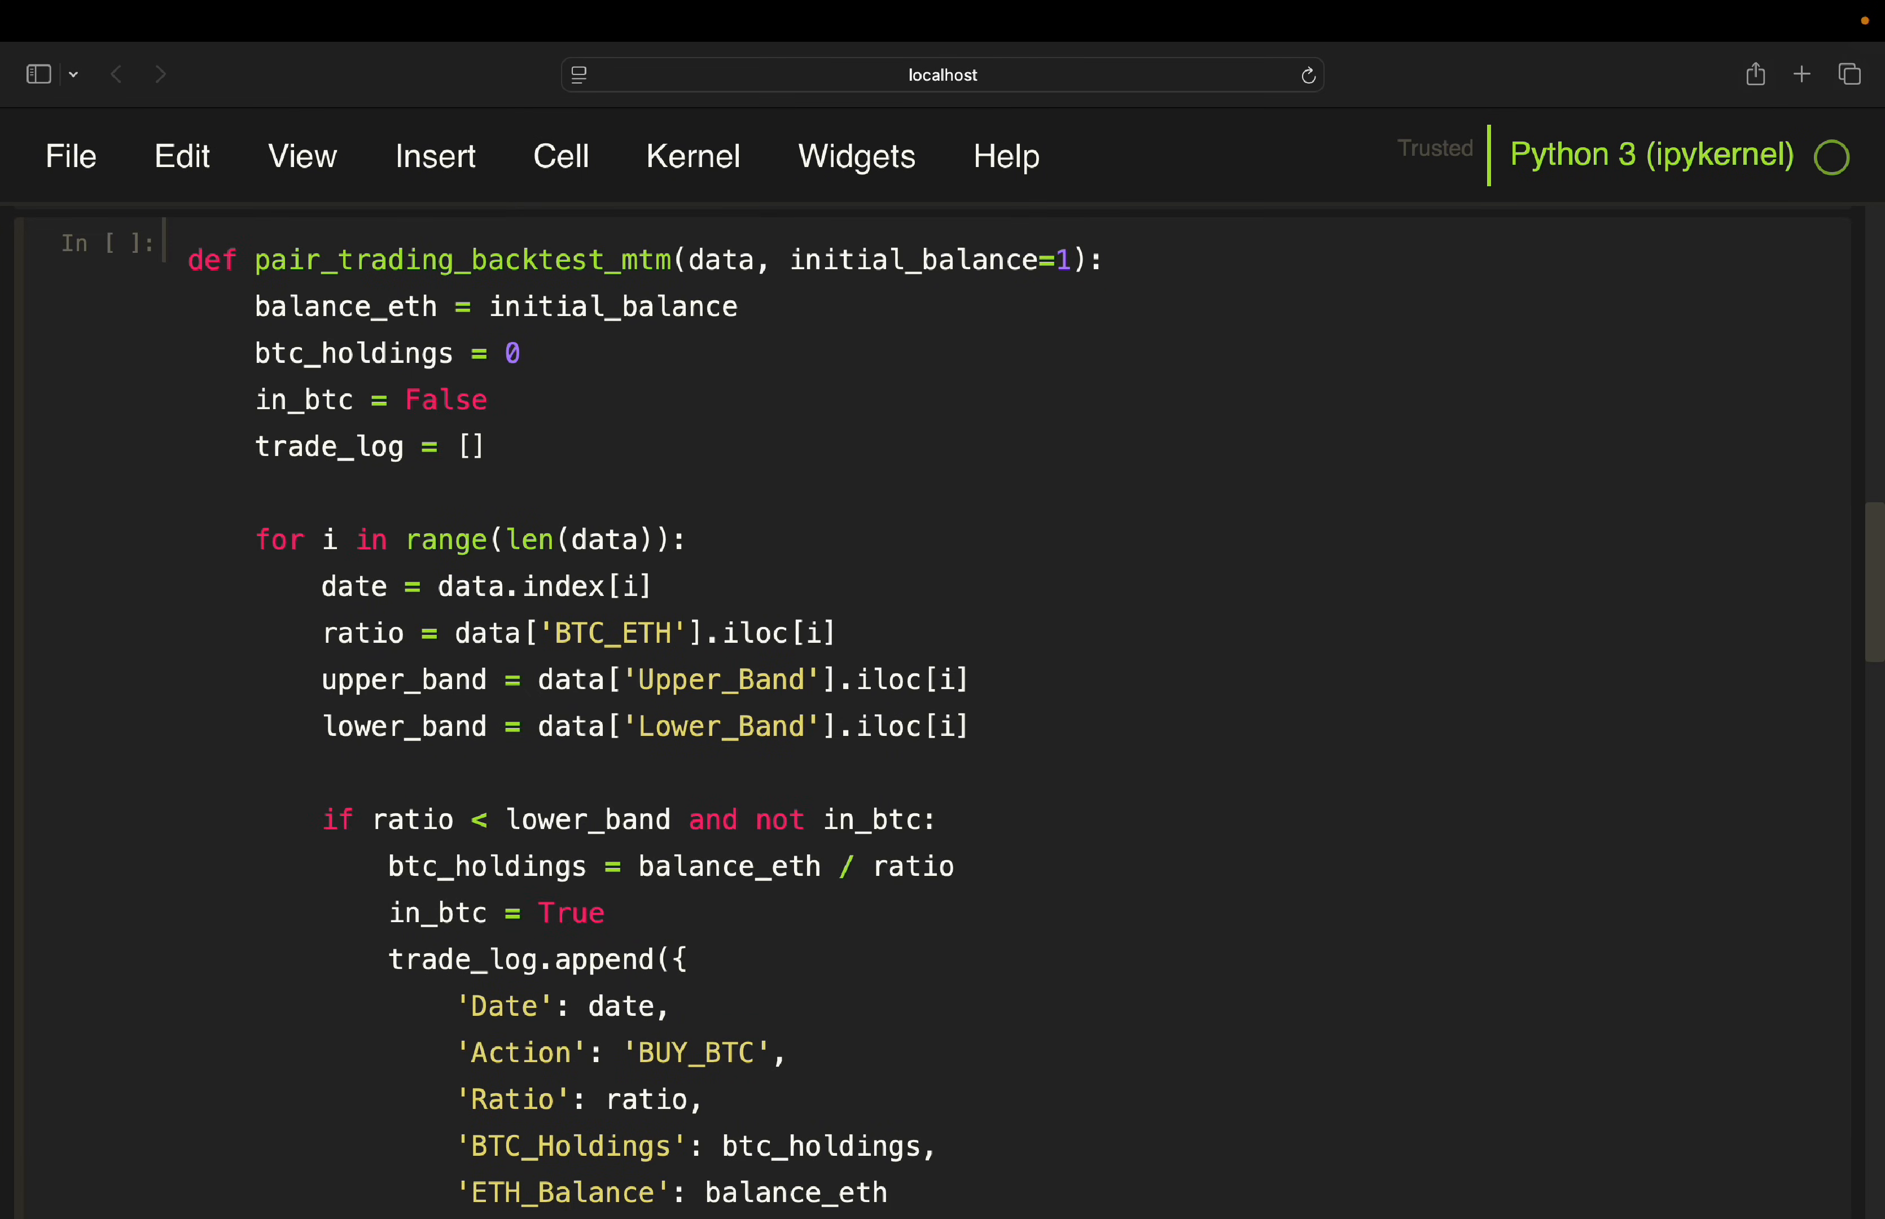
pyautogui.click(1107, 259)
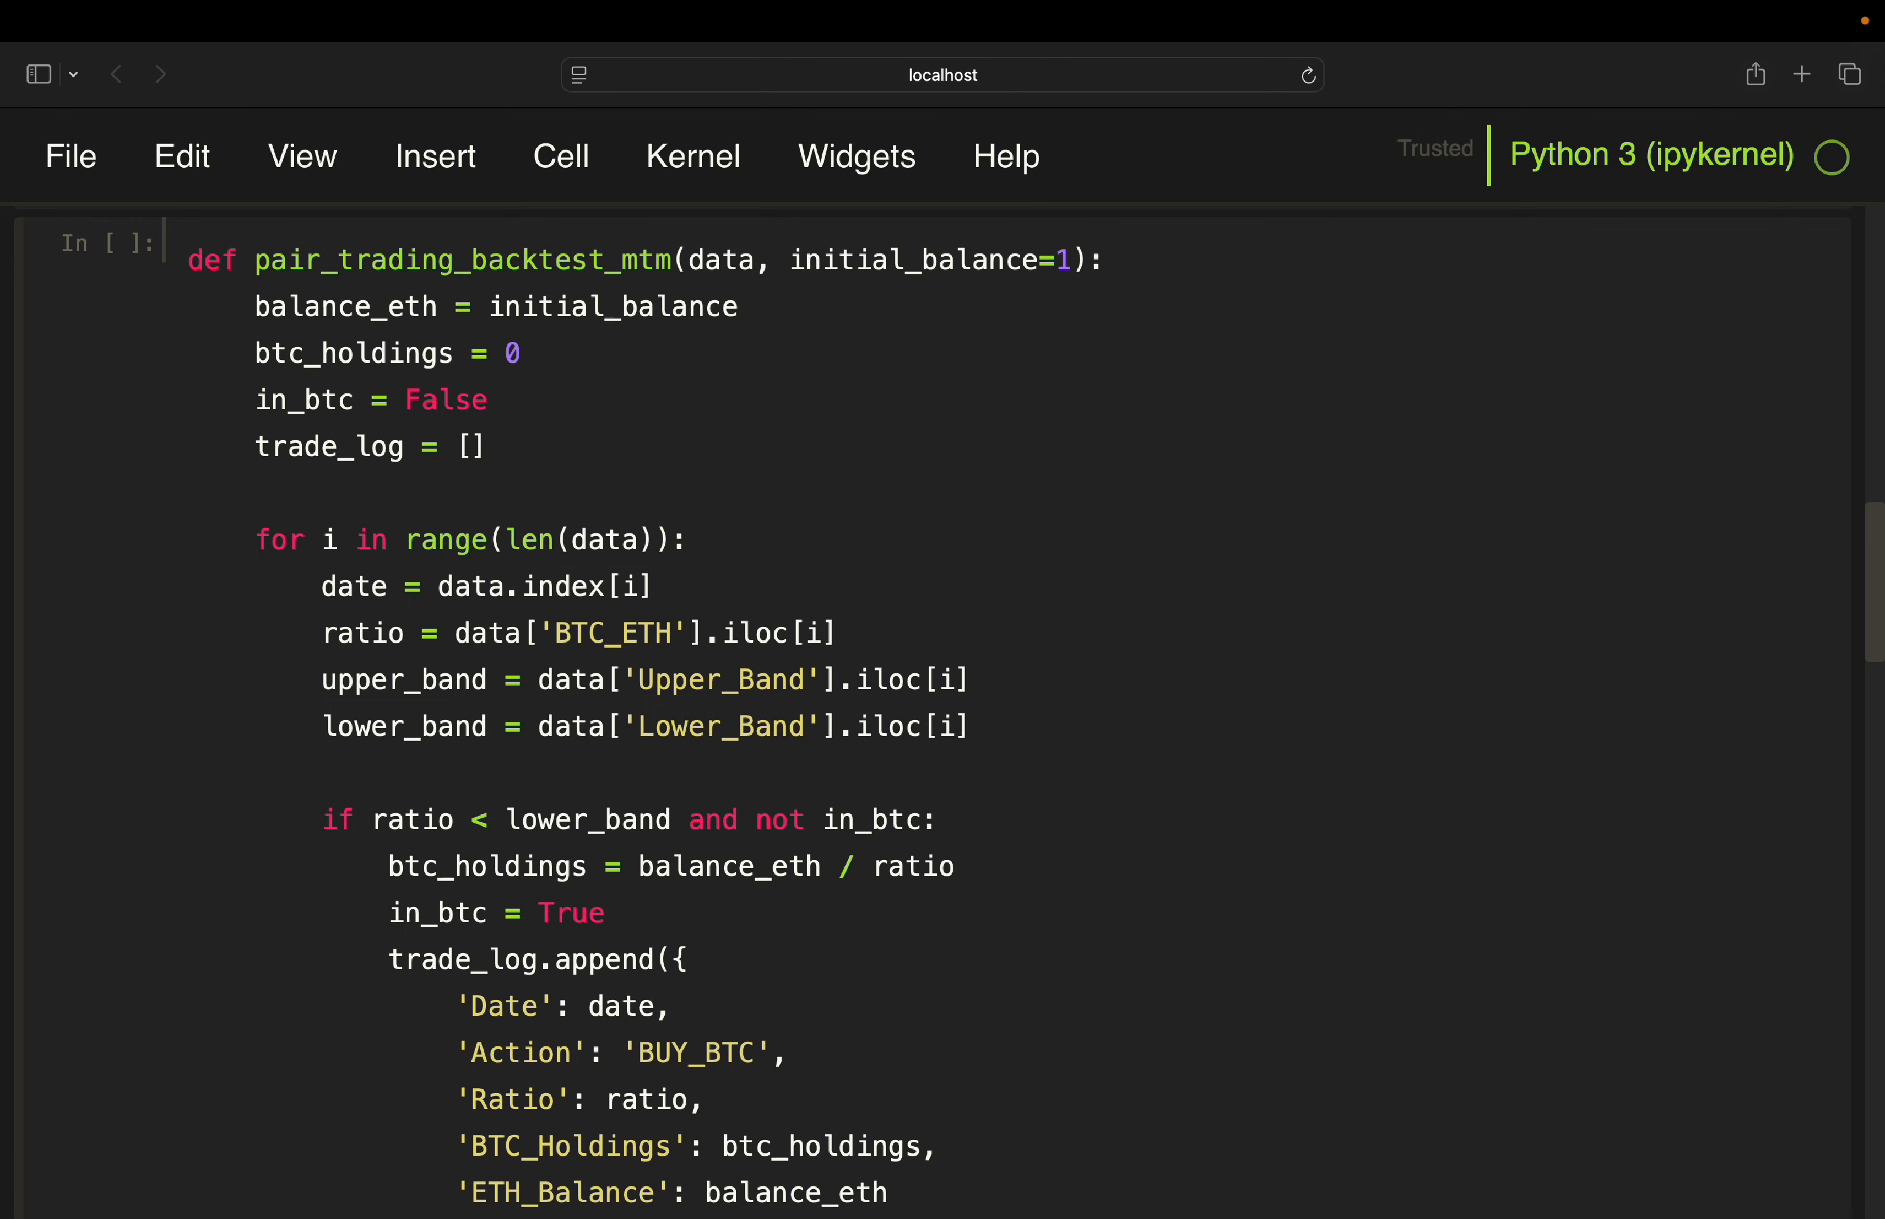
pyautogui.click(1105, 259)
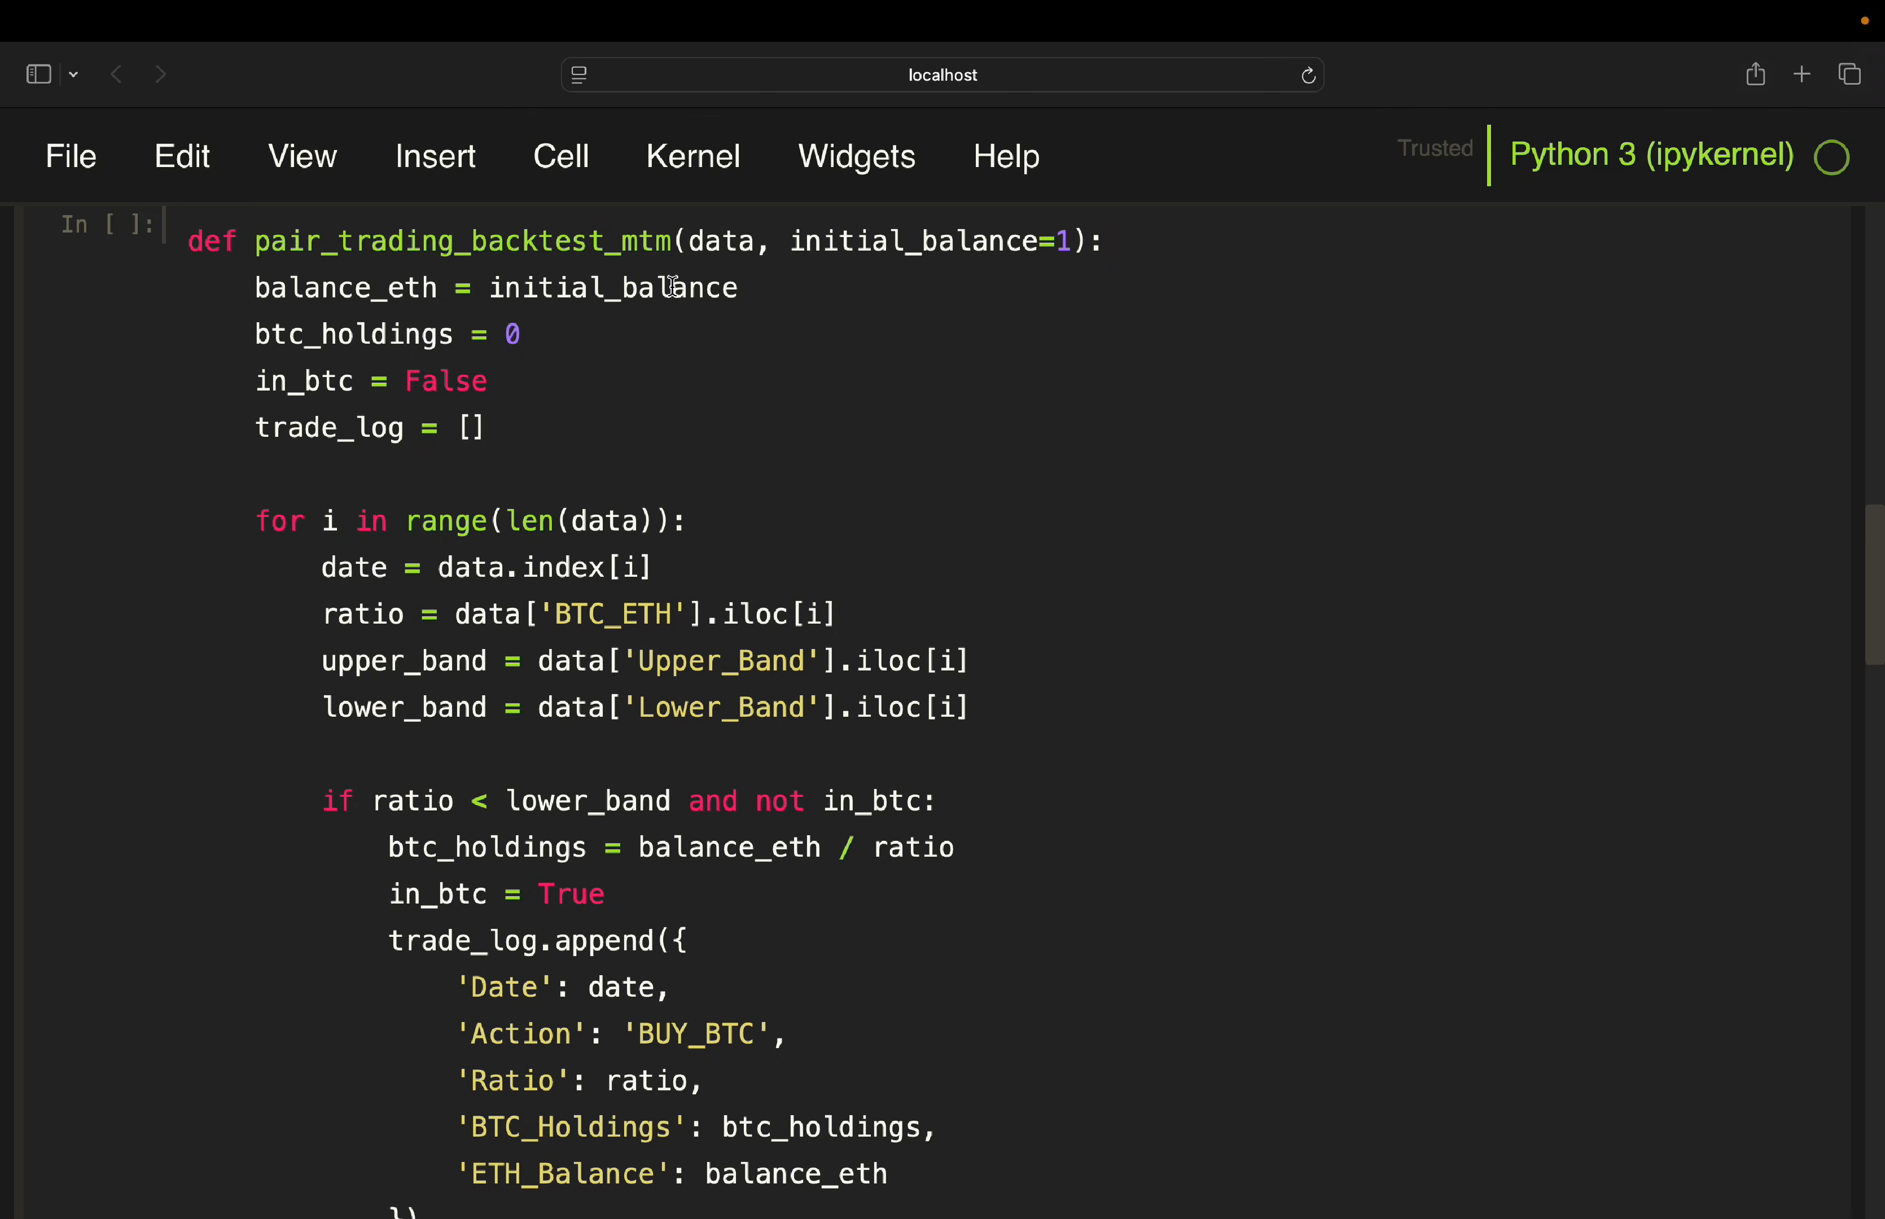
pyautogui.moveTo(1042, 253)
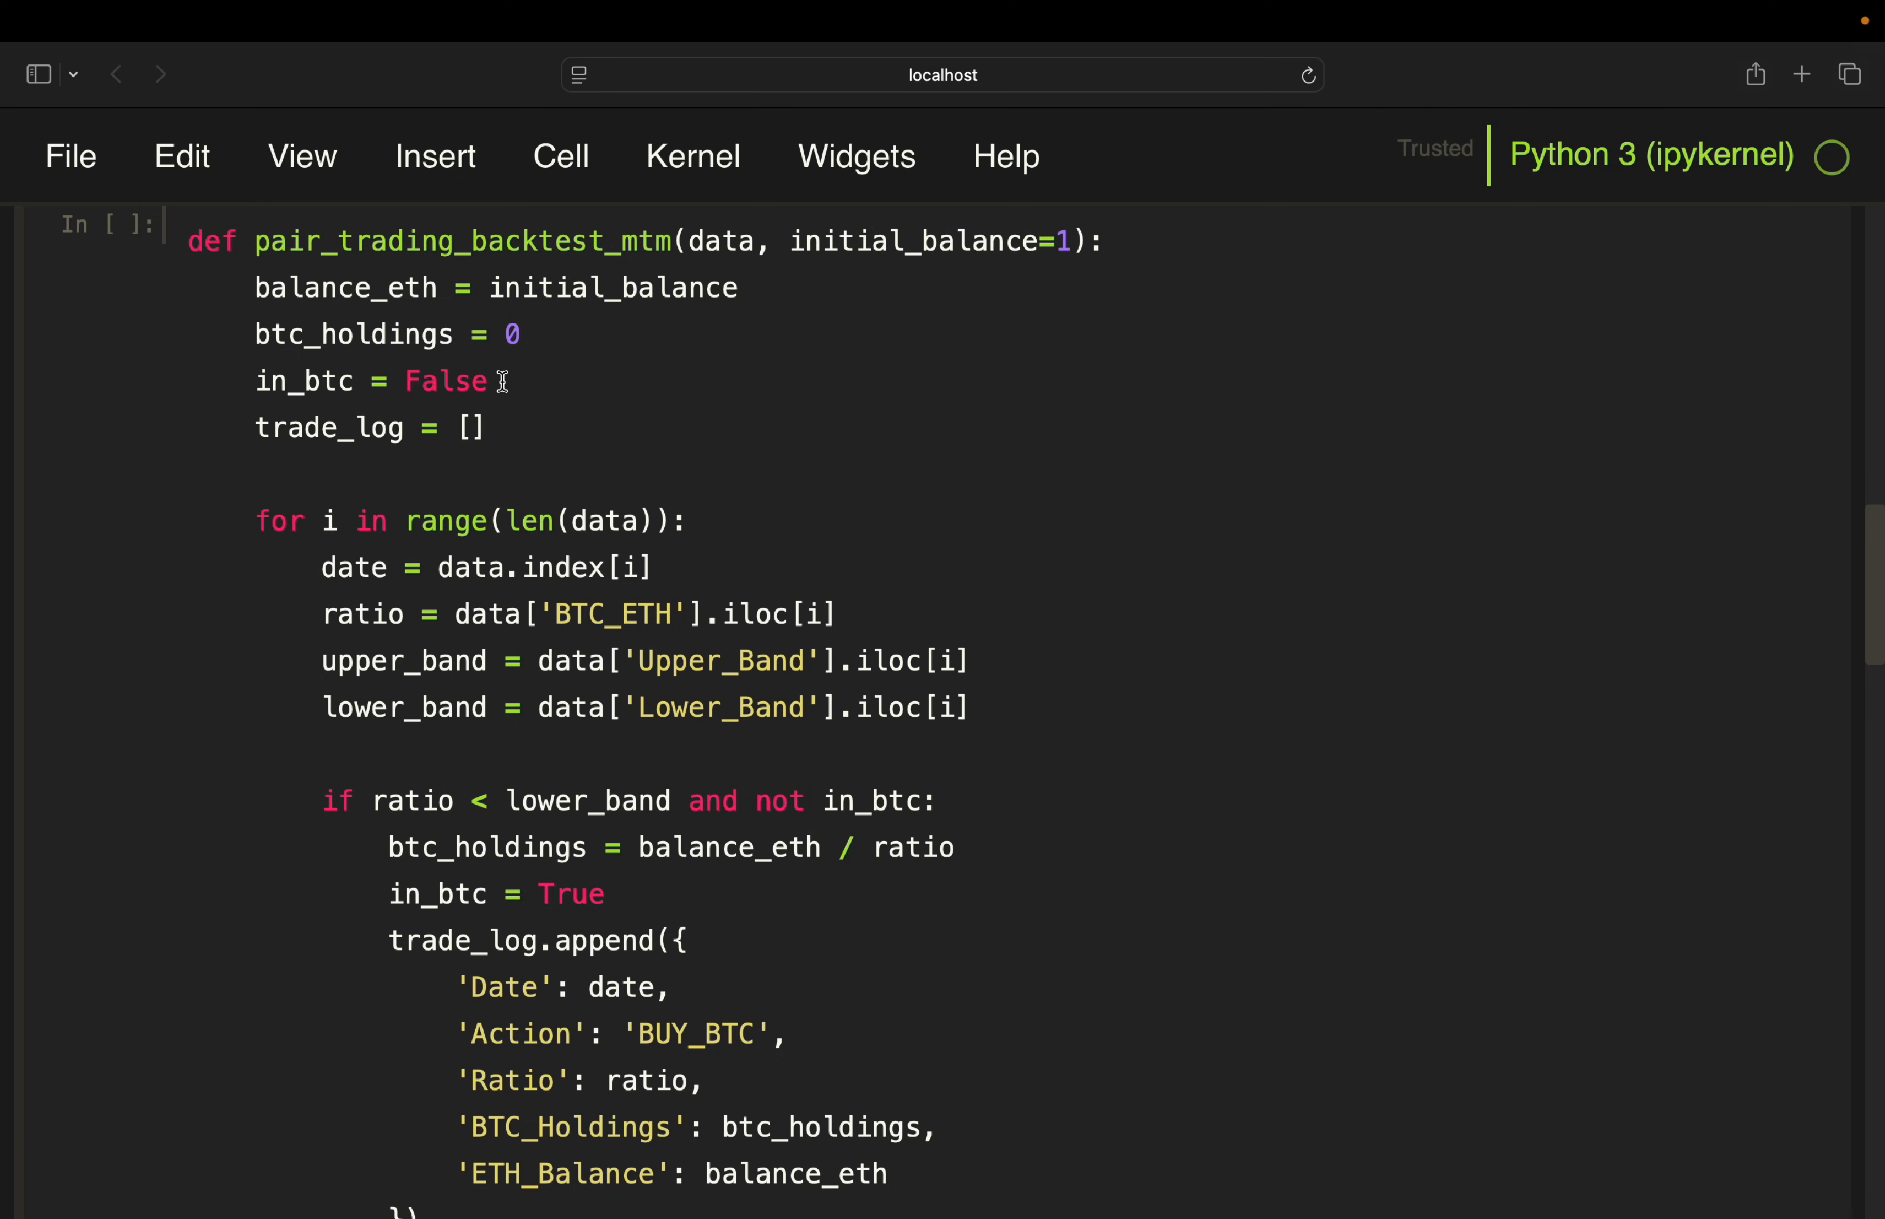
pyautogui.moveTo(489, 350)
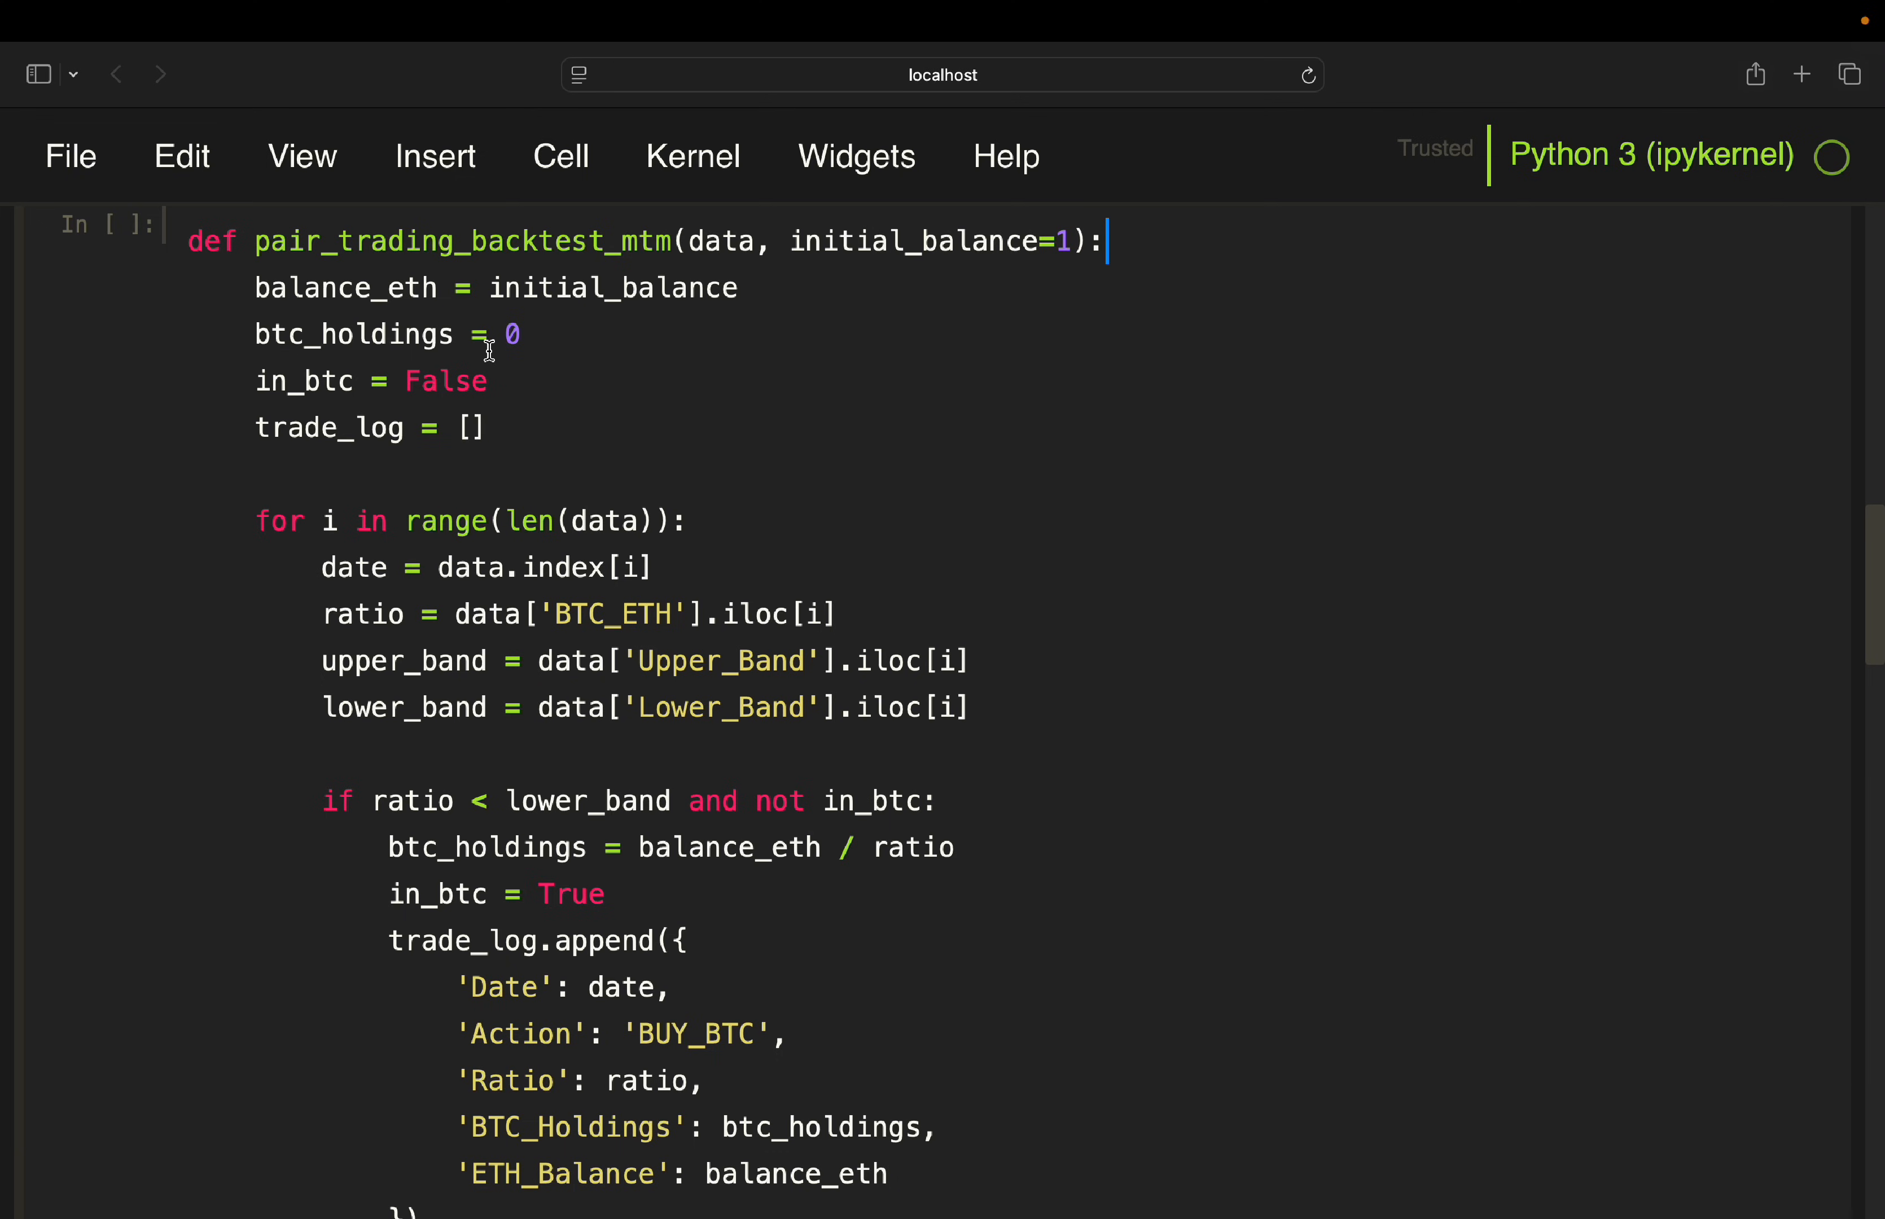
pyautogui.moveTo(284, 381)
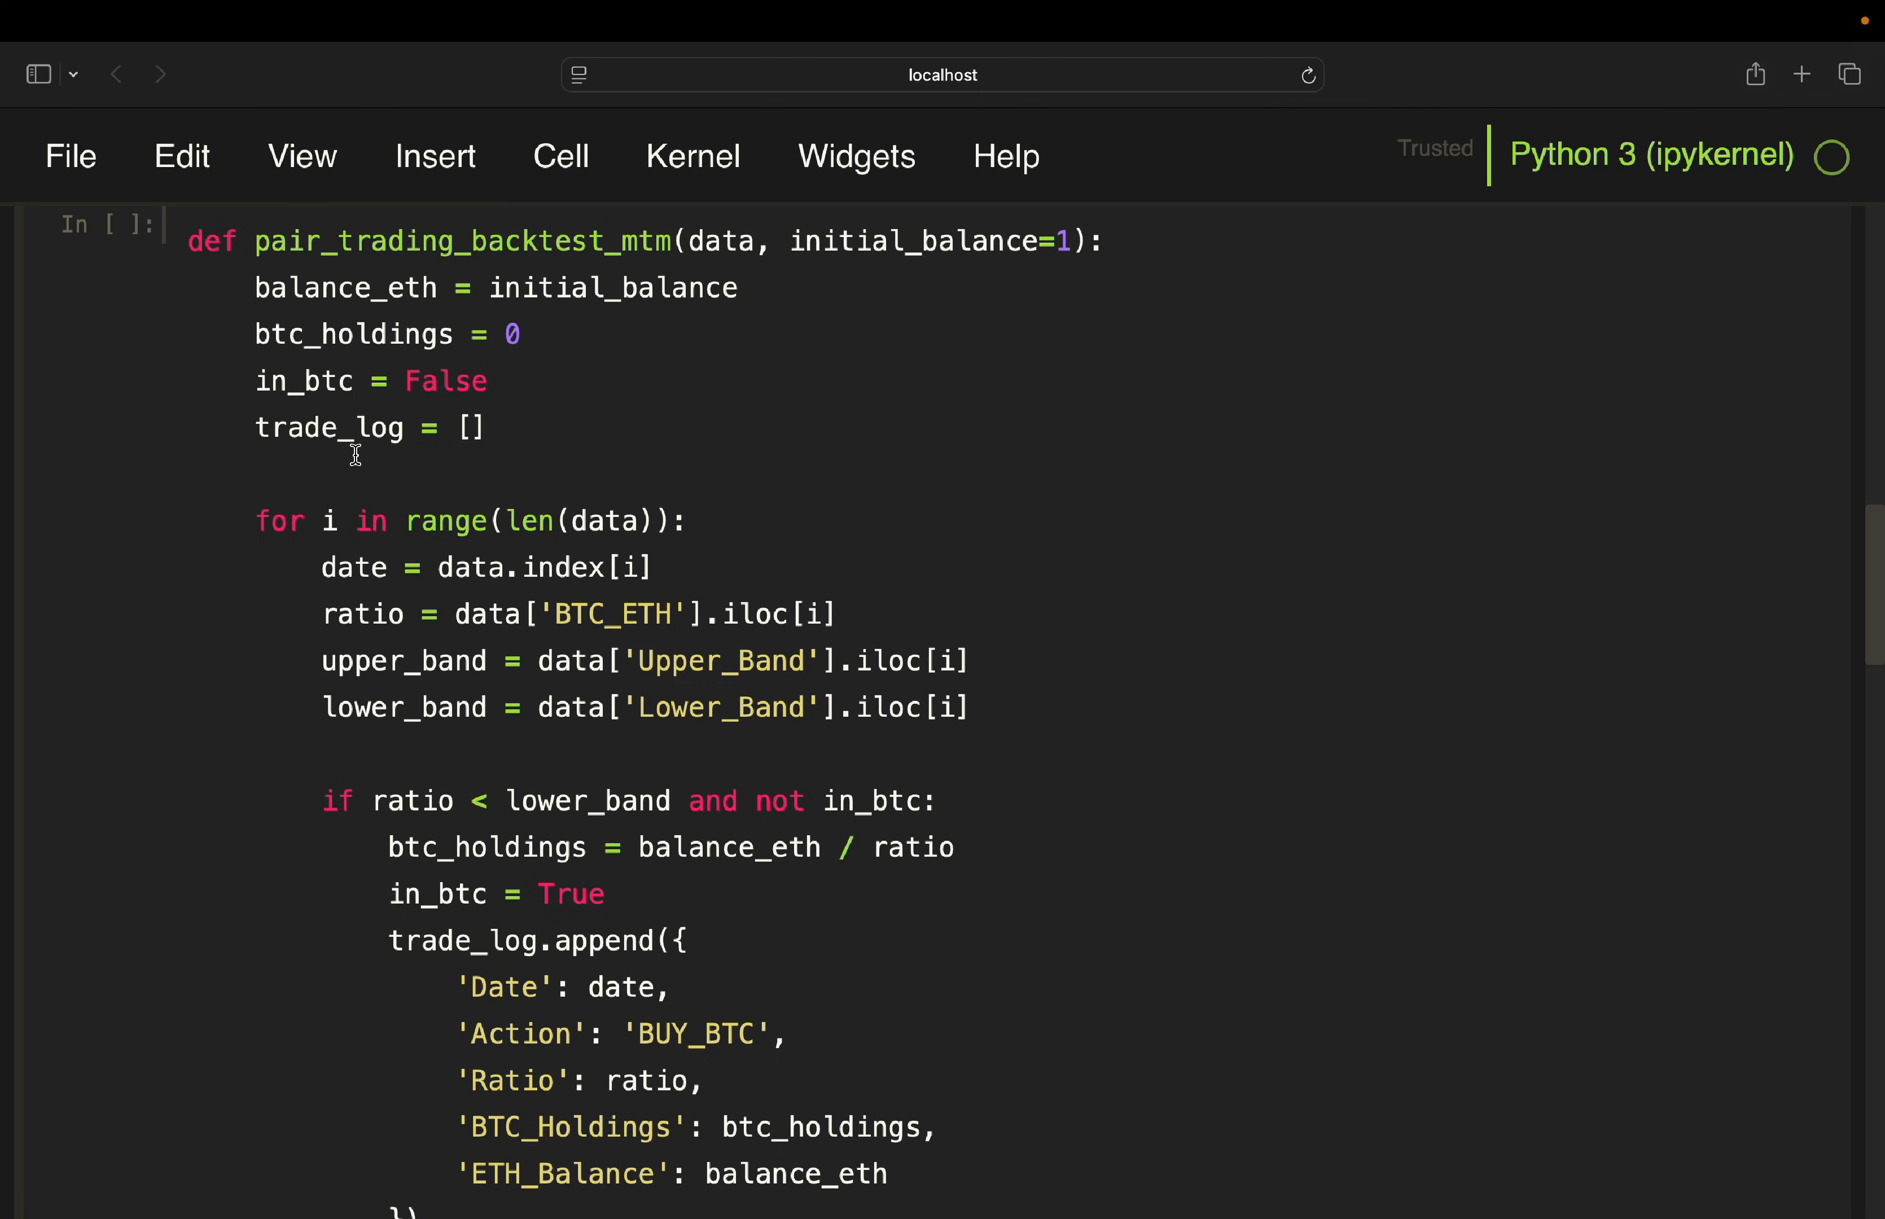
pyautogui.press('cmd+s')
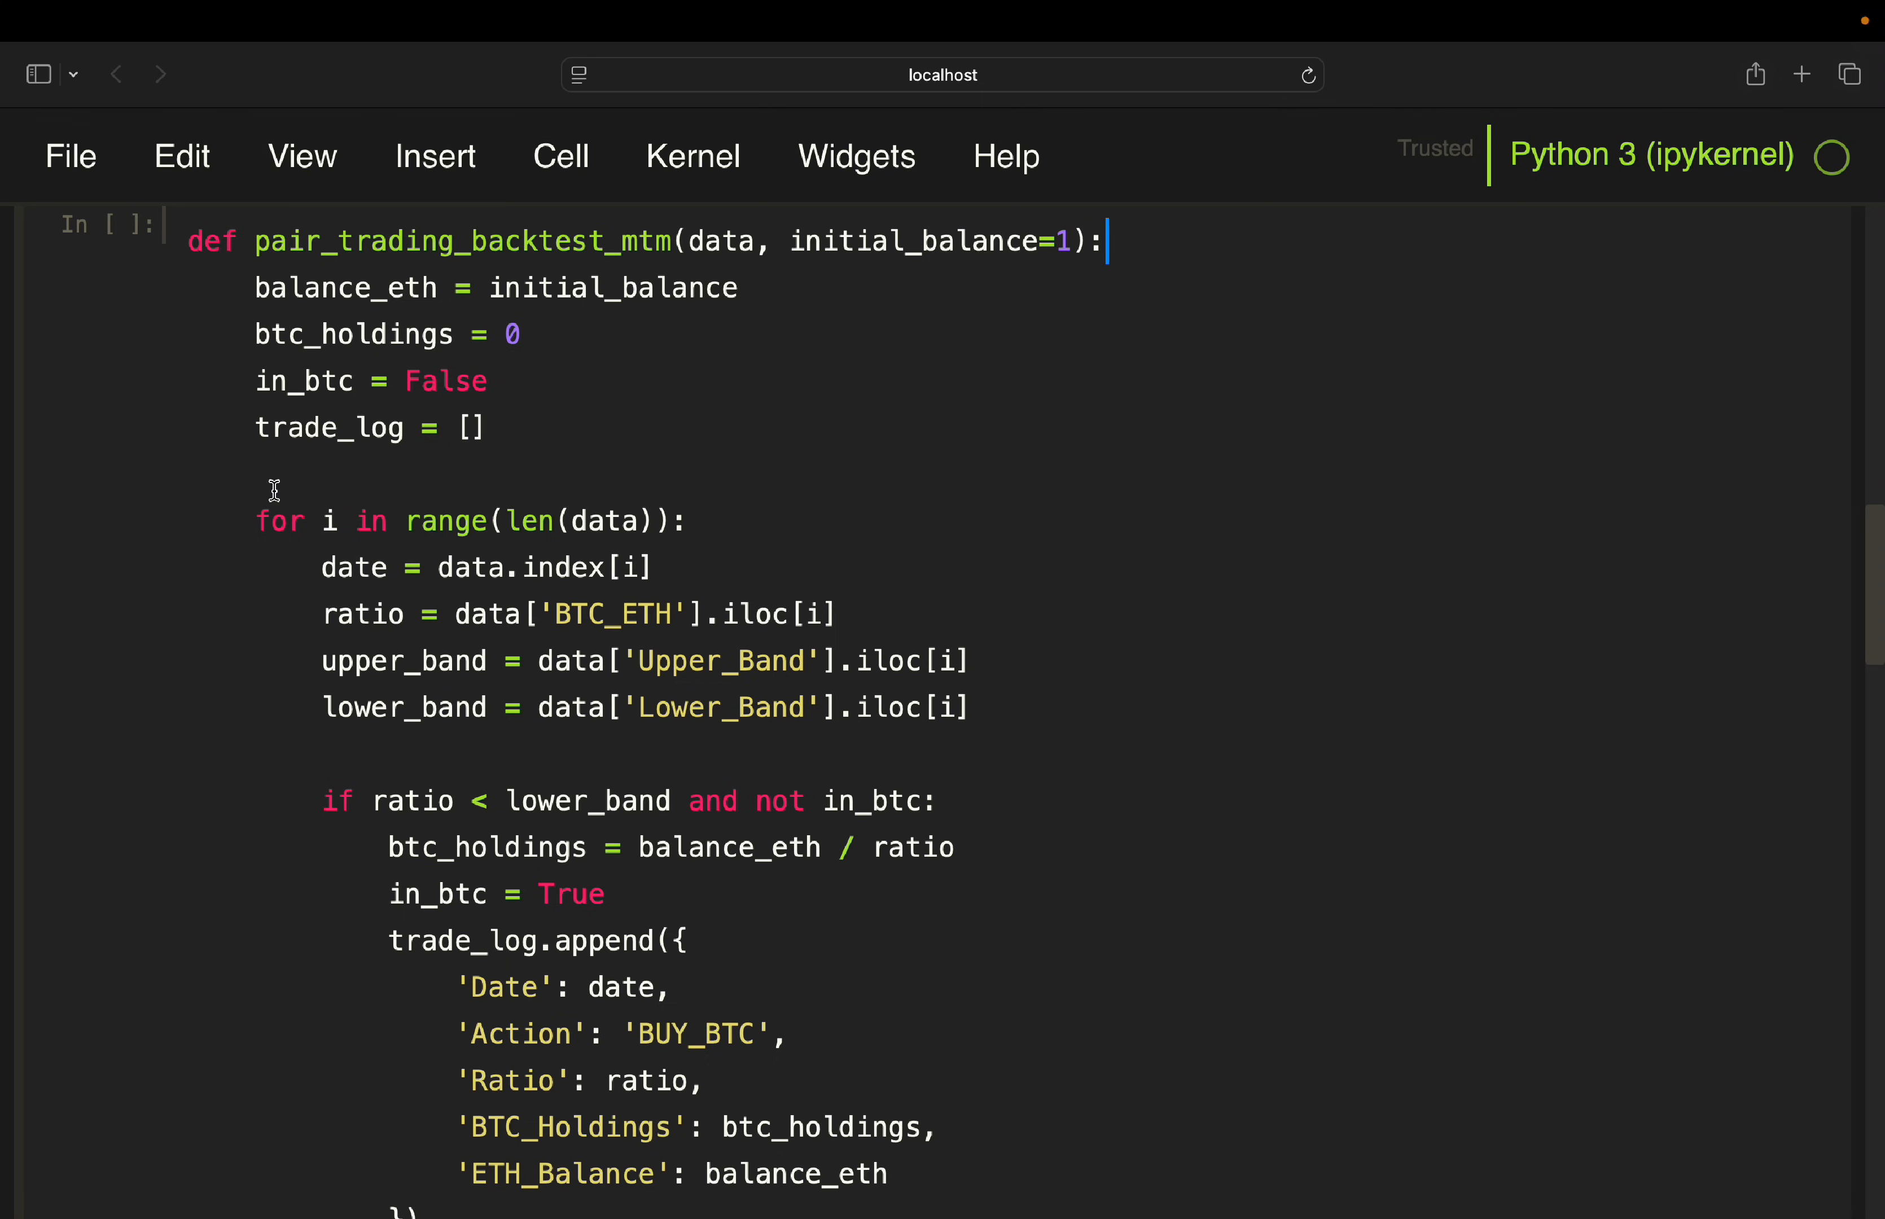
pyautogui.moveTo(397, 539)
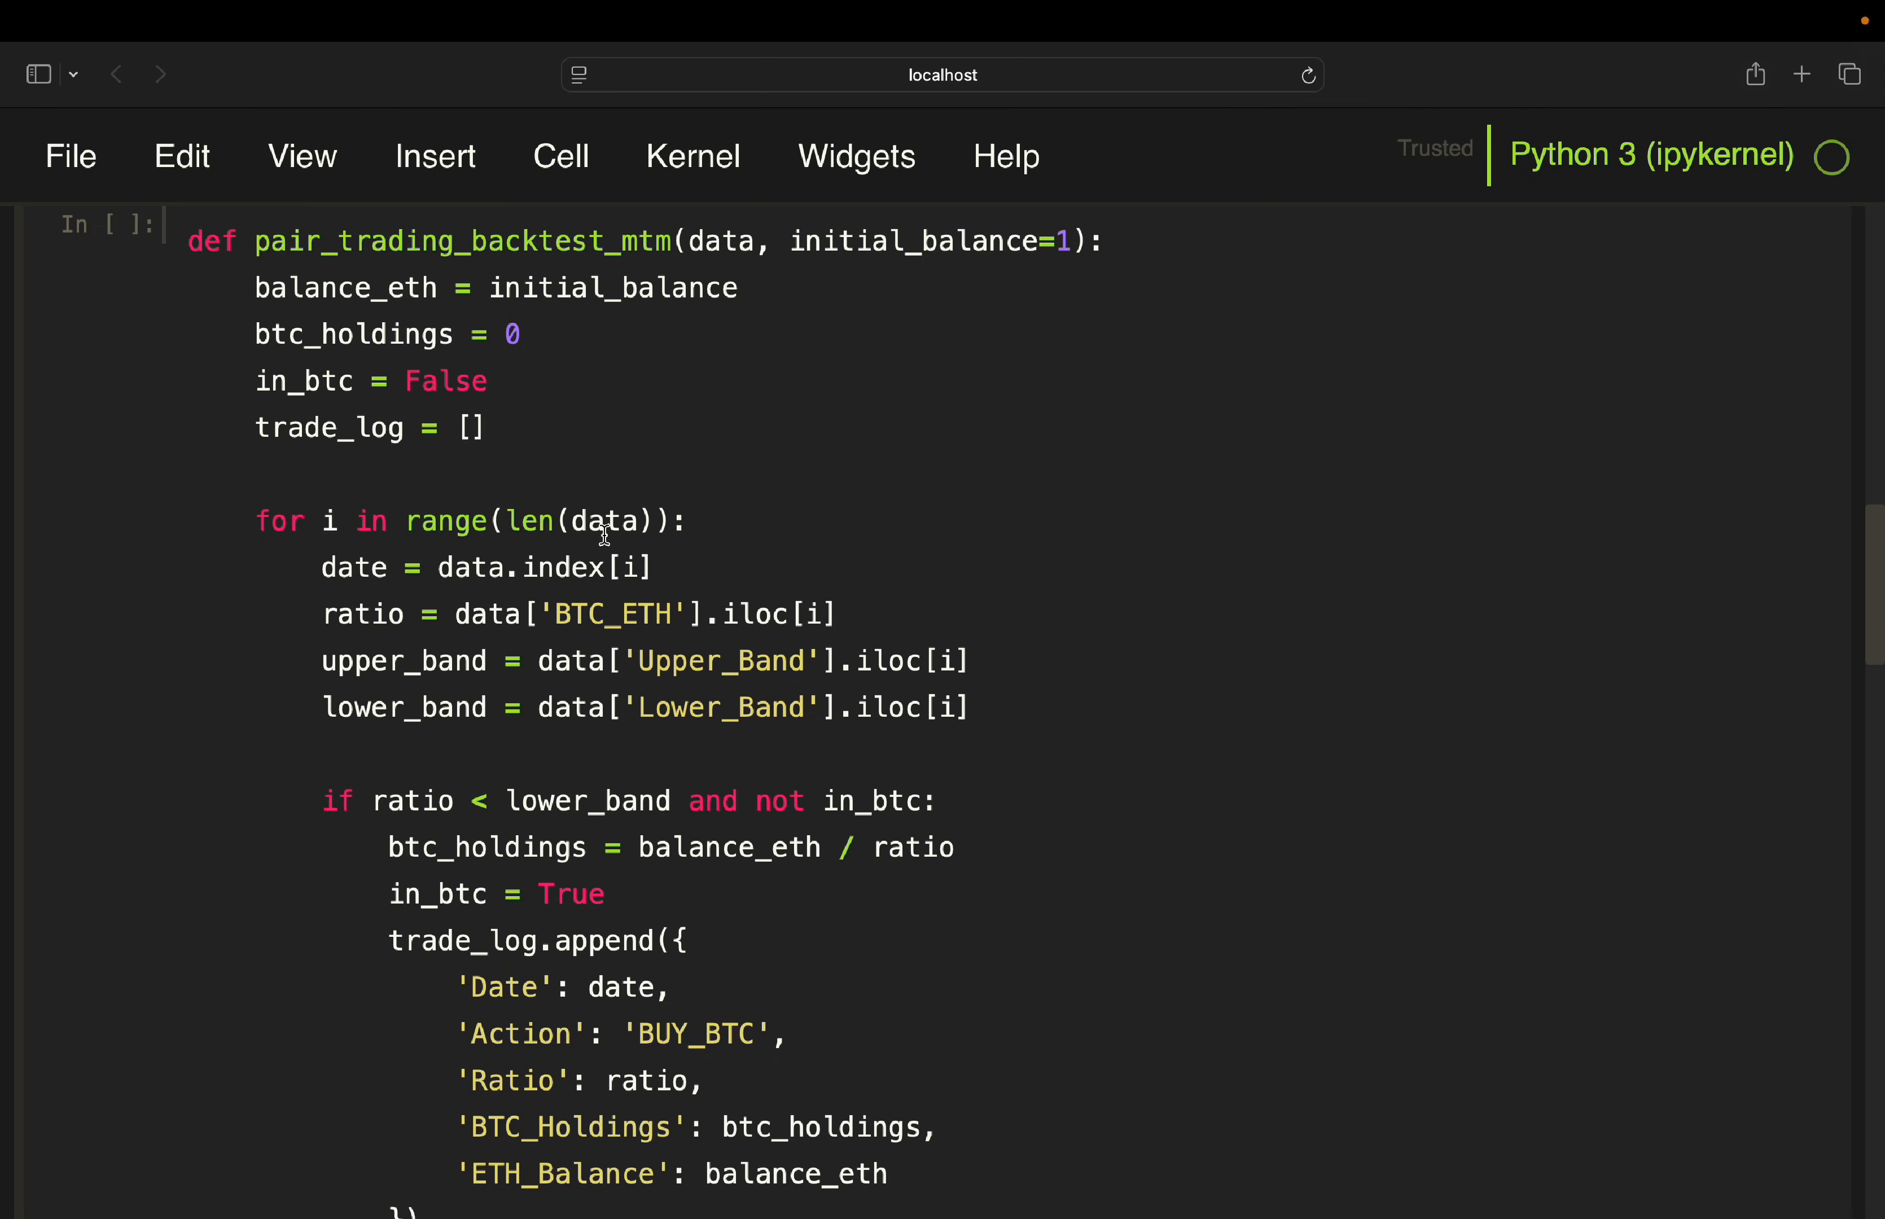
pyautogui.moveTo(358, 567)
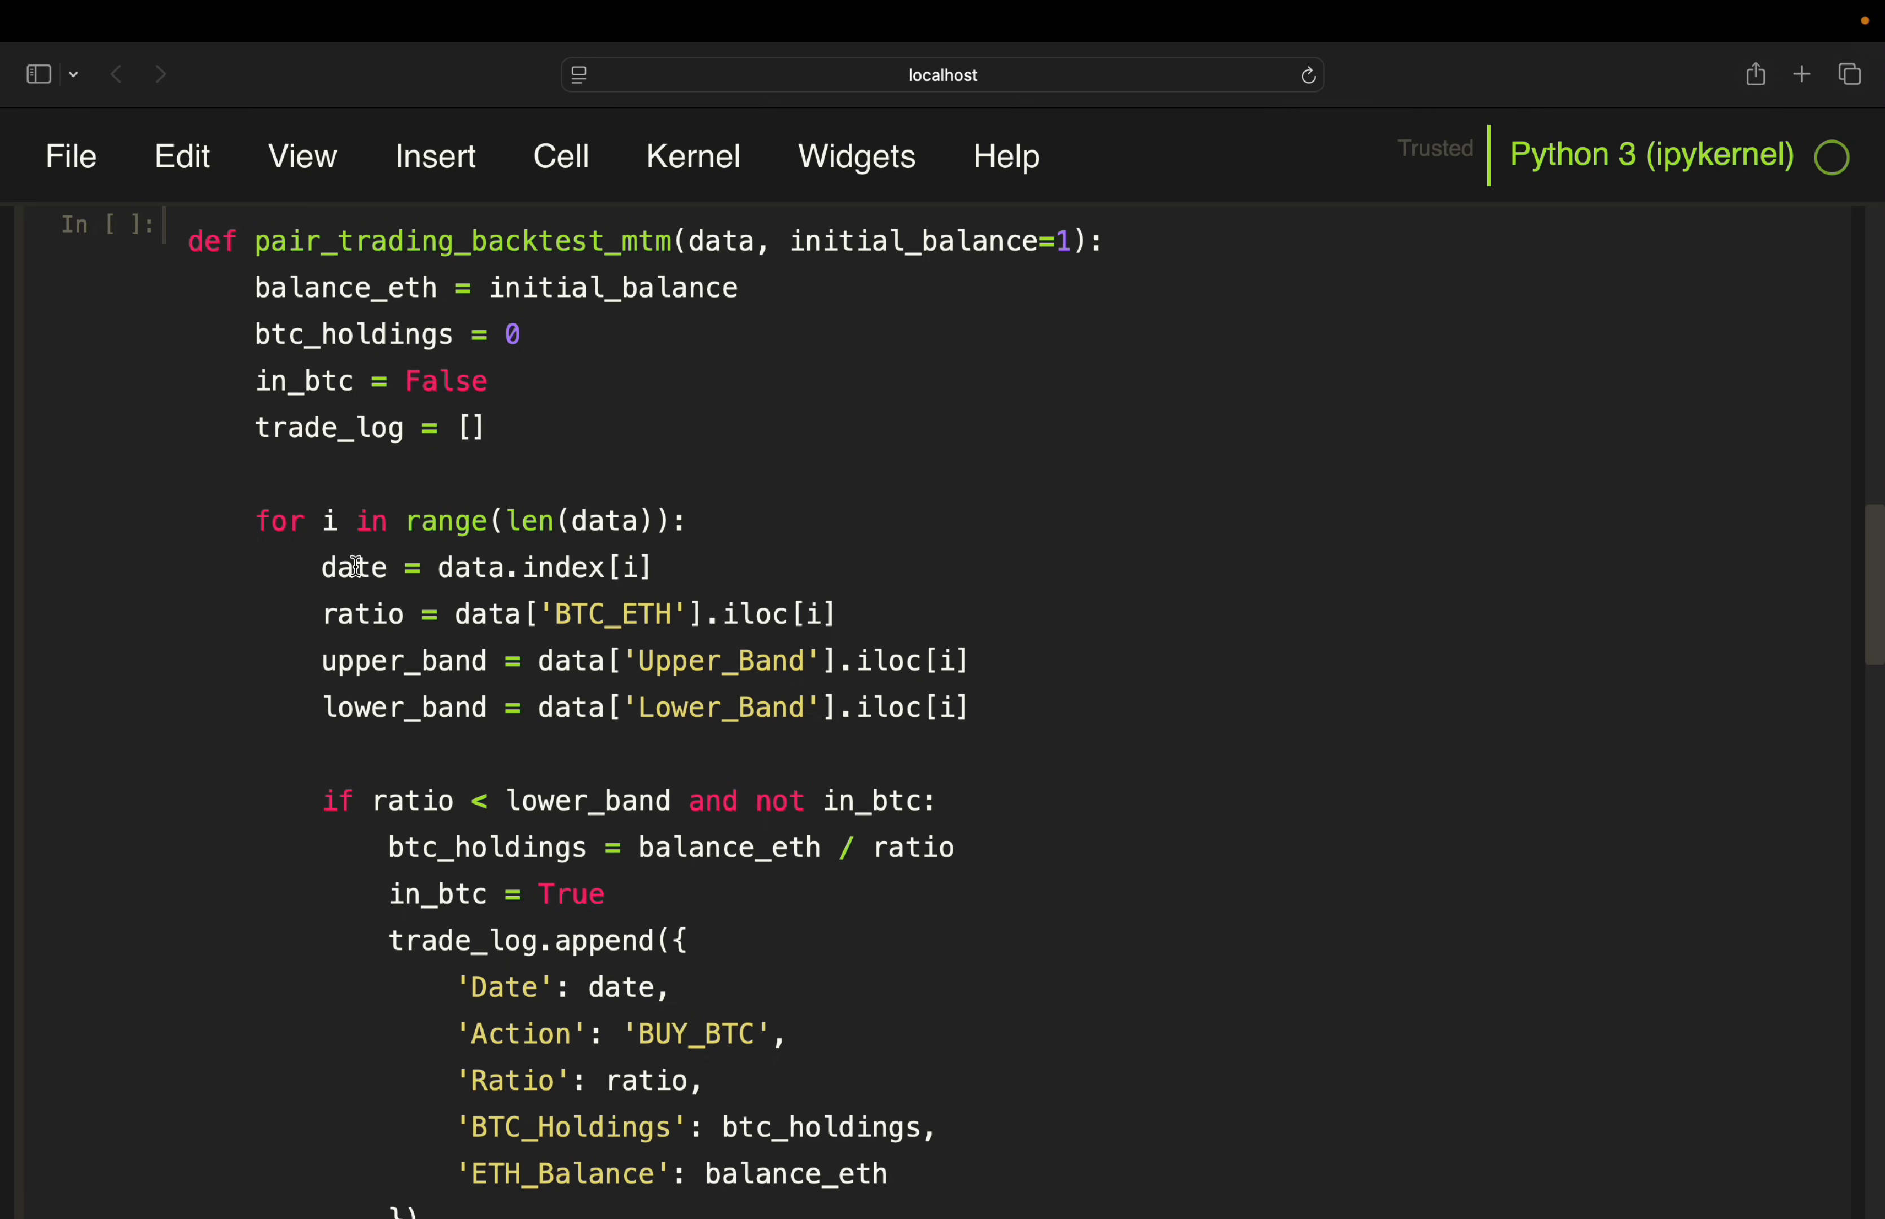
pyautogui.moveTo(357, 633)
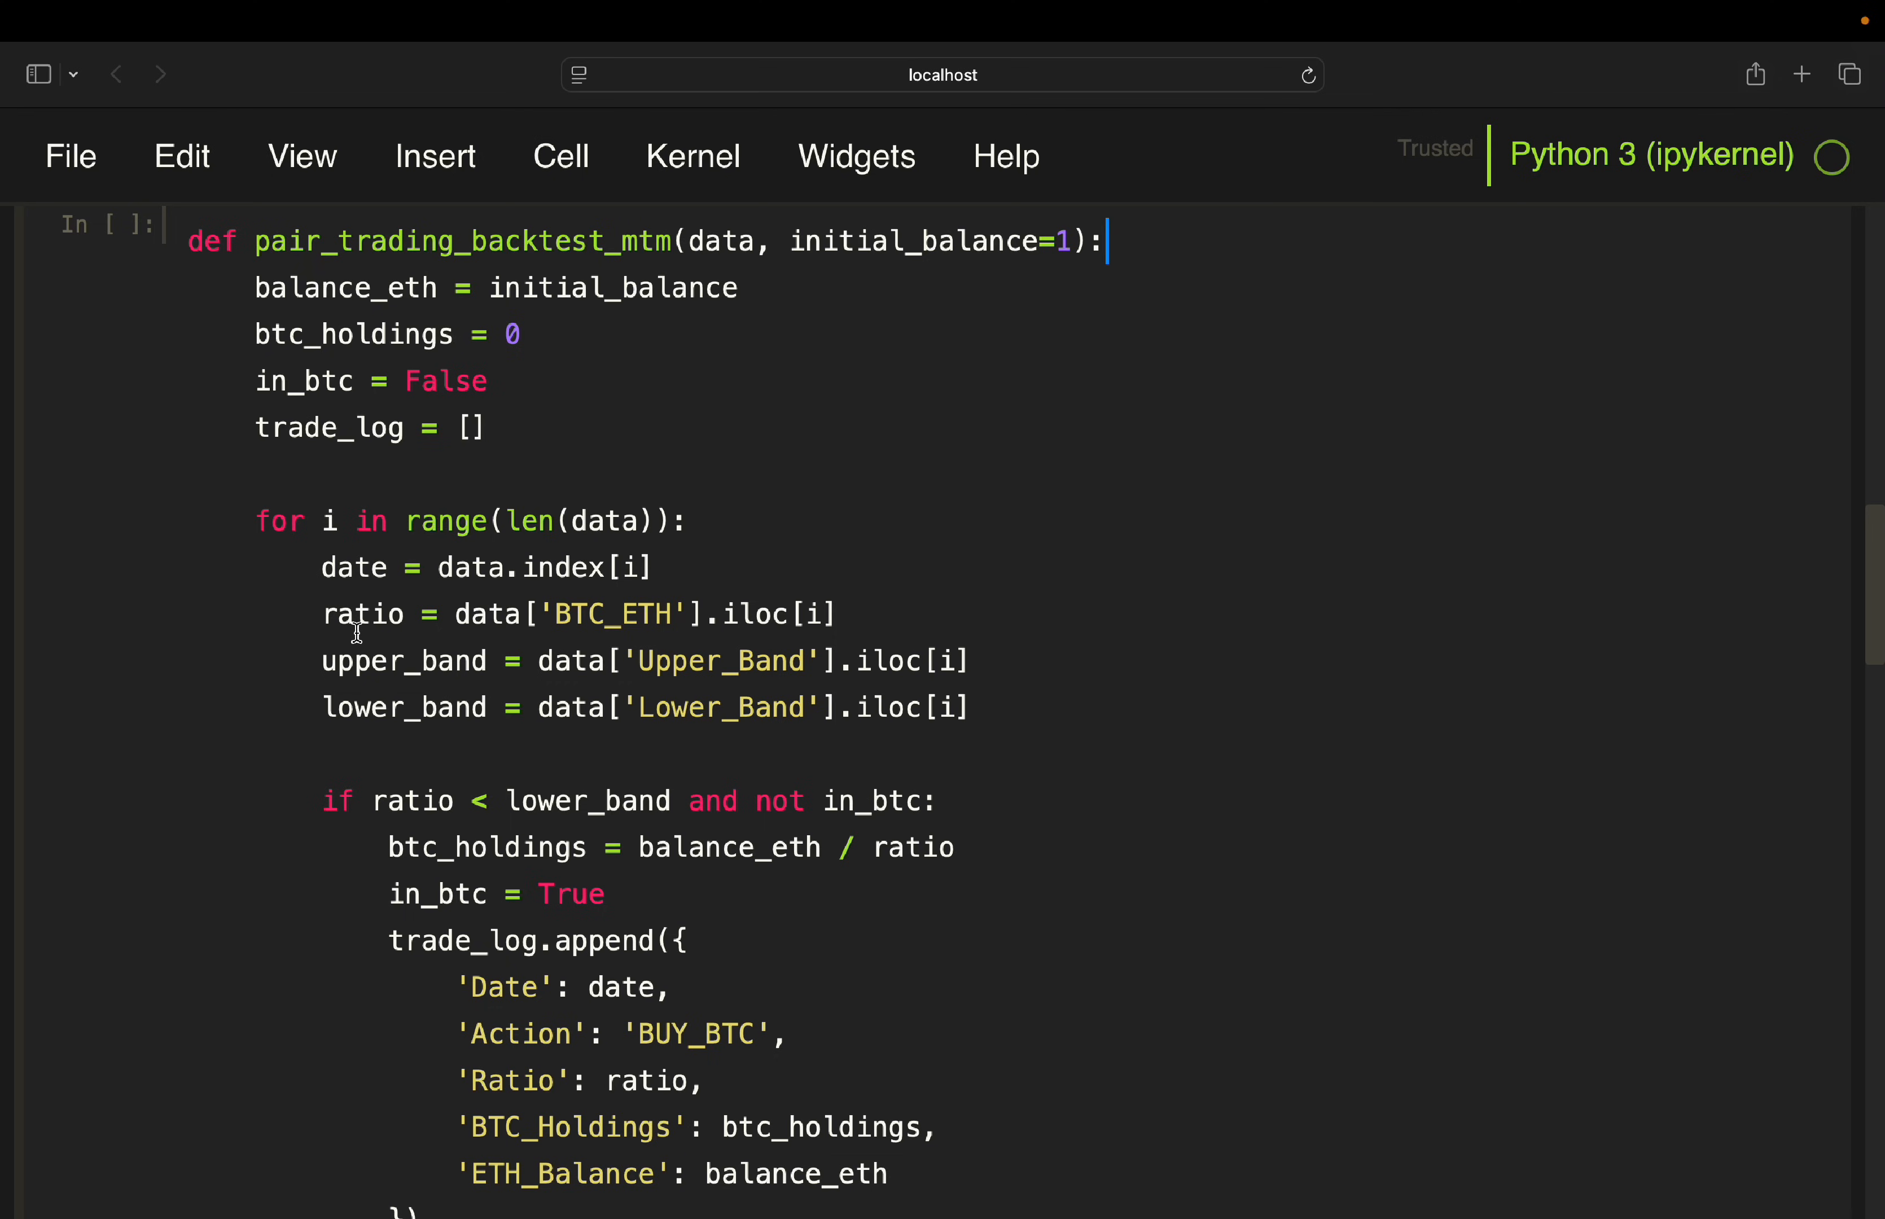
pyautogui.moveTo(340, 660)
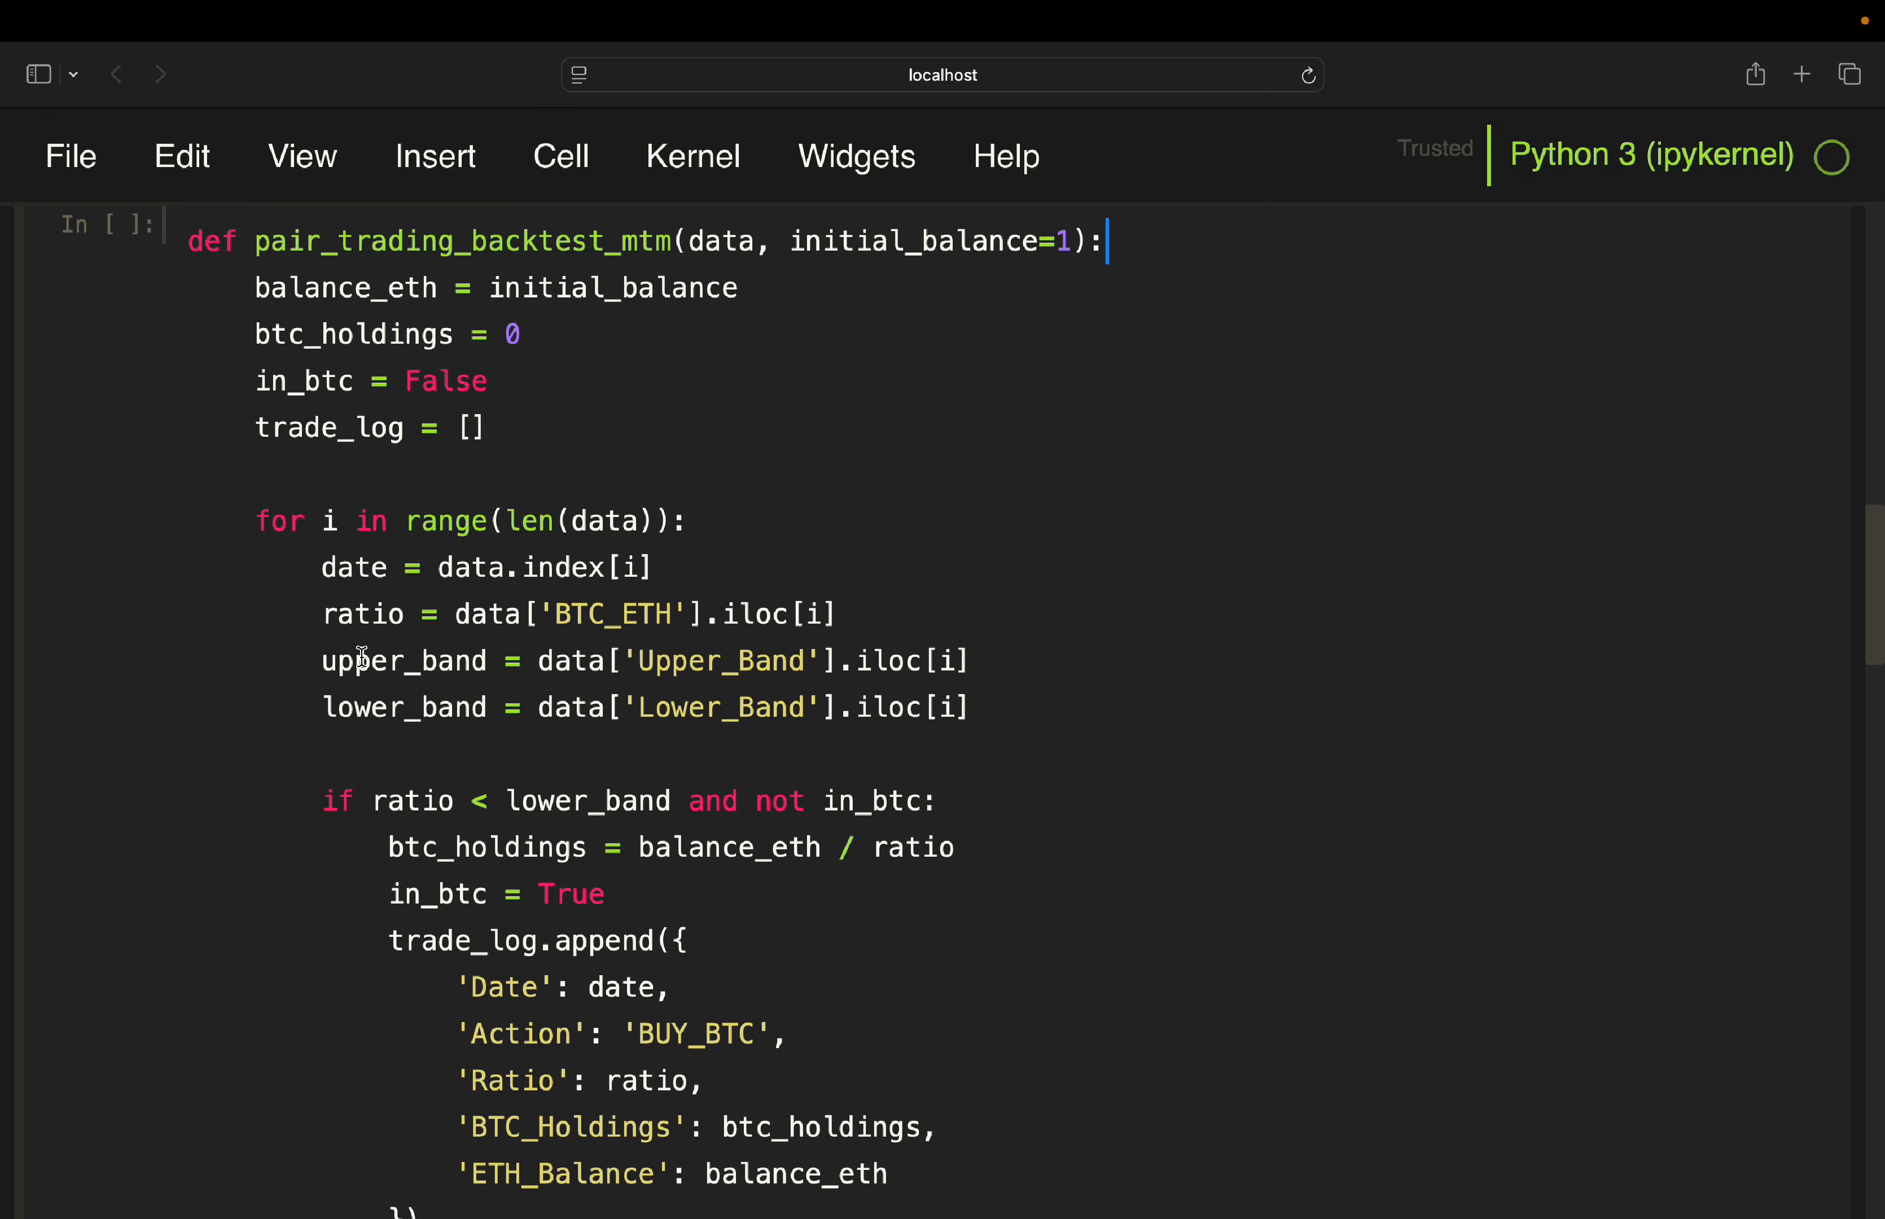
pyautogui.moveTo(341, 741)
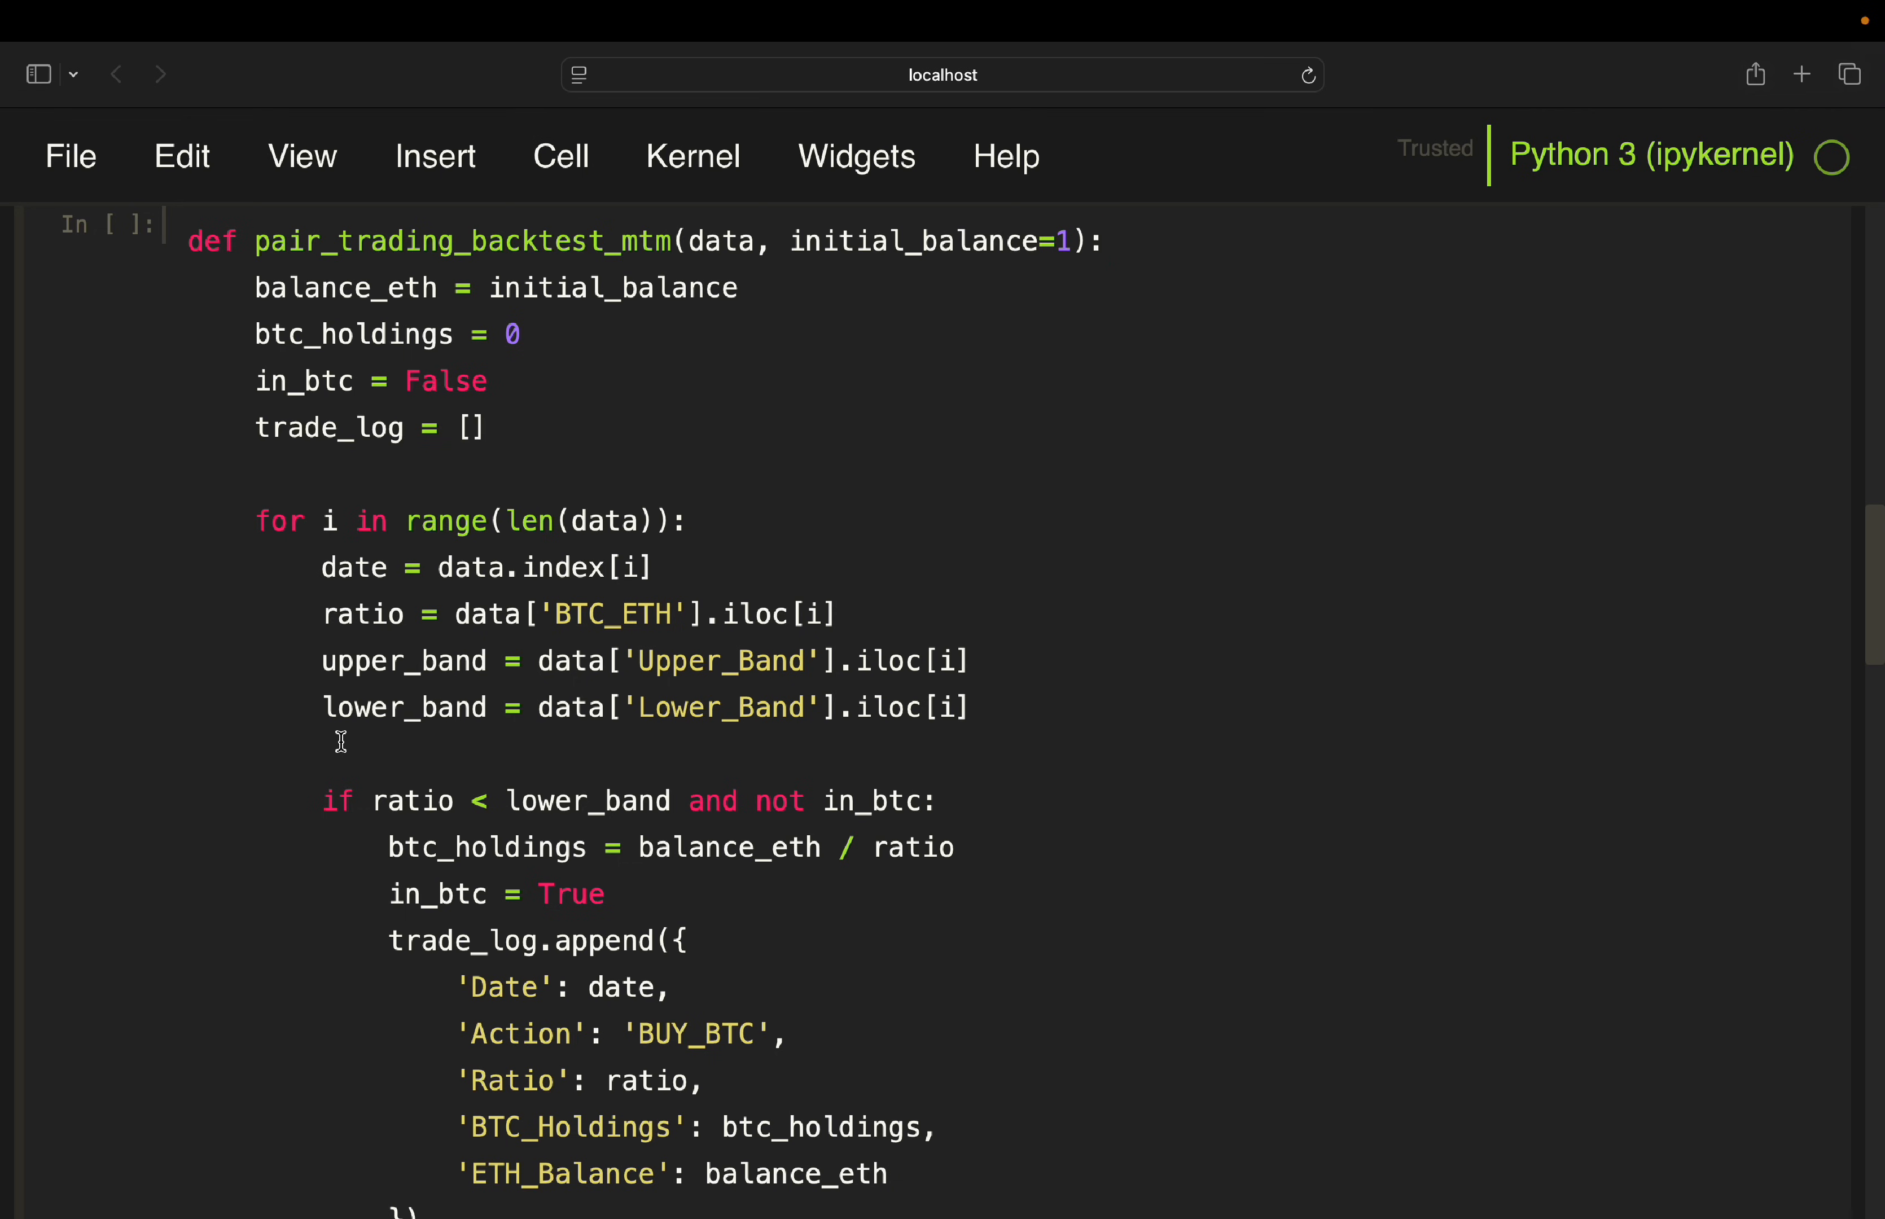
pyautogui.scroll(-3)
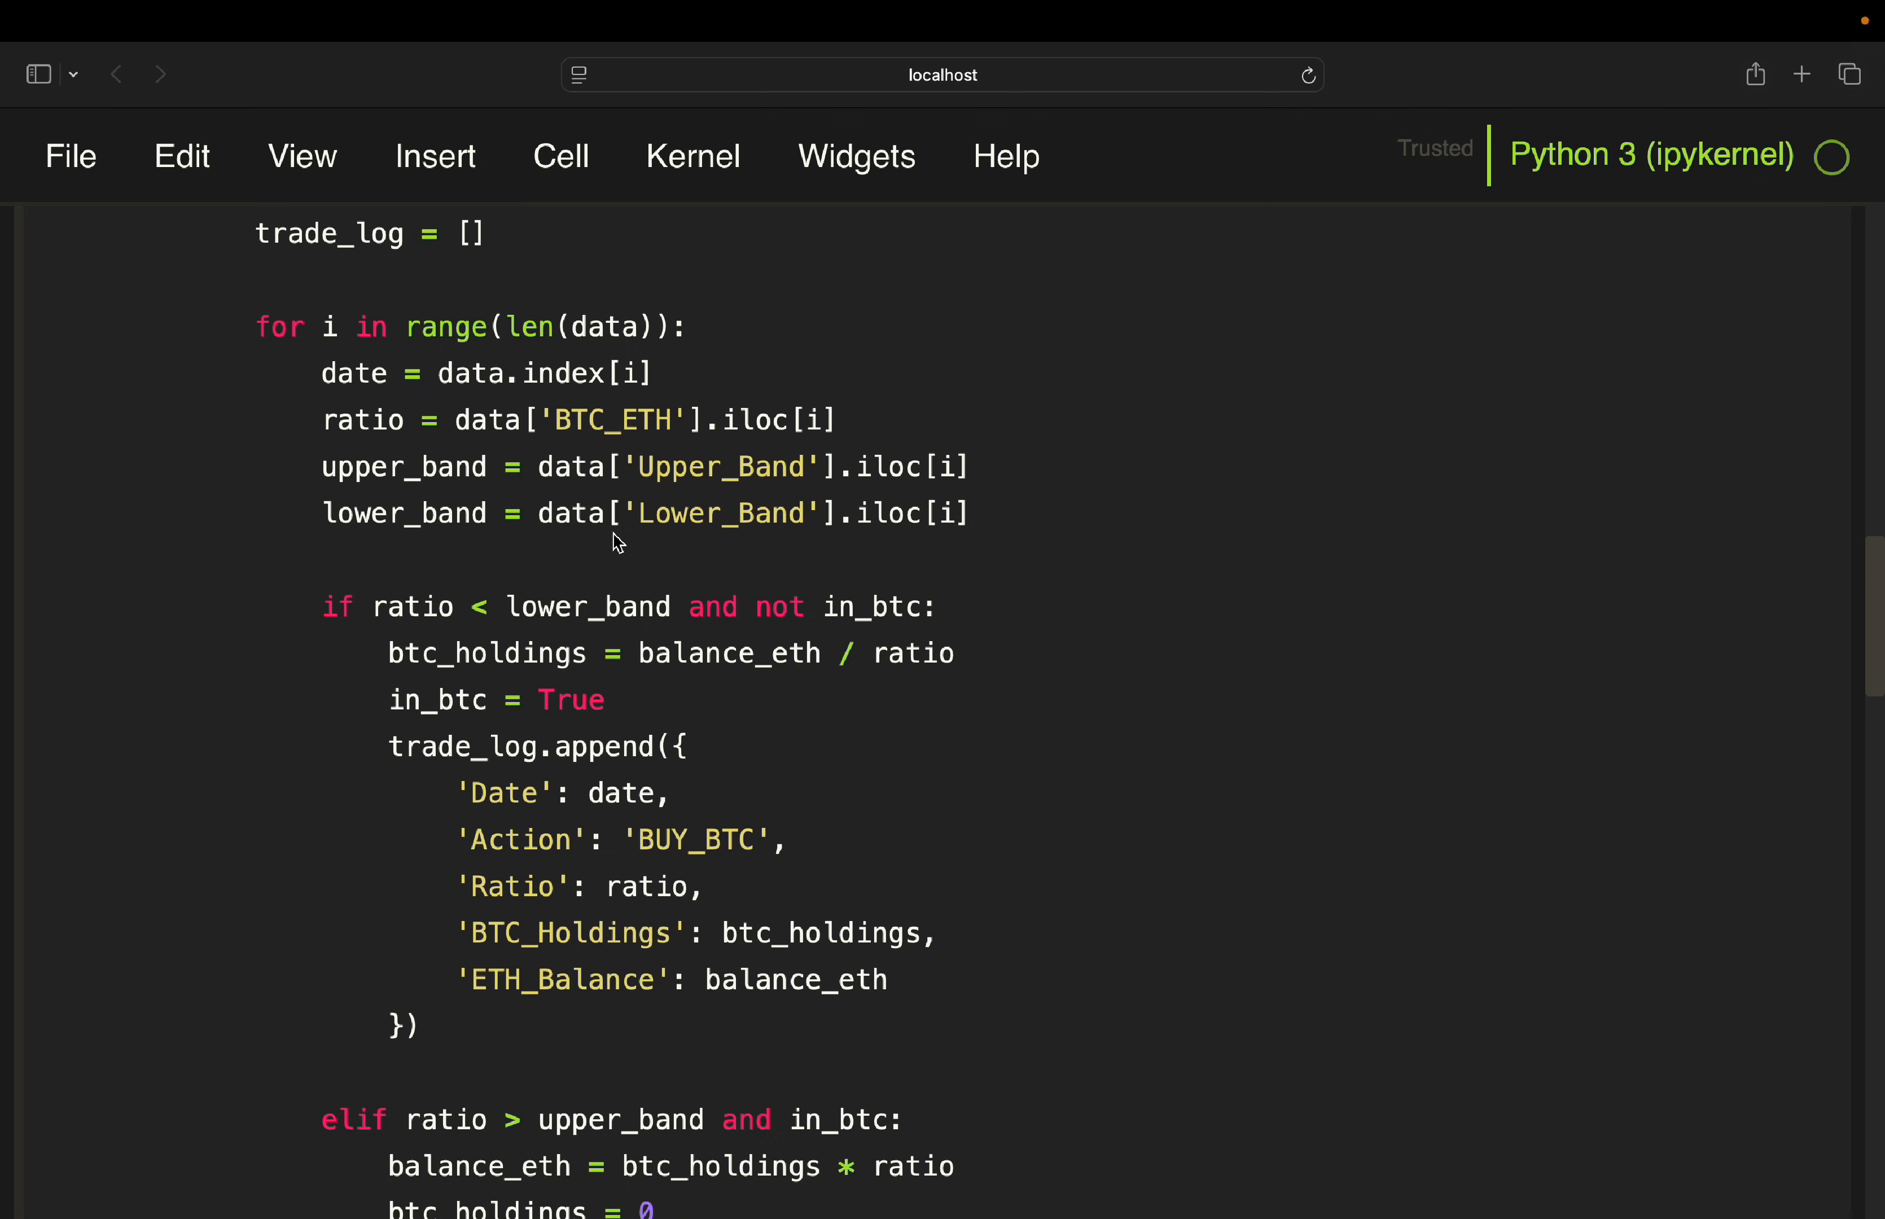
pyautogui.moveTo(577, 629)
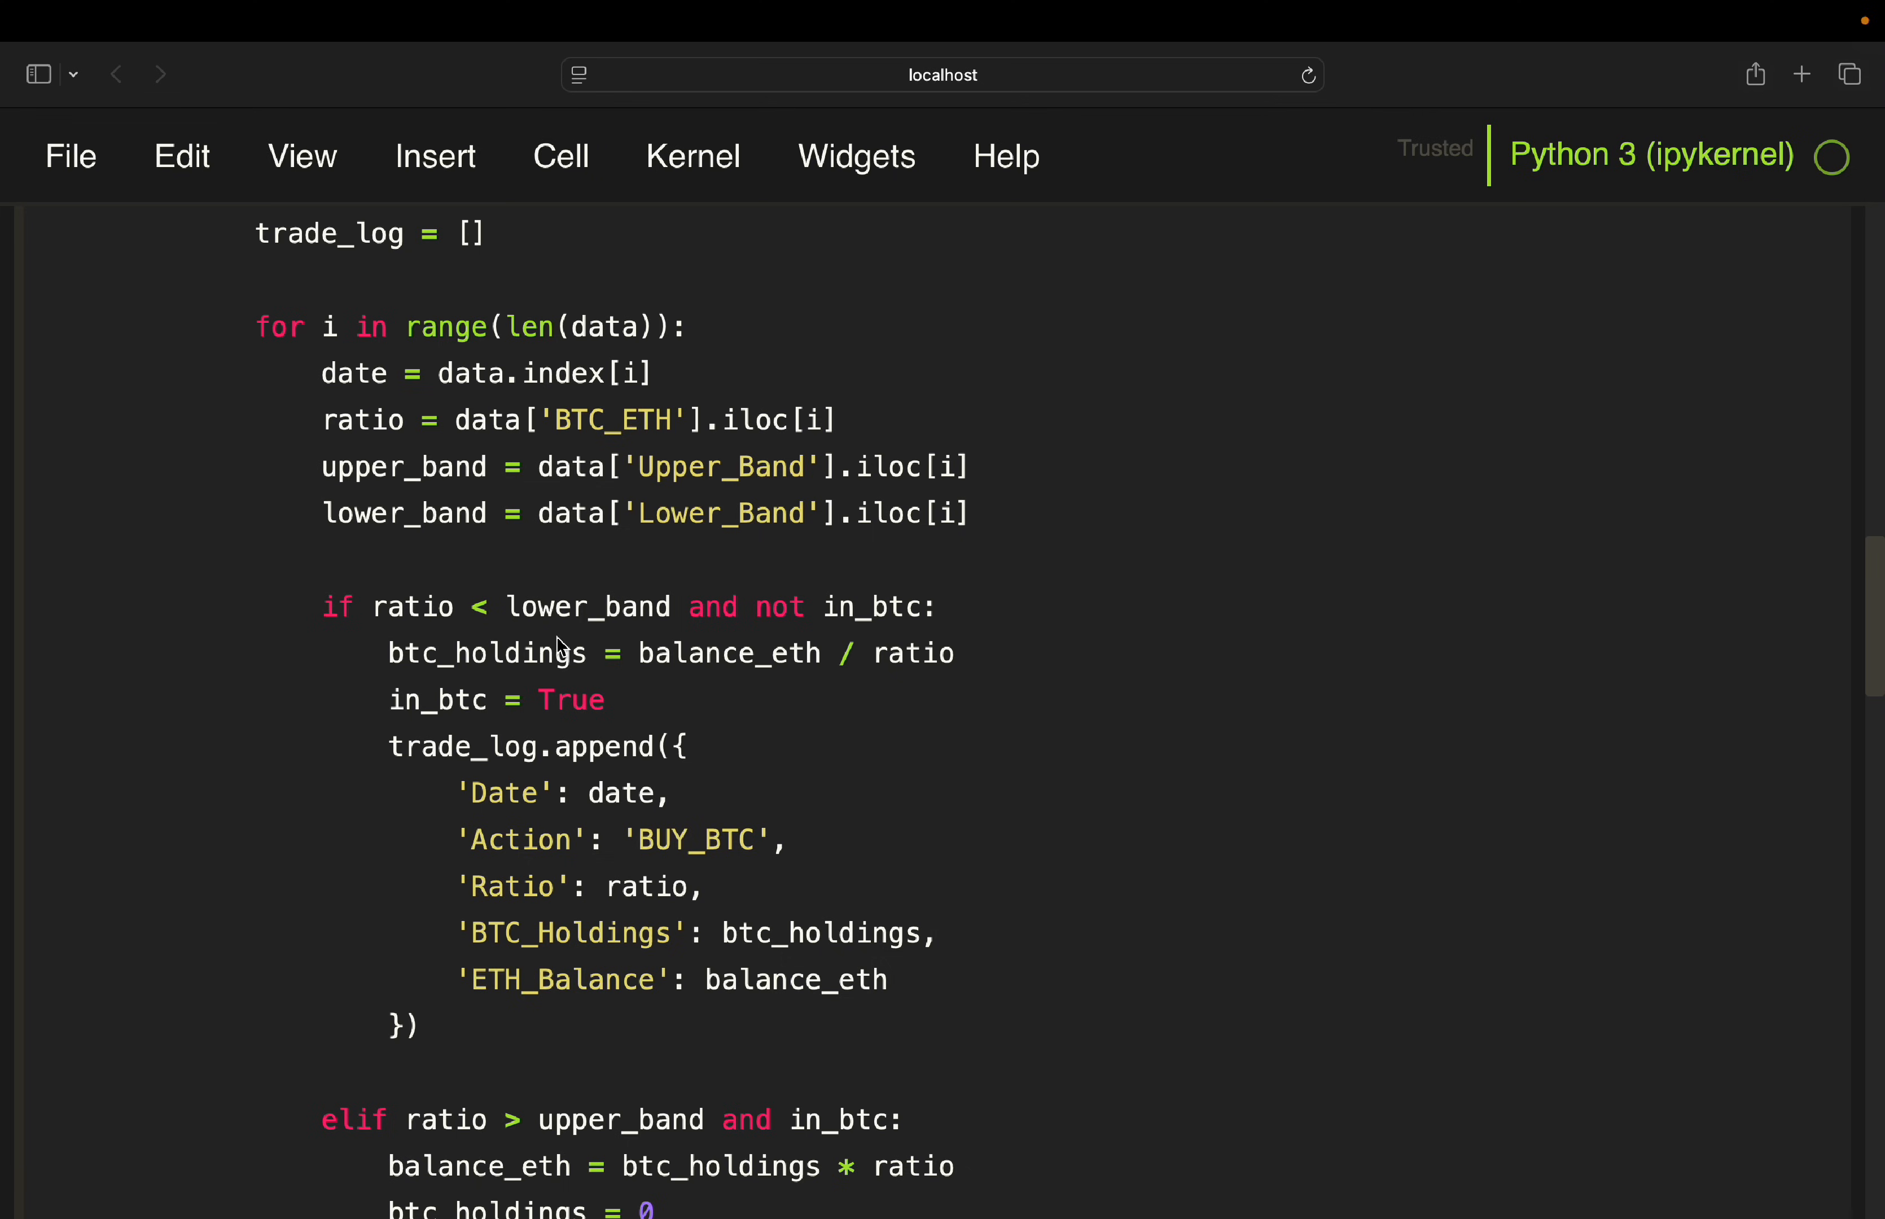
pyautogui.moveTo(809, 636)
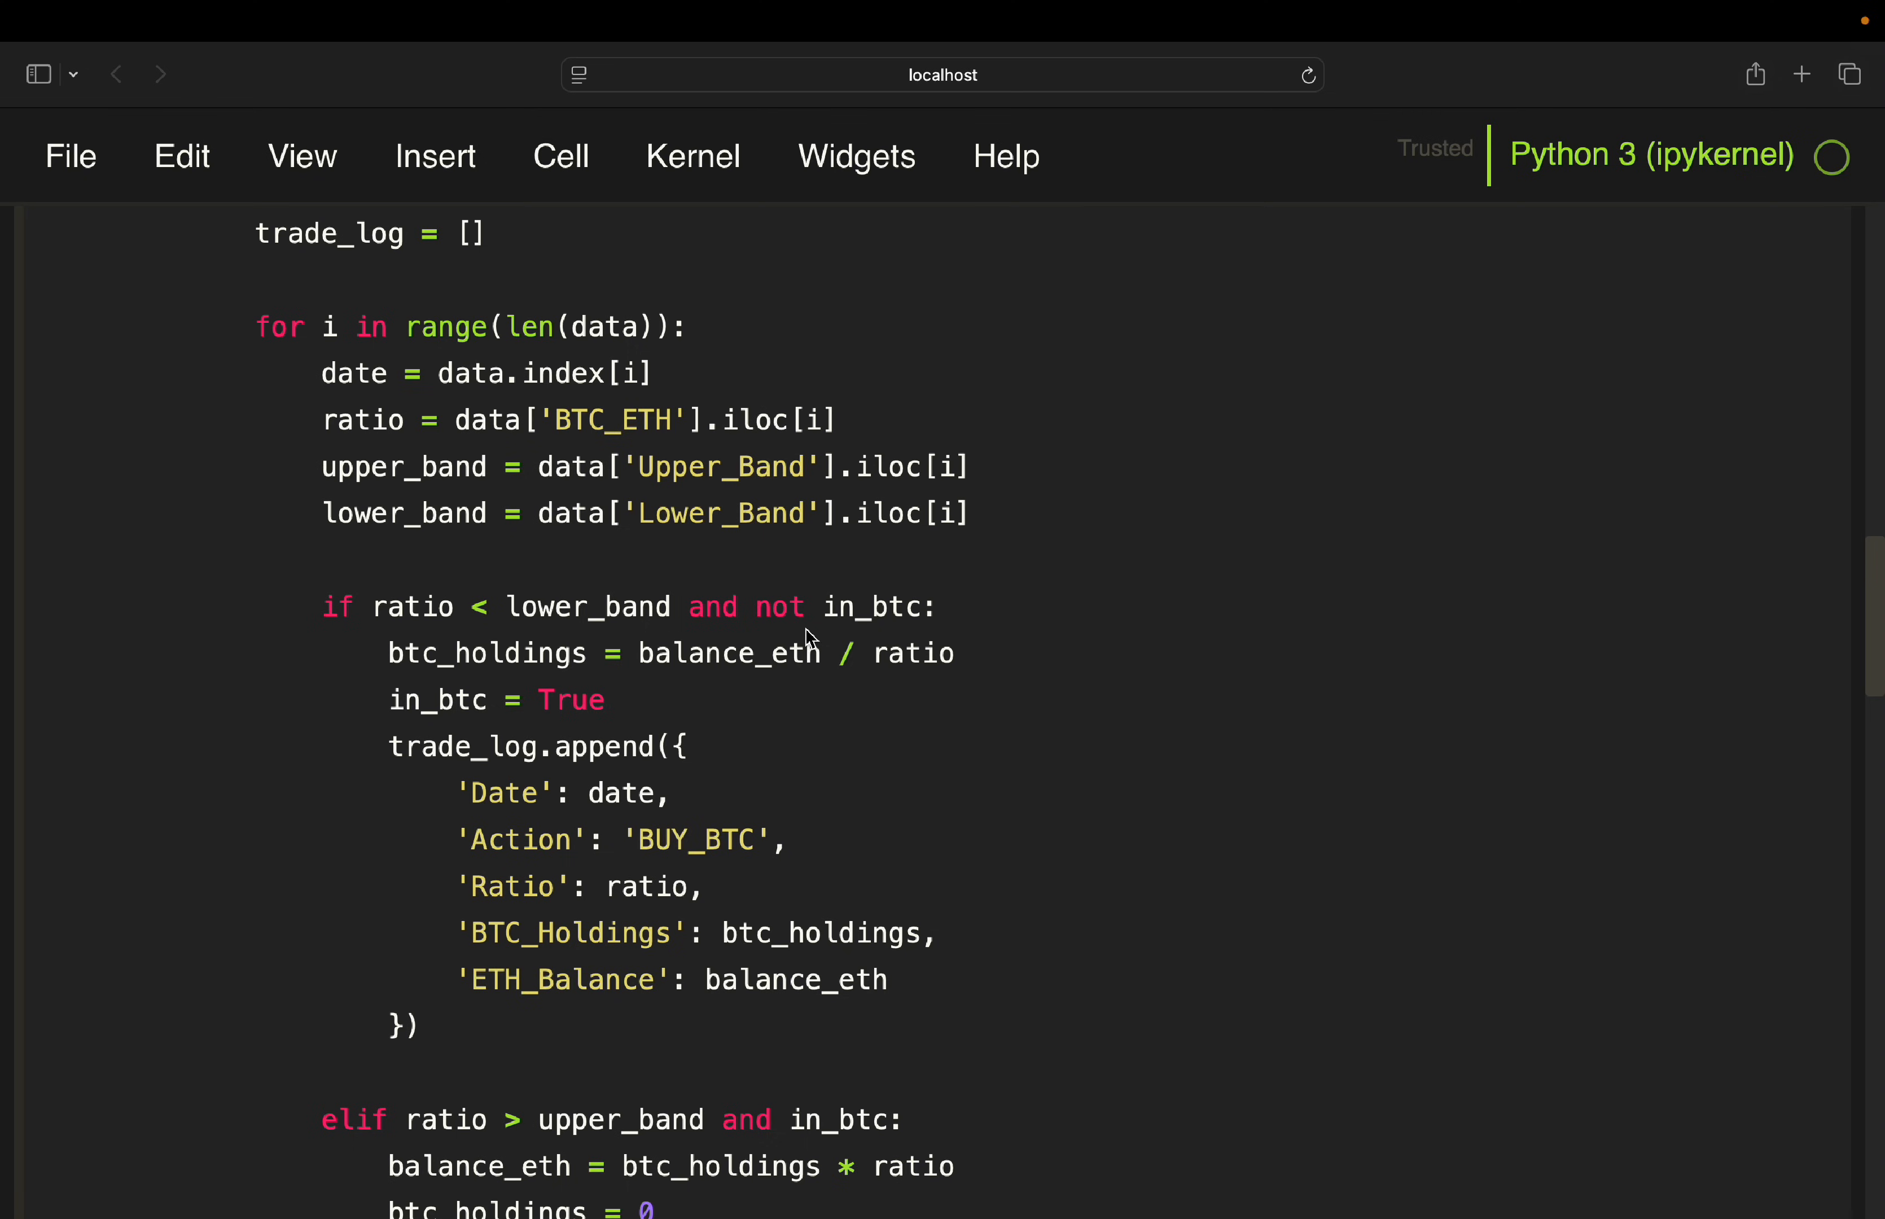
pyautogui.moveTo(779, 626)
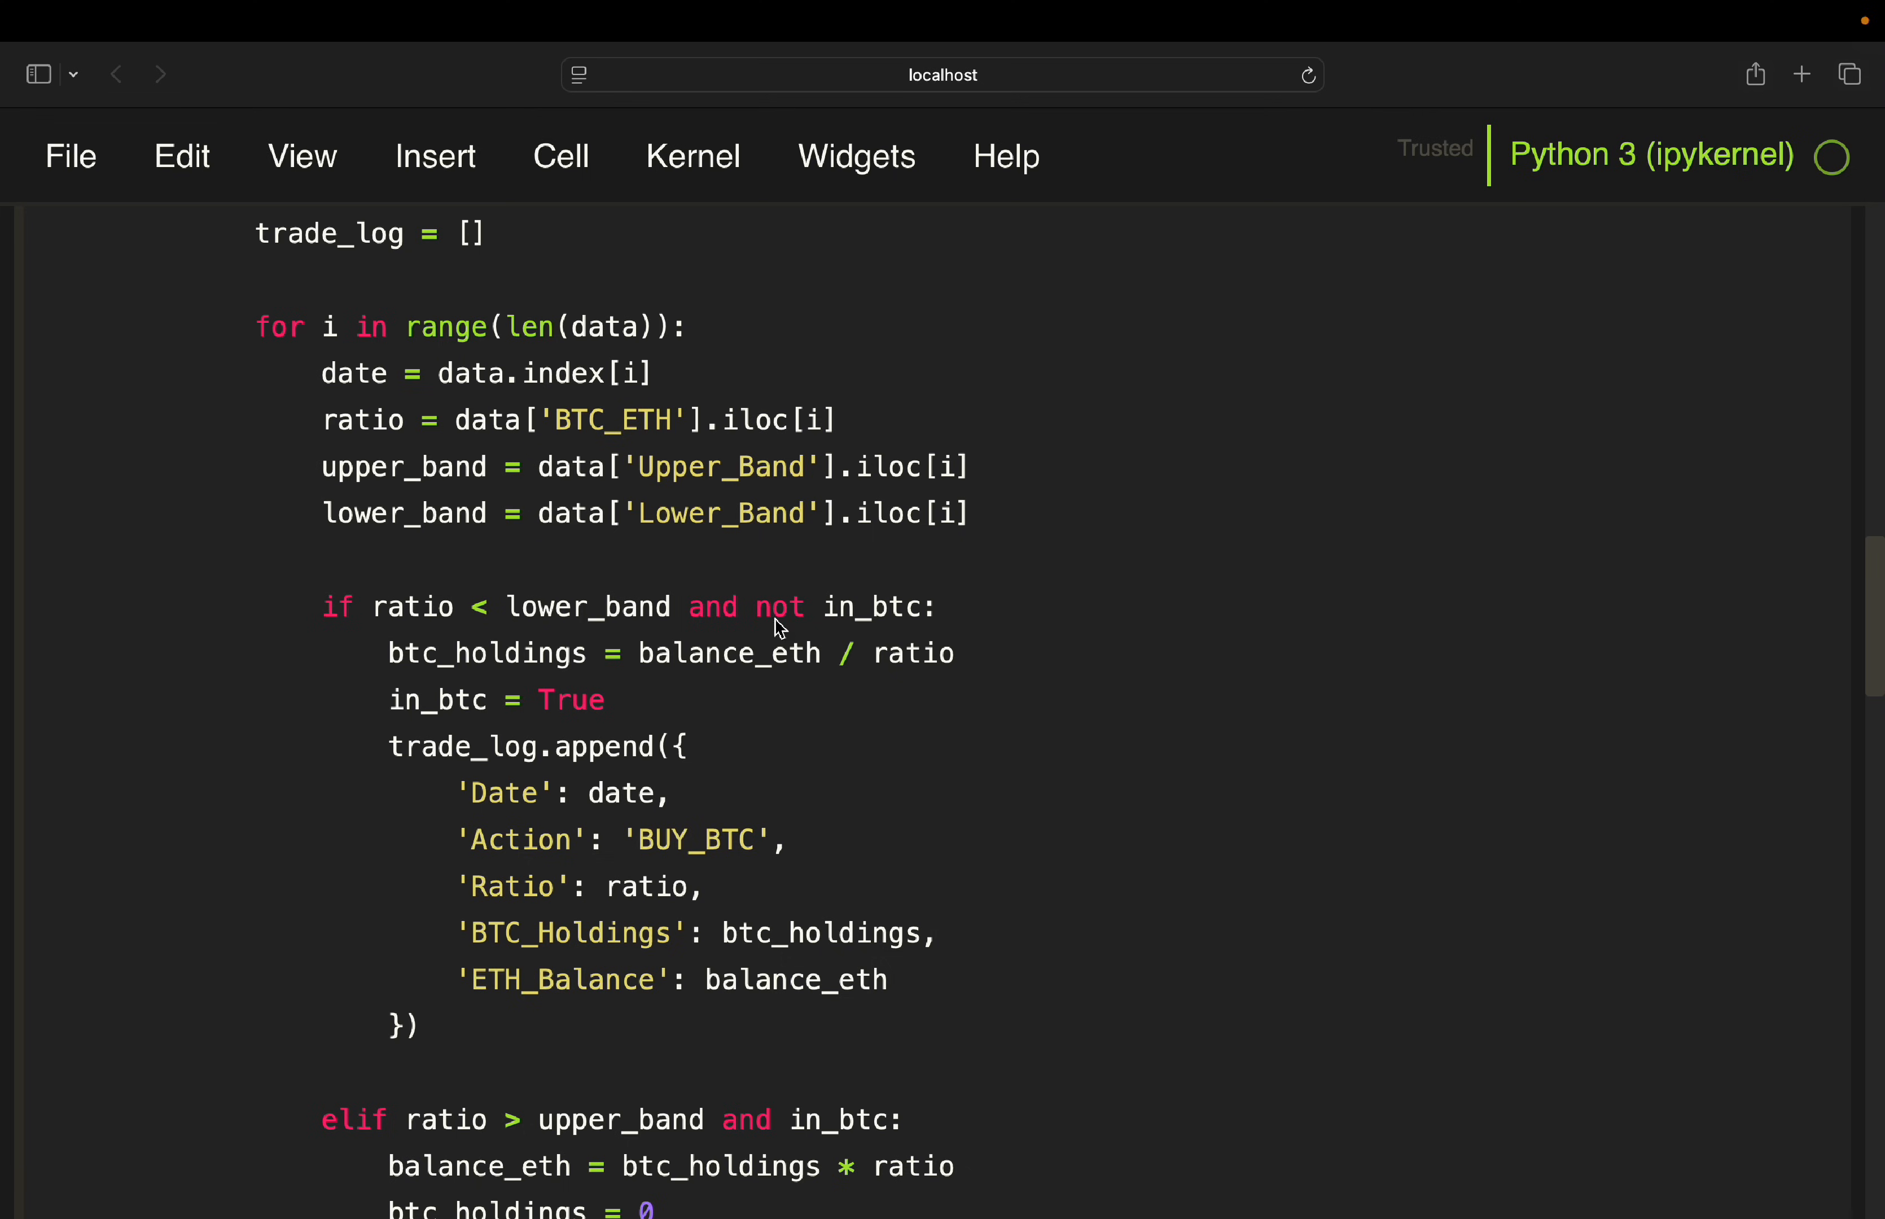
pyautogui.moveTo(627, 867)
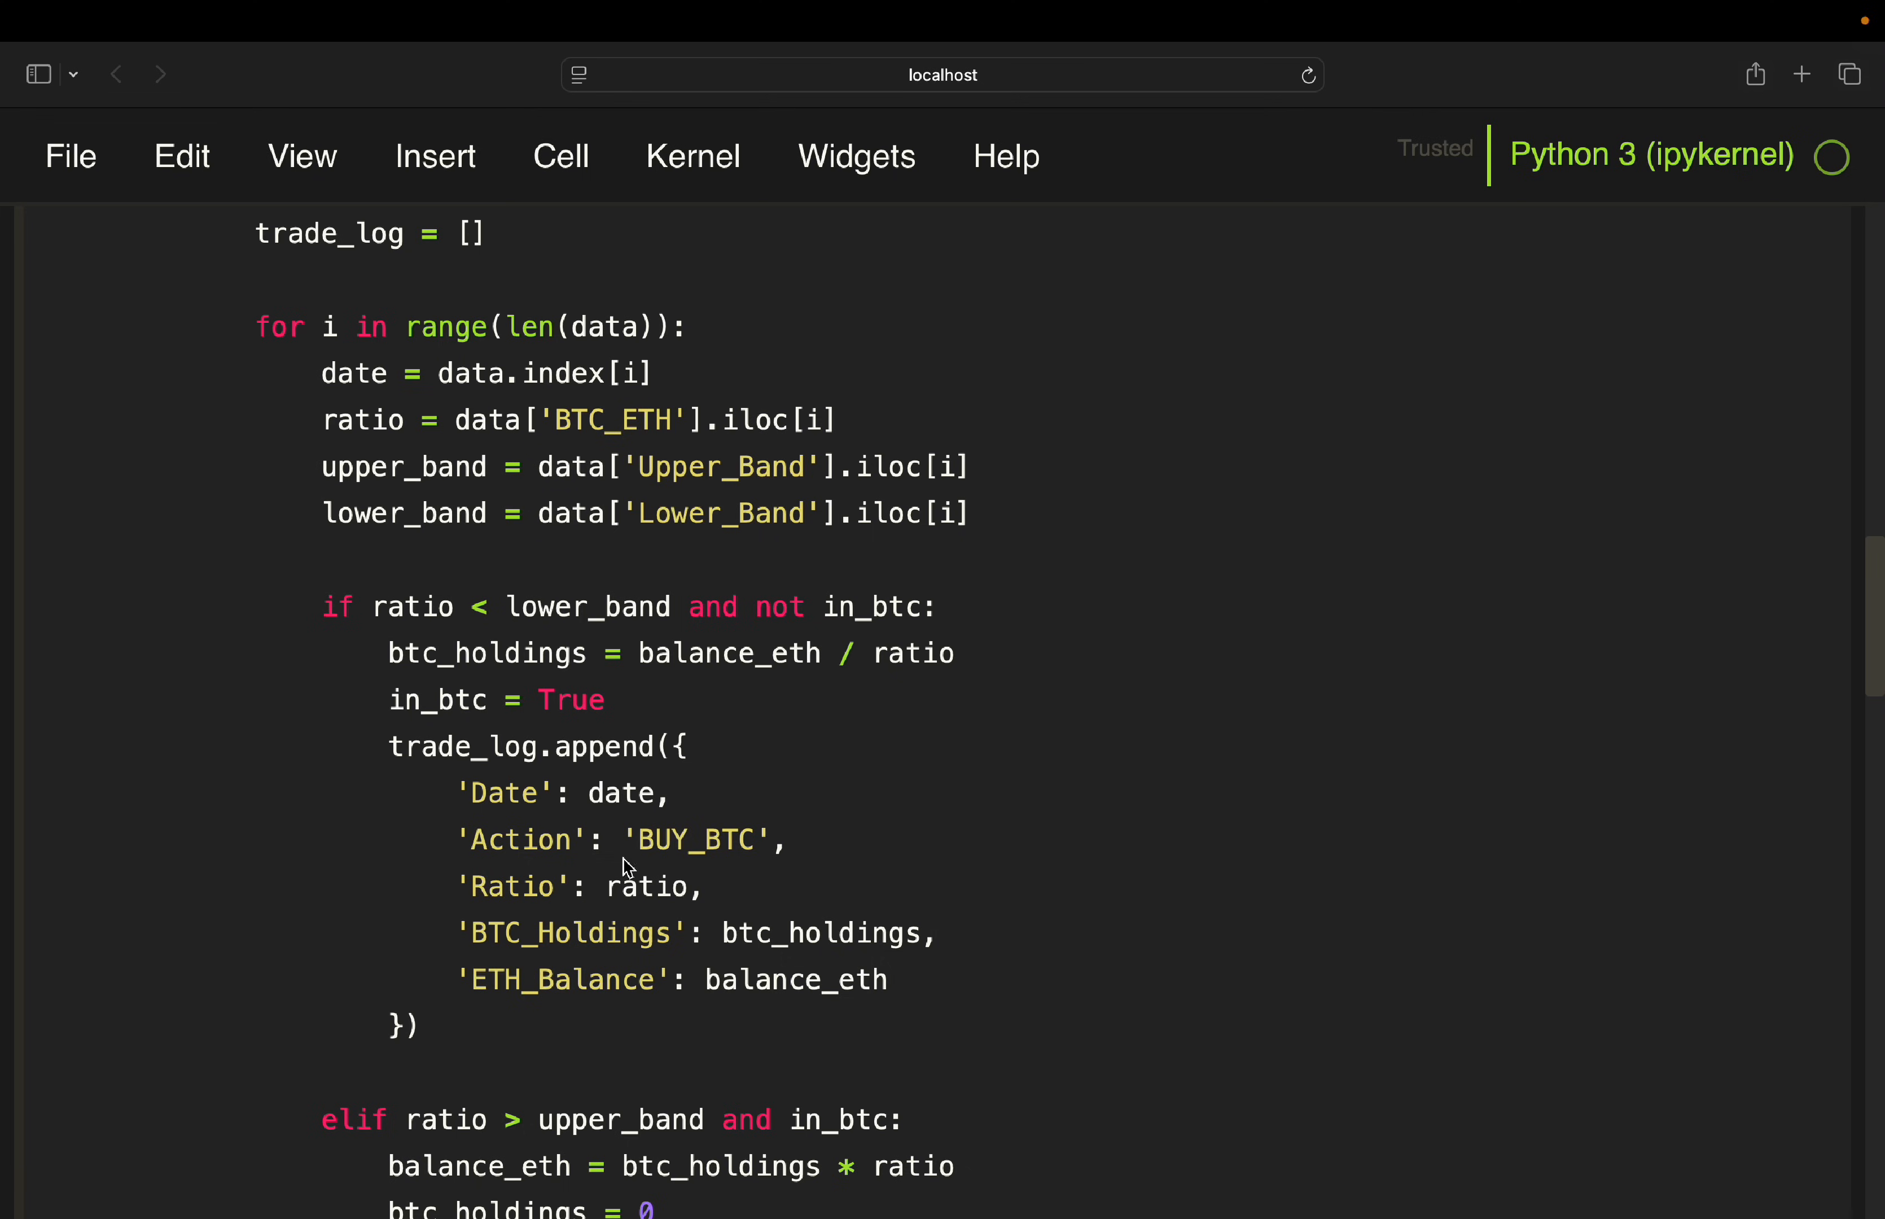
pyautogui.moveTo(635, 663)
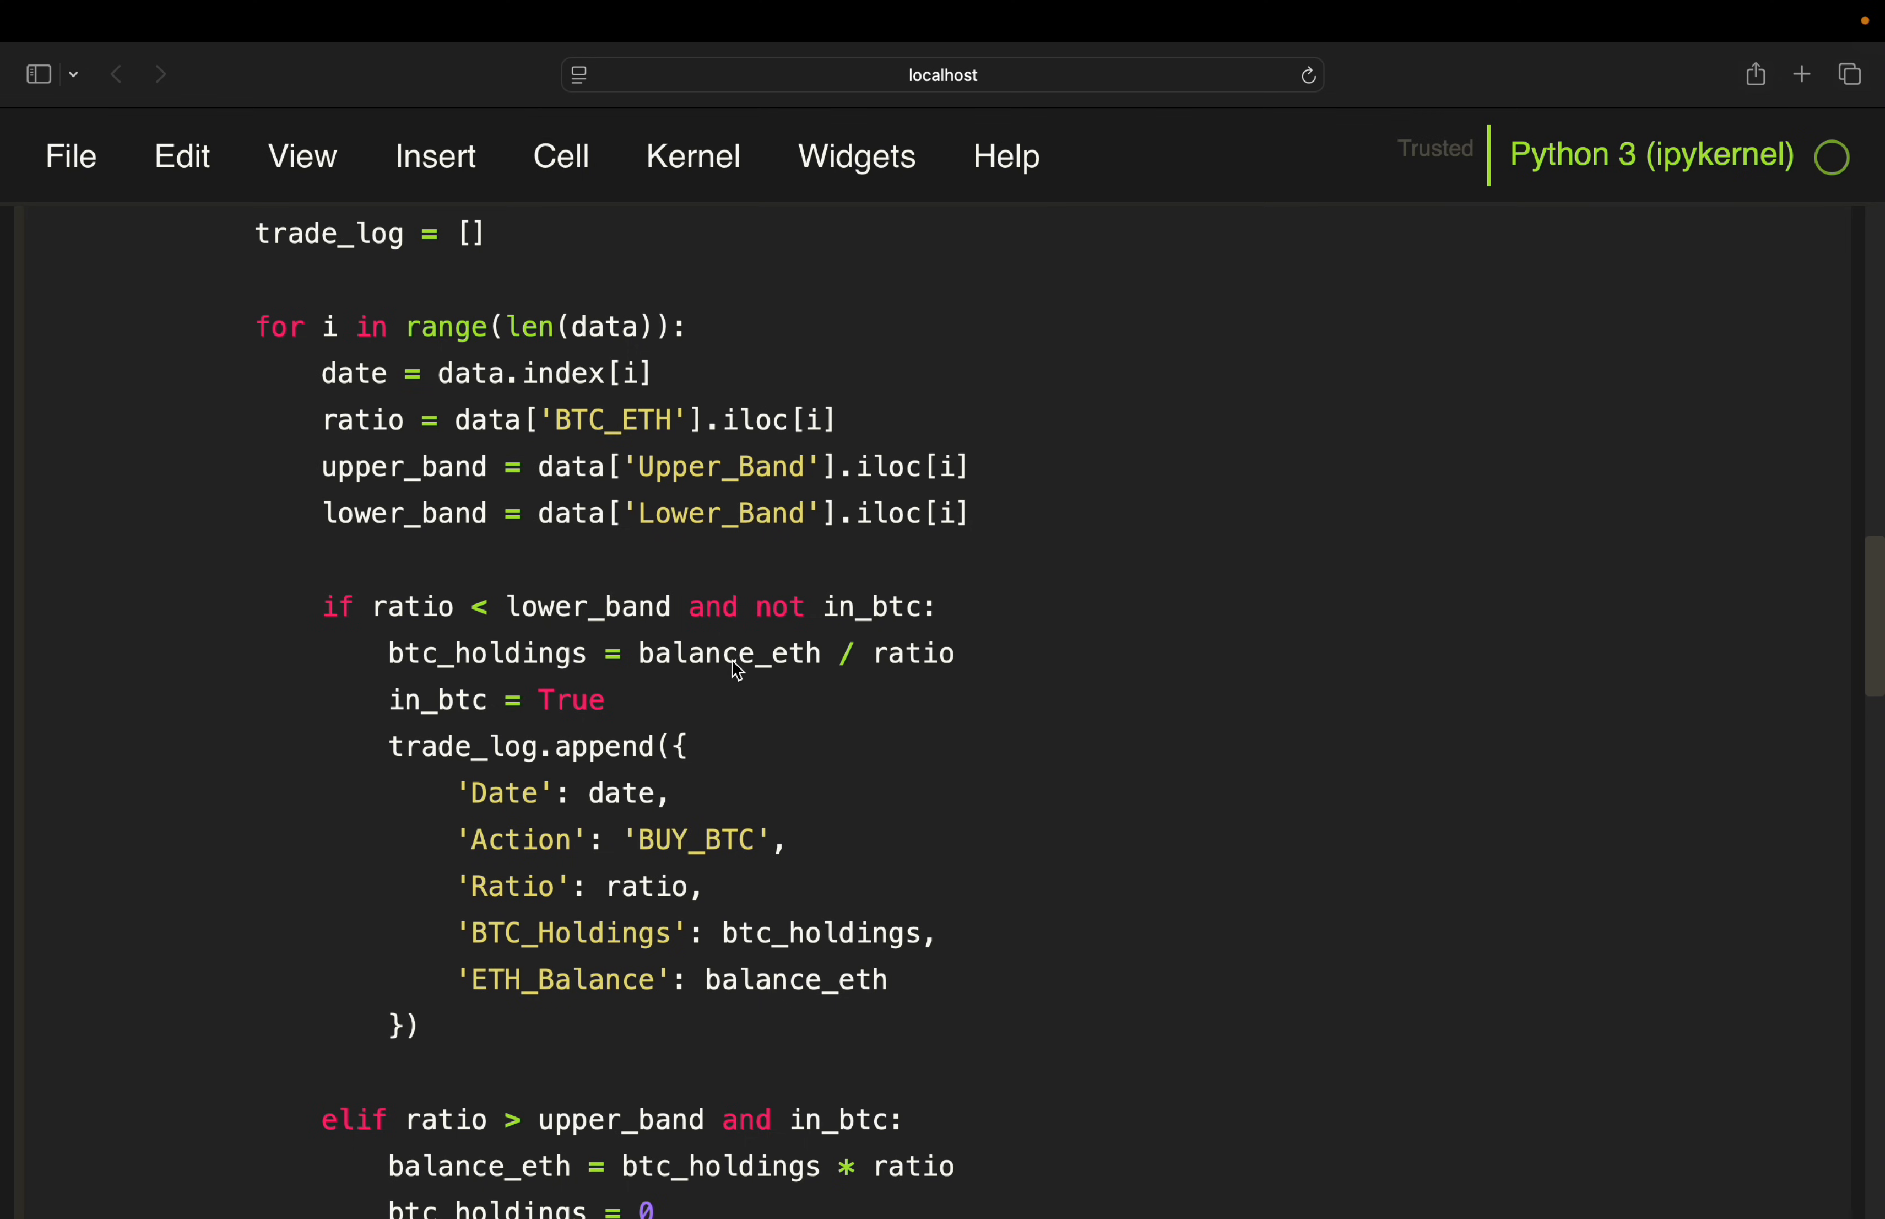
pyautogui.moveTo(829, 669)
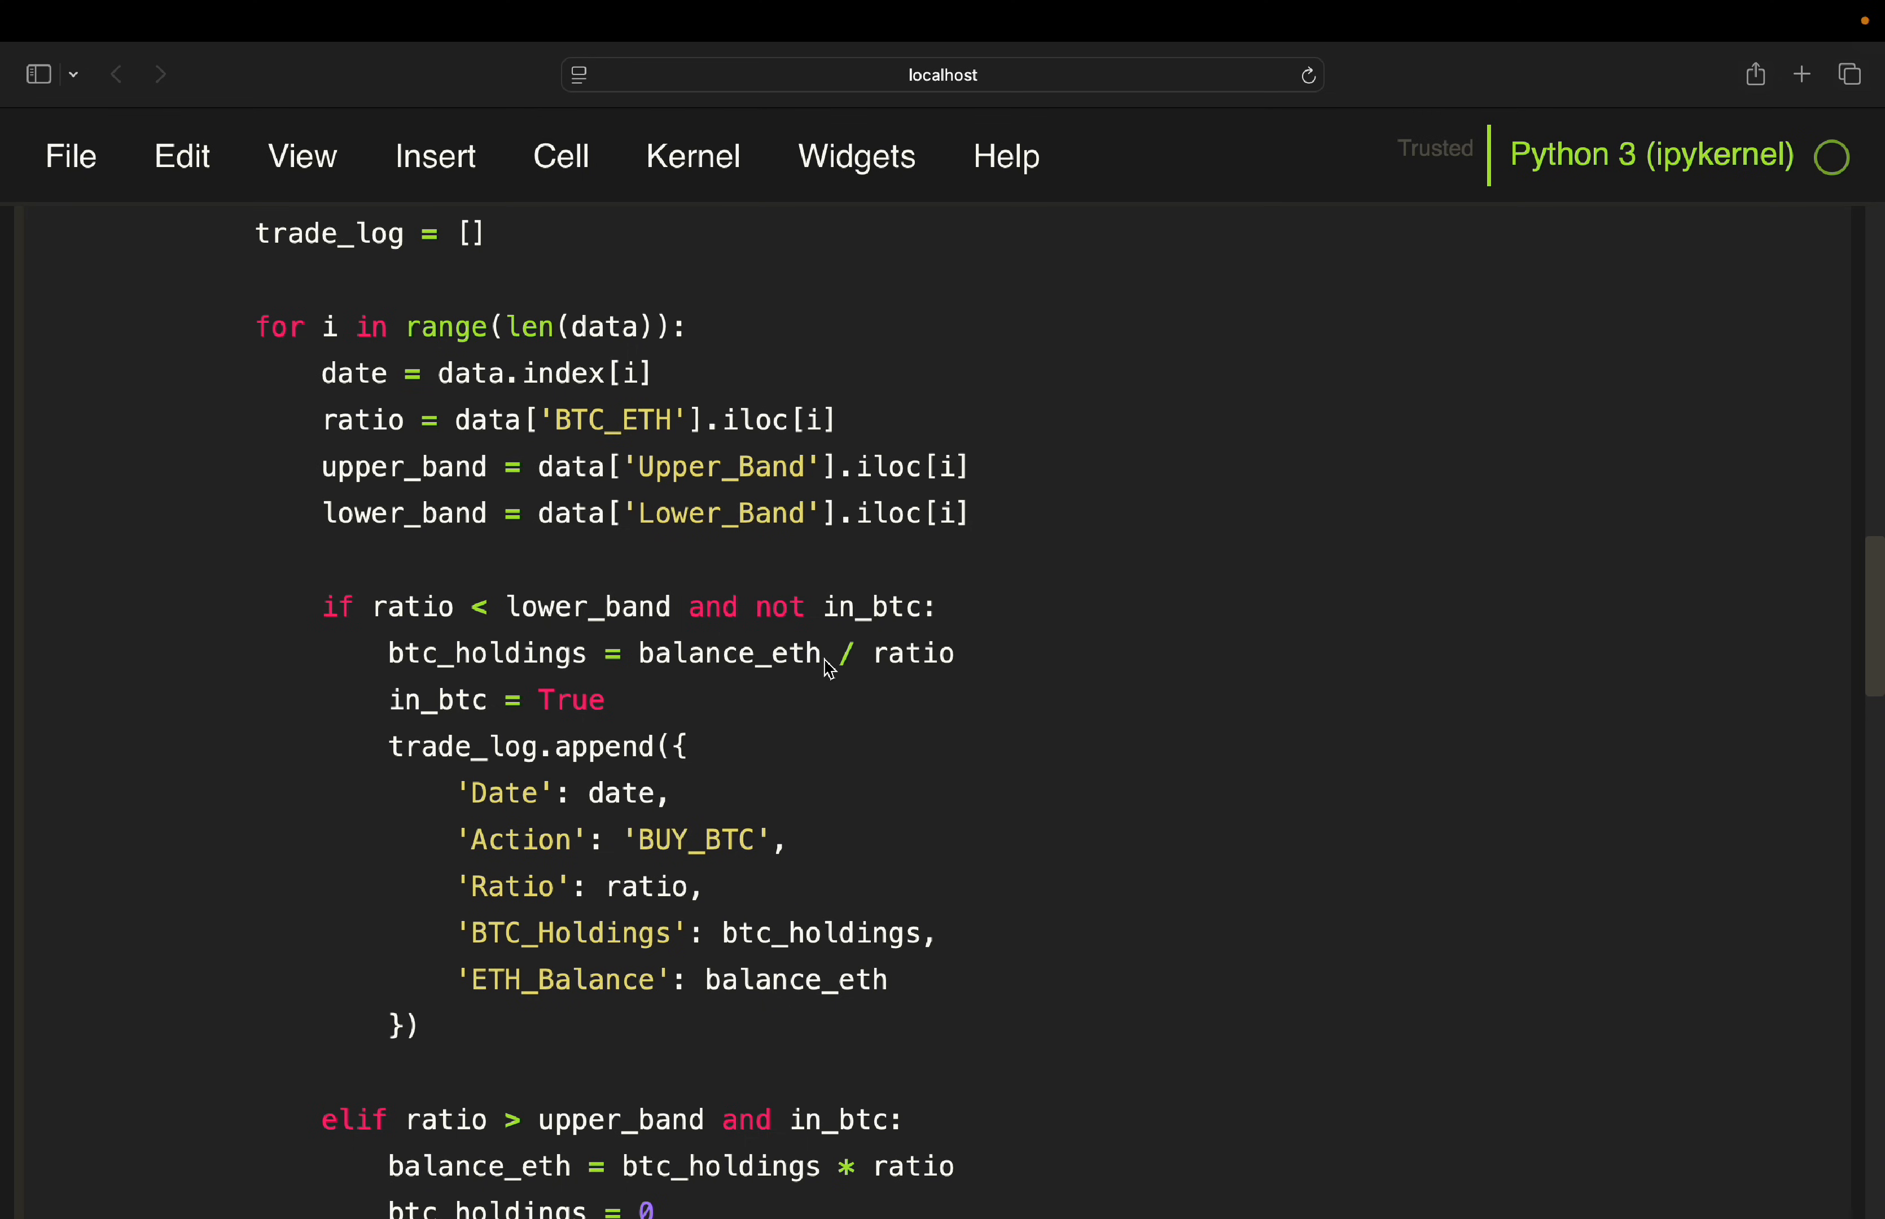
pyautogui.moveTo(864, 668)
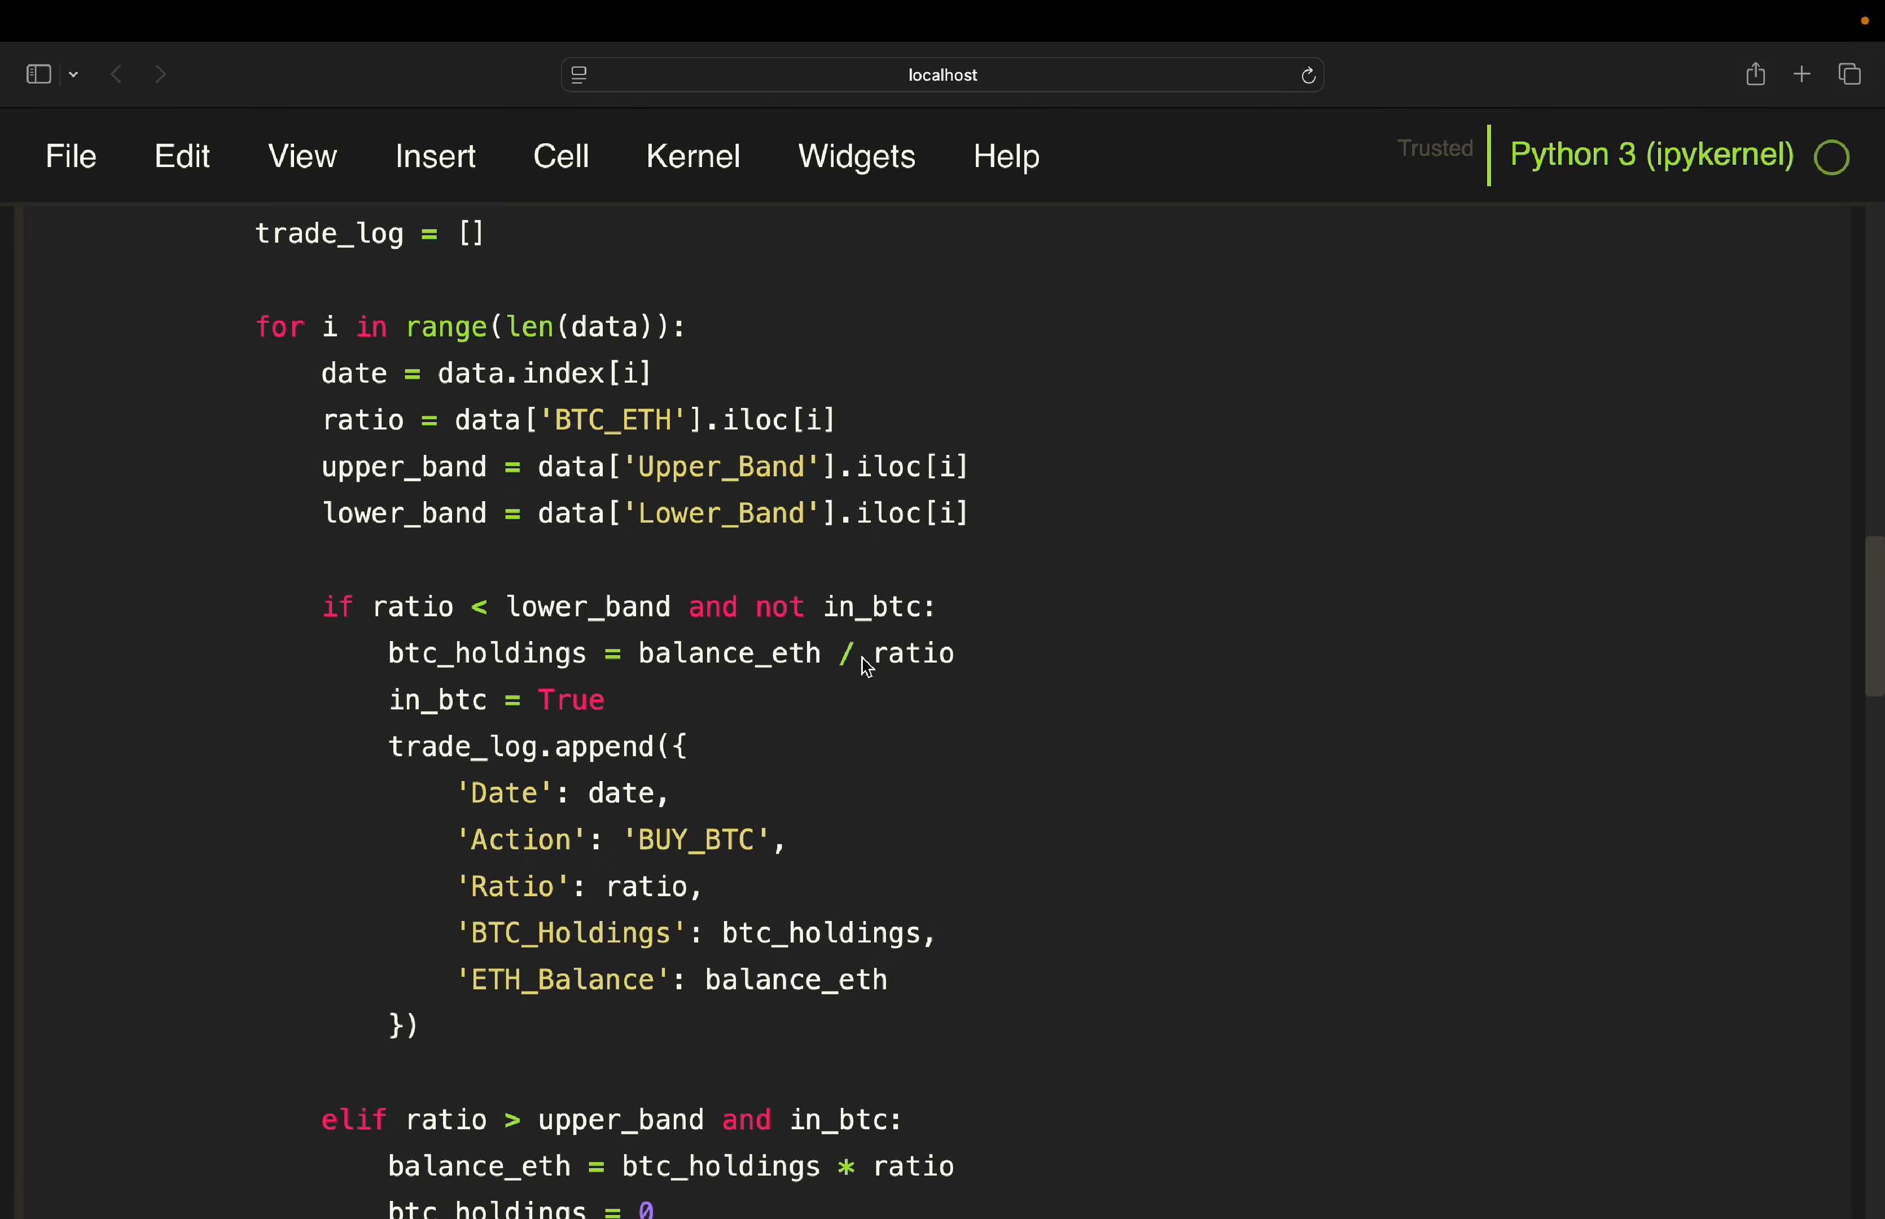
pyautogui.moveTo(476, 711)
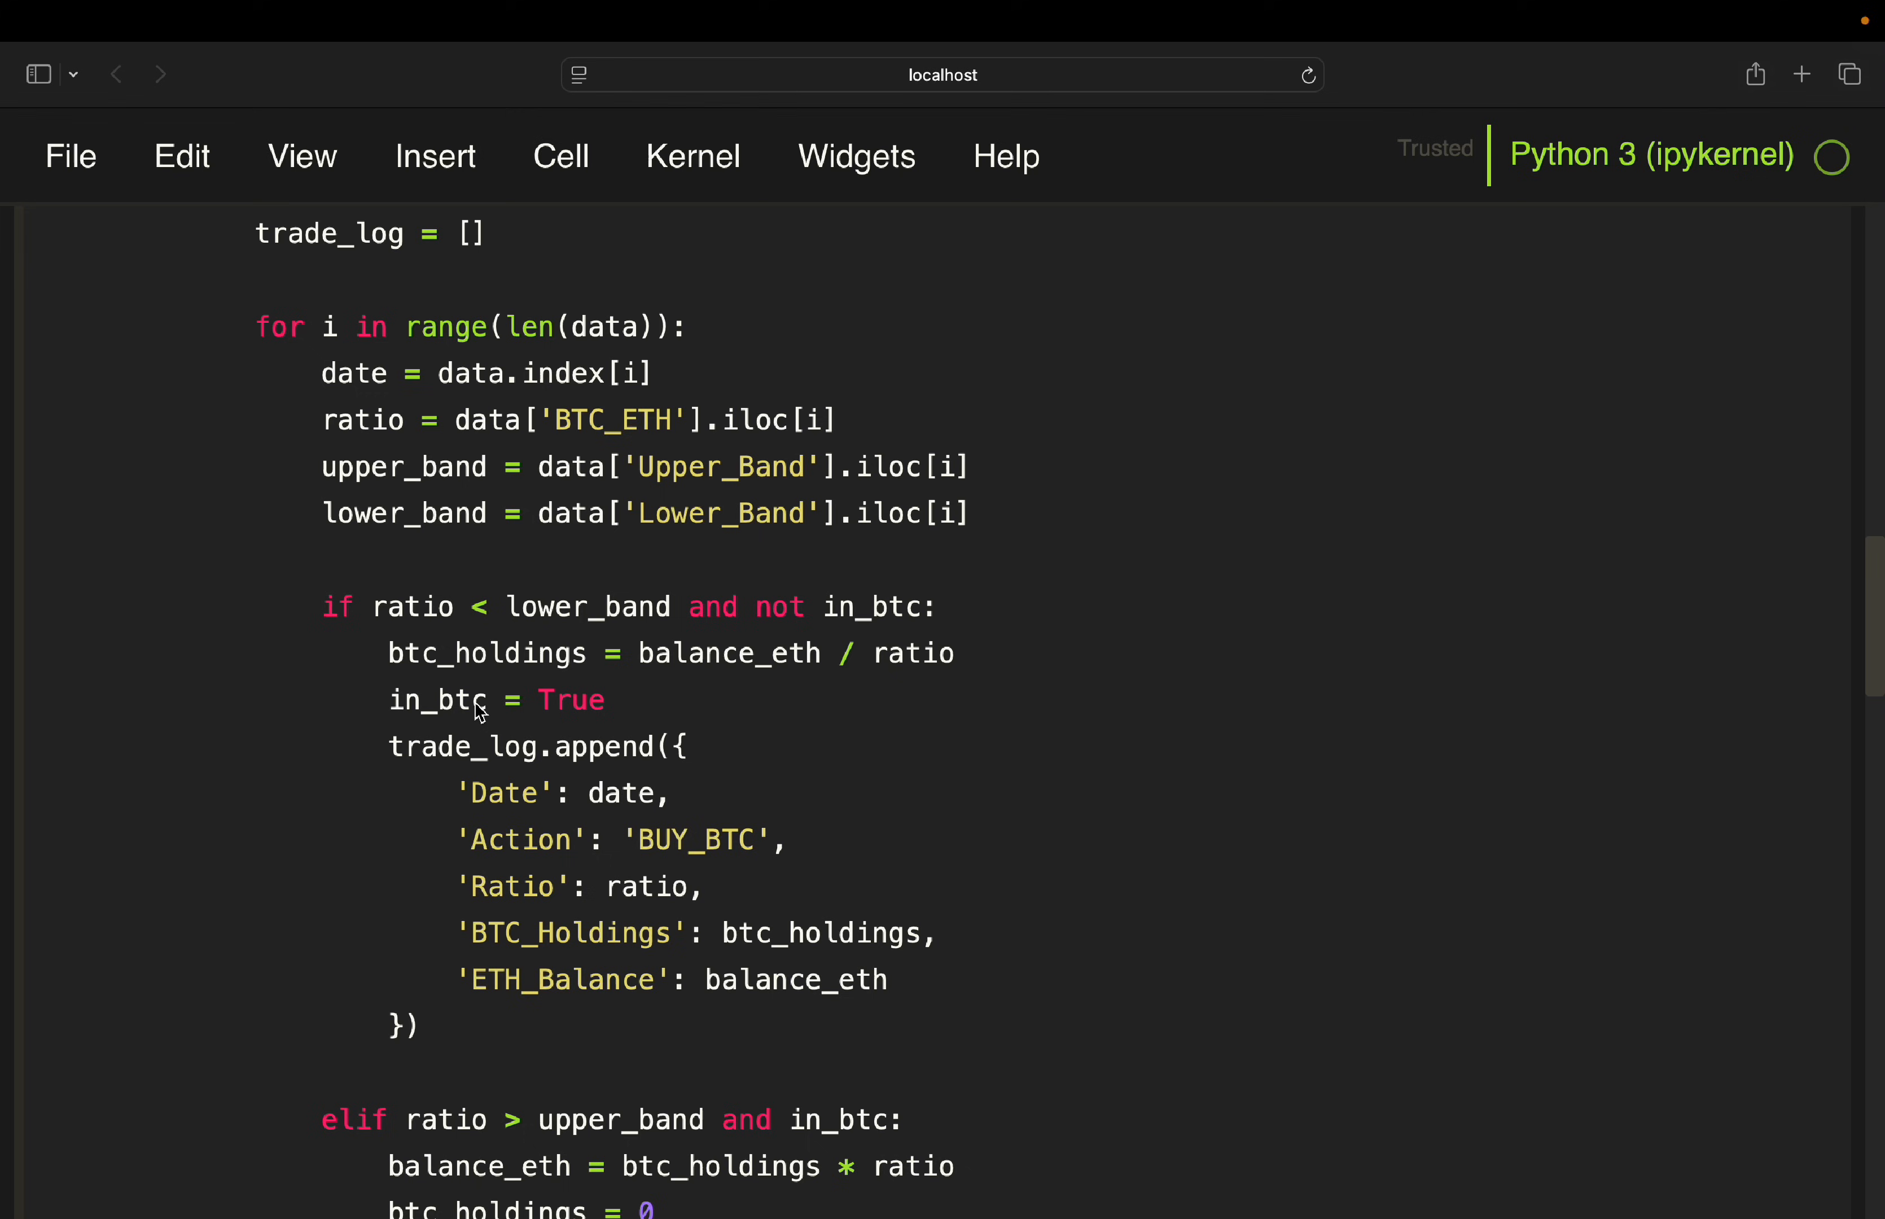
pyautogui.moveTo(455, 895)
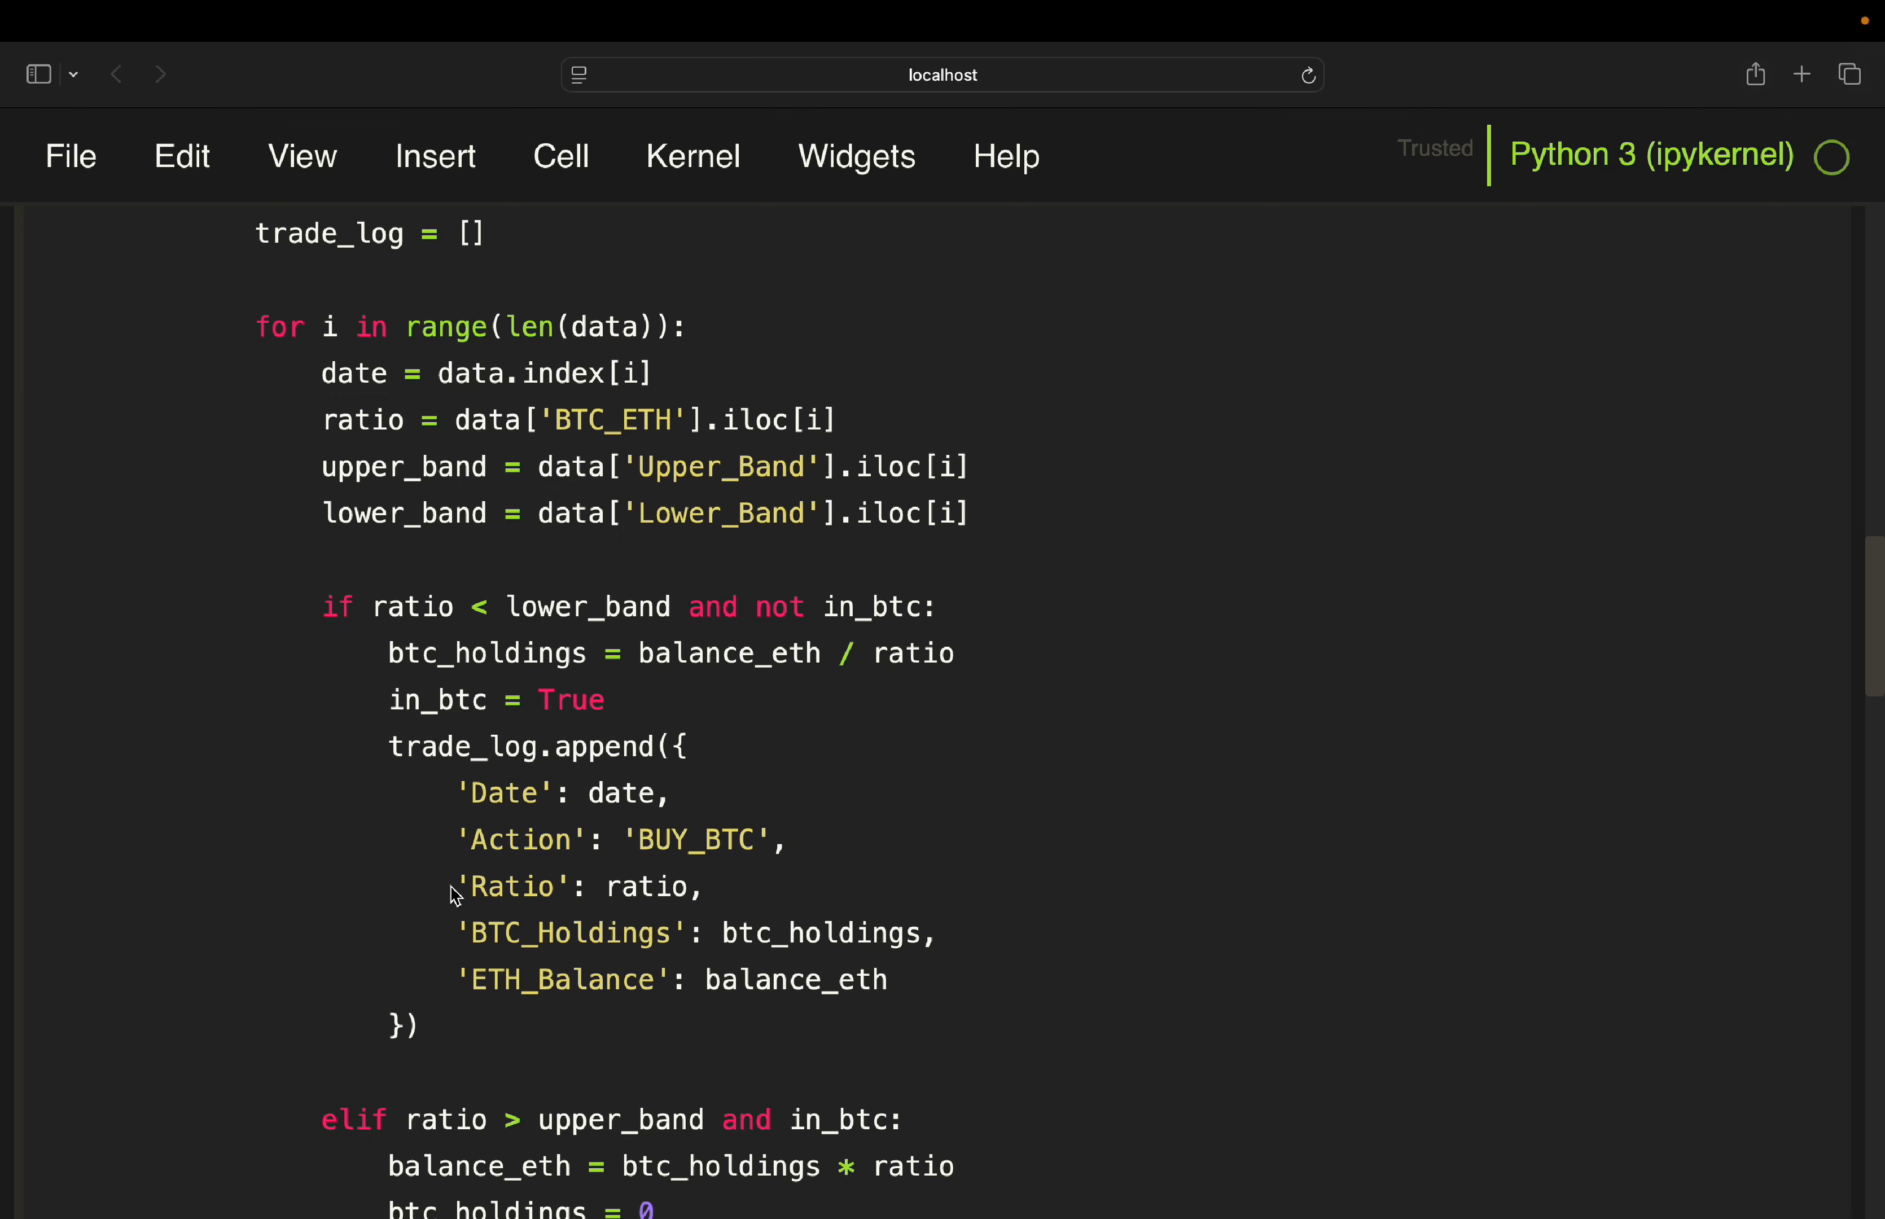
pyautogui.moveTo(677, 833)
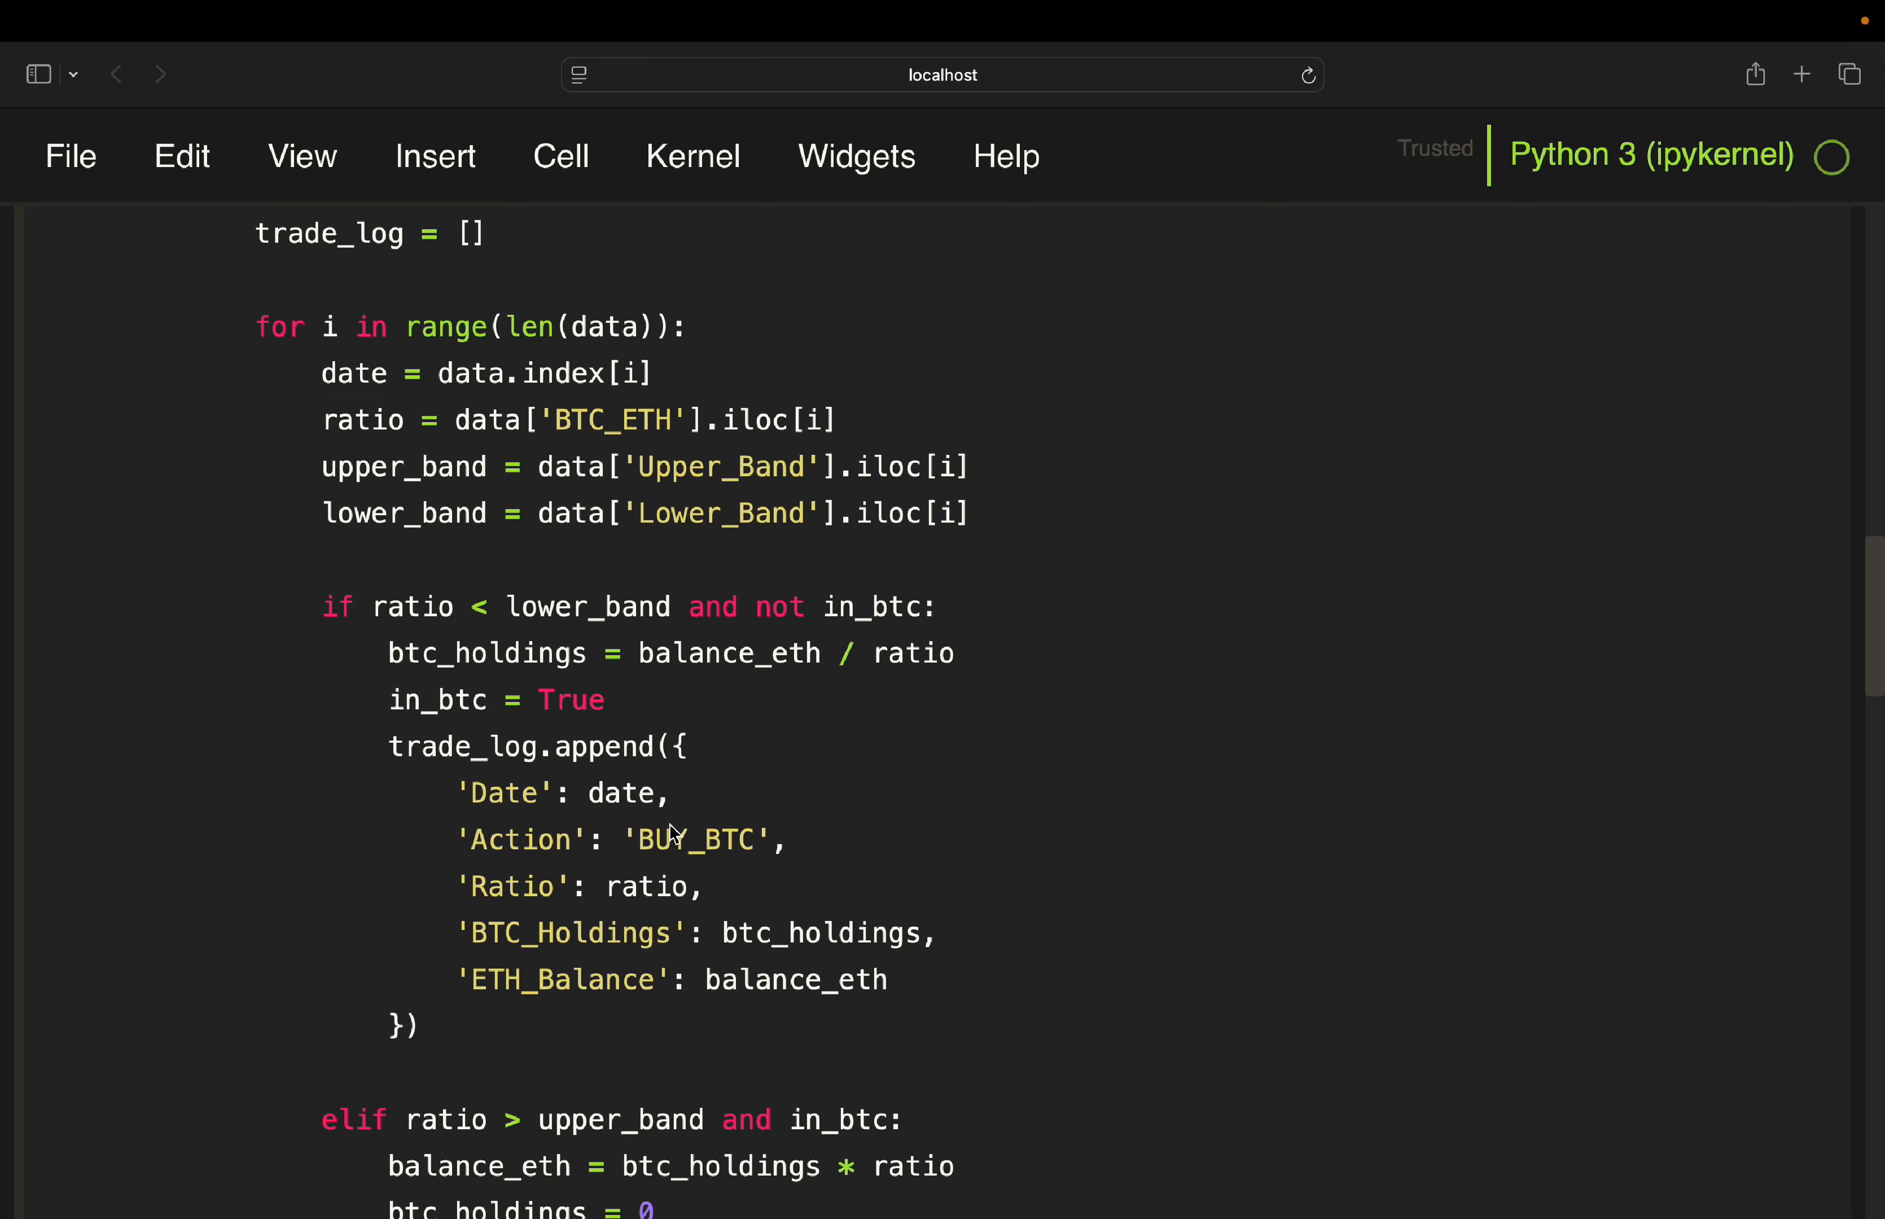
pyautogui.moveTo(718, 817)
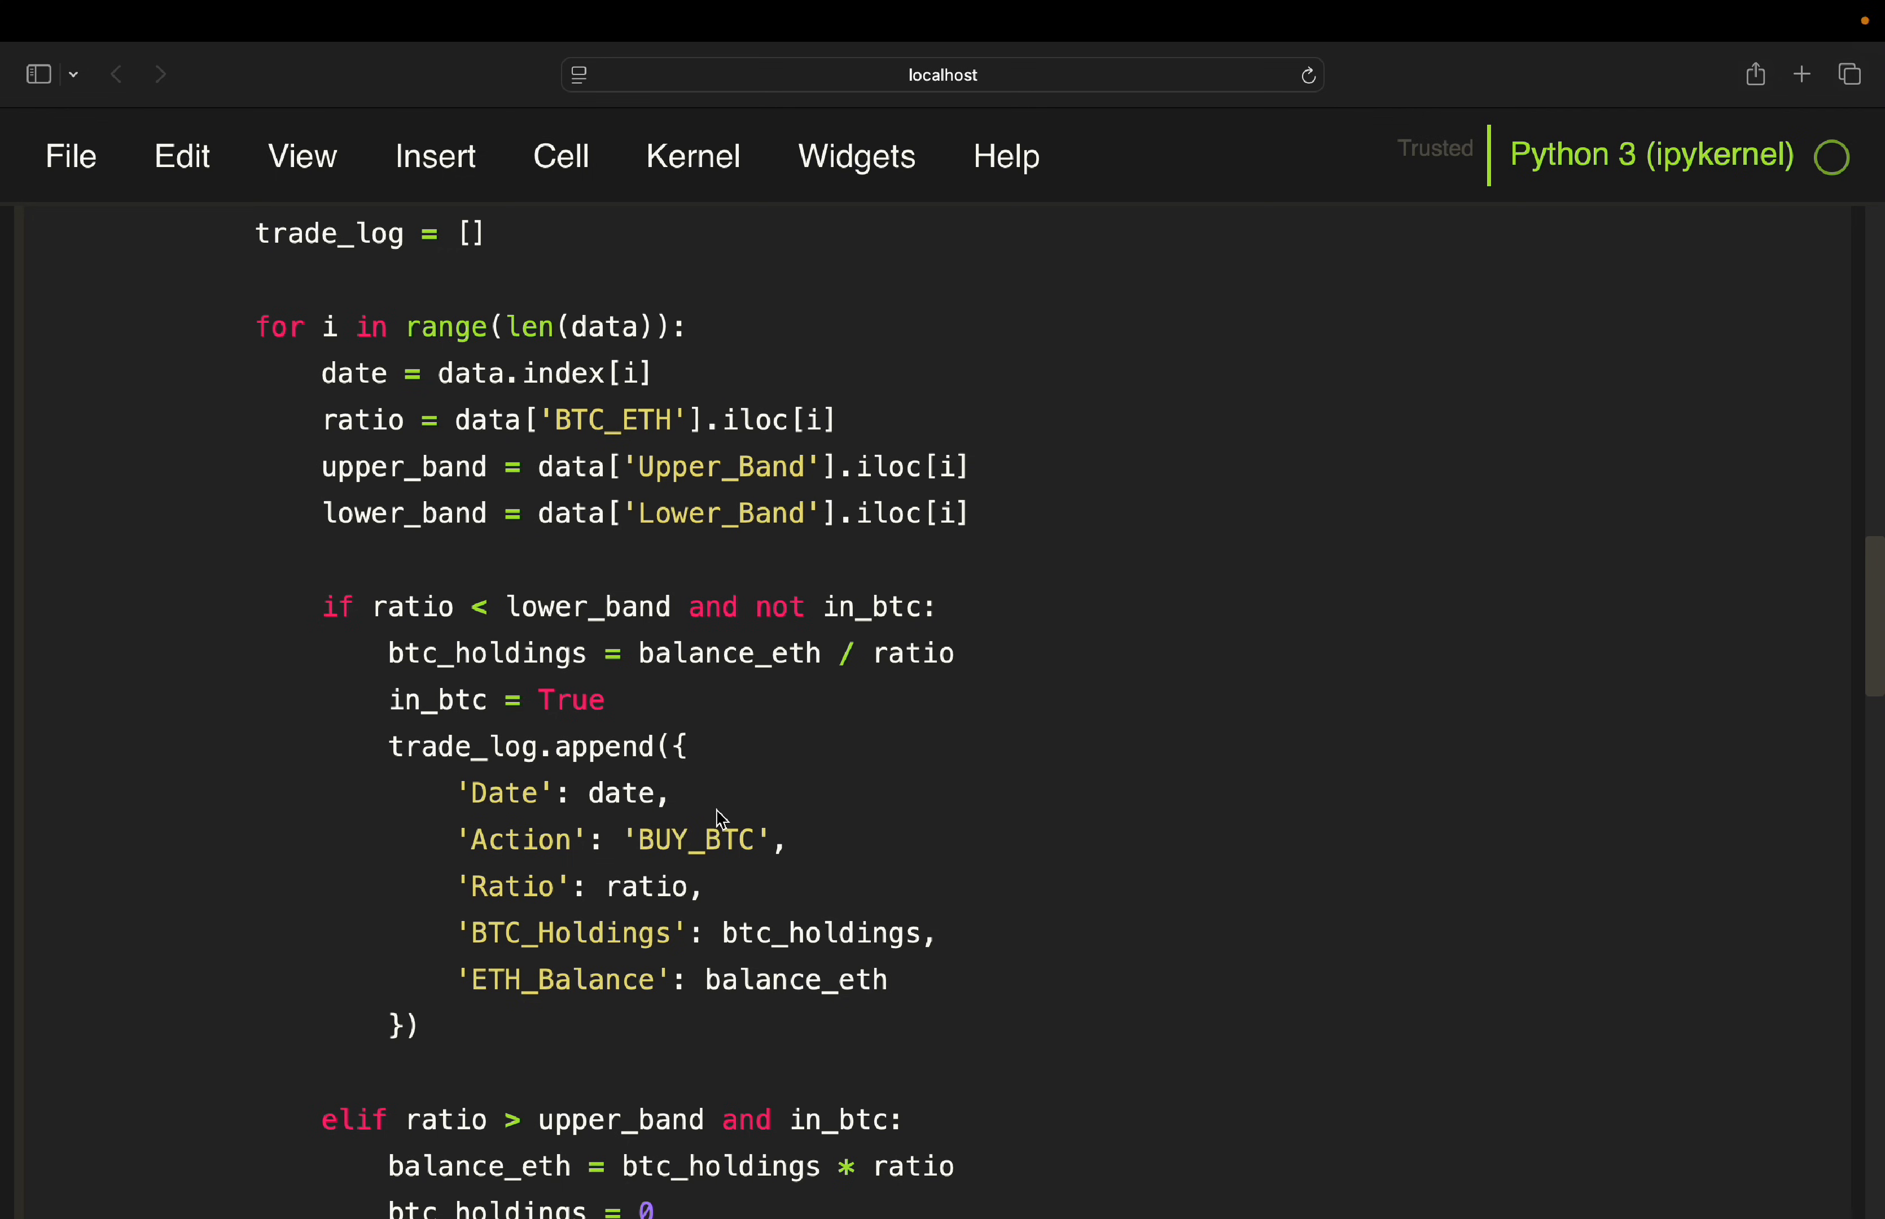
pyautogui.moveTo(662, 874)
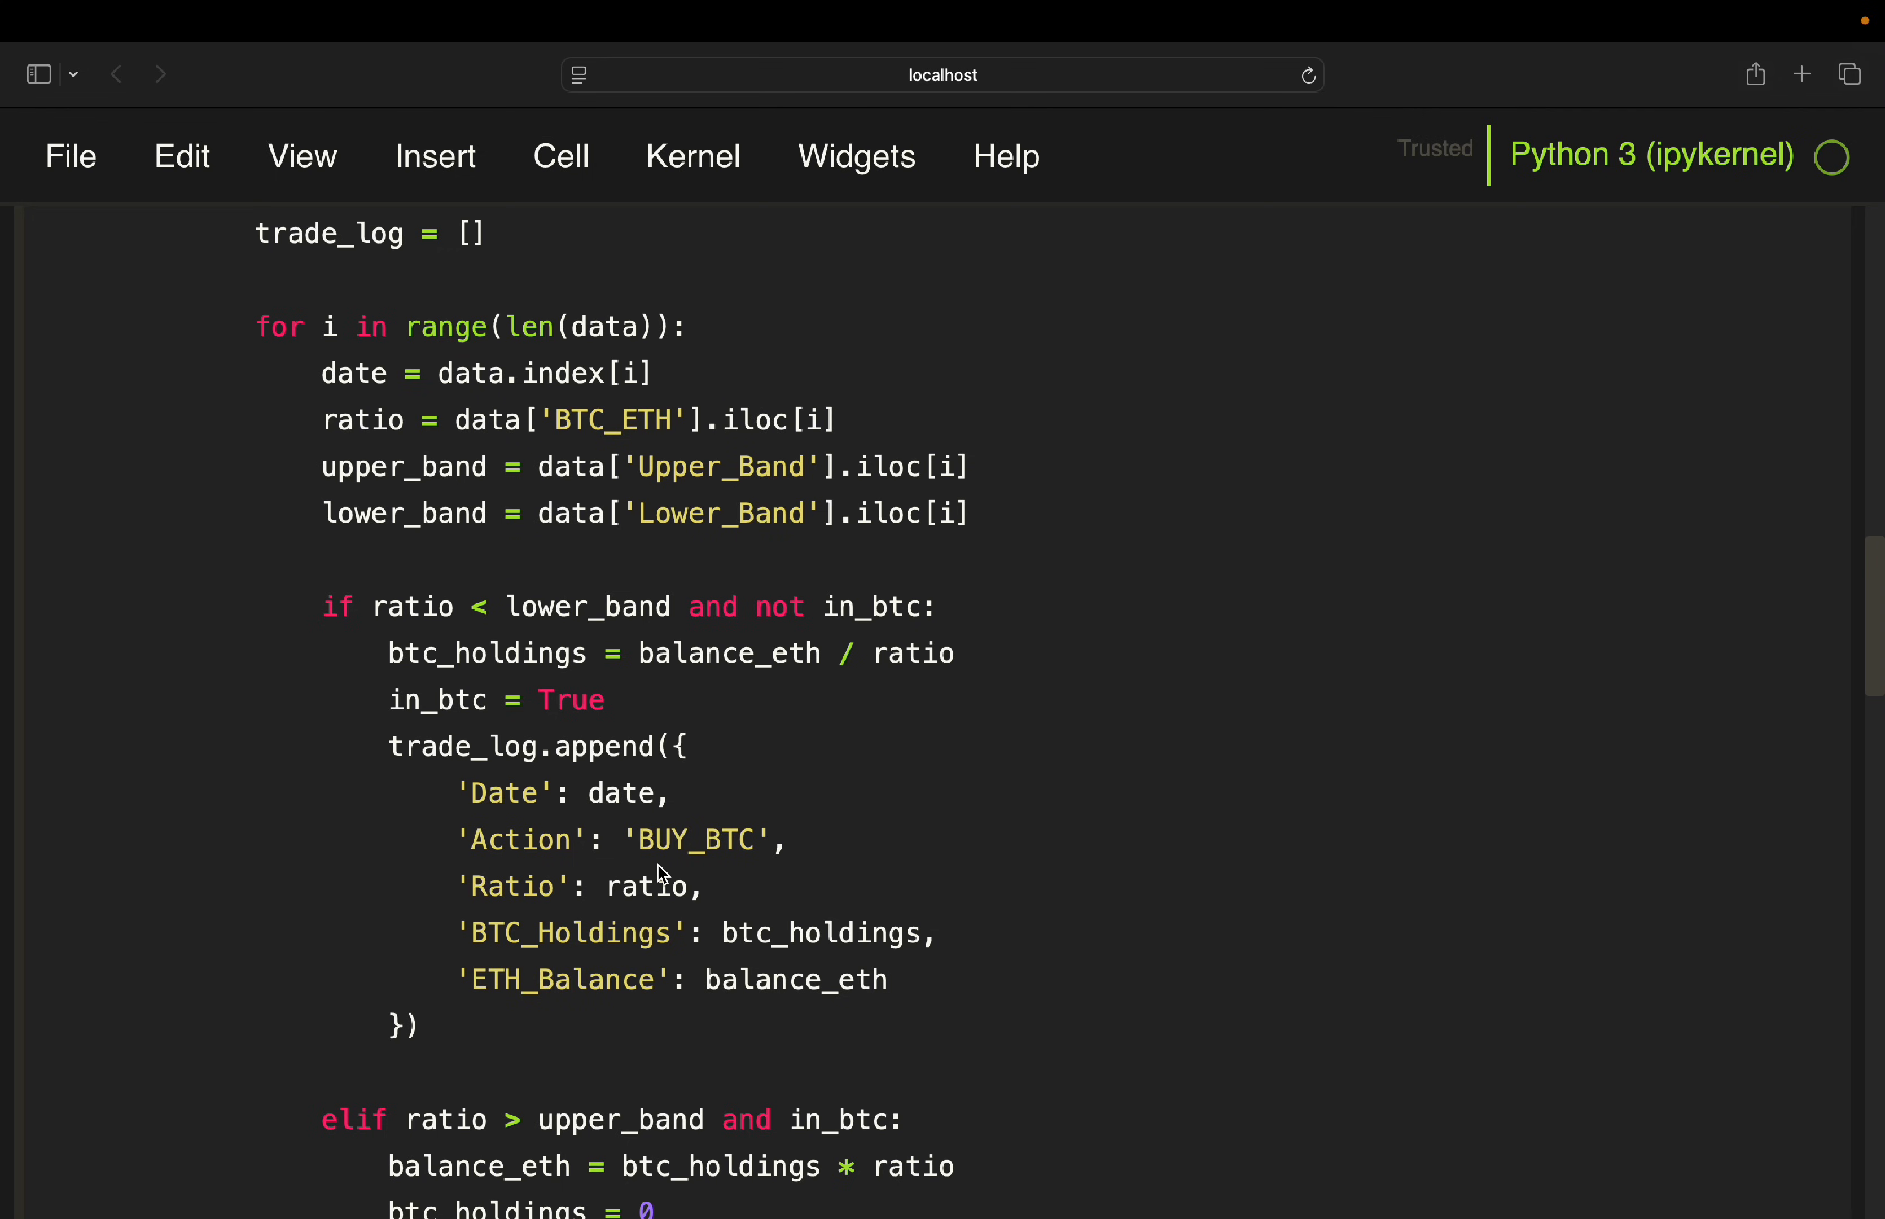
pyautogui.moveTo(721, 995)
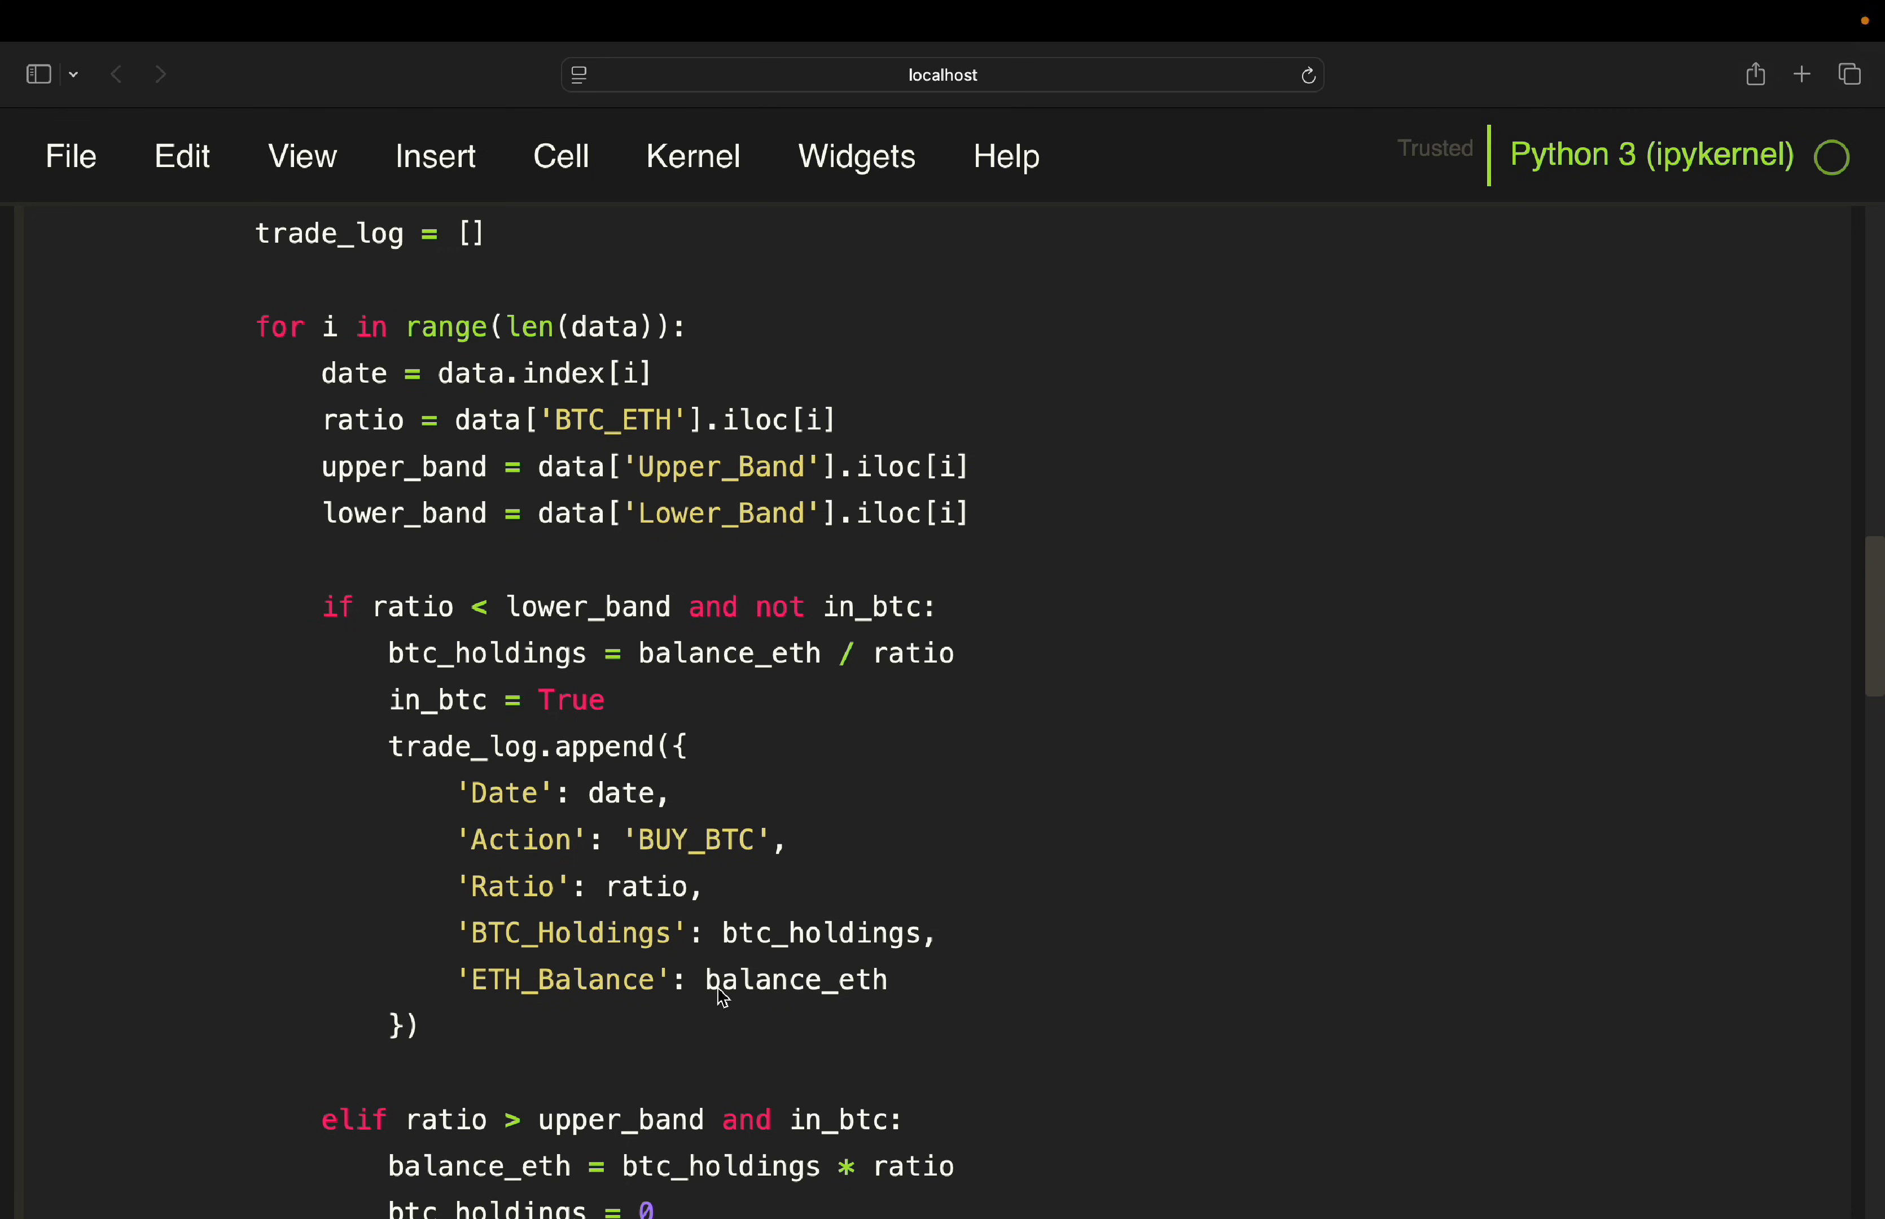
pyautogui.moveTo(712, 1005)
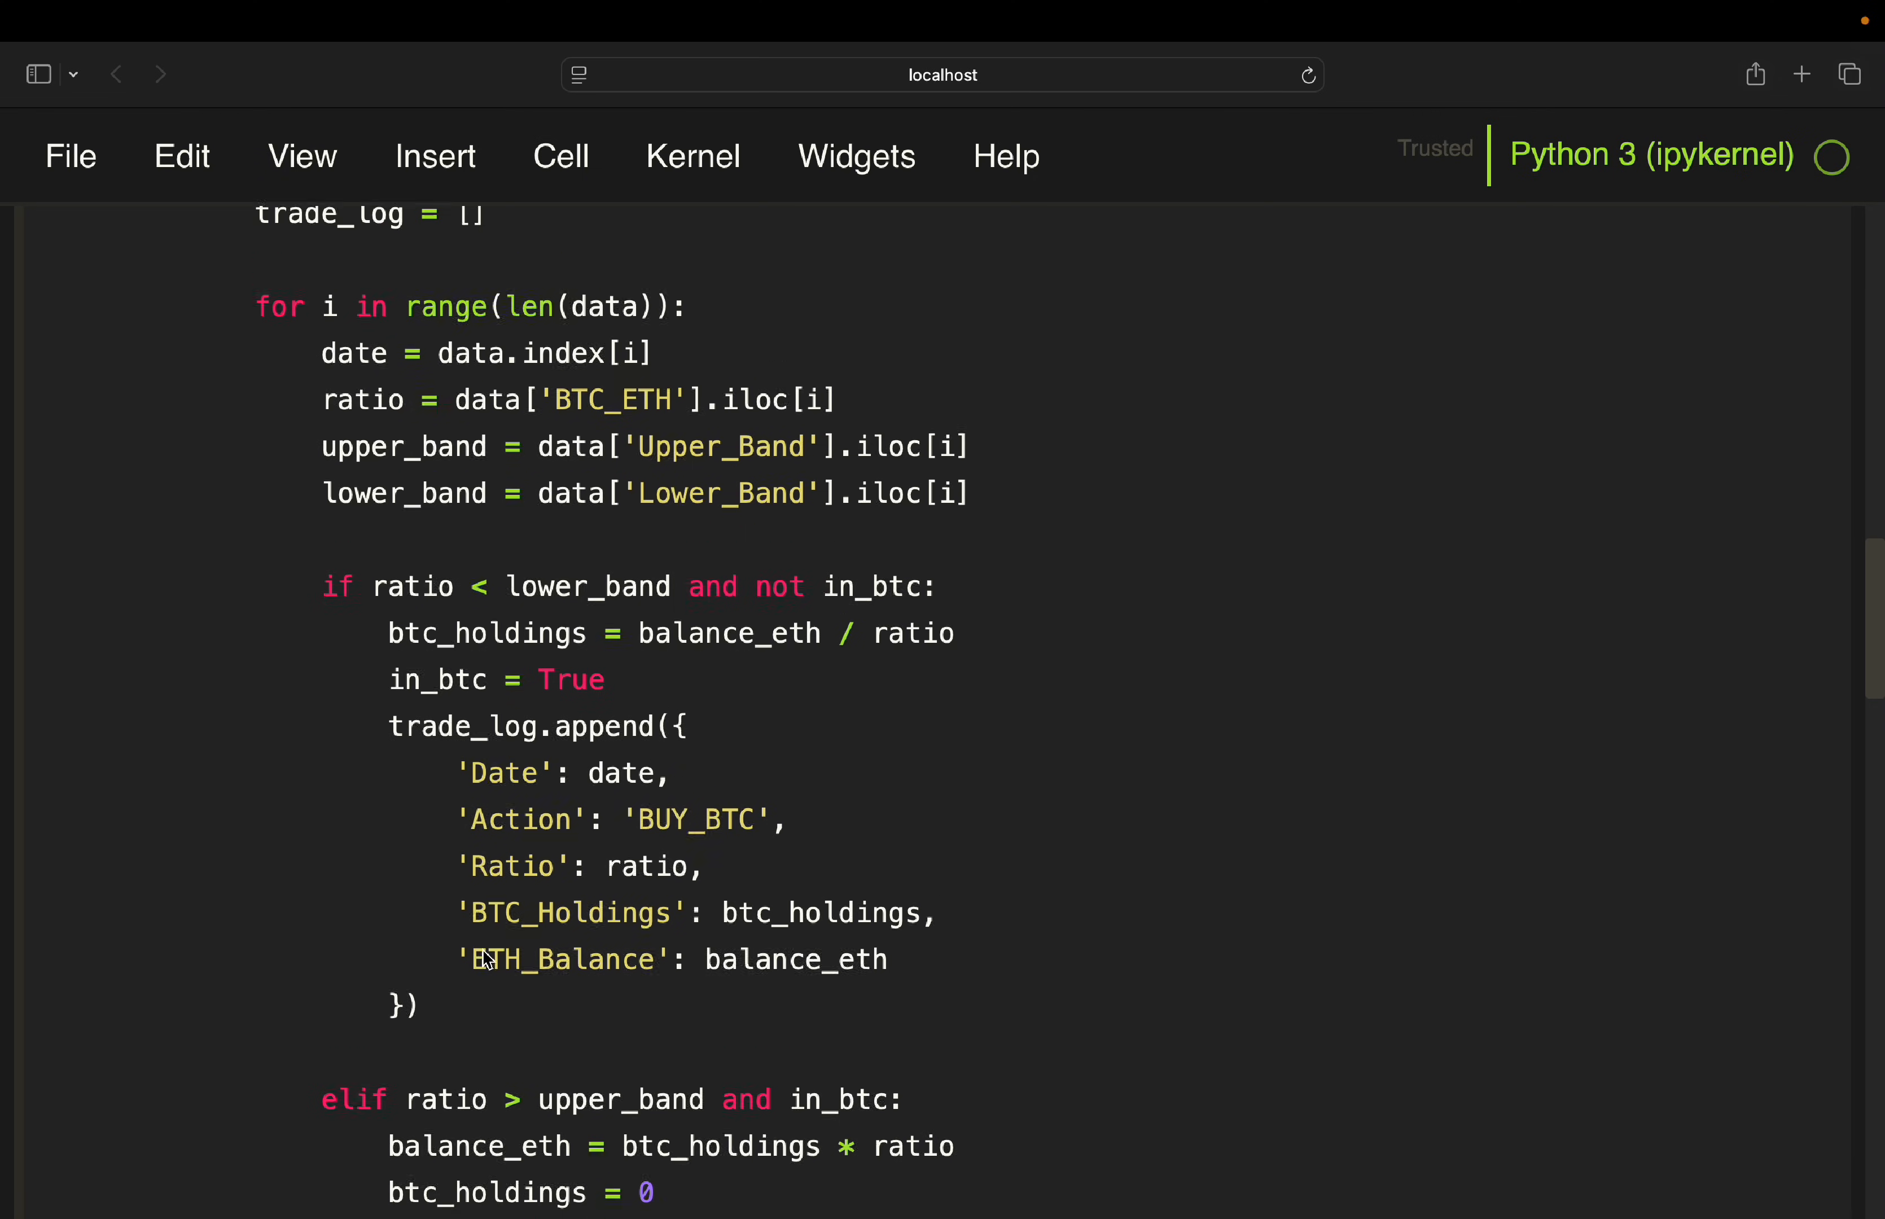
pyautogui.scroll(-3)
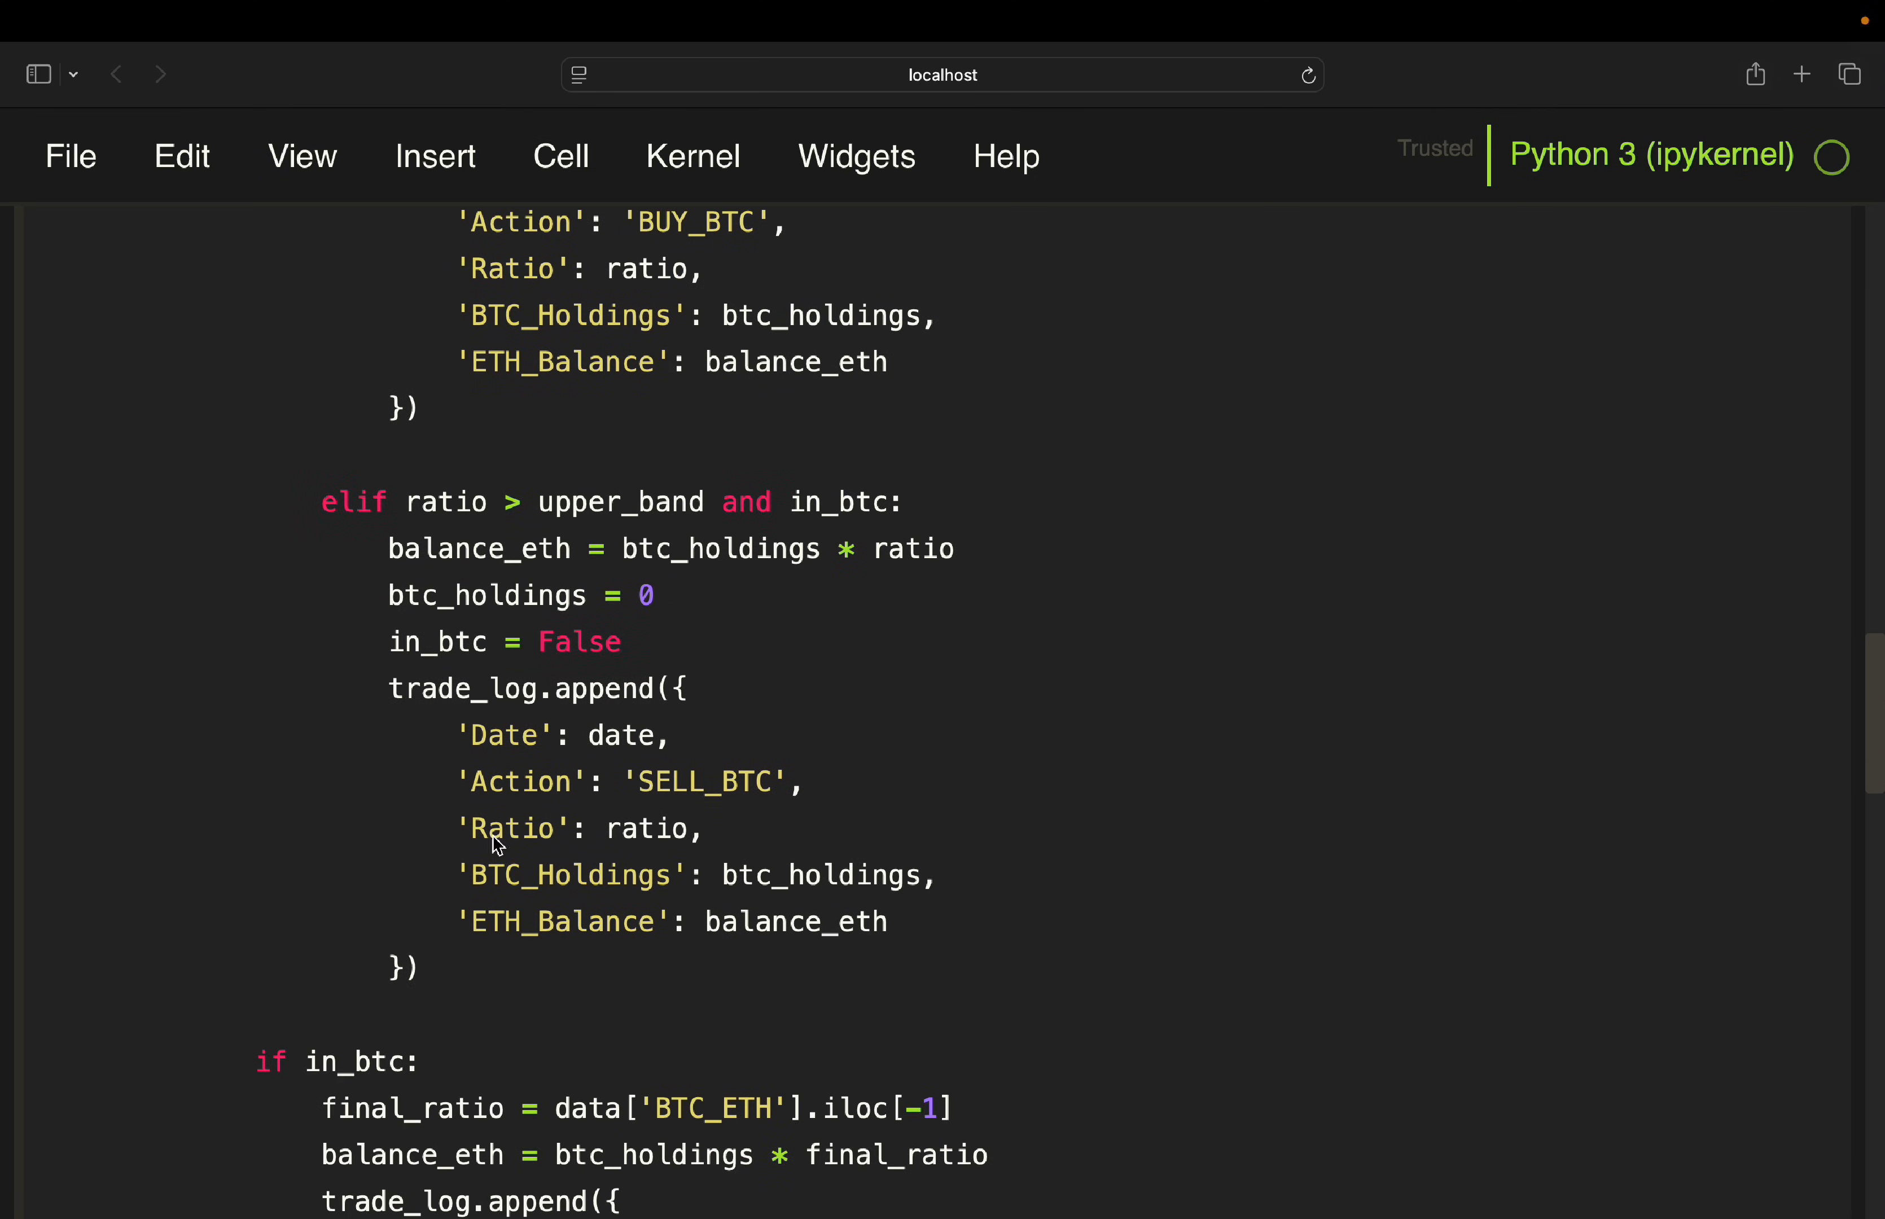
pyautogui.moveTo(461, 505)
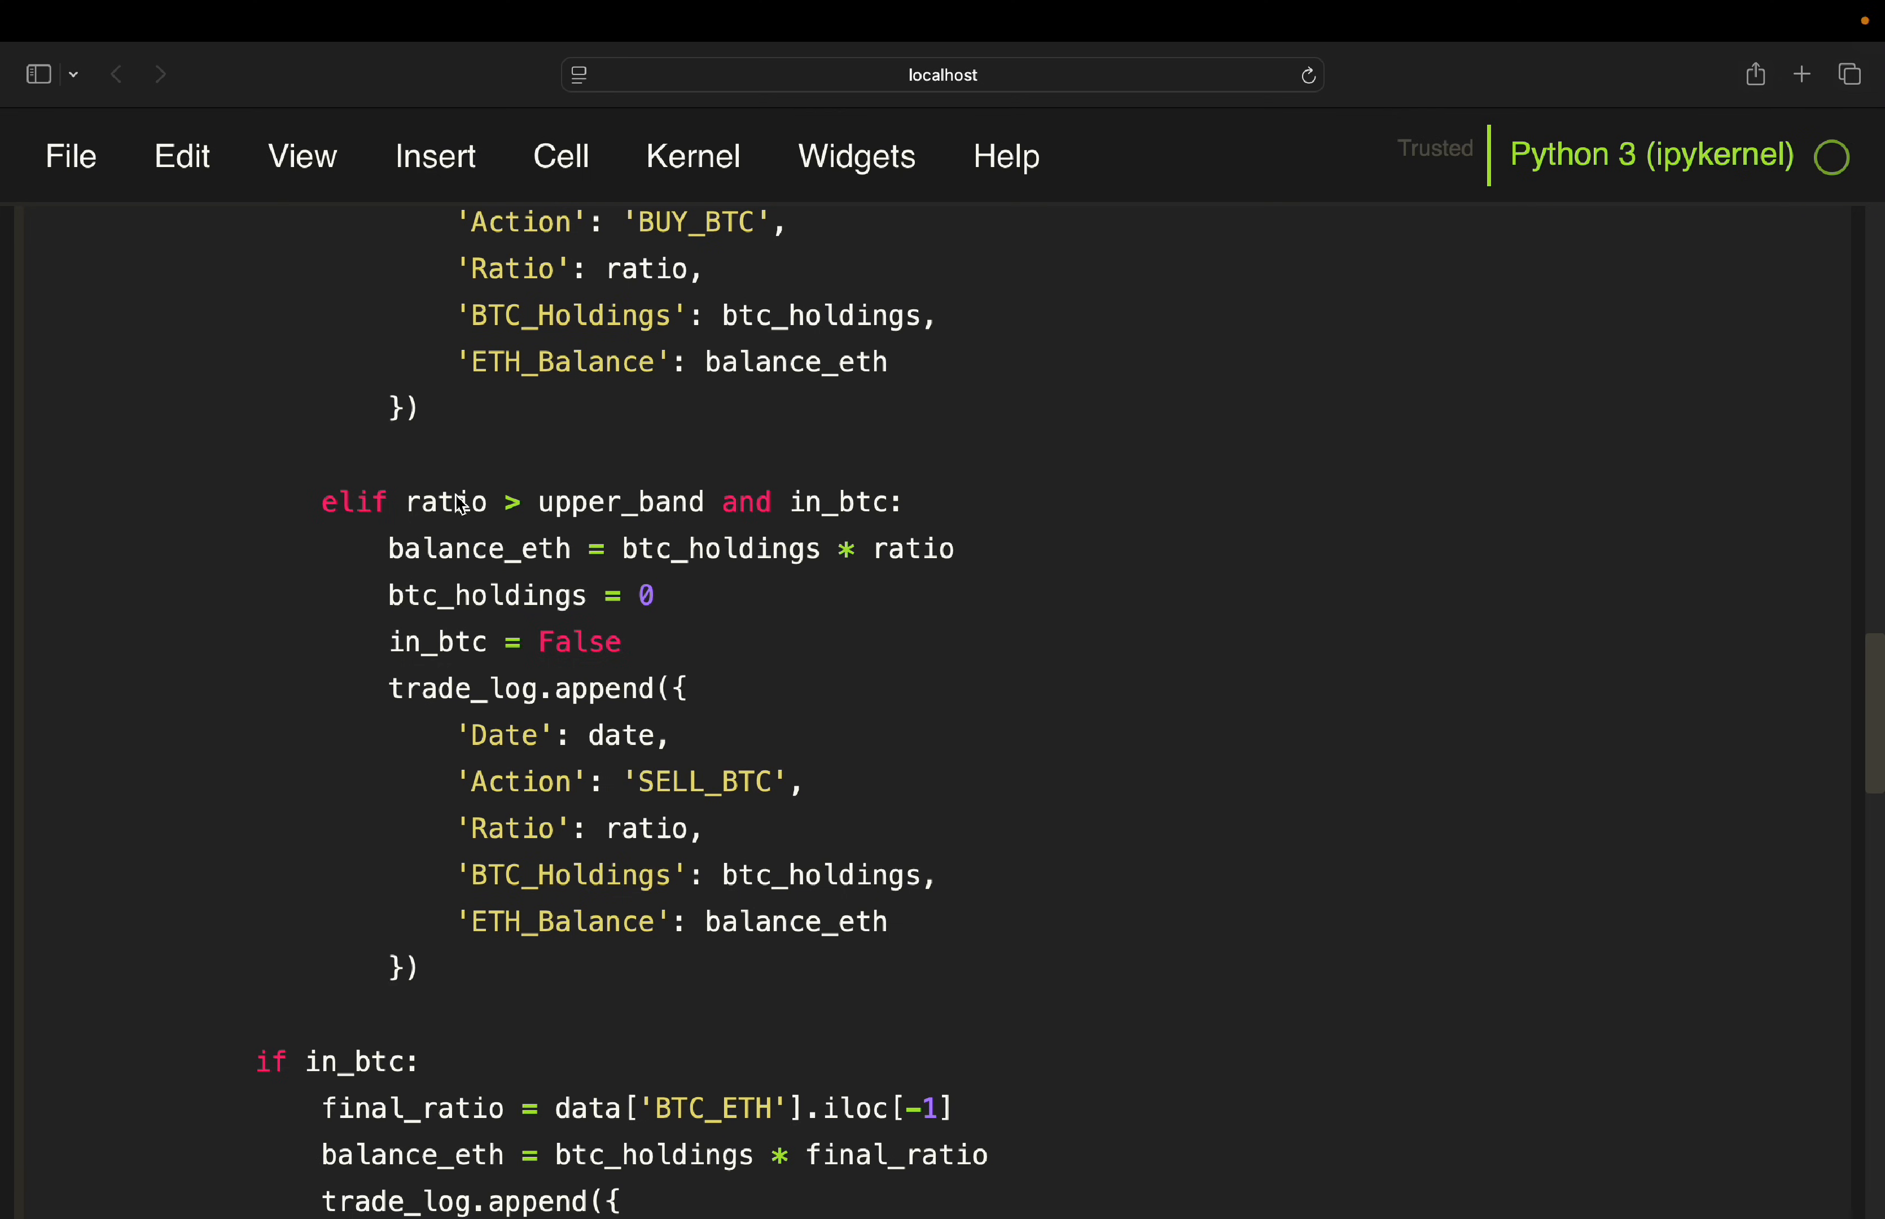
pyautogui.moveTo(771, 520)
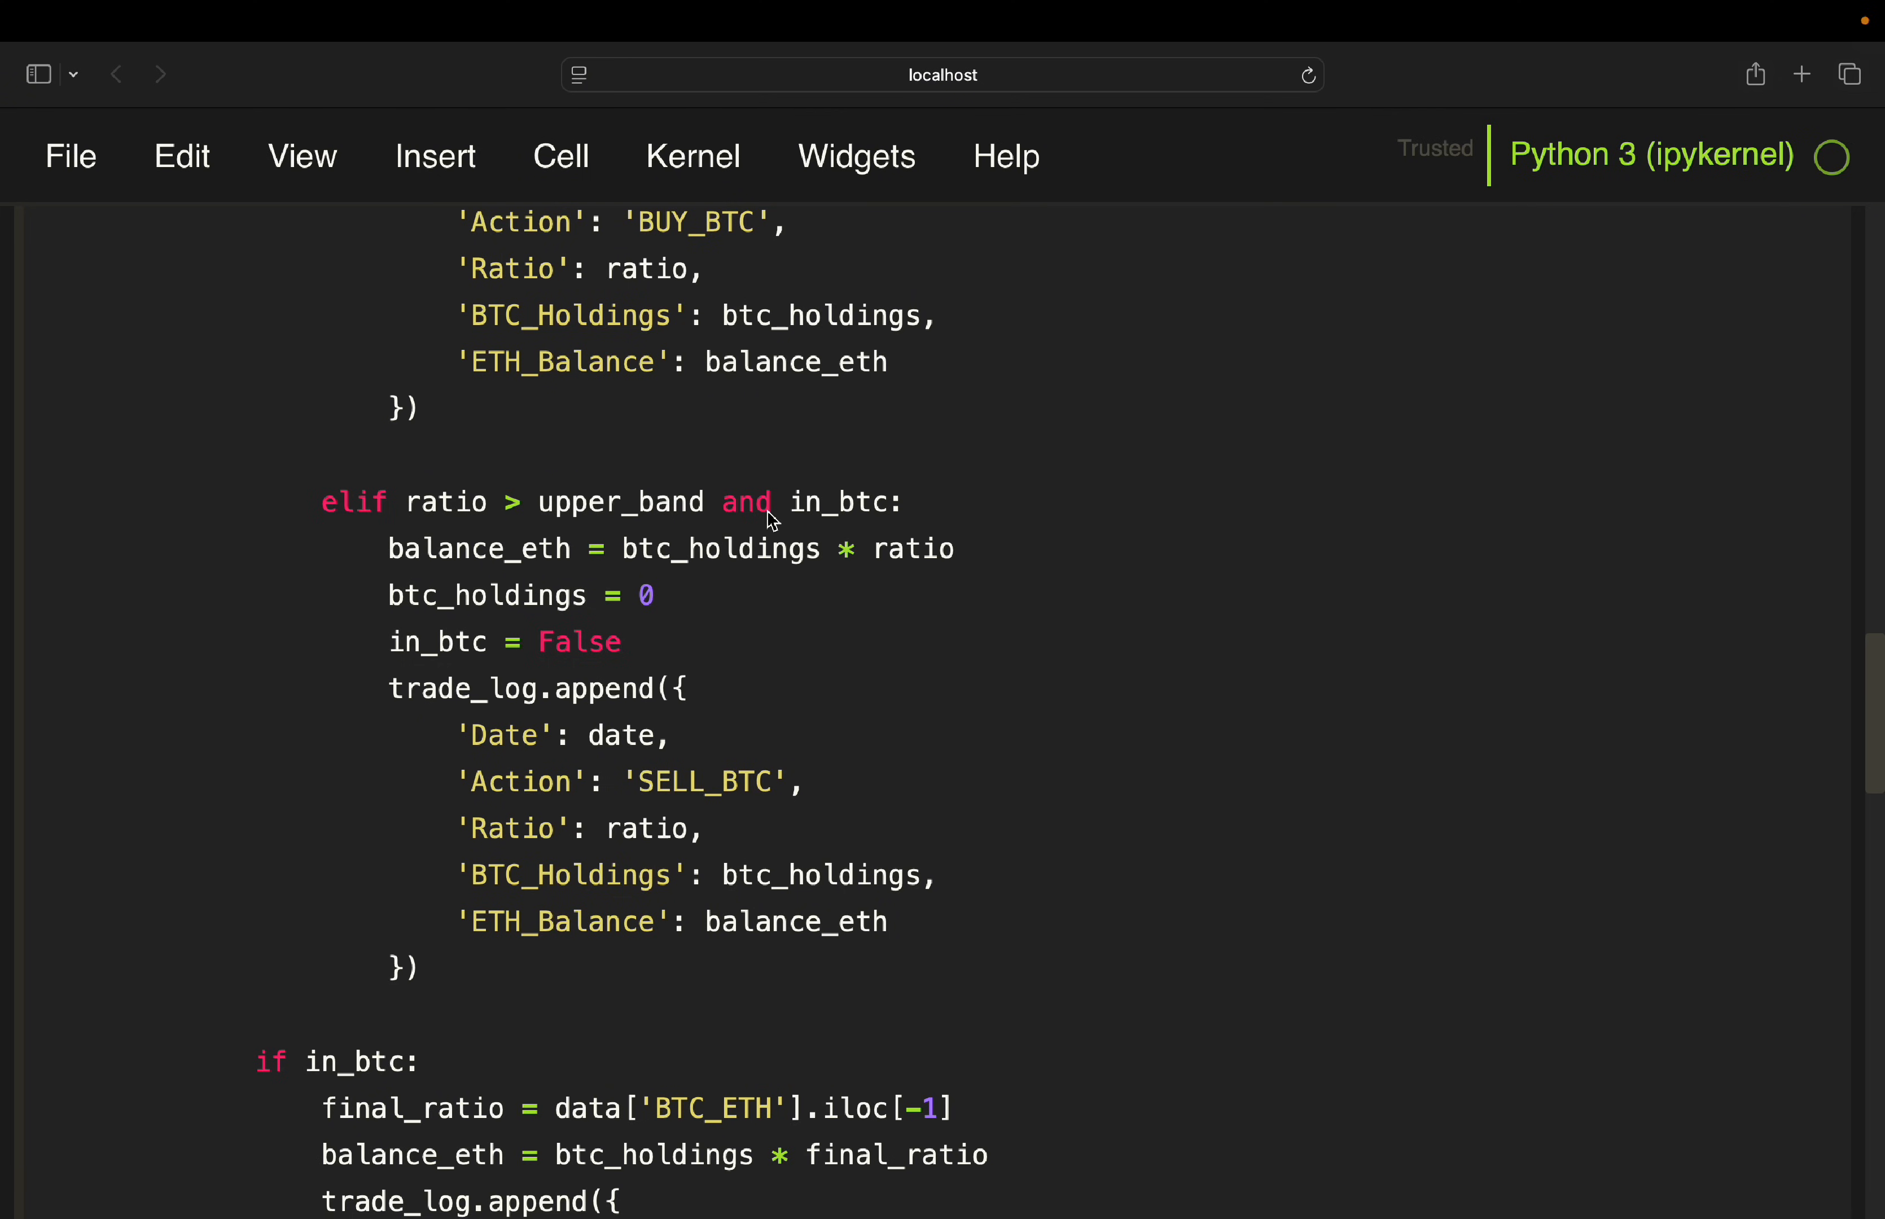
pyautogui.moveTo(799, 514)
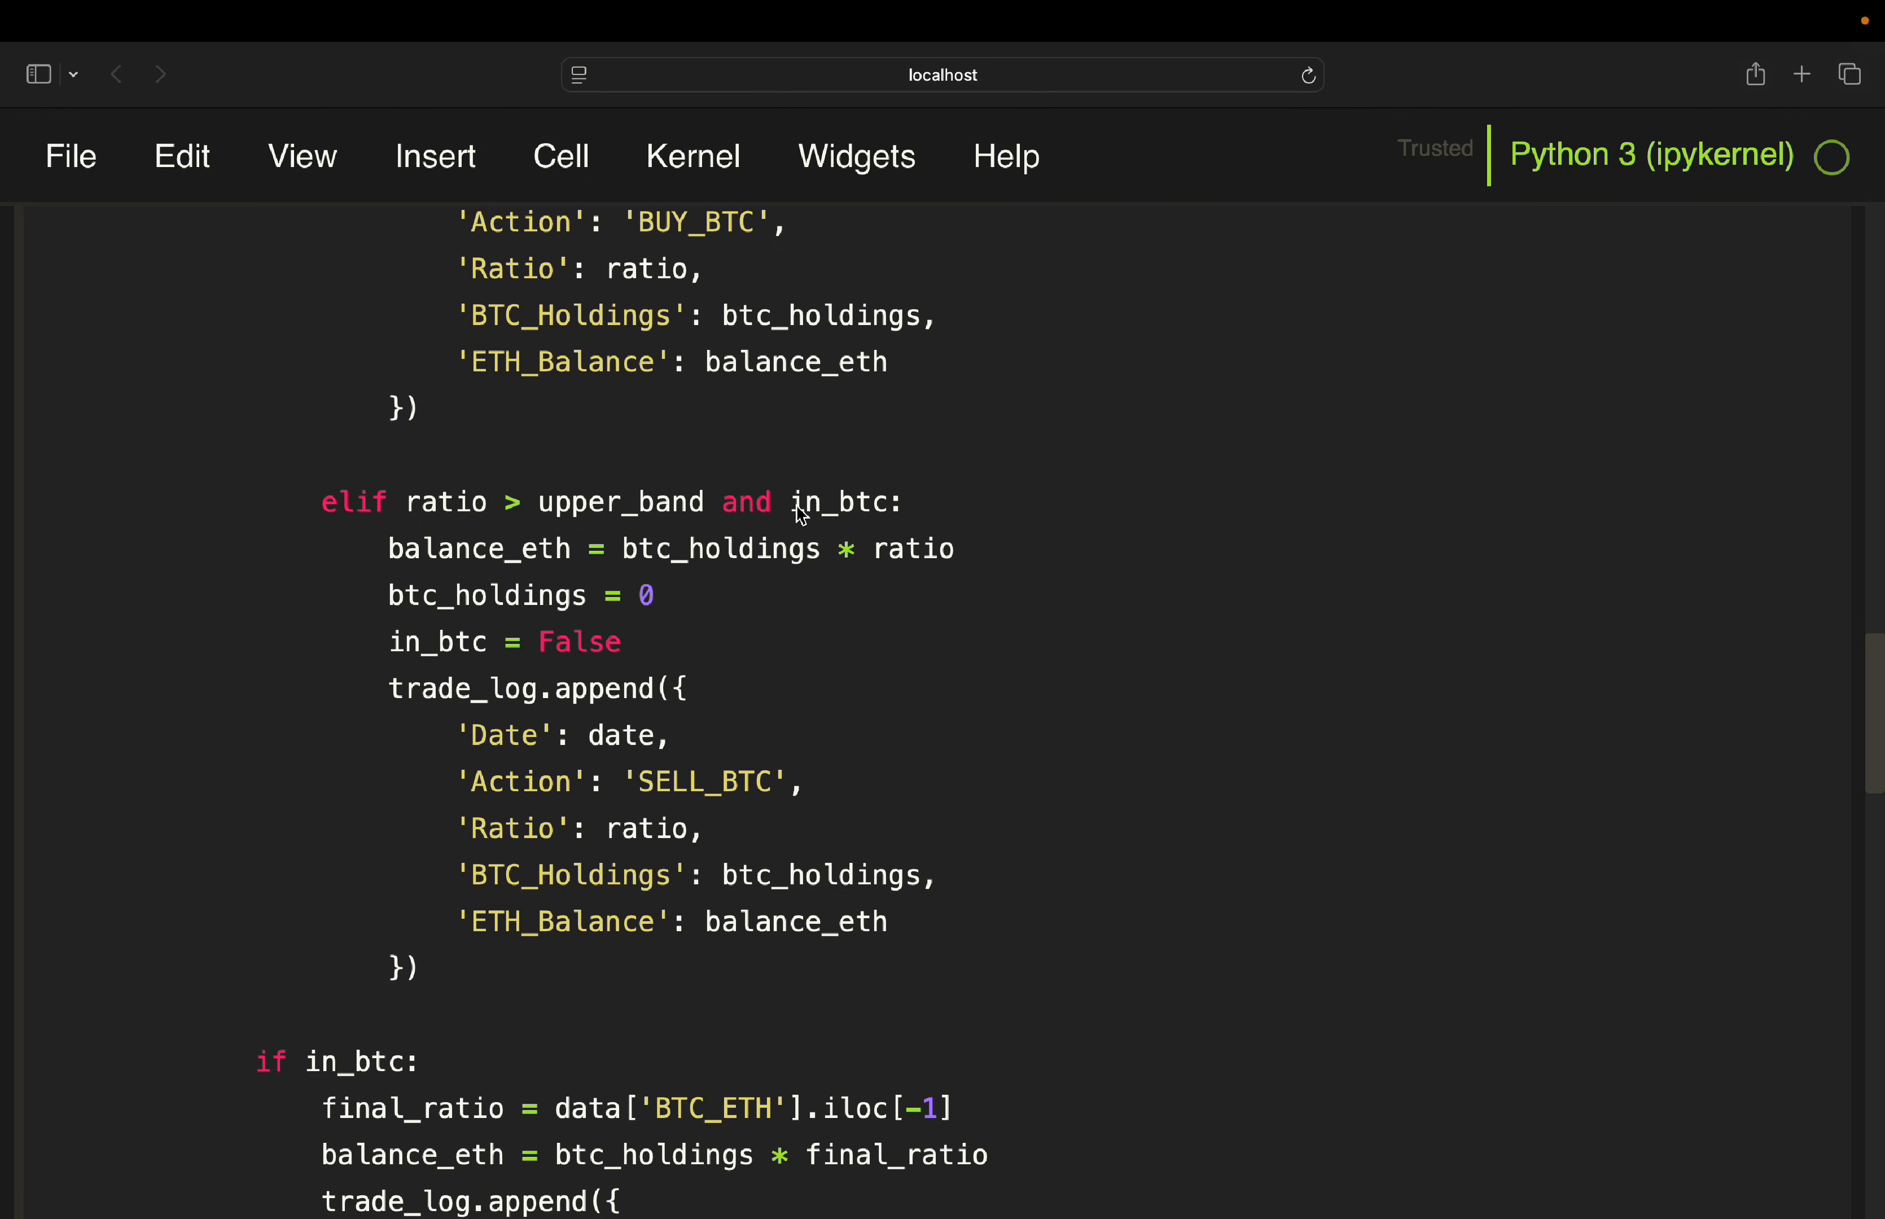
pyautogui.moveTo(741, 501)
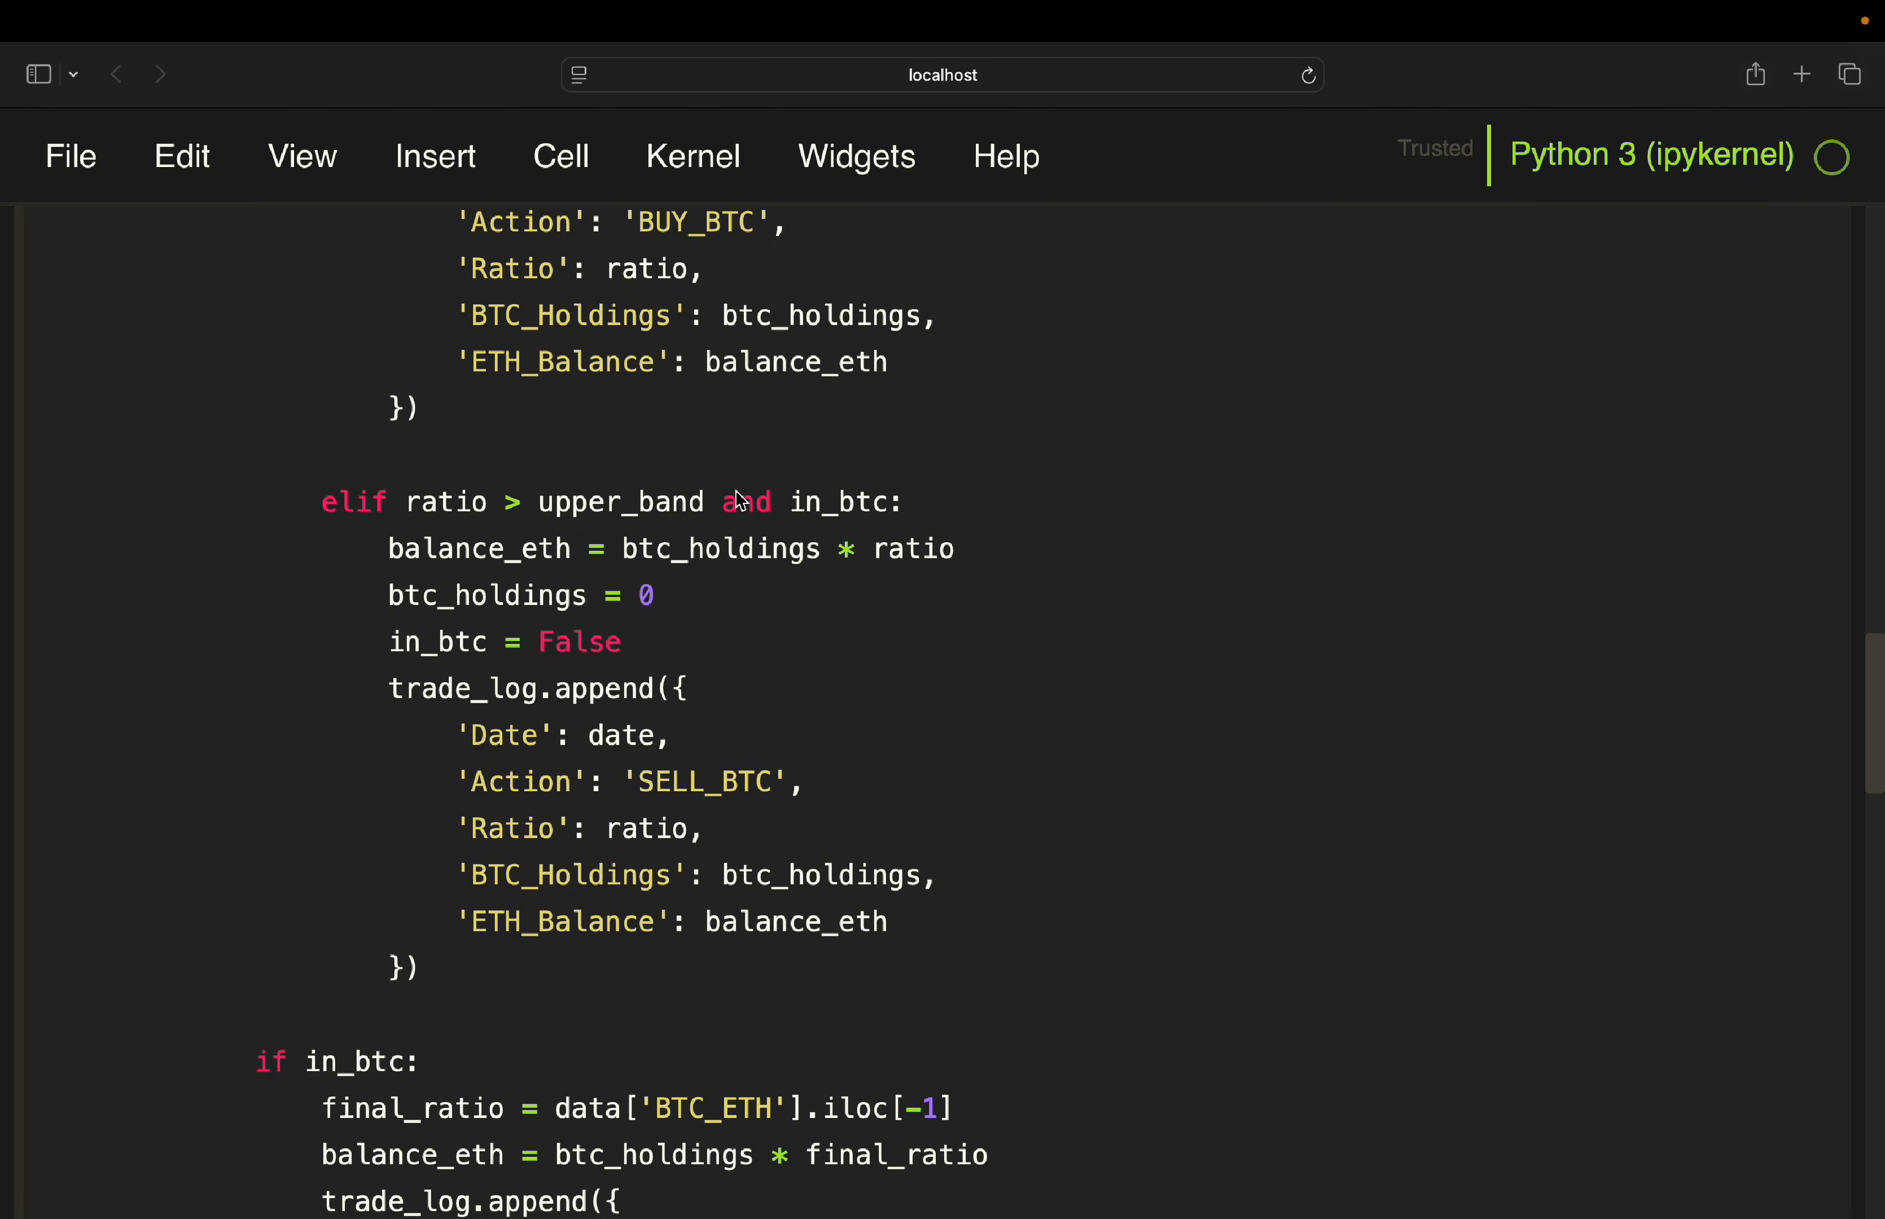
pyautogui.moveTo(543, 574)
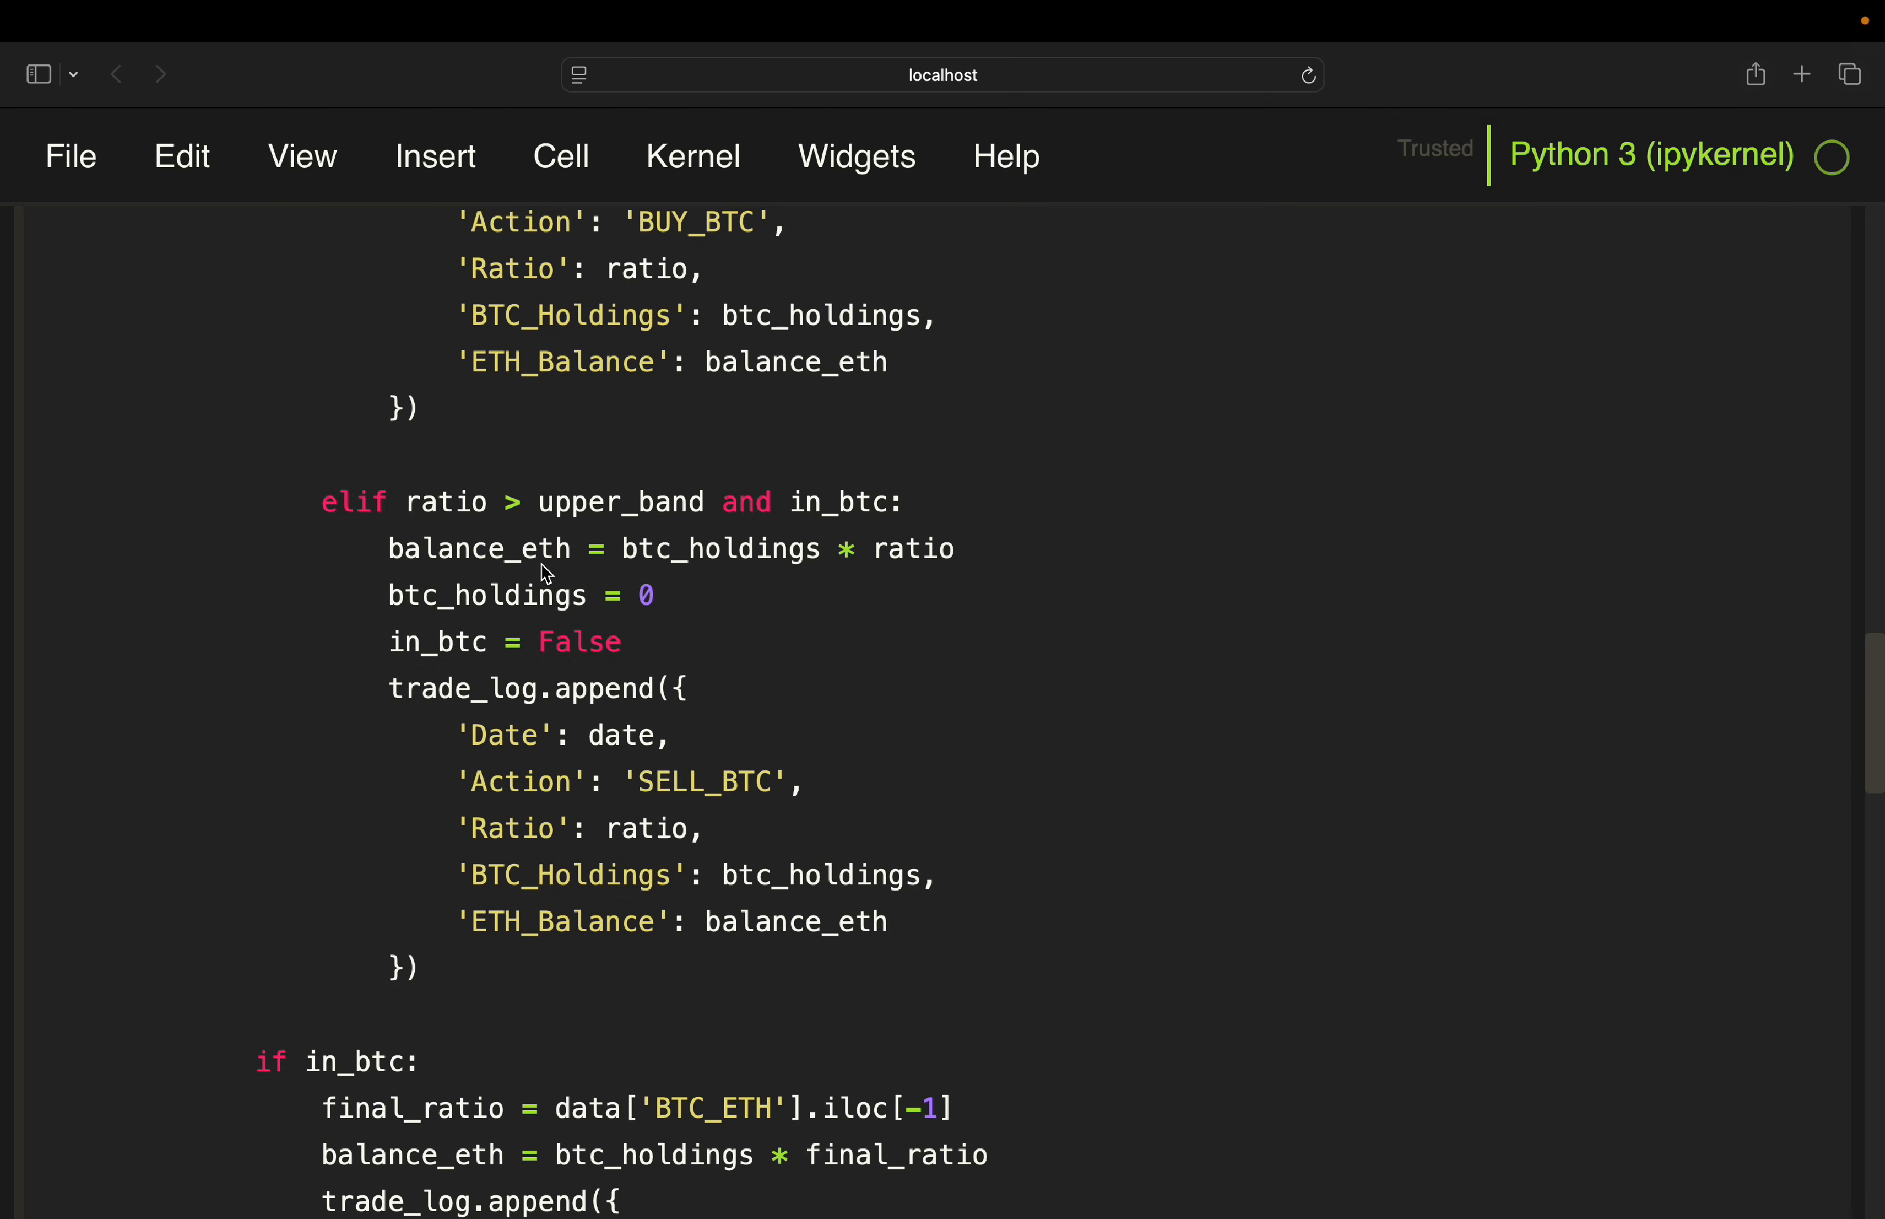
pyautogui.moveTo(833, 573)
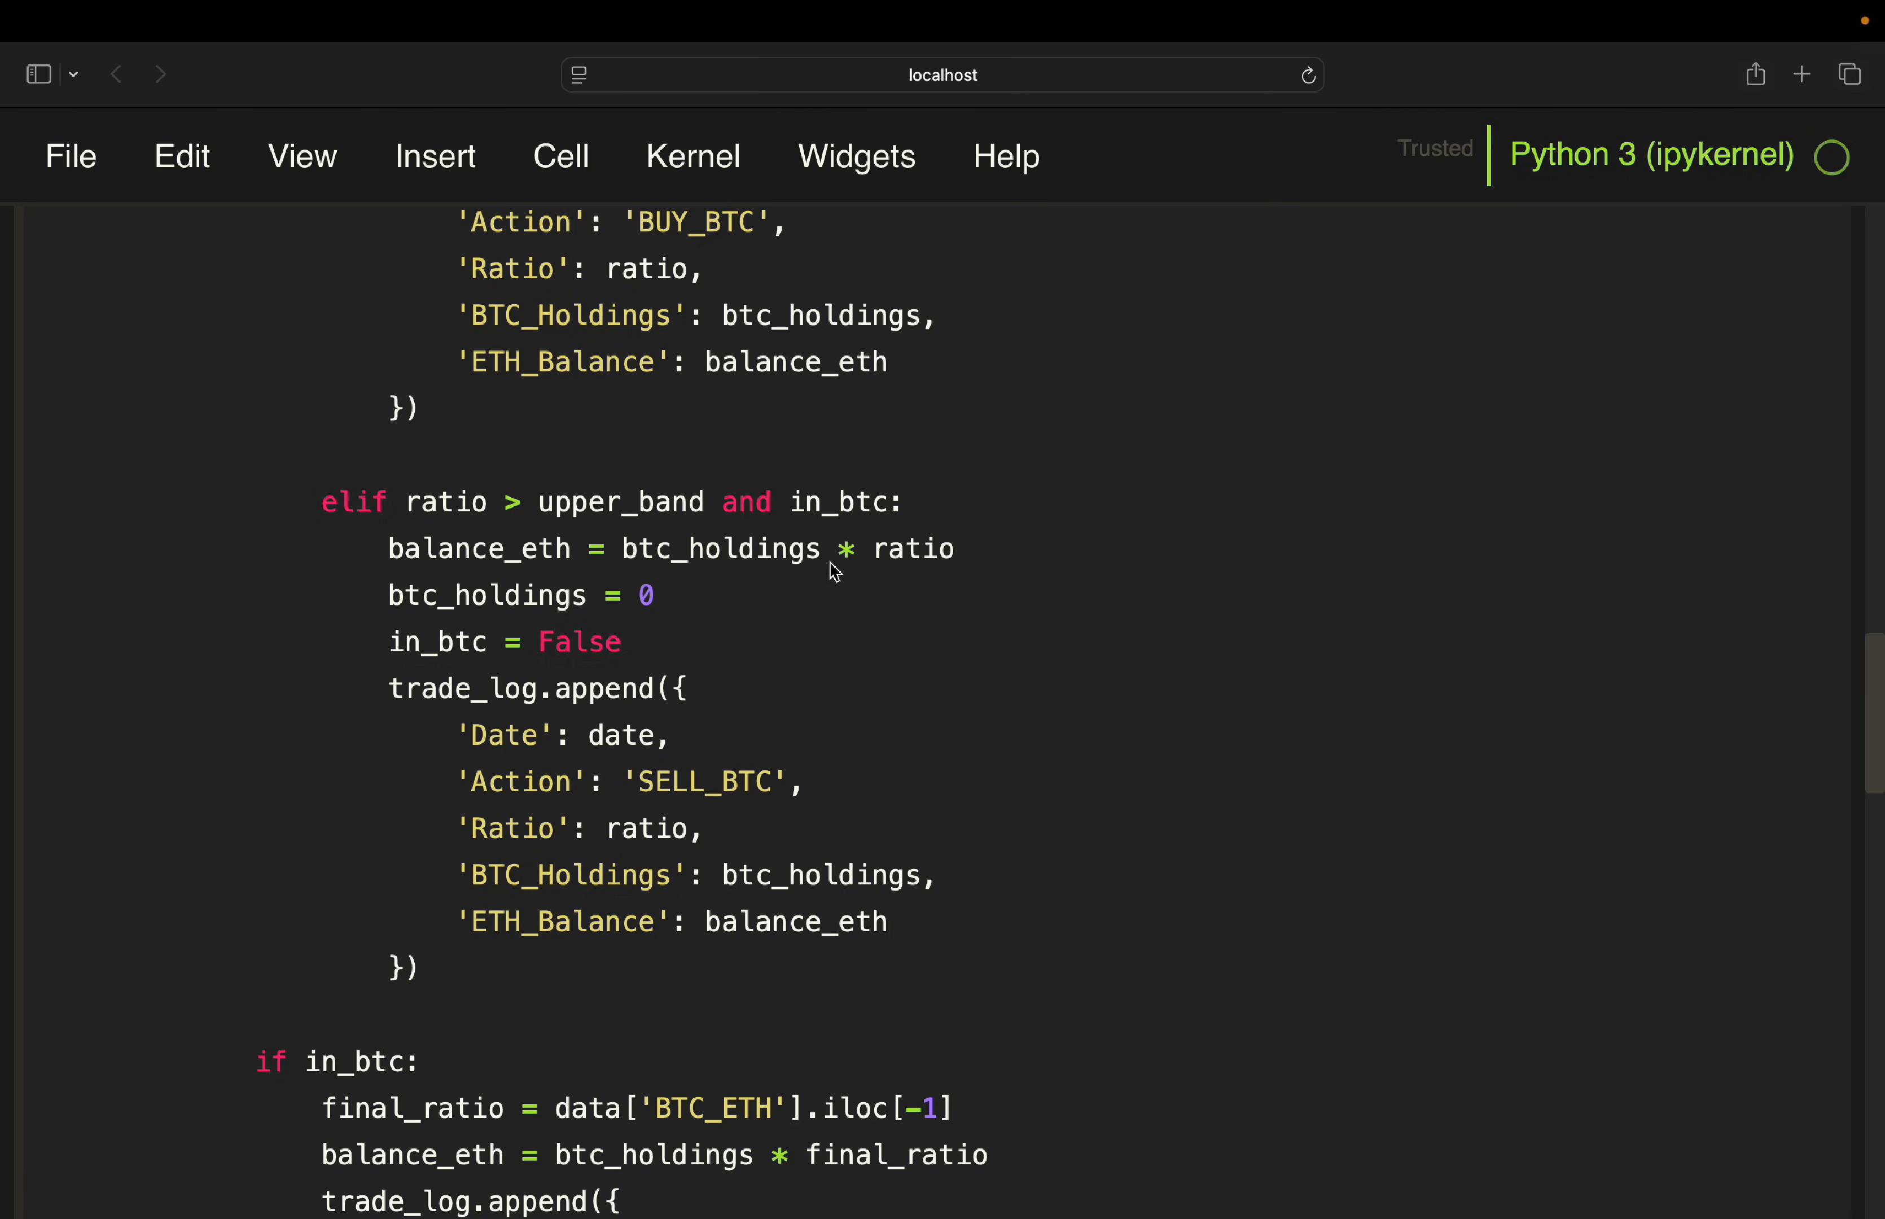
pyautogui.moveTo(574, 614)
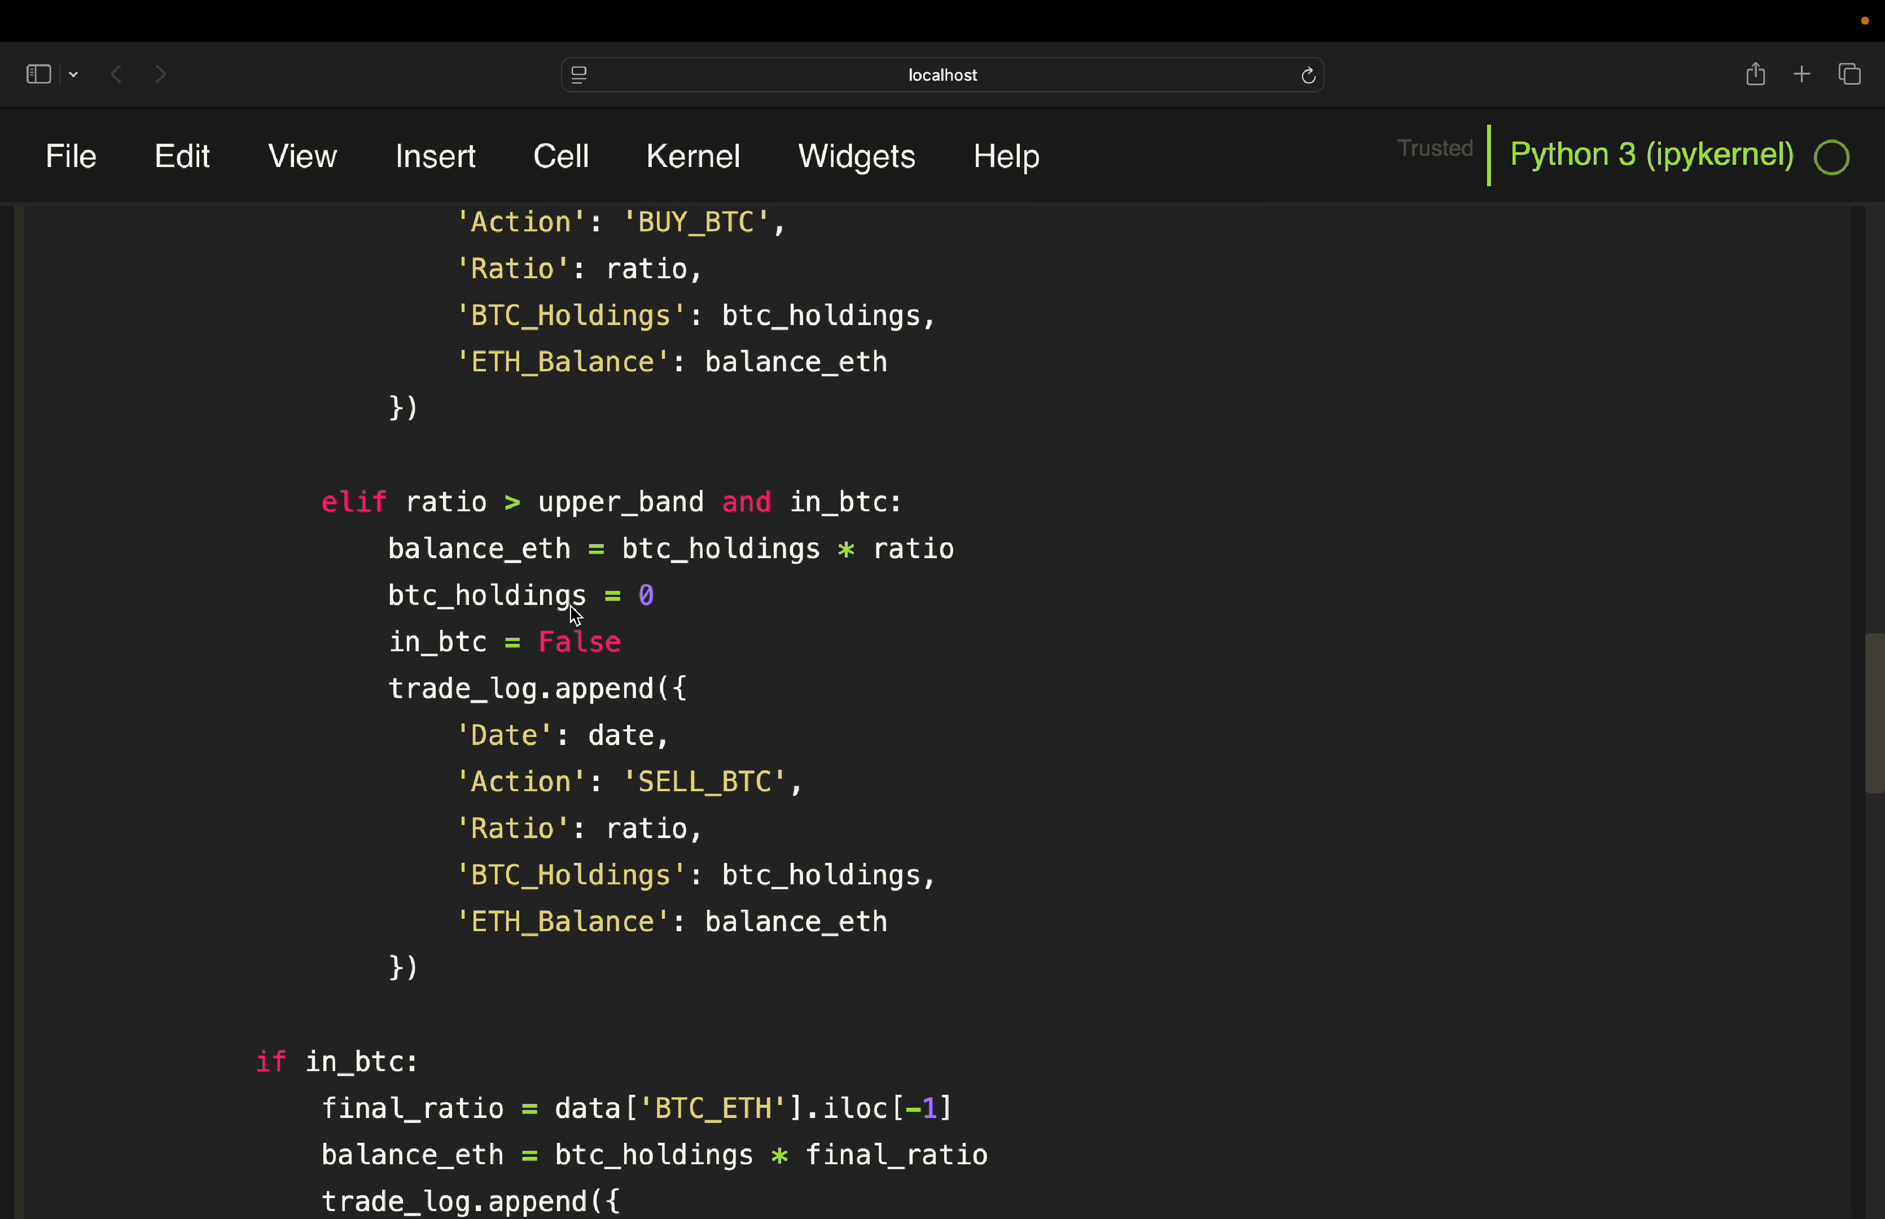
pyautogui.moveTo(479, 659)
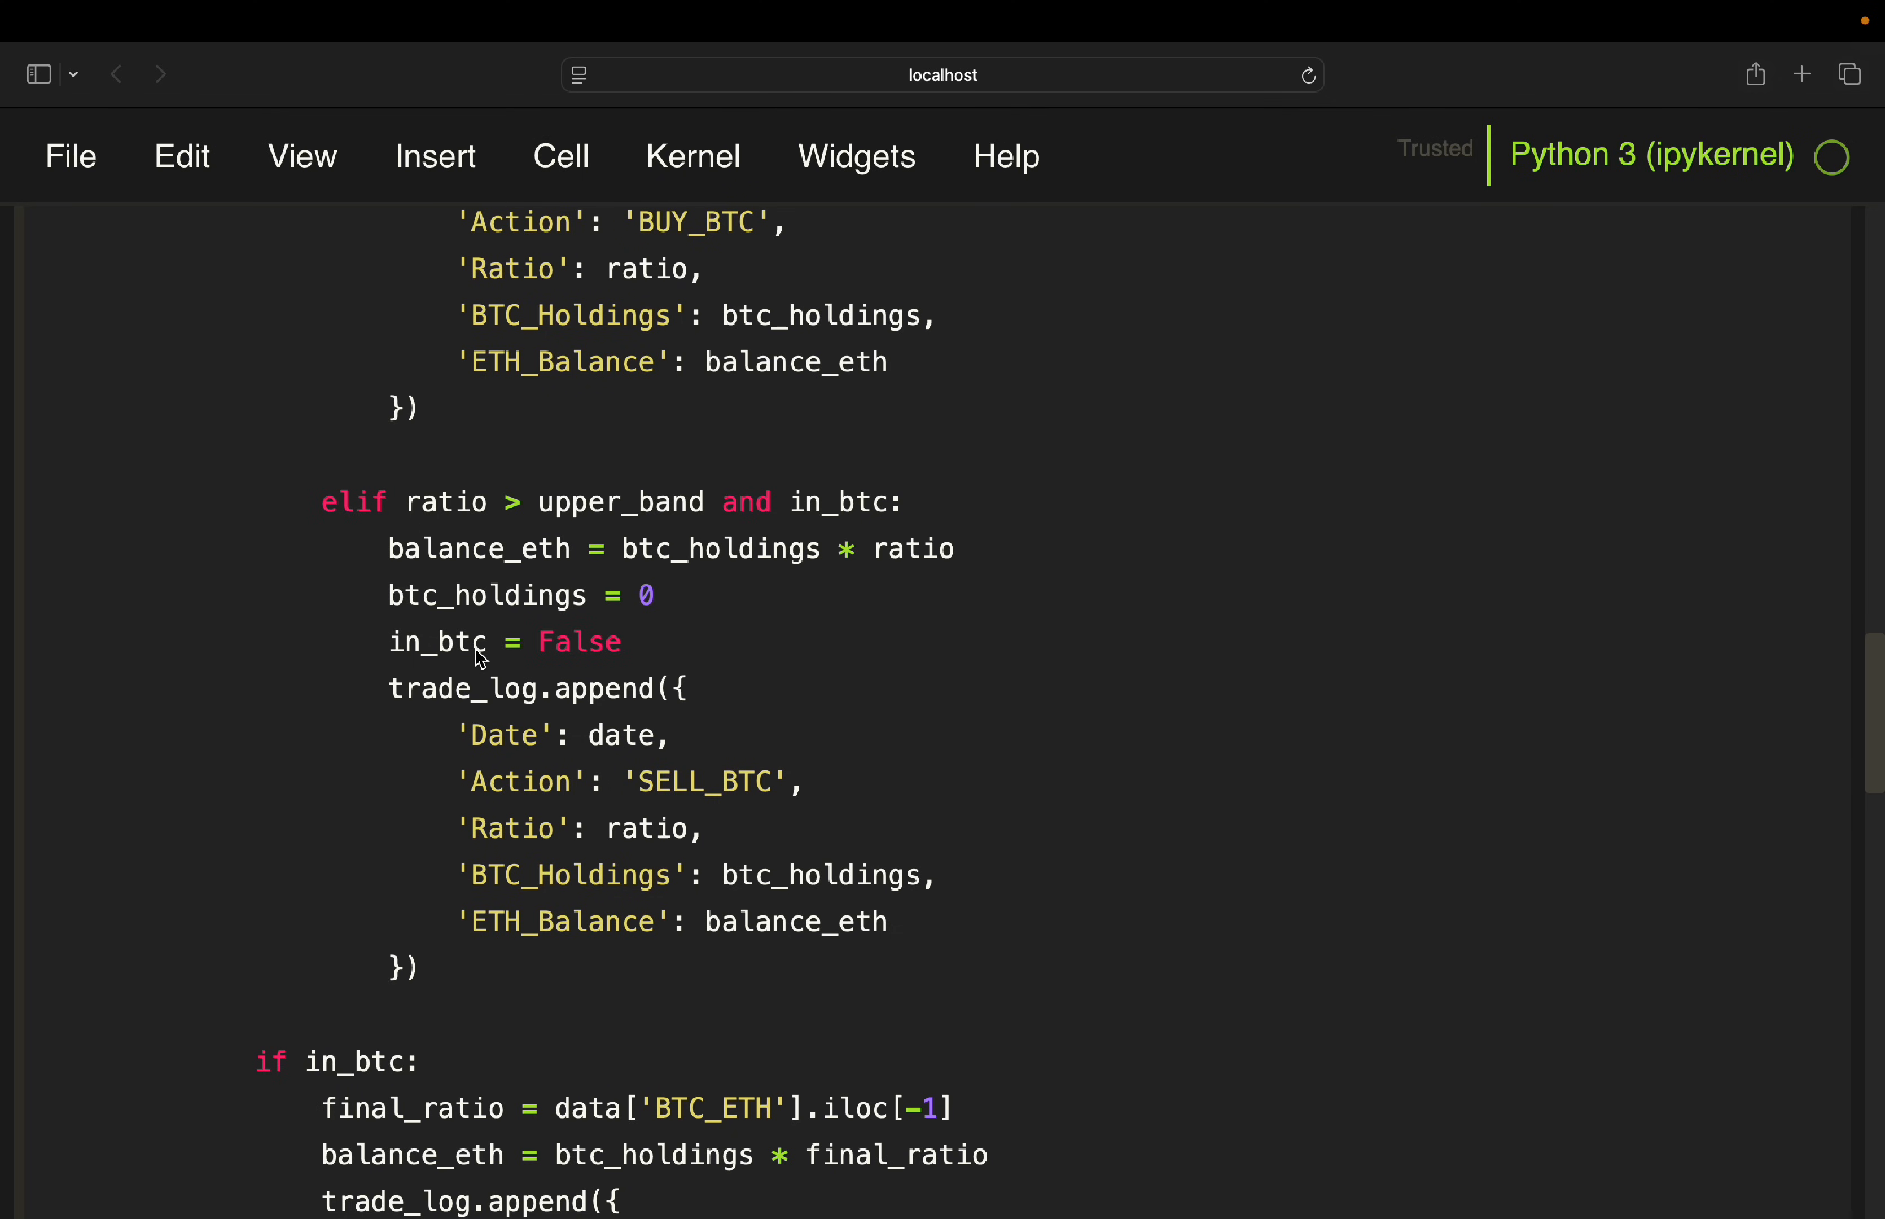
pyautogui.moveTo(511, 745)
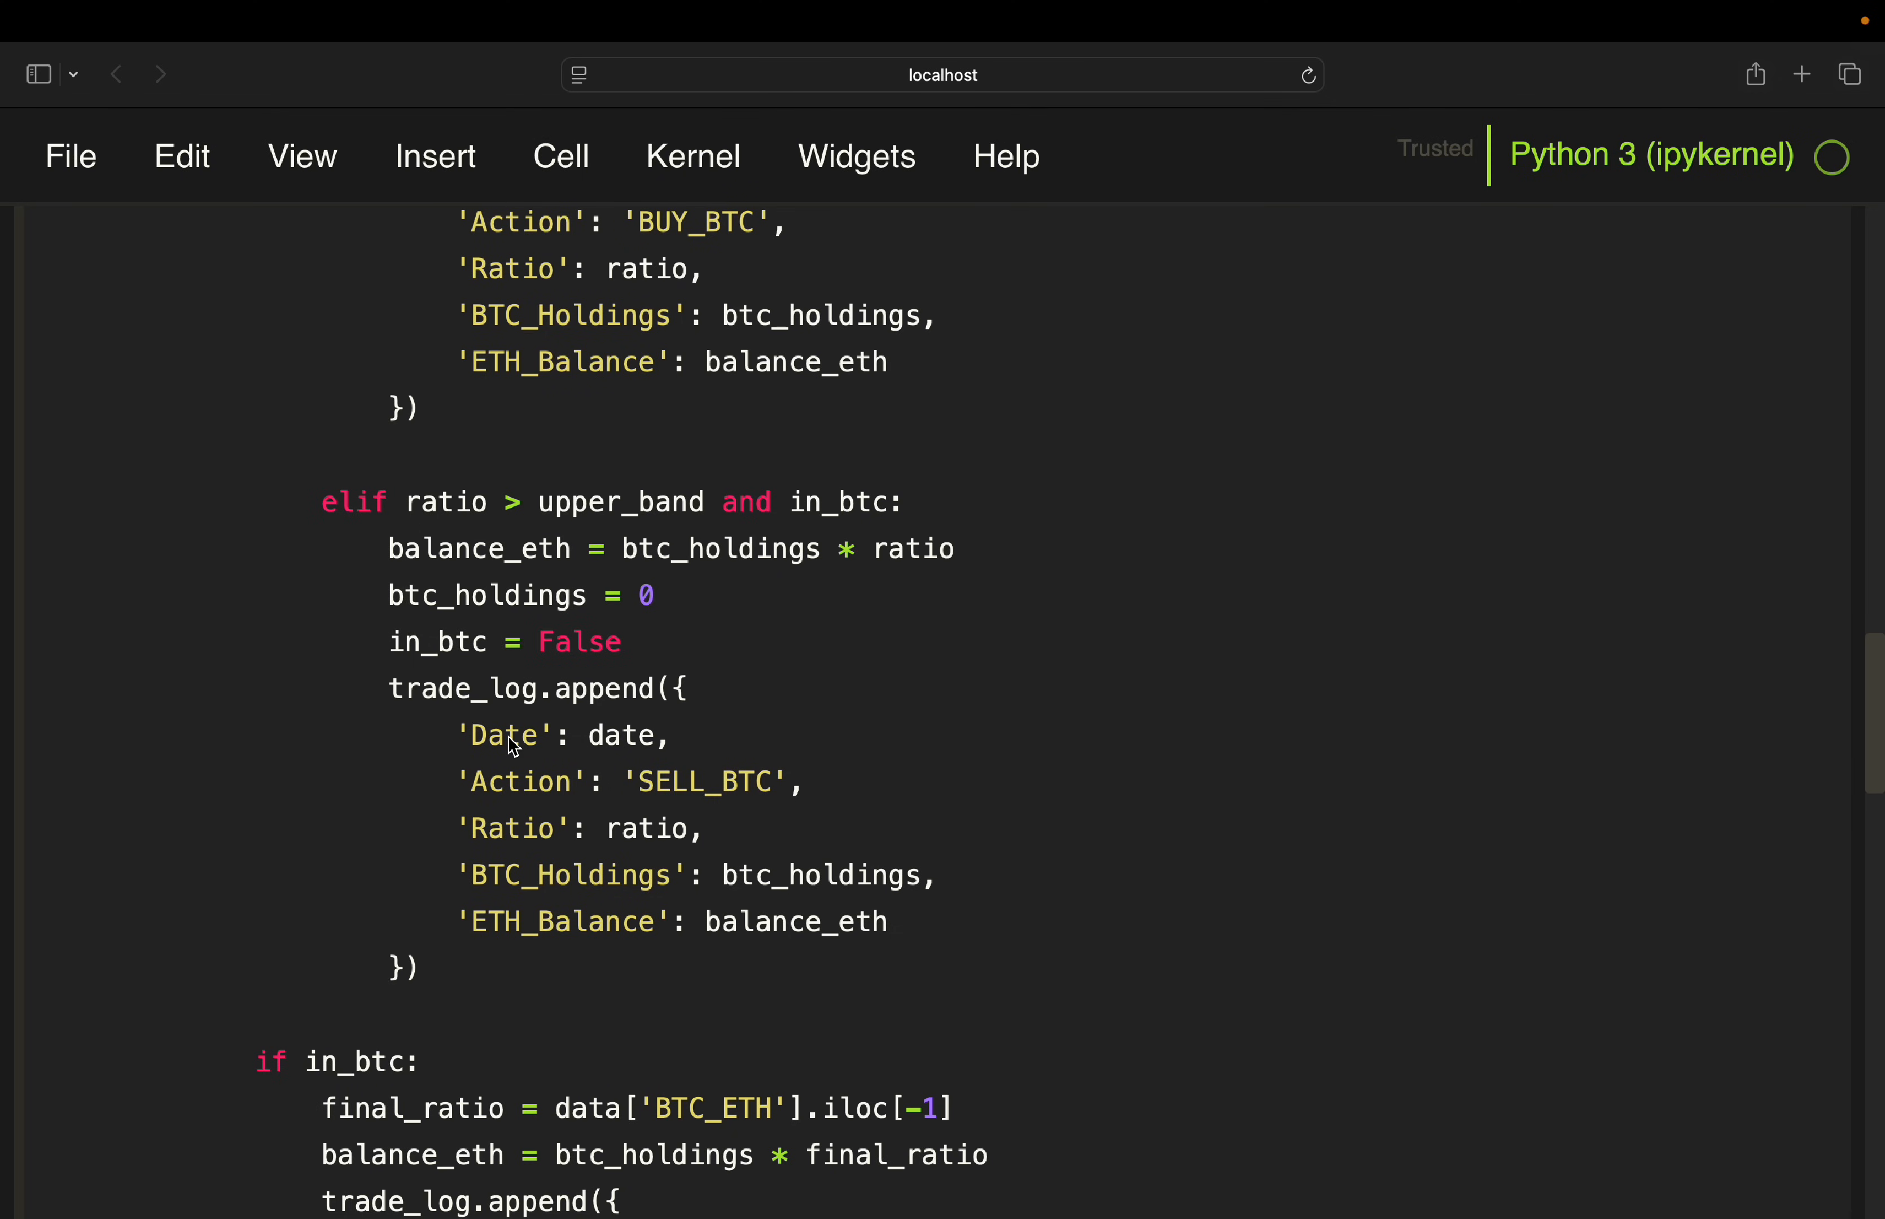
pyautogui.moveTo(729, 801)
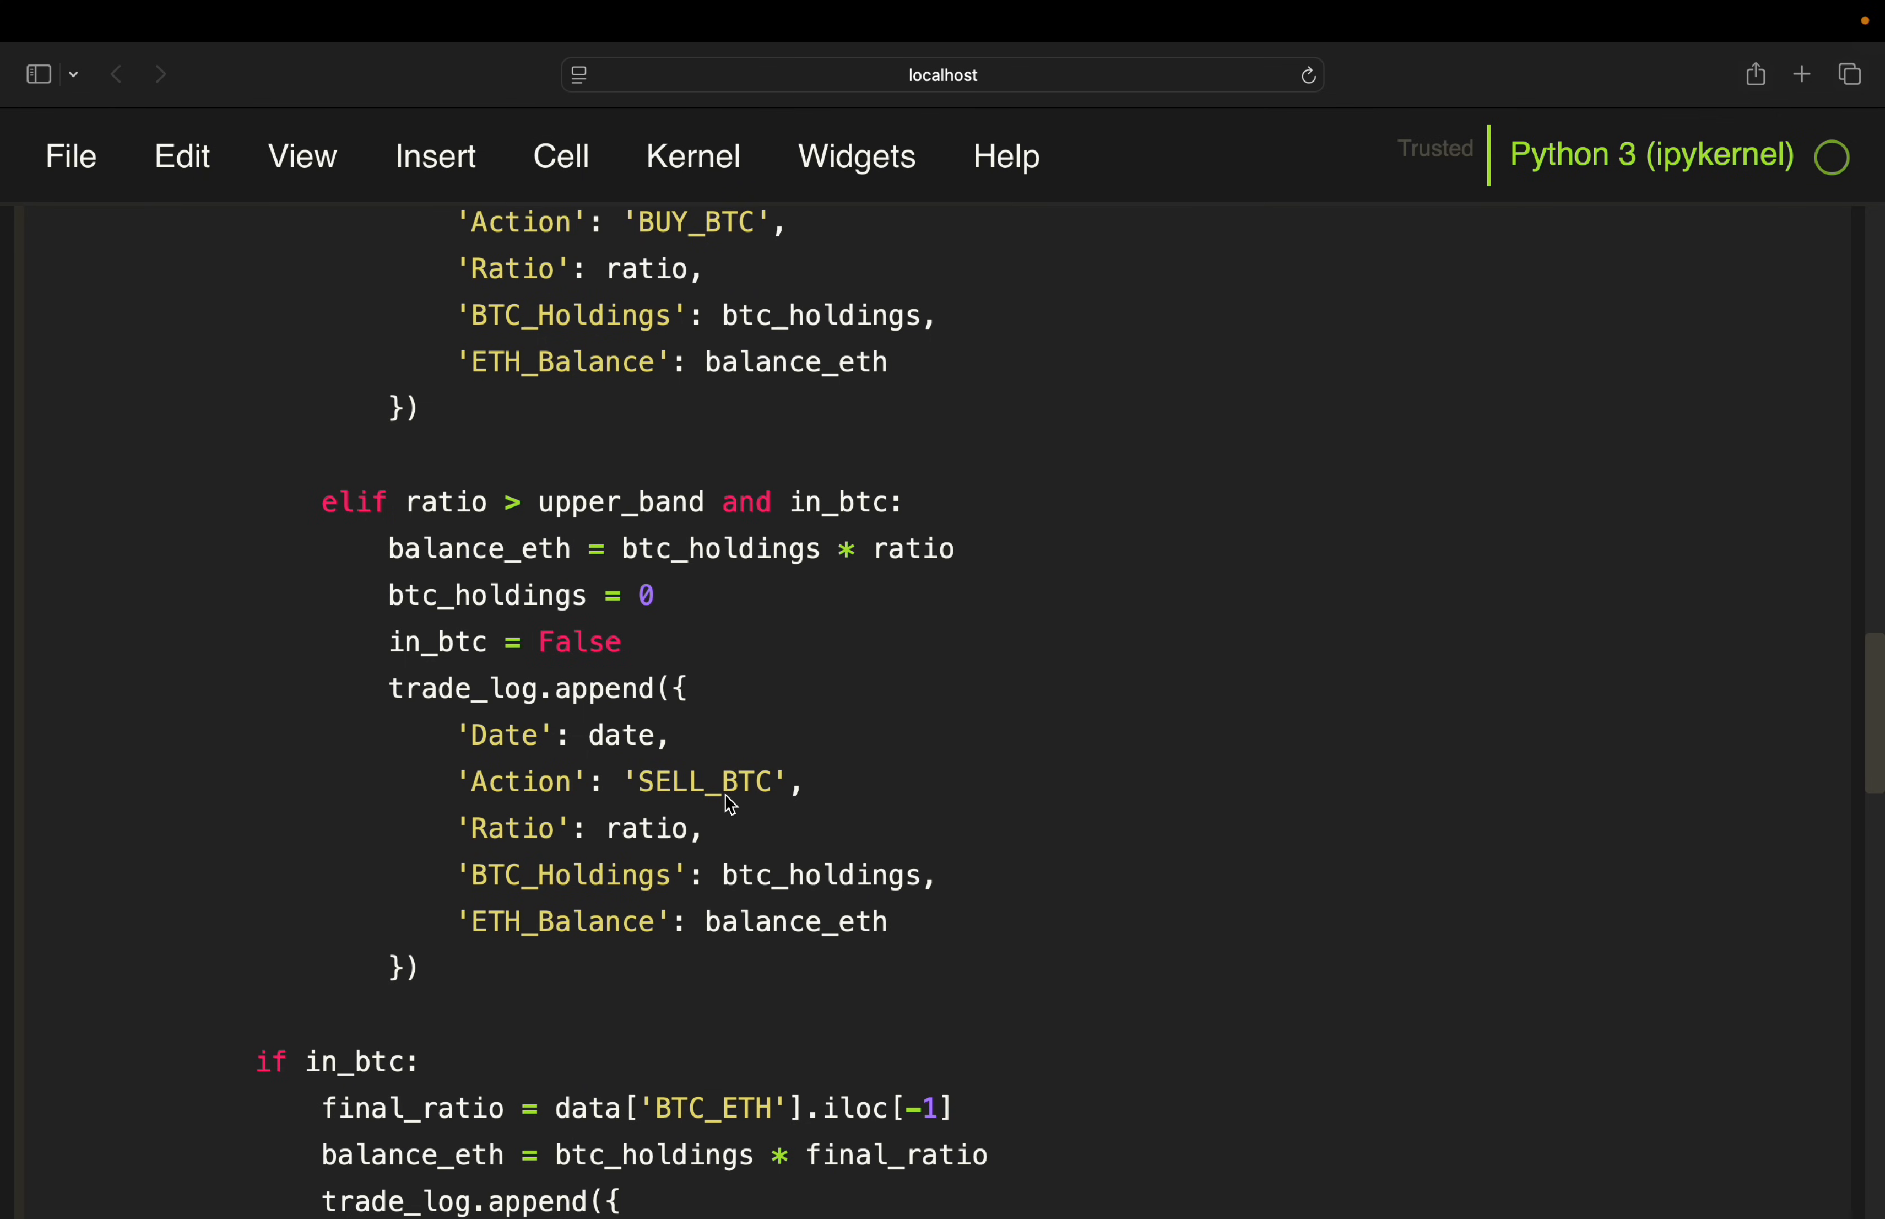
pyautogui.moveTo(792, 903)
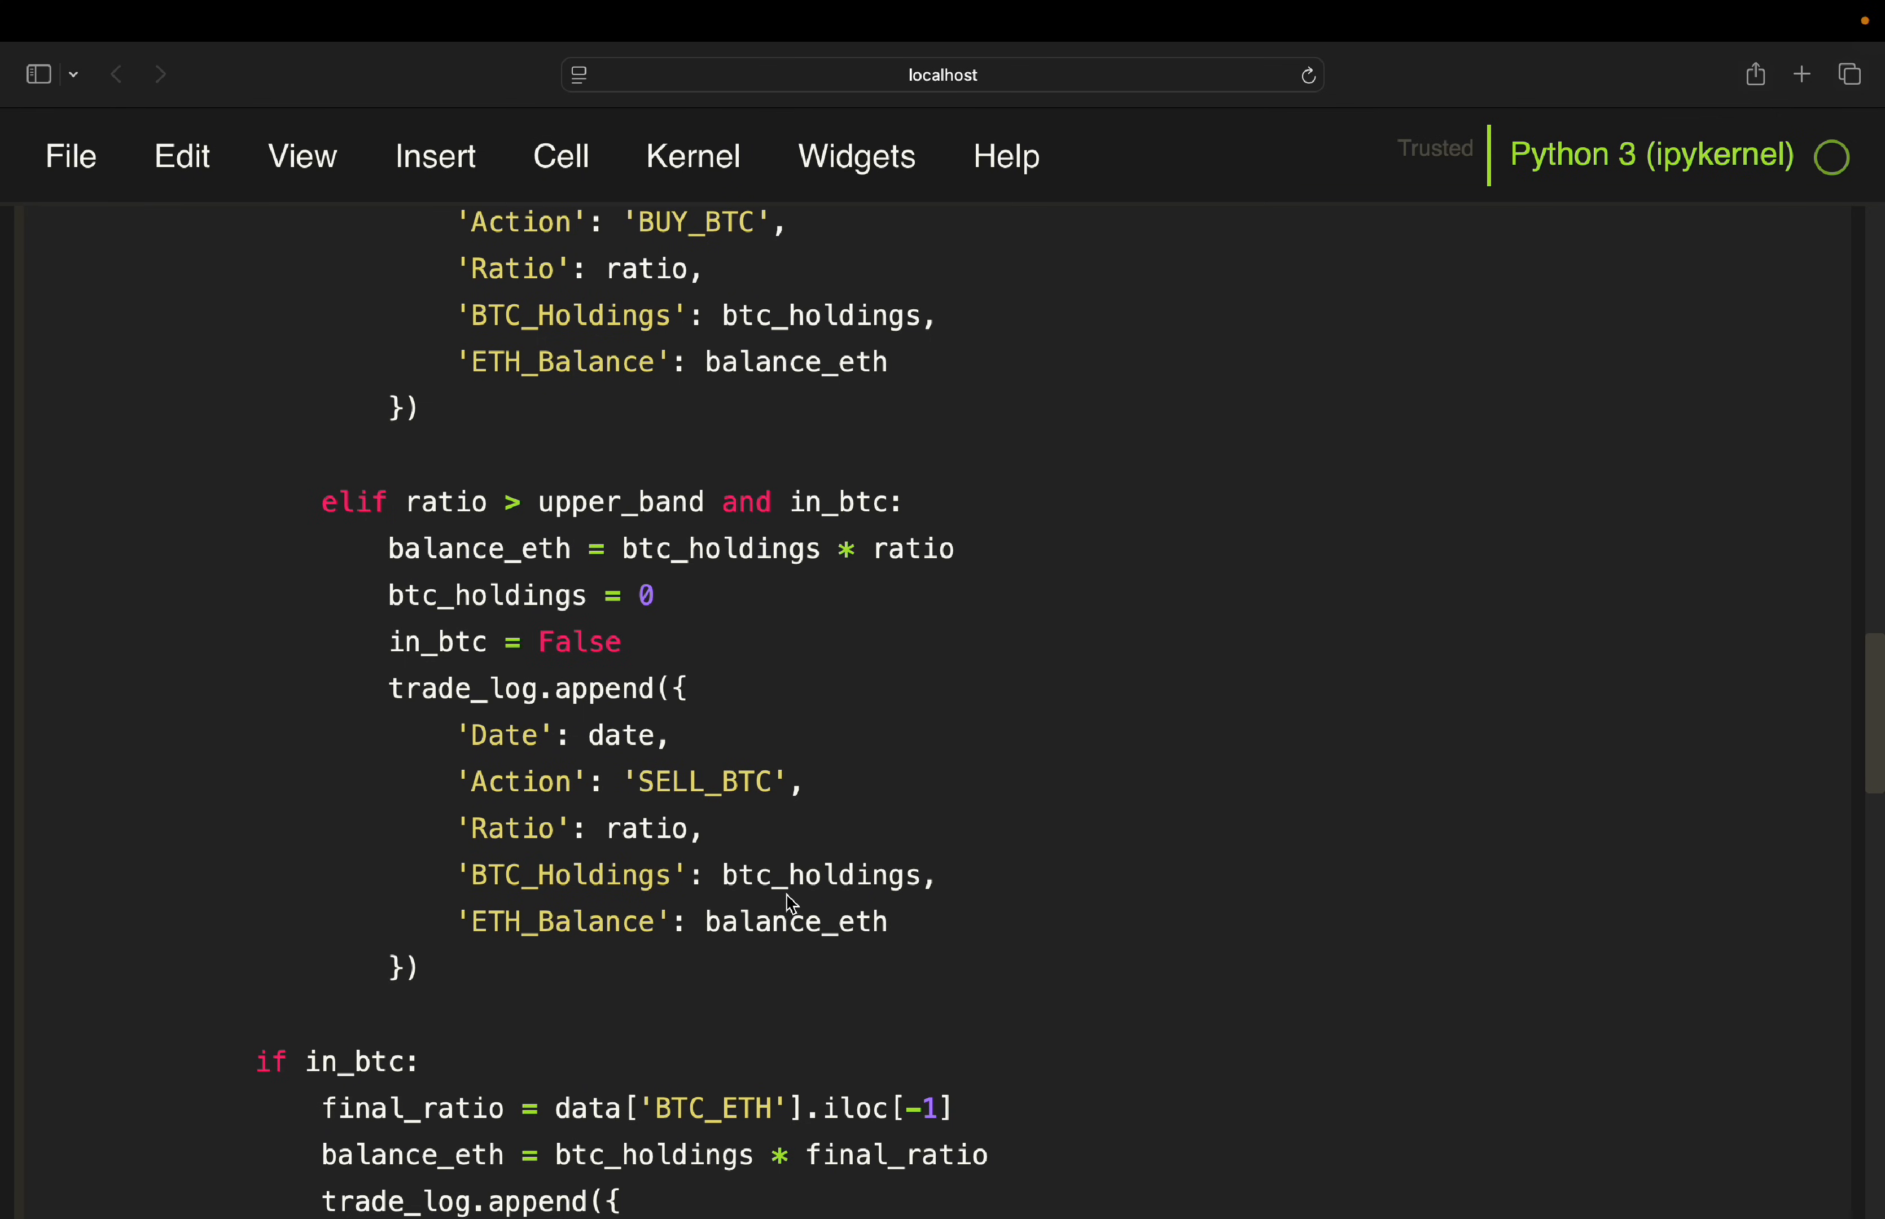
pyautogui.moveTo(338, 825)
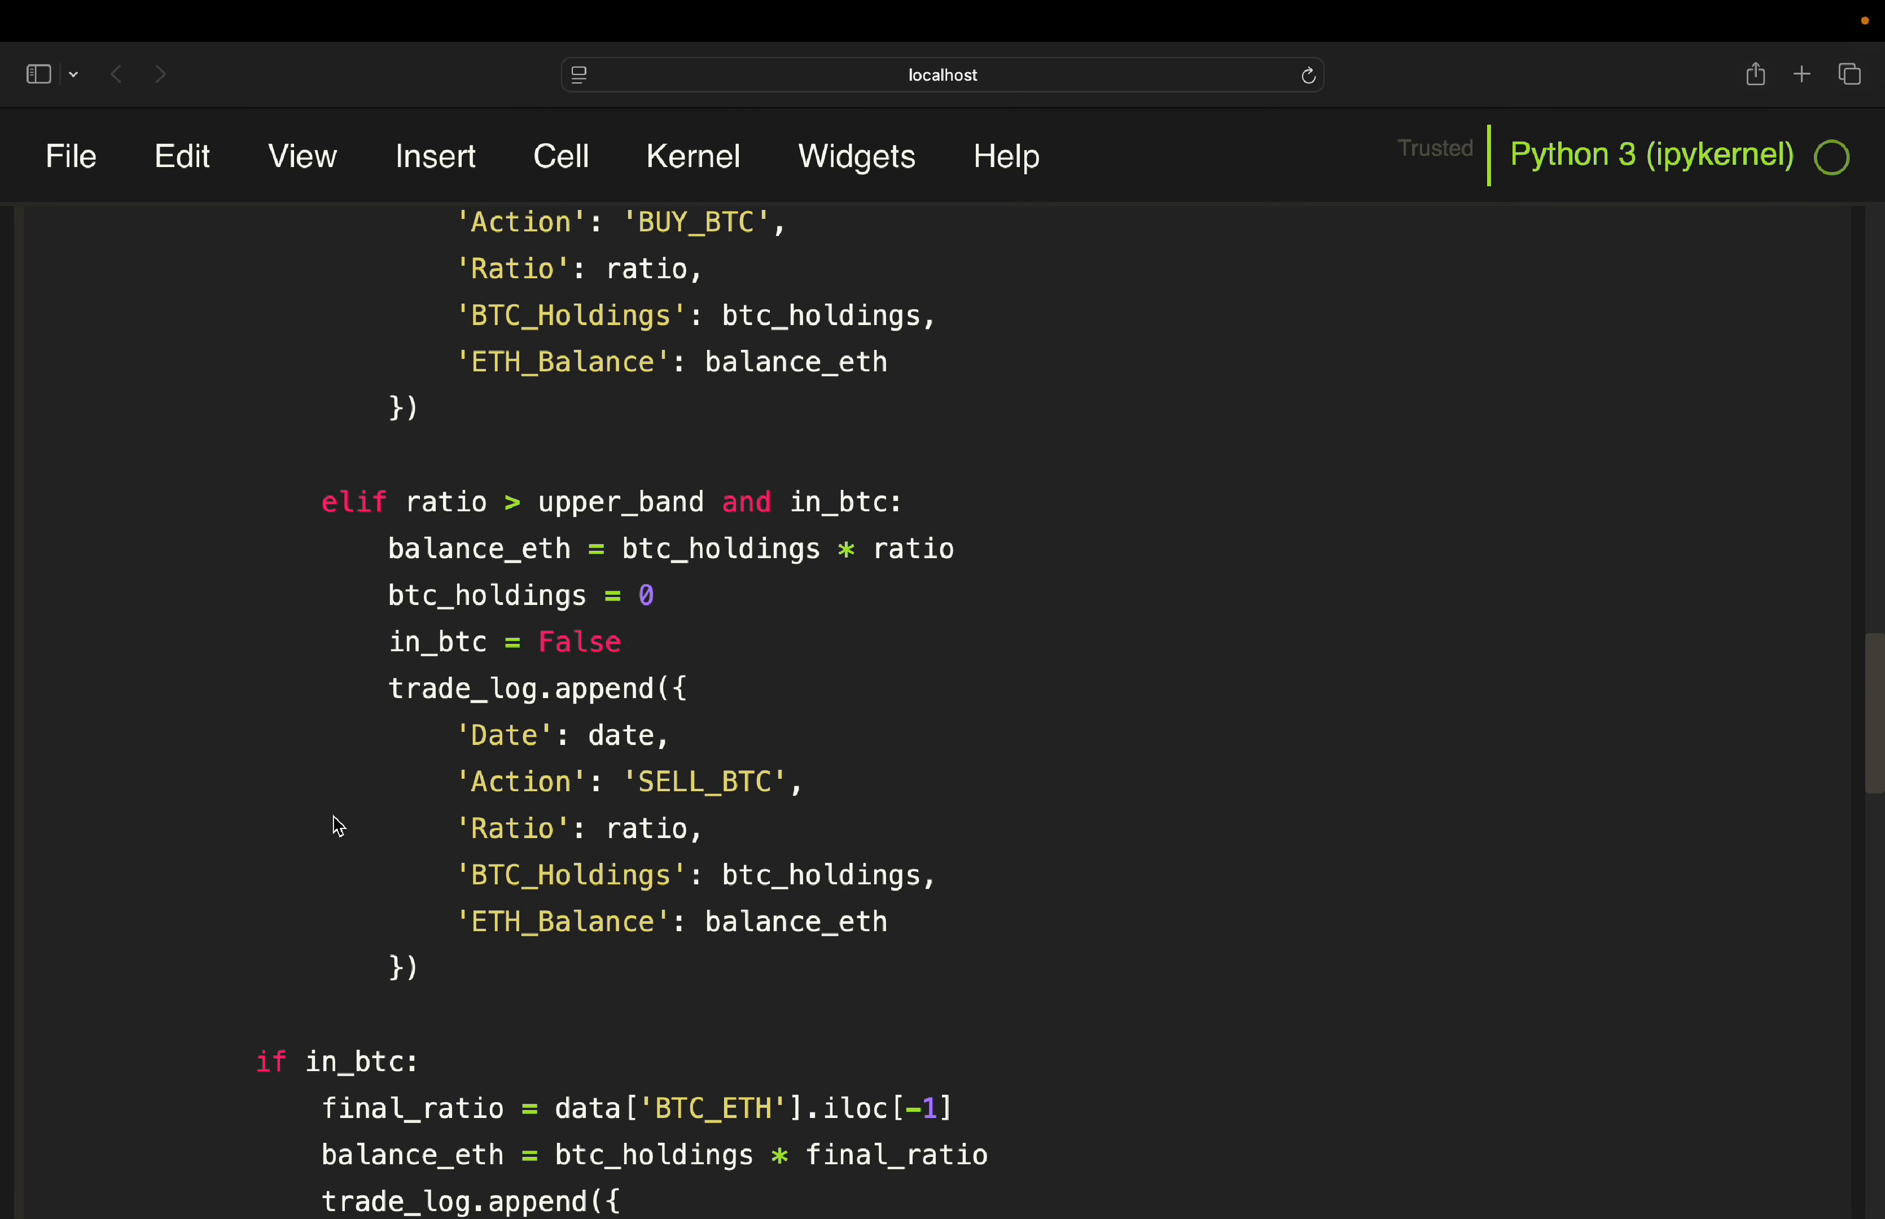
# Scroll to the backtest function's MARK_TO_MARKET block and return statement
pyautogui.scroll(-3)
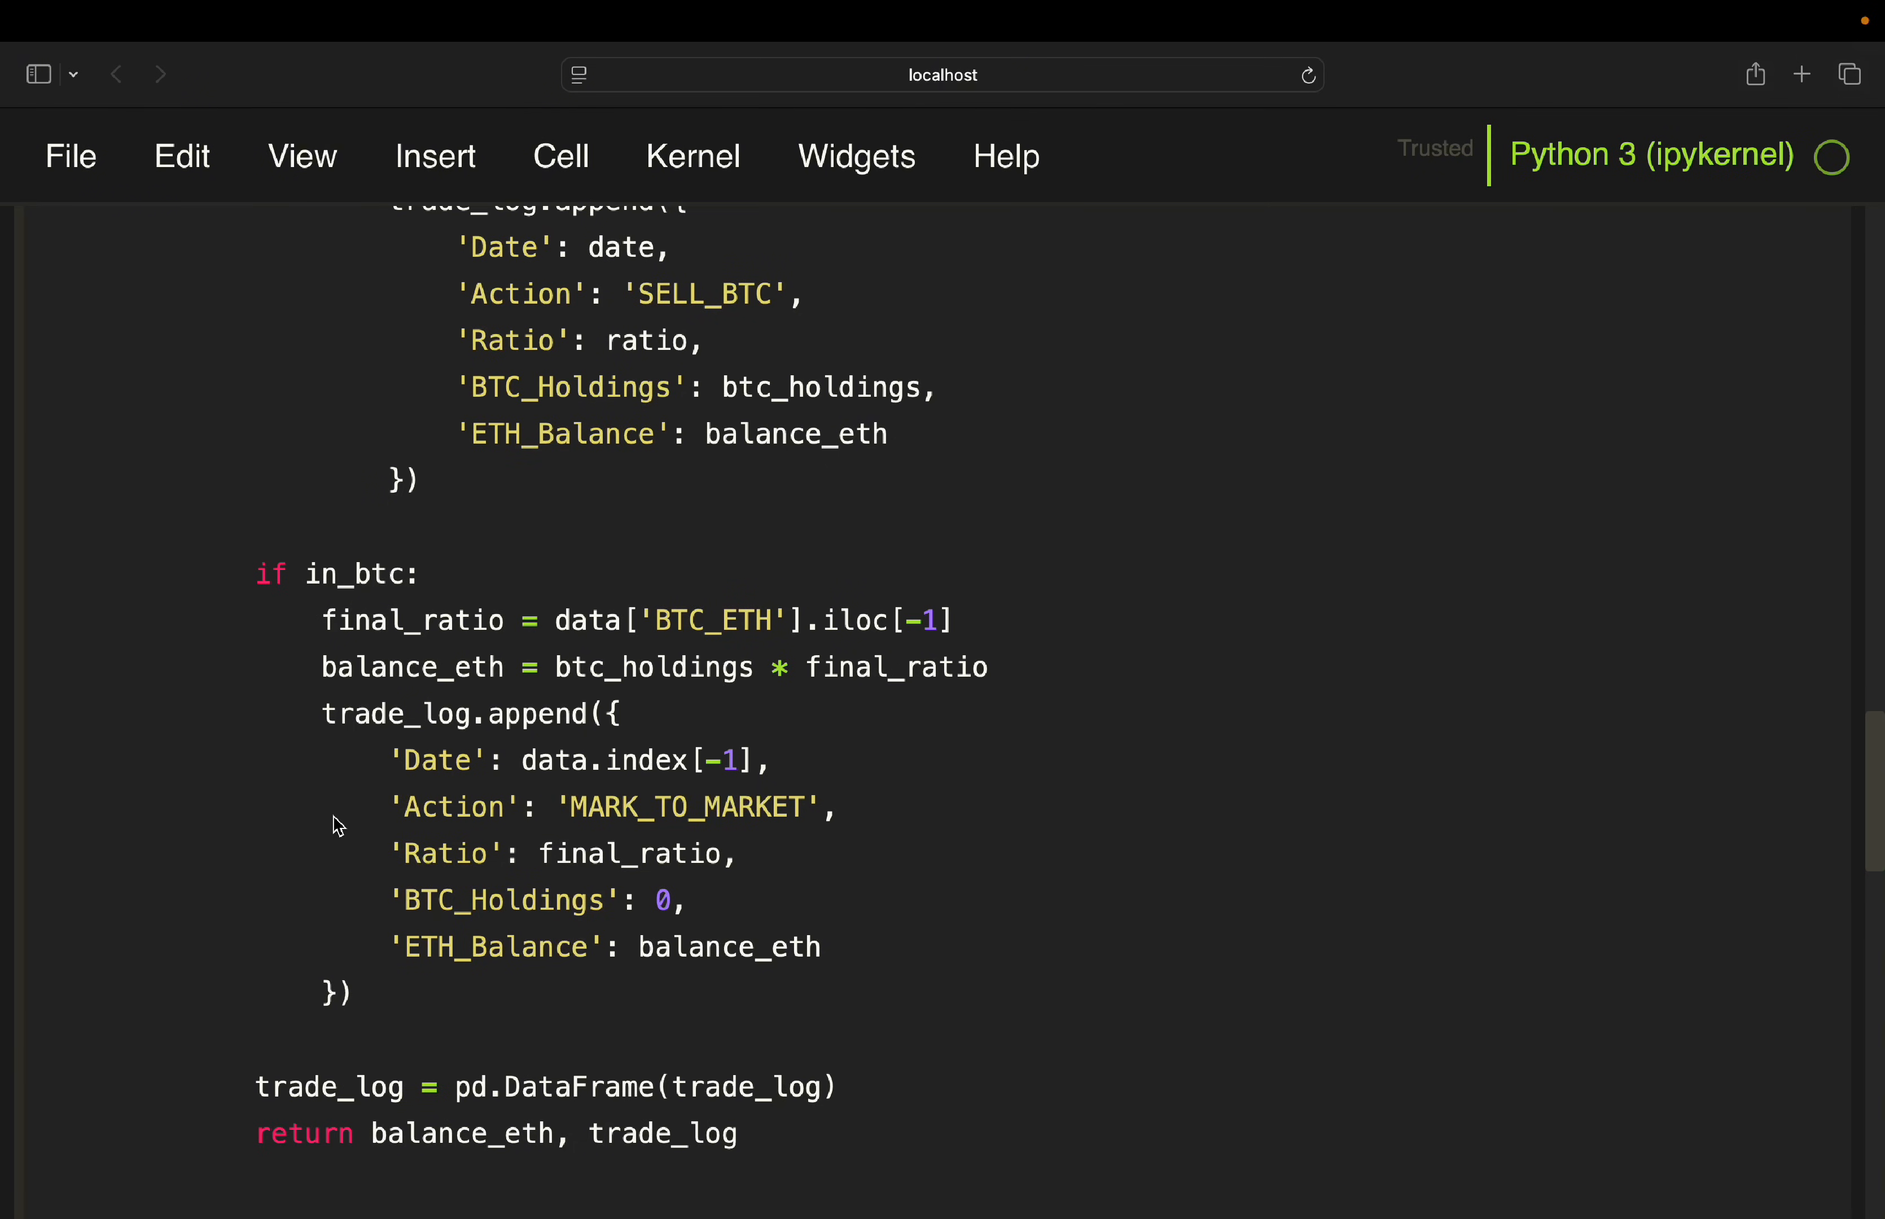
pyautogui.moveTo(466, 846)
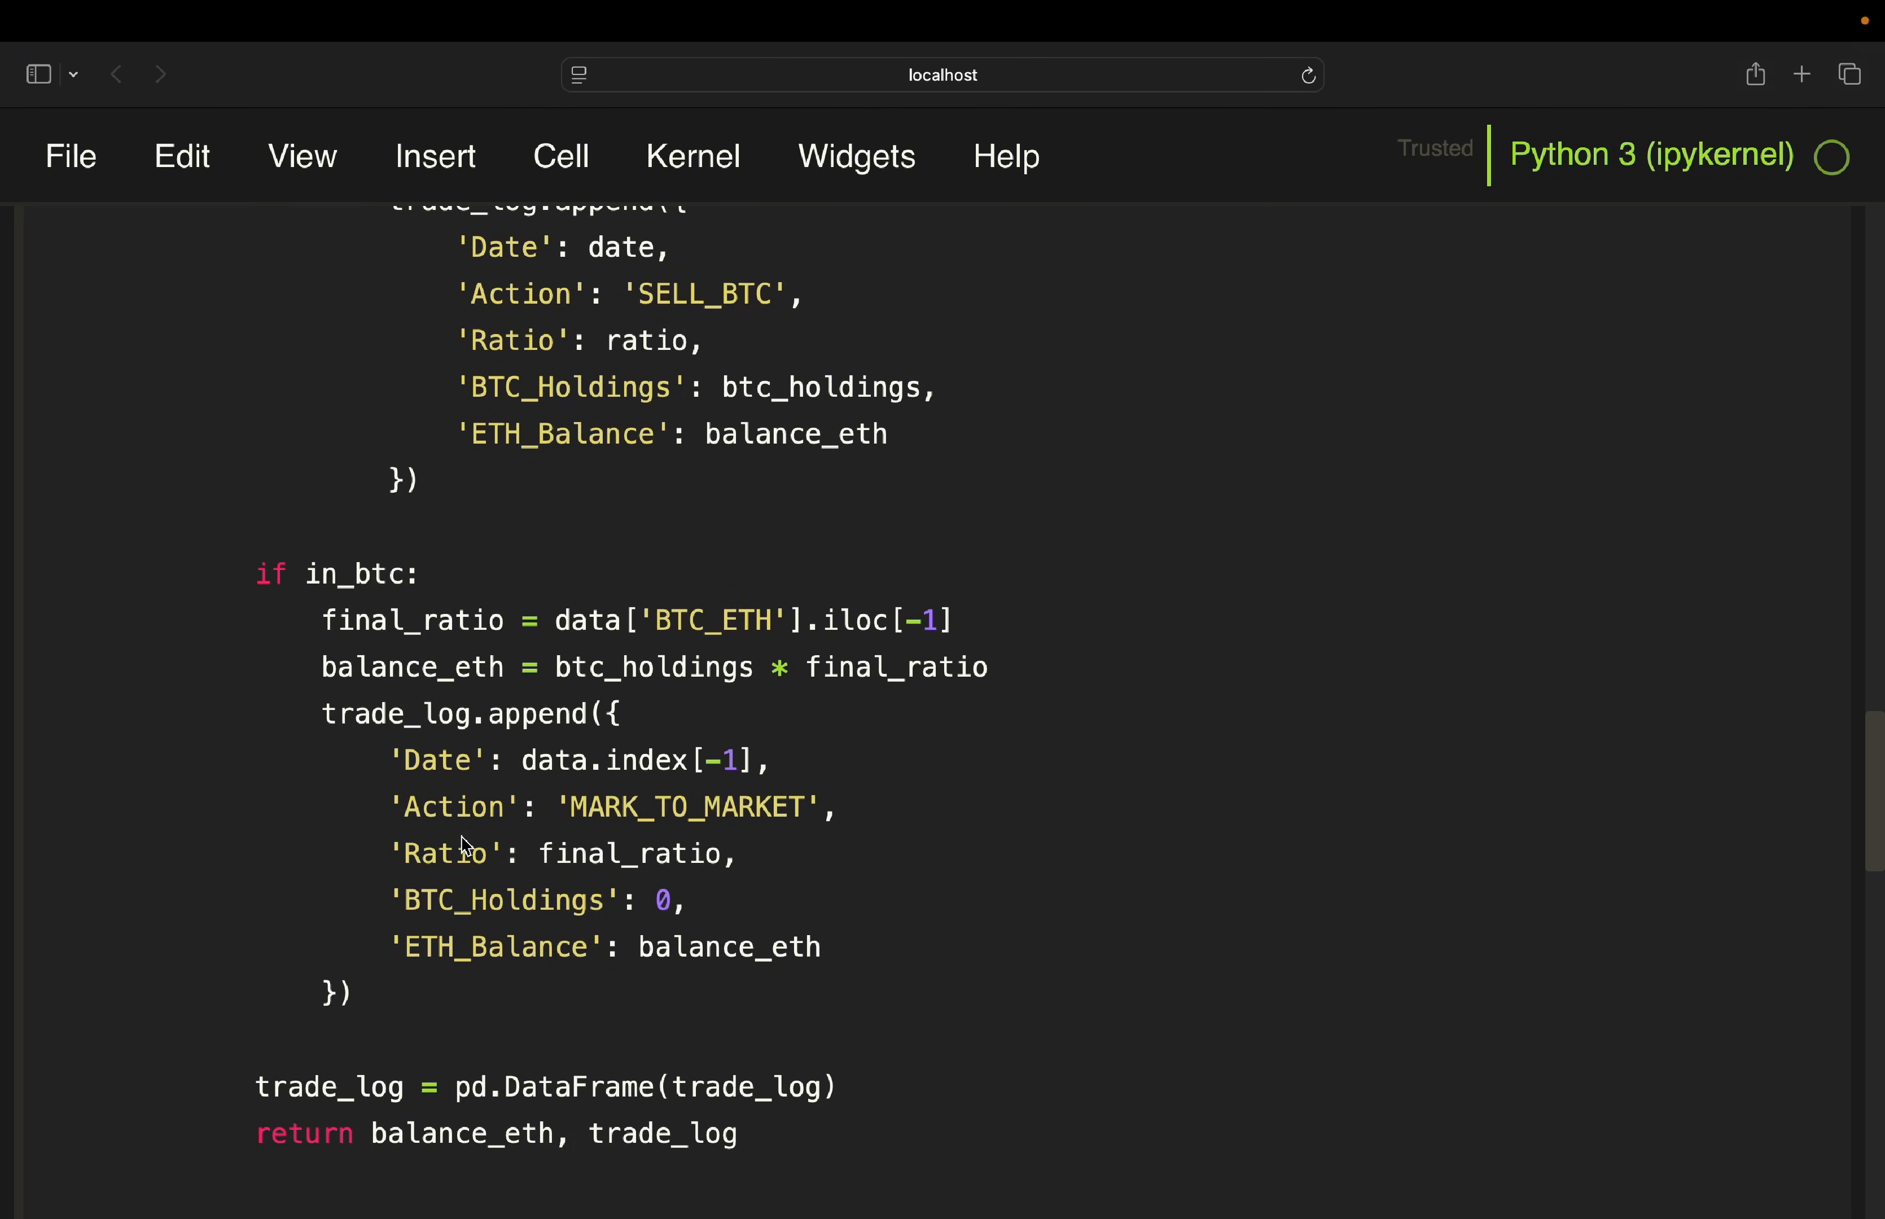
pyautogui.scroll(-3)
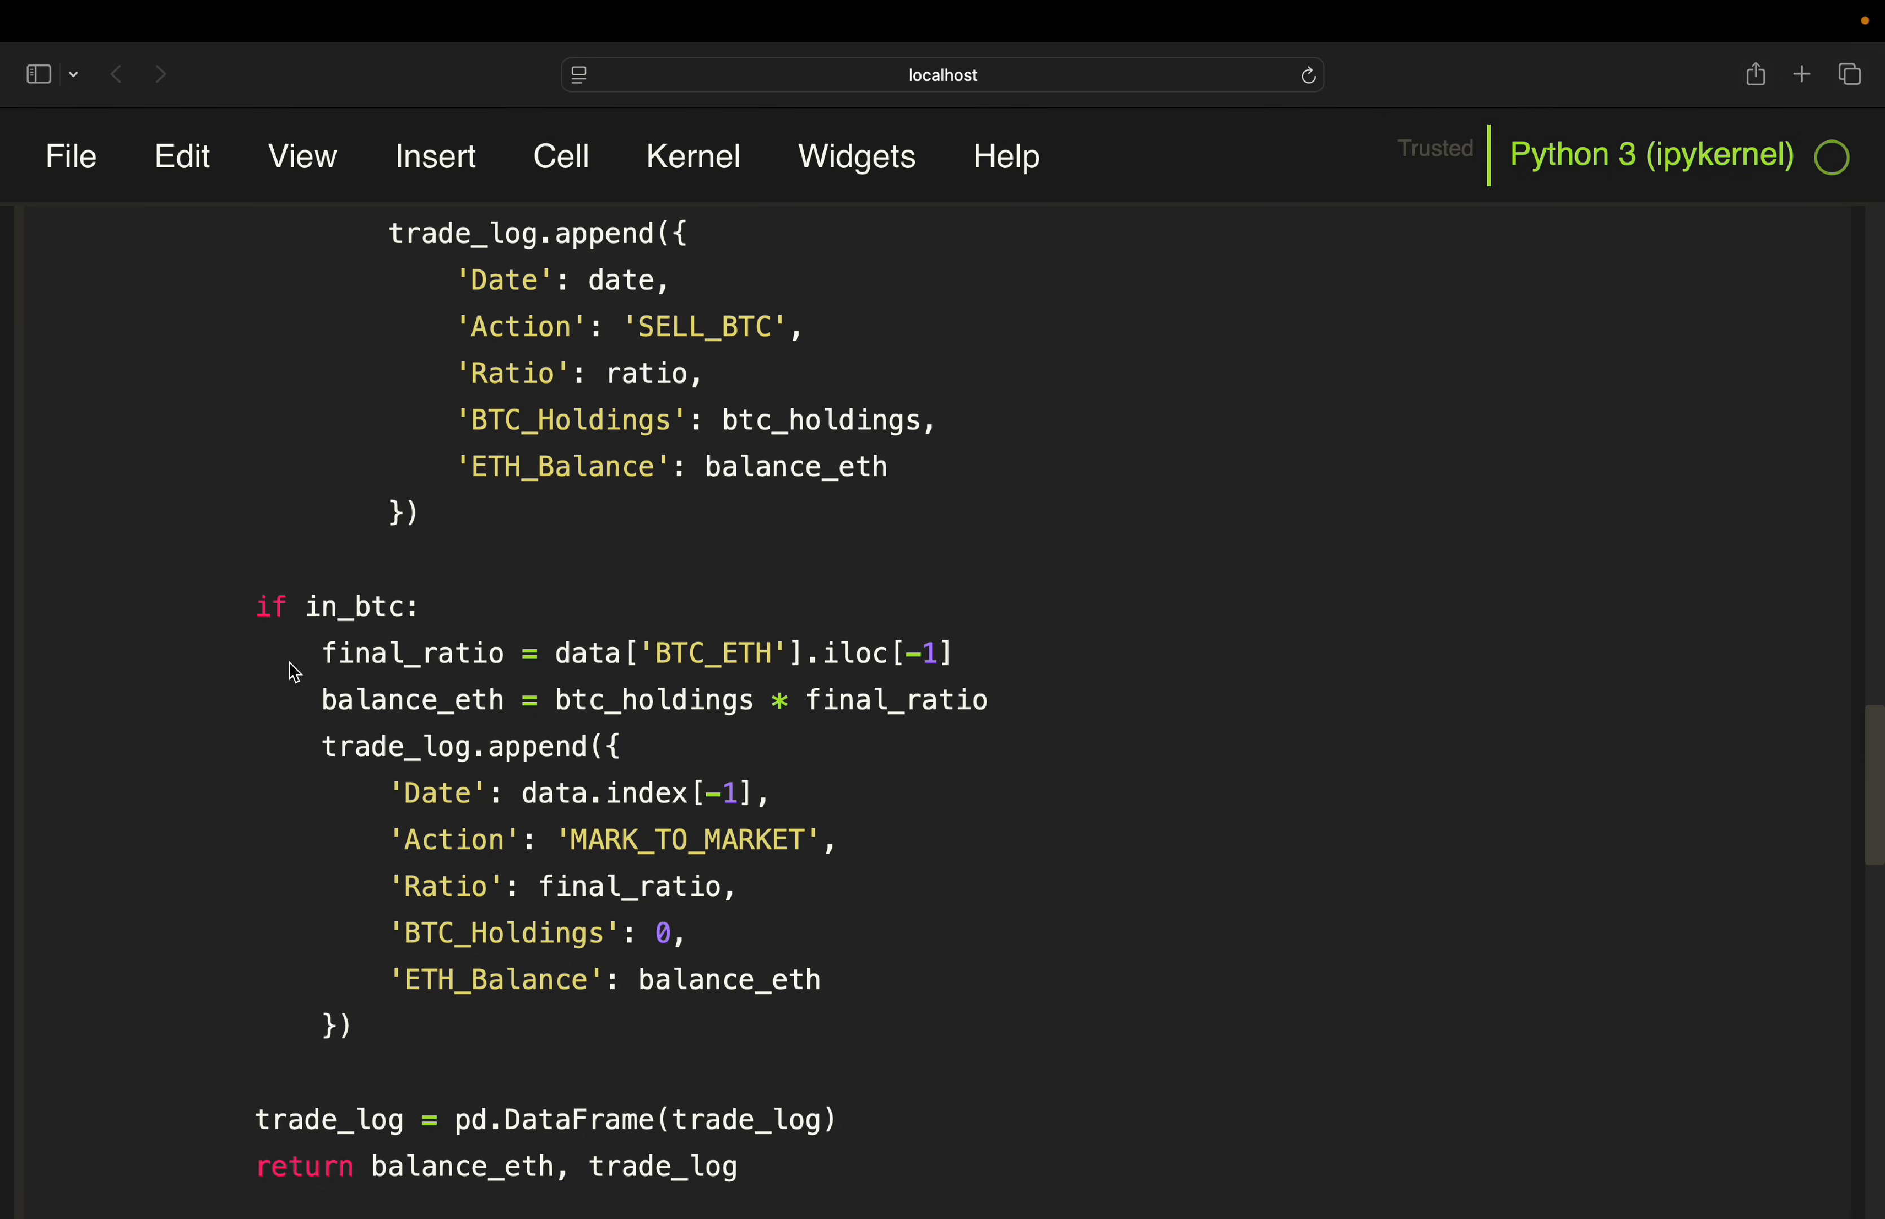
pyautogui.moveTo(273, 747)
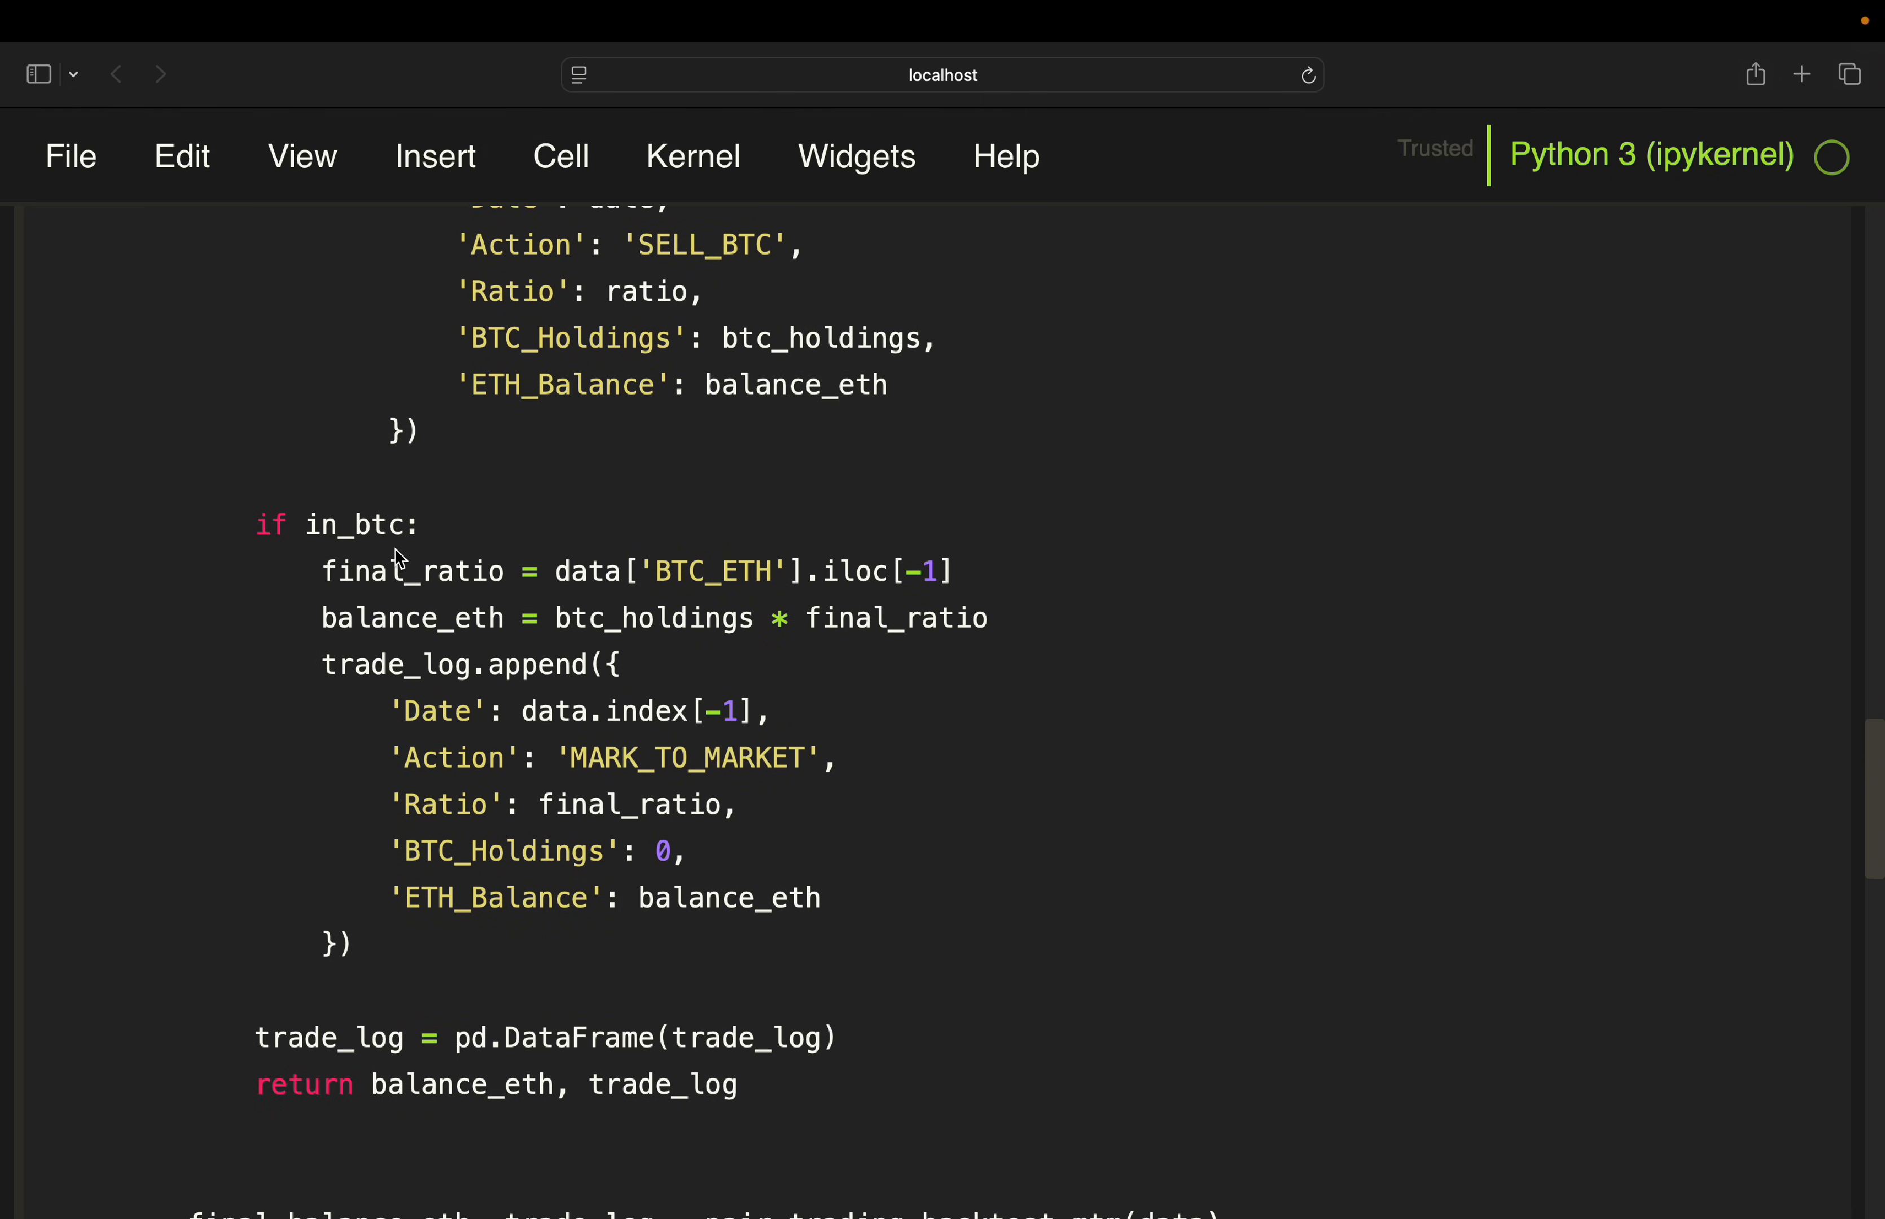
pyautogui.moveTo(690, 576)
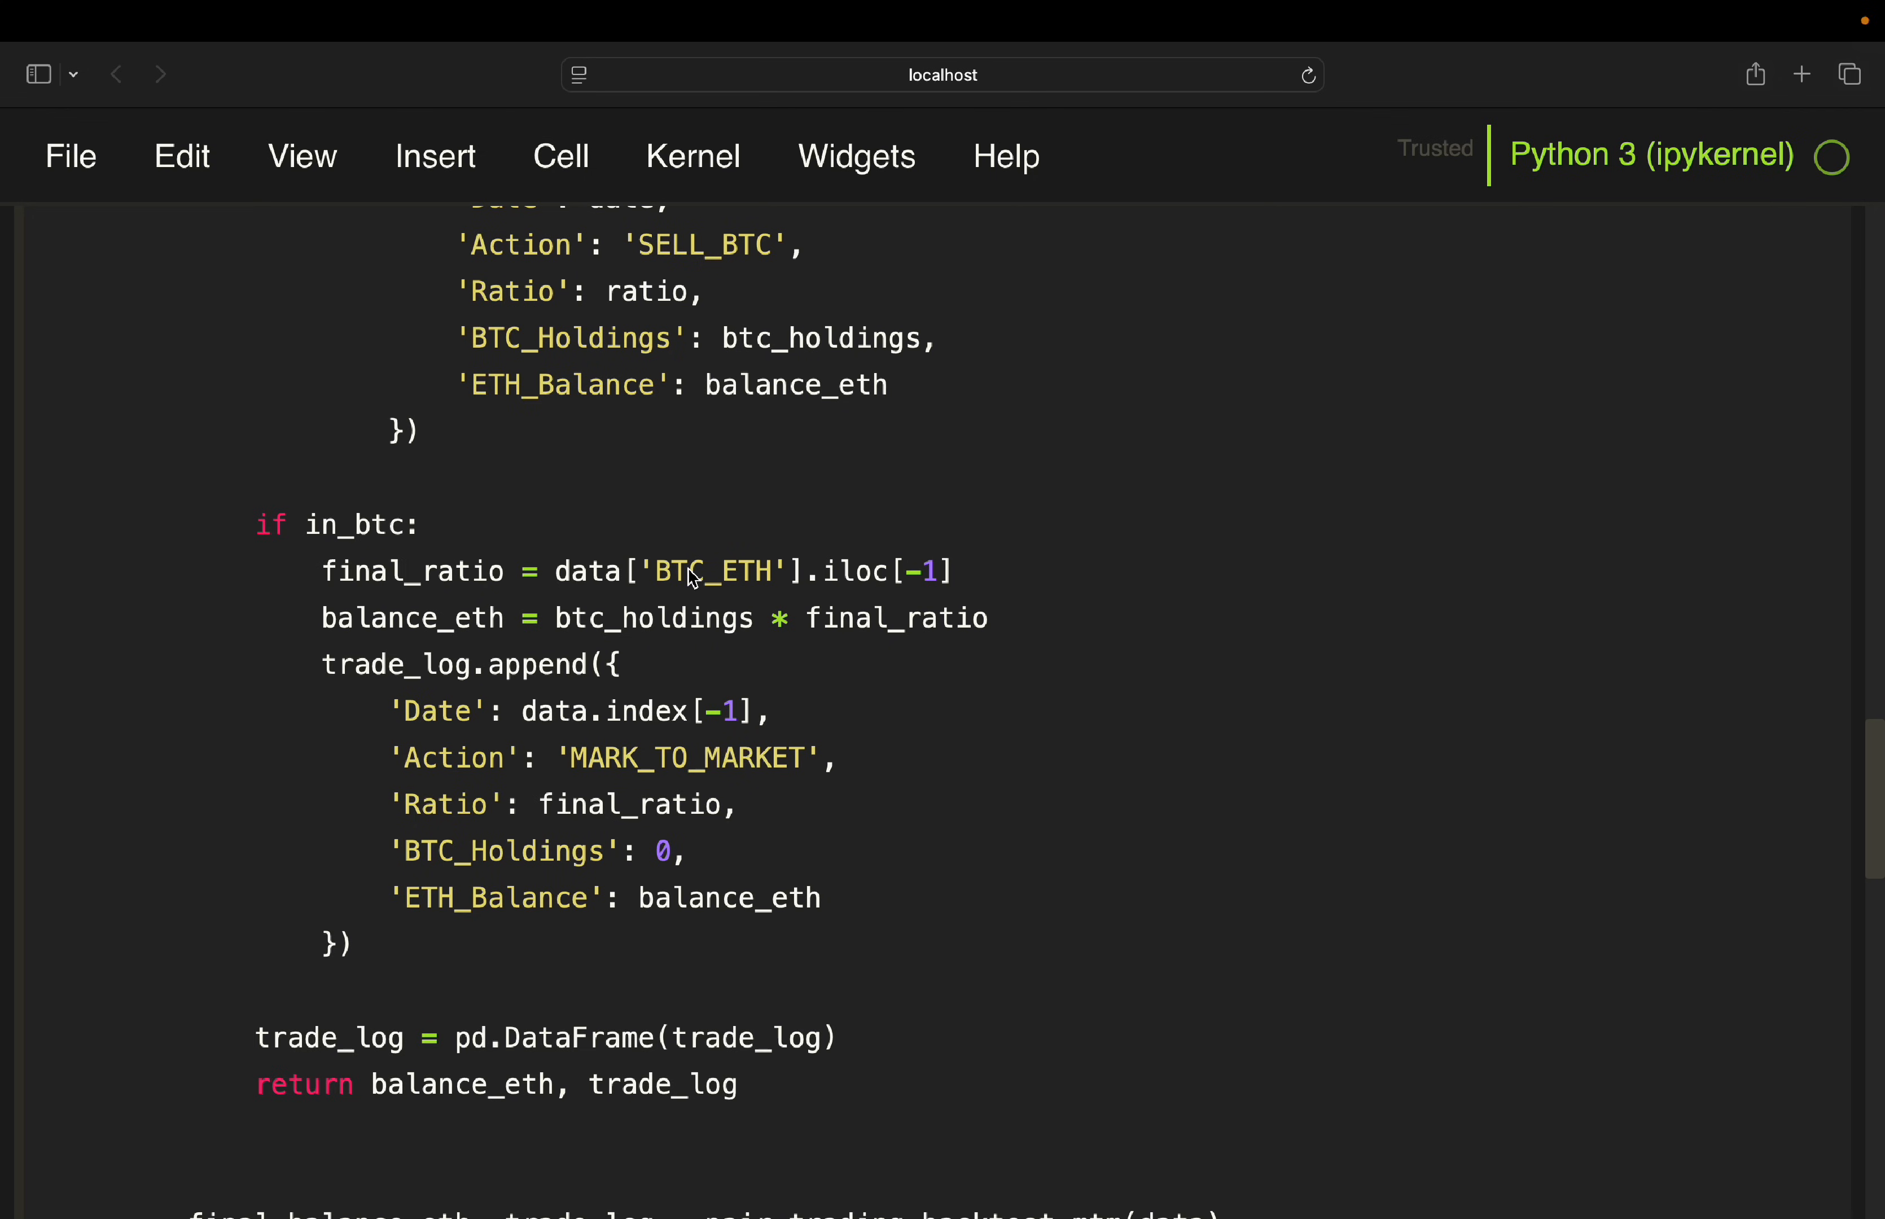
pyautogui.moveTo(911, 587)
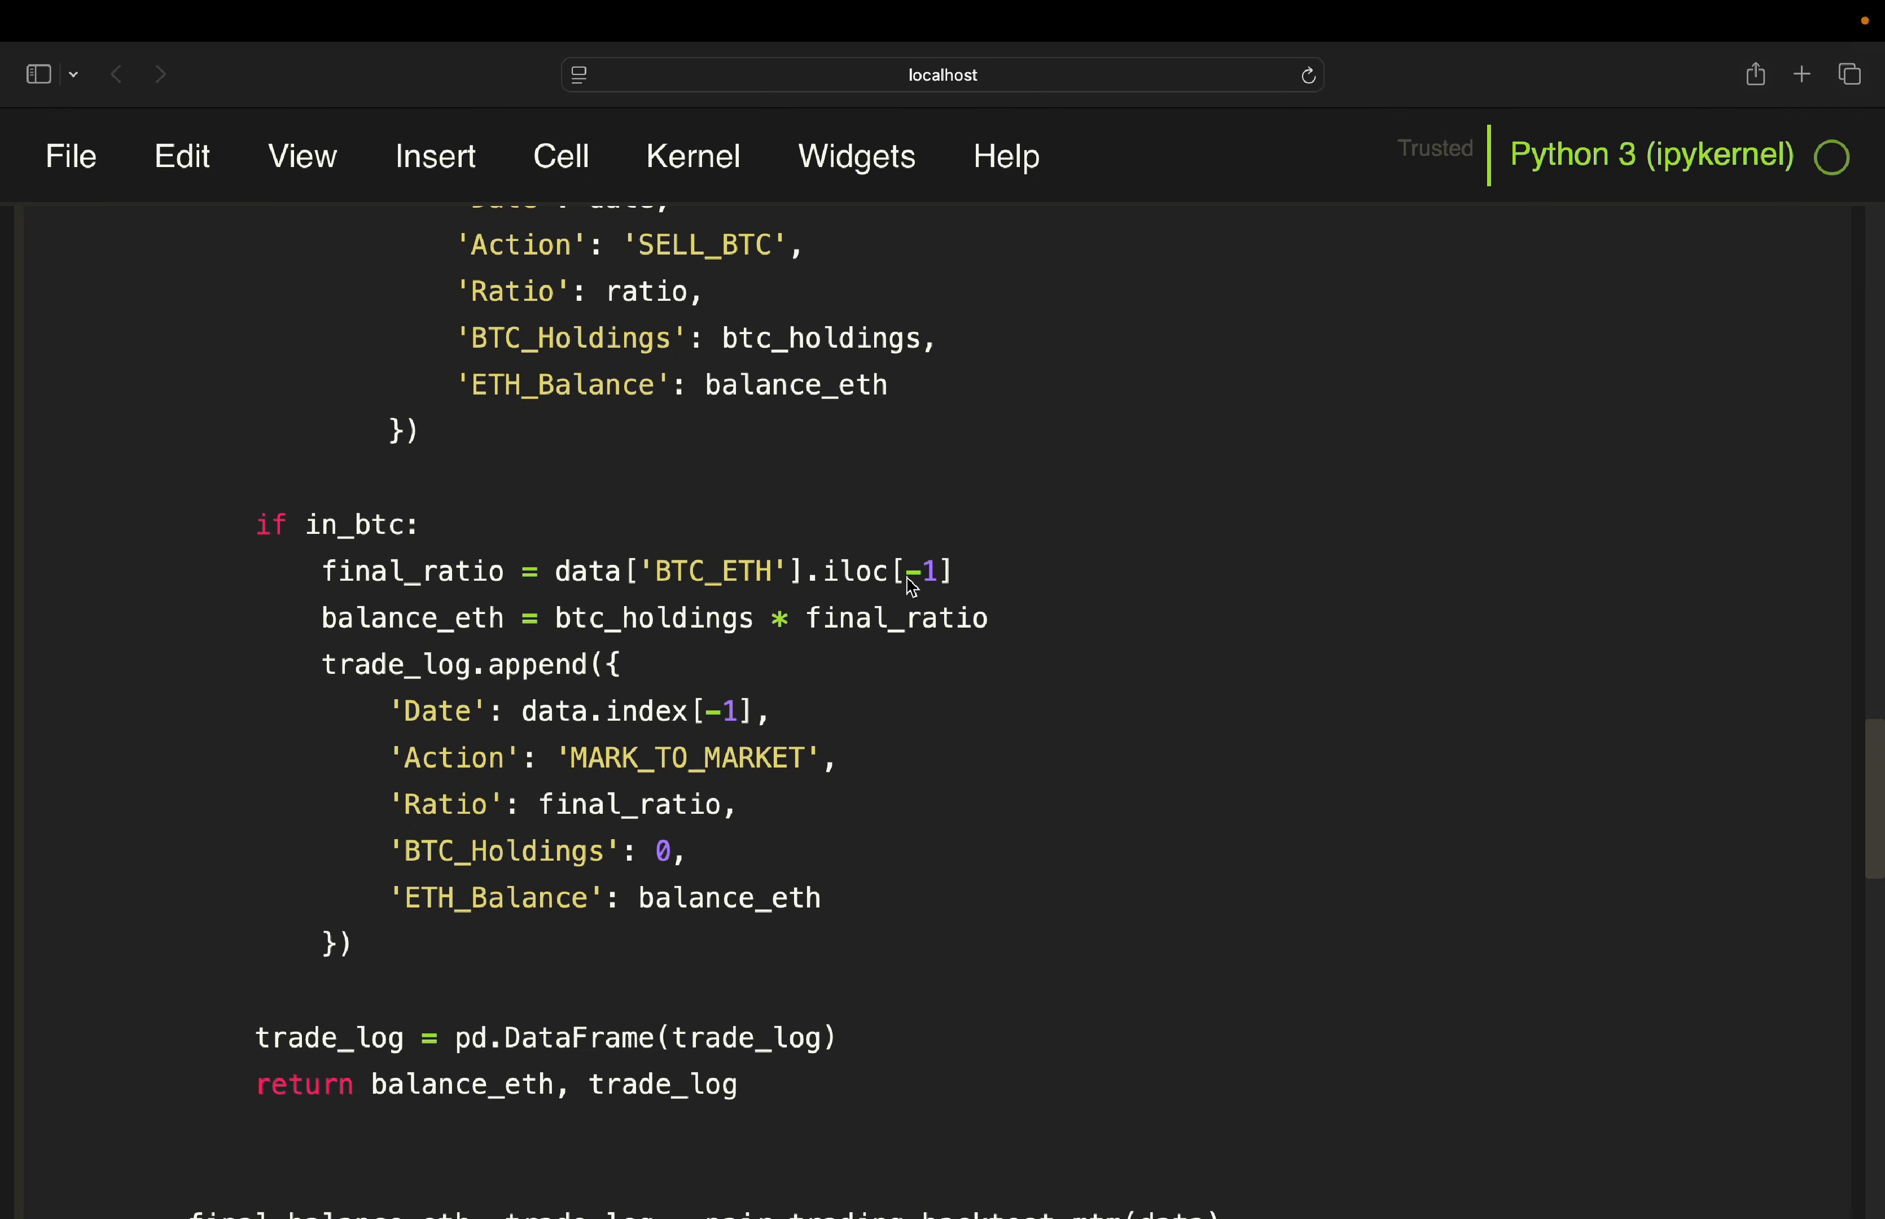
pyautogui.moveTo(852, 599)
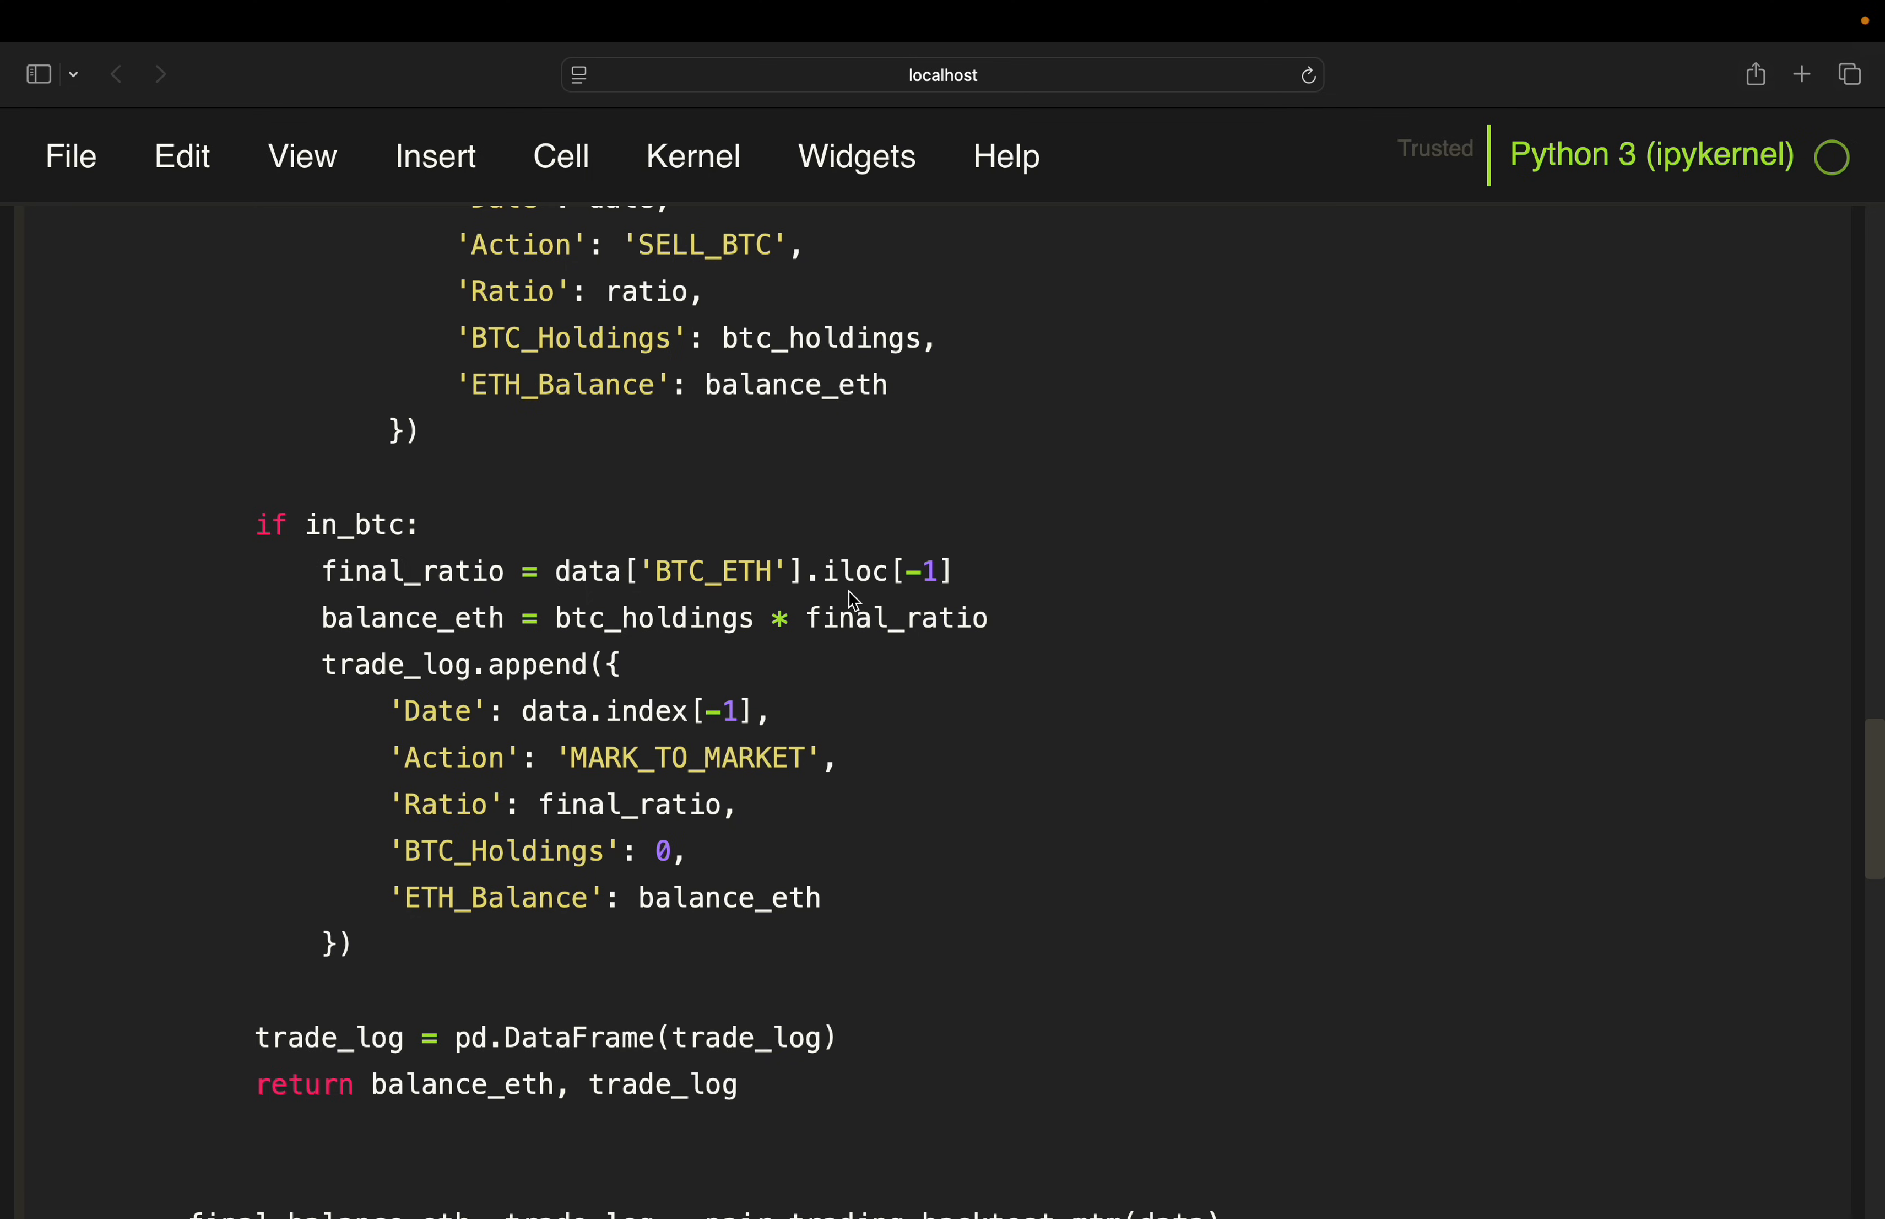
pyautogui.moveTo(413, 665)
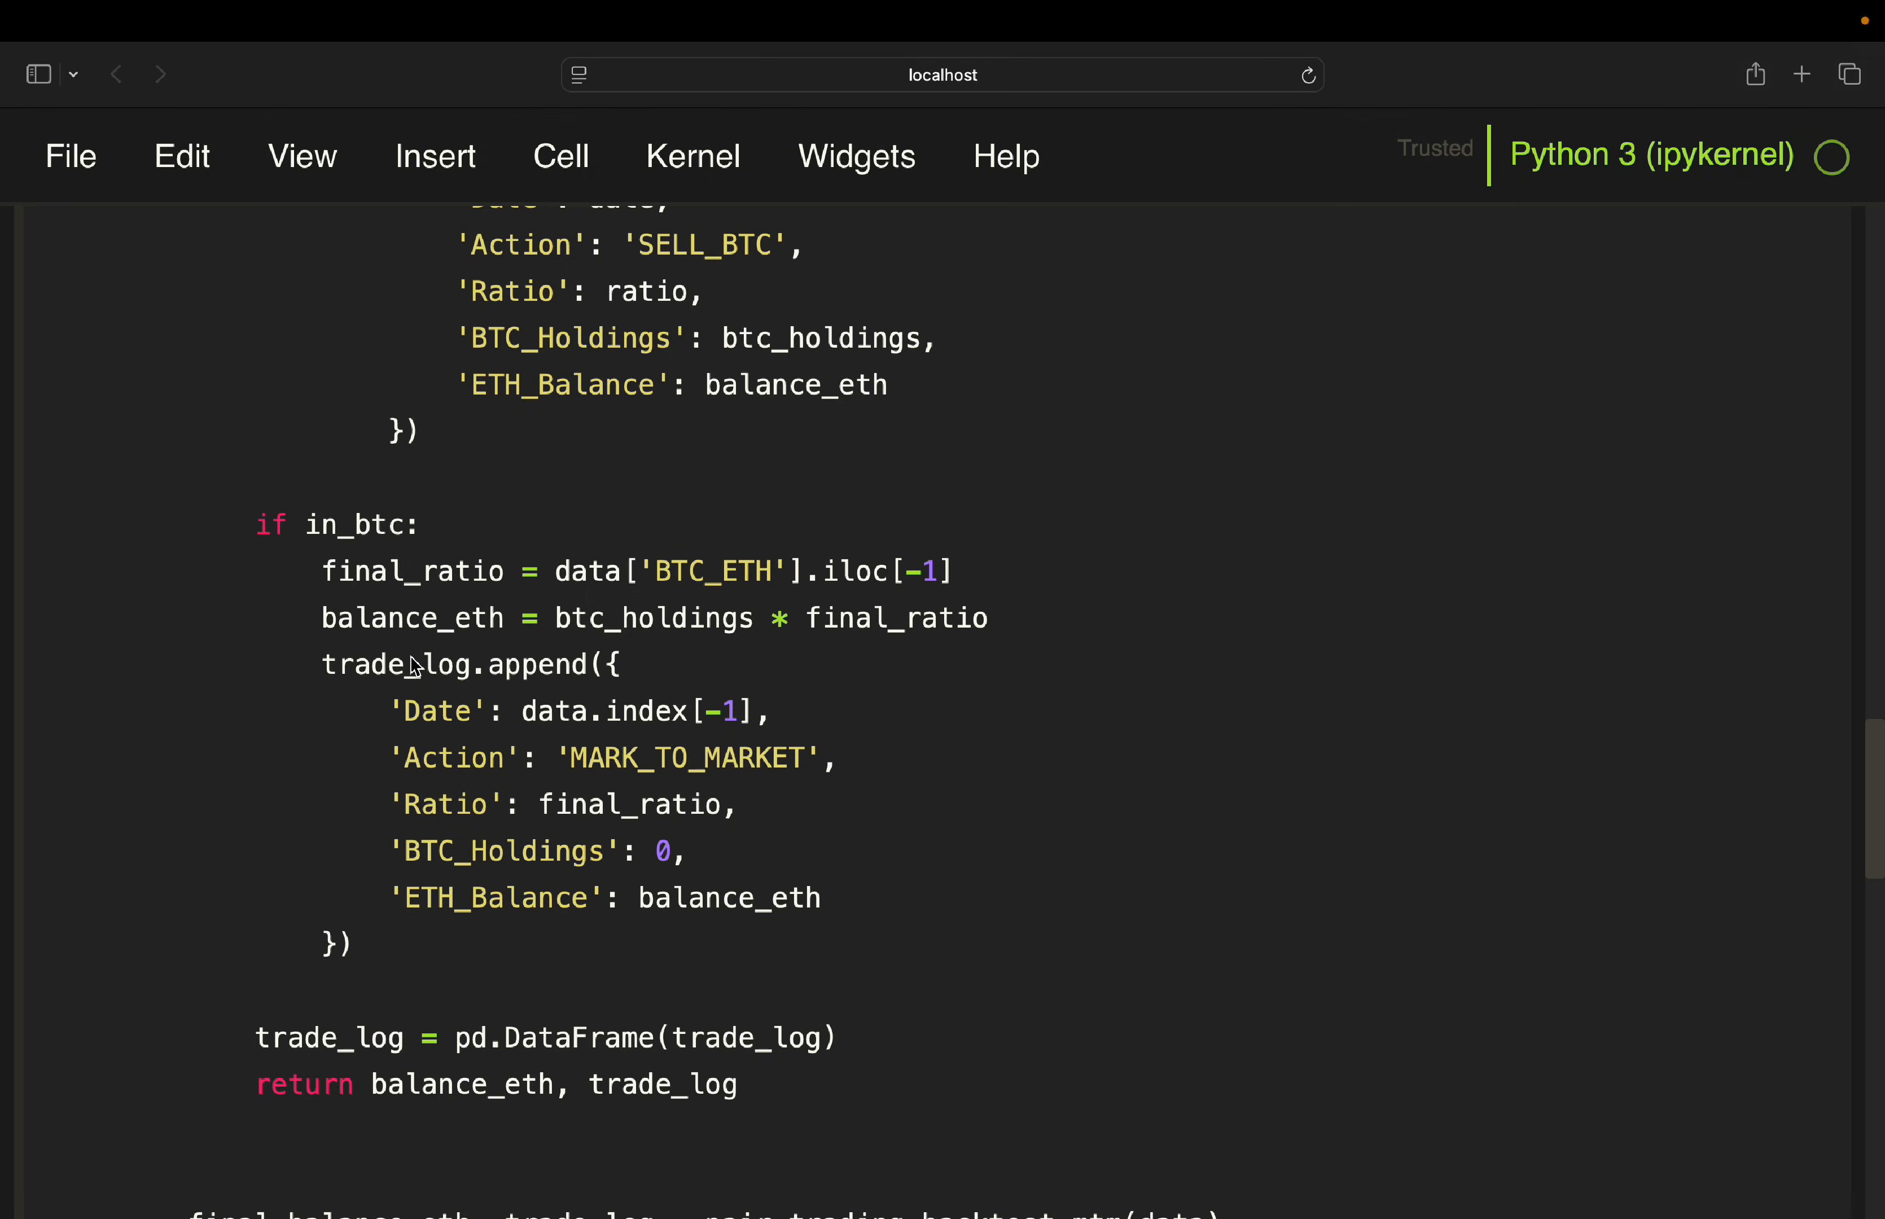
pyautogui.moveTo(704, 616)
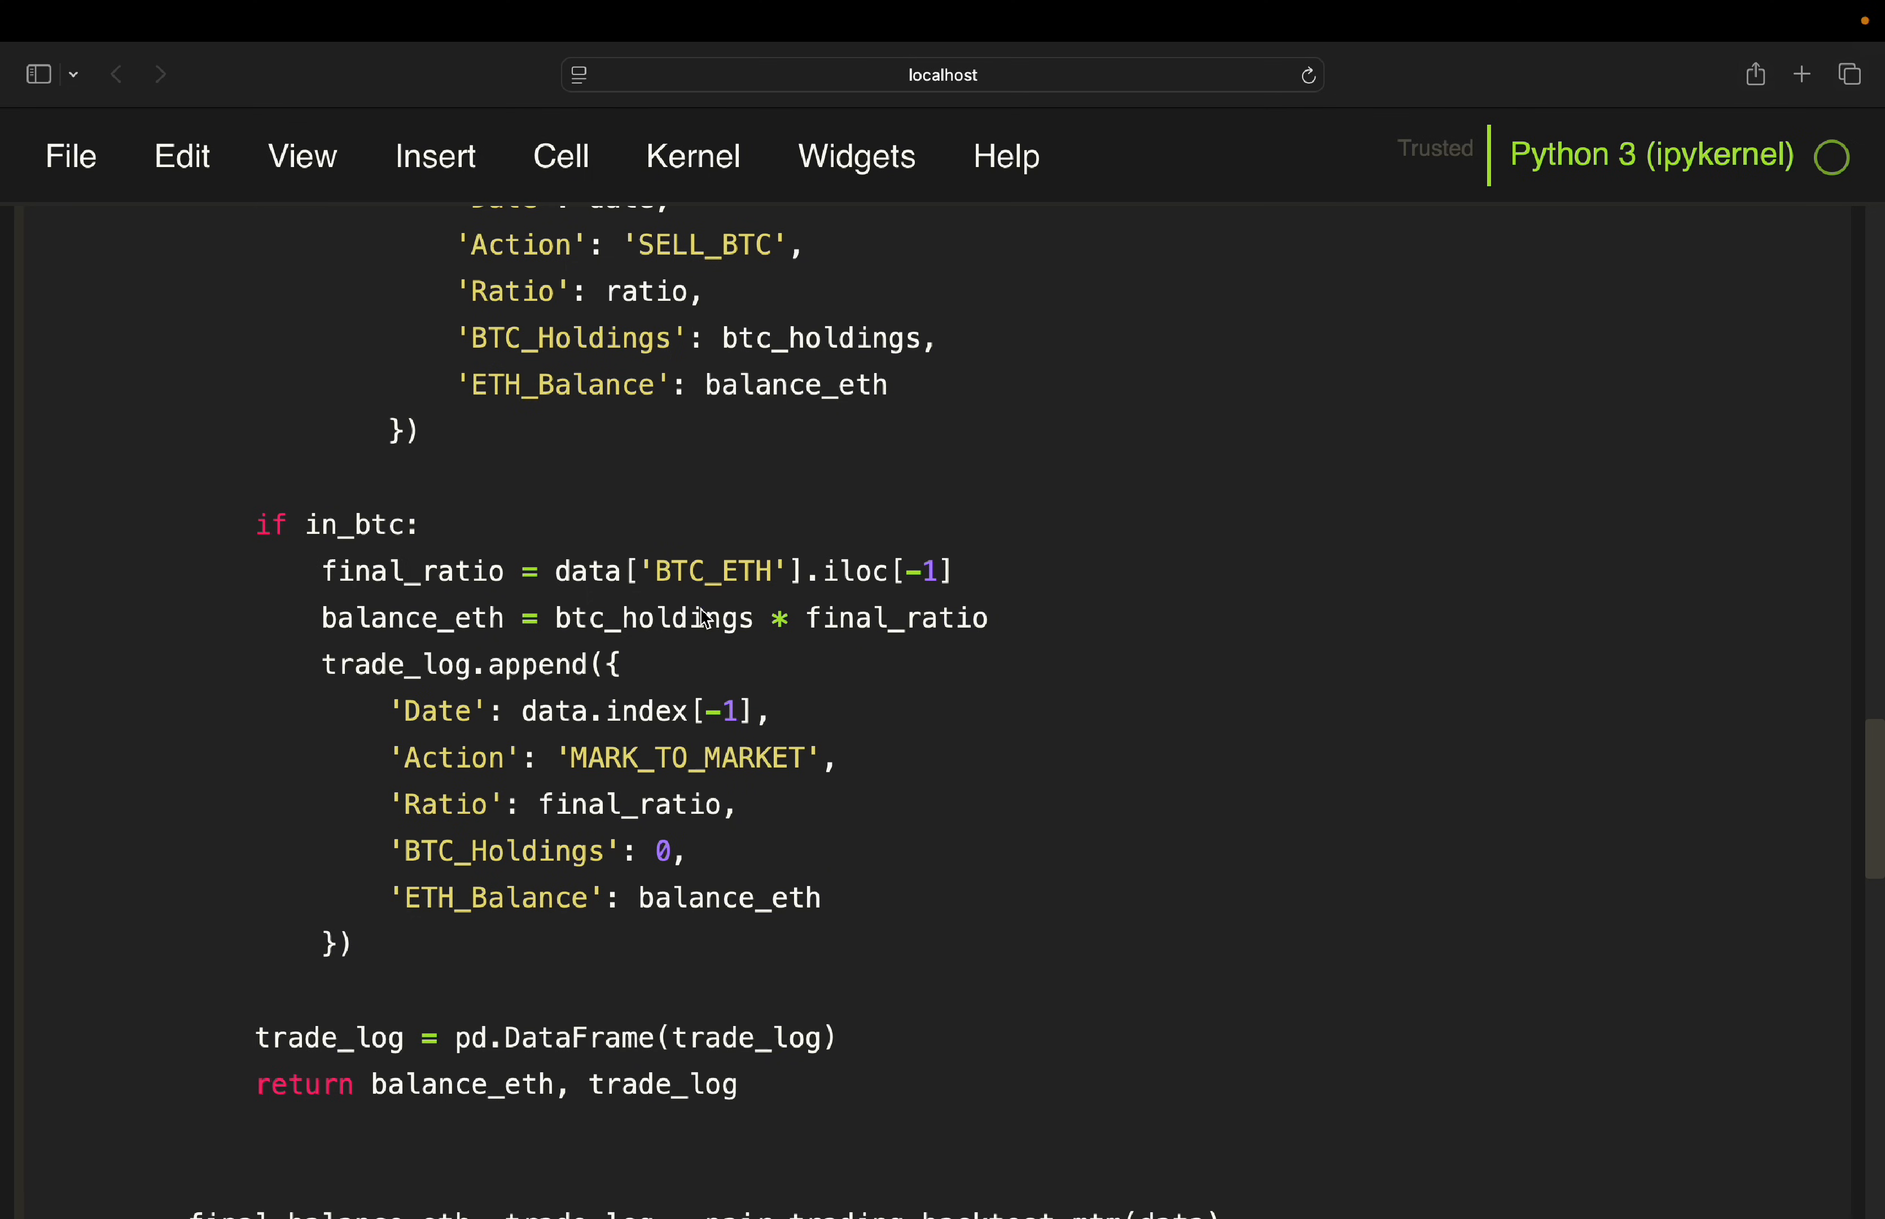
pyautogui.moveTo(277, 779)
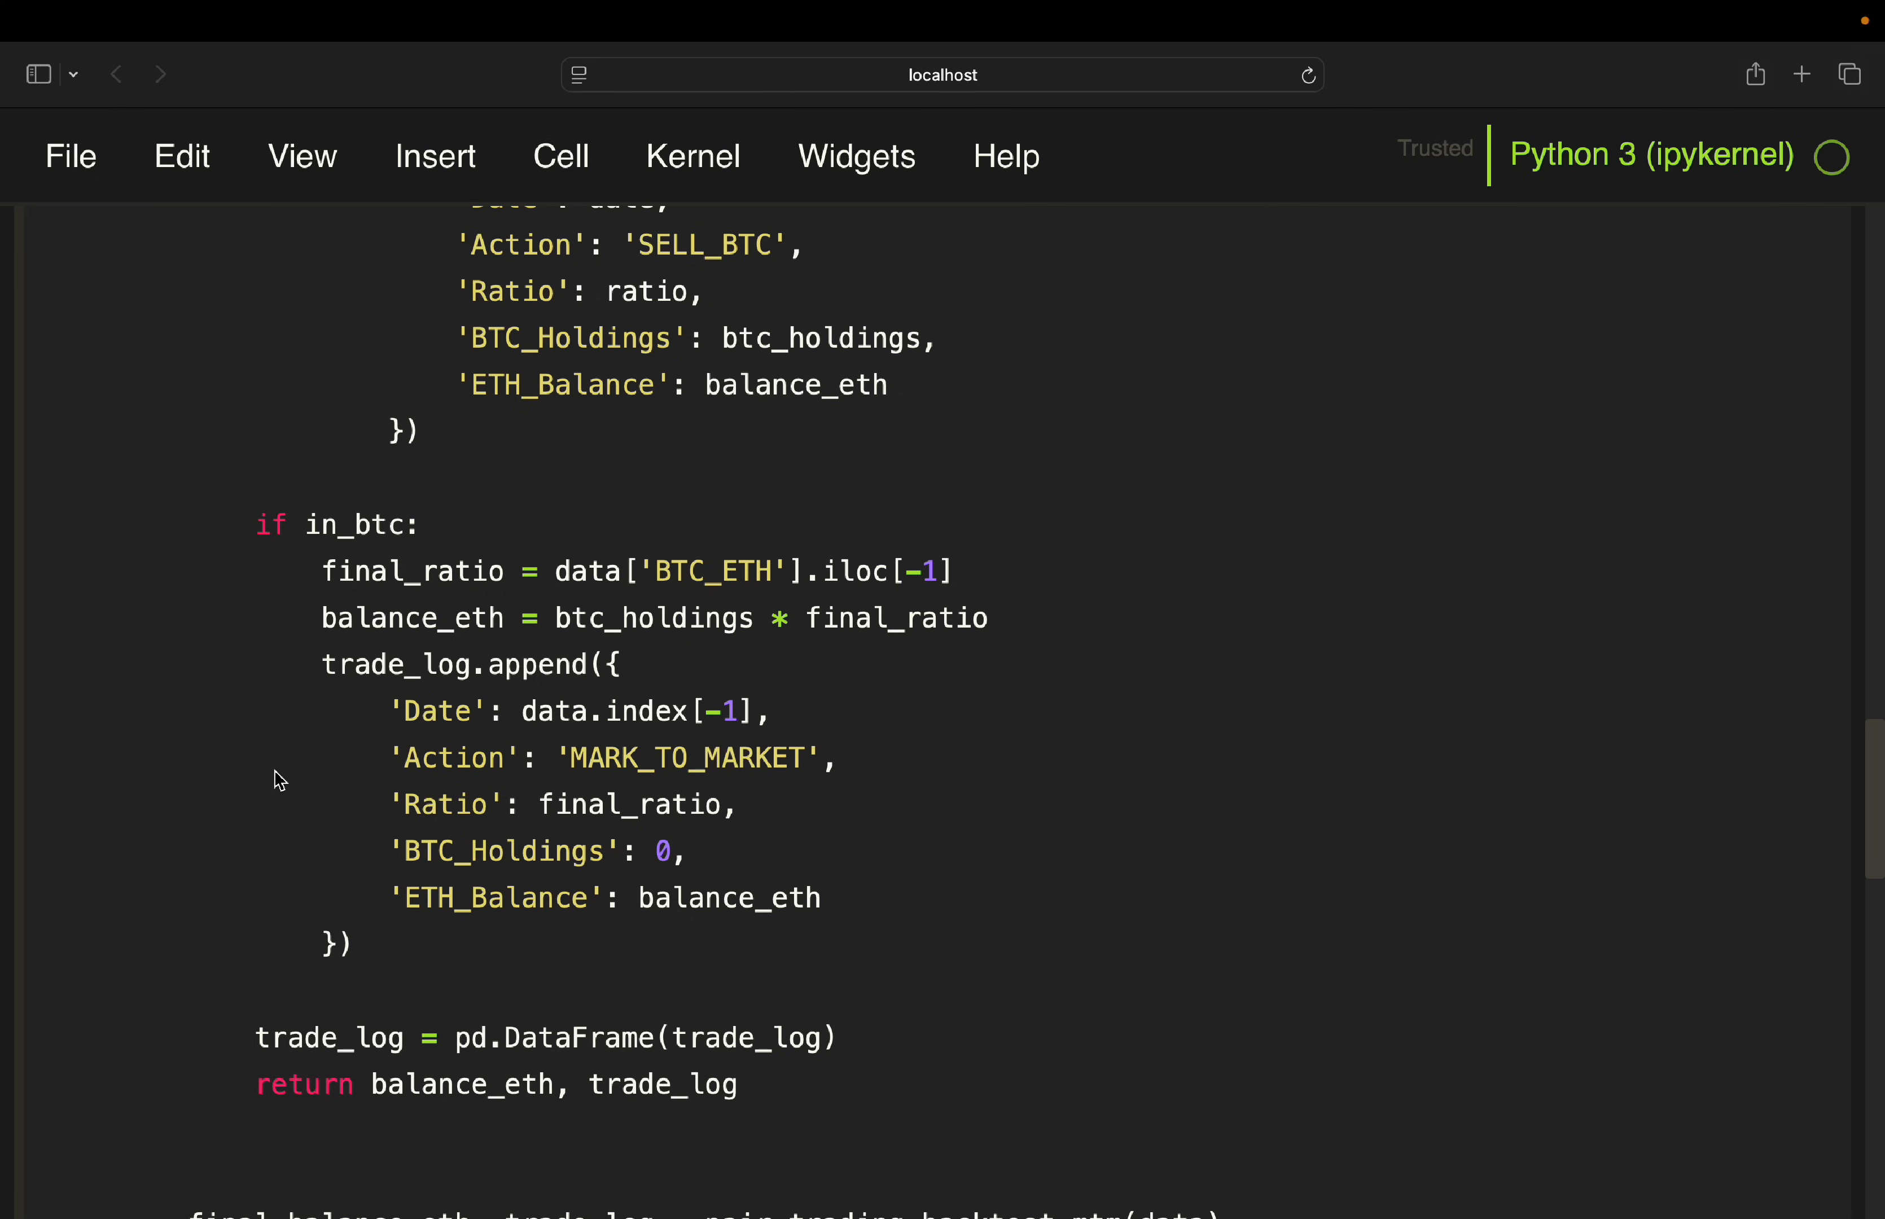
pyautogui.moveTo(292, 765)
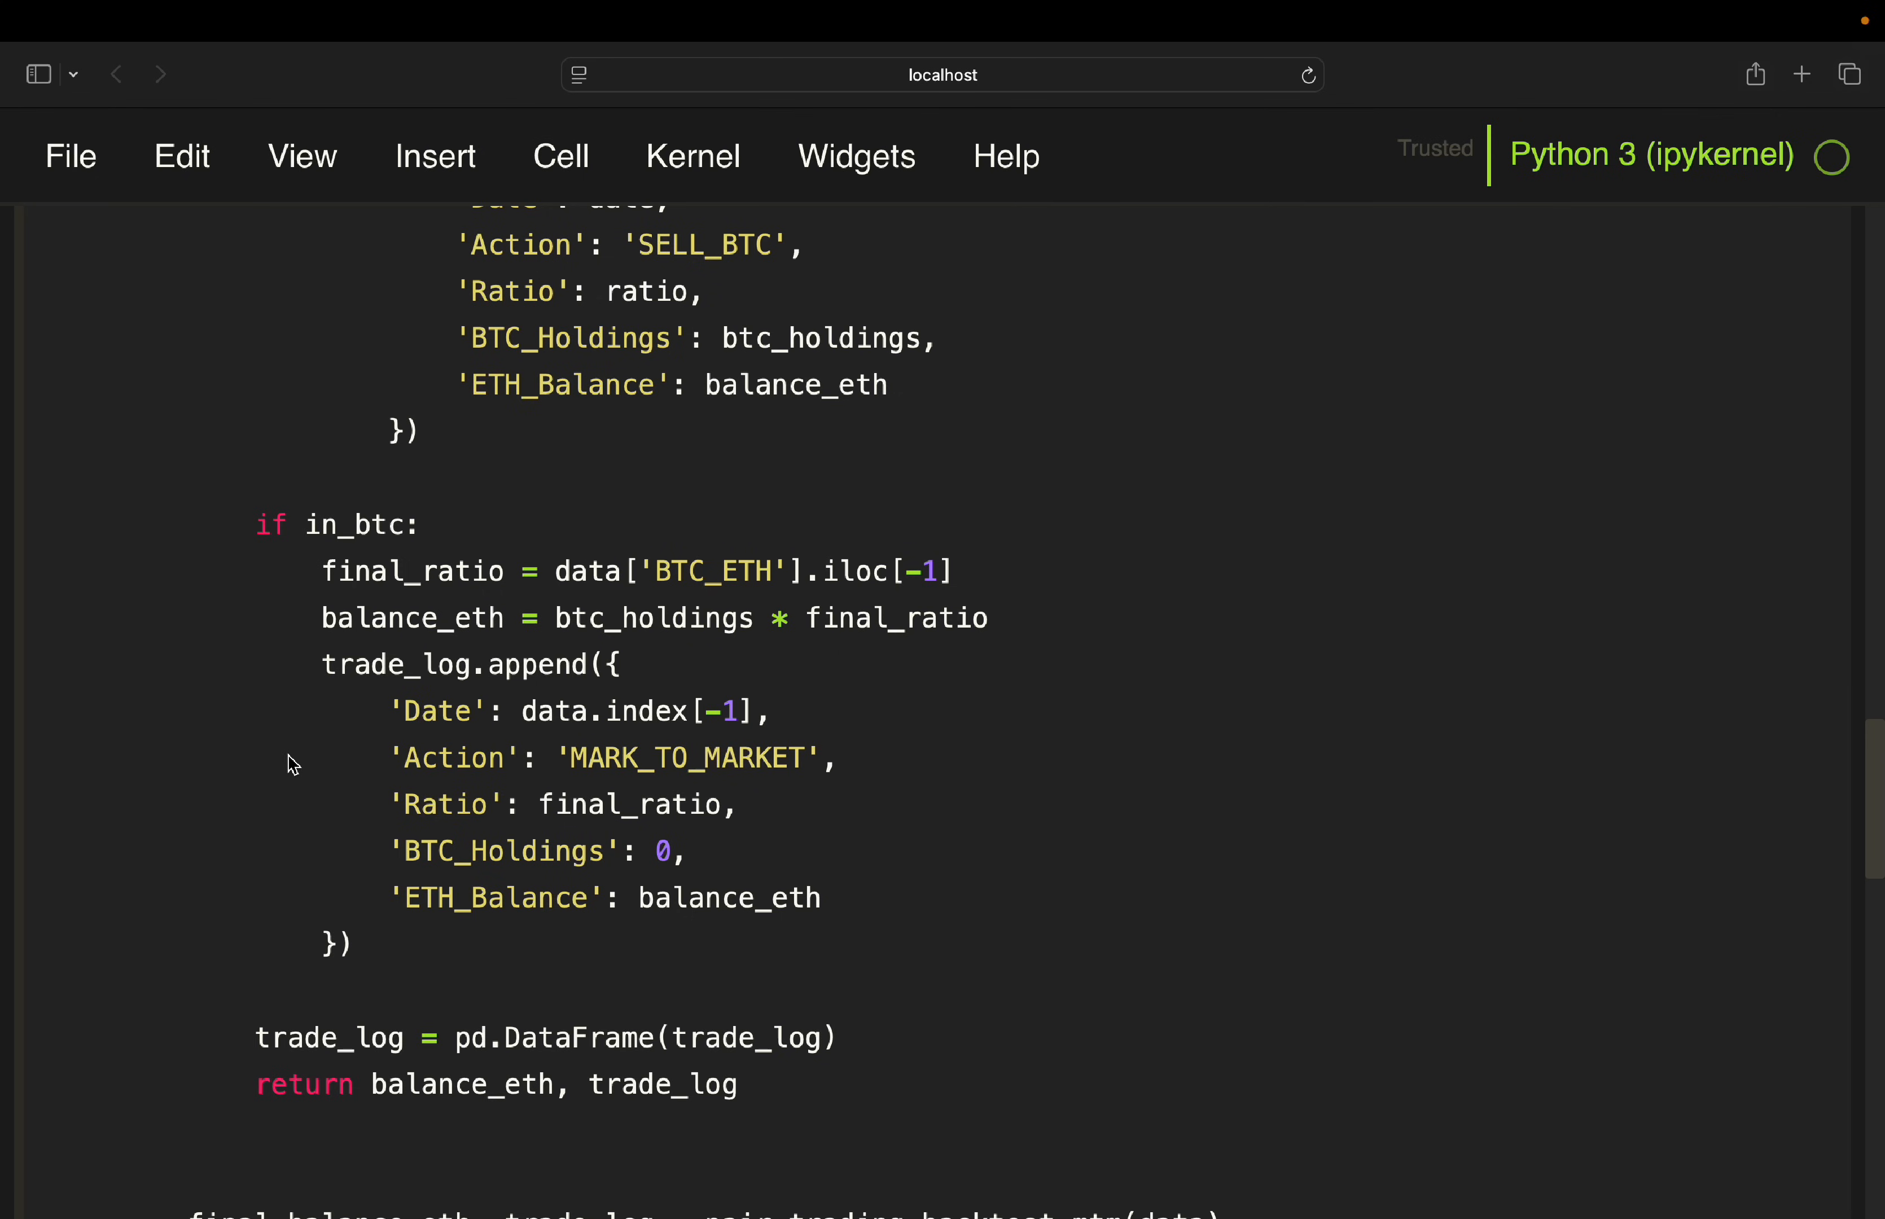
pyautogui.moveTo(403, 766)
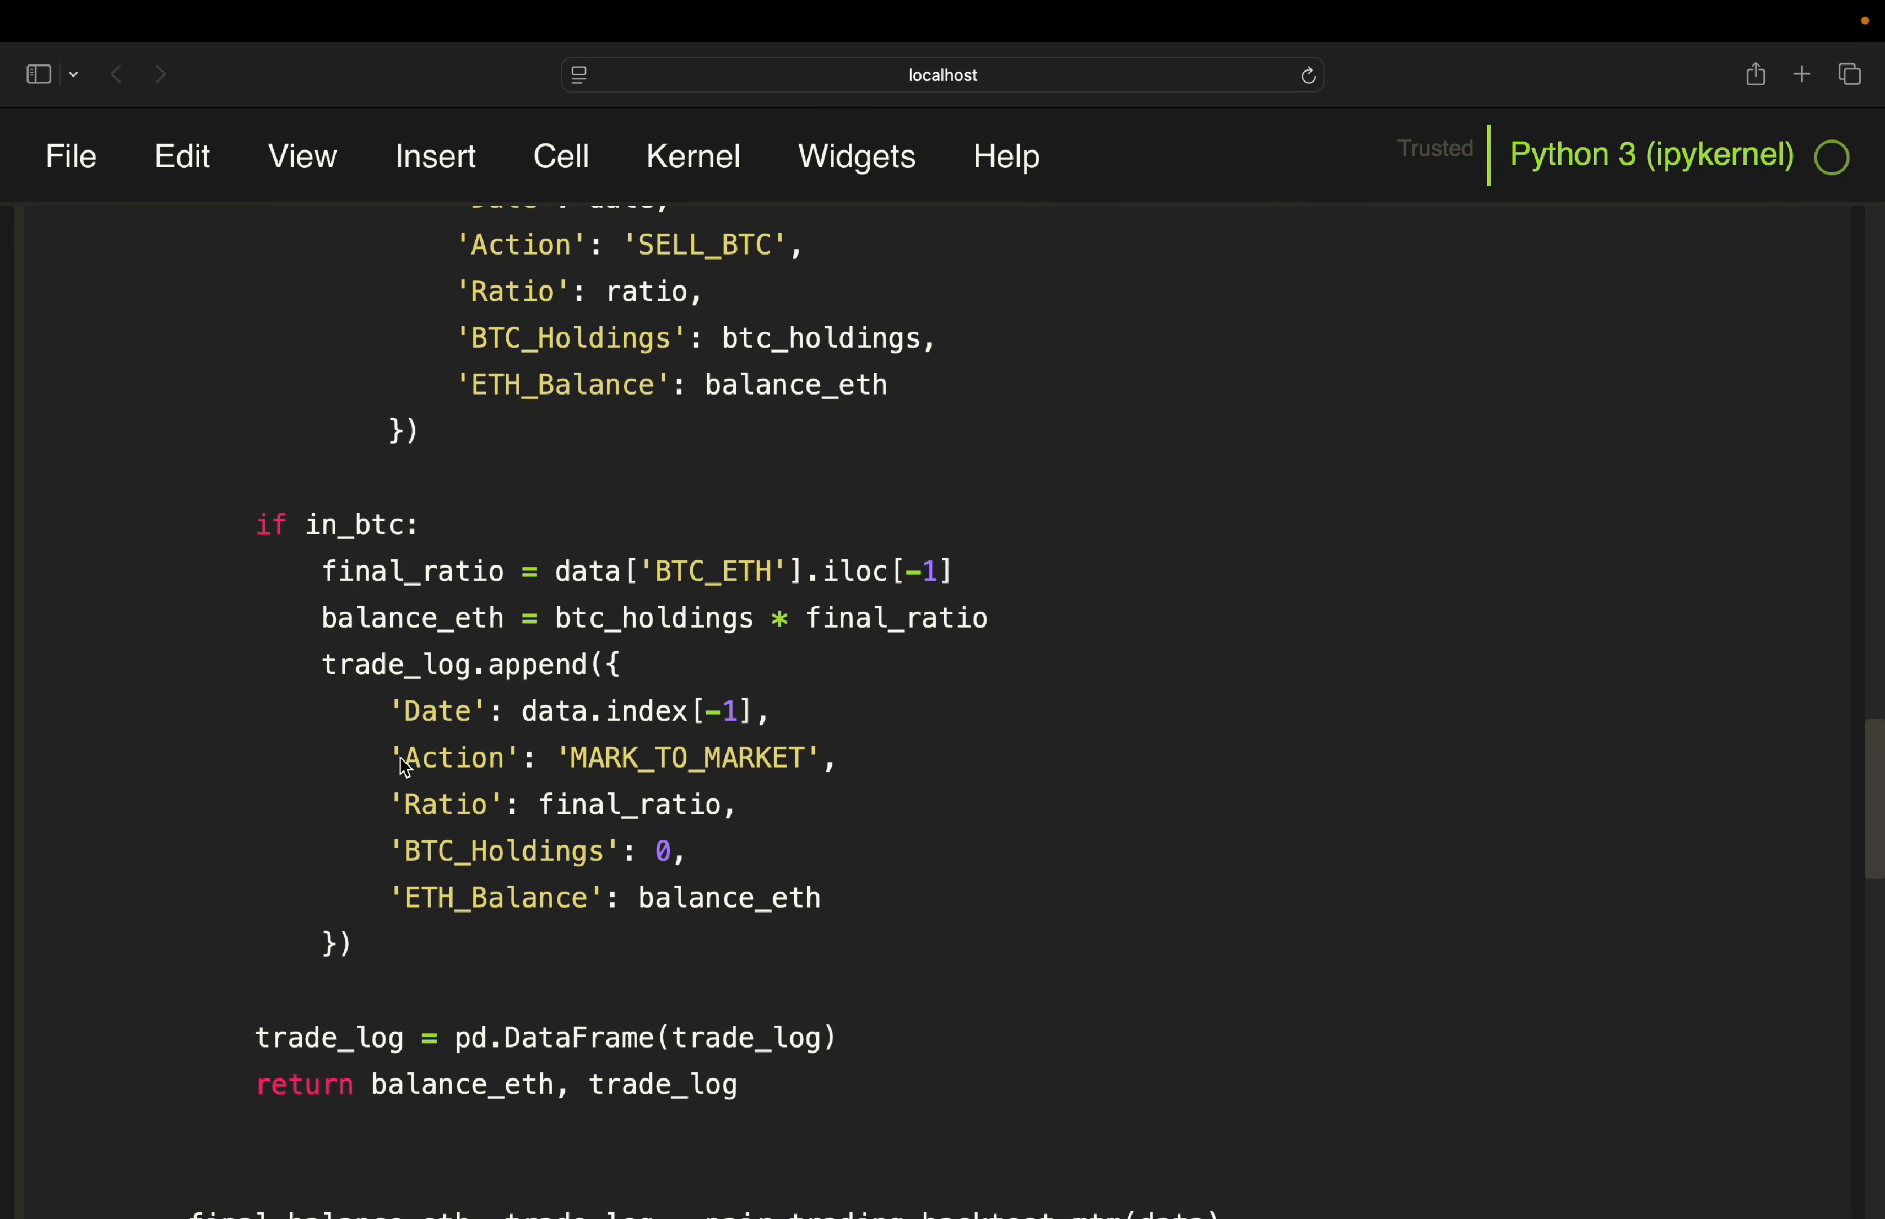
pyautogui.moveTo(446, 741)
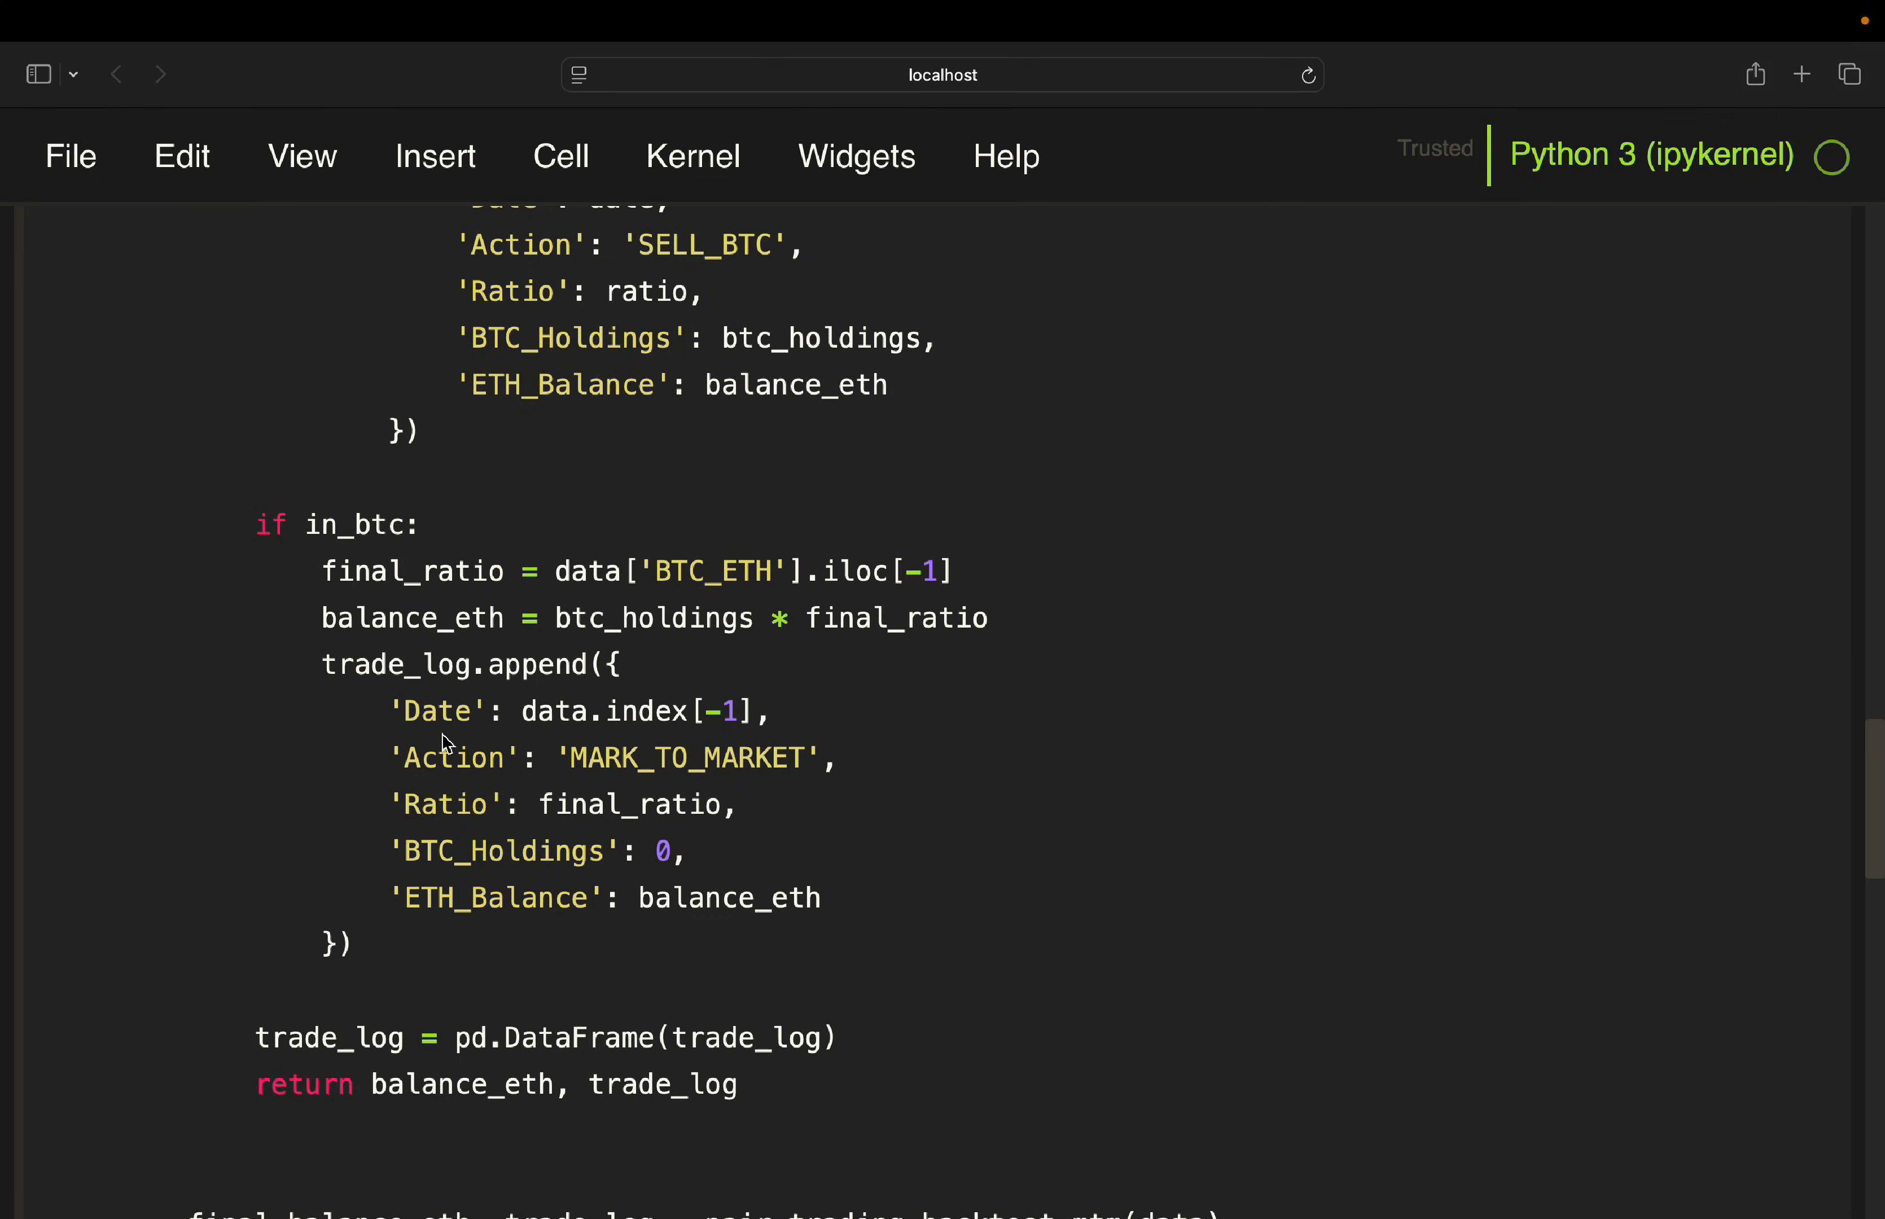
pyautogui.moveTo(403, 826)
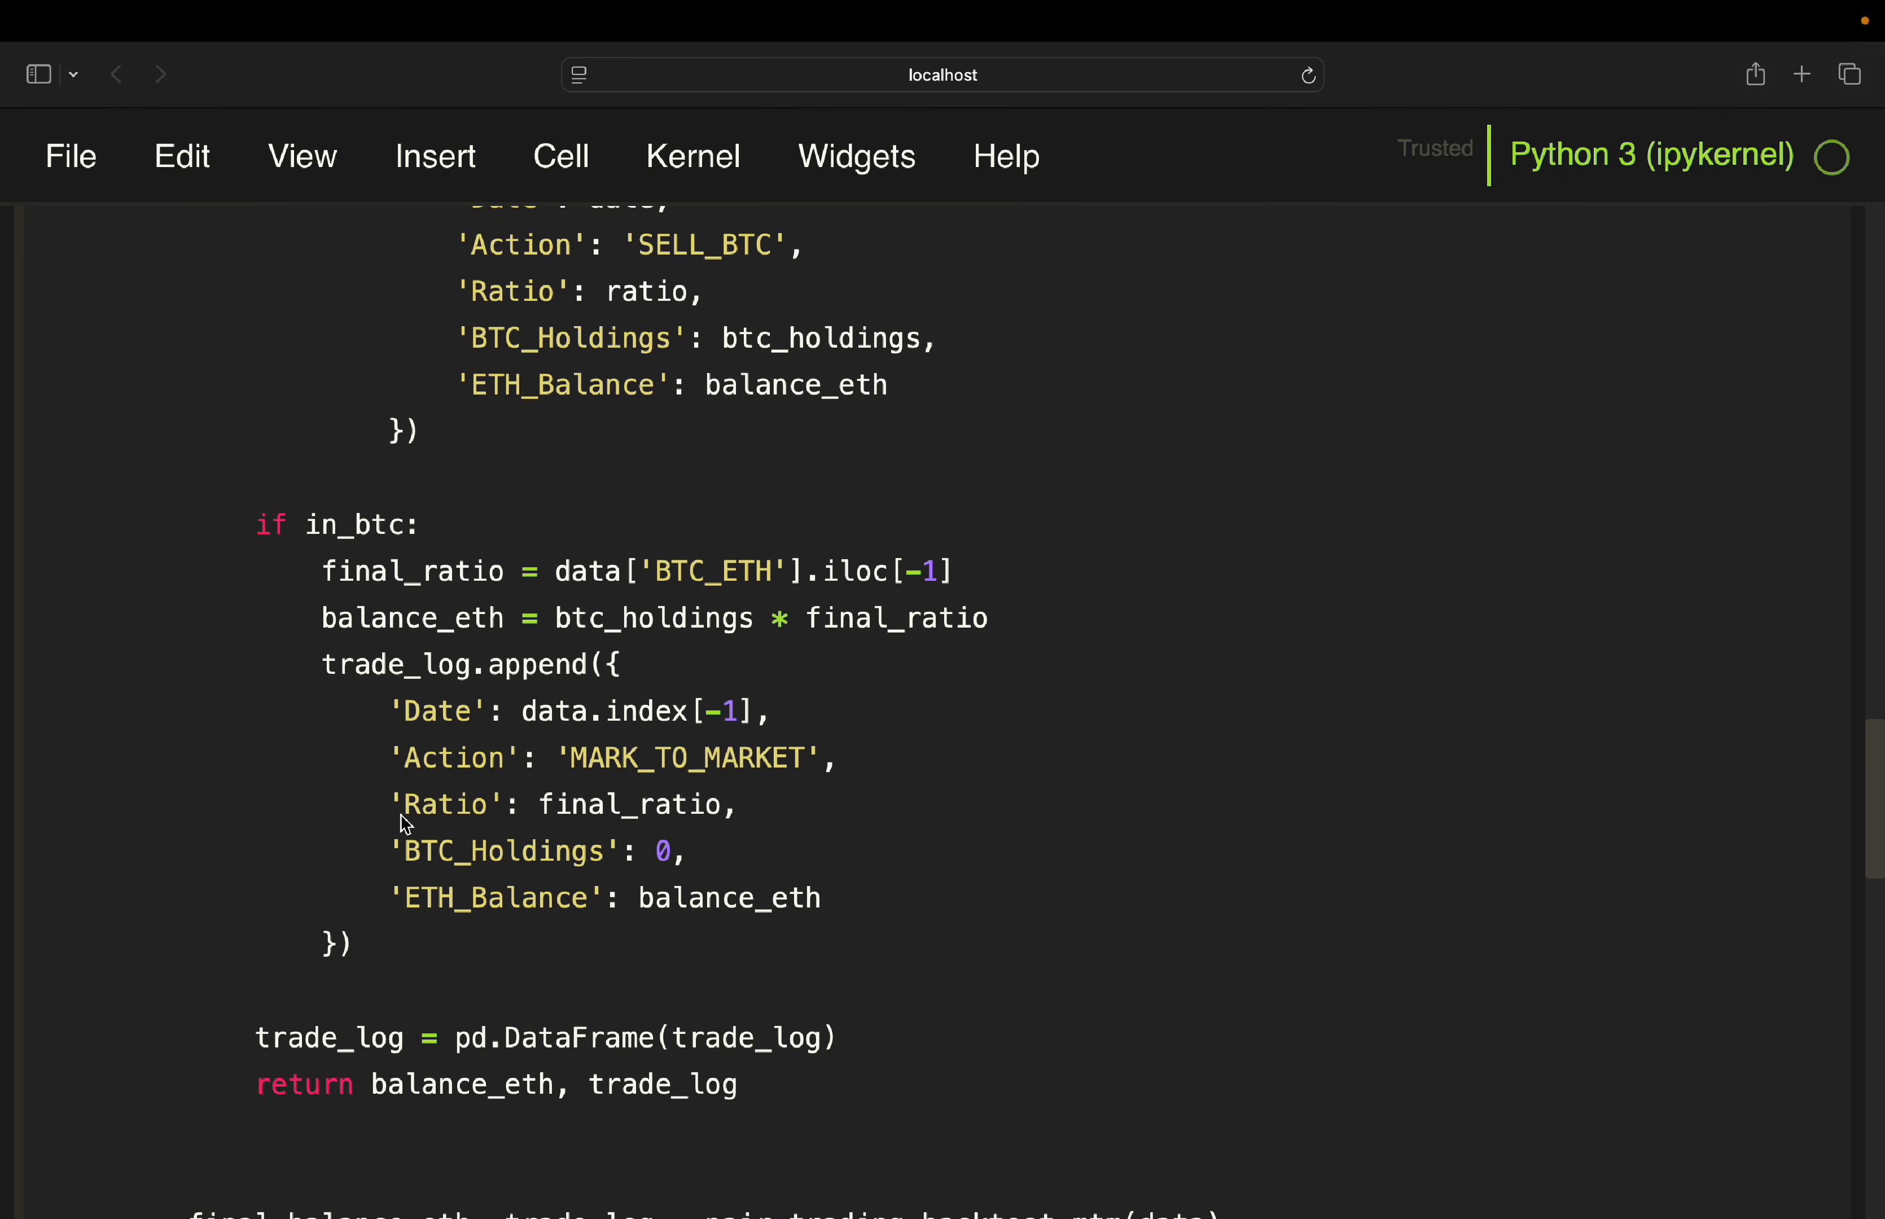
pyautogui.moveTo(396, 860)
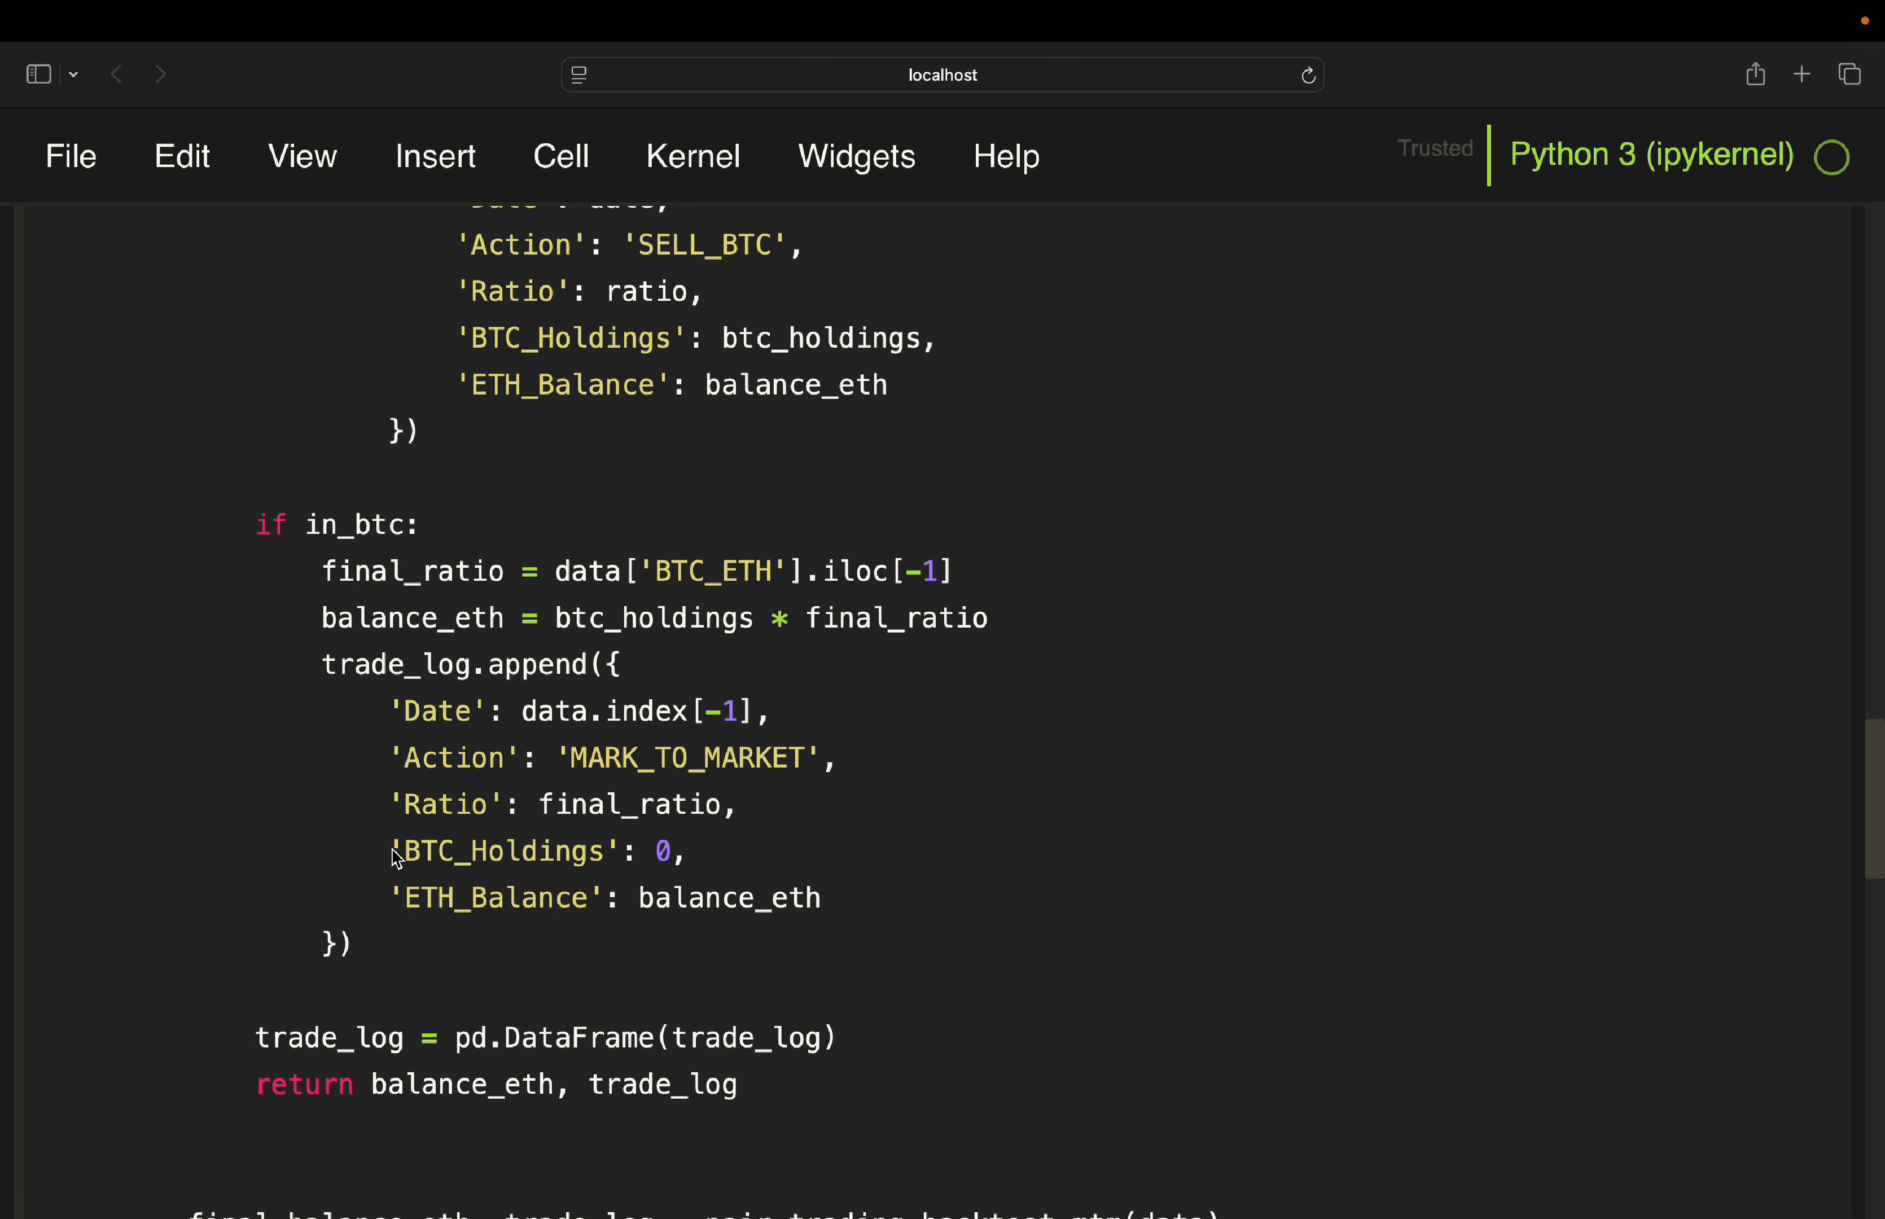
pyautogui.moveTo(376, 909)
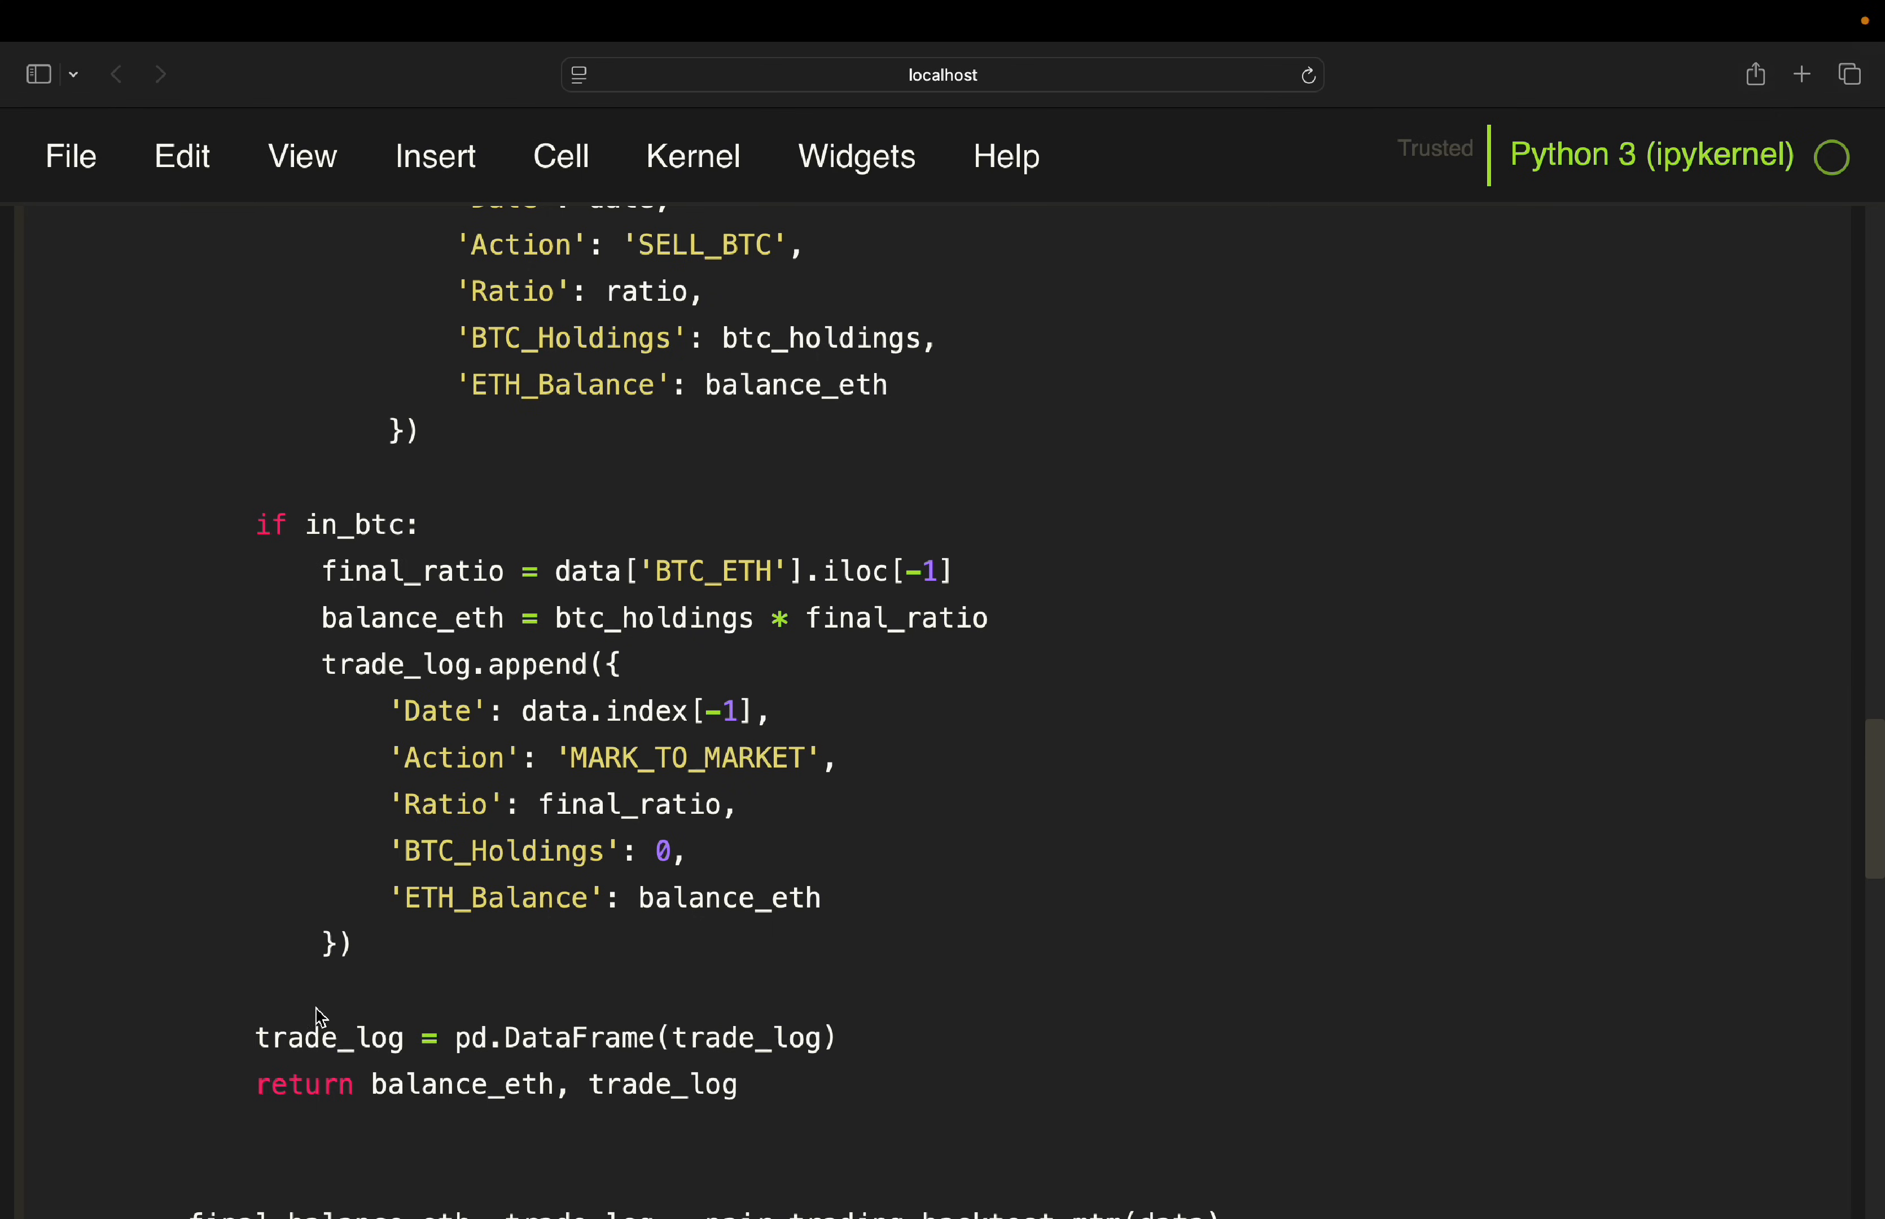
pyautogui.moveTo(331, 1046)
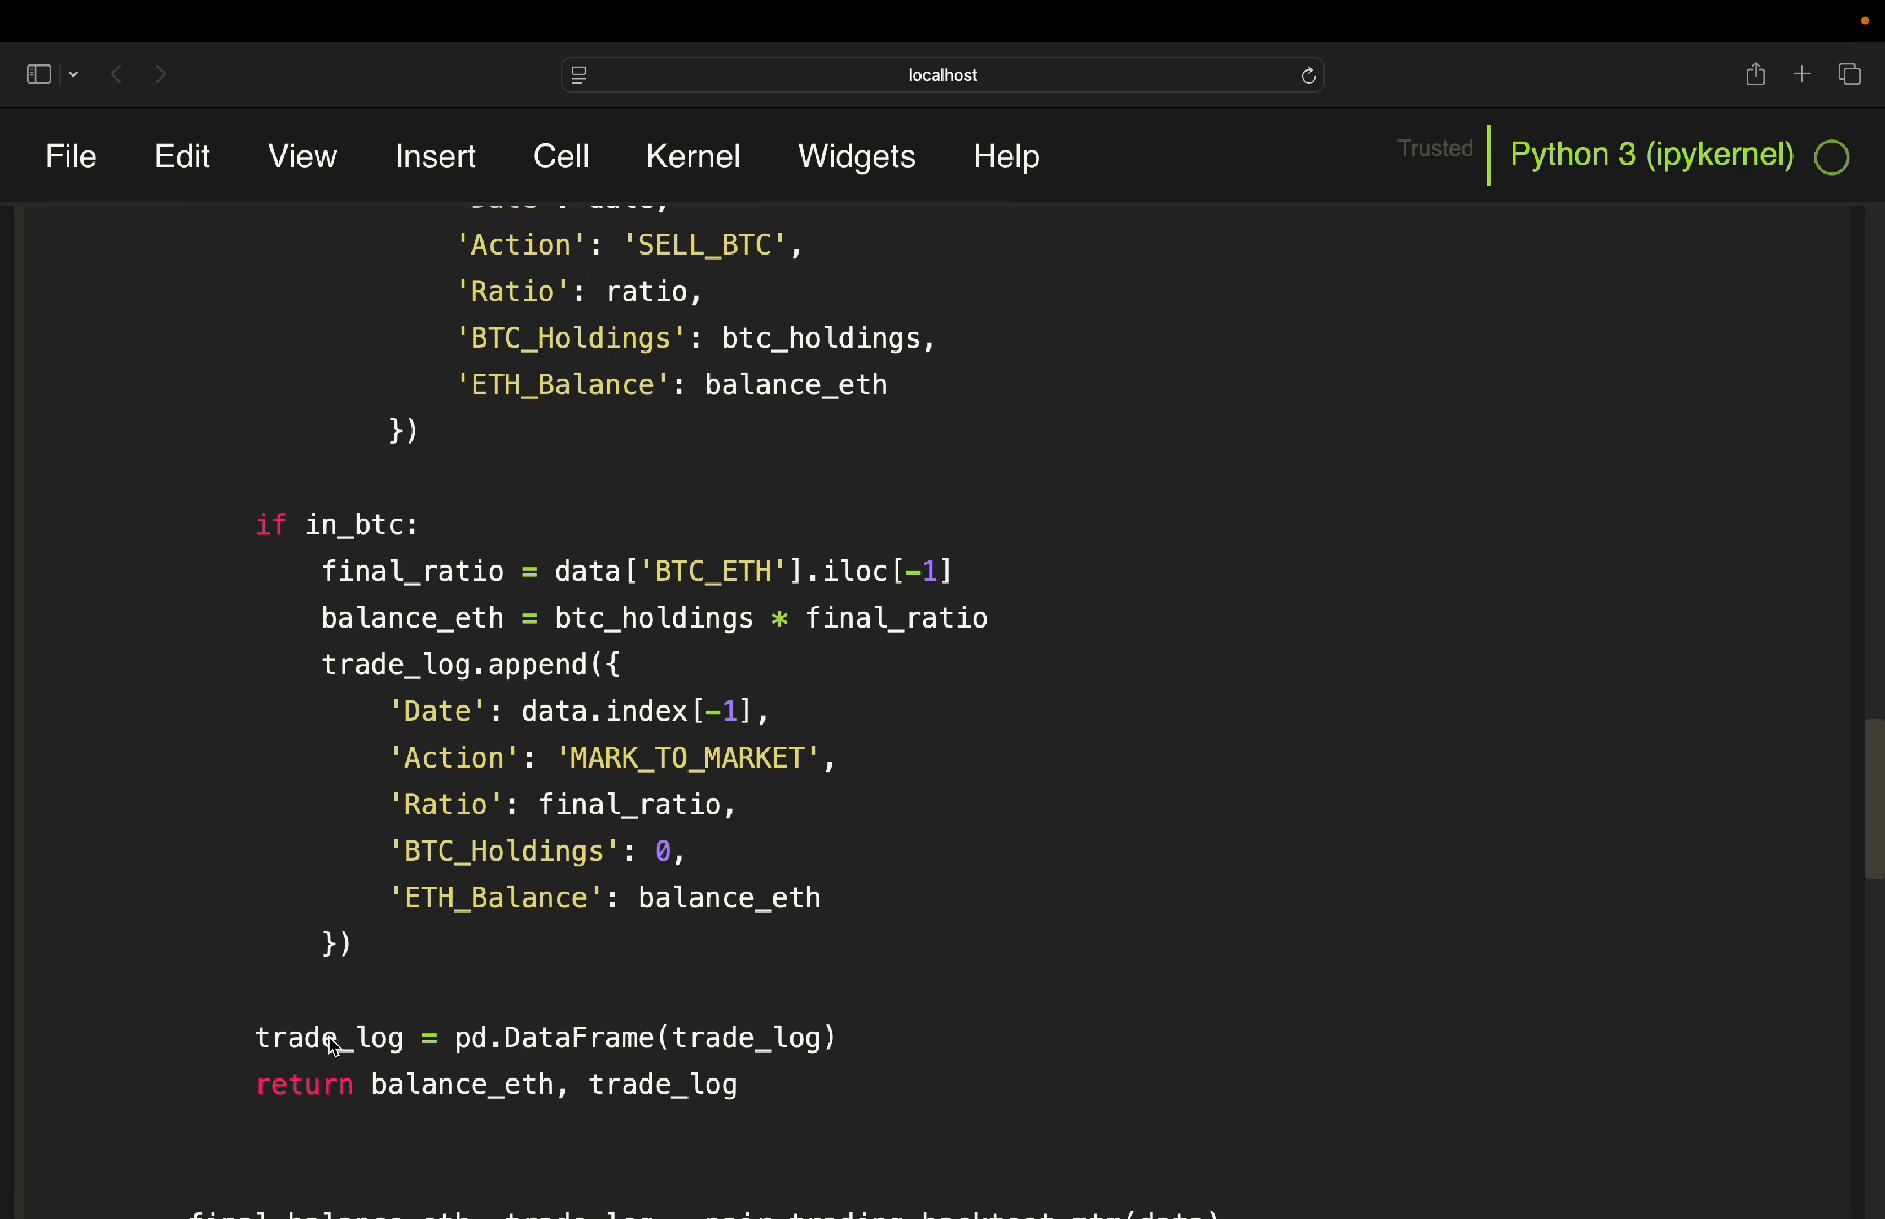
pyautogui.moveTo(408, 1041)
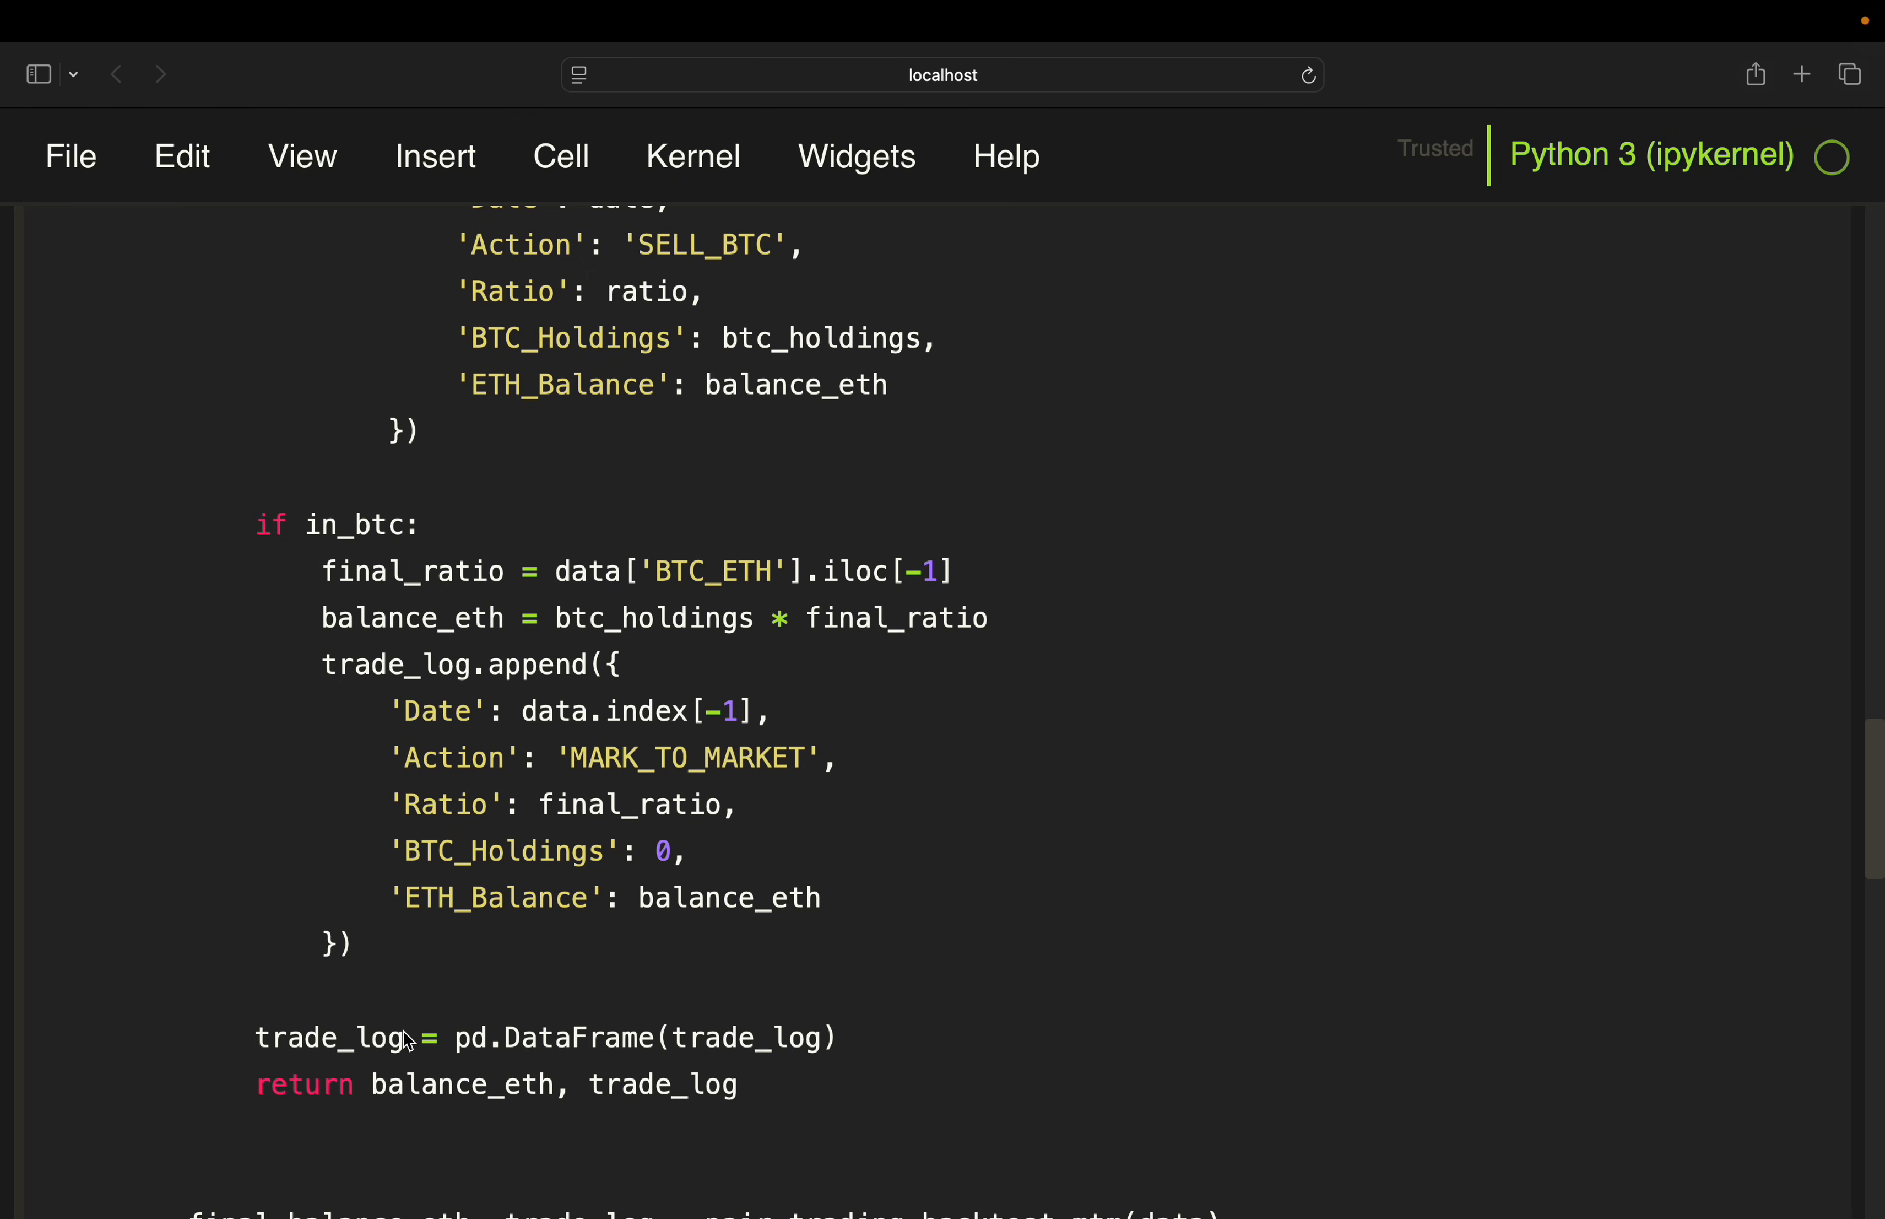
pyautogui.scroll(-3)
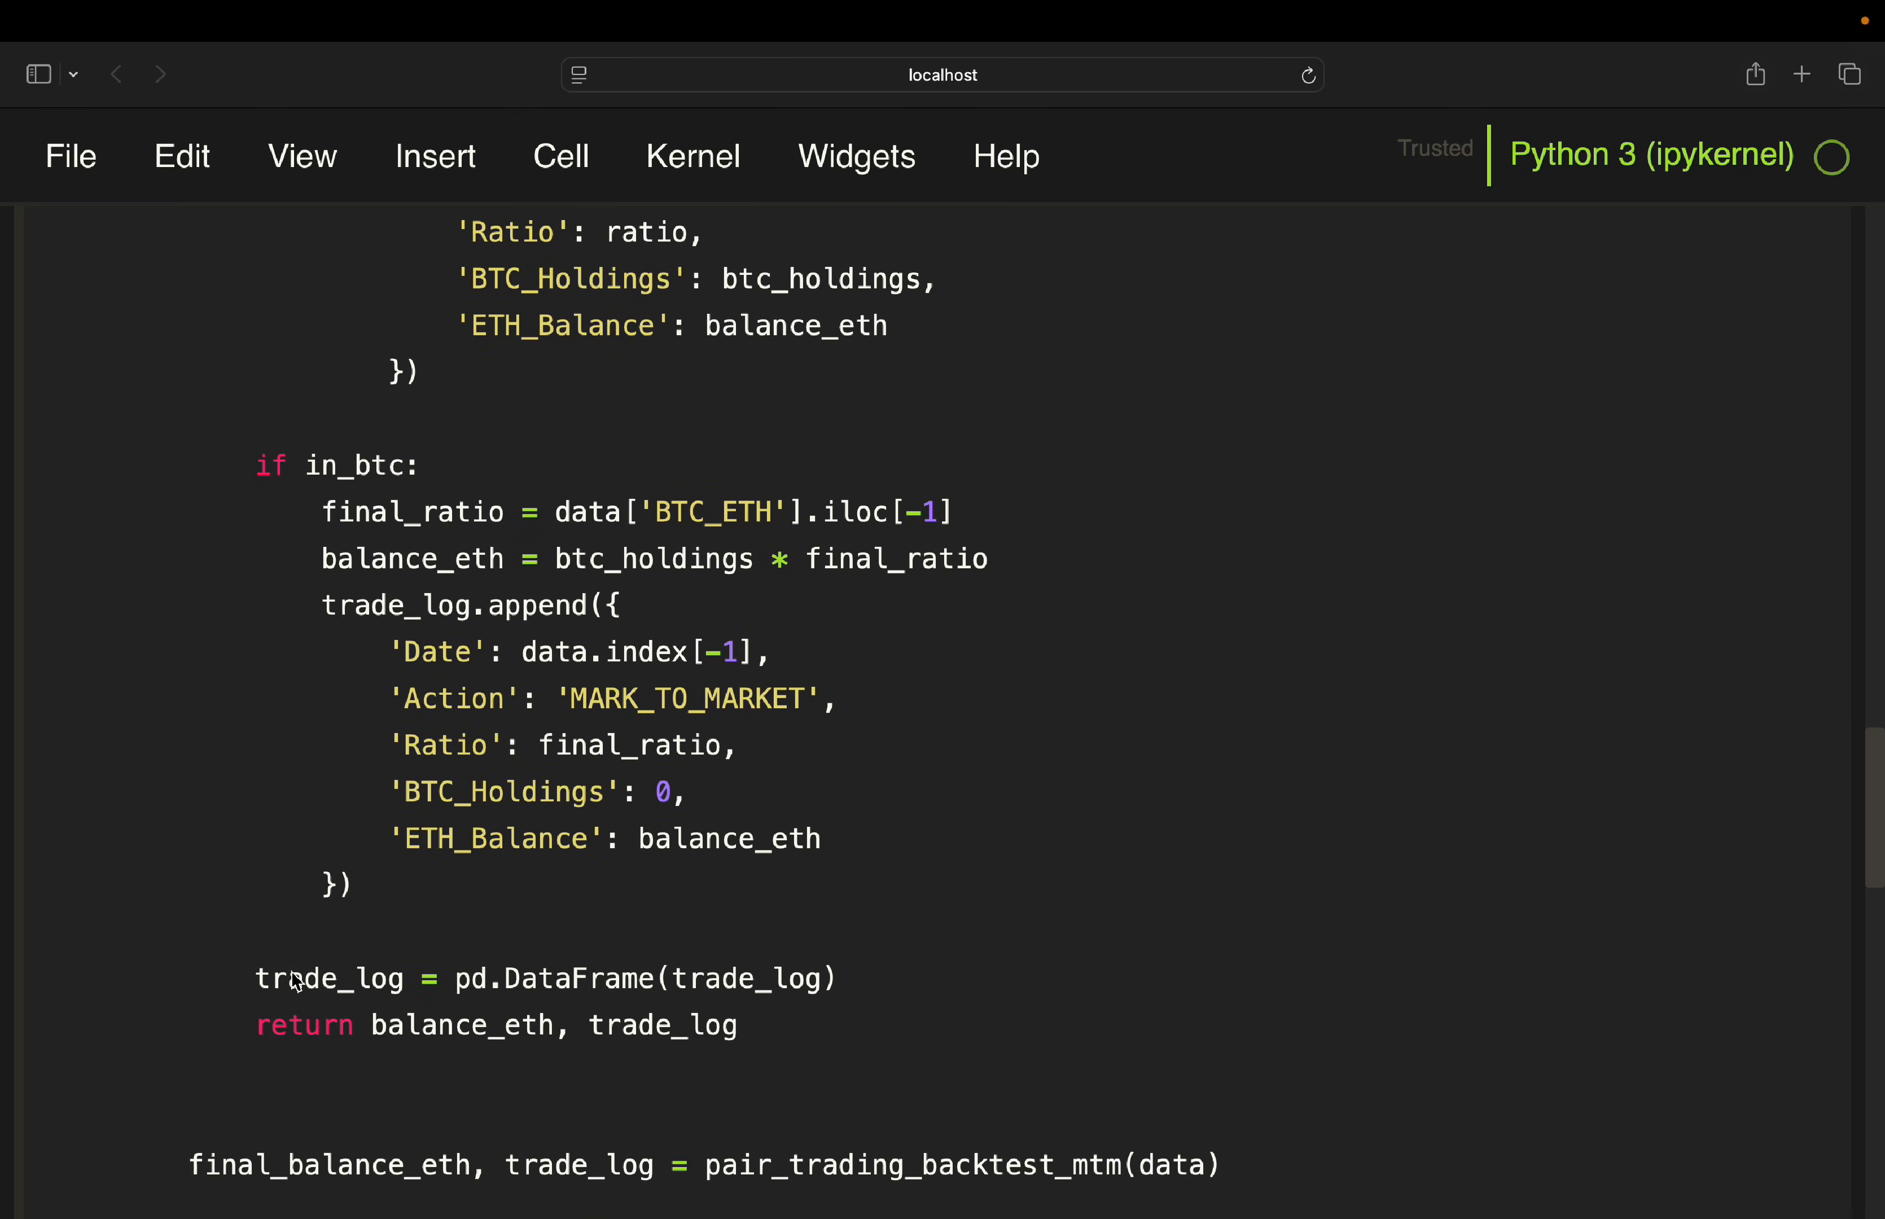
pyautogui.moveTo(418, 1036)
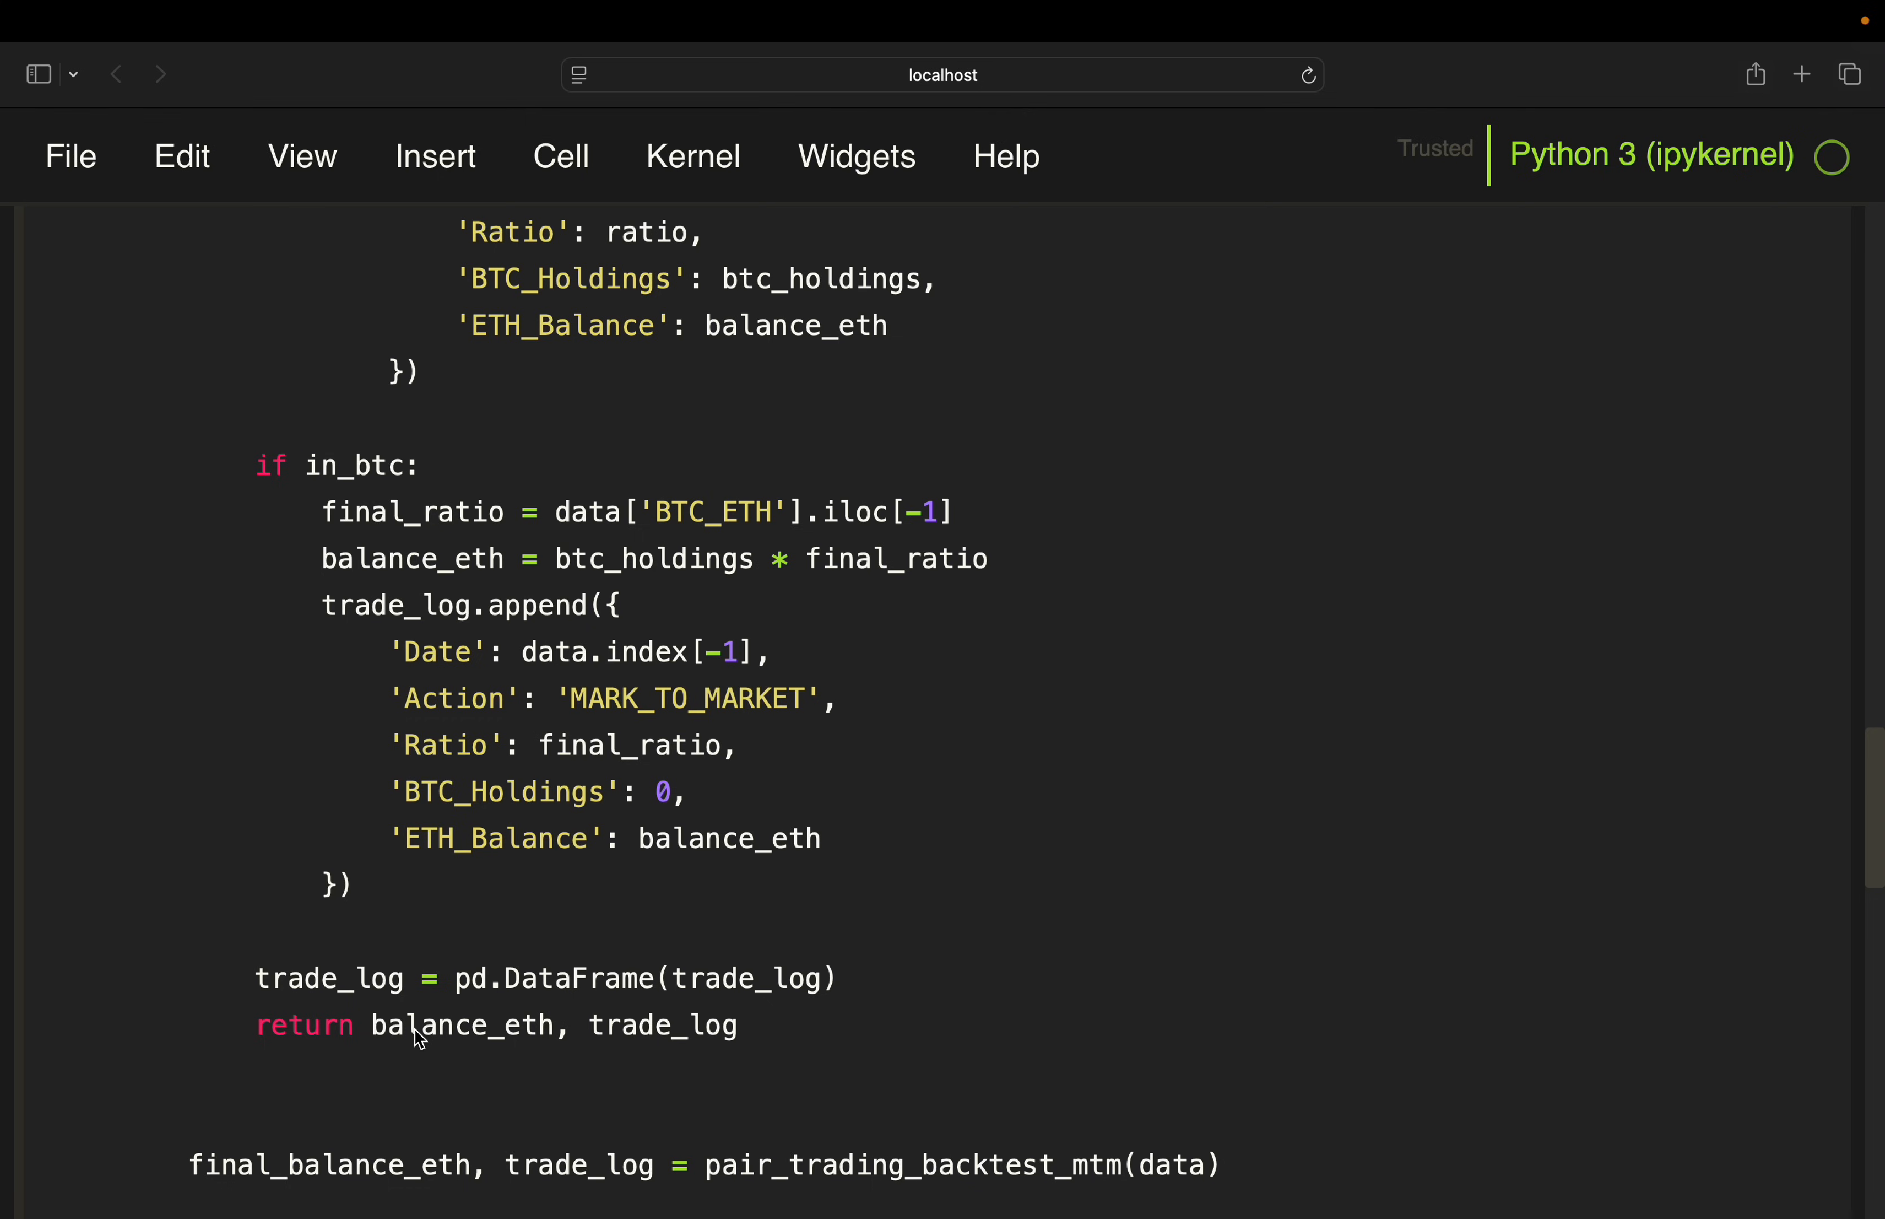
pyautogui.moveTo(774, 1033)
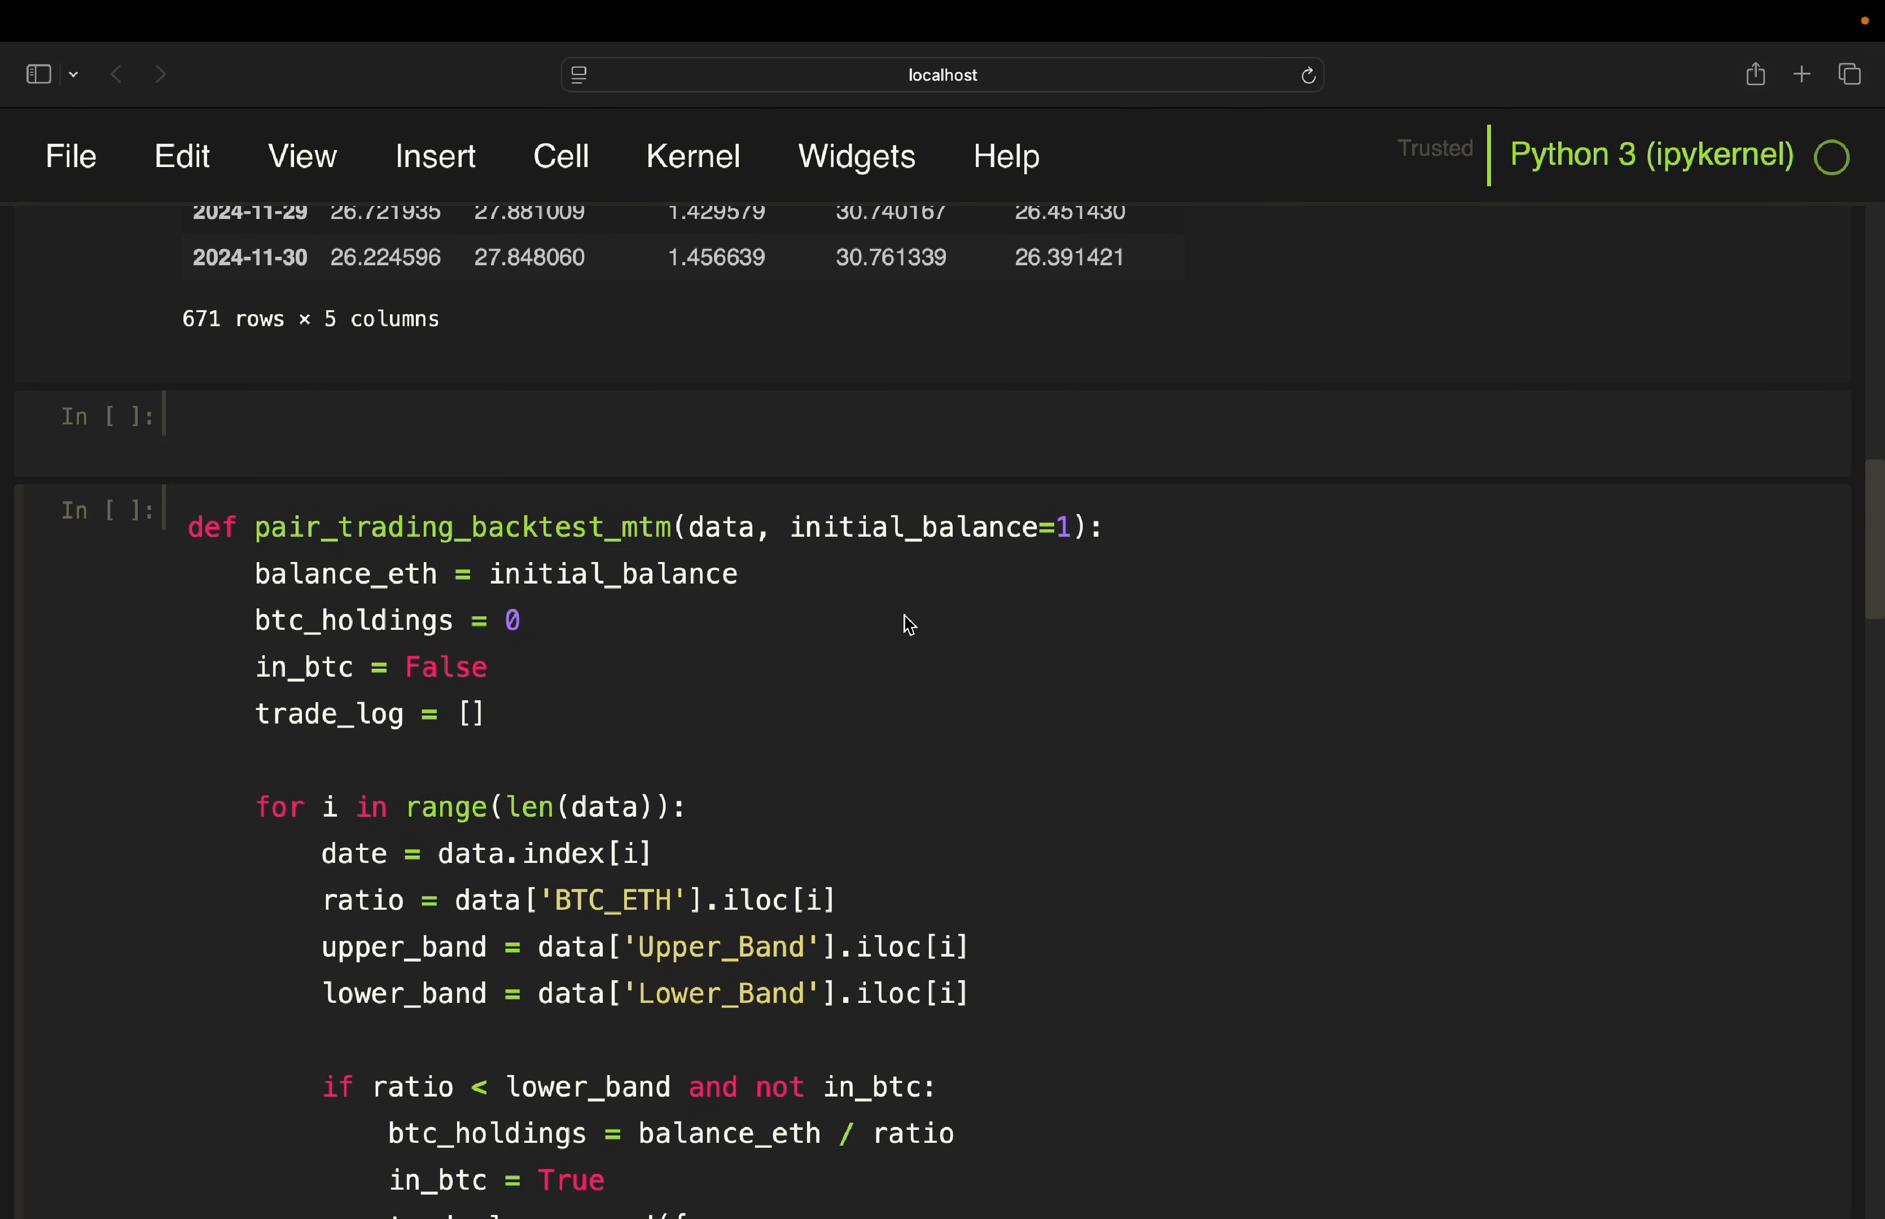
pyautogui.scroll(-3)
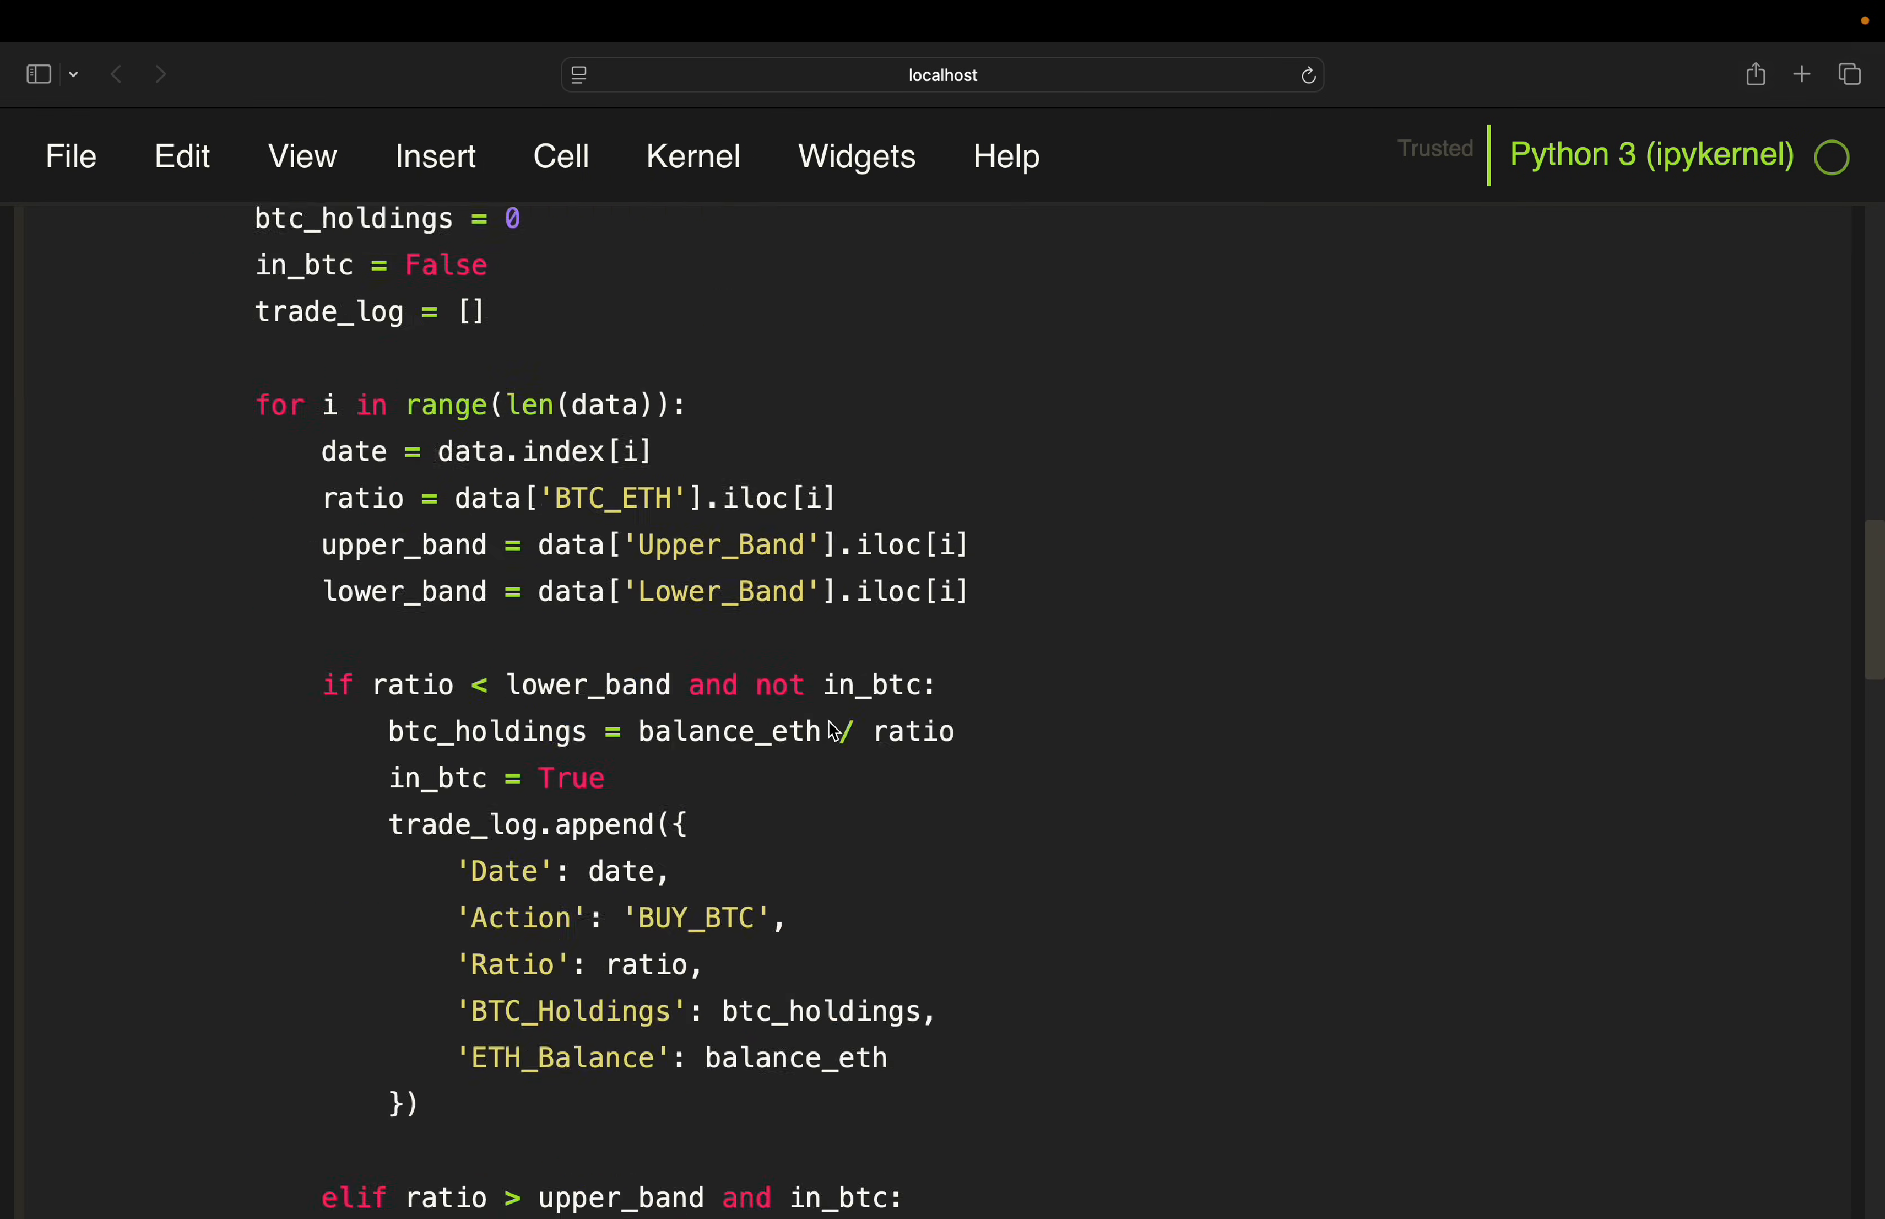
pyautogui.scroll(-3)
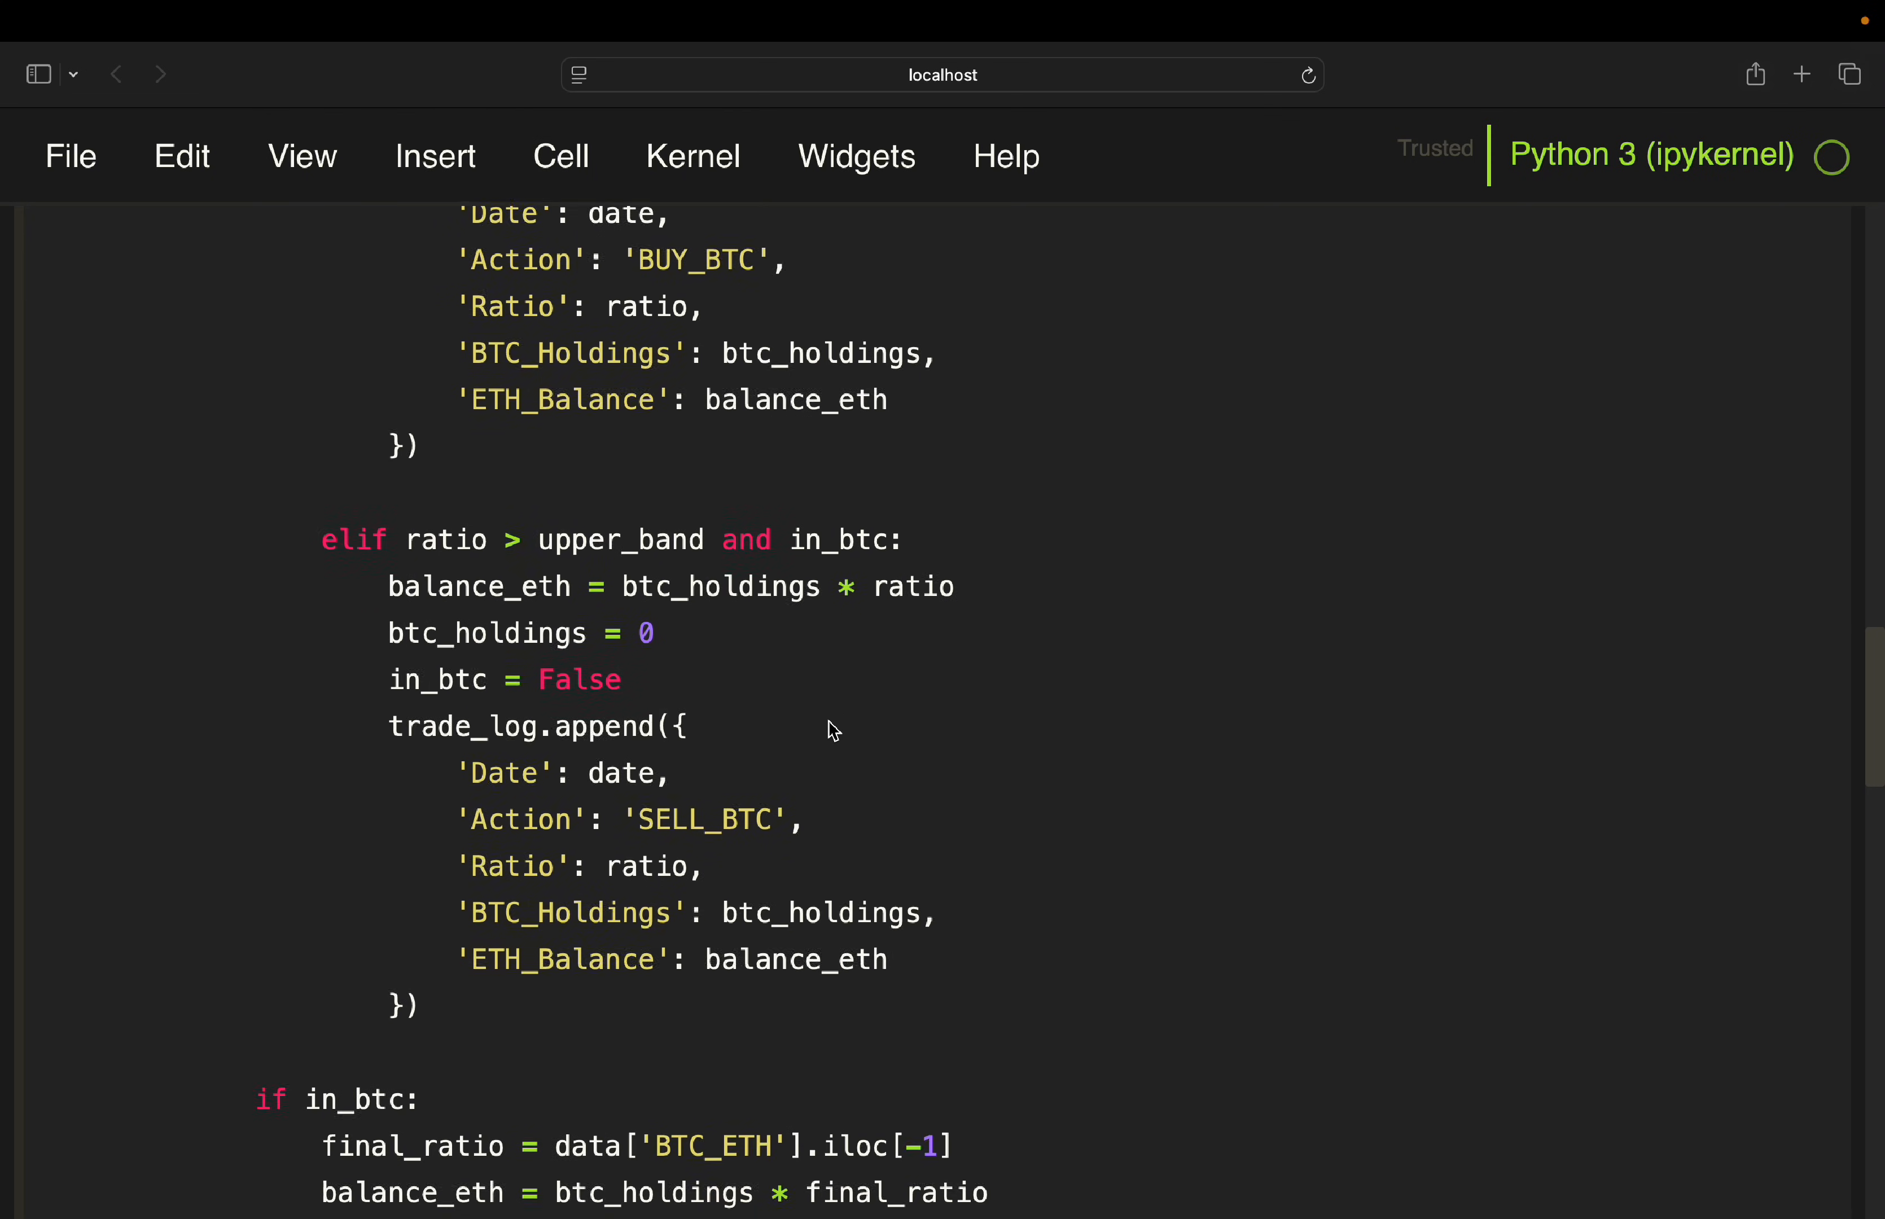
pyautogui.scroll(-3)
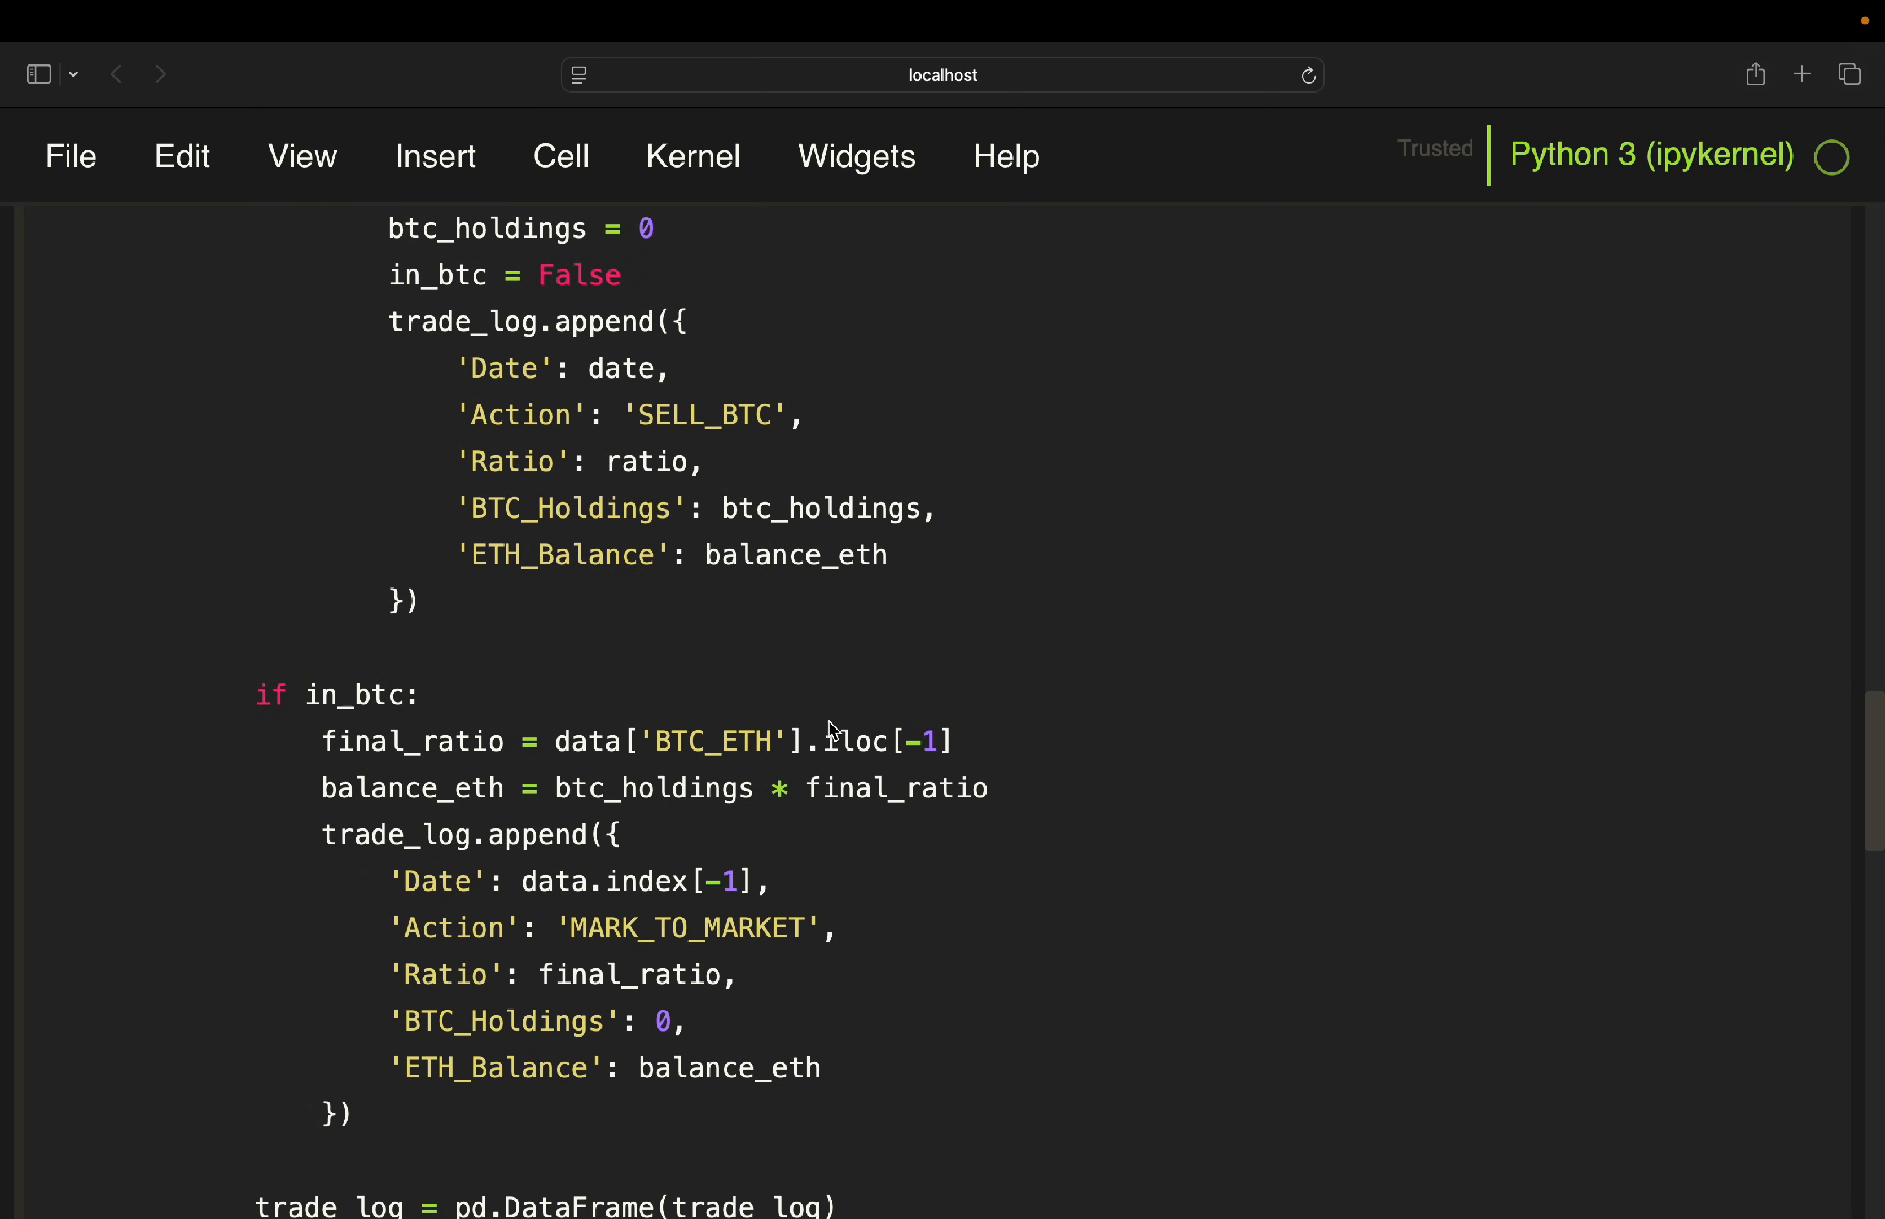
pyautogui.scroll(-3)
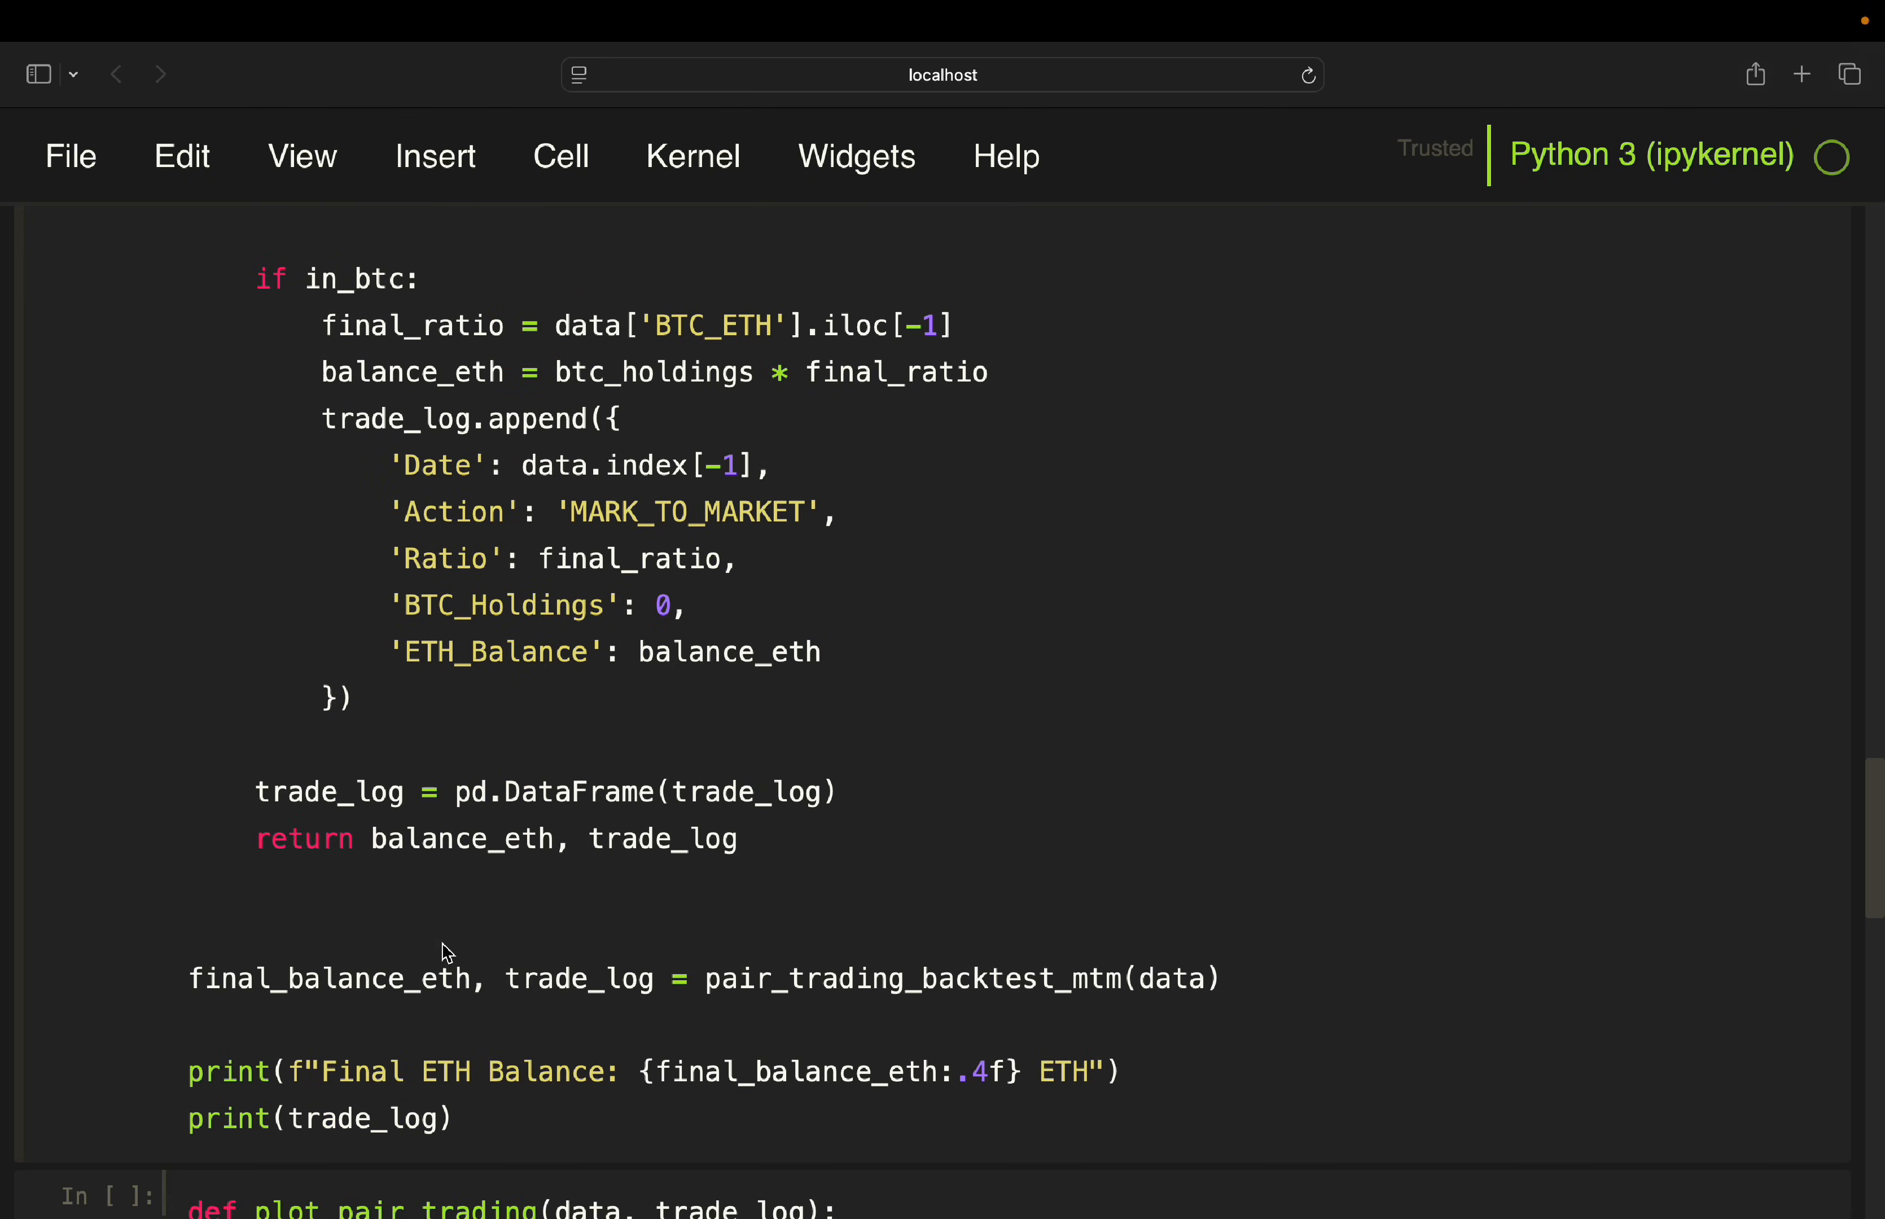
pyautogui.moveTo(364, 1003)
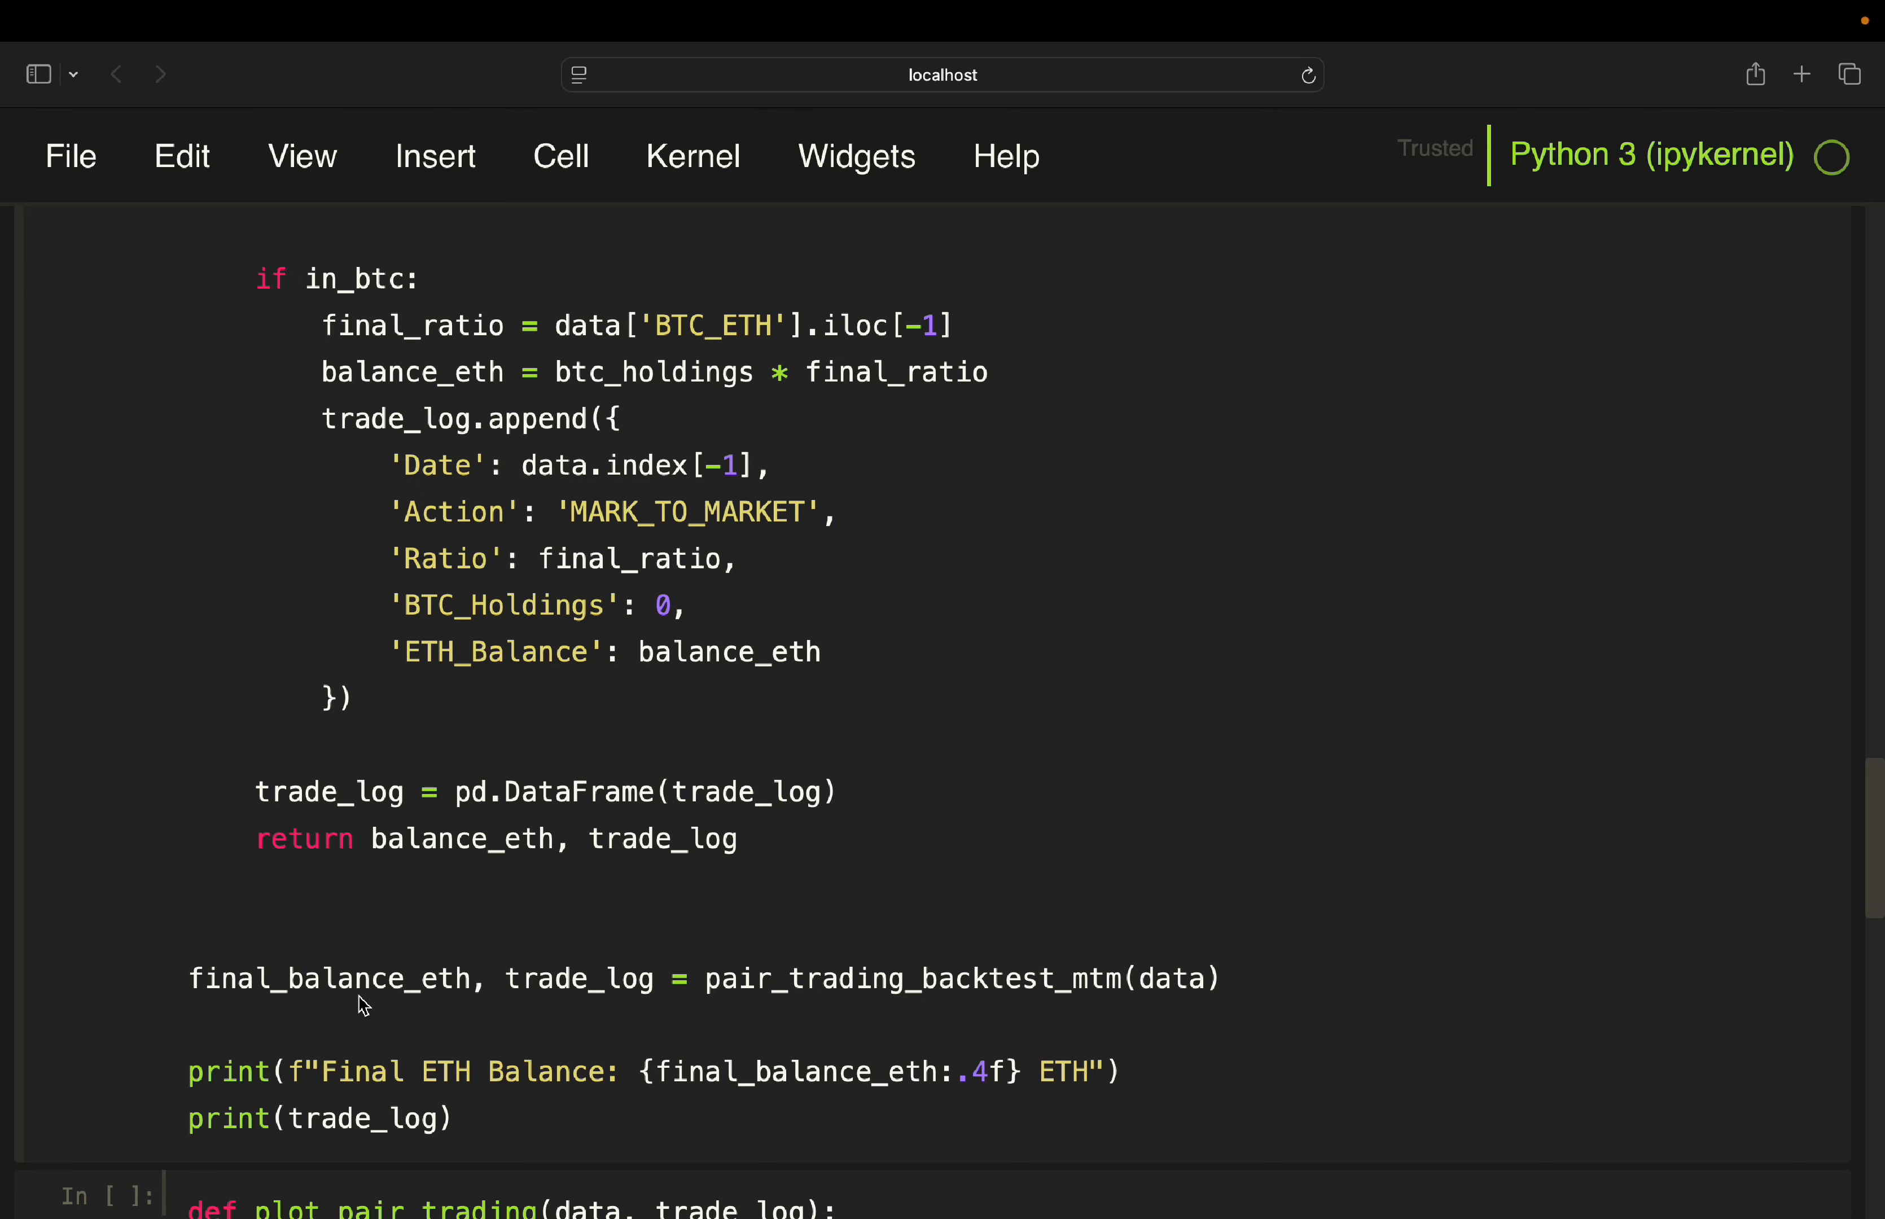
pyautogui.moveTo(423, 994)
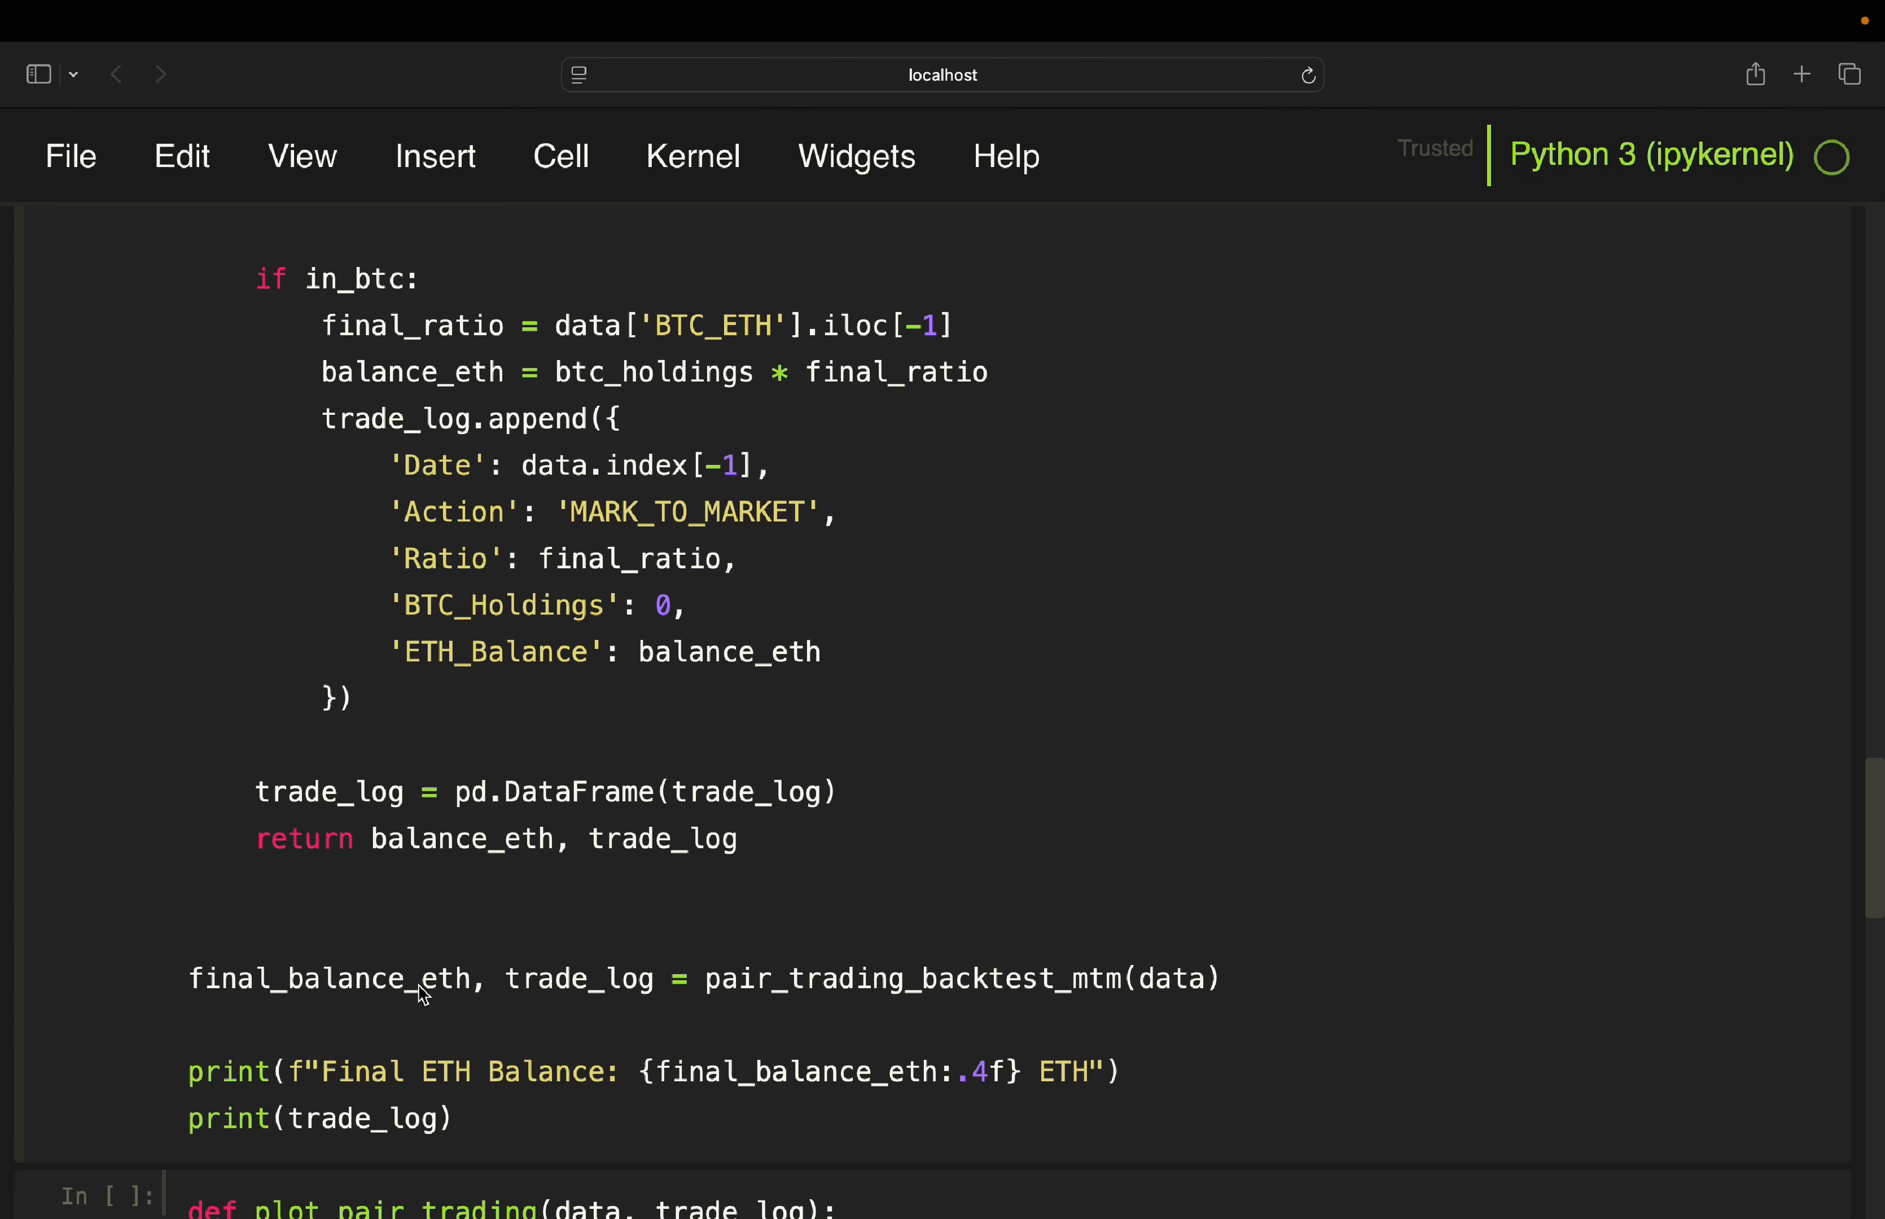
pyautogui.moveTo(941, 989)
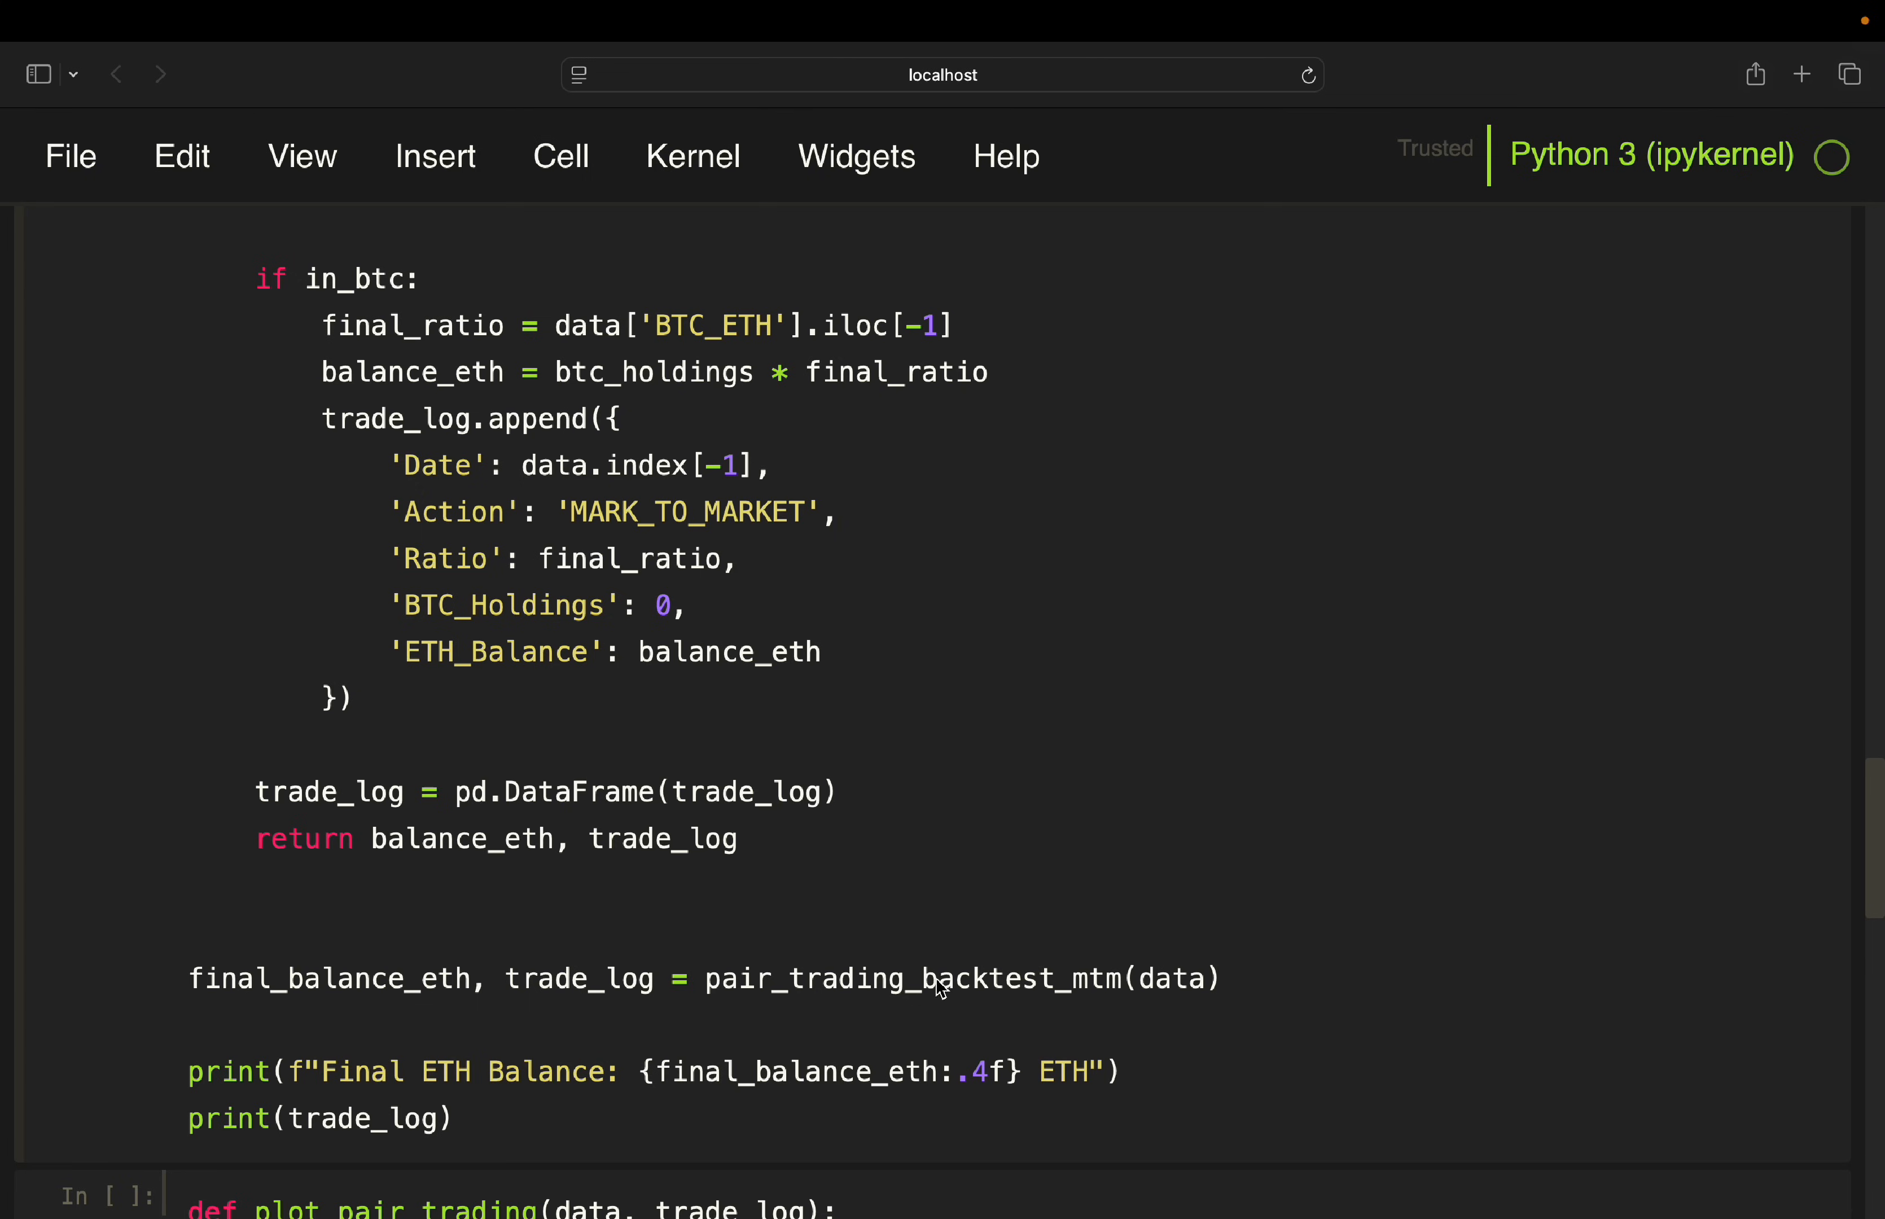
pyautogui.moveTo(855, 1003)
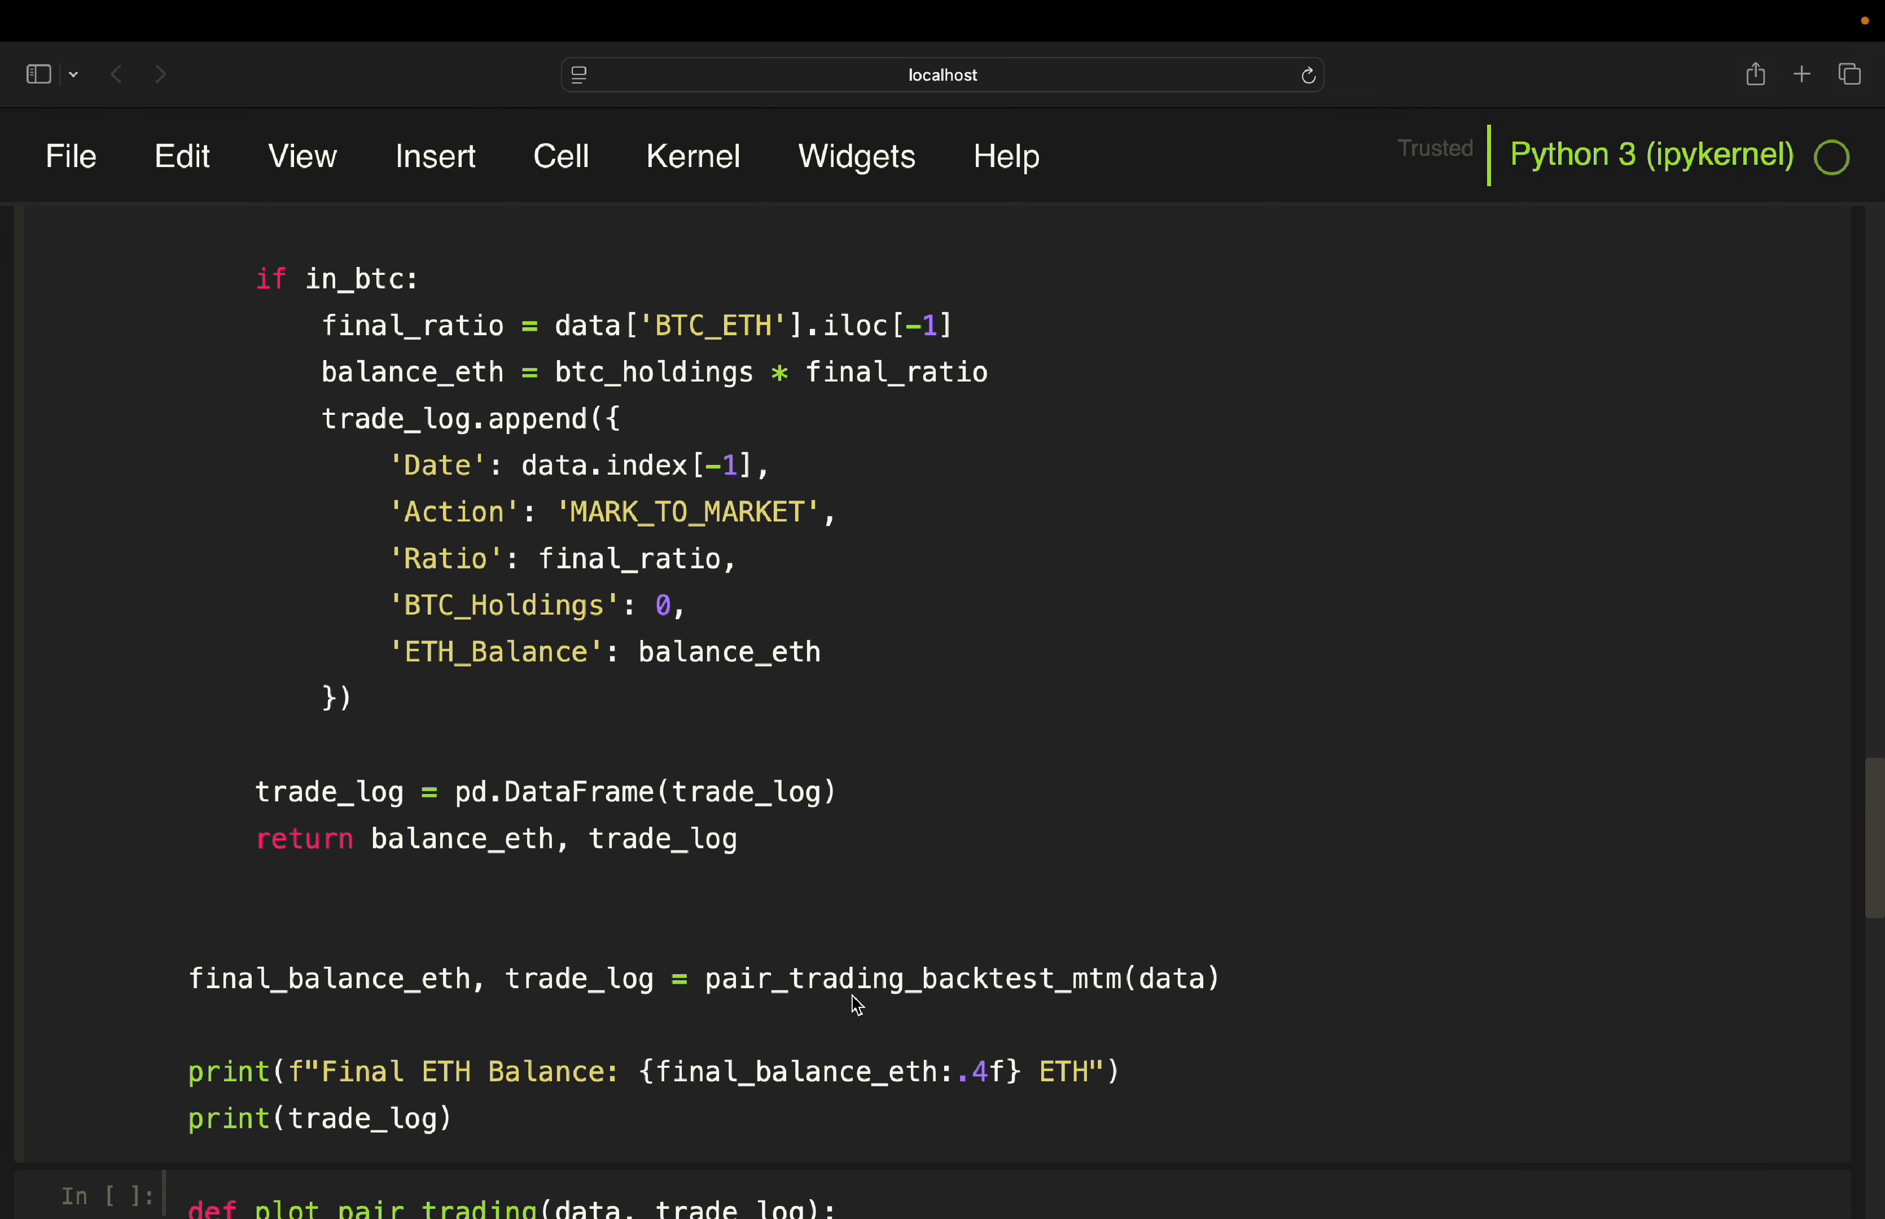
# Execute the backtest cell, printing final ETH balance 2.0131 and the 20-row trade log
pyautogui.click(189, 1029)
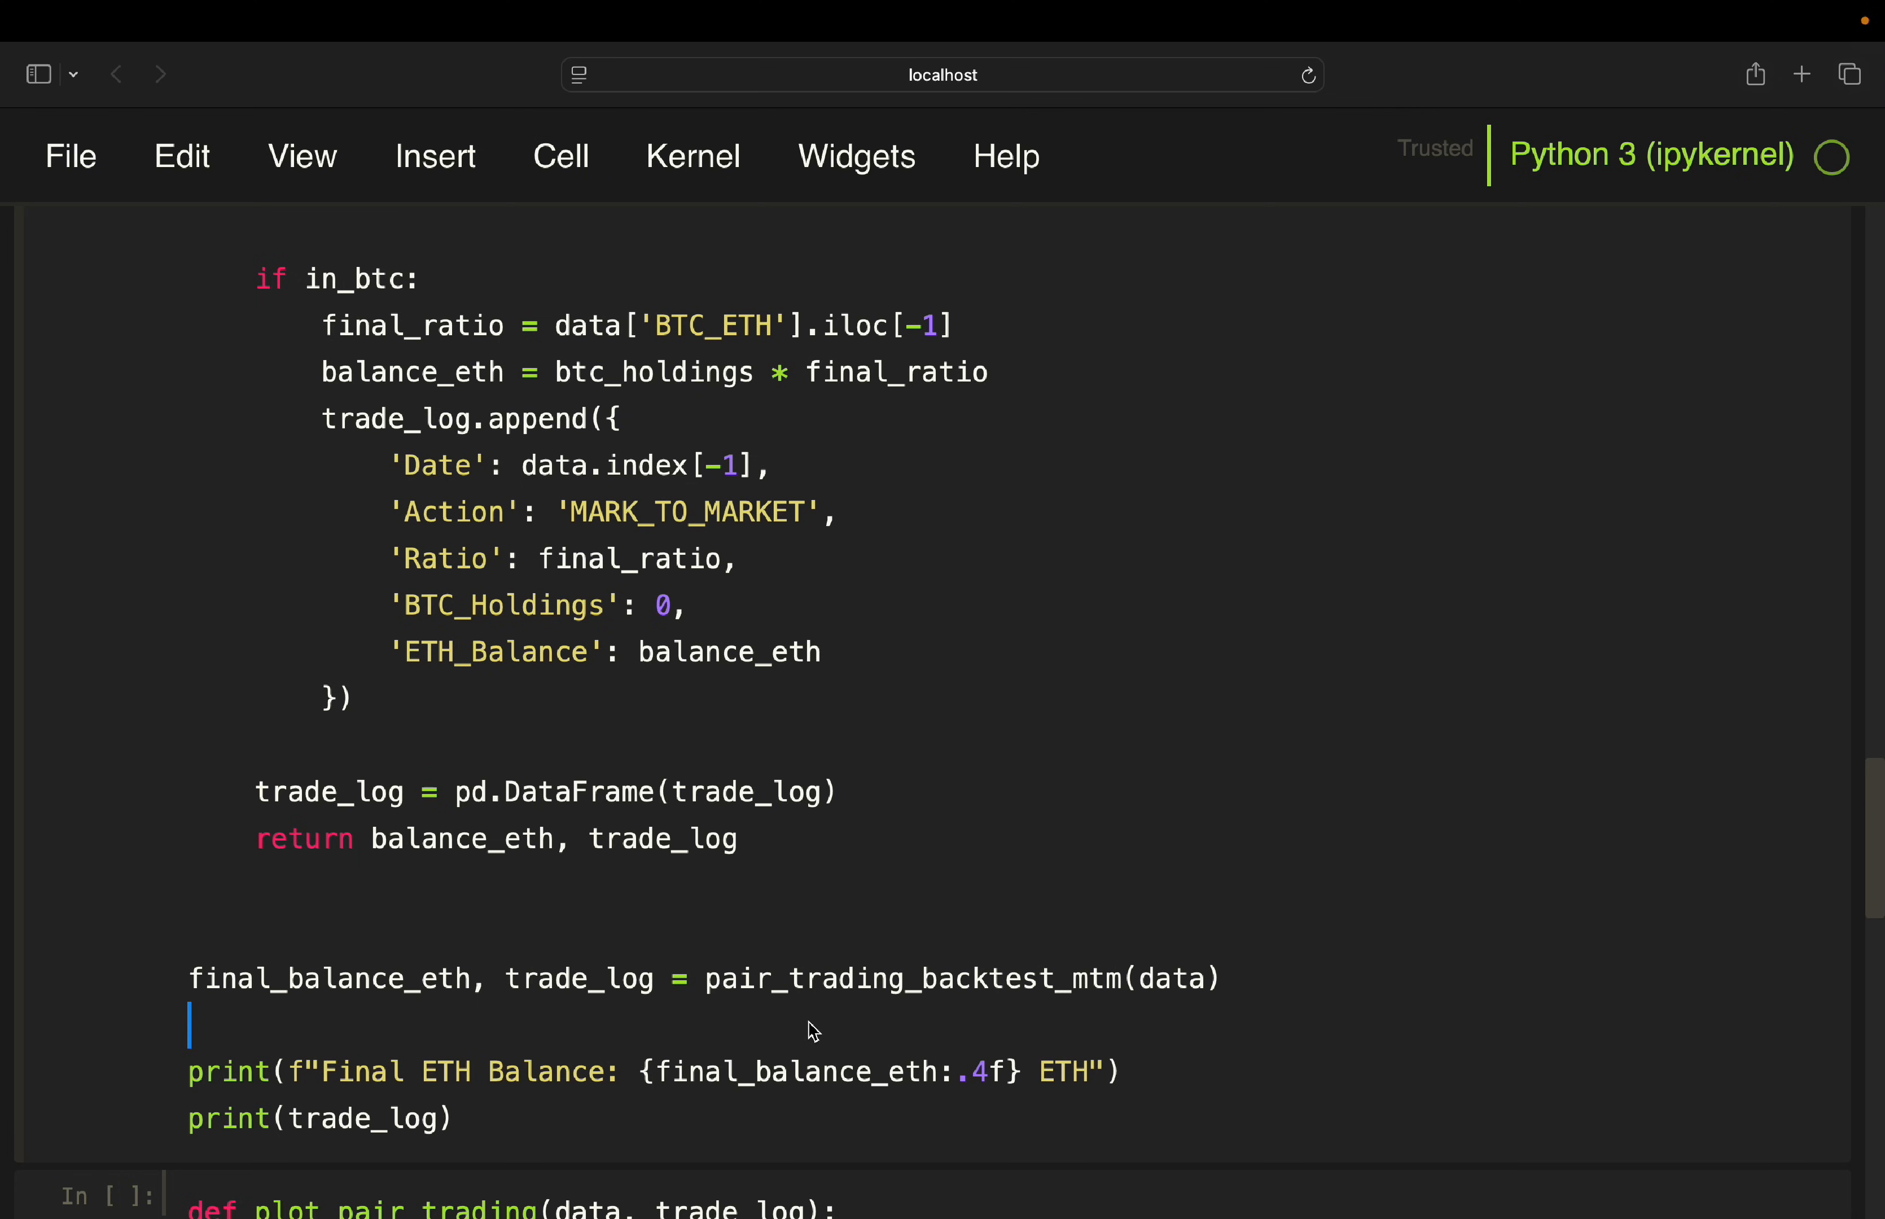
pyautogui.click(1126, 1071)
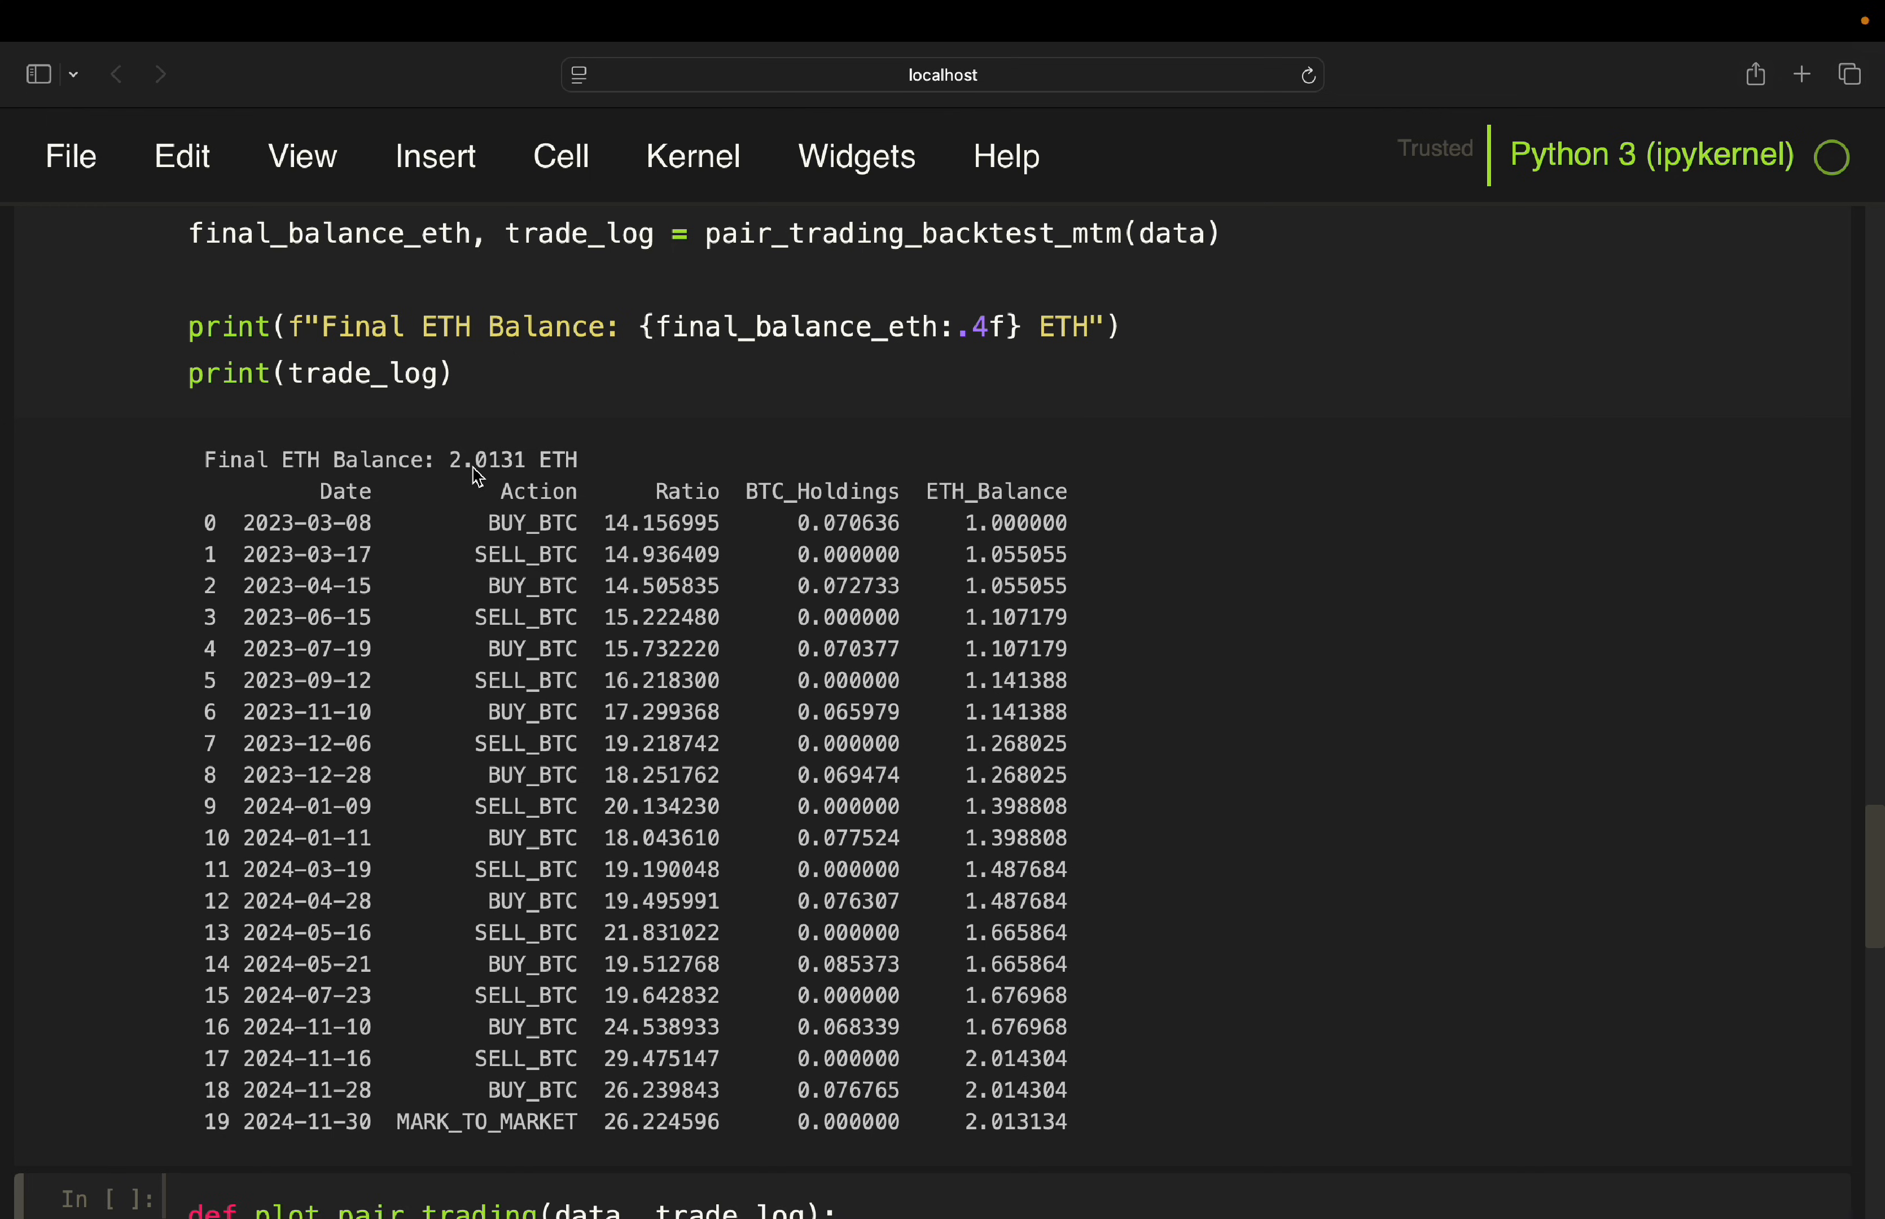
pyautogui.moveTo(585, 478)
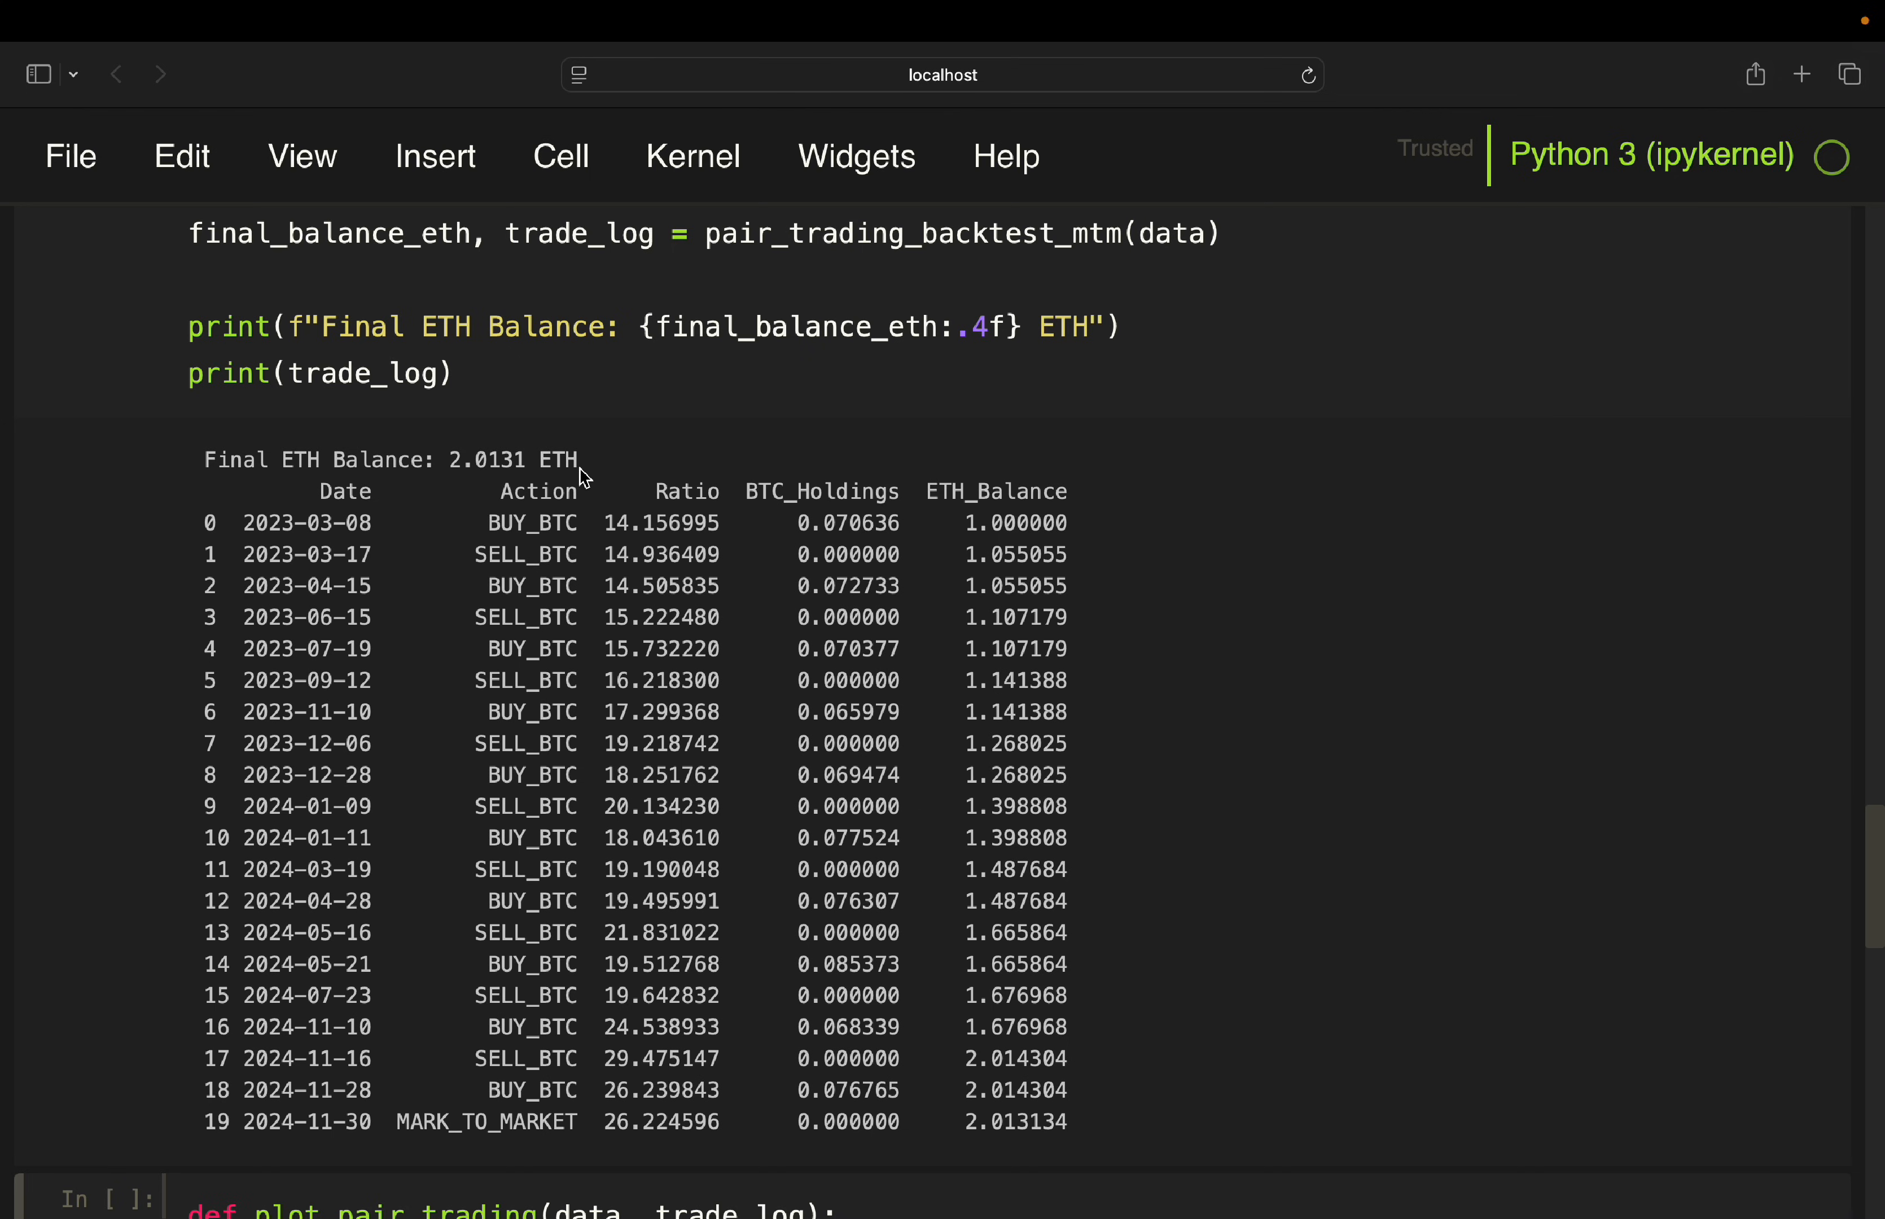
pyautogui.moveTo(498, 479)
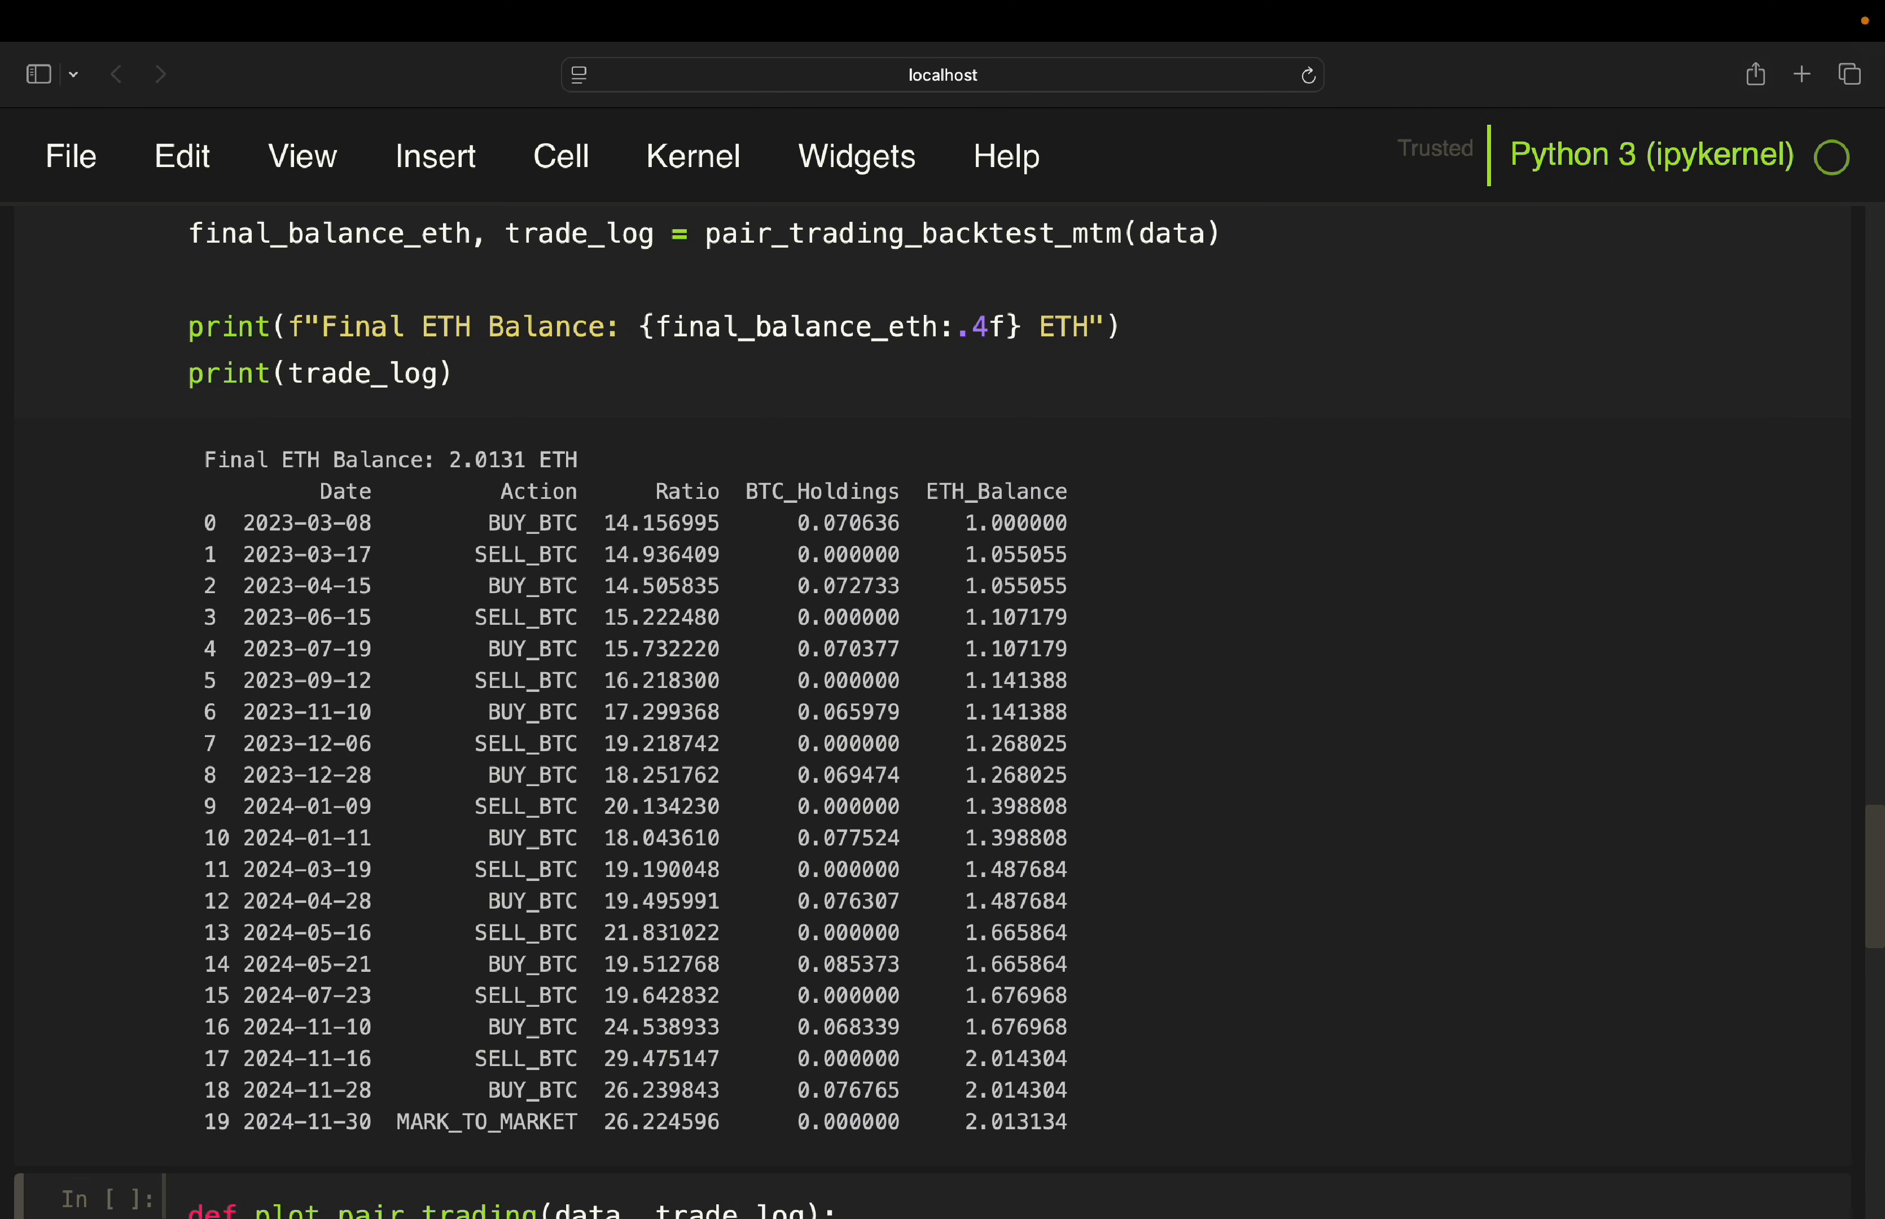
pyautogui.scroll(-3)
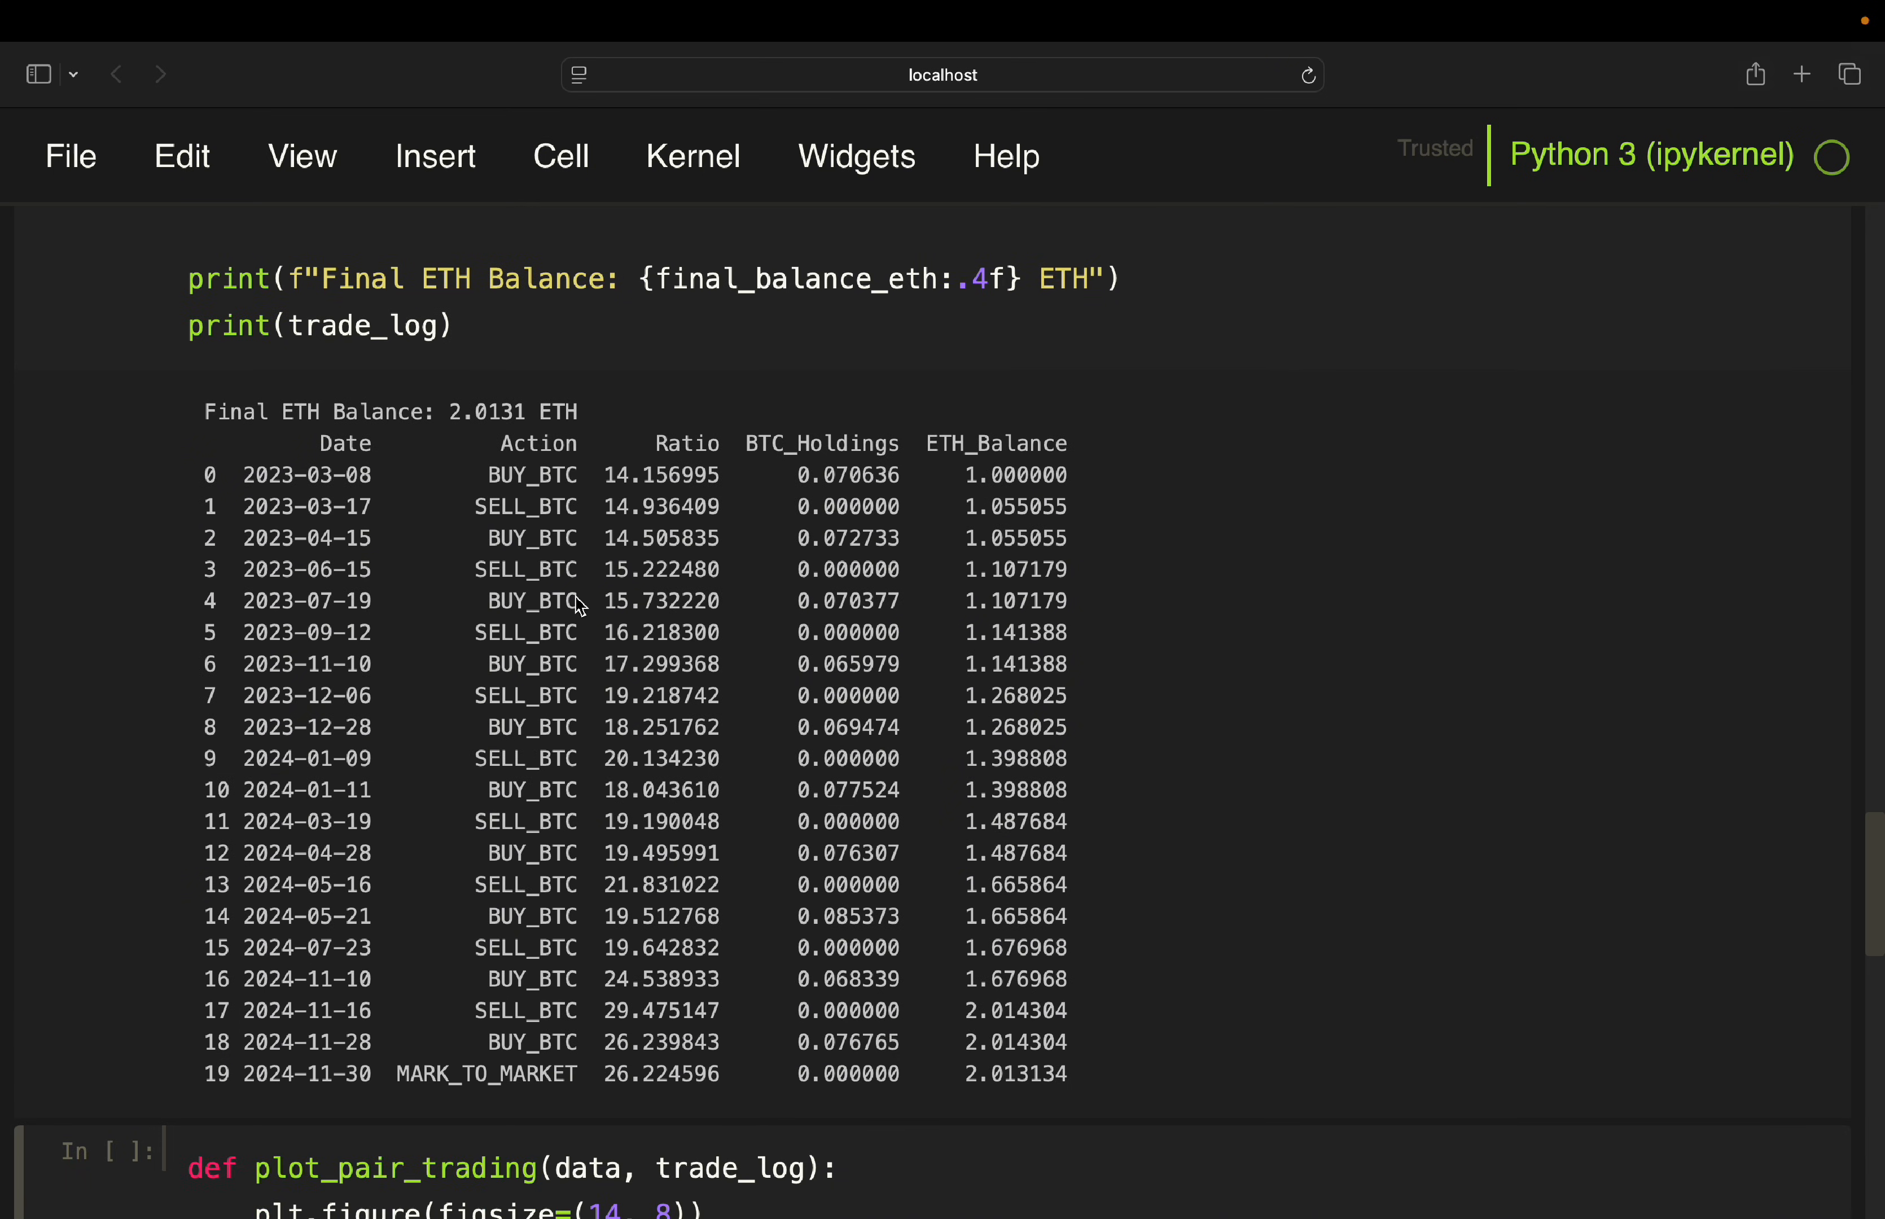
pyautogui.moveTo(361, 493)
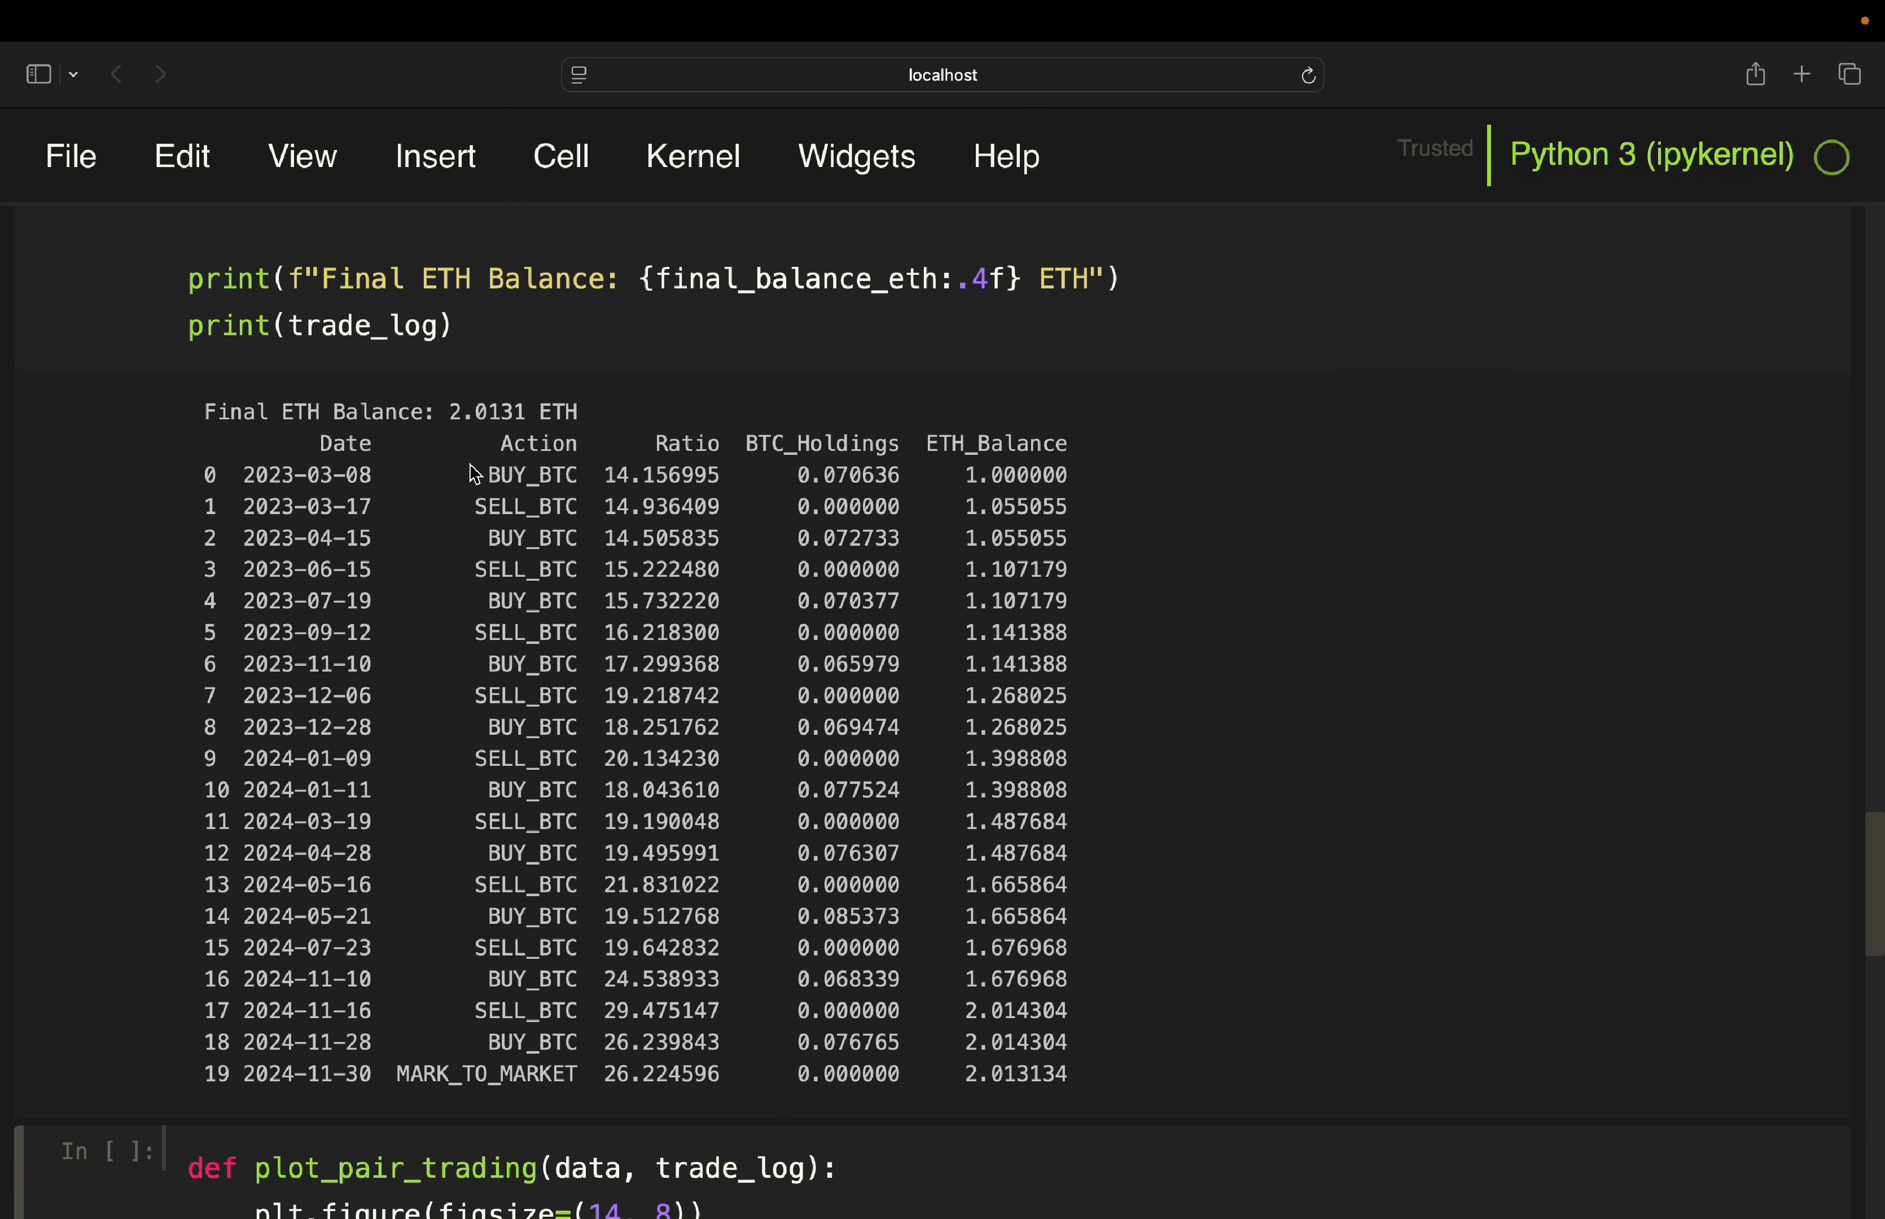
pyautogui.moveTo(558, 484)
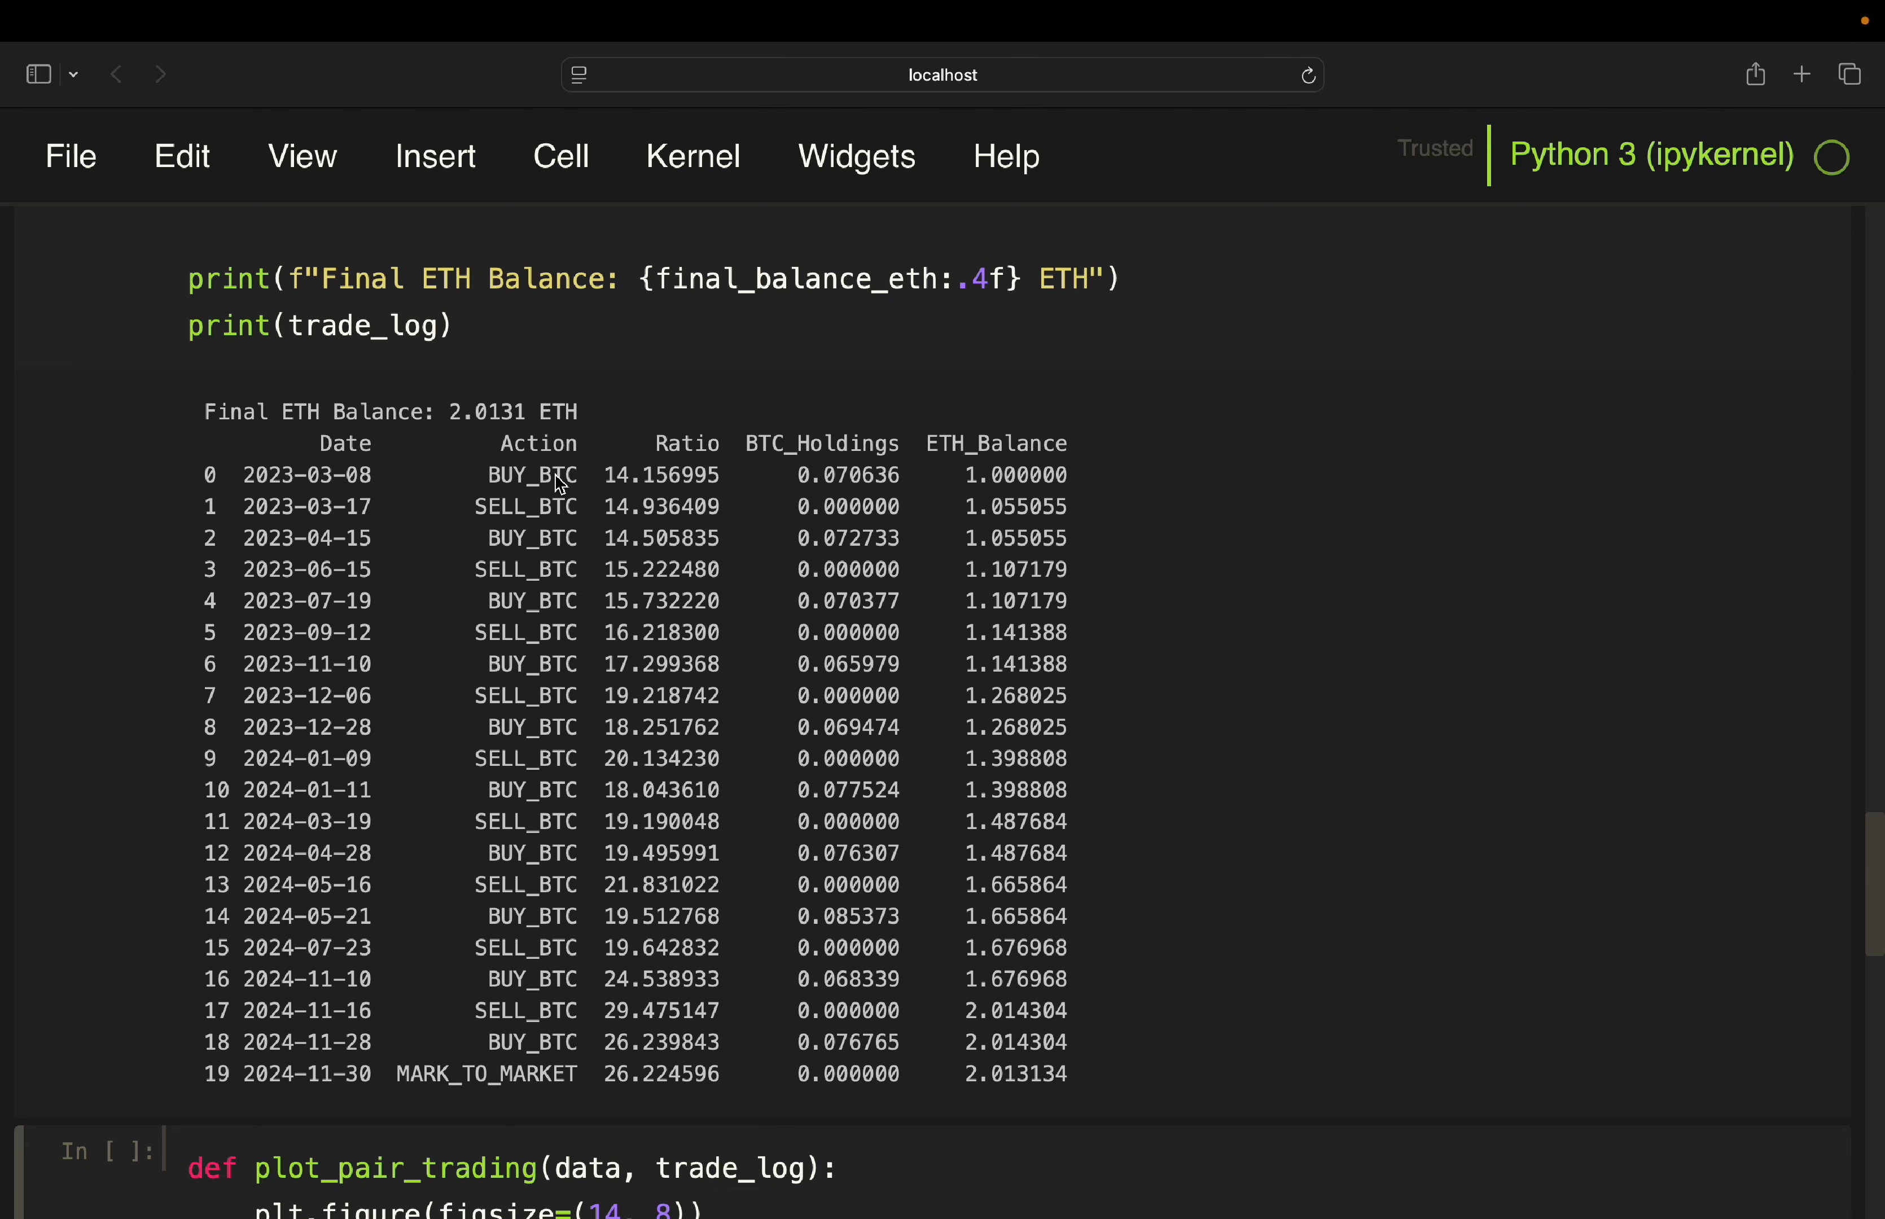
pyautogui.moveTo(511, 528)
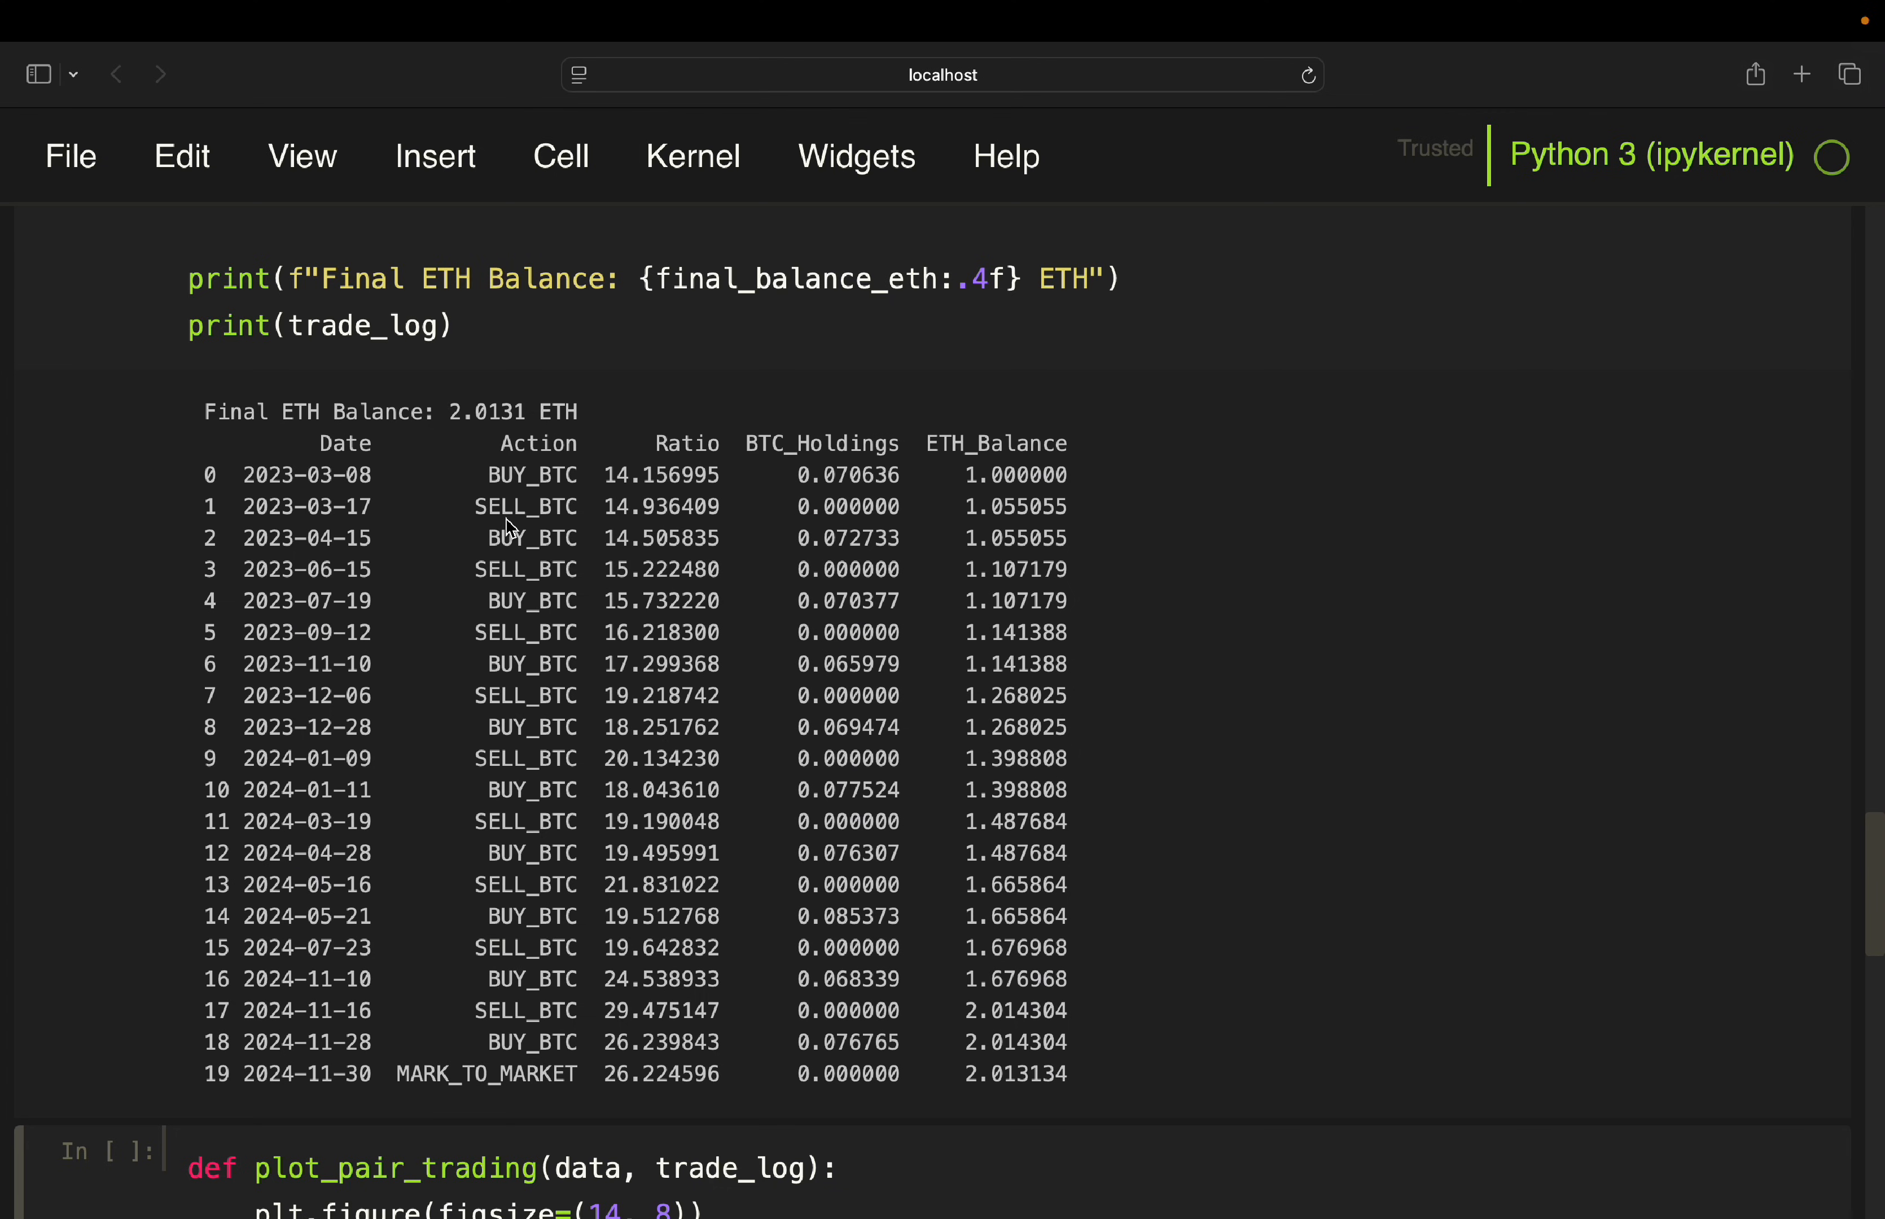
pyautogui.moveTo(461, 590)
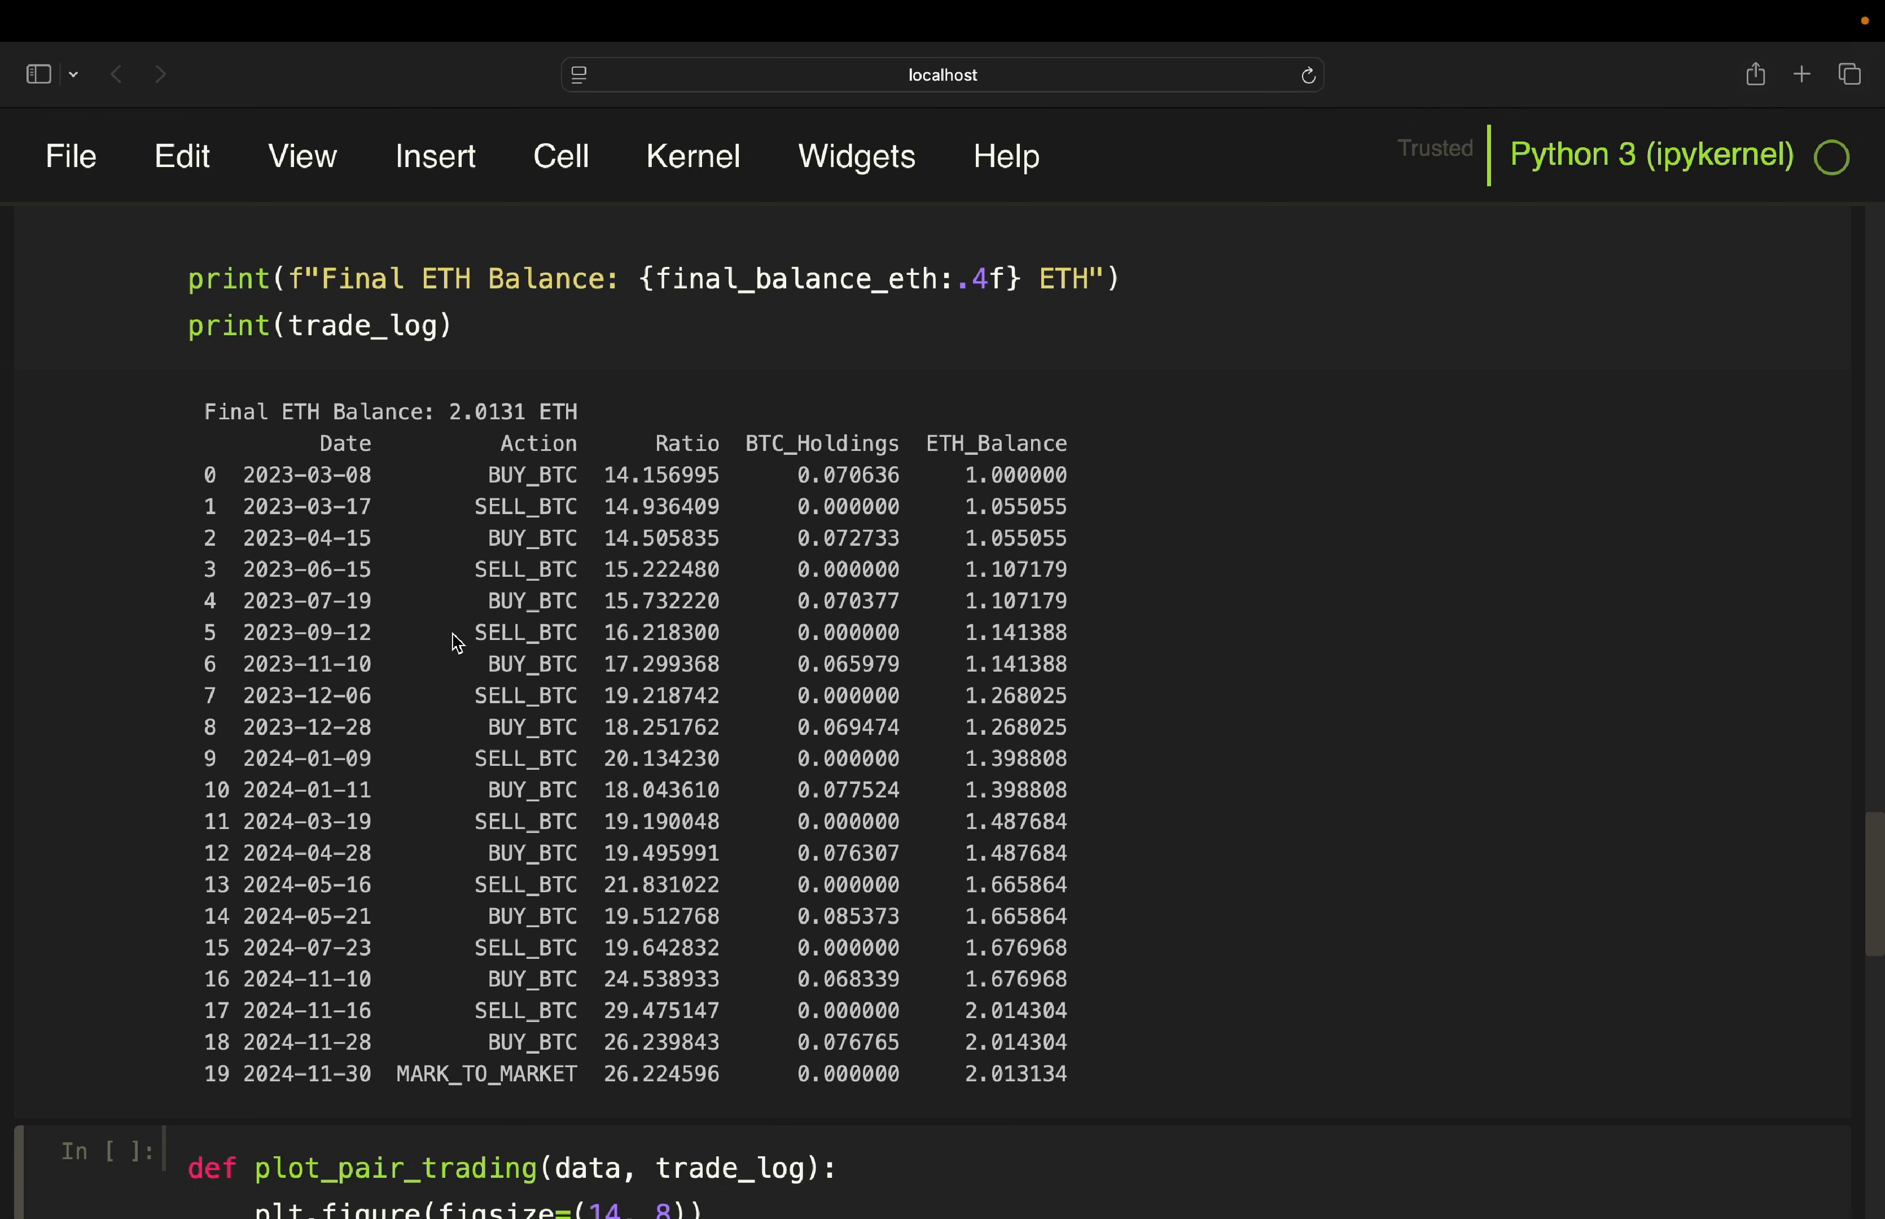
pyautogui.moveTo(514, 1055)
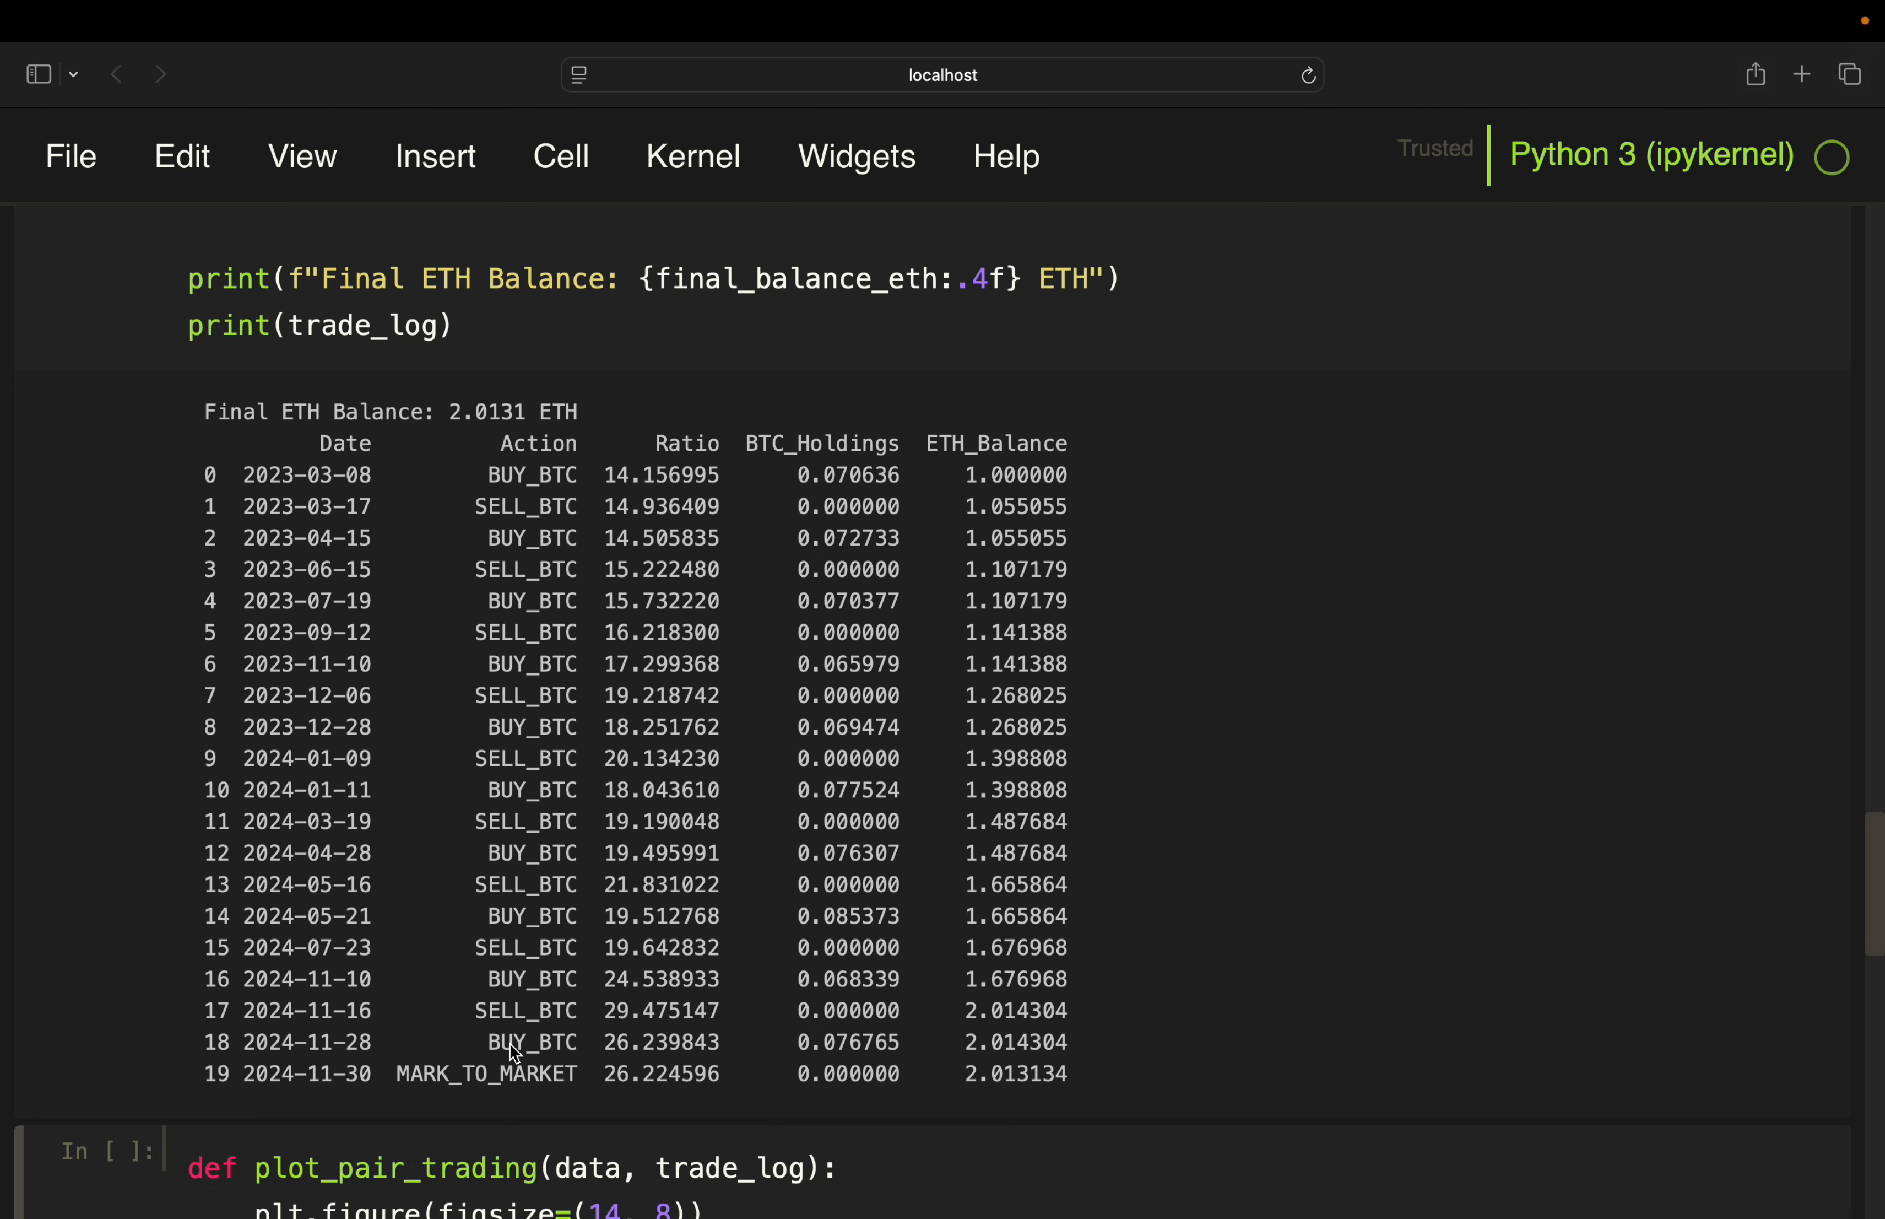
pyautogui.moveTo(376, 1047)
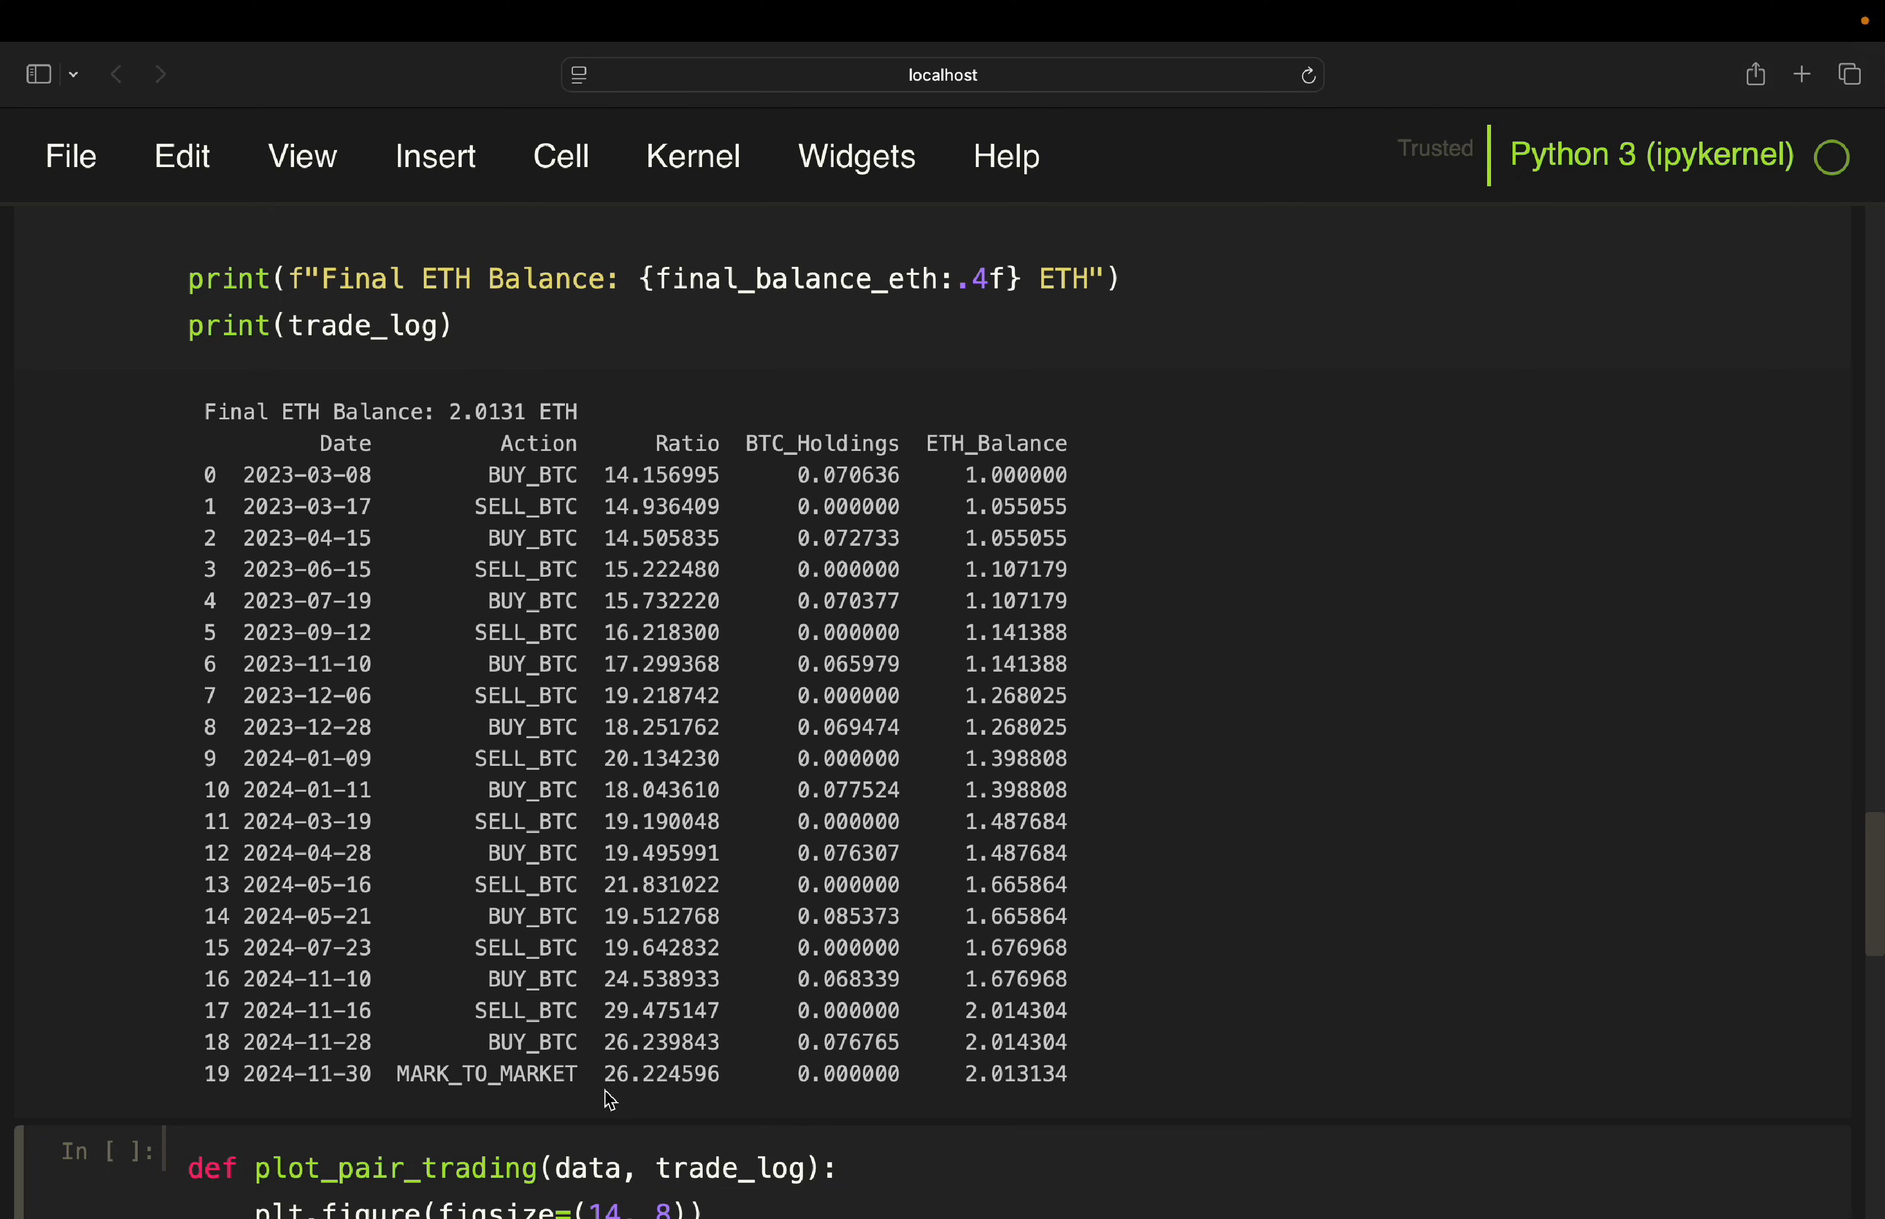
pyautogui.moveTo(617, 1095)
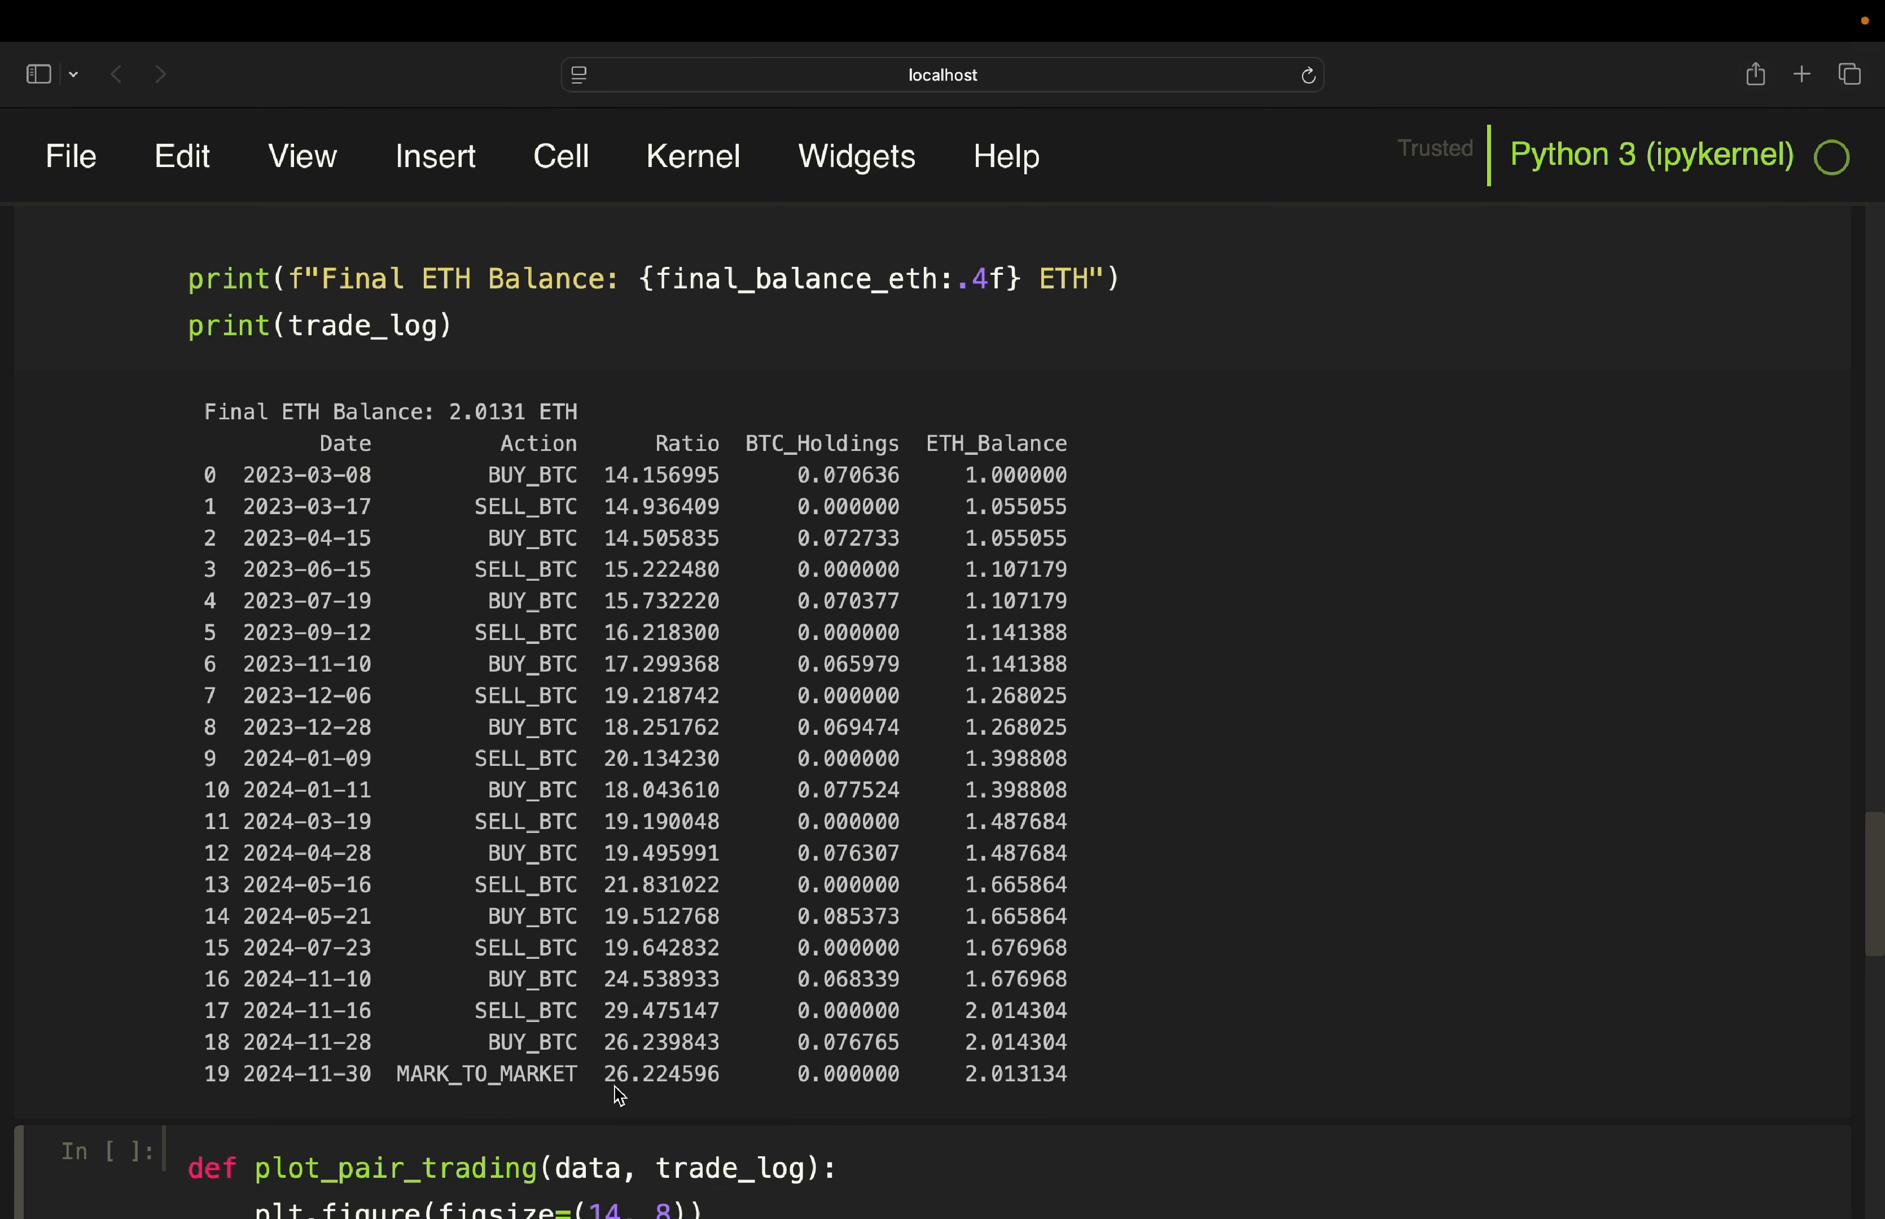
pyautogui.moveTo(985, 1086)
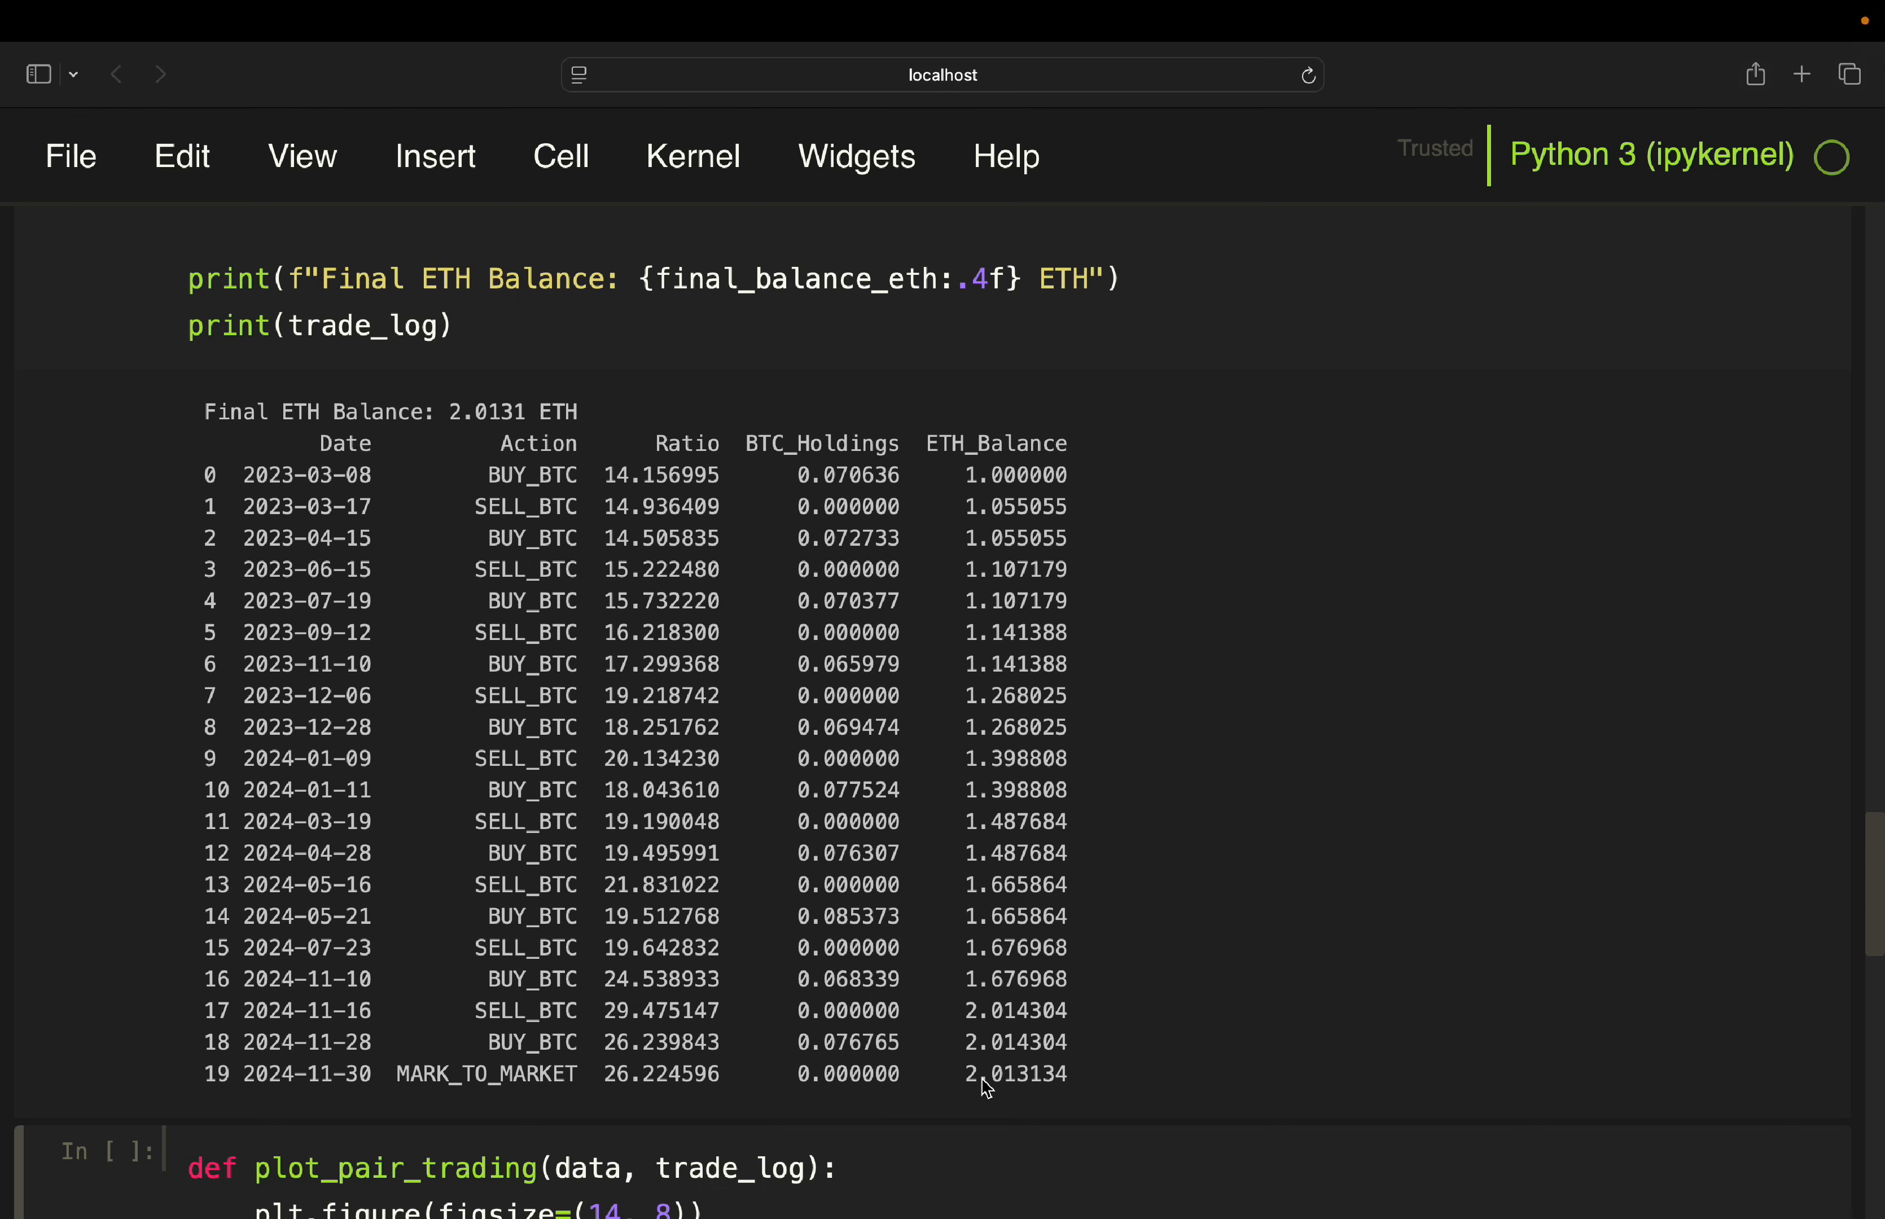
pyautogui.moveTo(432, 436)
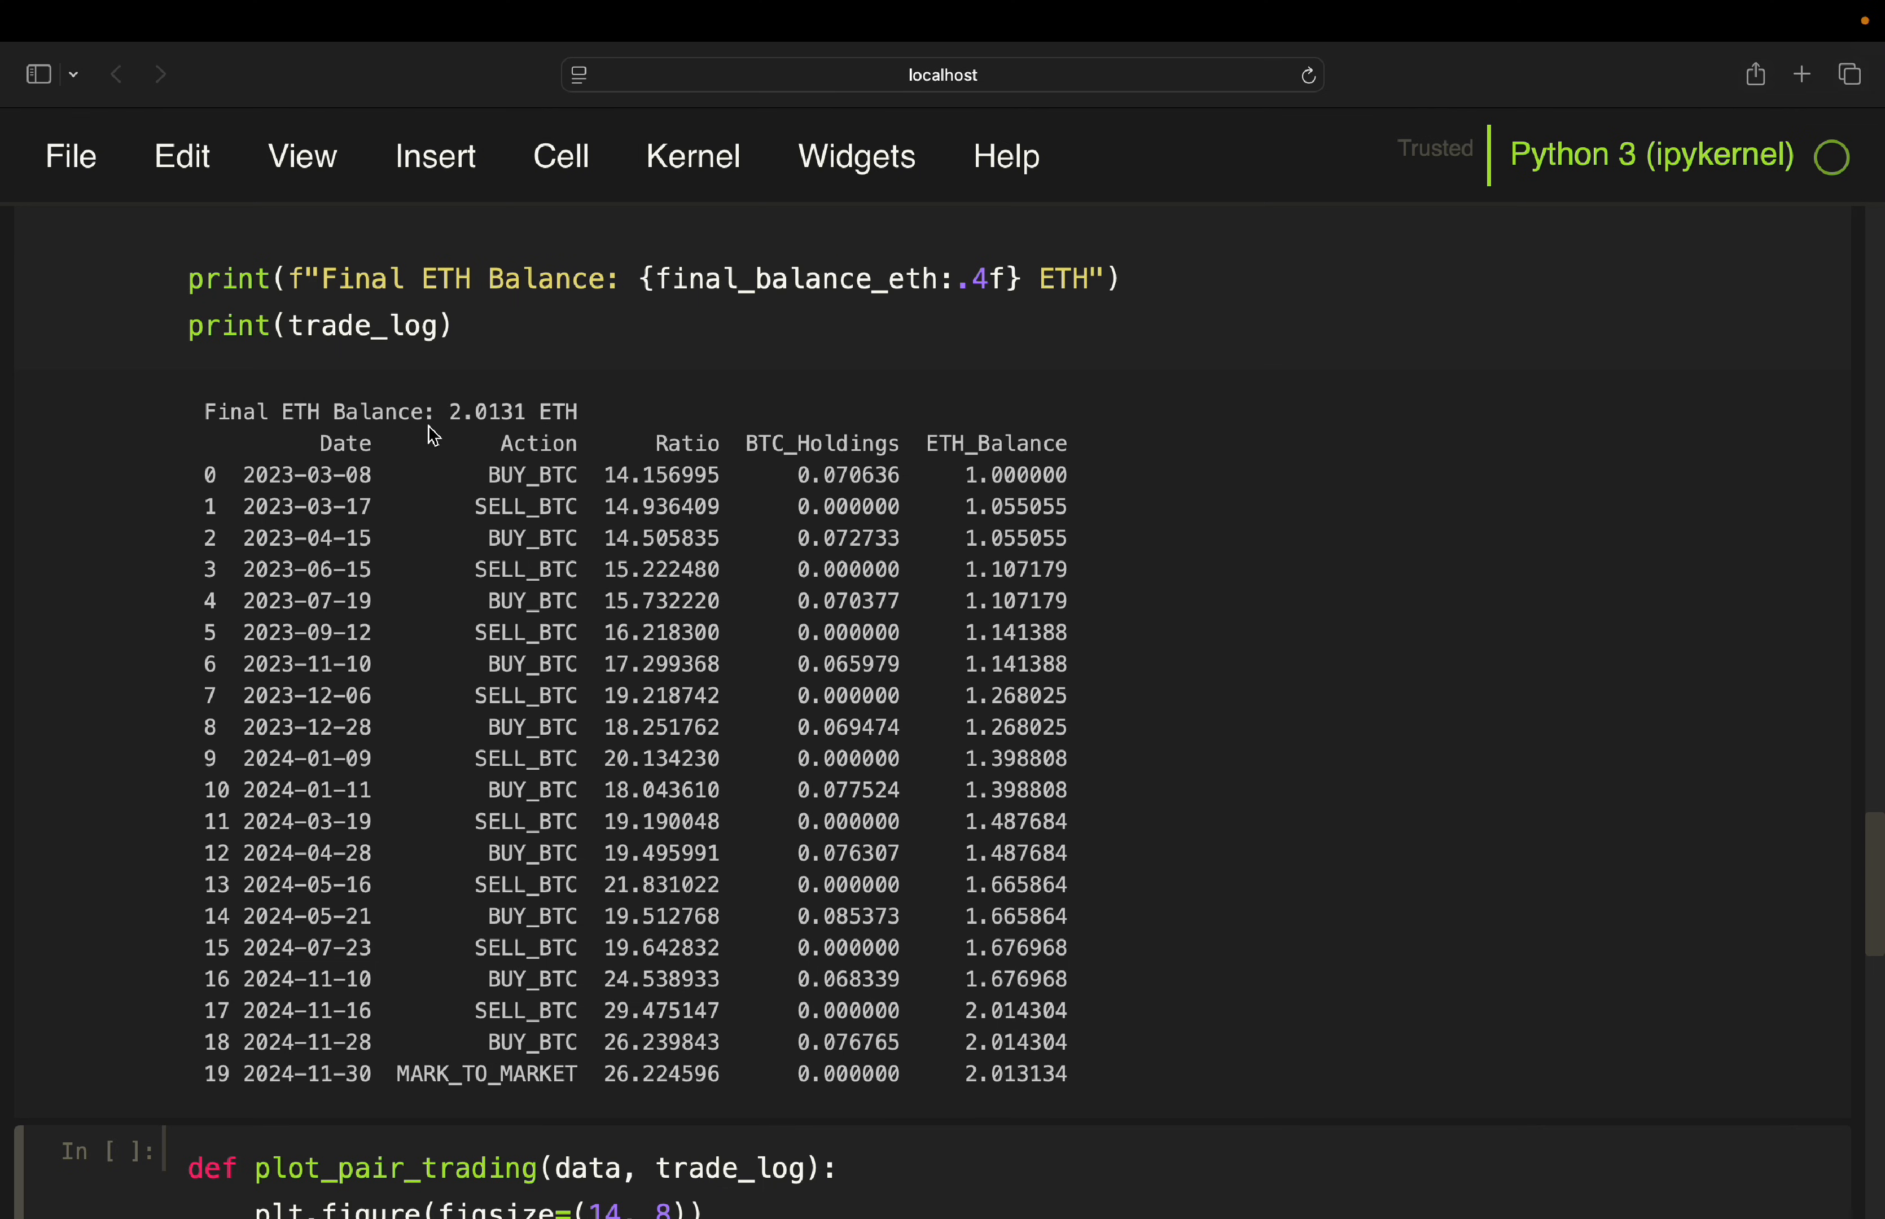
pyautogui.moveTo(991, 1088)
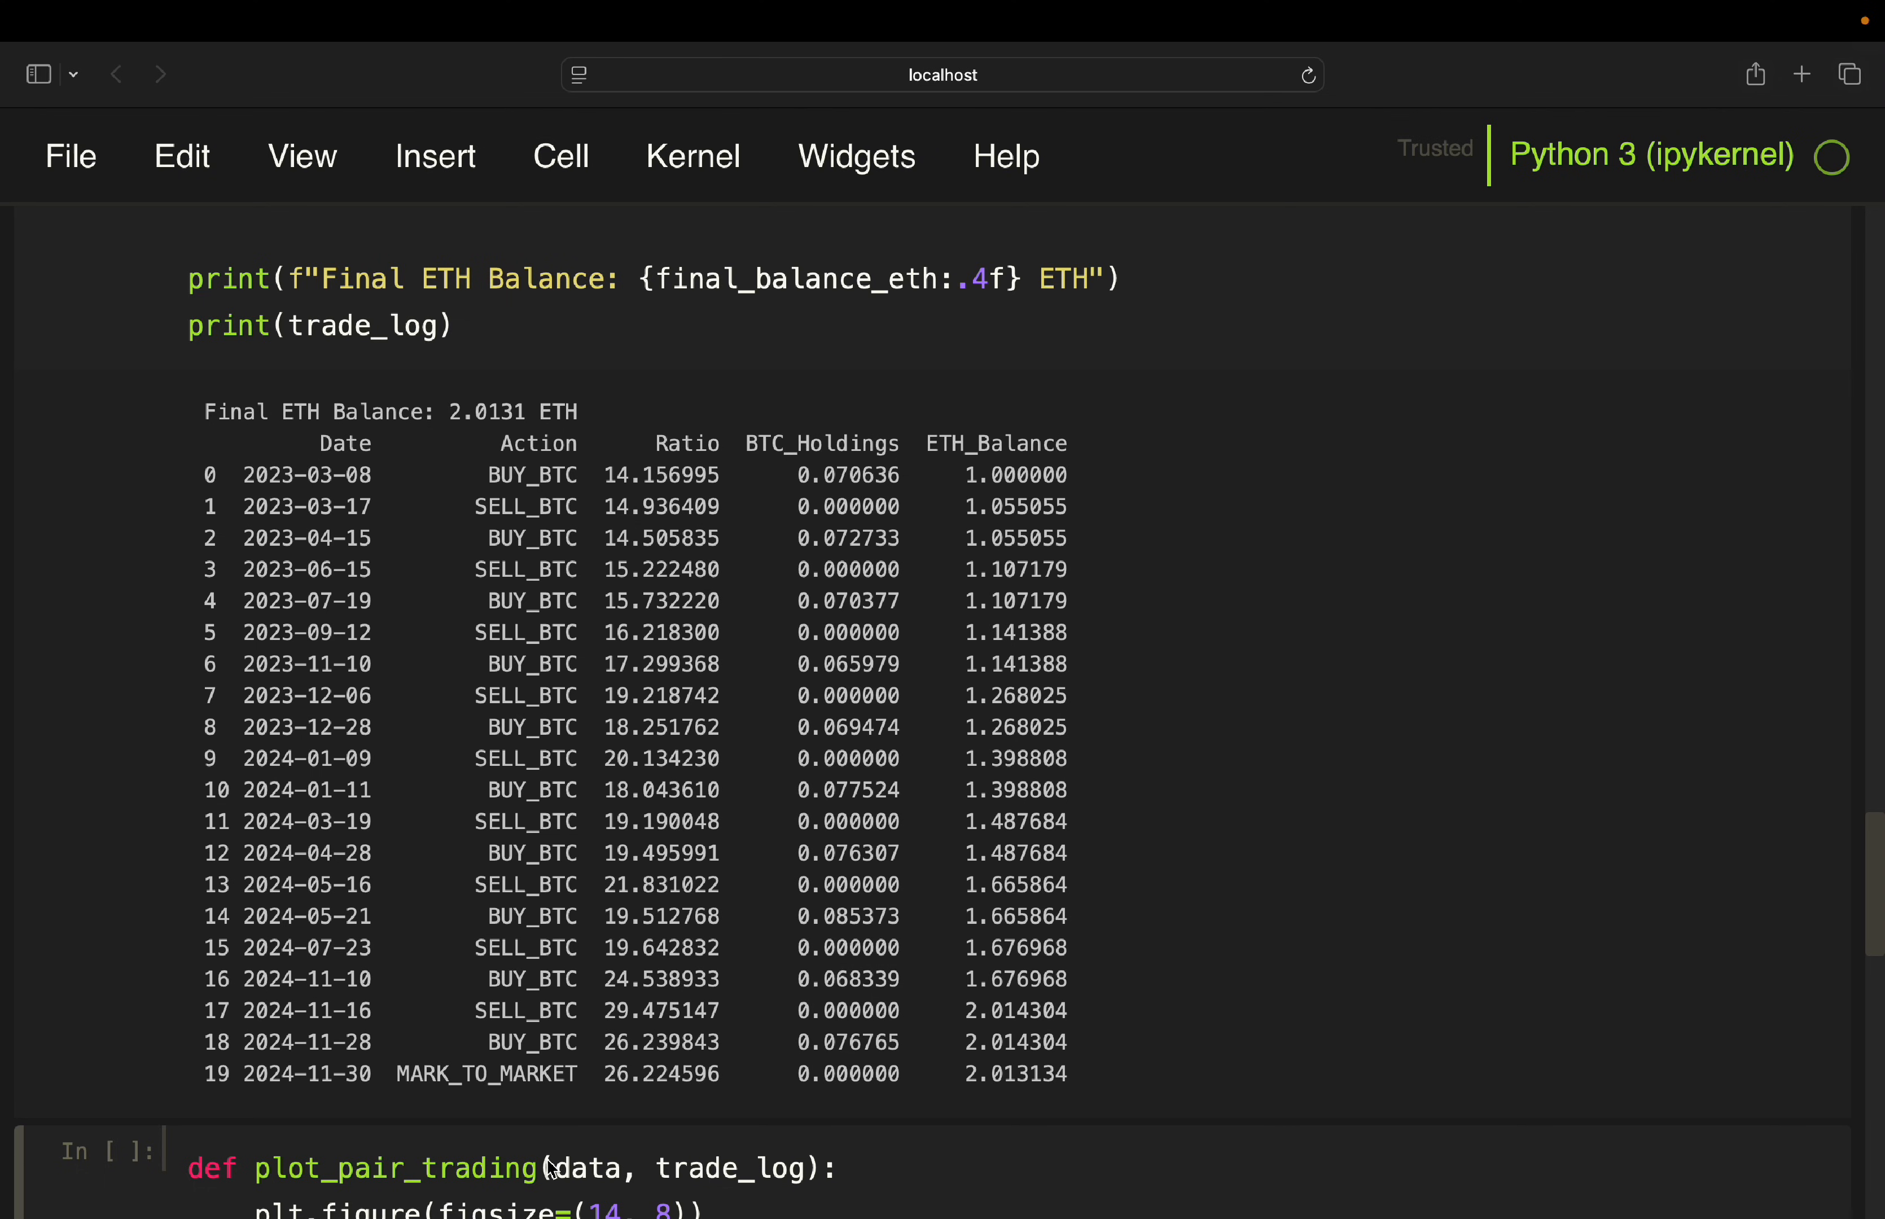
pyautogui.moveTo(673, 773)
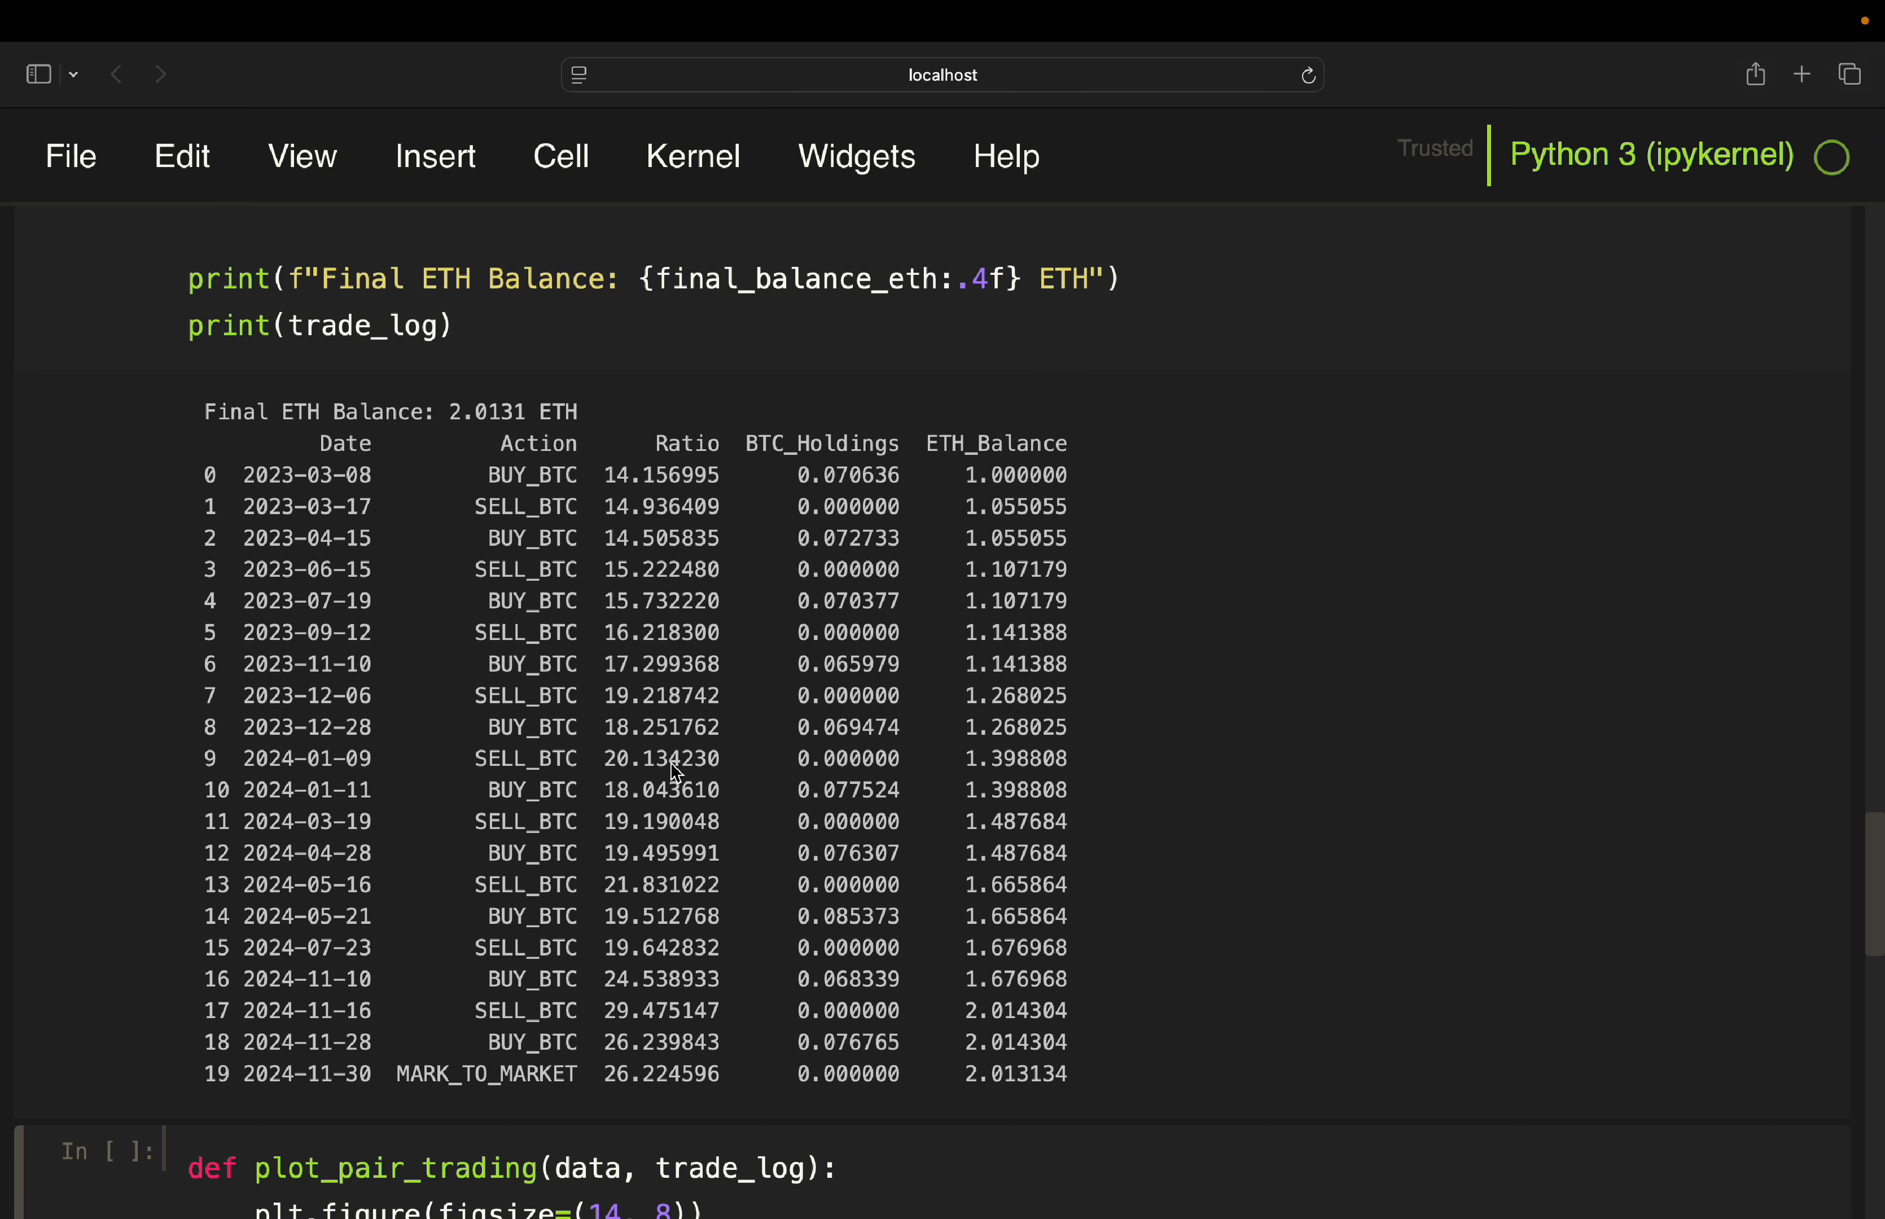
# Wrap the Spread Mean and band plt.plot calls in plot_pair_trading onto two lines each
pyautogui.scroll(-3)
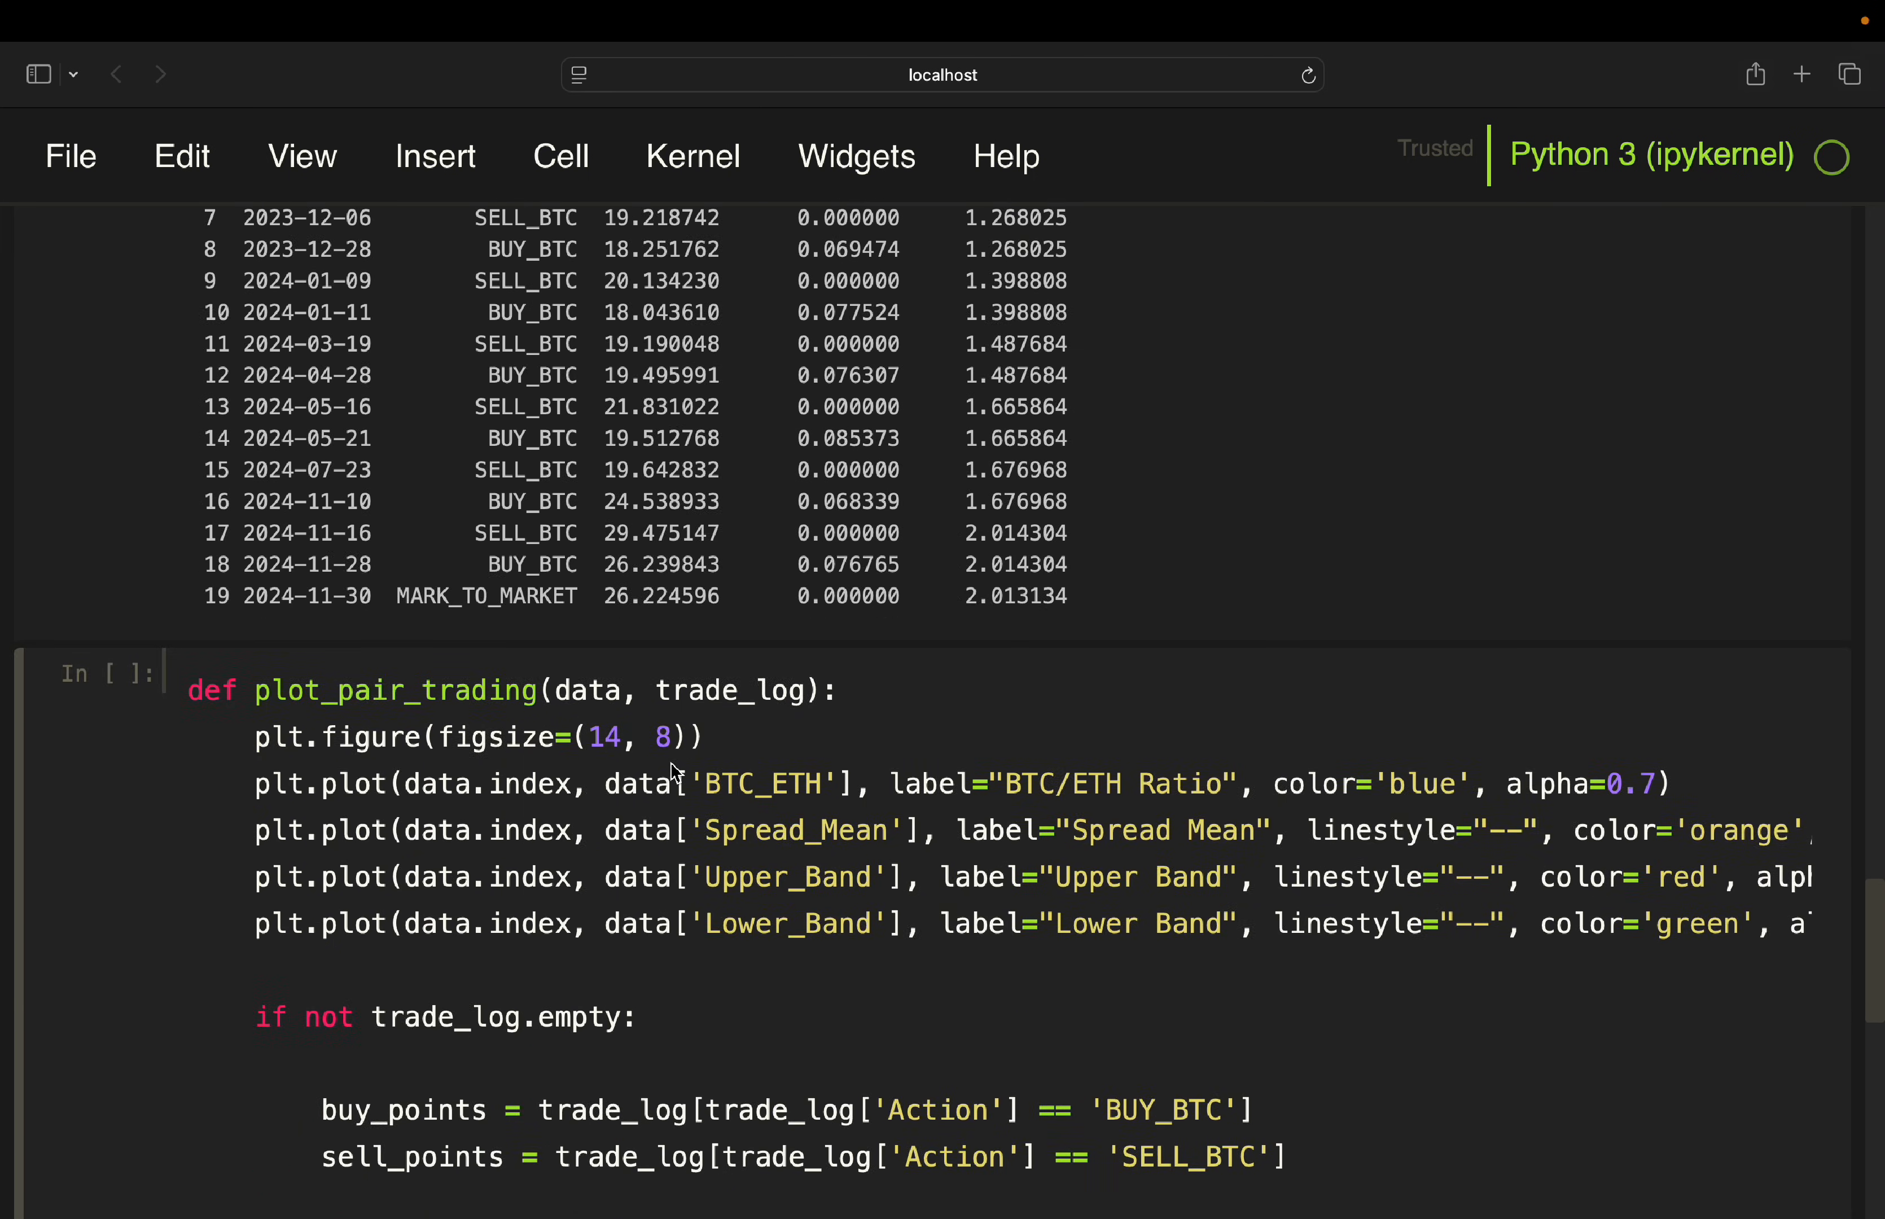
pyautogui.scroll(-3)
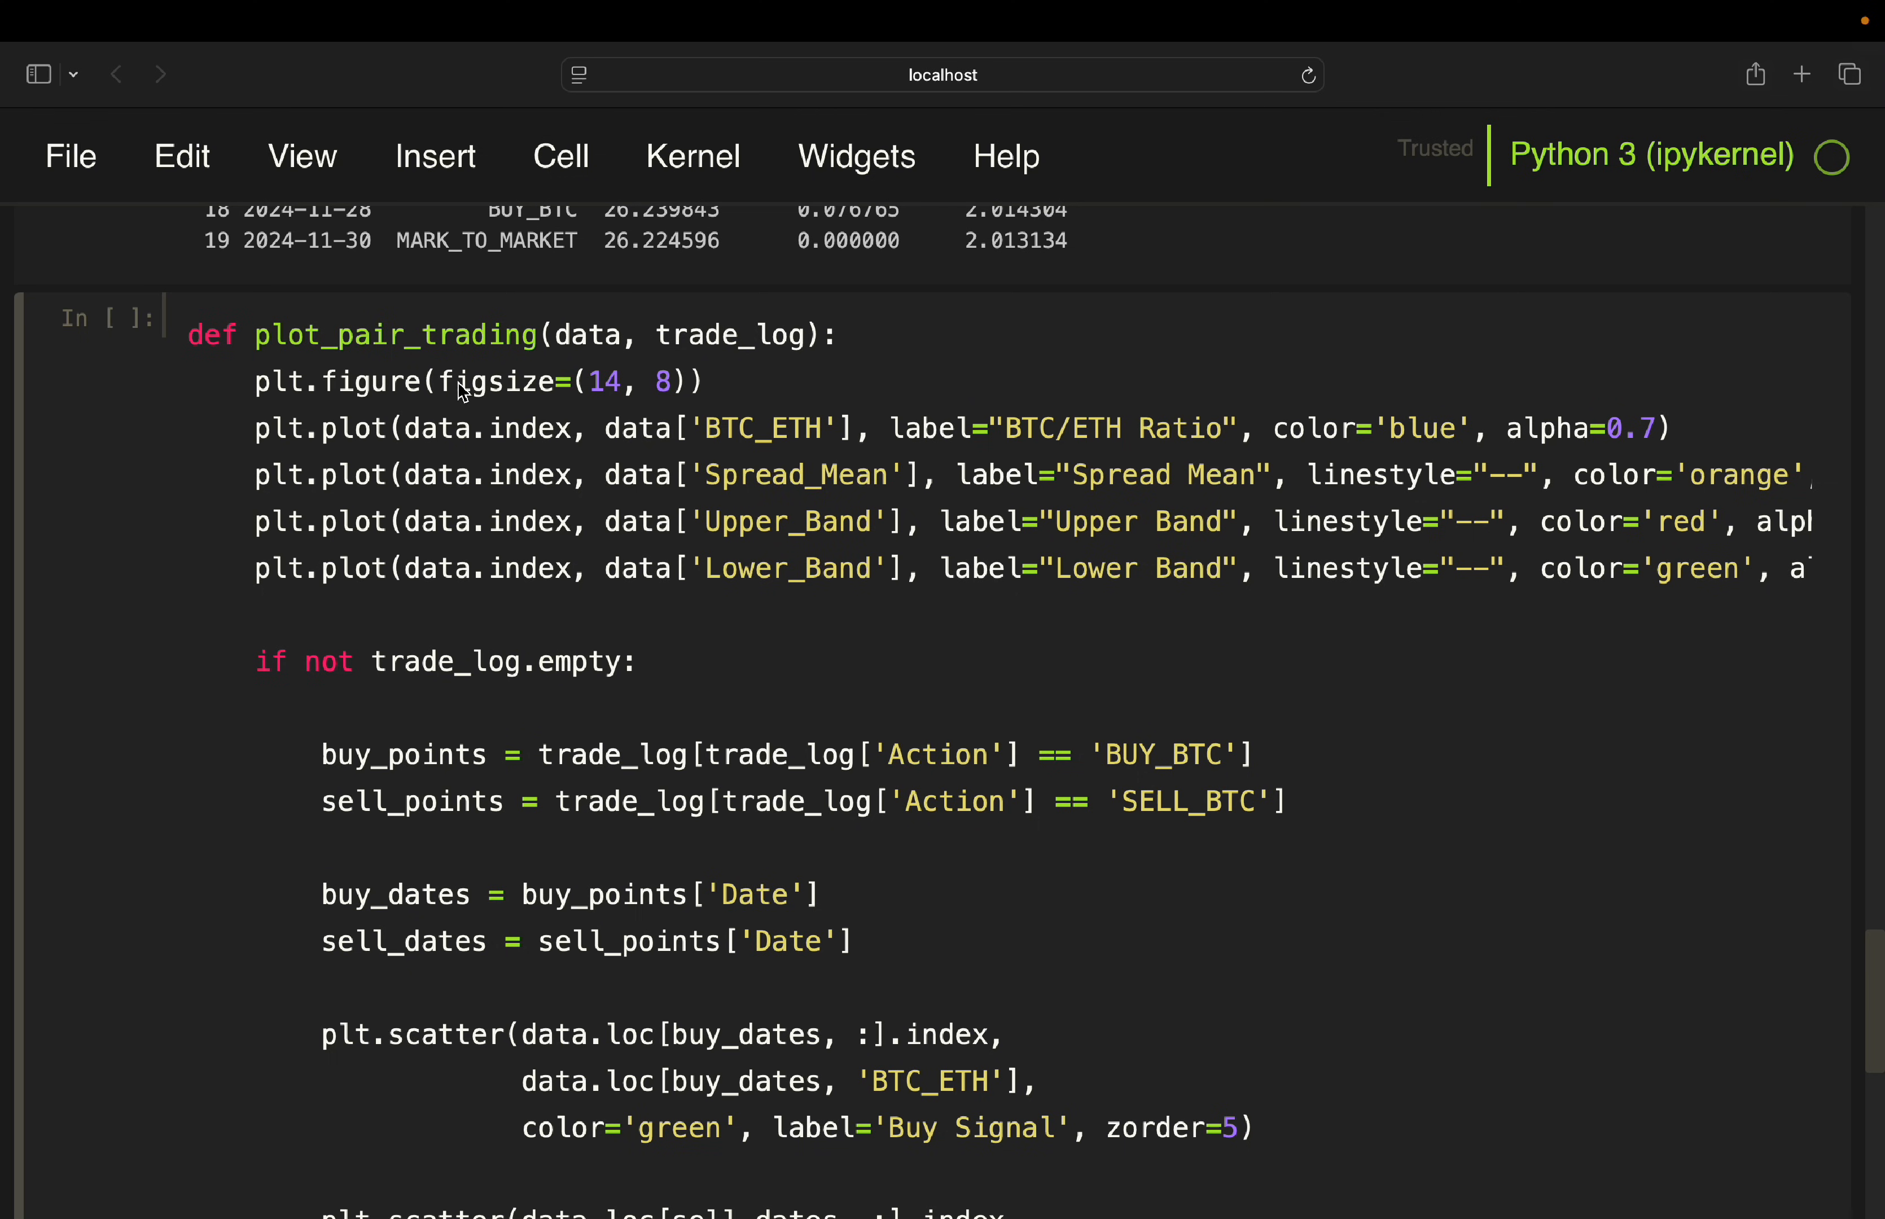
pyautogui.moveTo(776, 428)
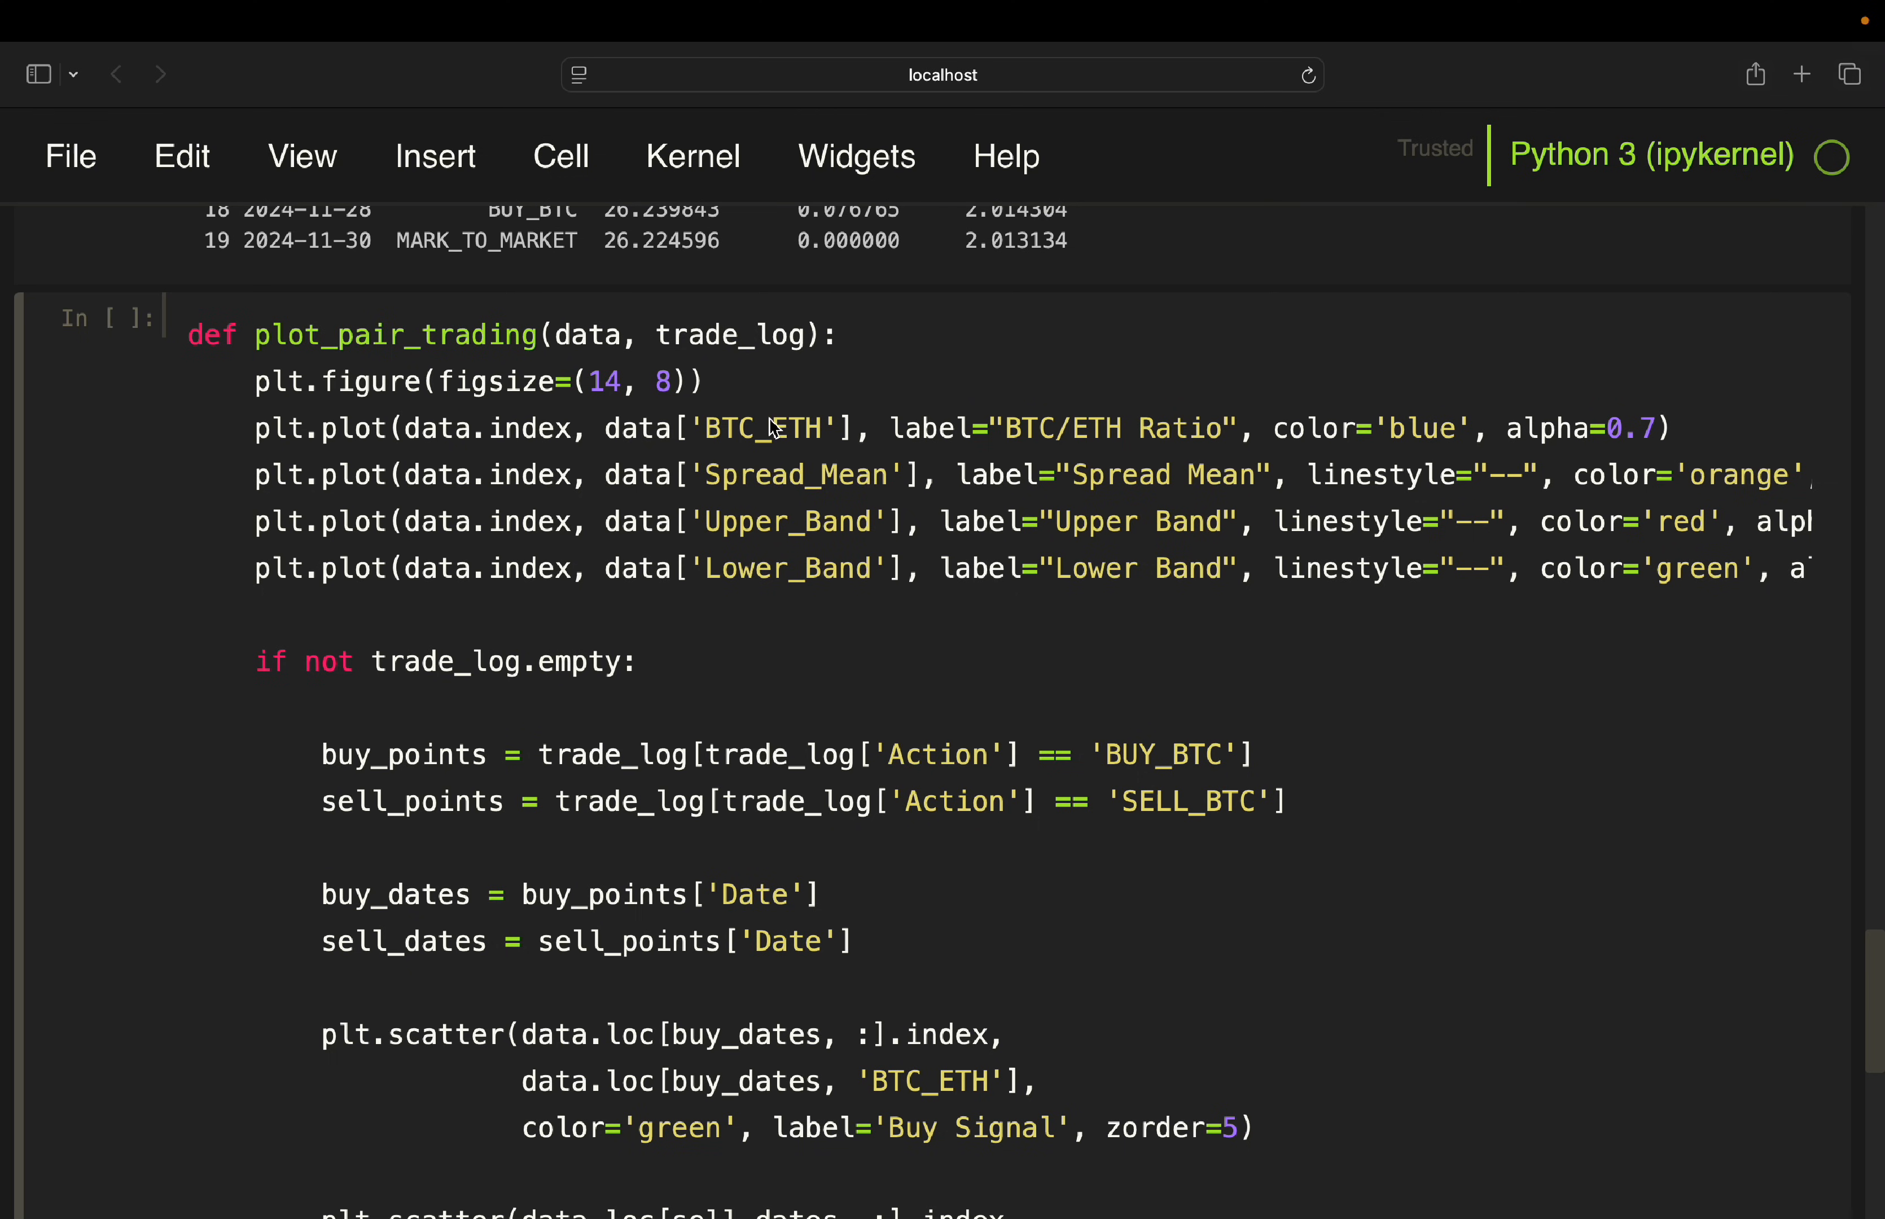
pyautogui.moveTo(700, 459)
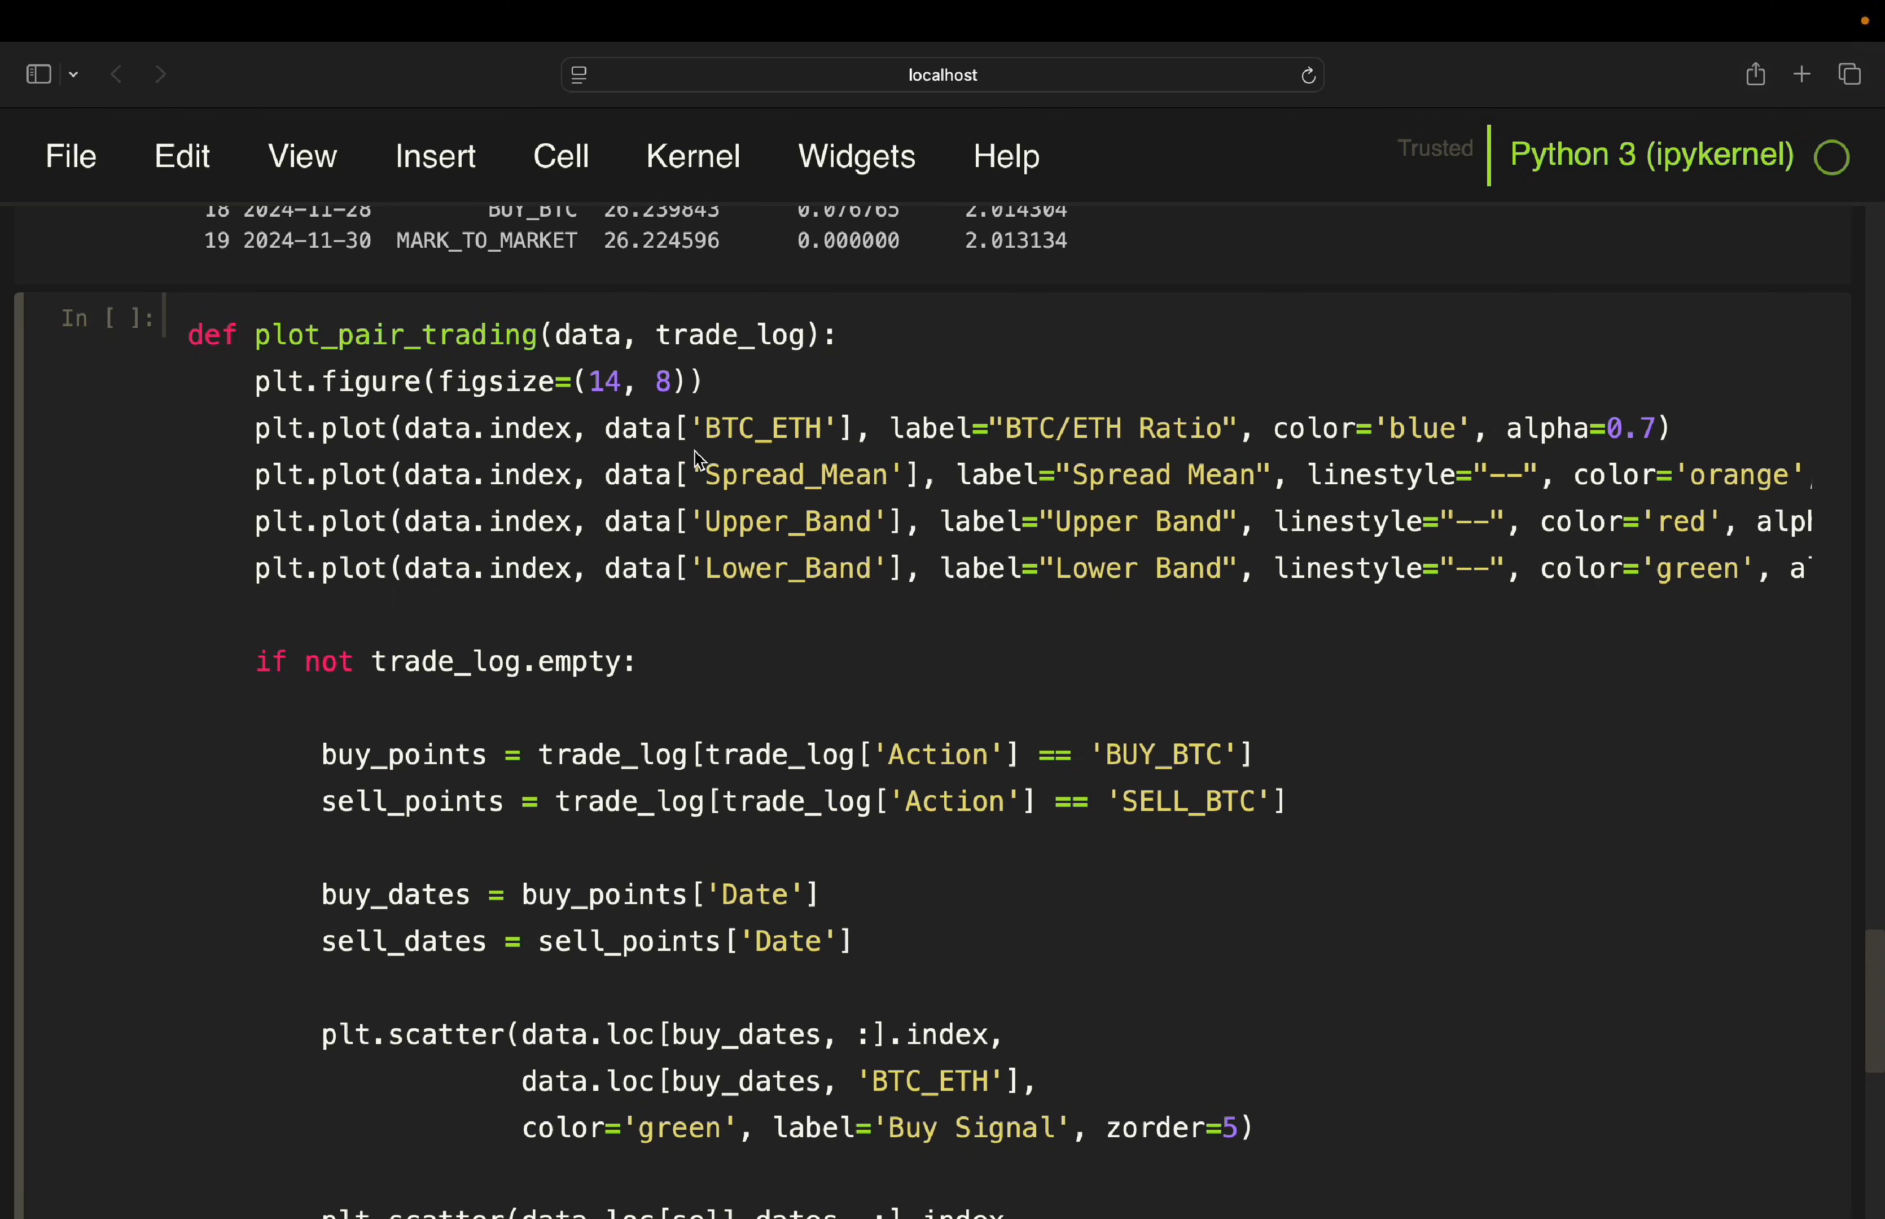
pyautogui.moveTo(828, 419)
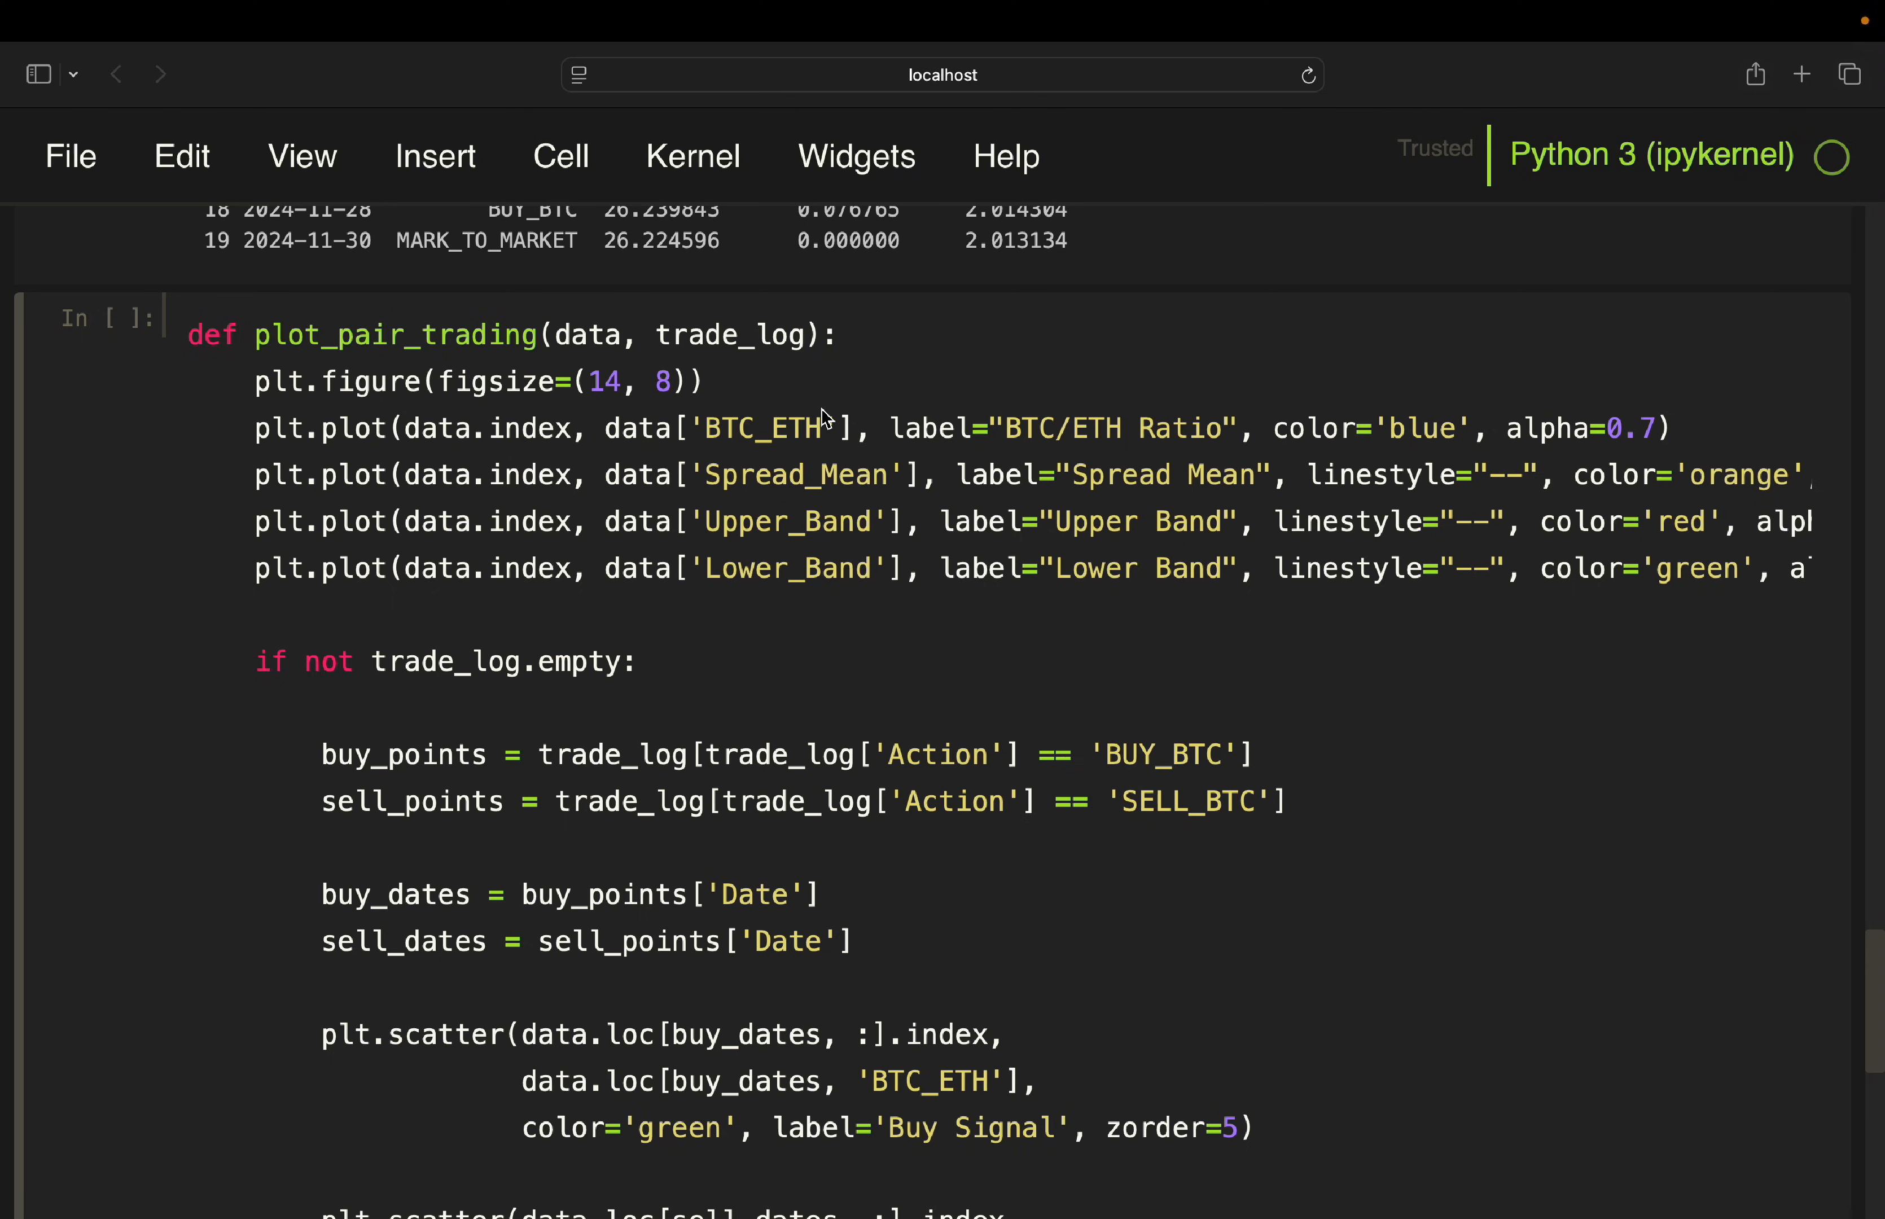
pyautogui.moveTo(802, 476)
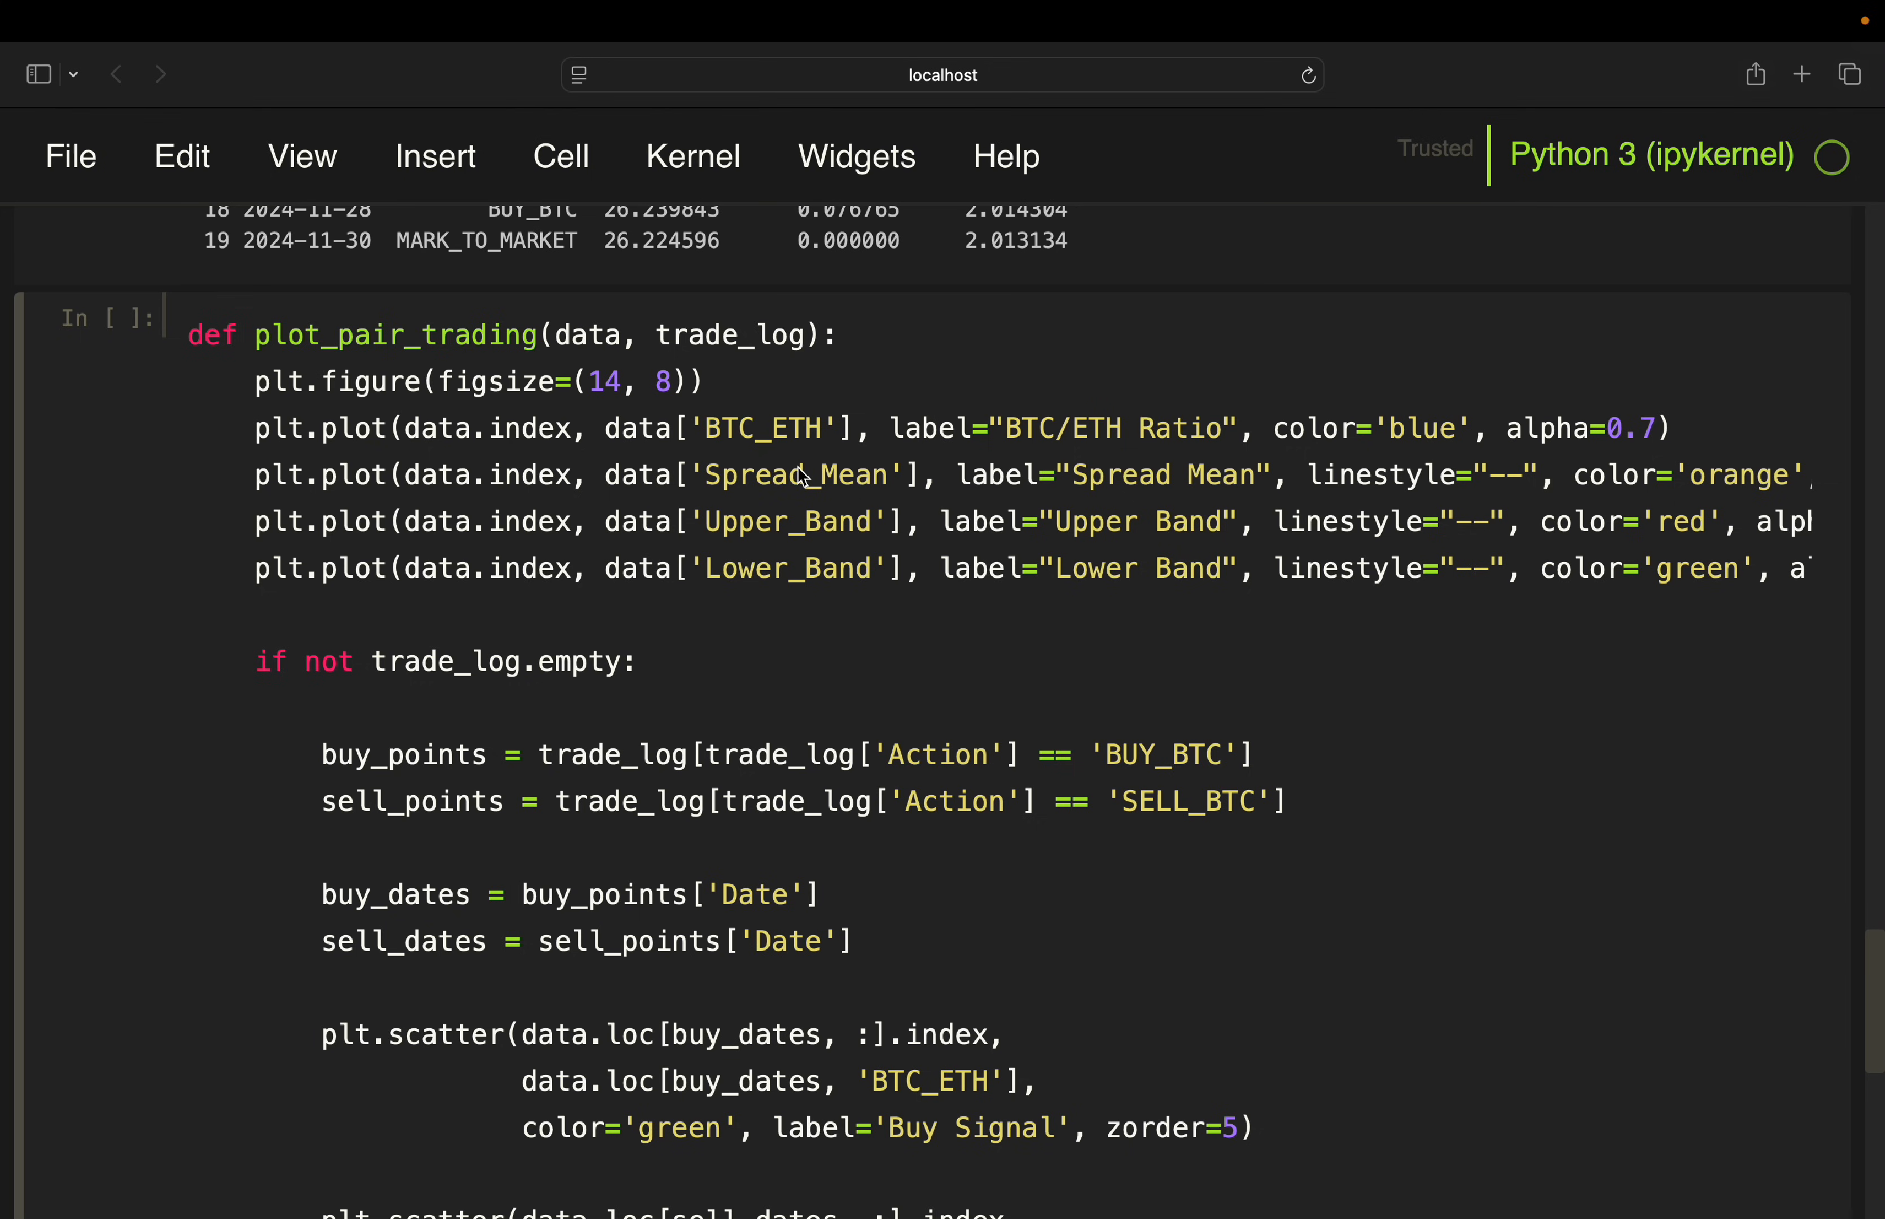
pyautogui.moveTo(781, 580)
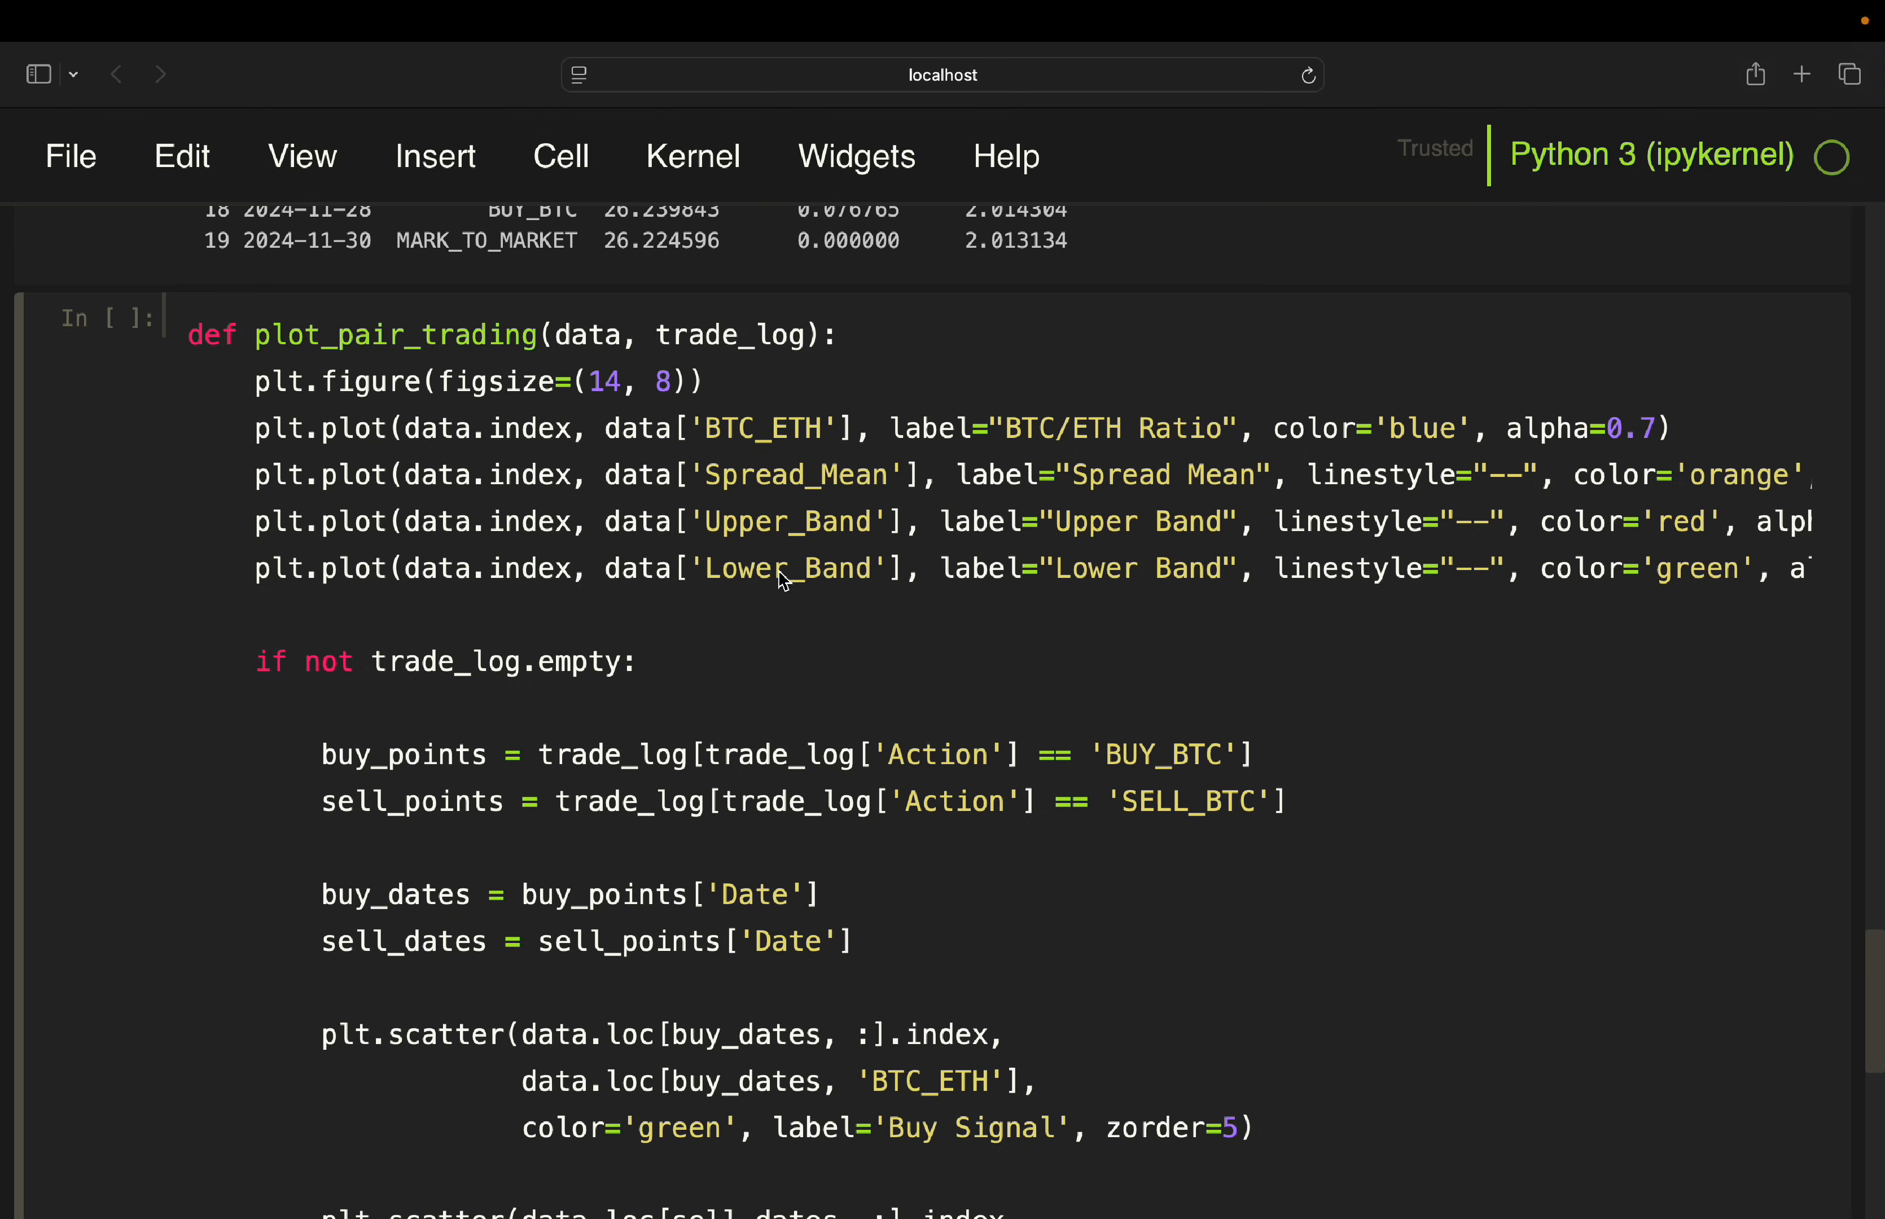
pyautogui.moveTo(1384, 492)
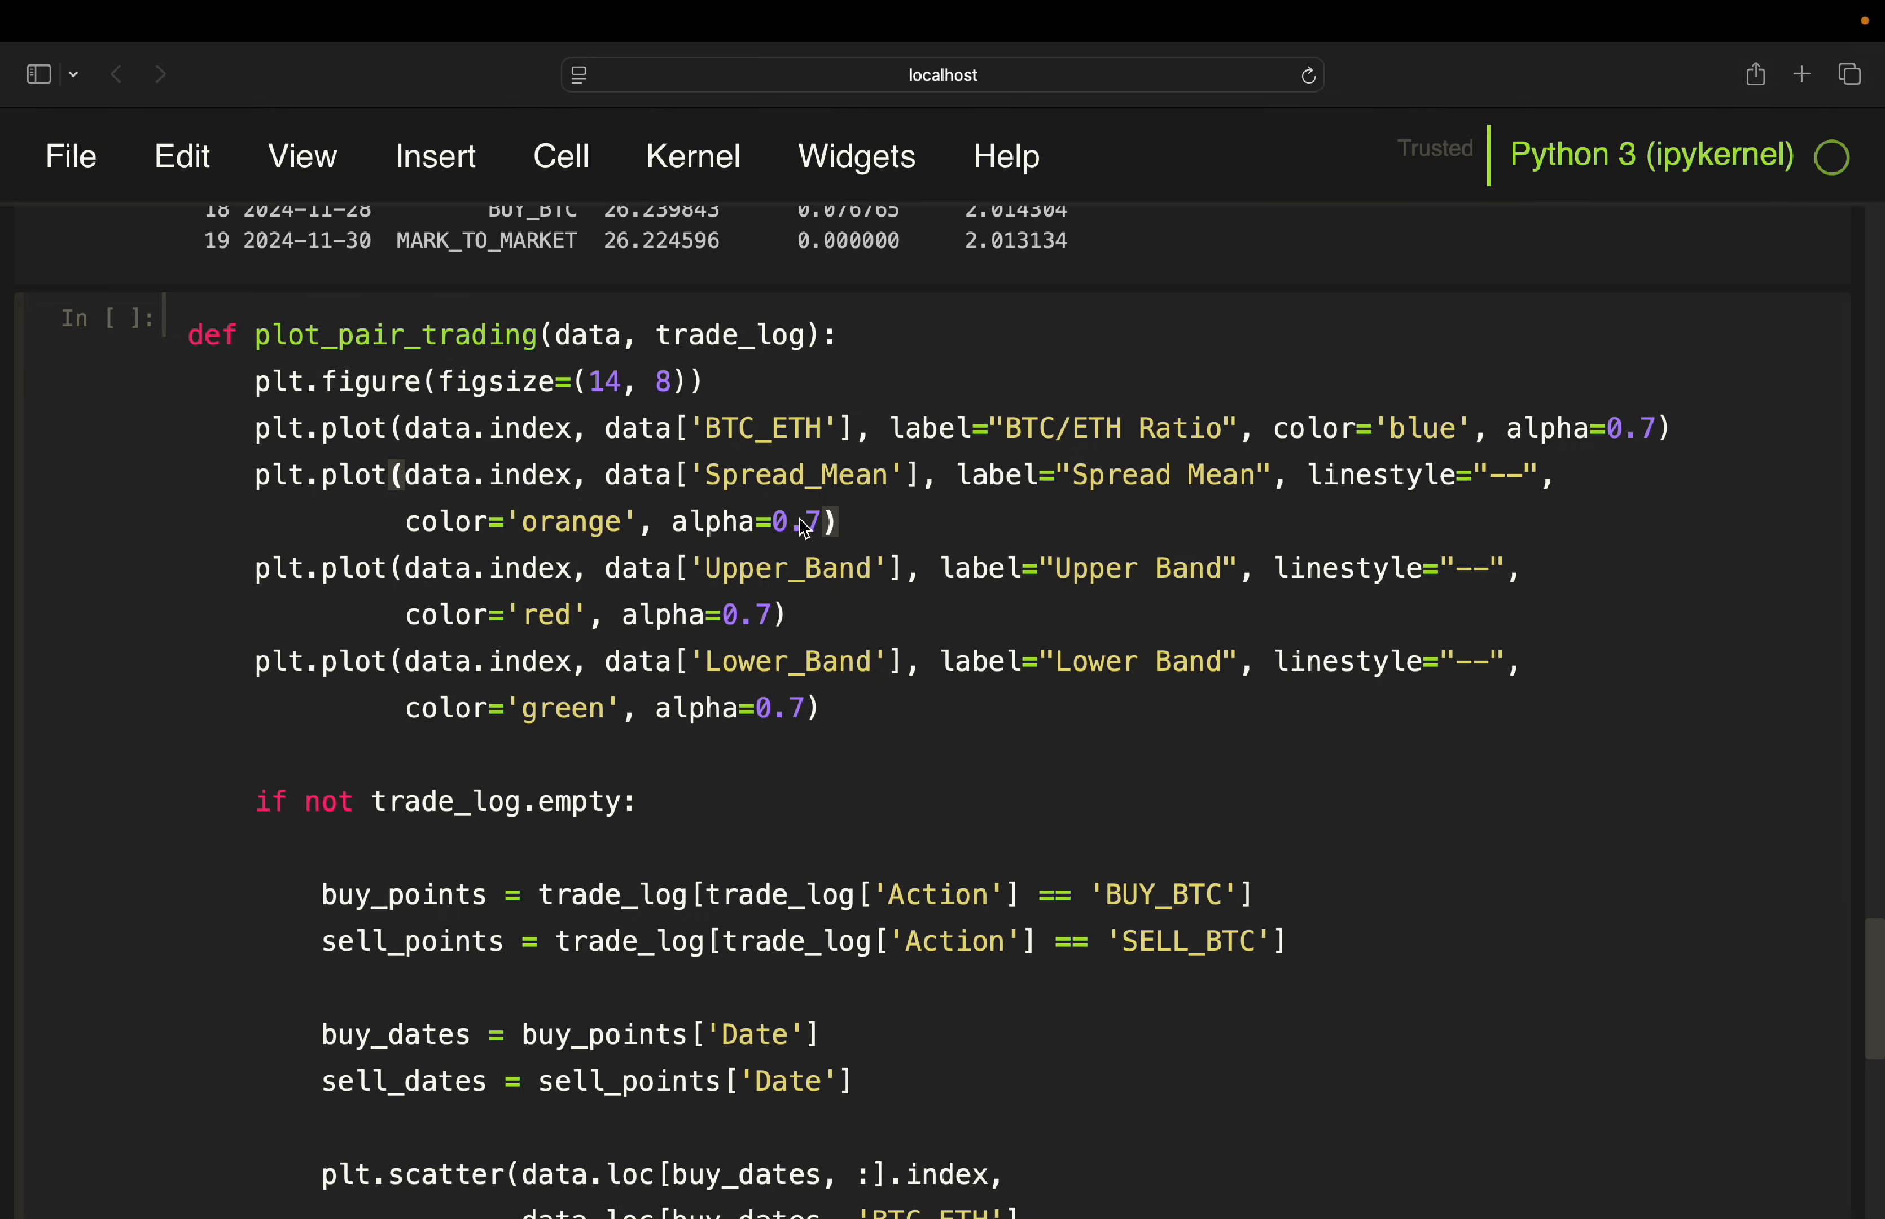
pyautogui.click(838, 520)
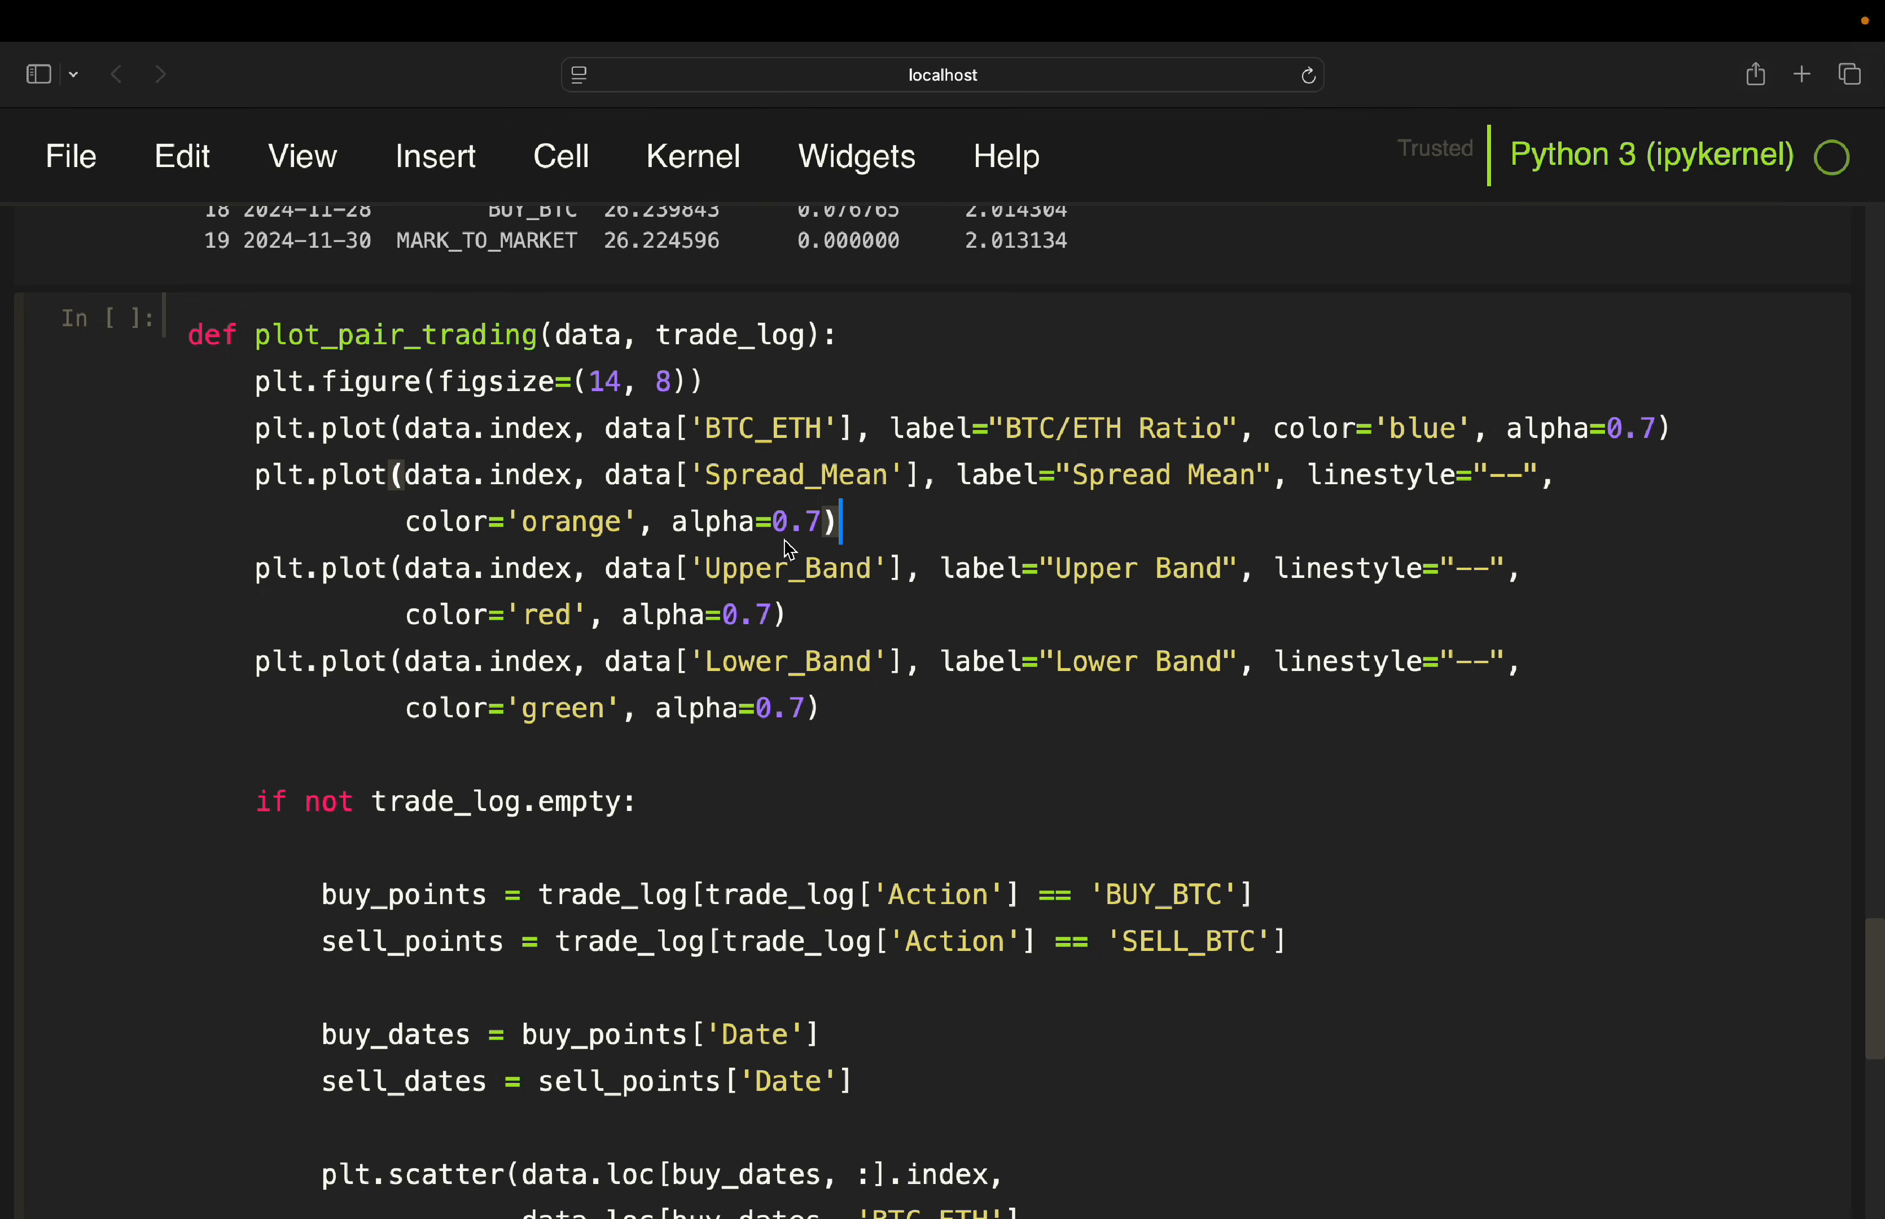
pyautogui.moveTo(1364, 649)
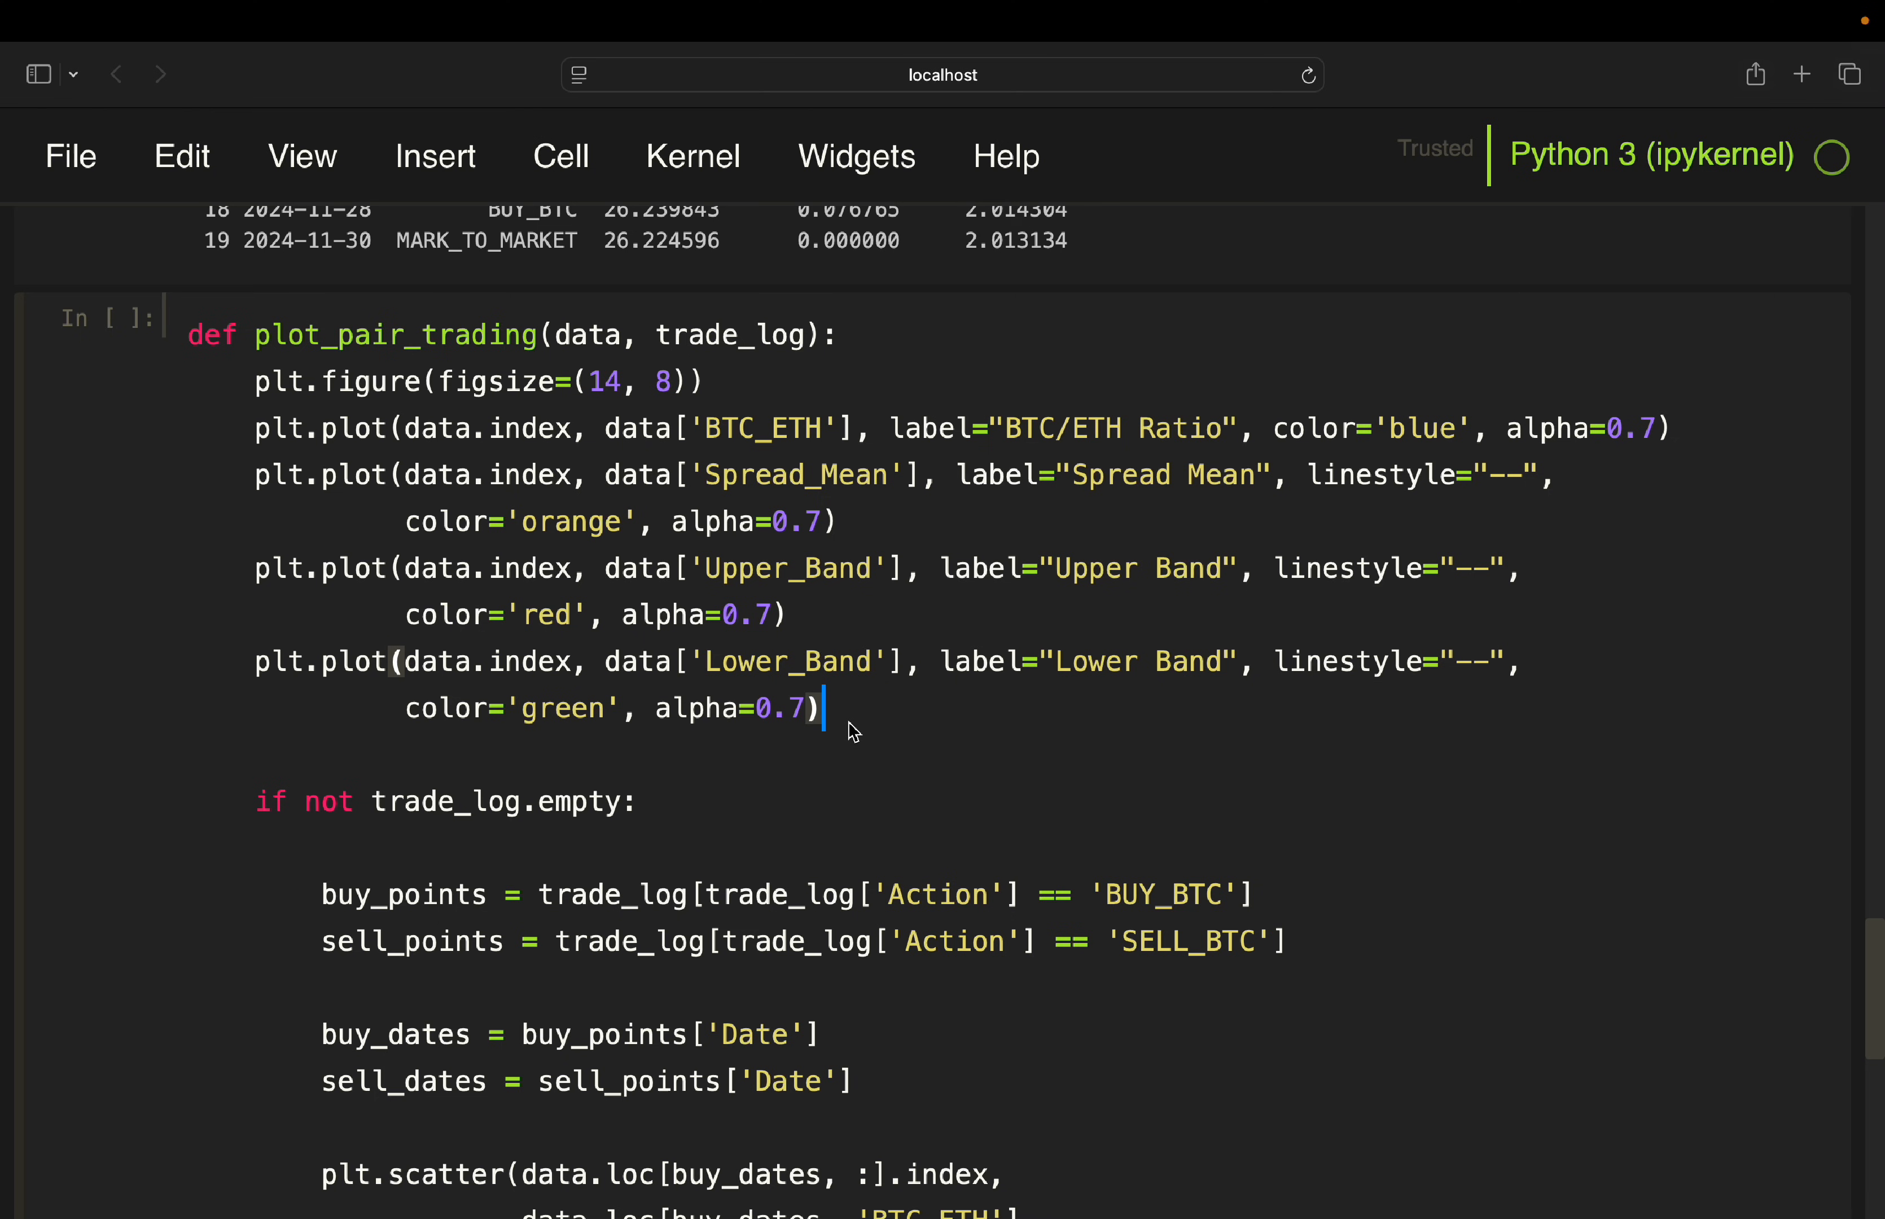
# Scroll through the scatter markers, legend and labels down to the plot_pair_trading(data, trade_log) call
pyautogui.scroll(-3)
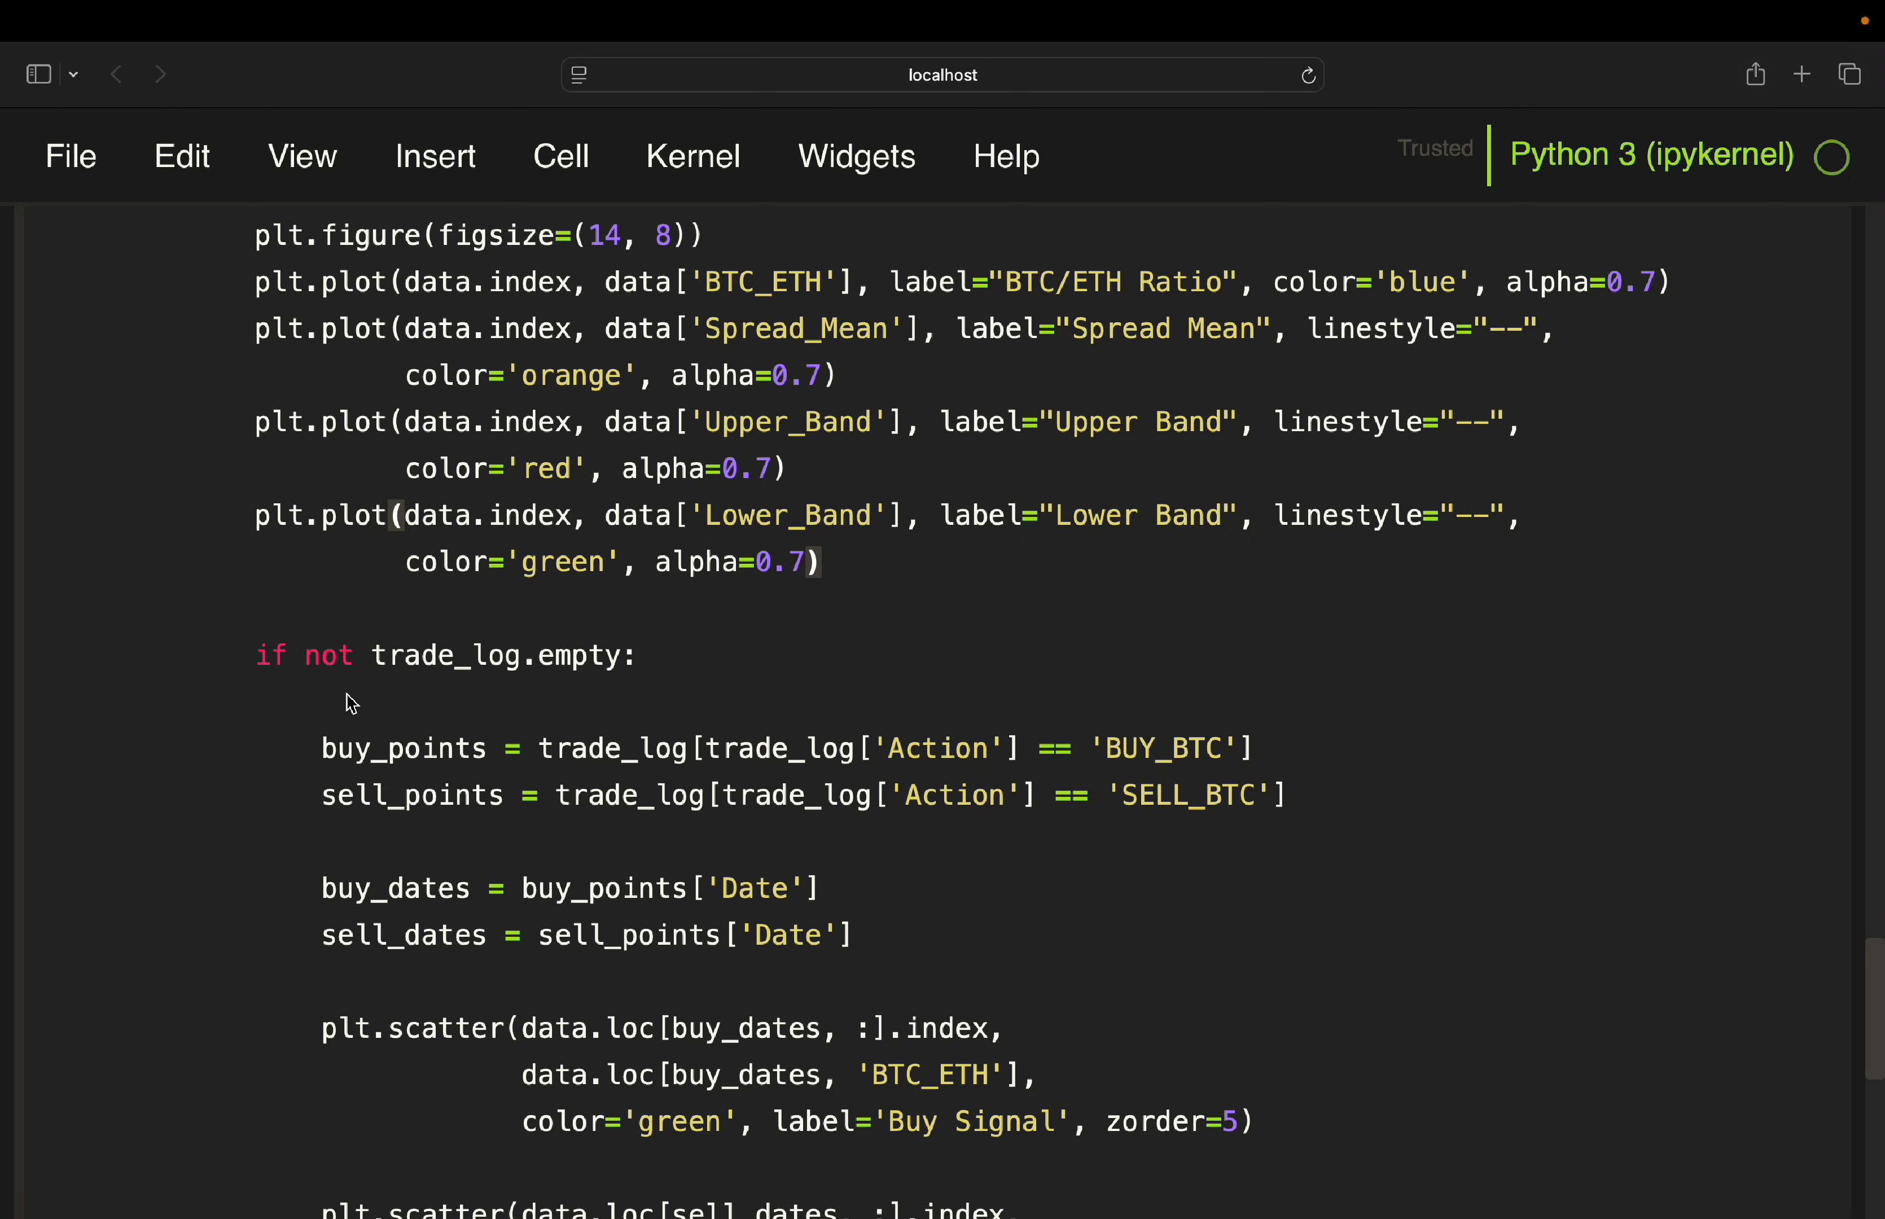
pyautogui.moveTo(380, 702)
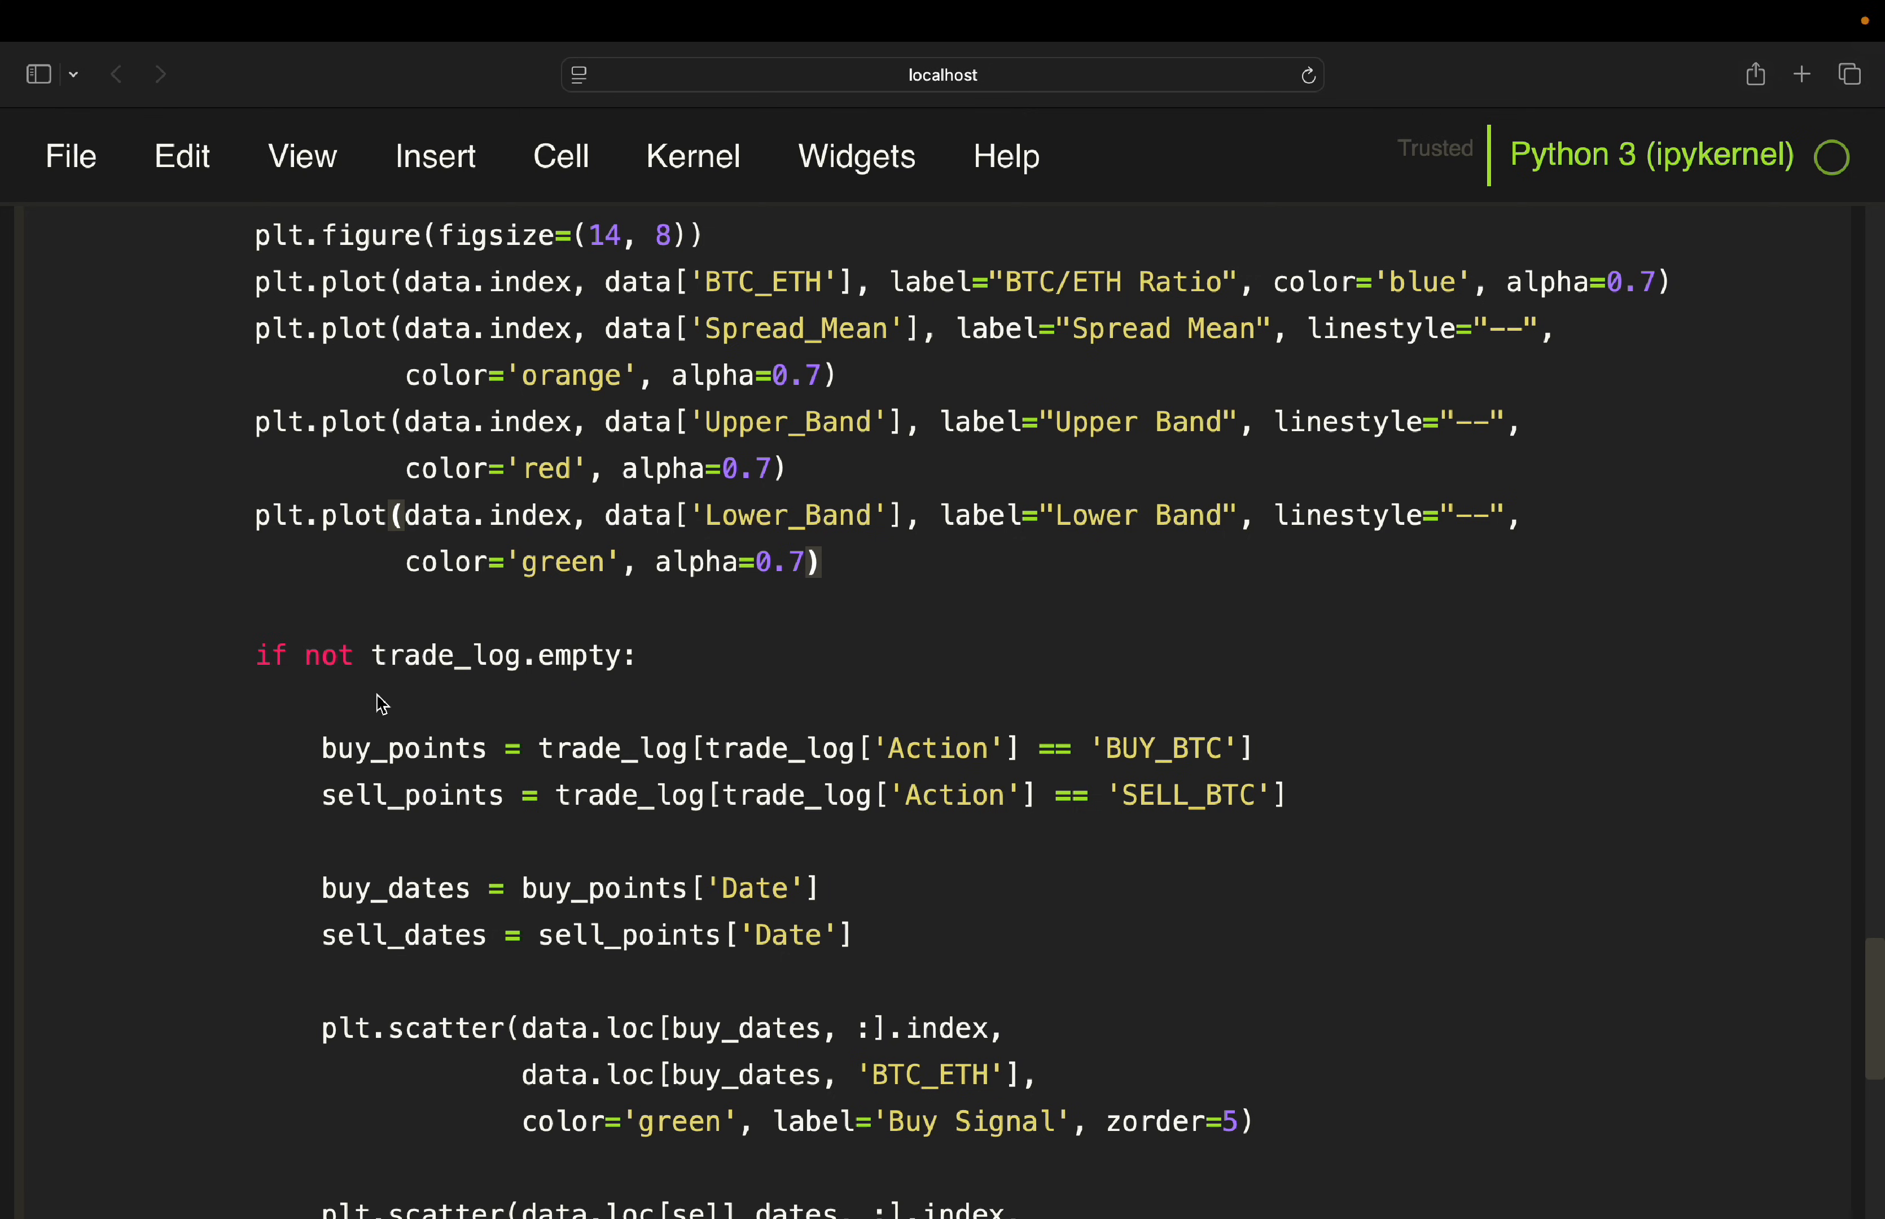
pyautogui.moveTo(529, 703)
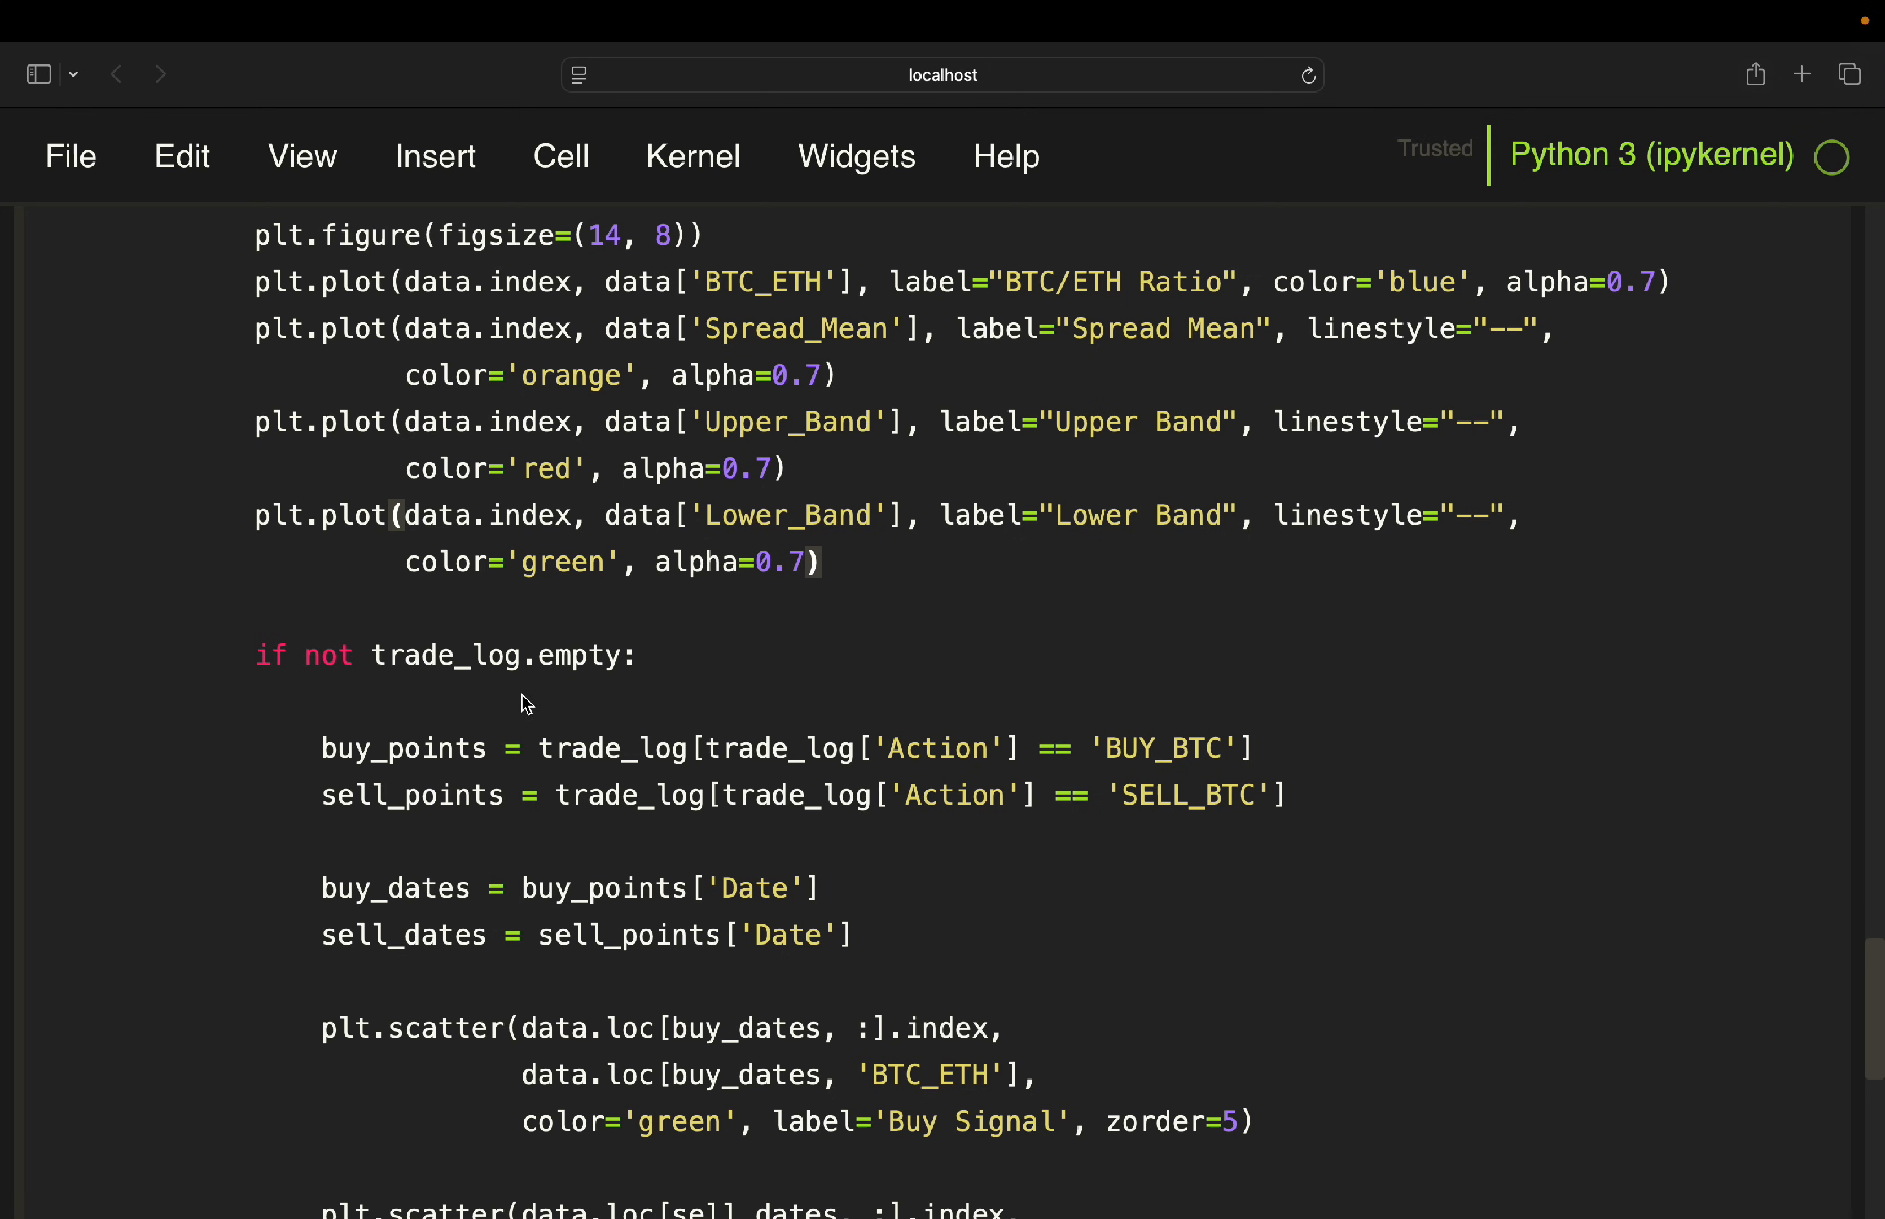
pyautogui.moveTo(419, 785)
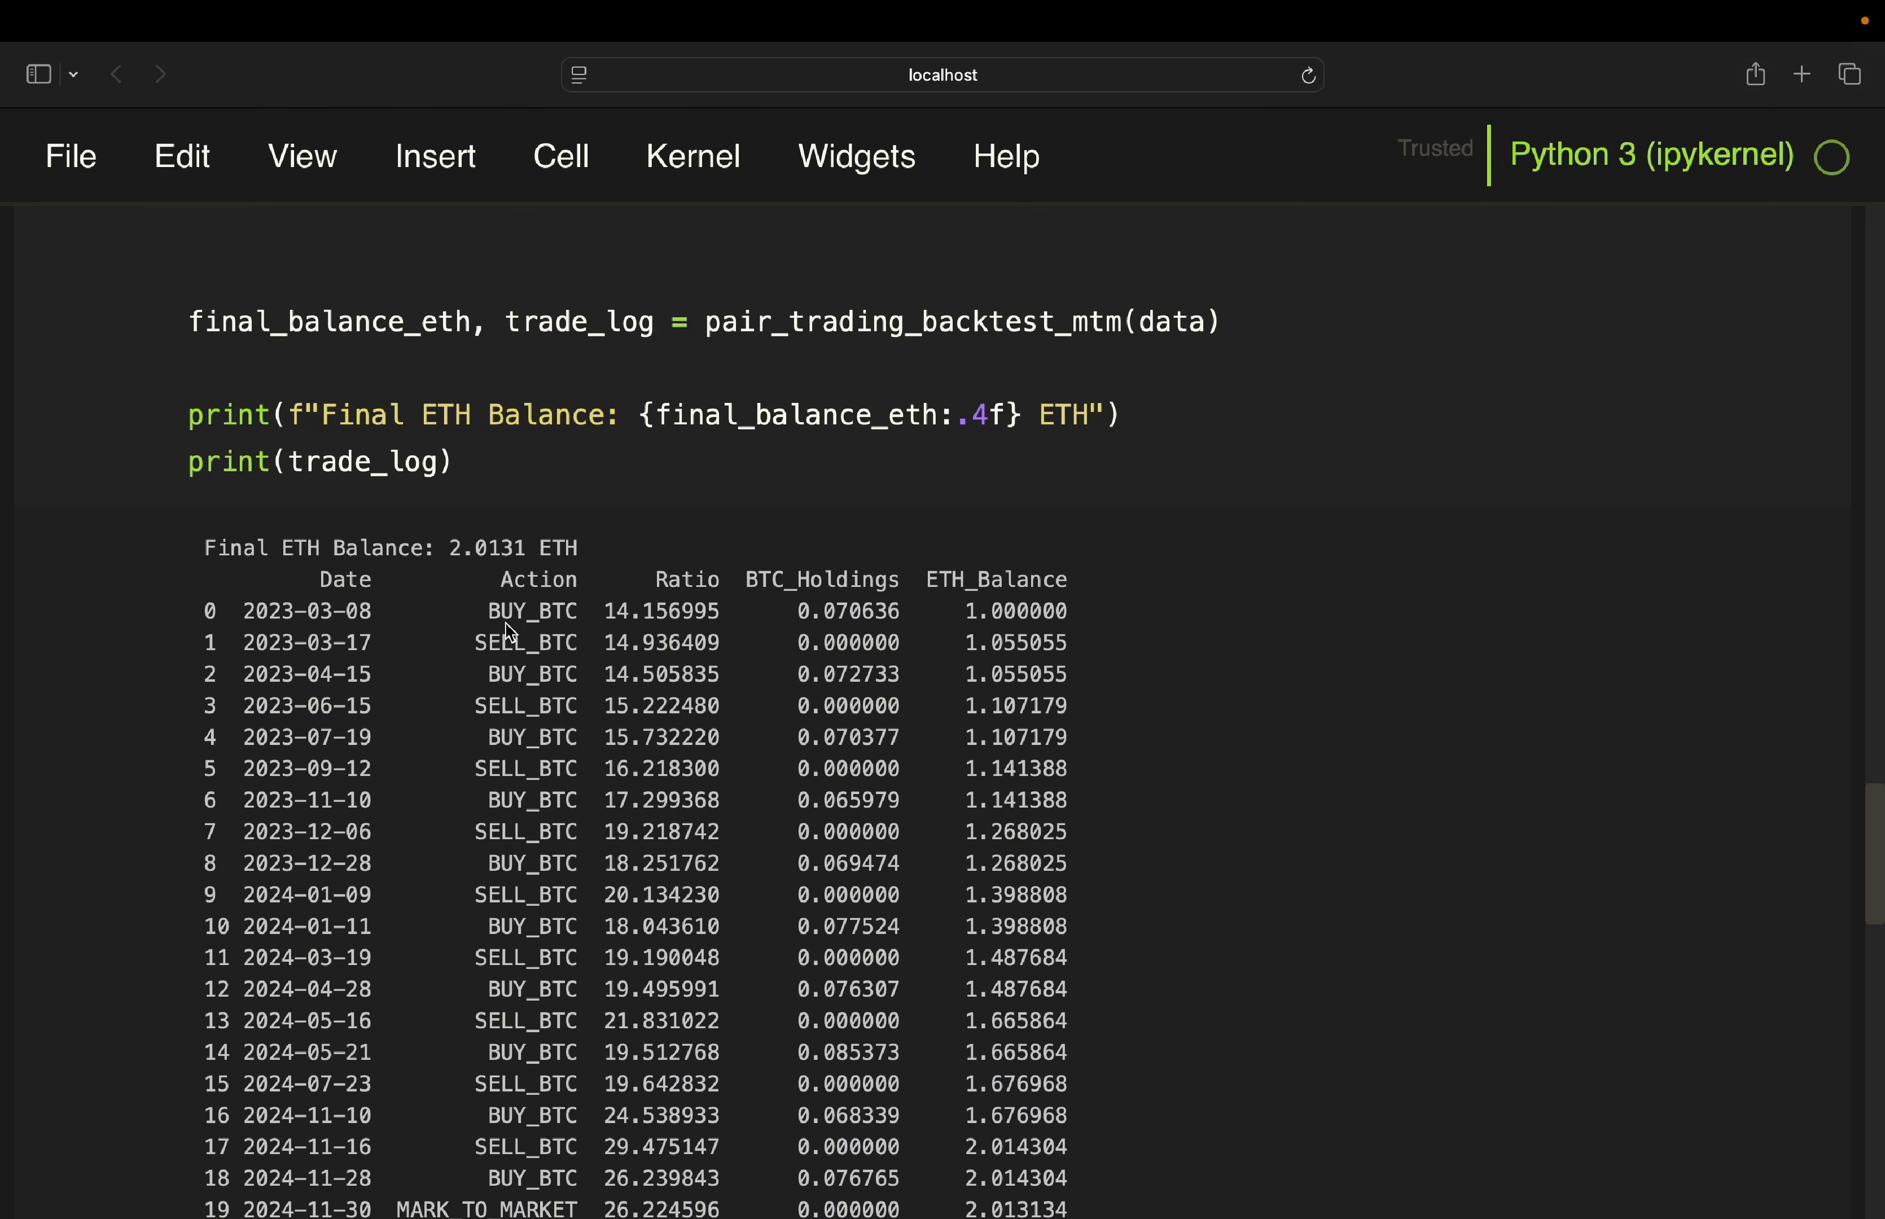
pyautogui.moveTo(286, 627)
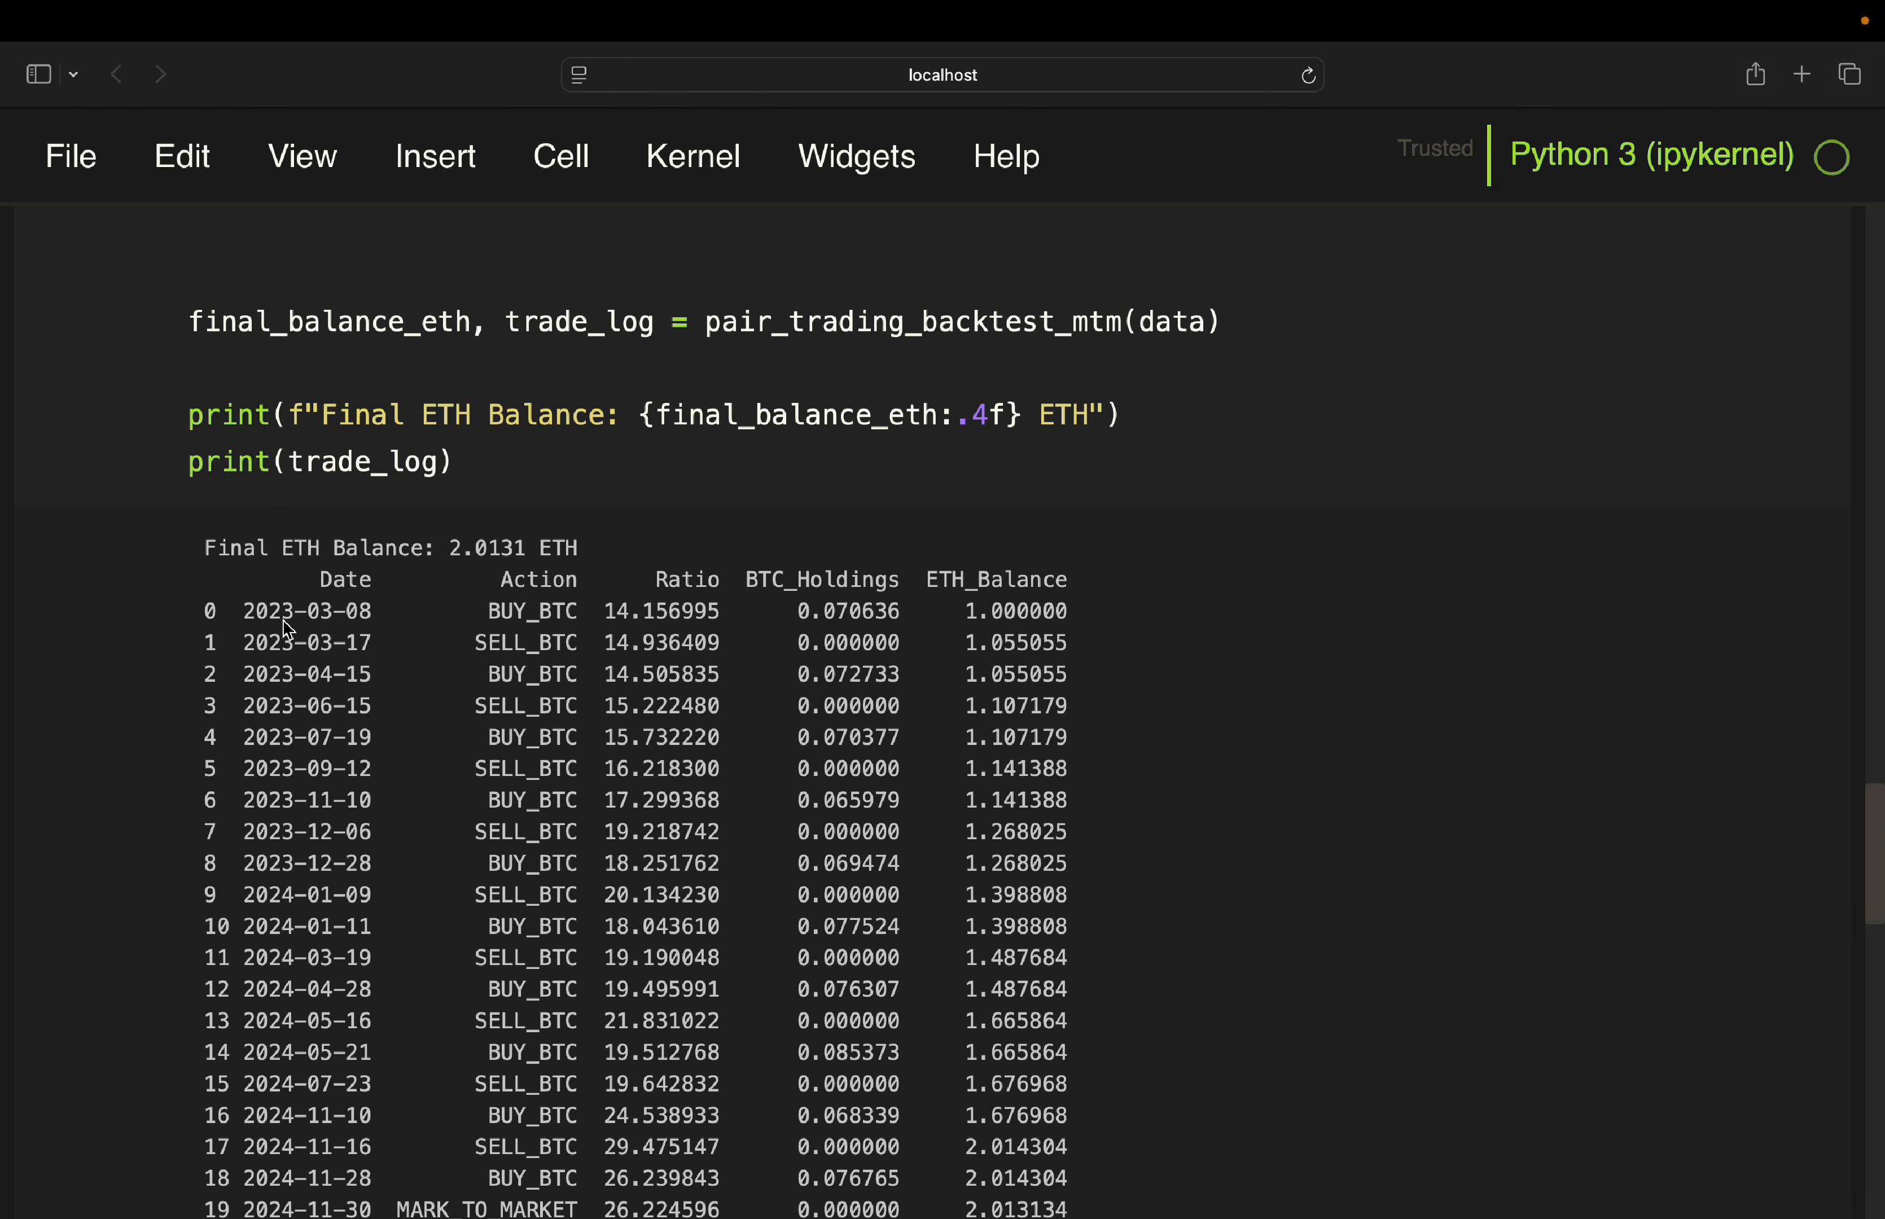
pyautogui.moveTo(333, 611)
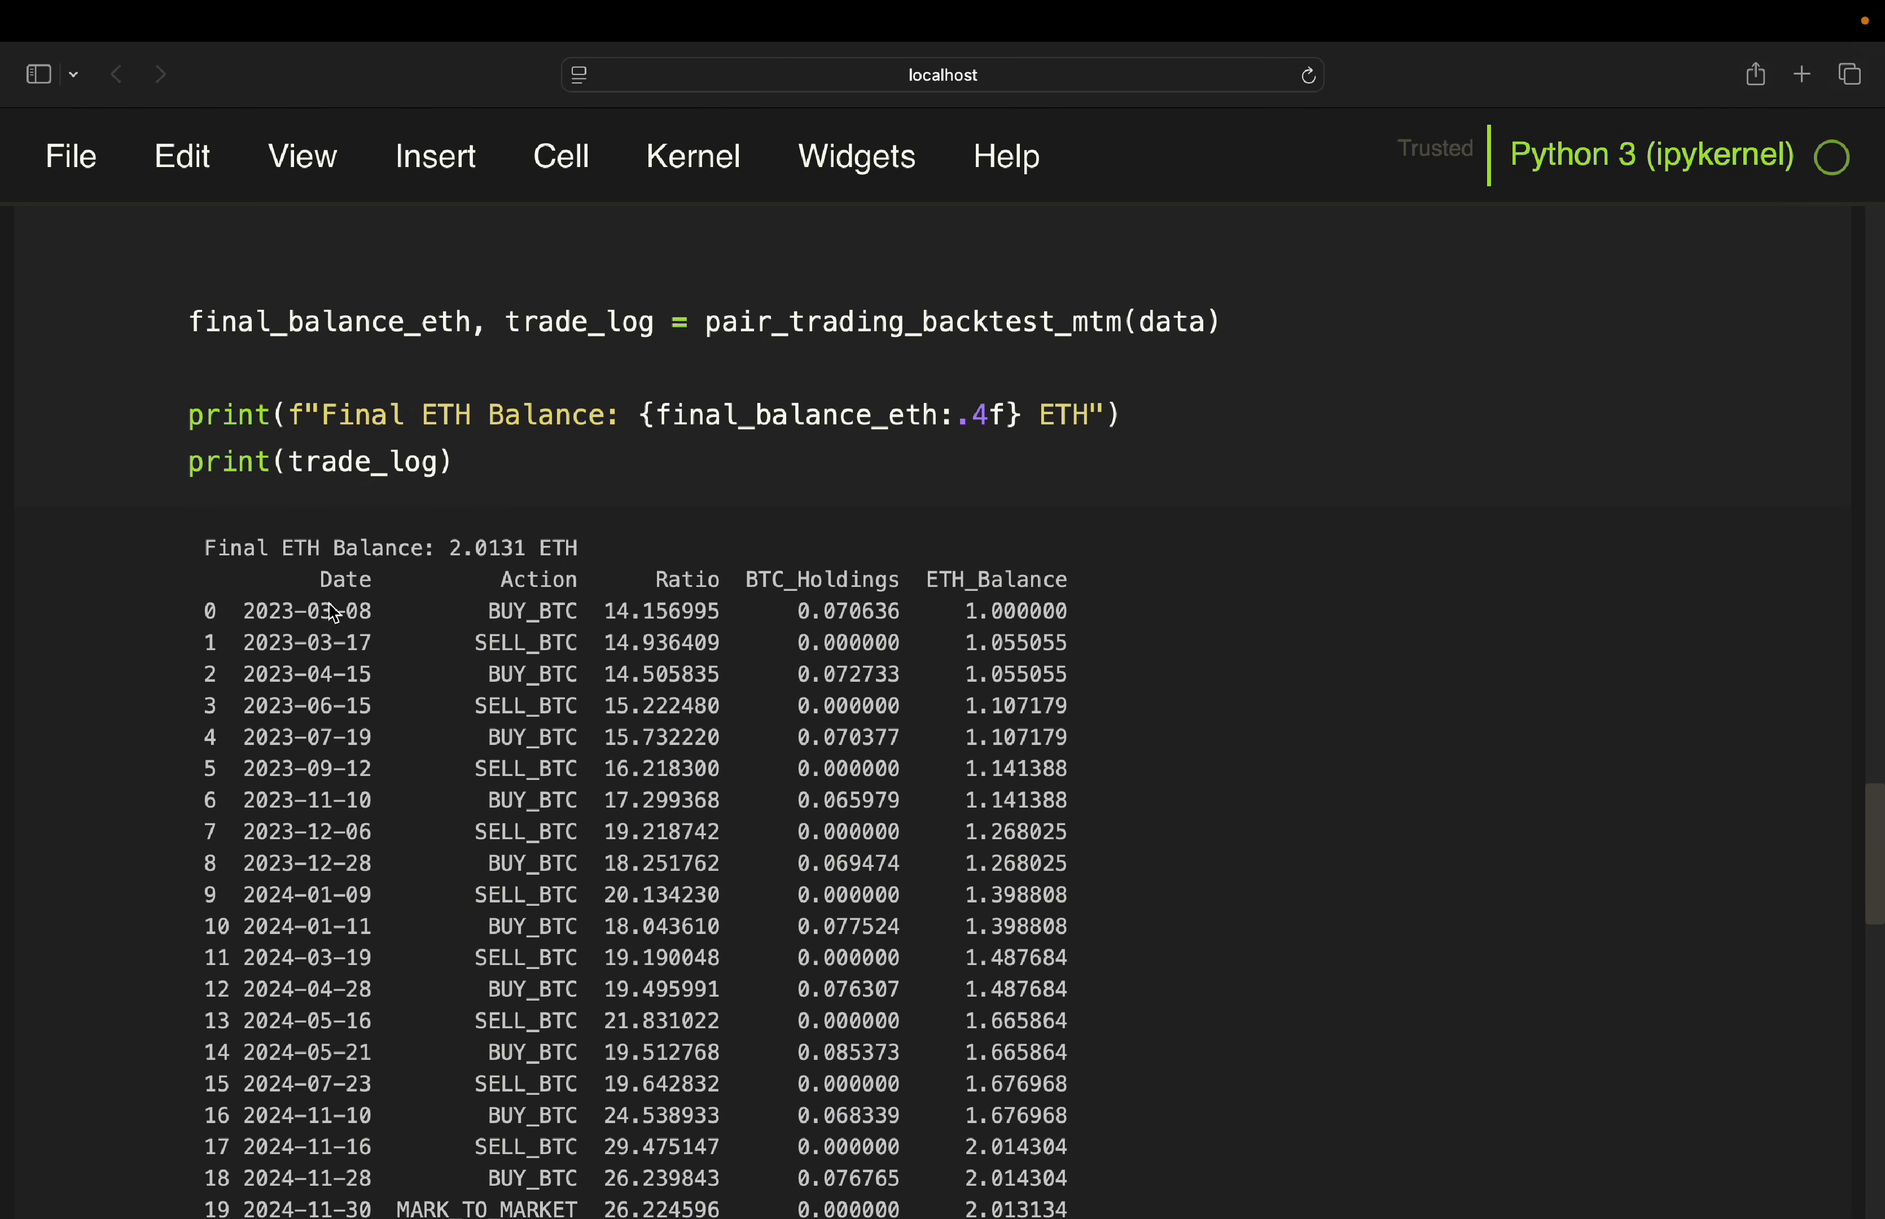
pyautogui.moveTo(364, 621)
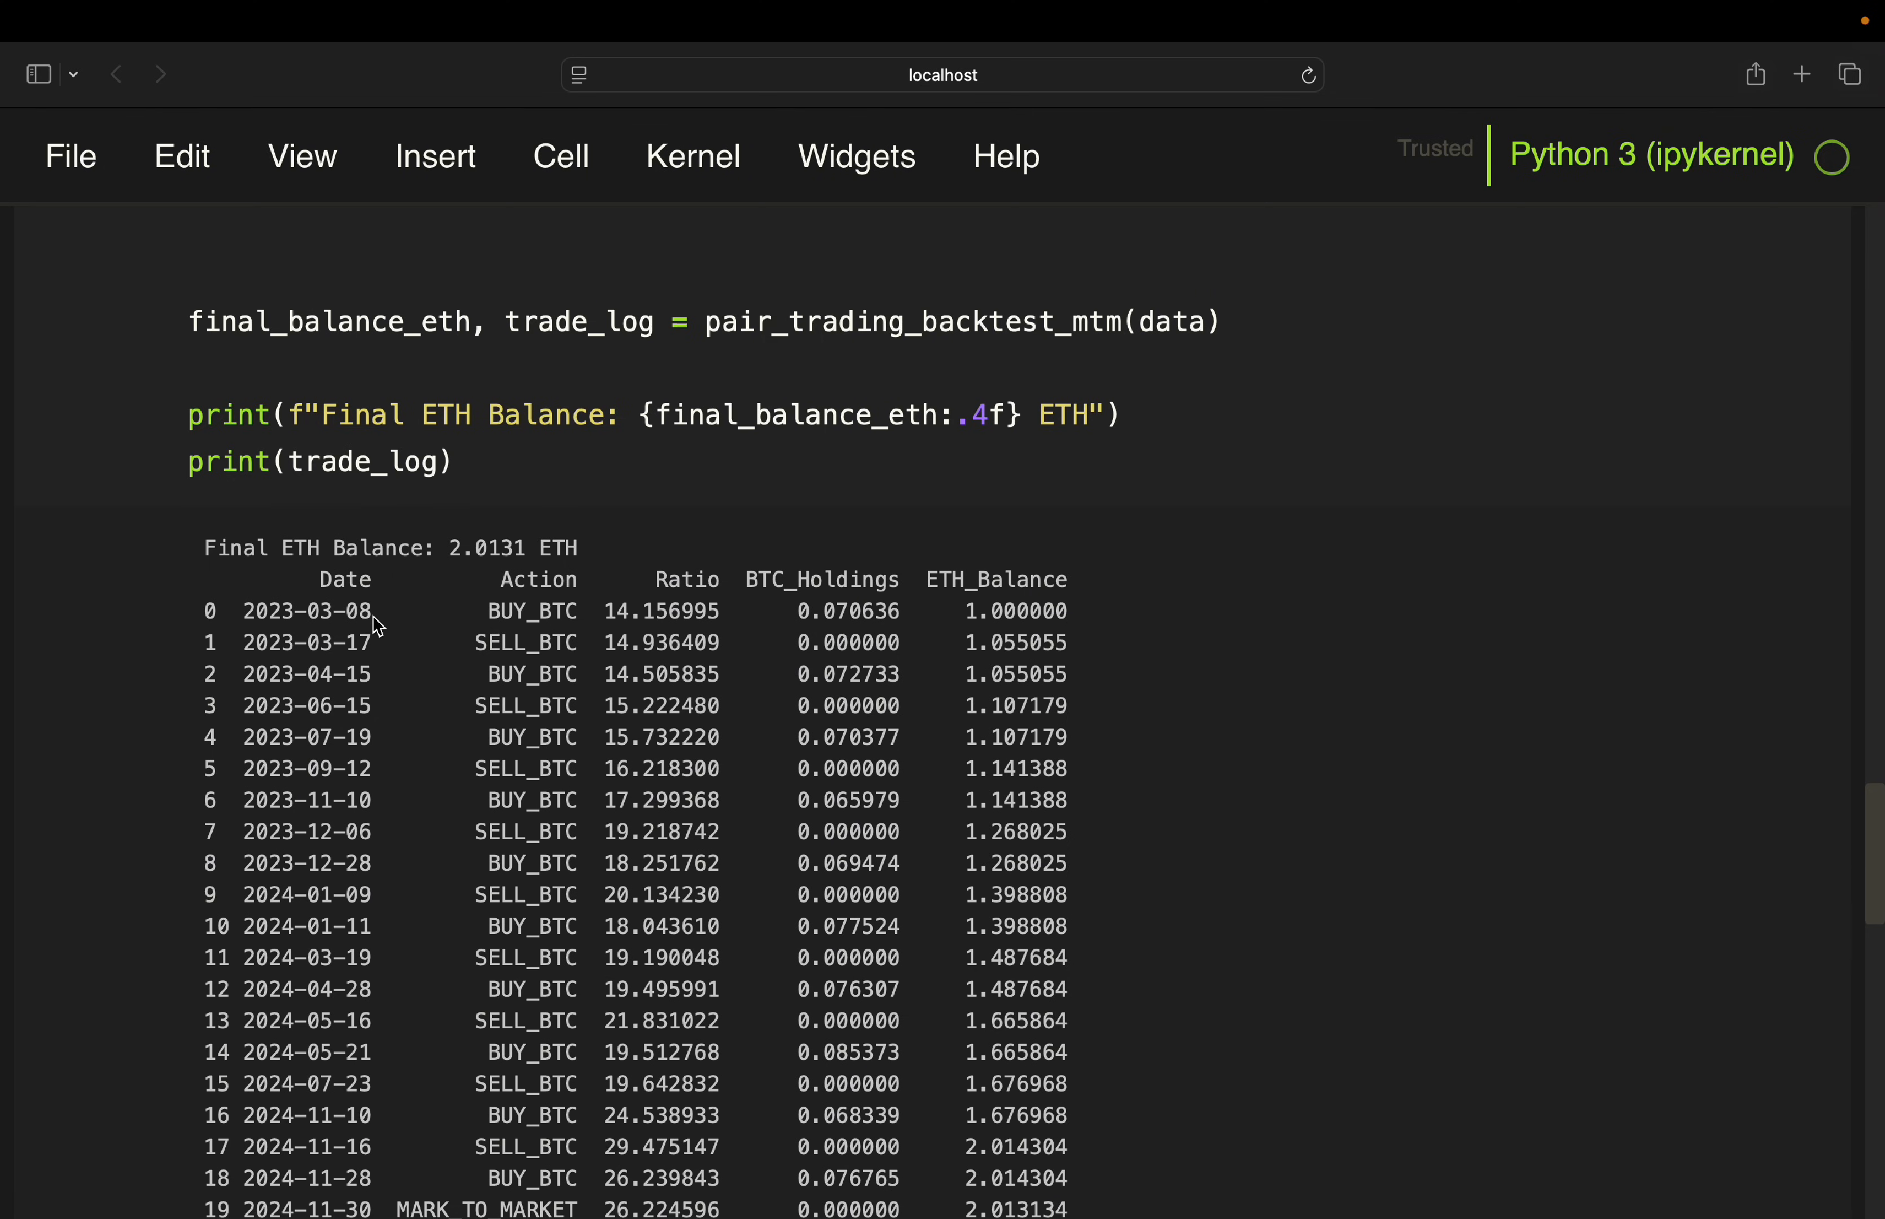
pyautogui.moveTo(380, 714)
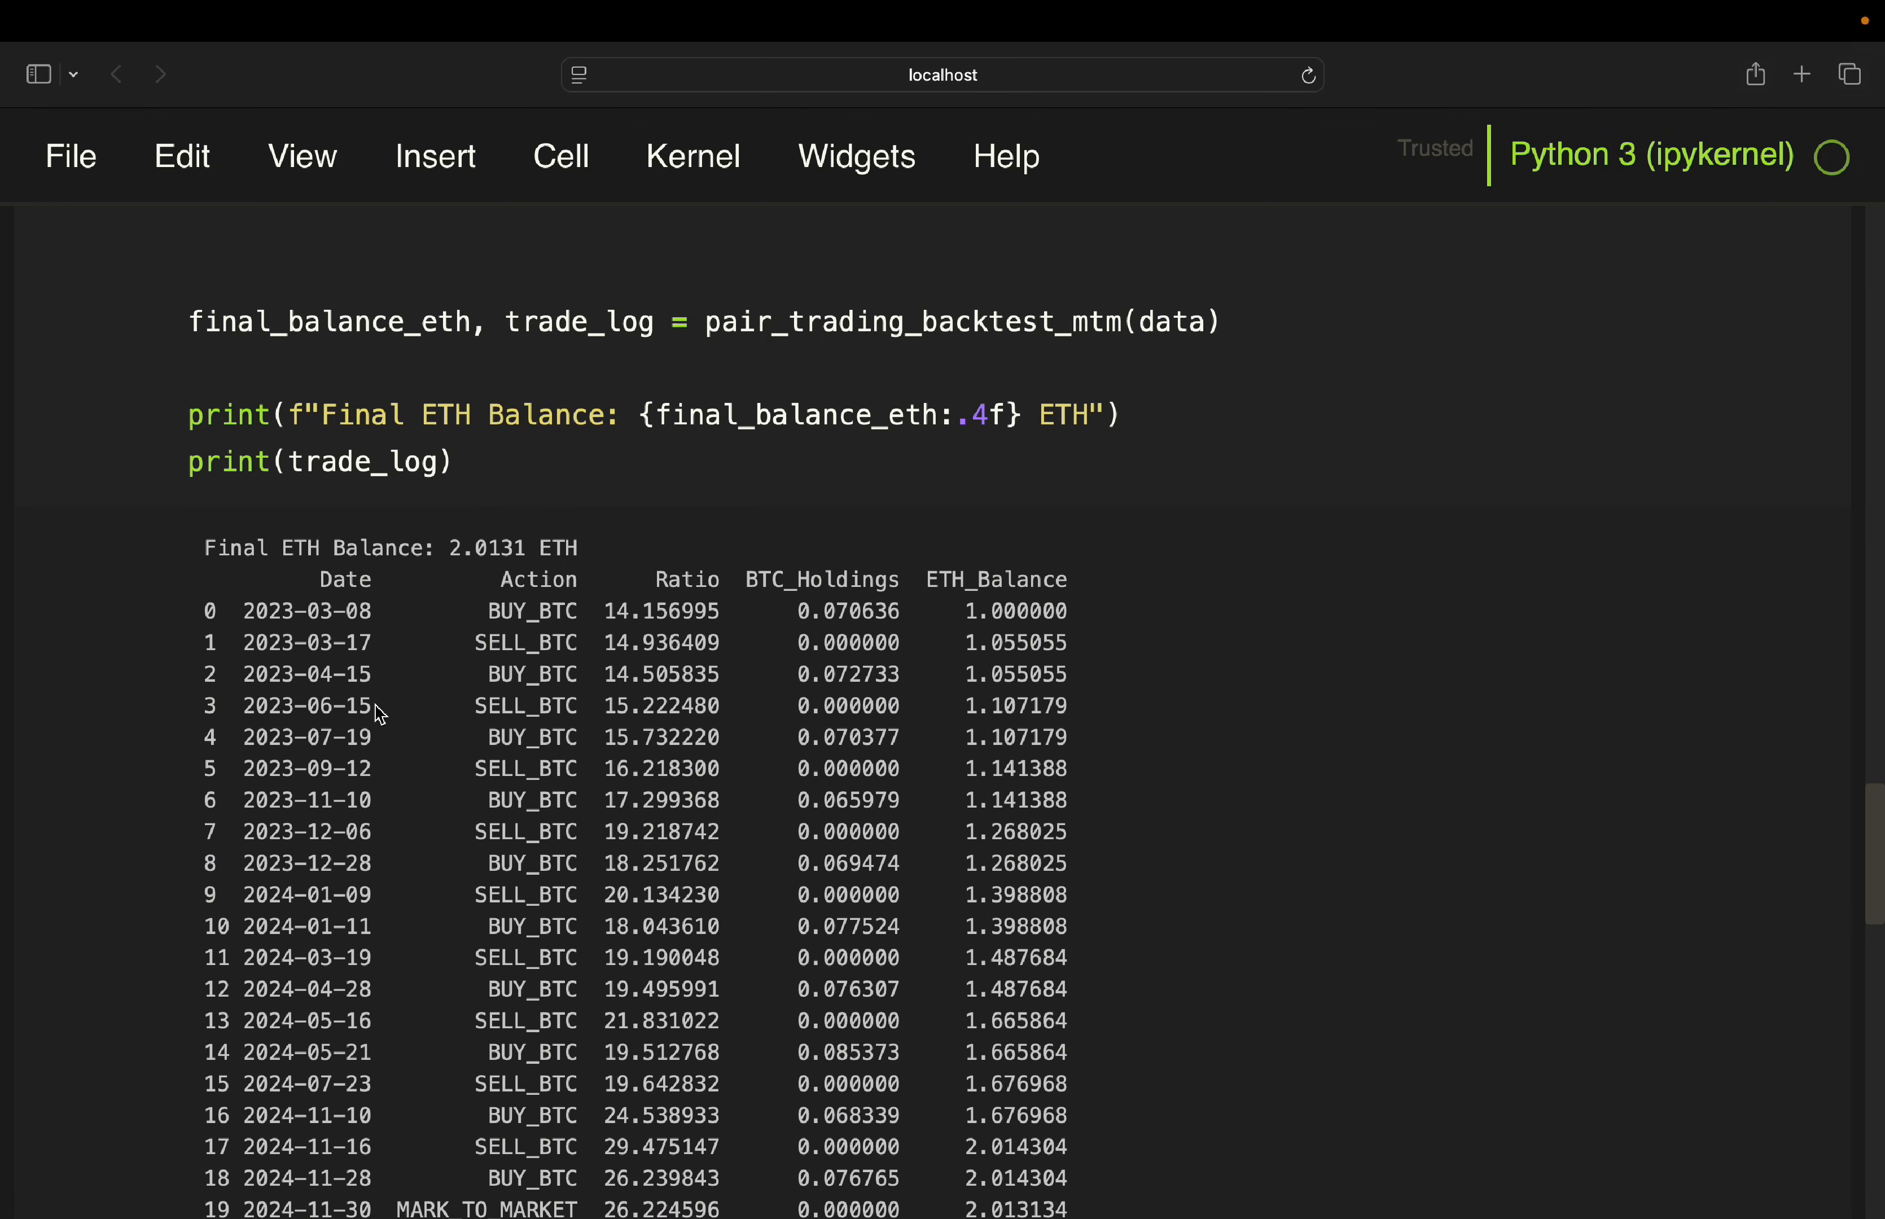
pyautogui.moveTo(383, 613)
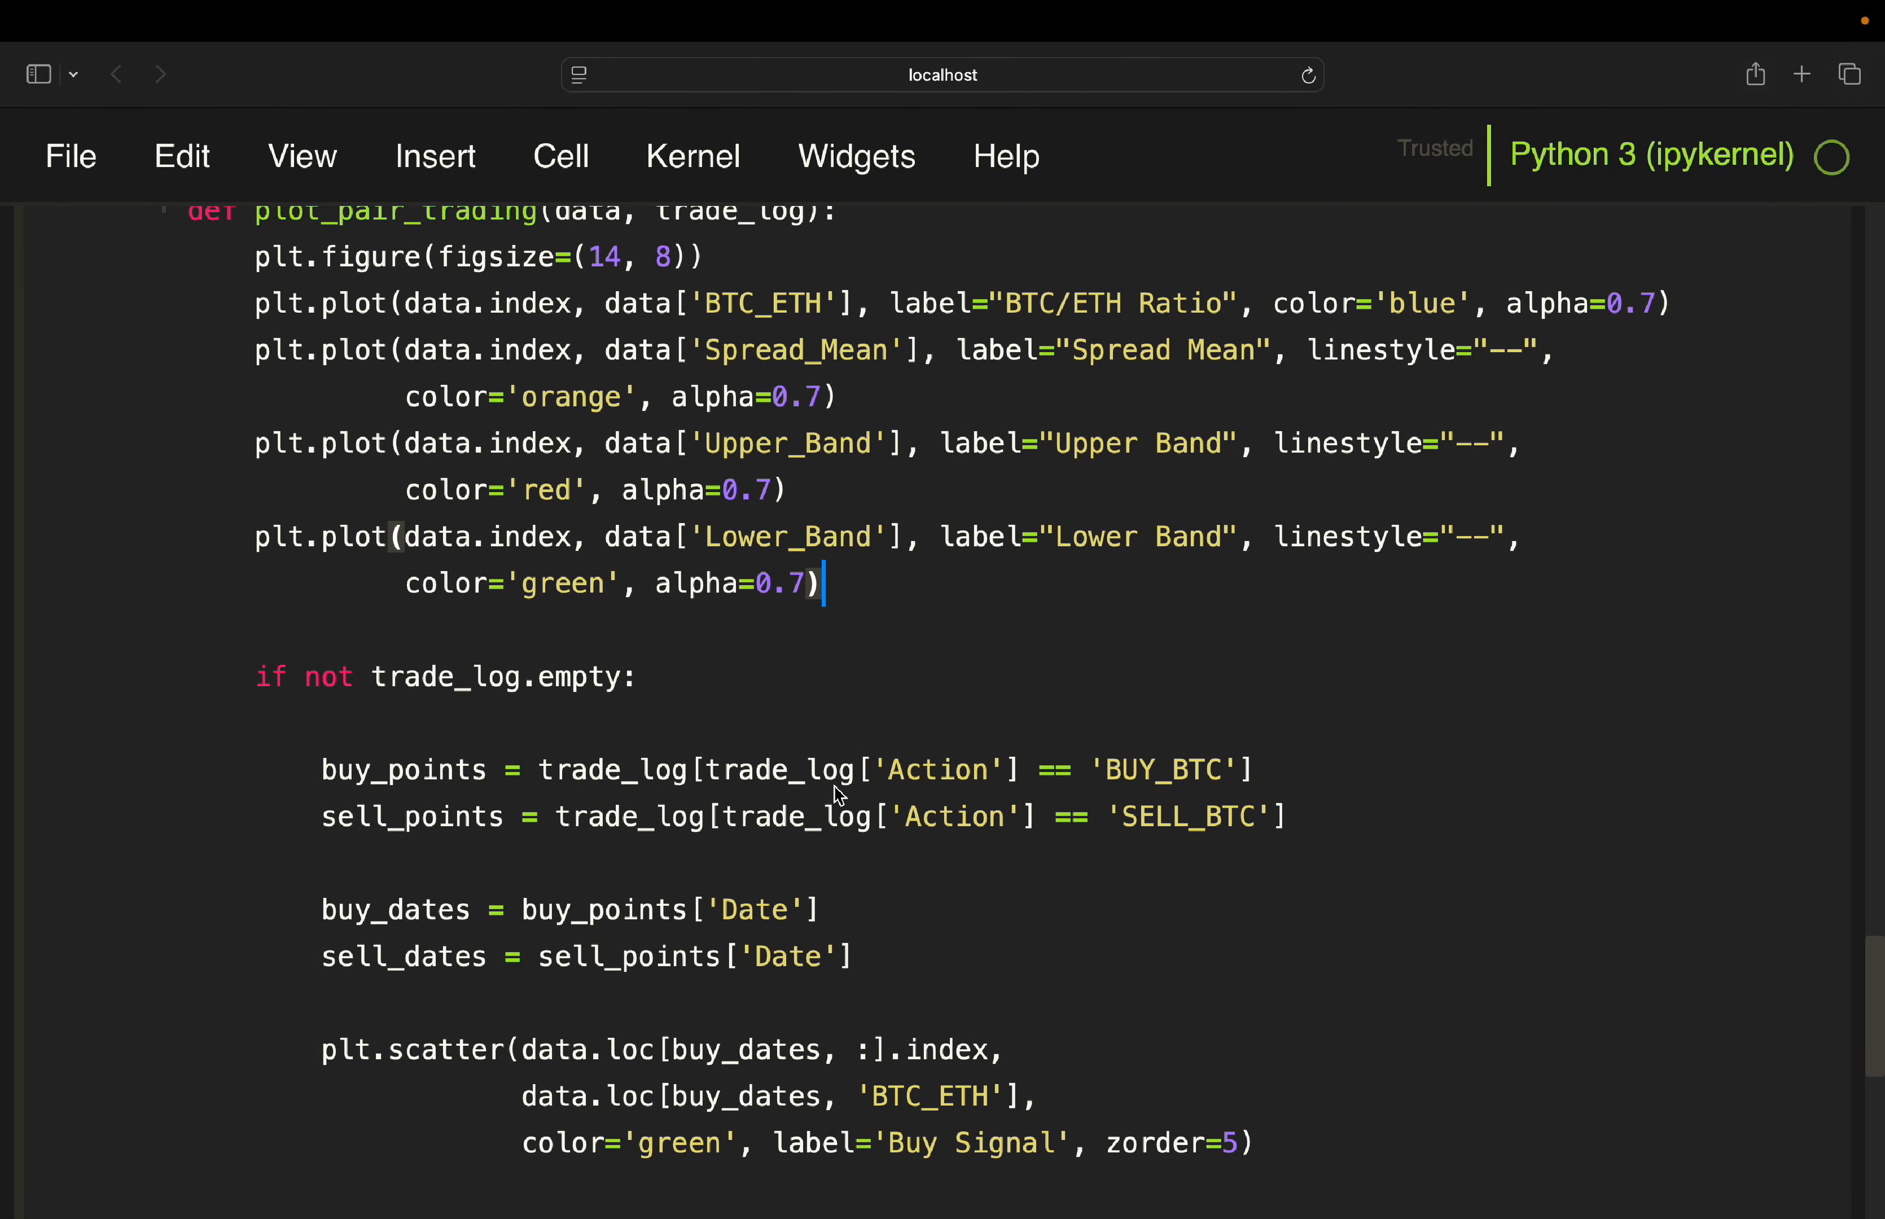
pyautogui.moveTo(556, 718)
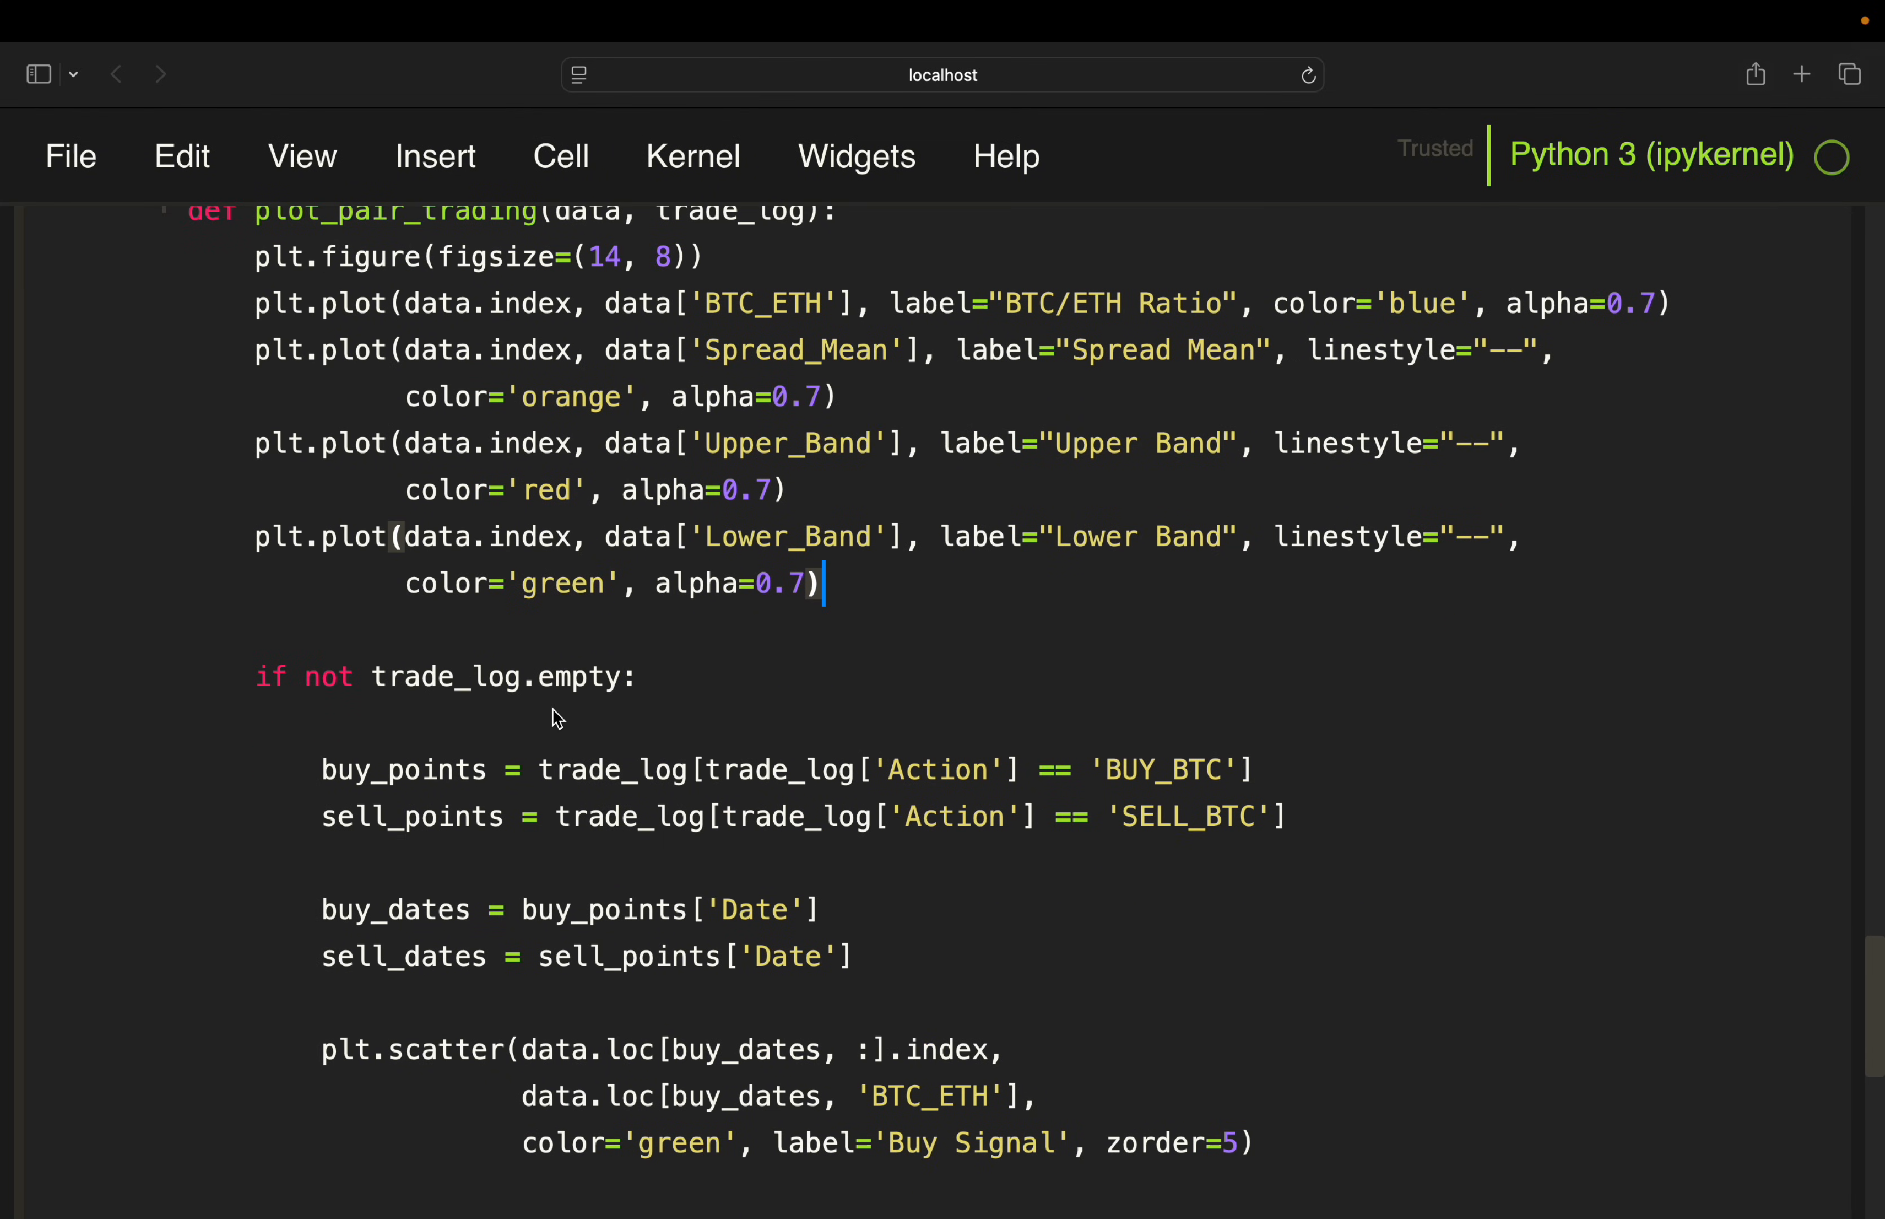
pyautogui.moveTo(1198, 846)
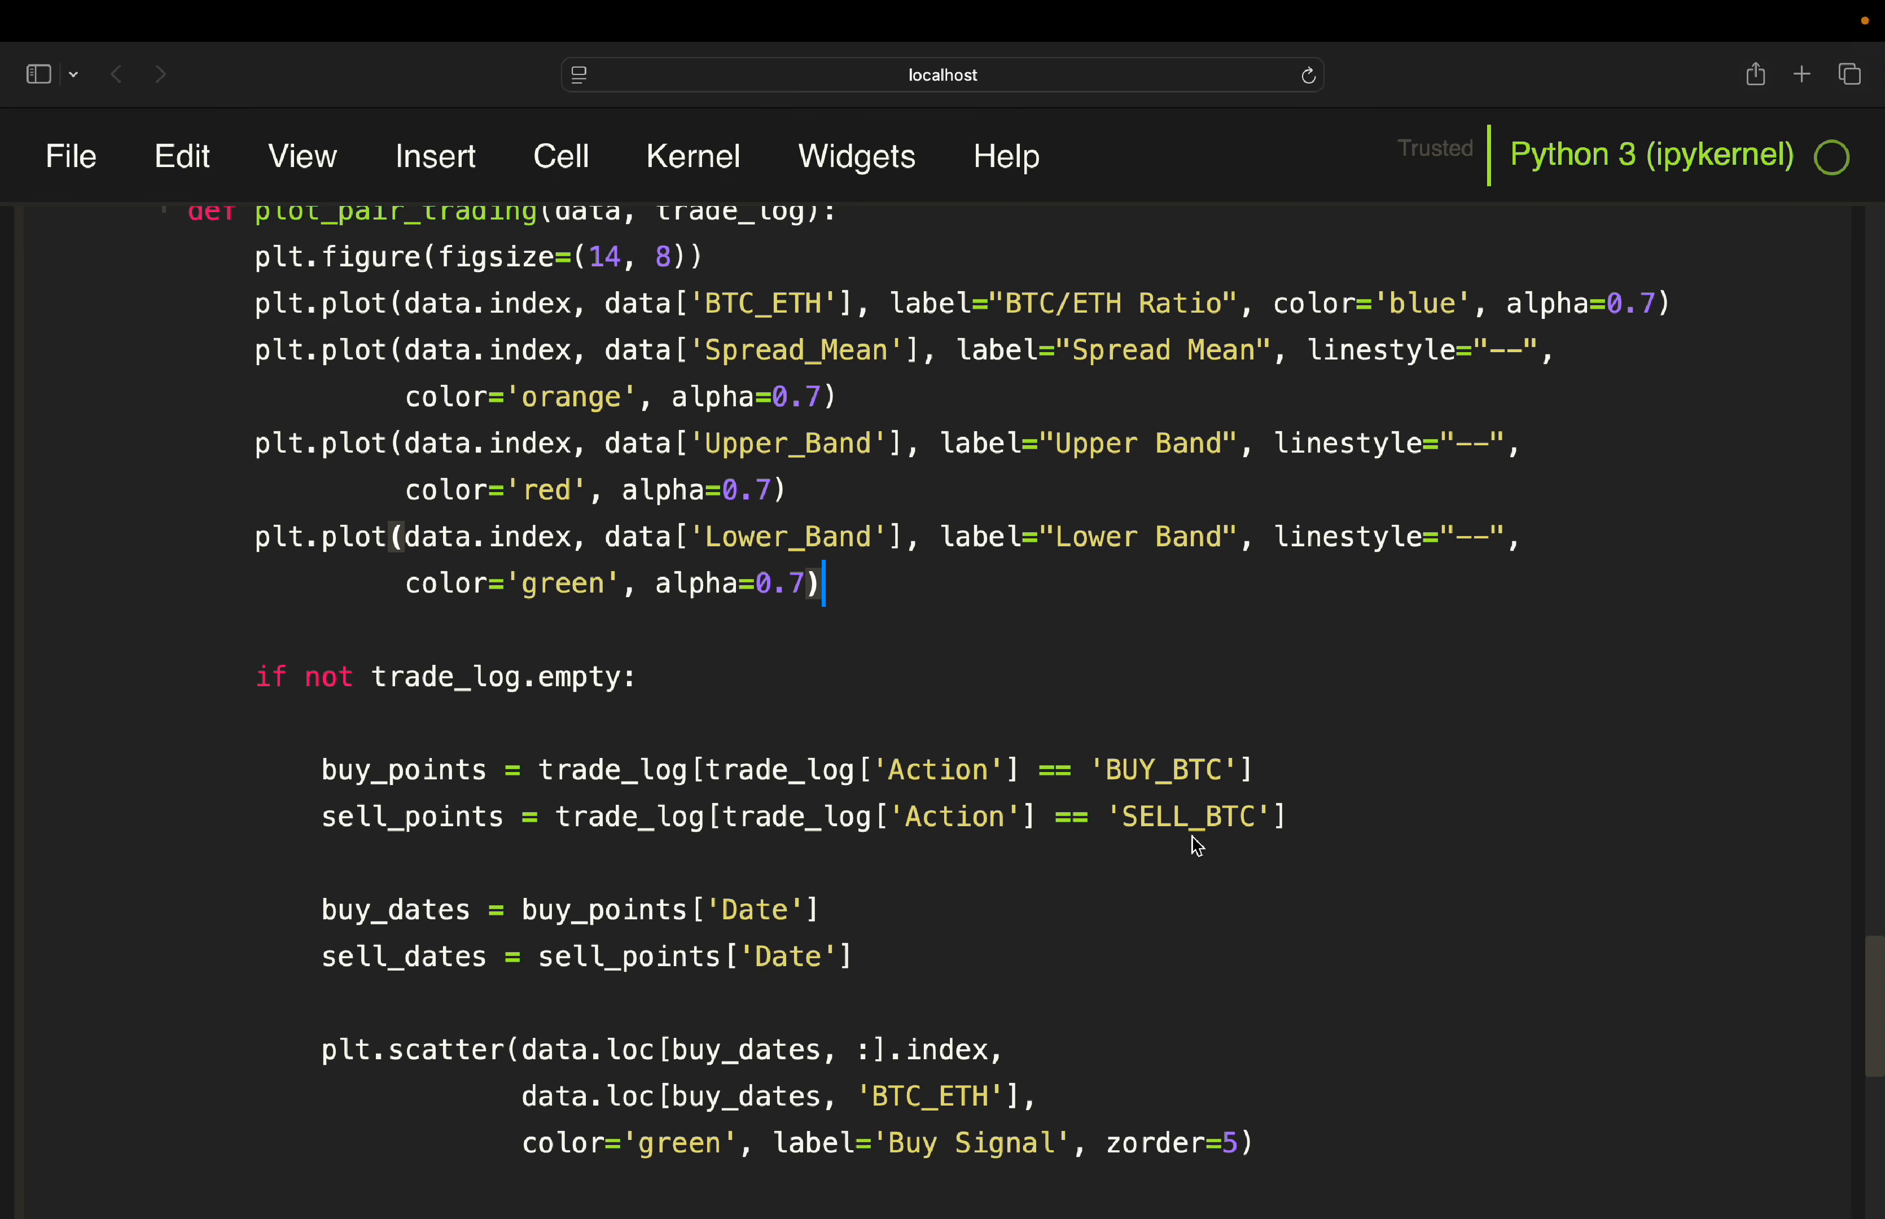
pyautogui.scroll(-3)
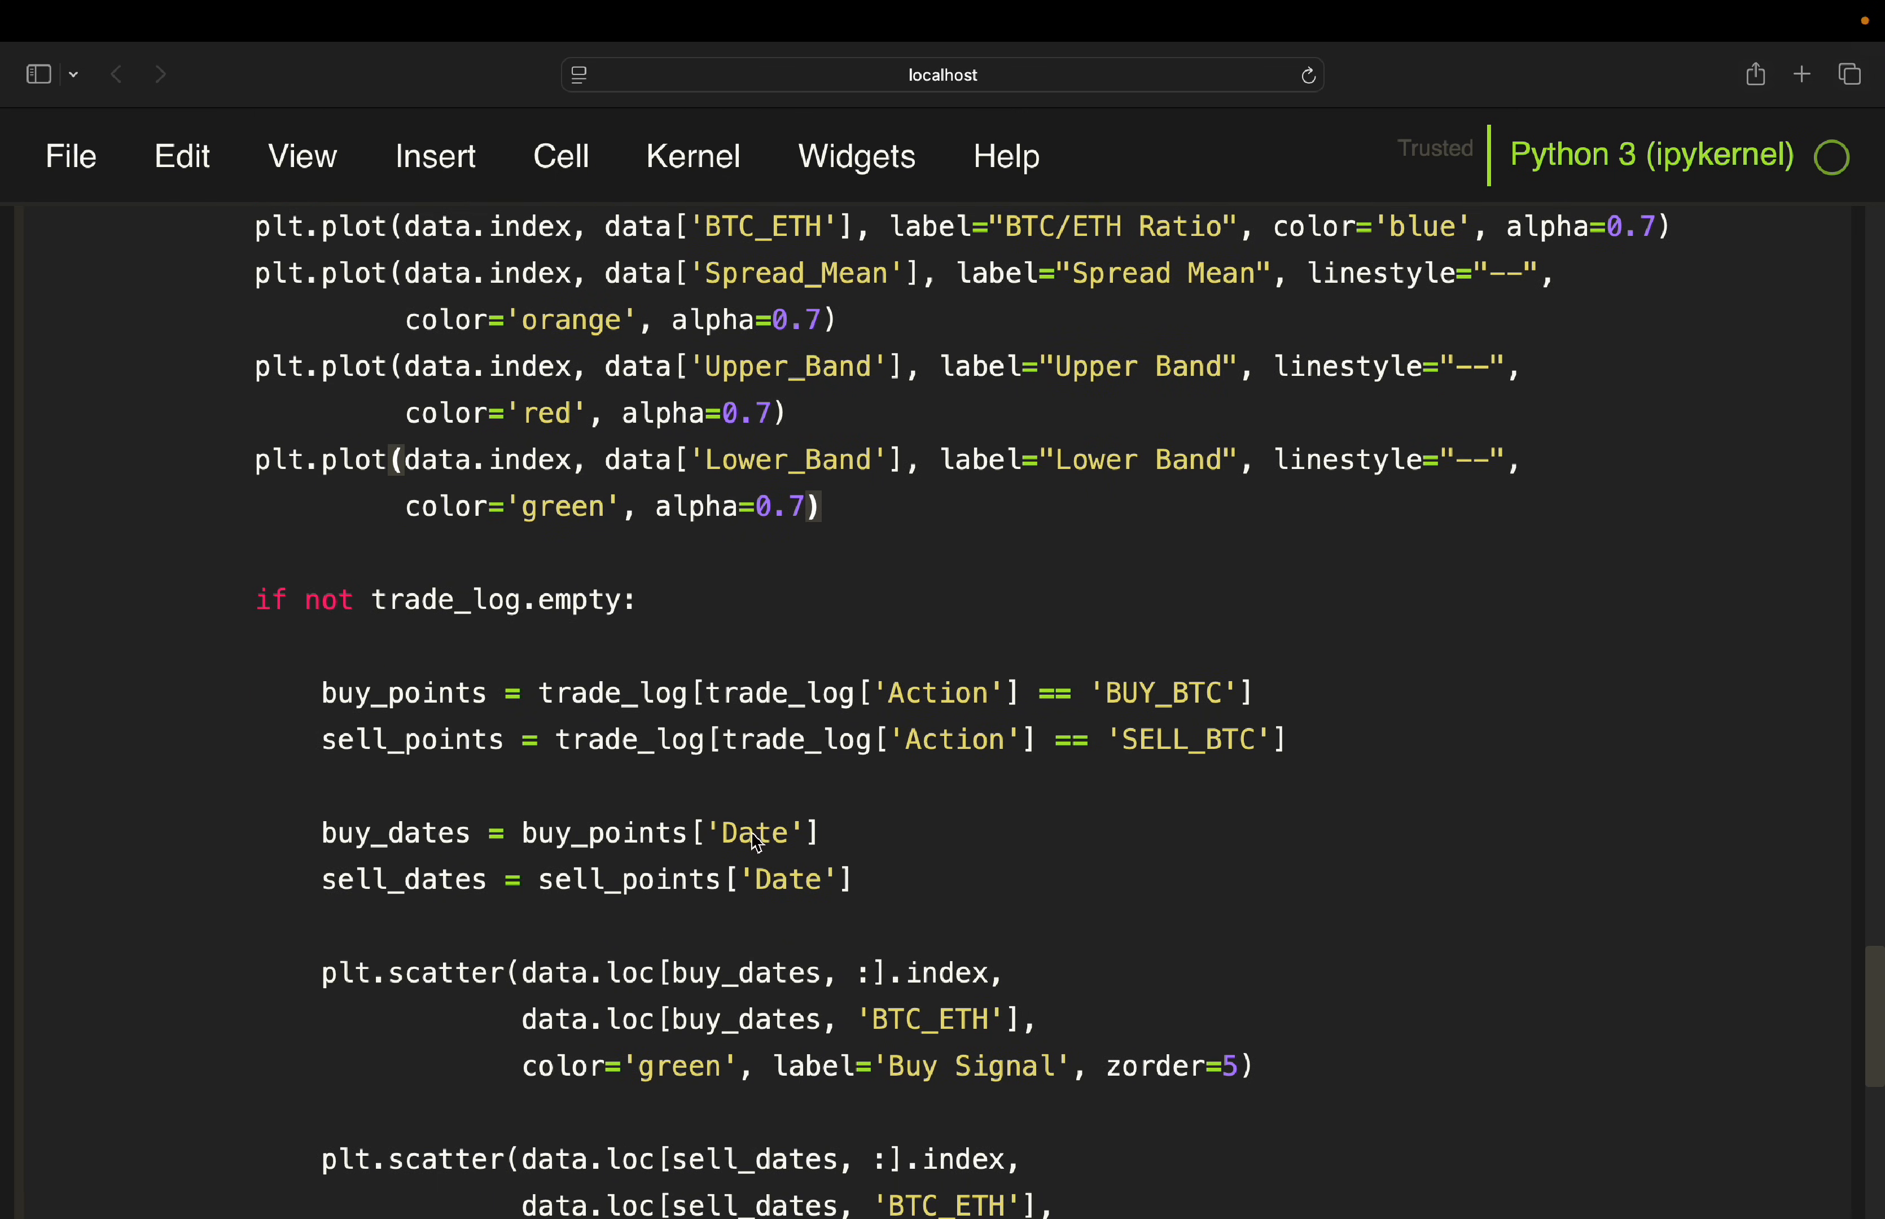
pyautogui.moveTo(605, 851)
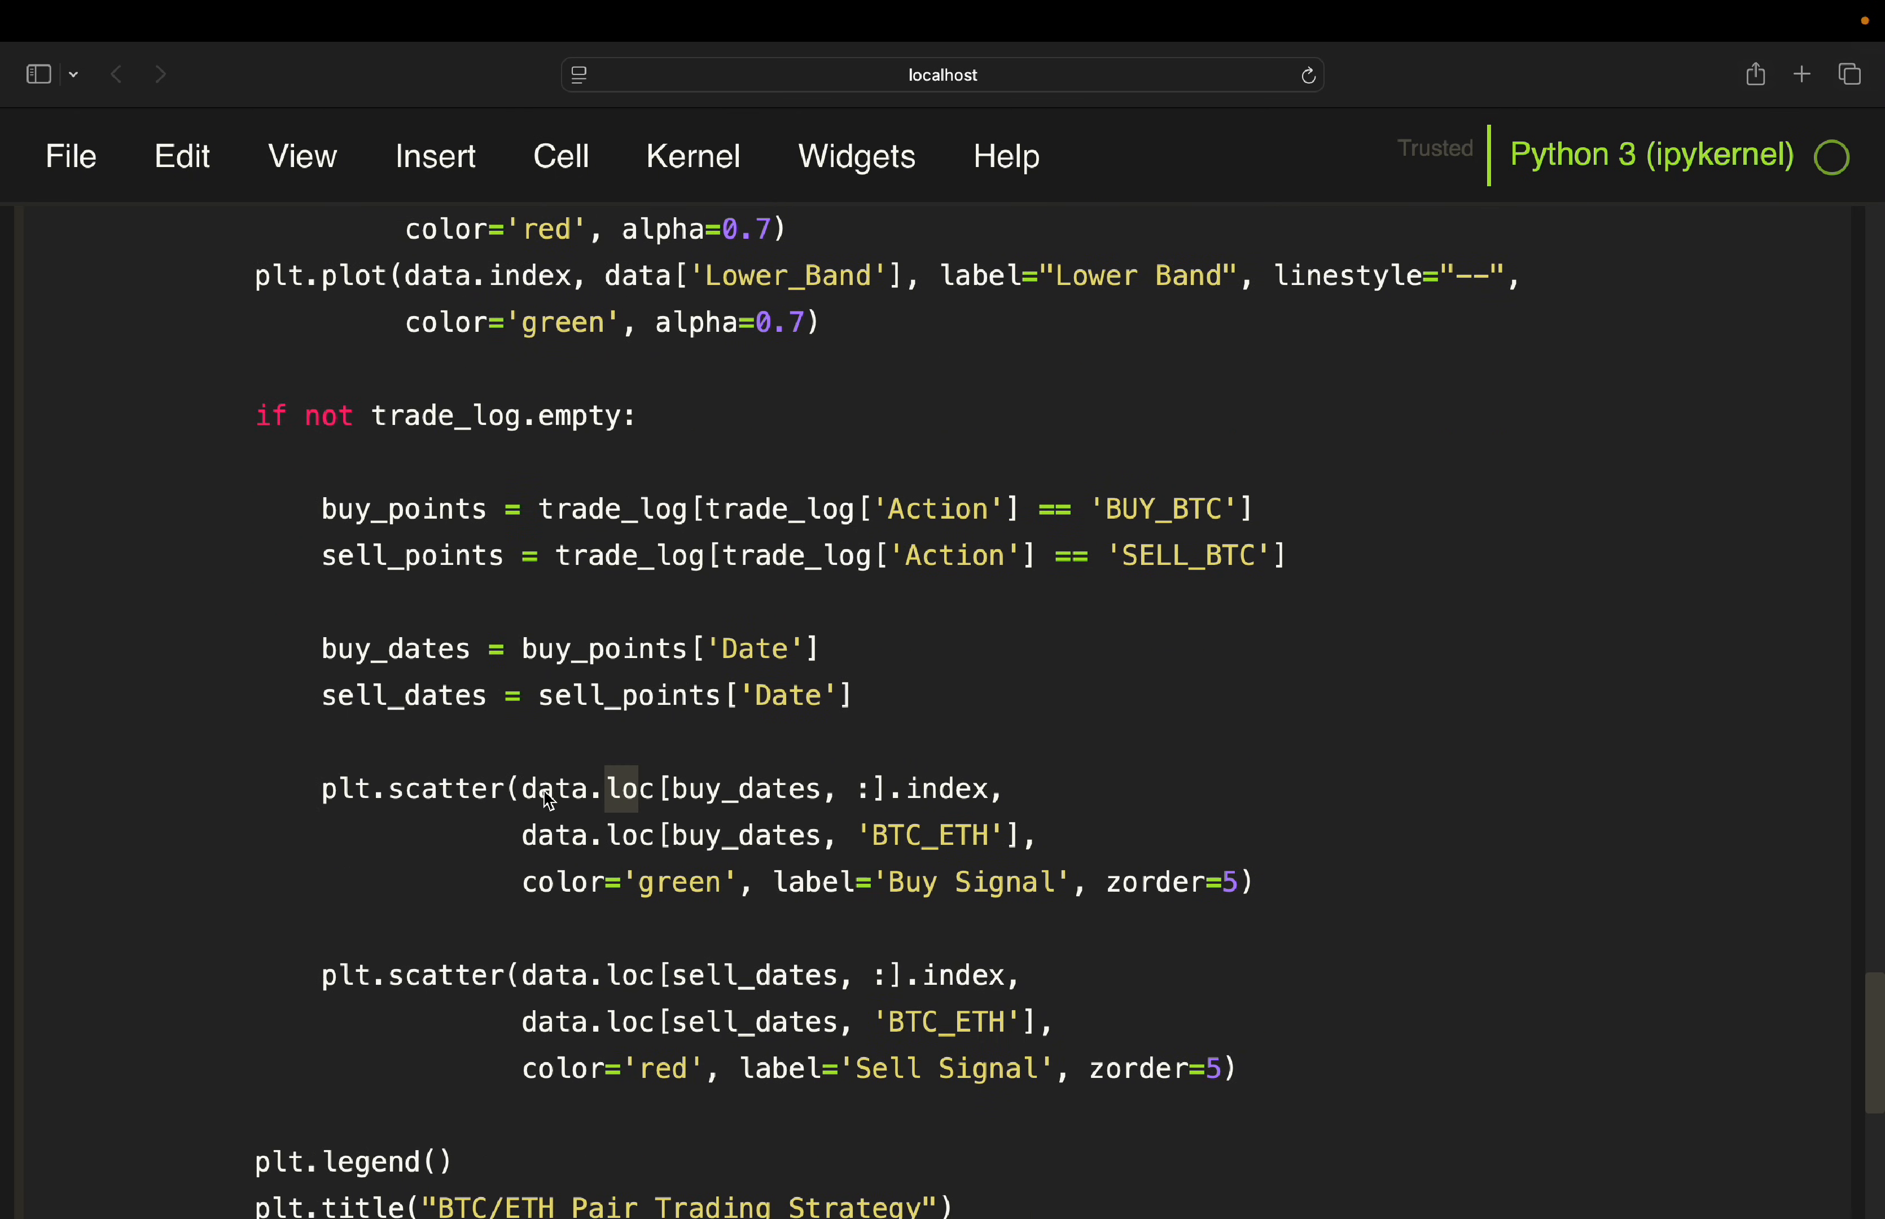
pyautogui.scroll(-3)
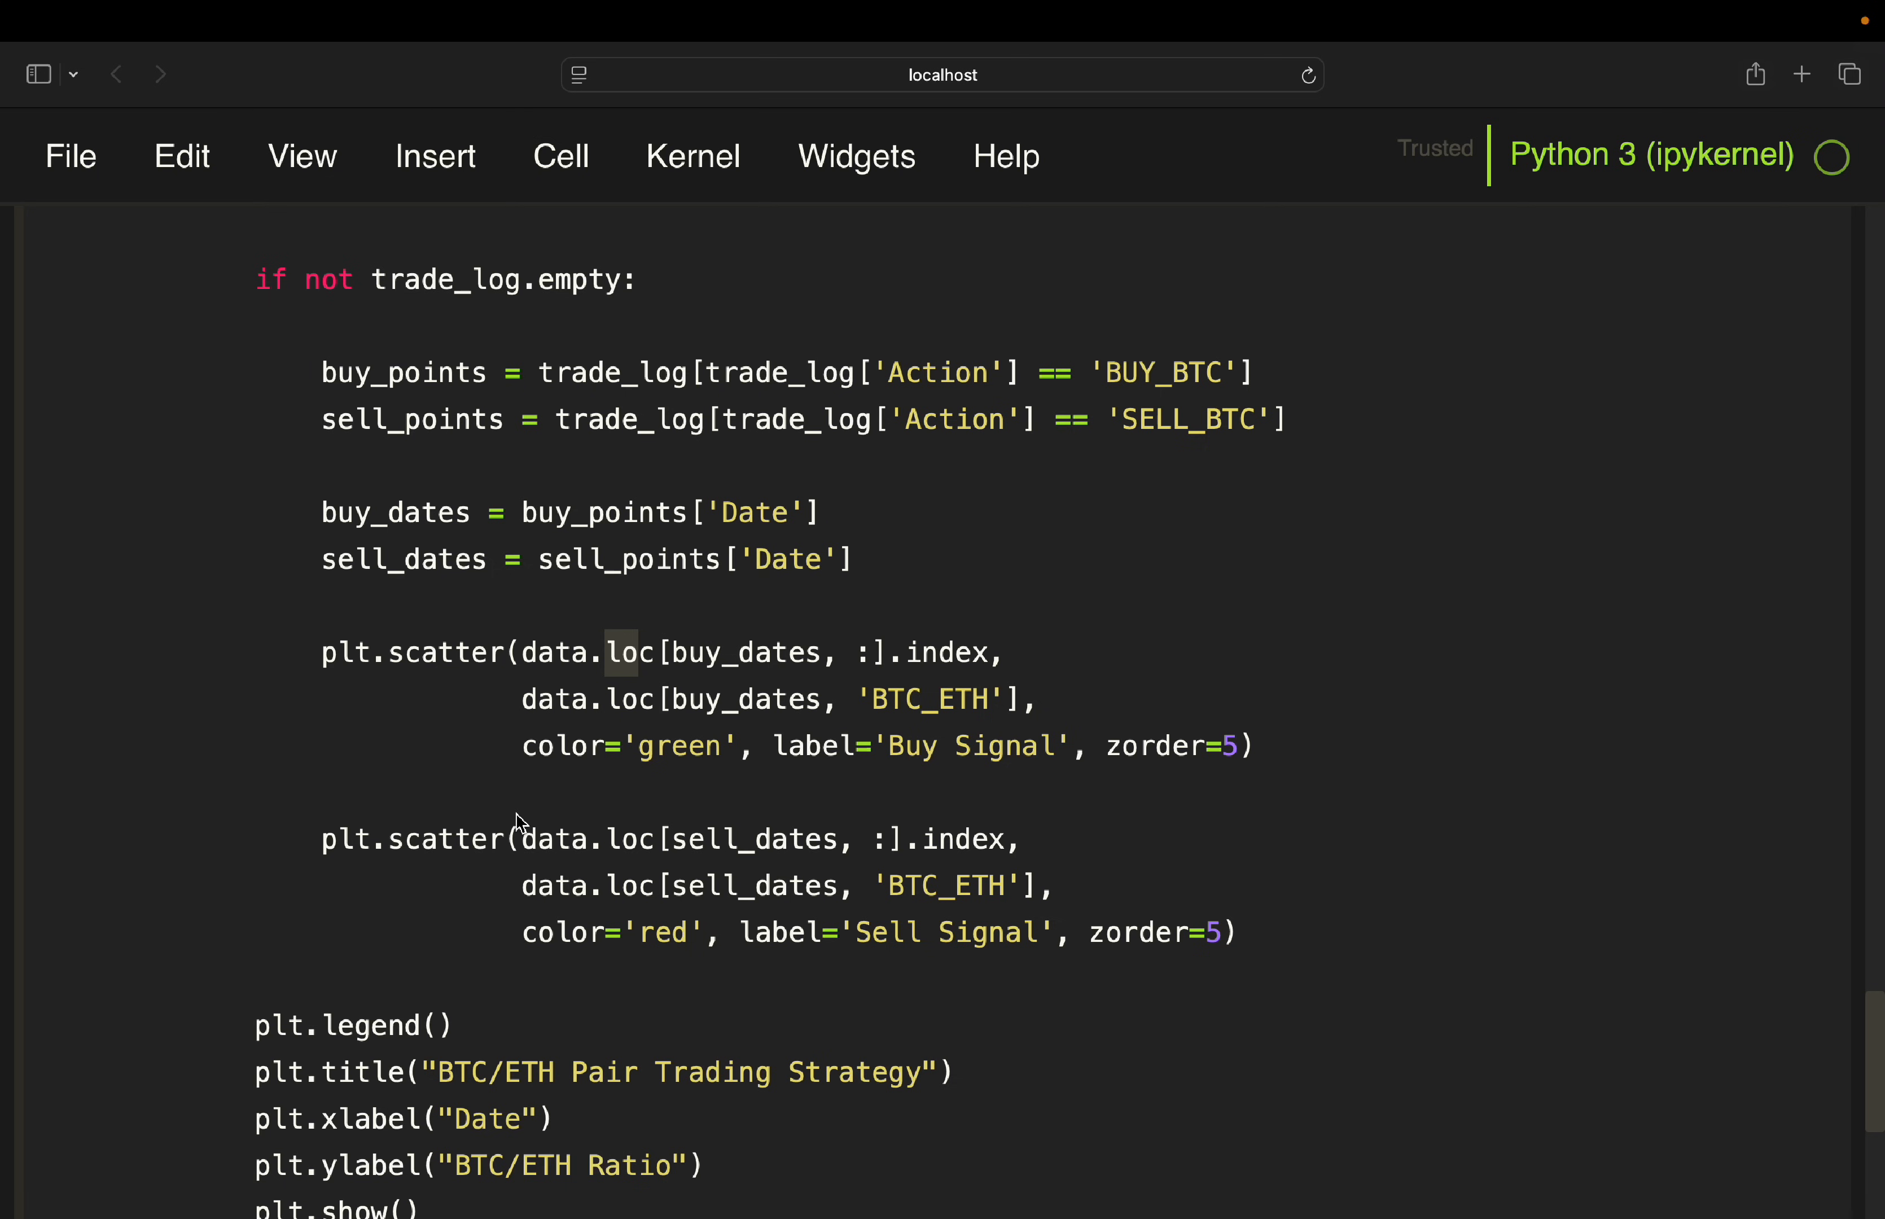
pyautogui.moveTo(482, 826)
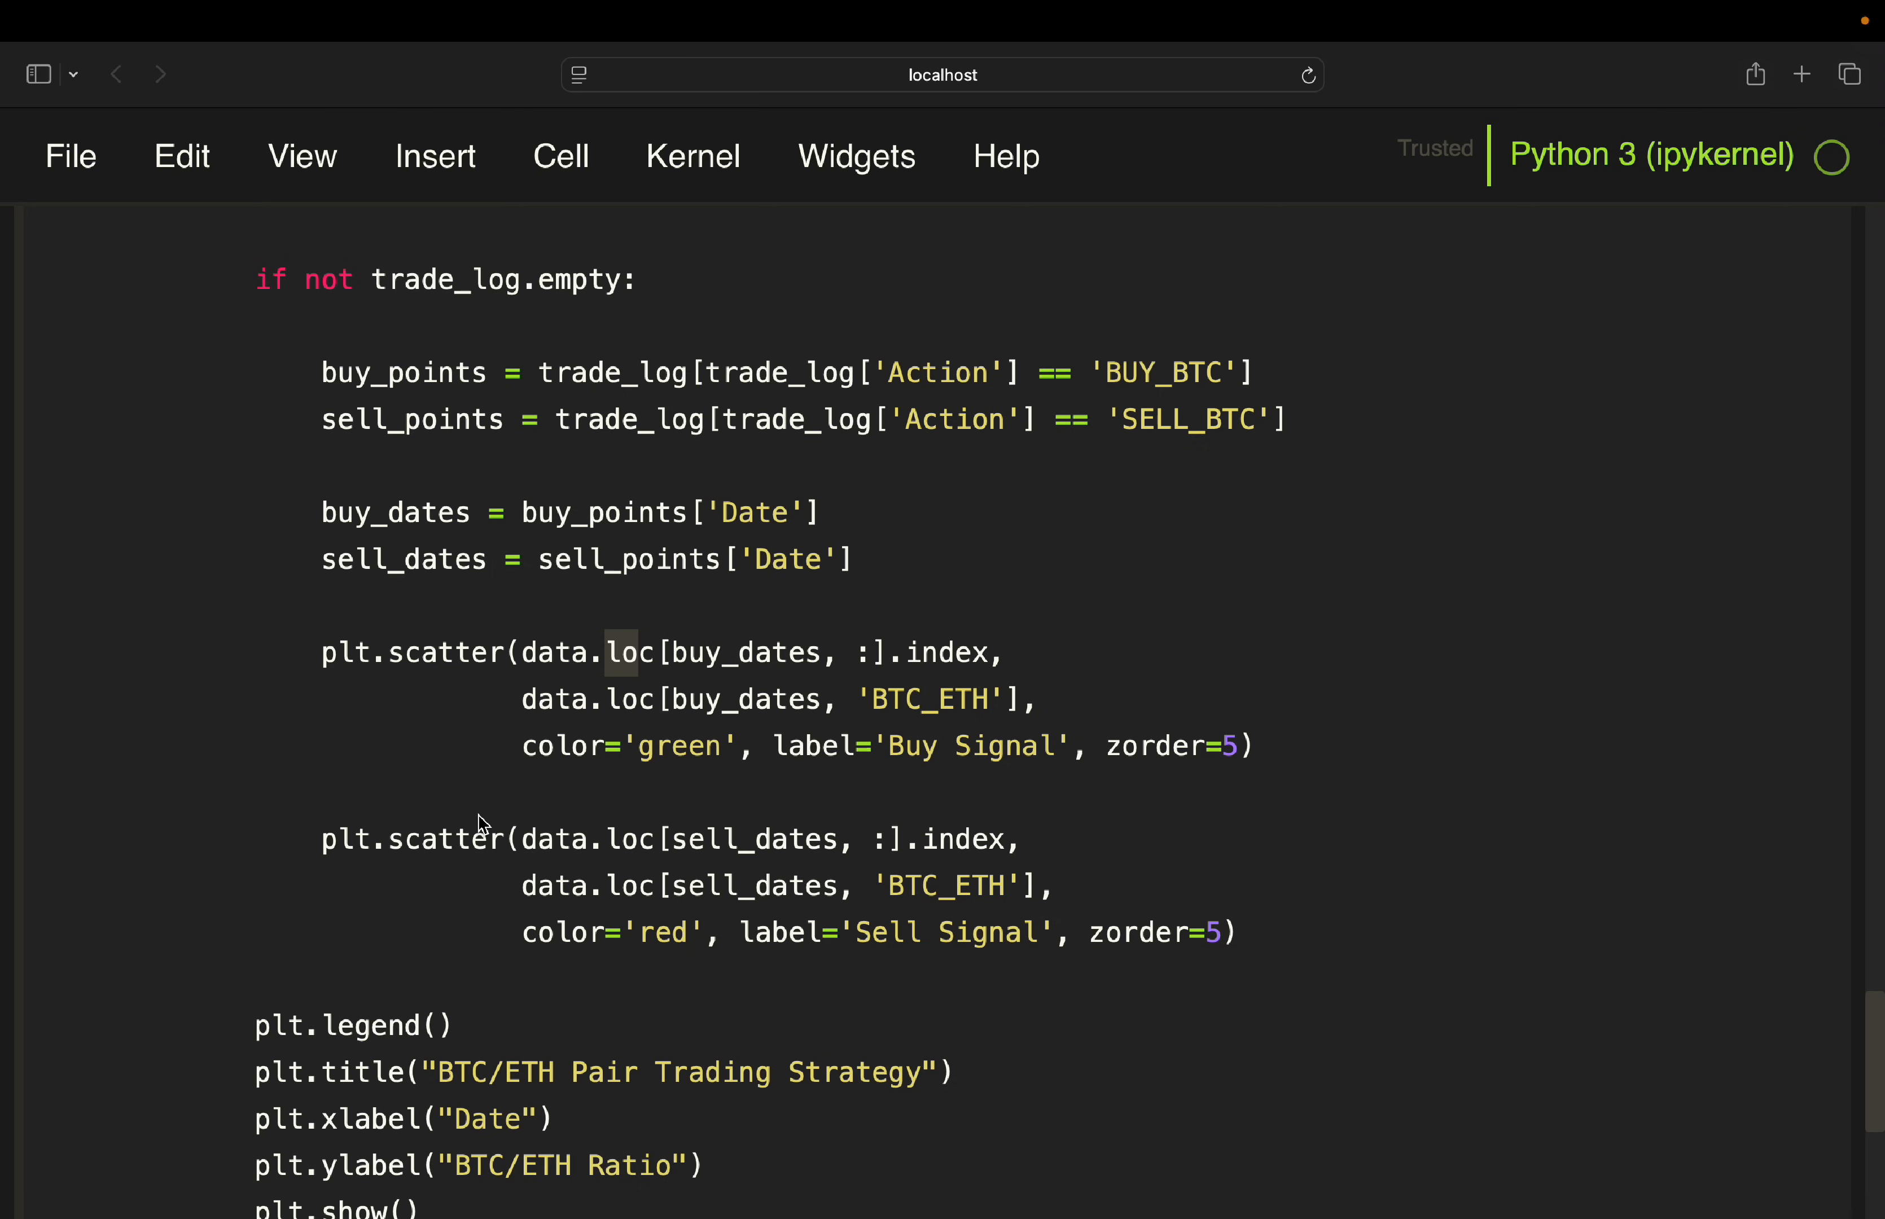
pyautogui.scroll(-3)
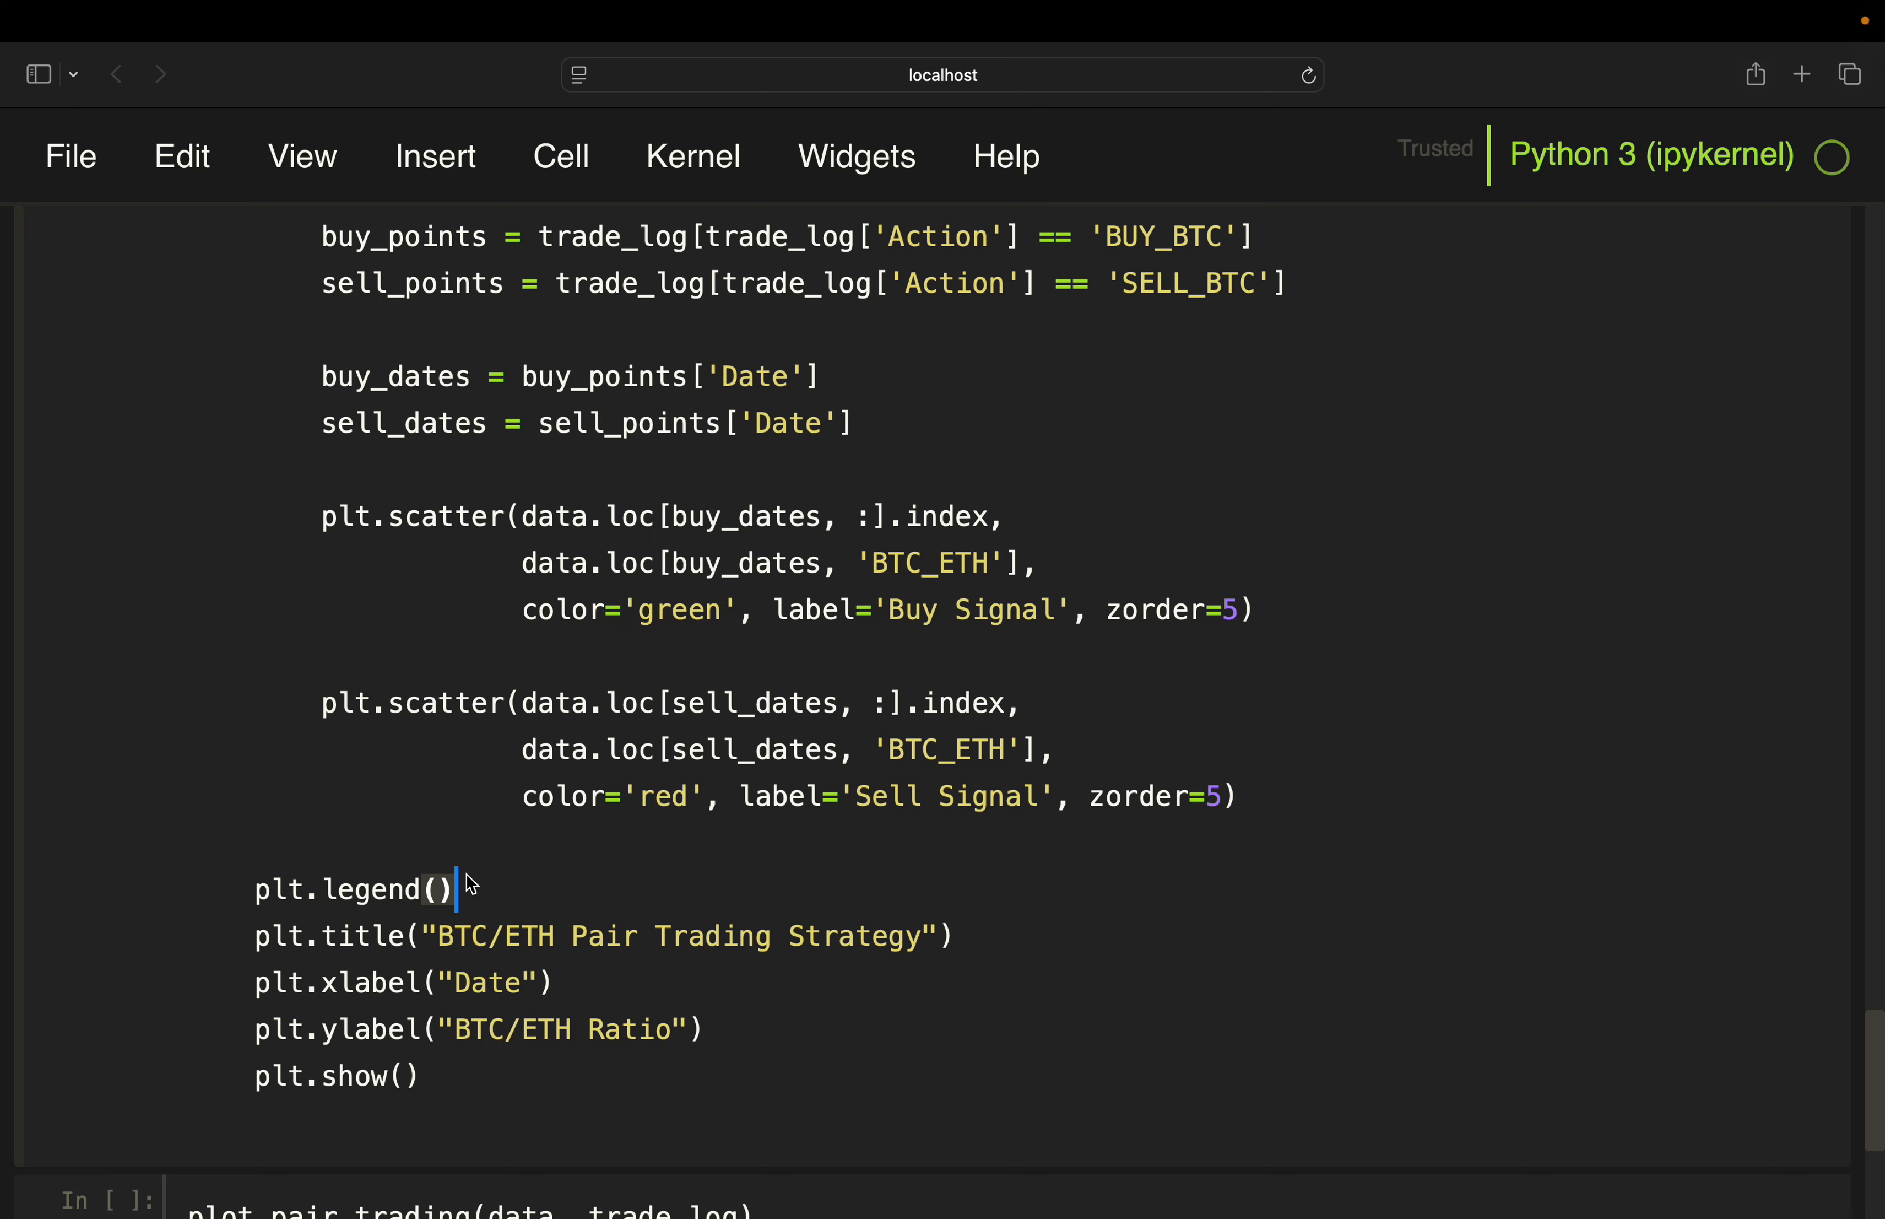
pyautogui.moveTo(455, 984)
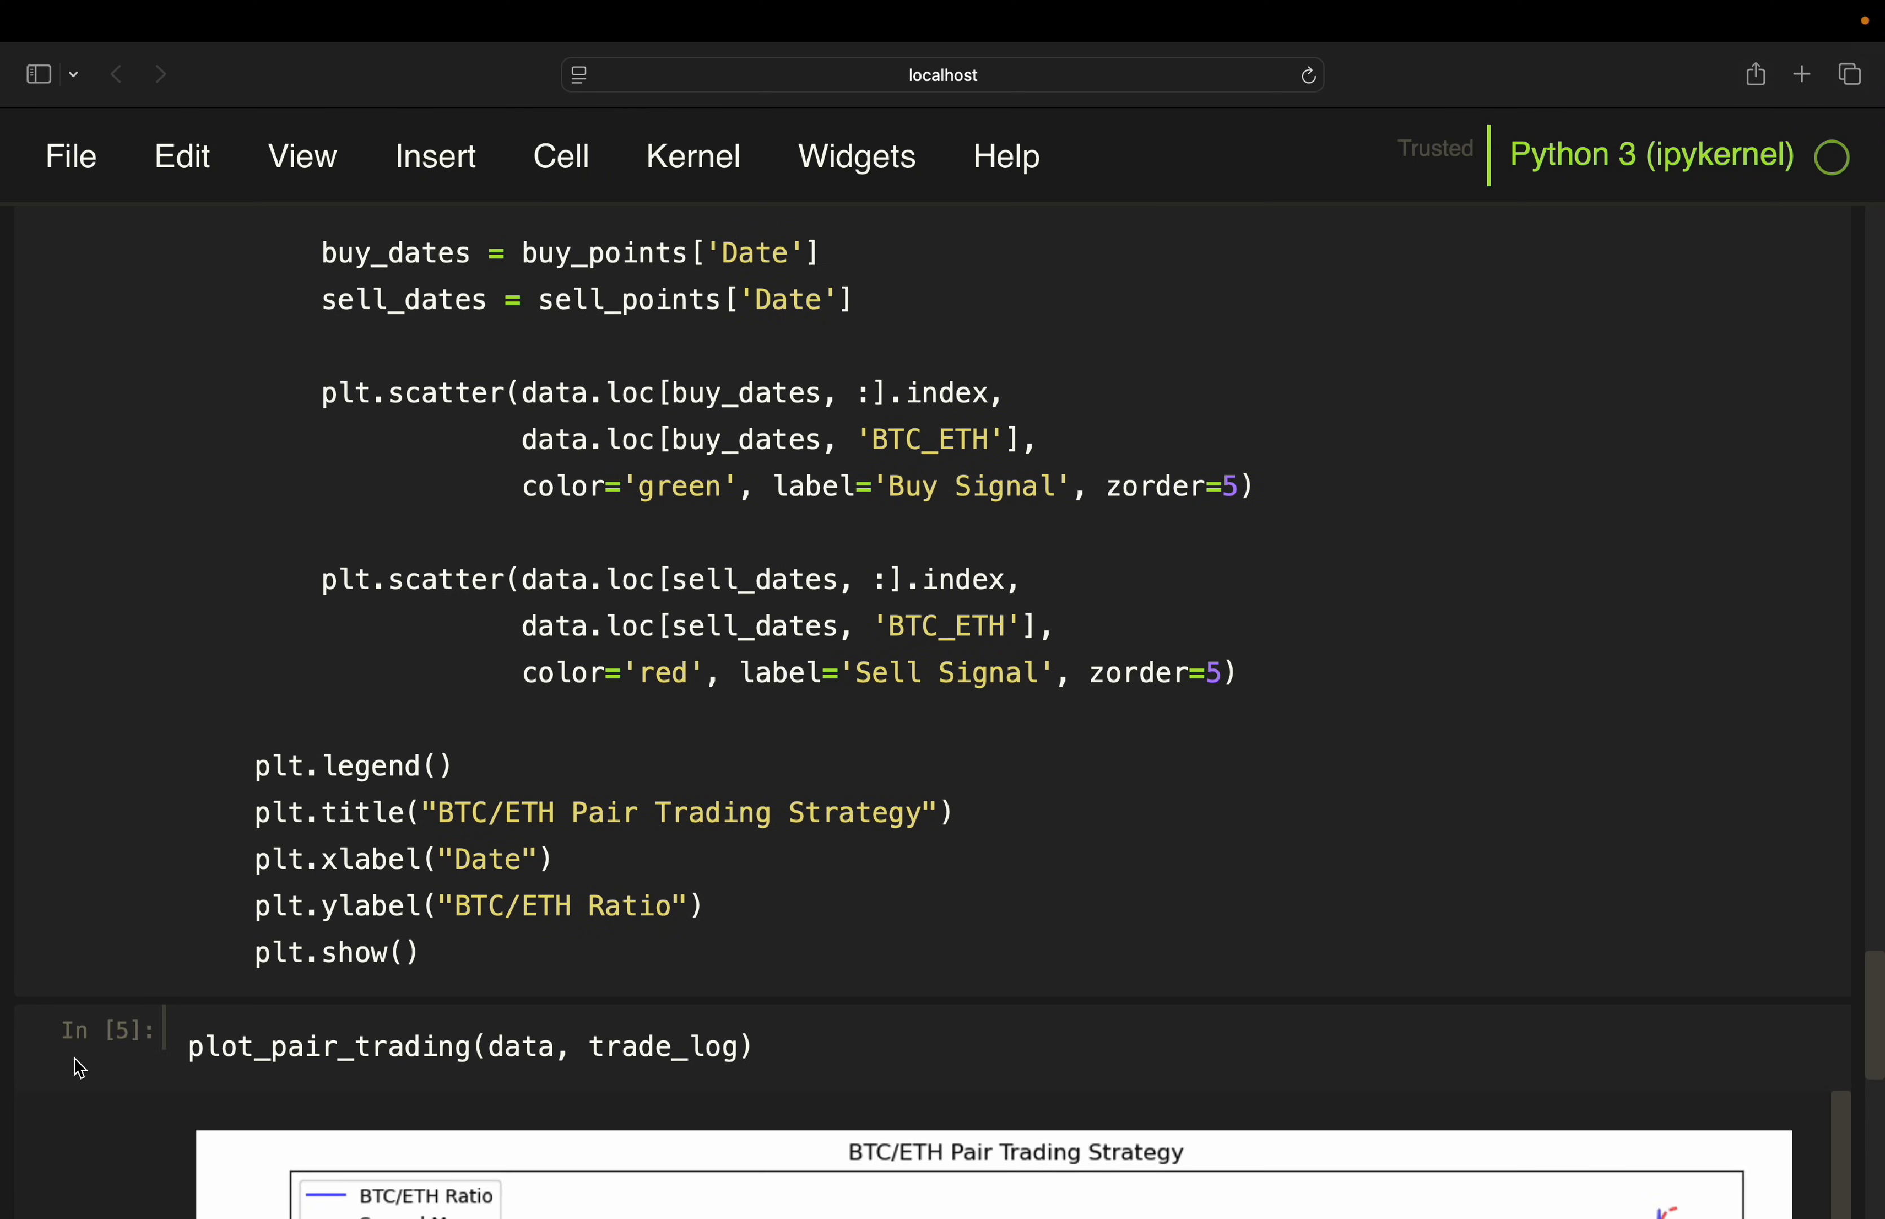
pyautogui.scroll(-3)
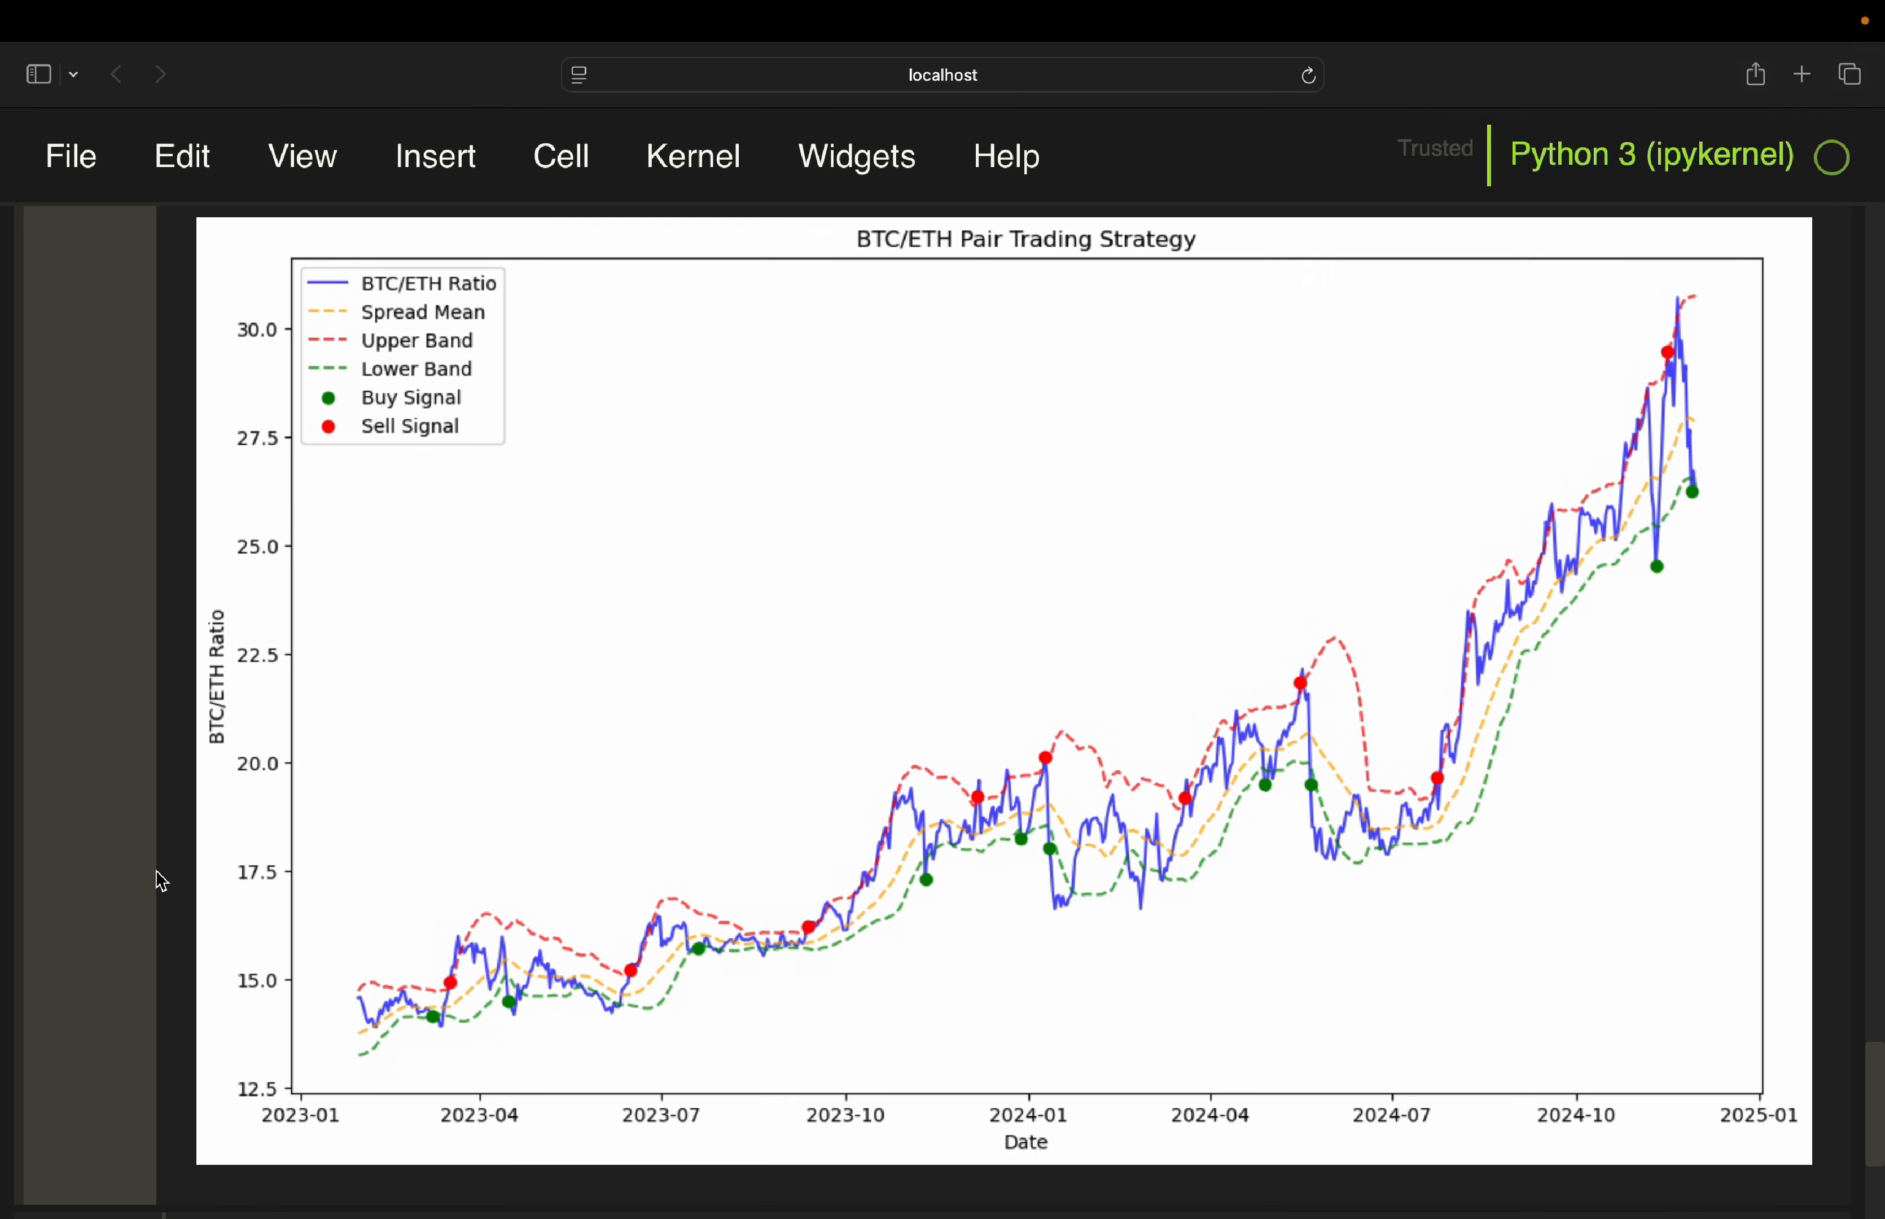
pyautogui.scroll(-3)
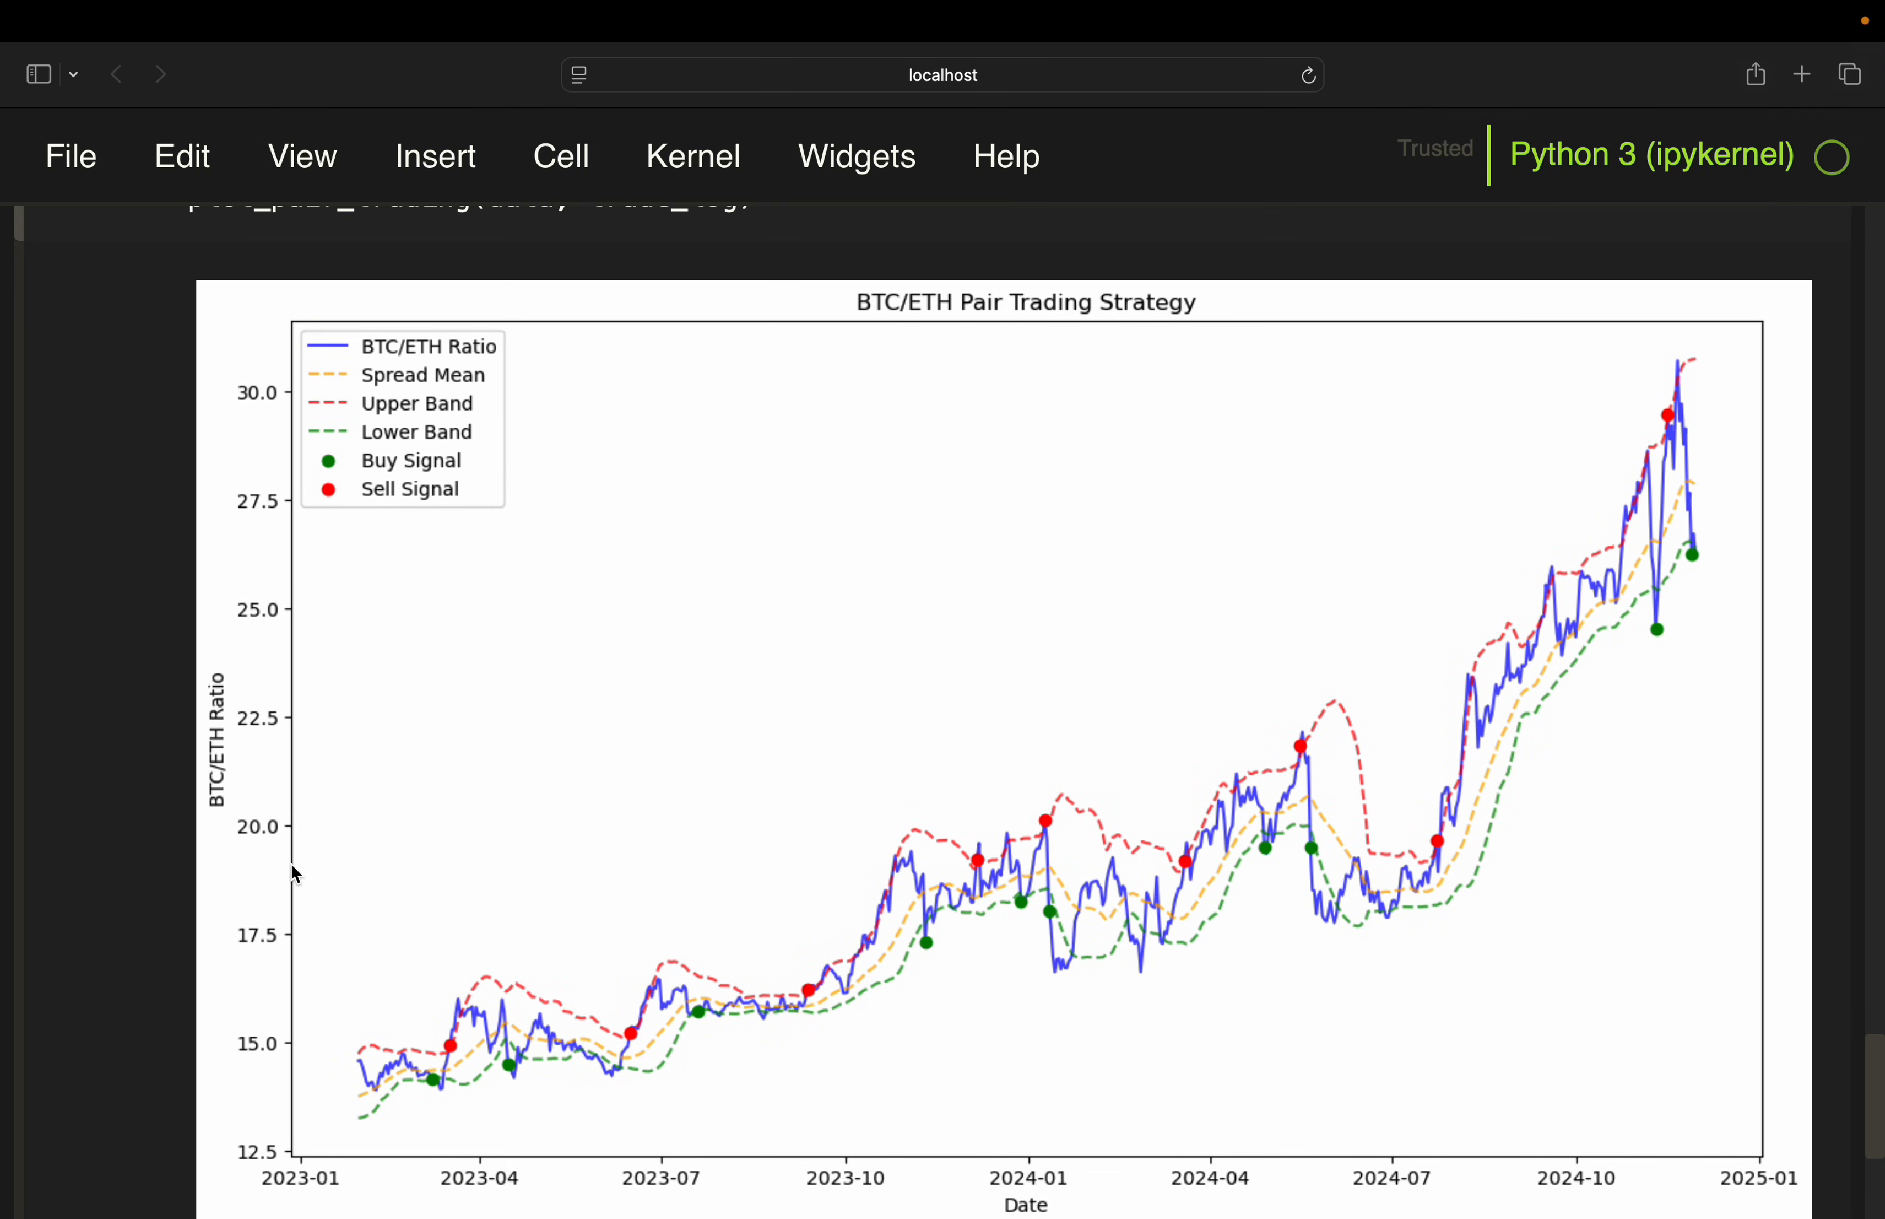
pyautogui.moveTo(401, 1092)
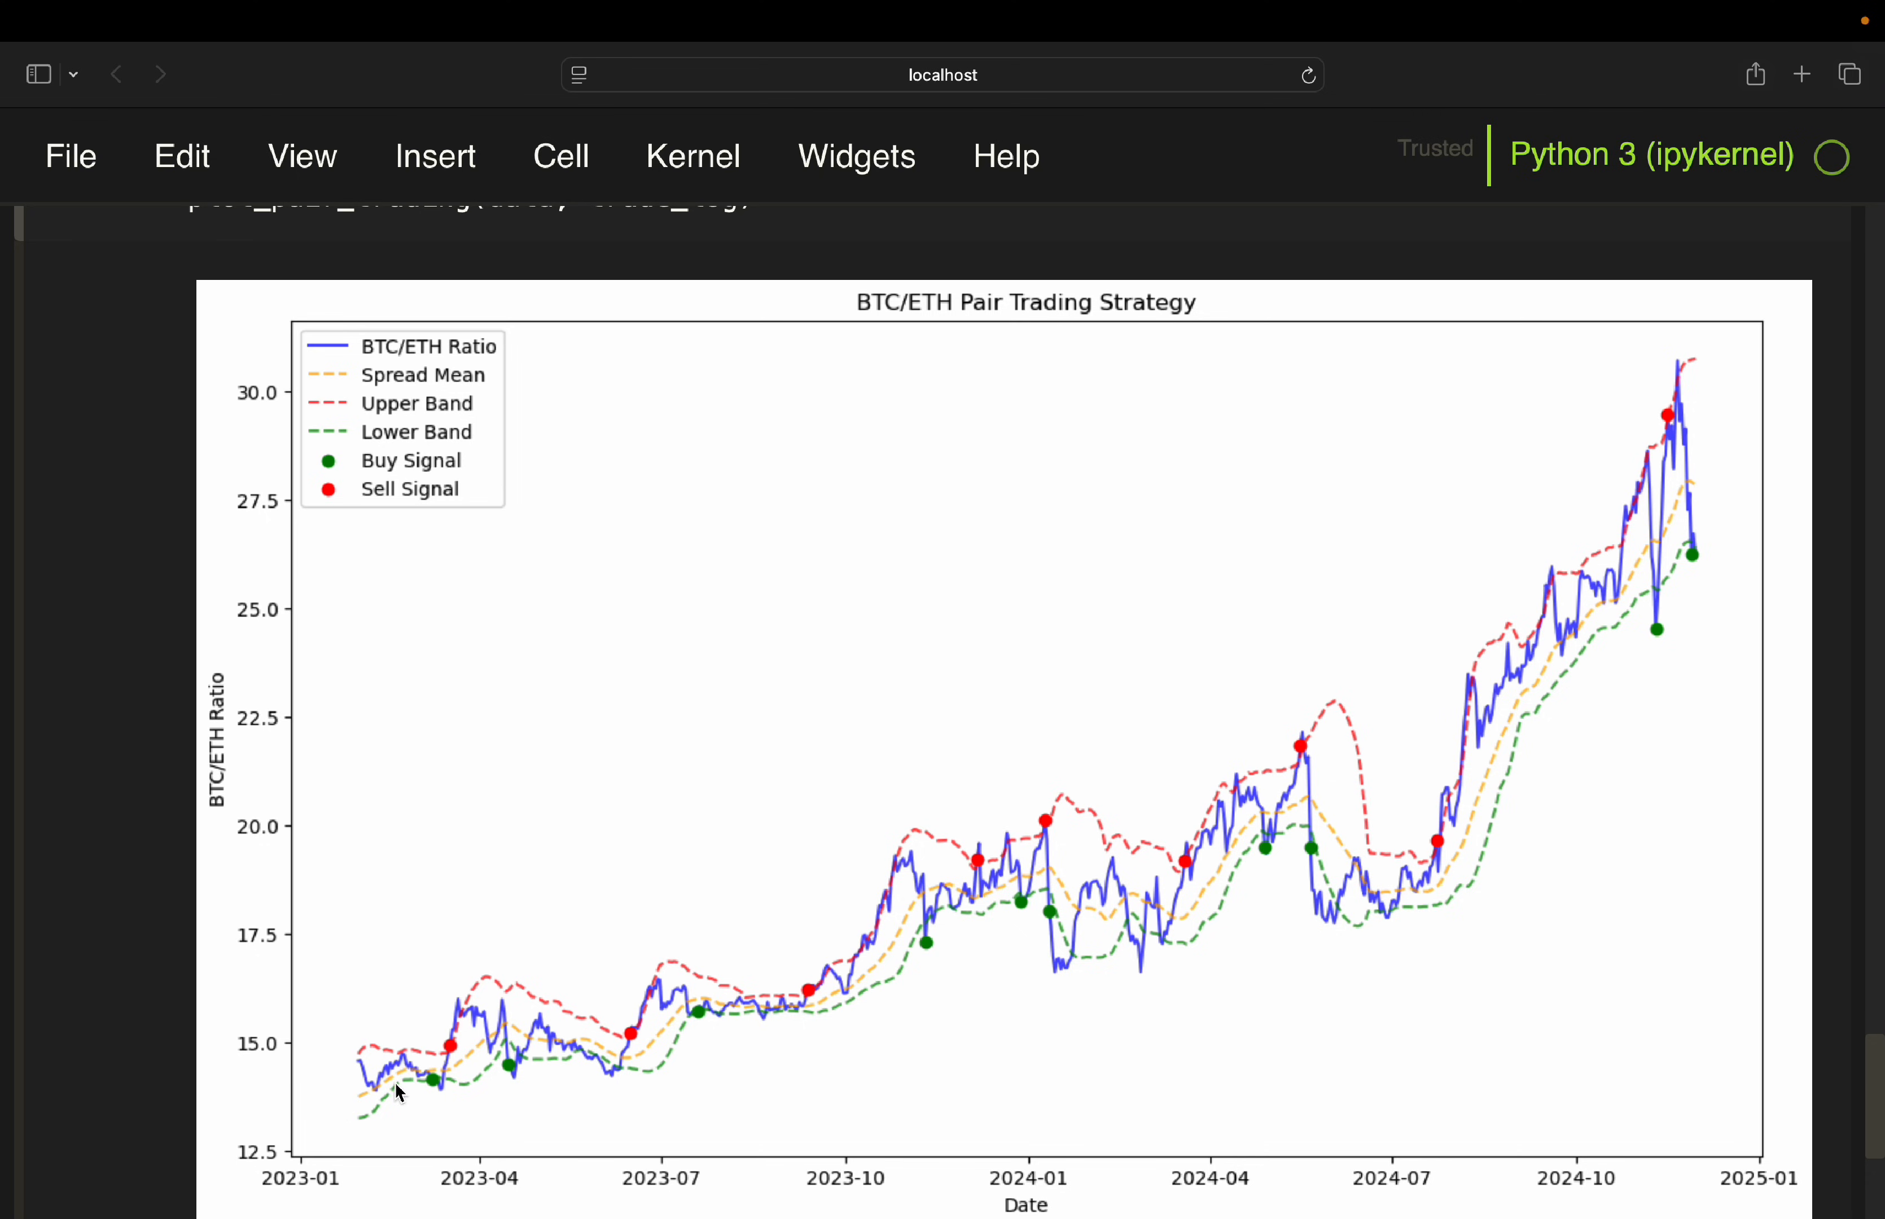
pyautogui.moveTo(582, 1037)
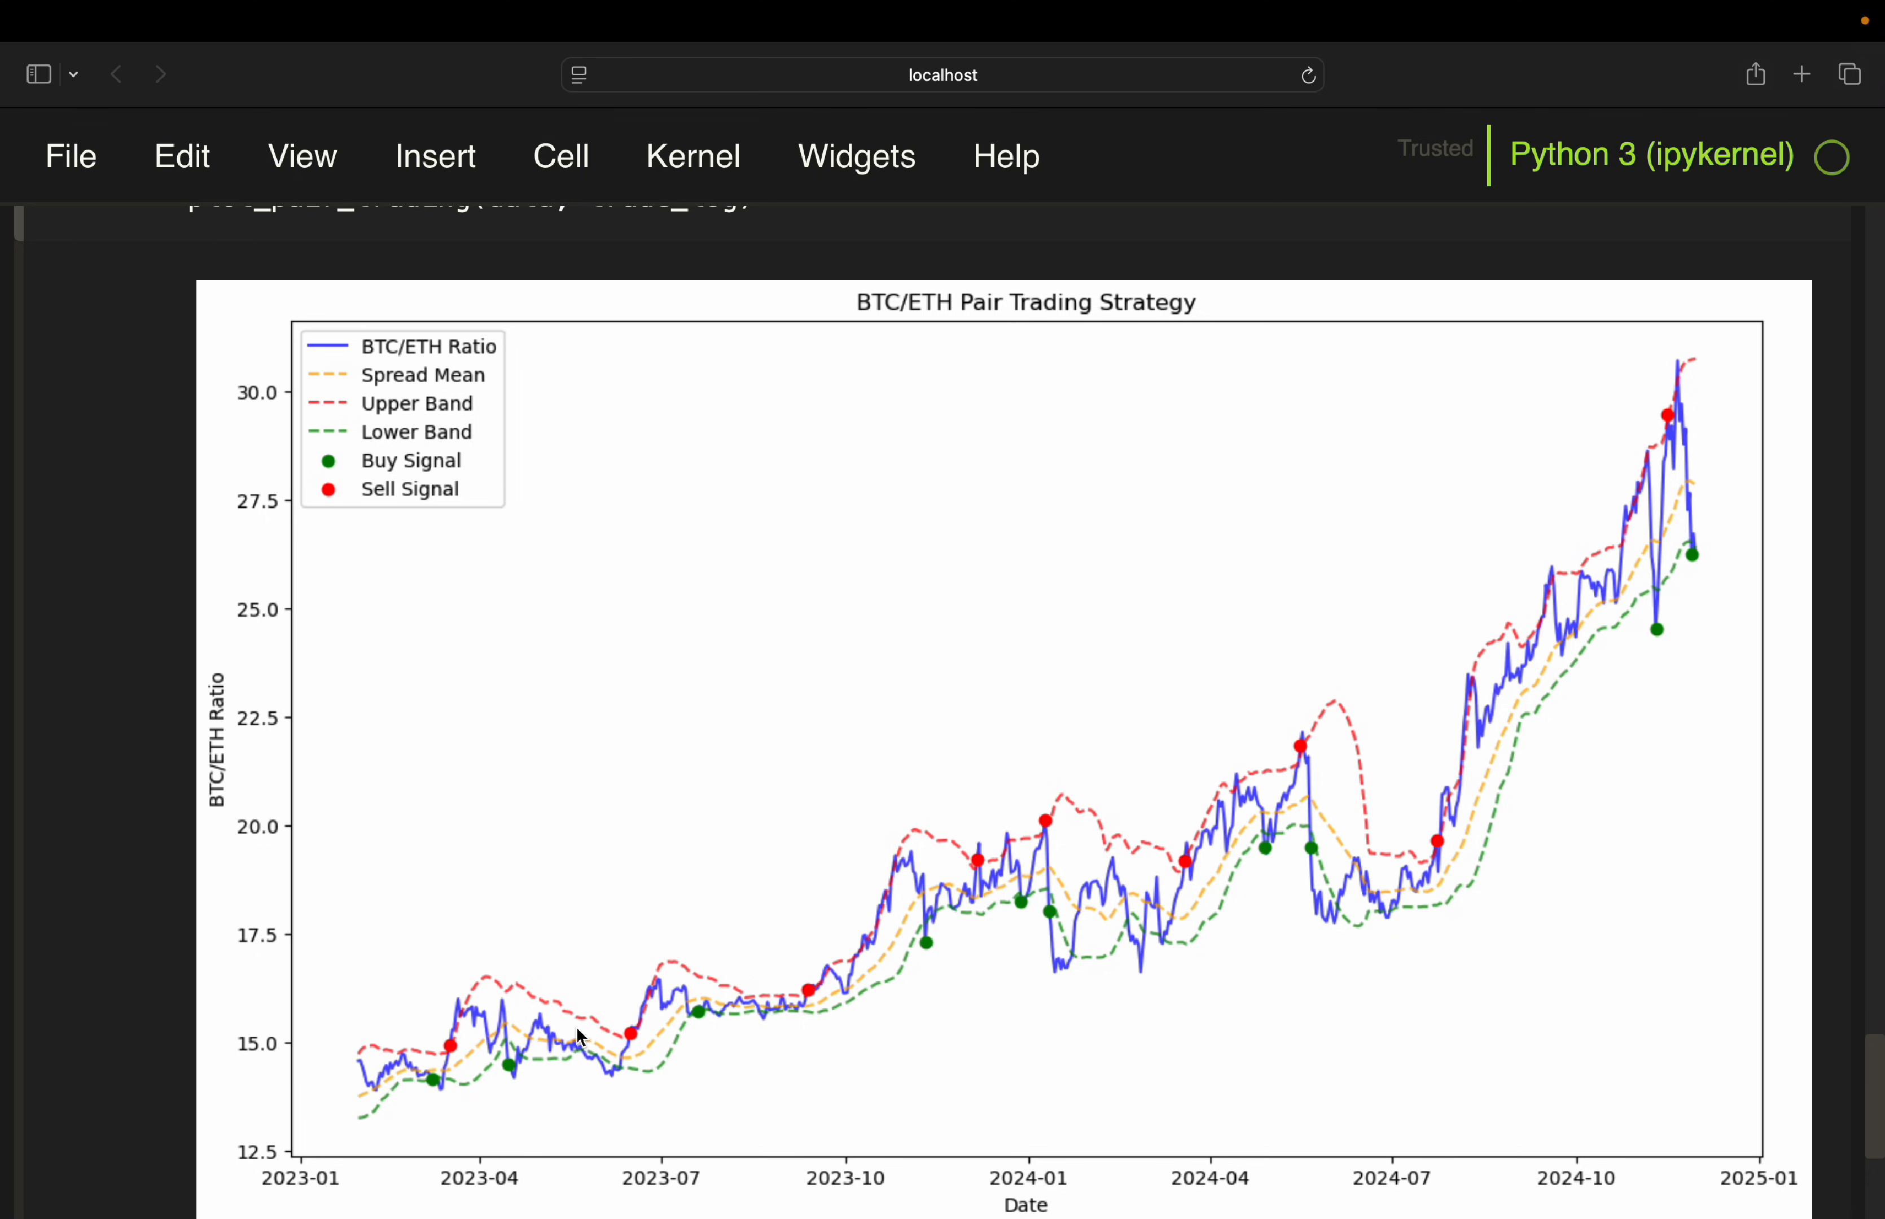
pyautogui.moveTo(333, 1043)
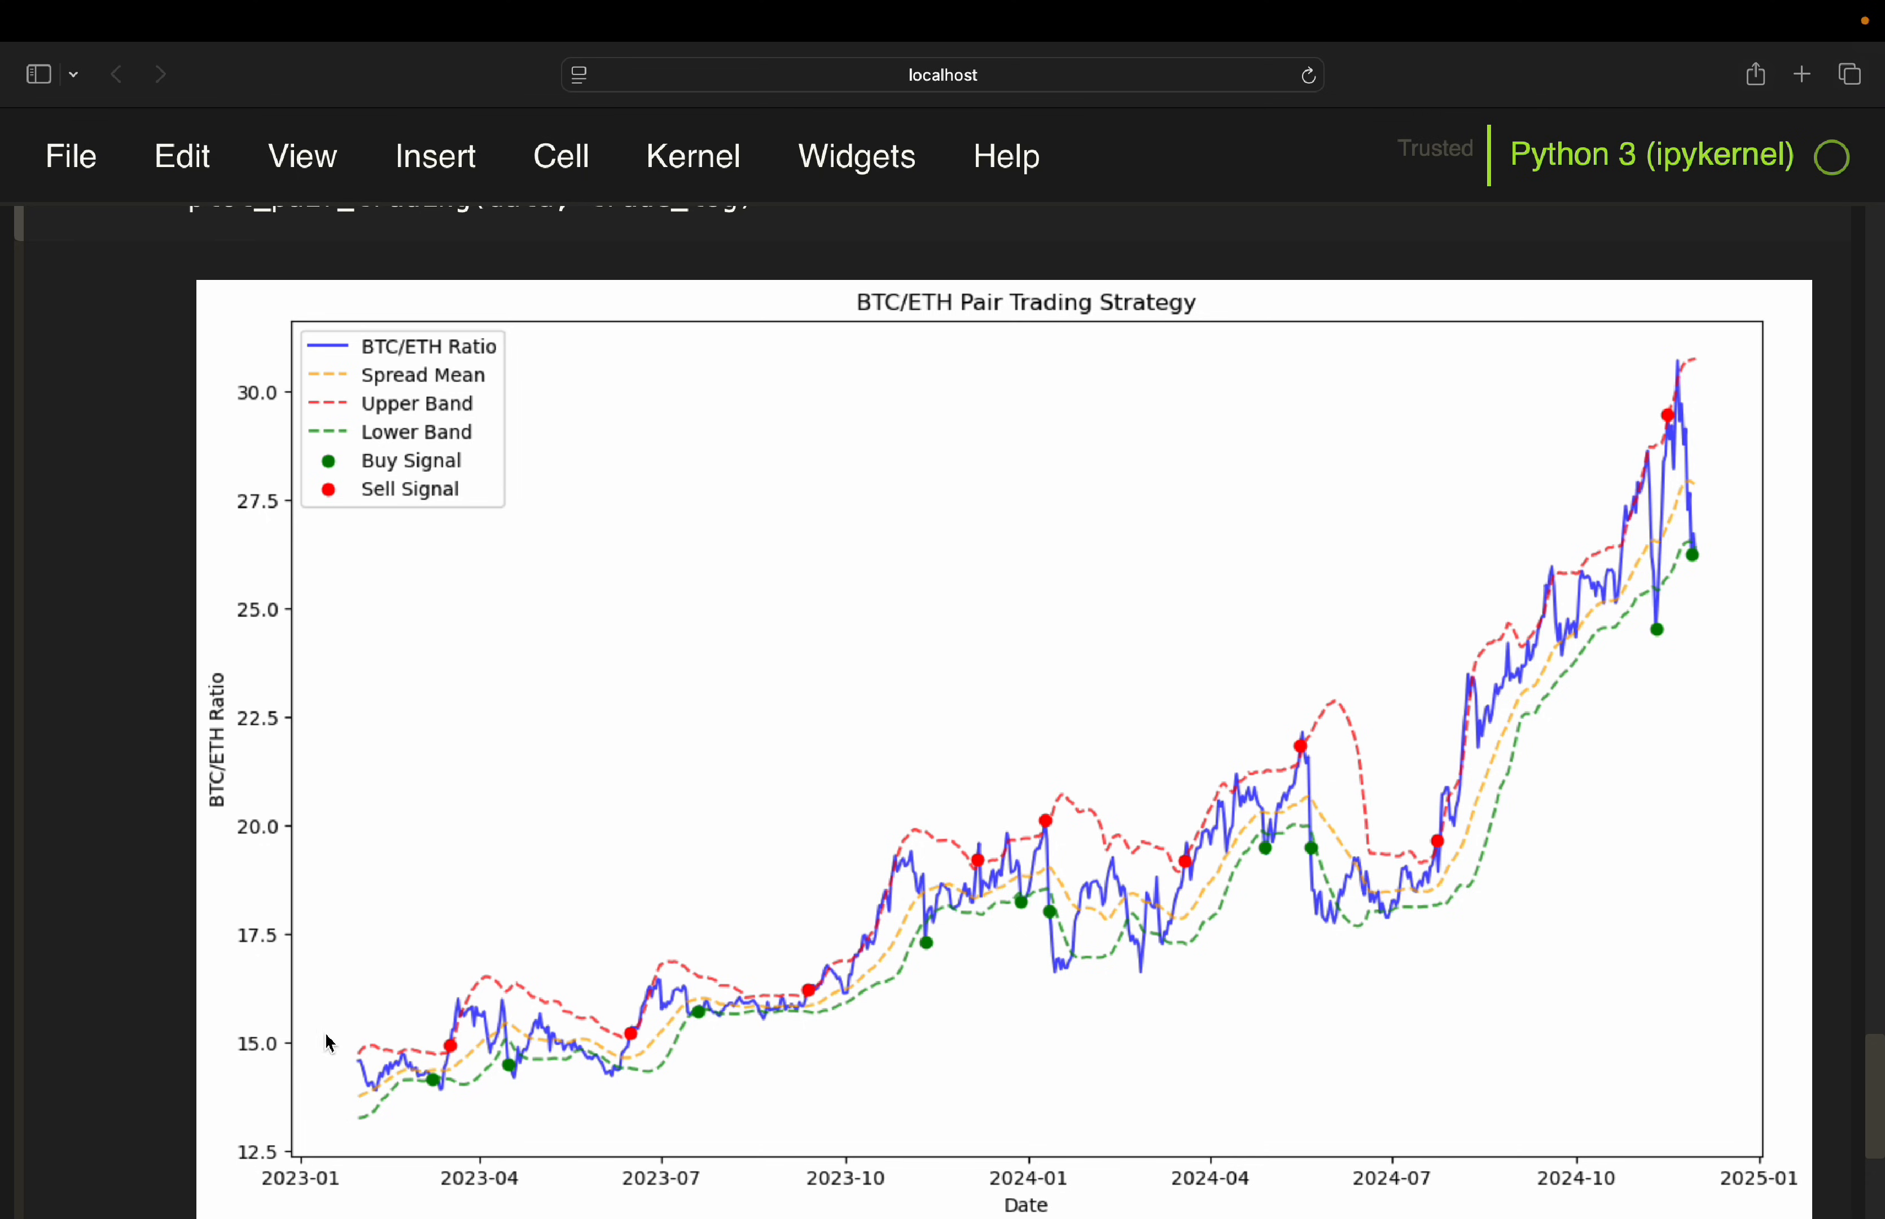
pyautogui.moveTo(497, 1058)
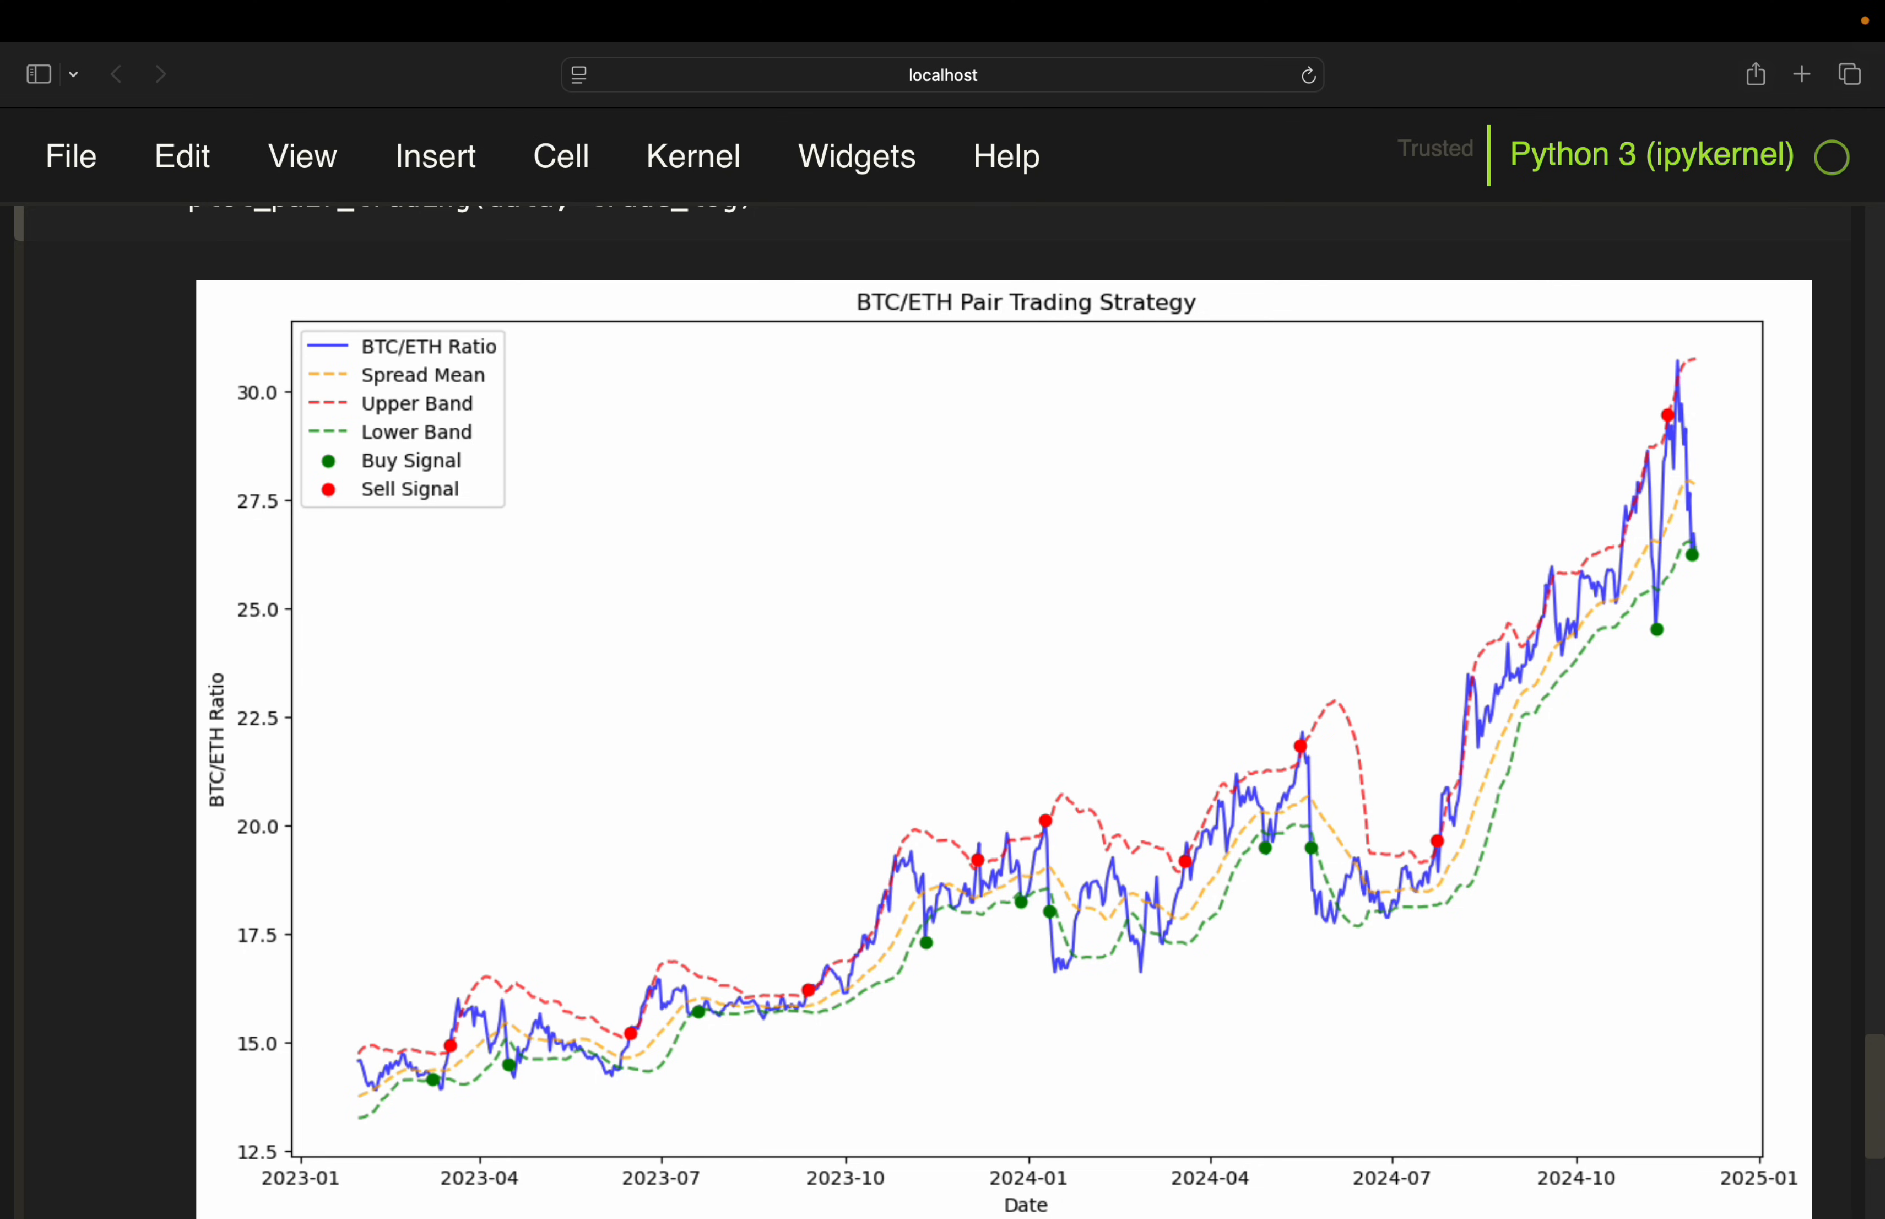
pyautogui.moveTo(588, 771)
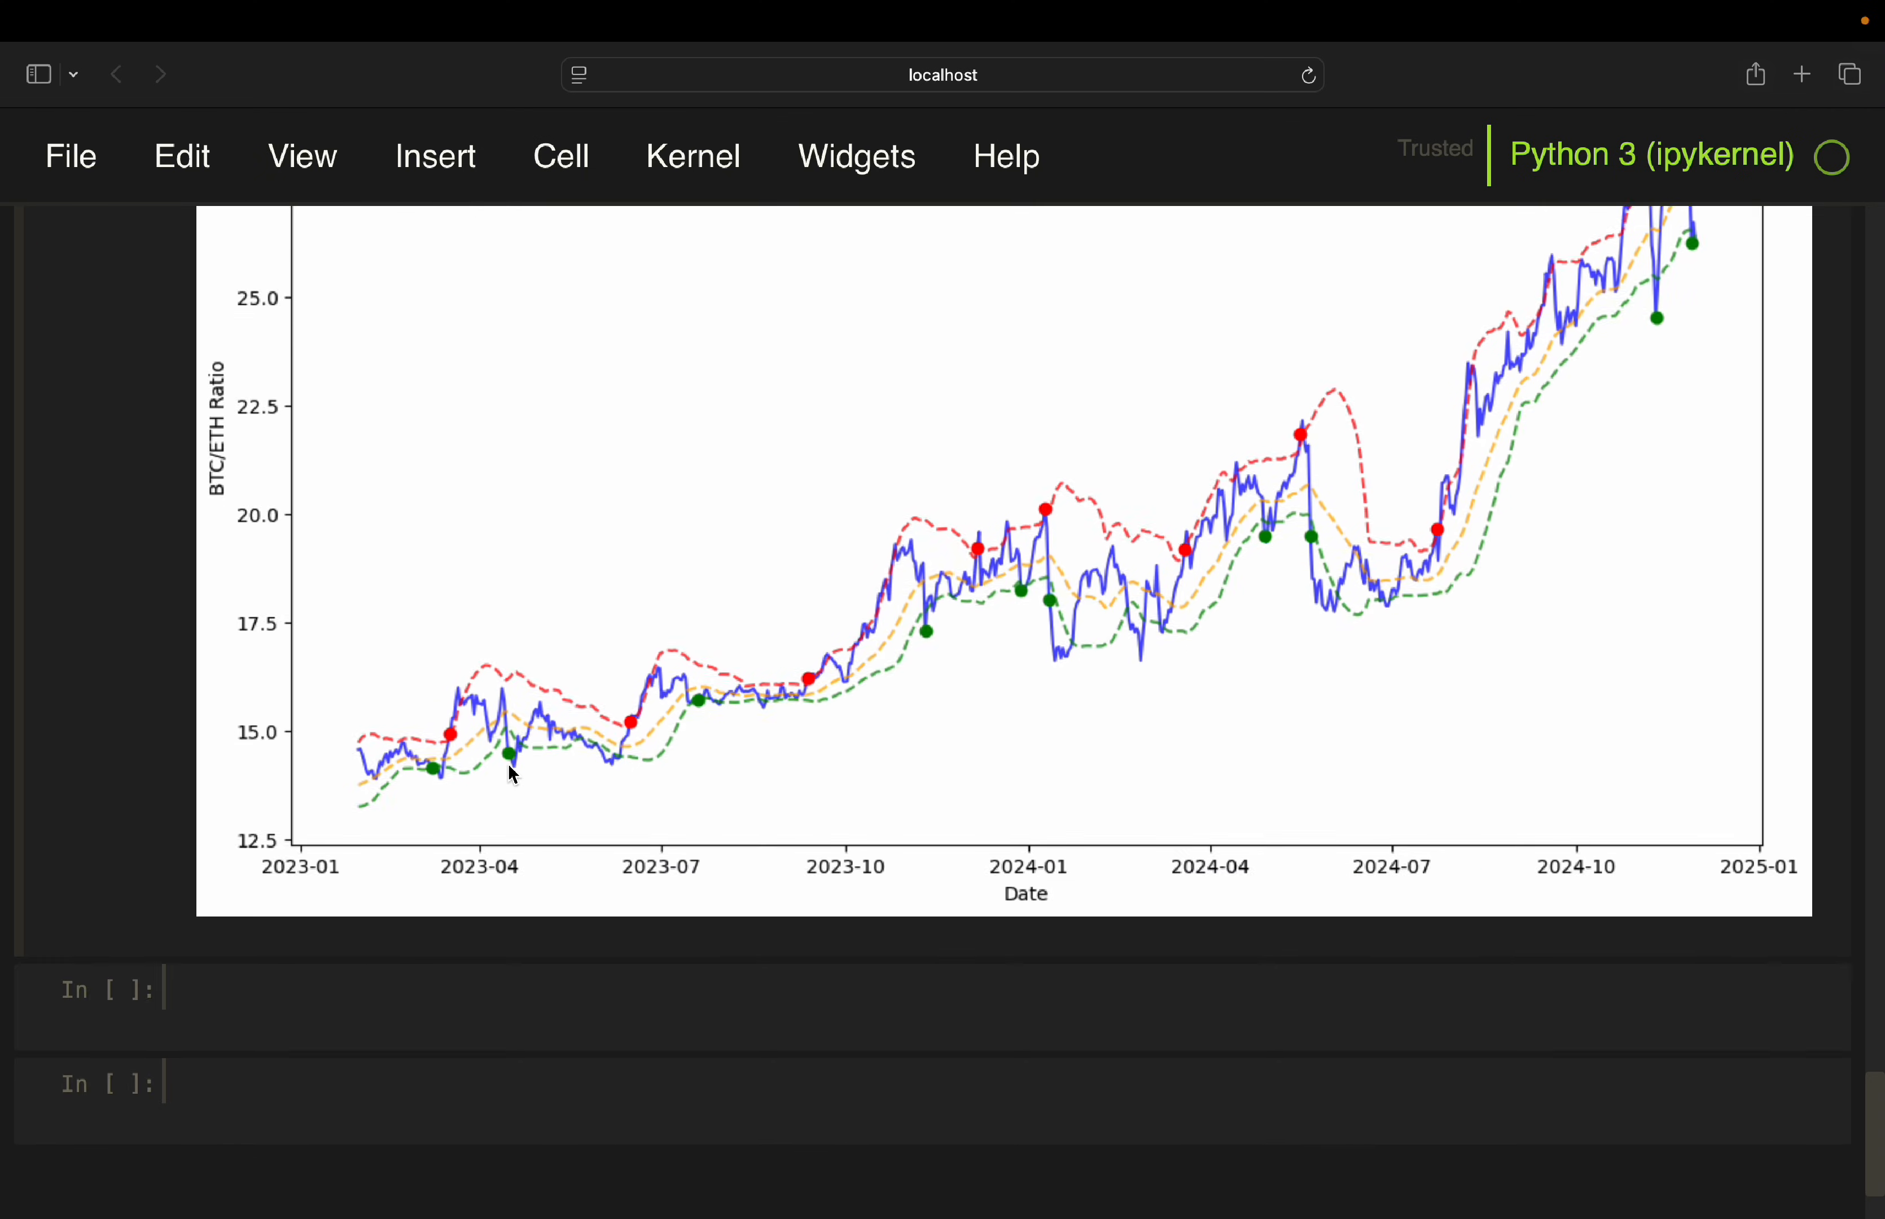
# Show the data table and start a cell dividing the last BTC_ETH ratio by the first
pyautogui.write('data')
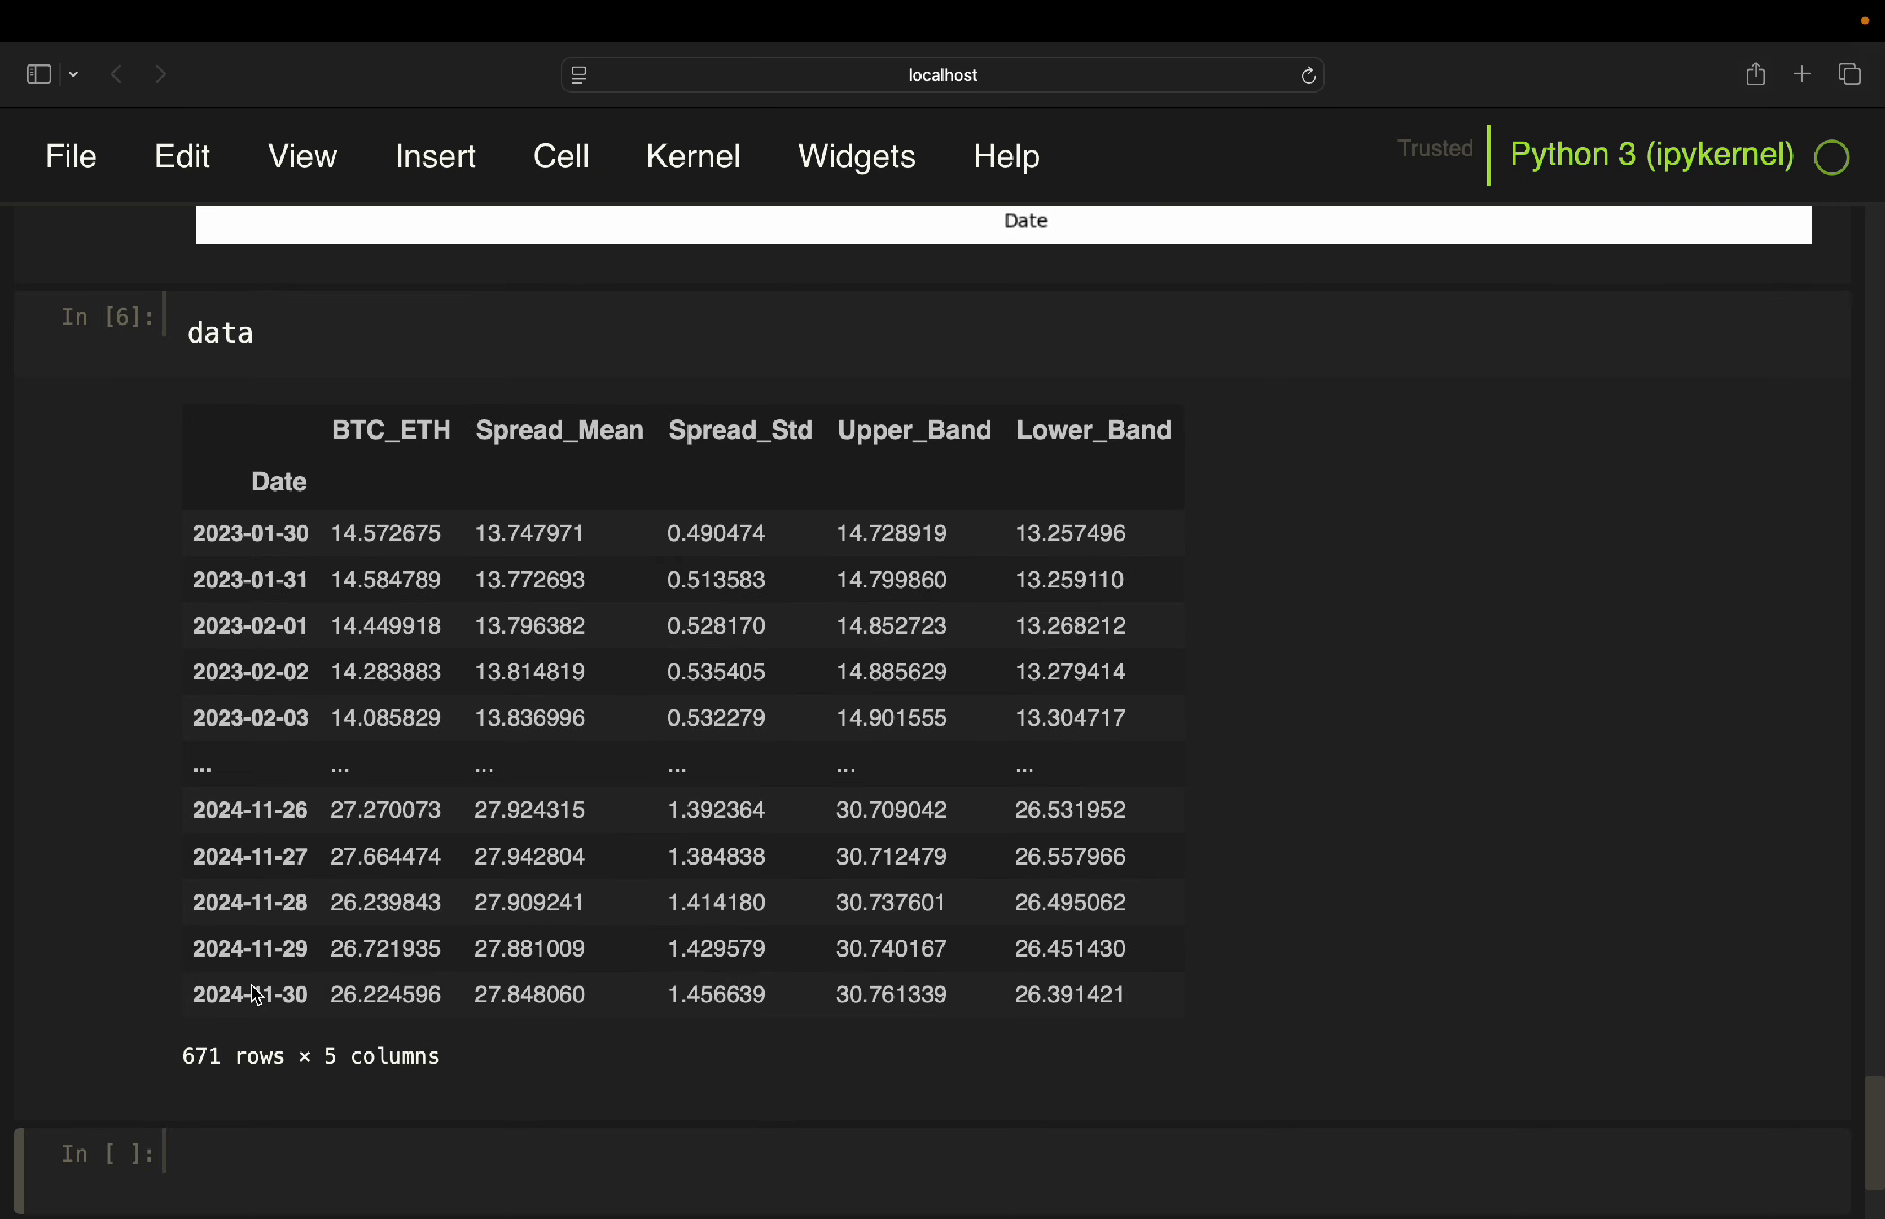
pyautogui.moveTo(245, 1111)
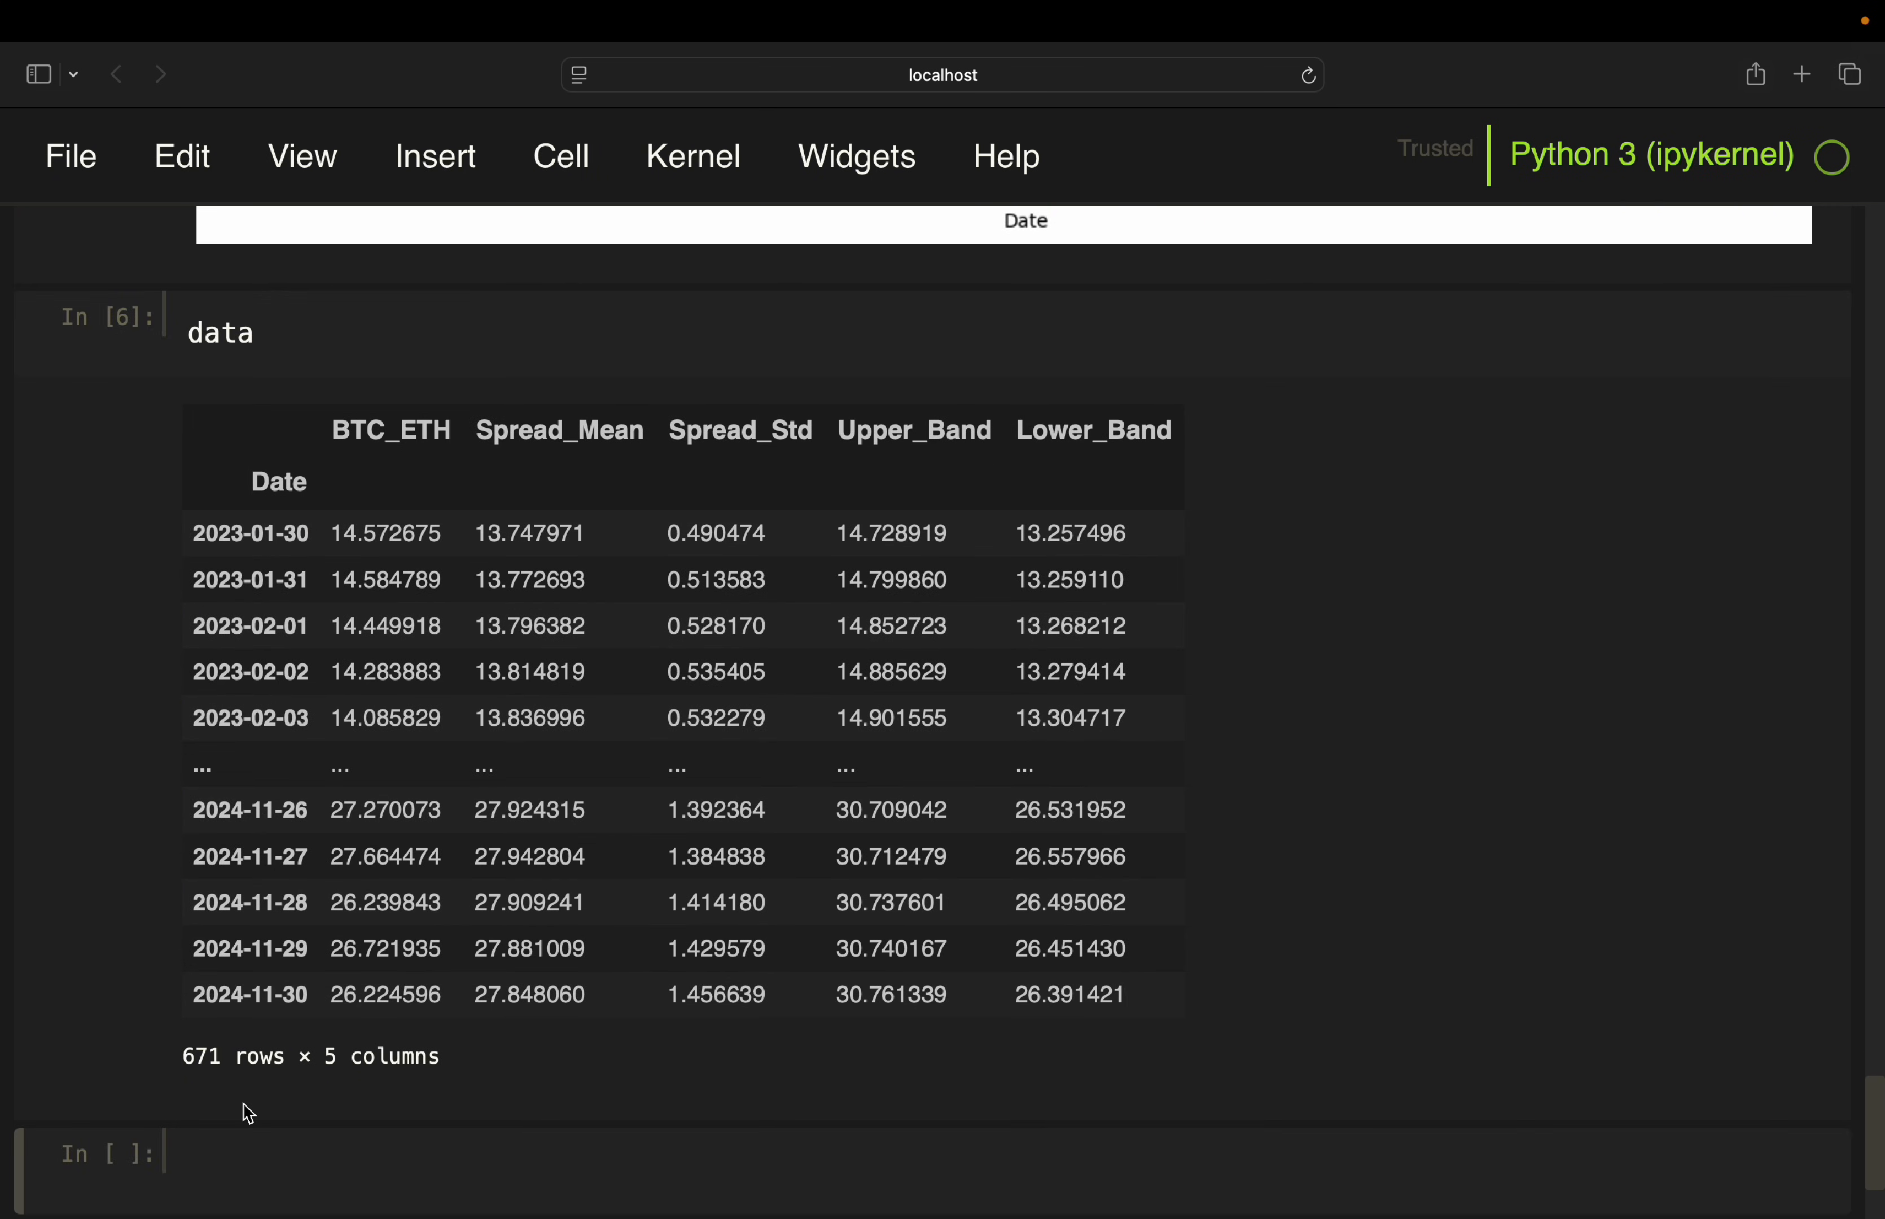
pyautogui.moveTo(316, 1014)
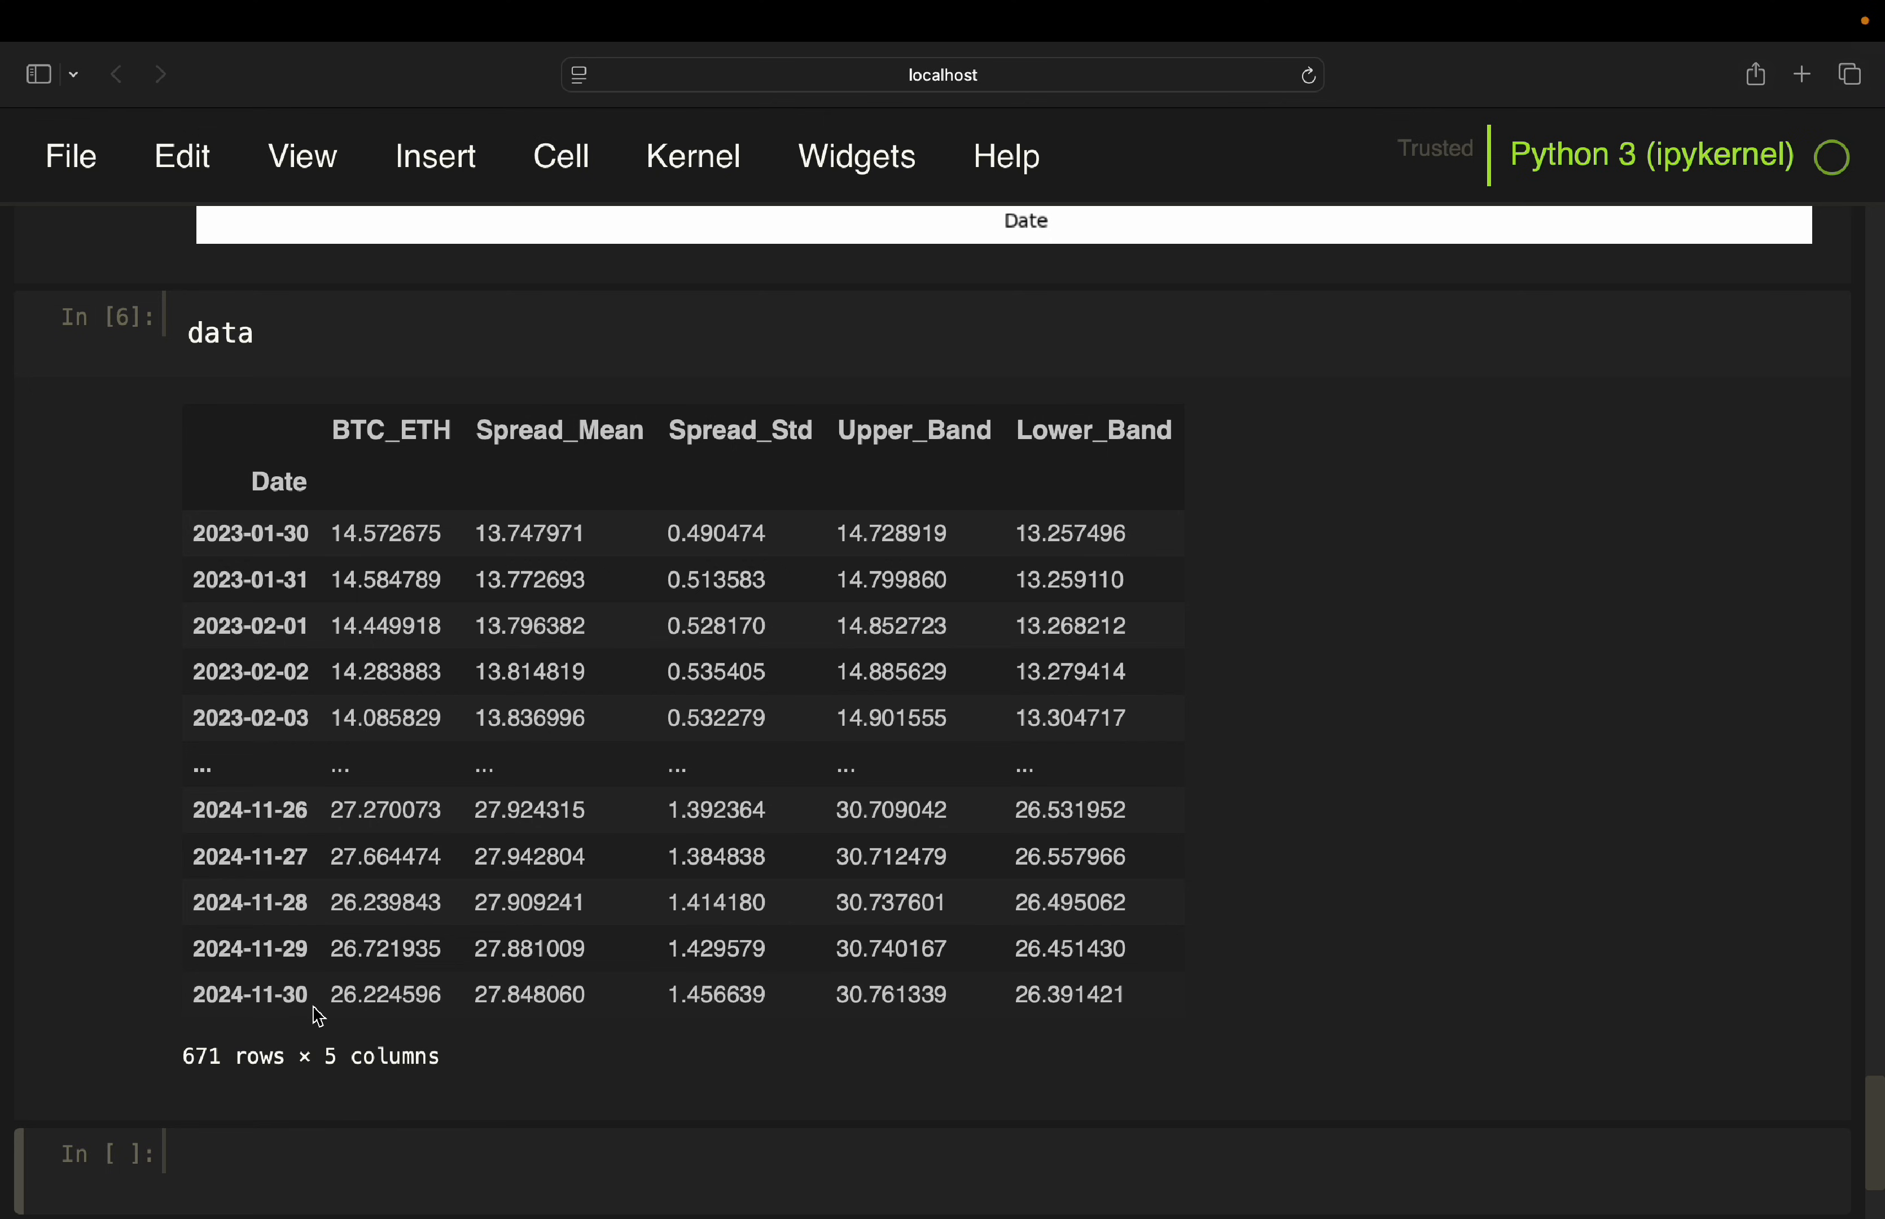
pyautogui.doubleClick(347, 994)
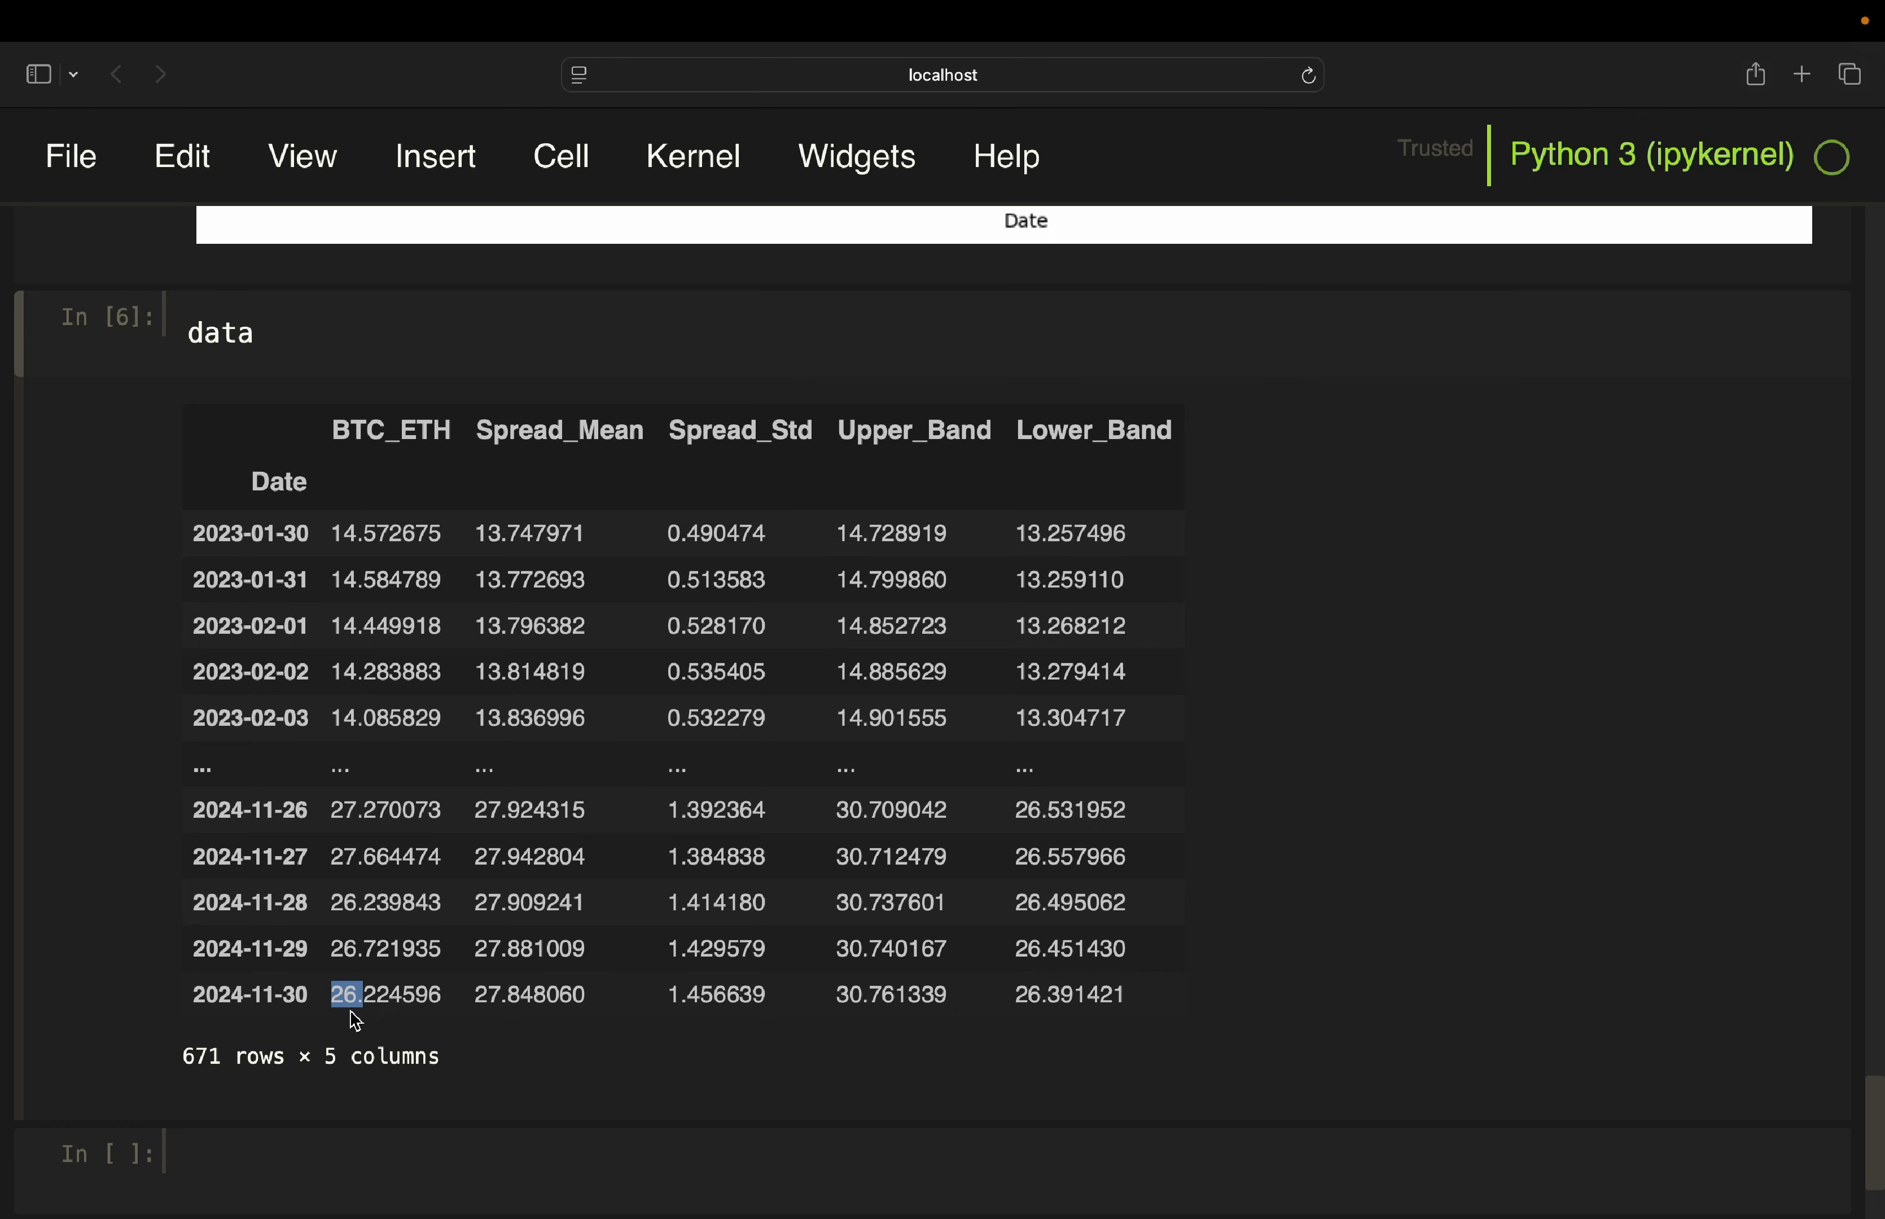
pyautogui.moveTo(352, 544)
pyautogui.write('26.224596/14.572675')
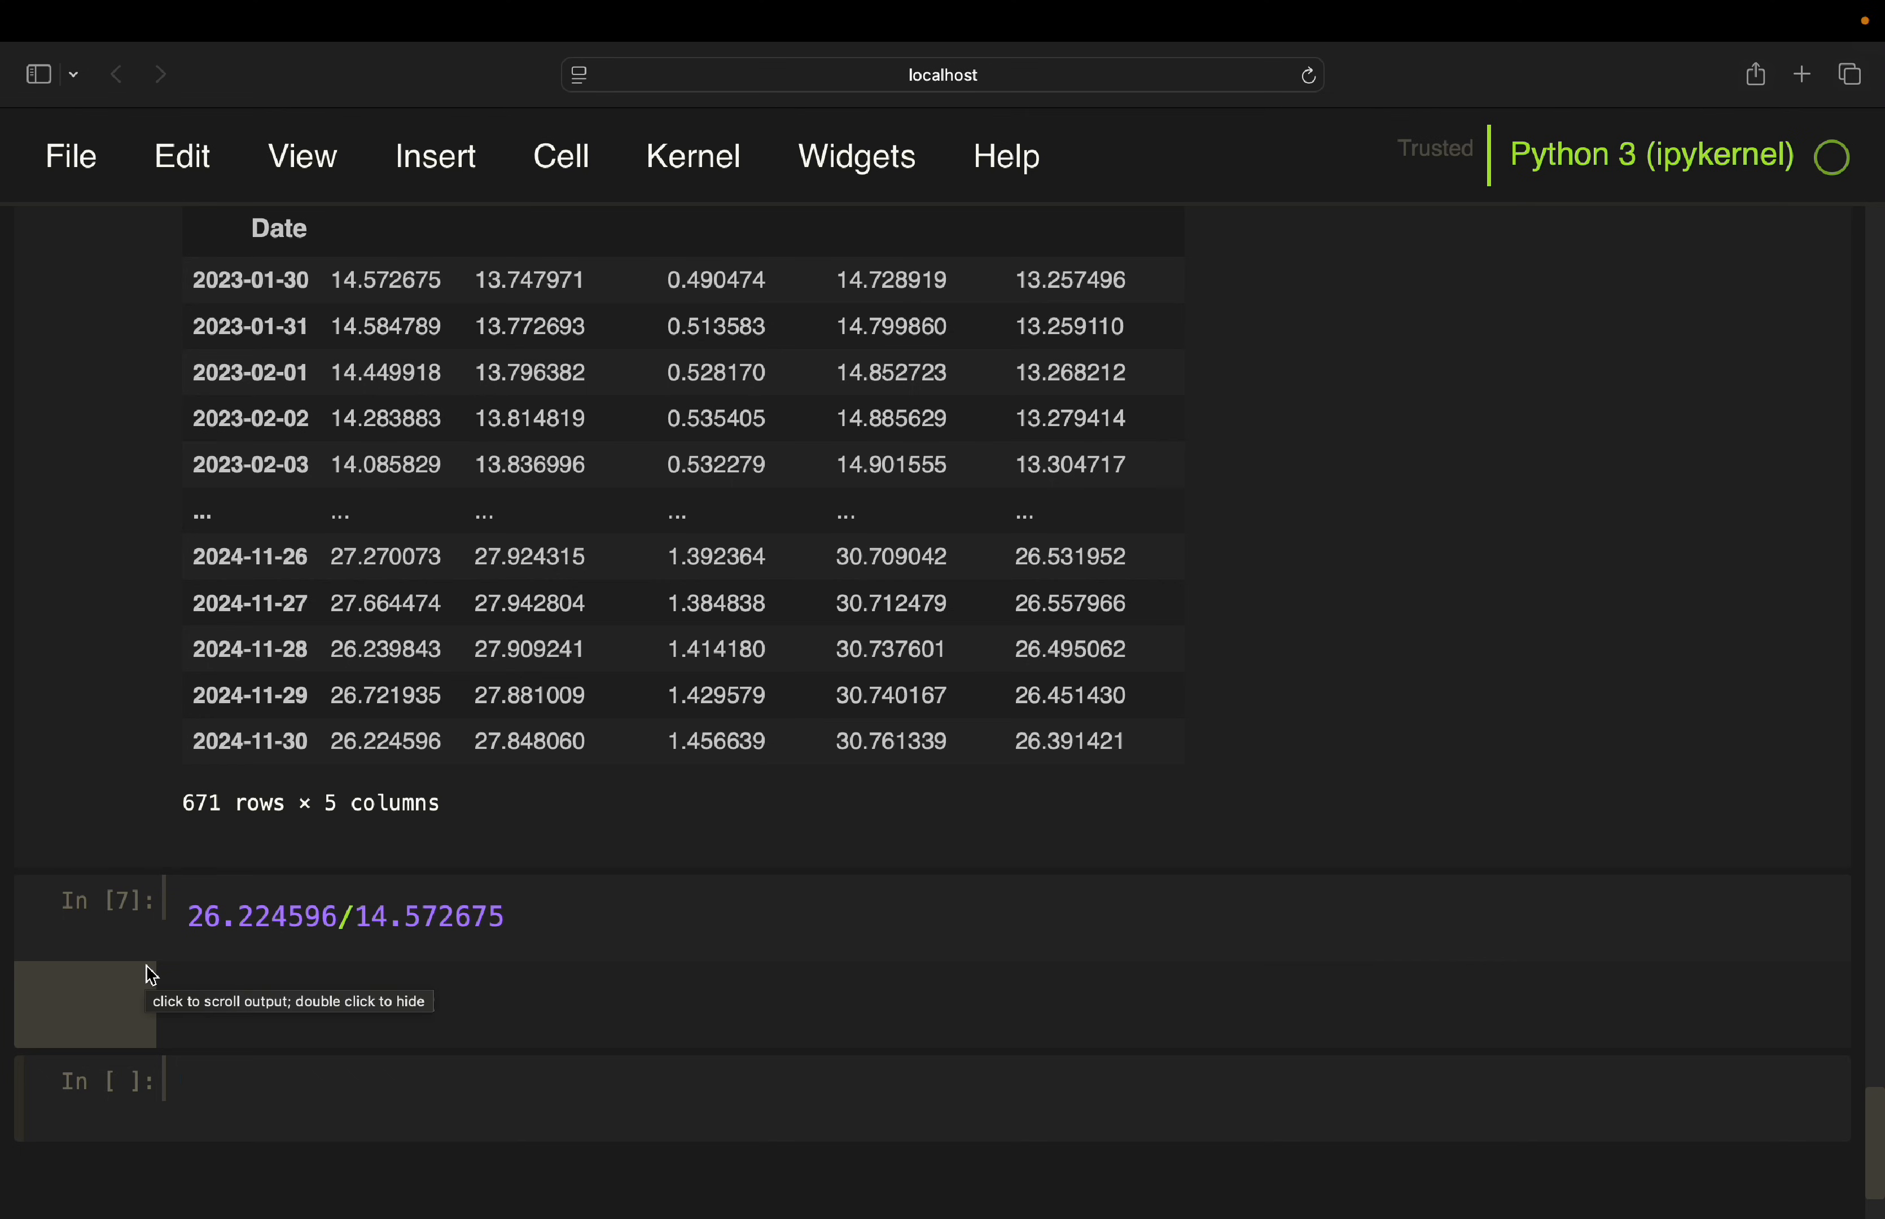
pyautogui.click(188, 1095)
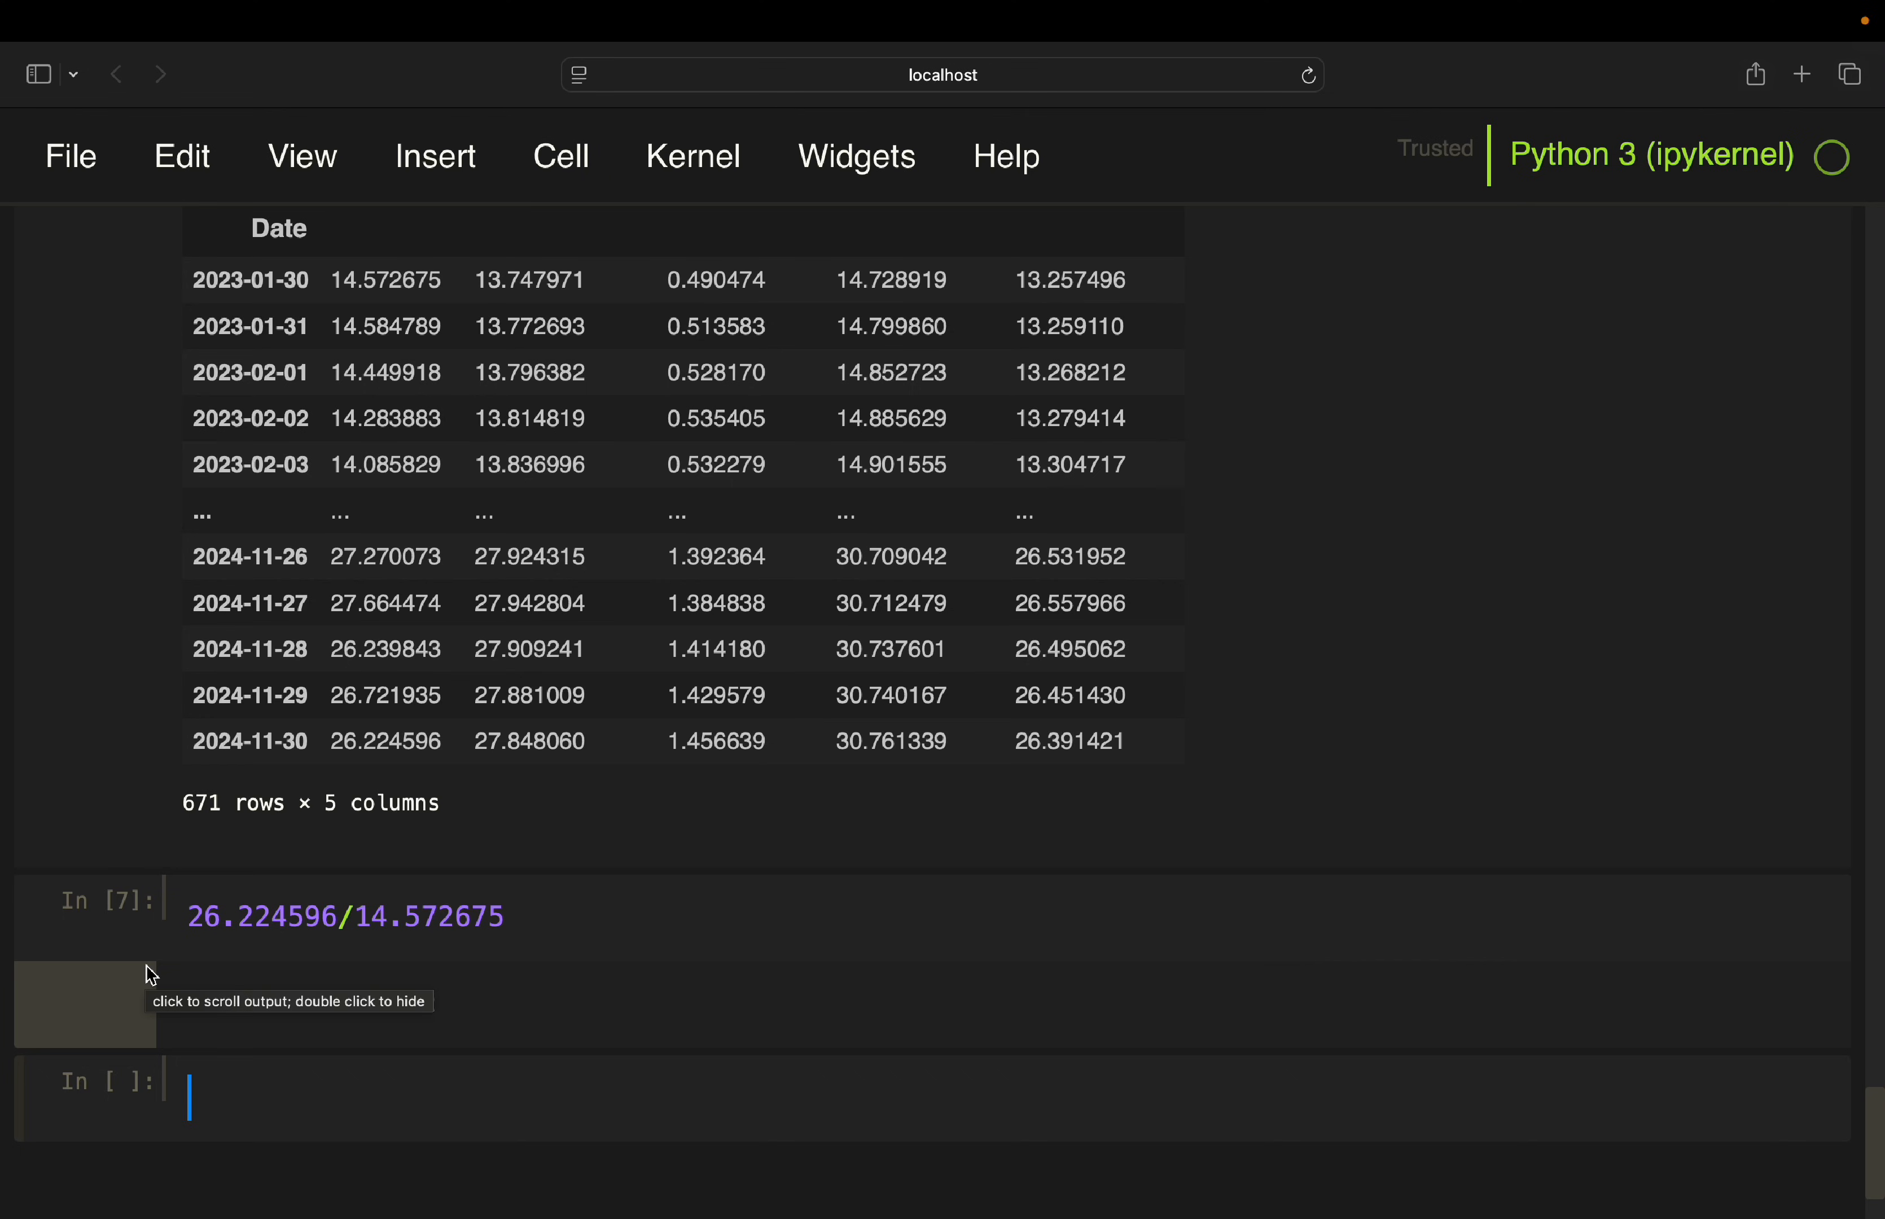